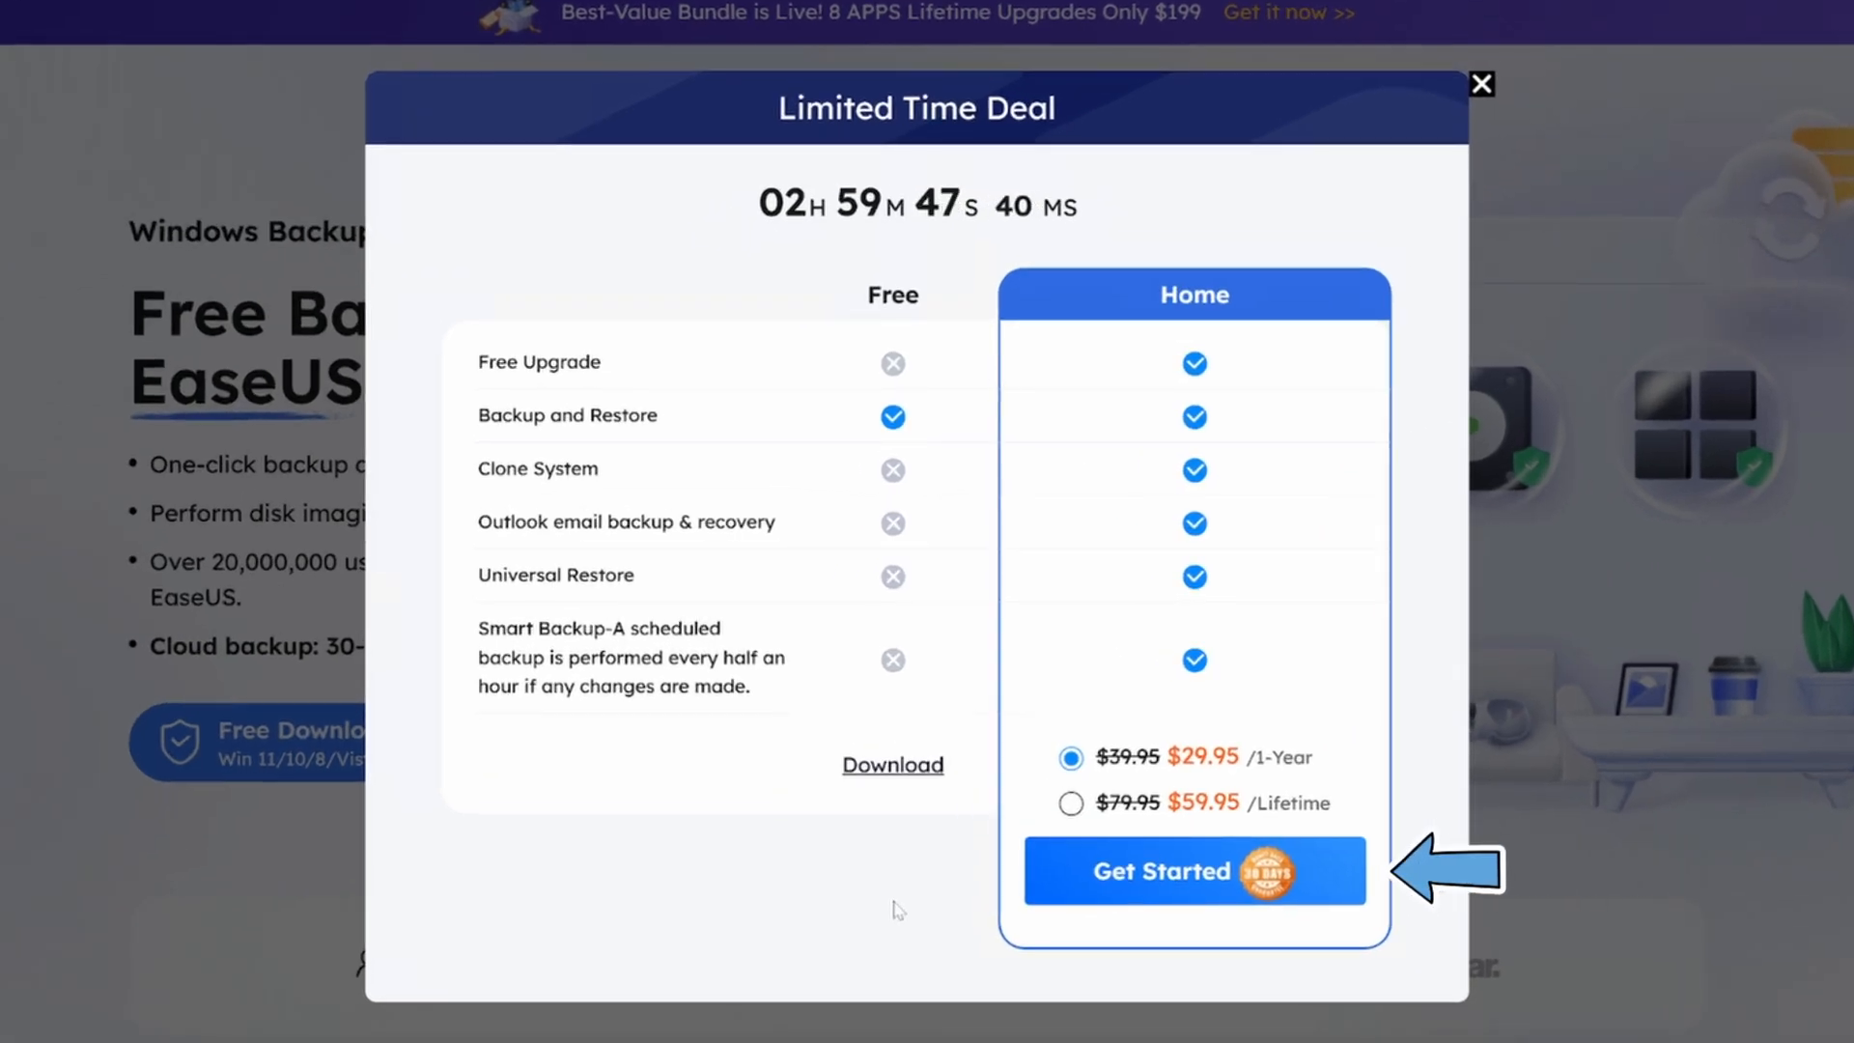
- Choose the $59.95 /Lifetime pricing for the Home plan in the Limited Time Deal popup
{"action": "left_click", "coordinate": [1070, 803]}
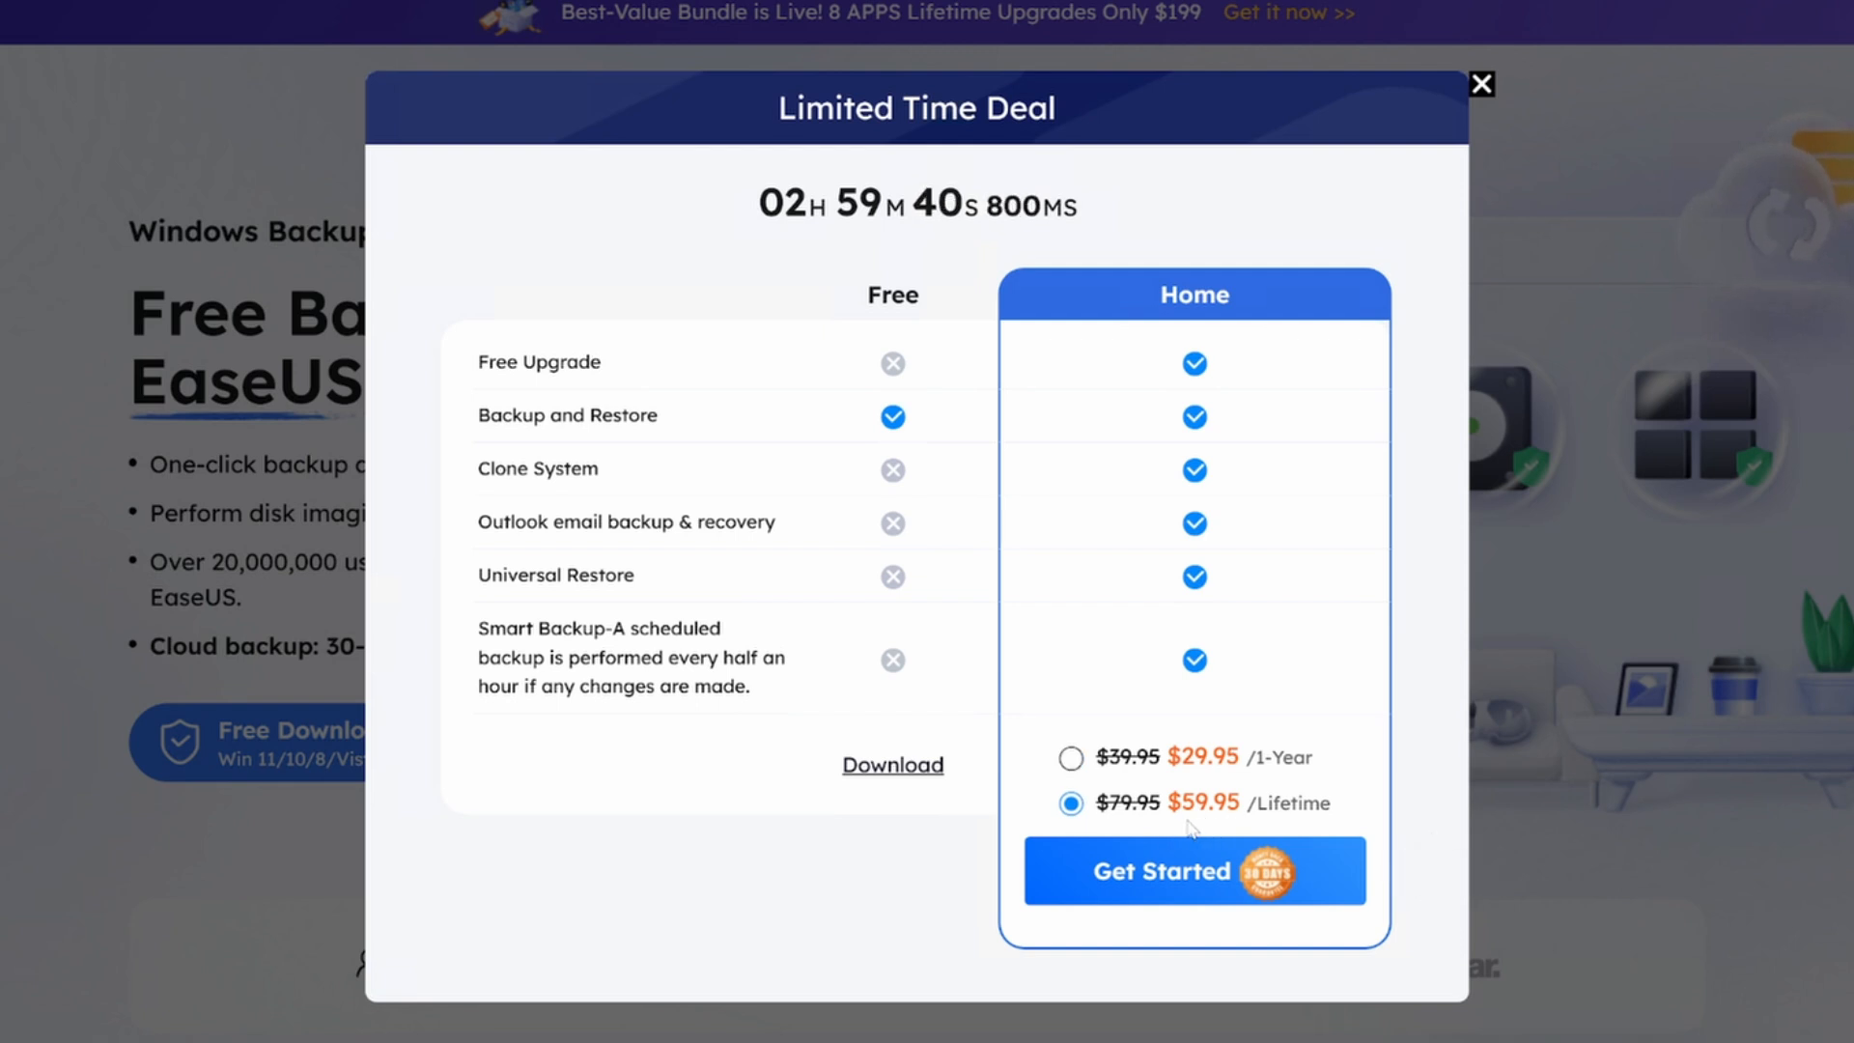
{"action": "mouse_move", "coordinate": [1224, 834]}
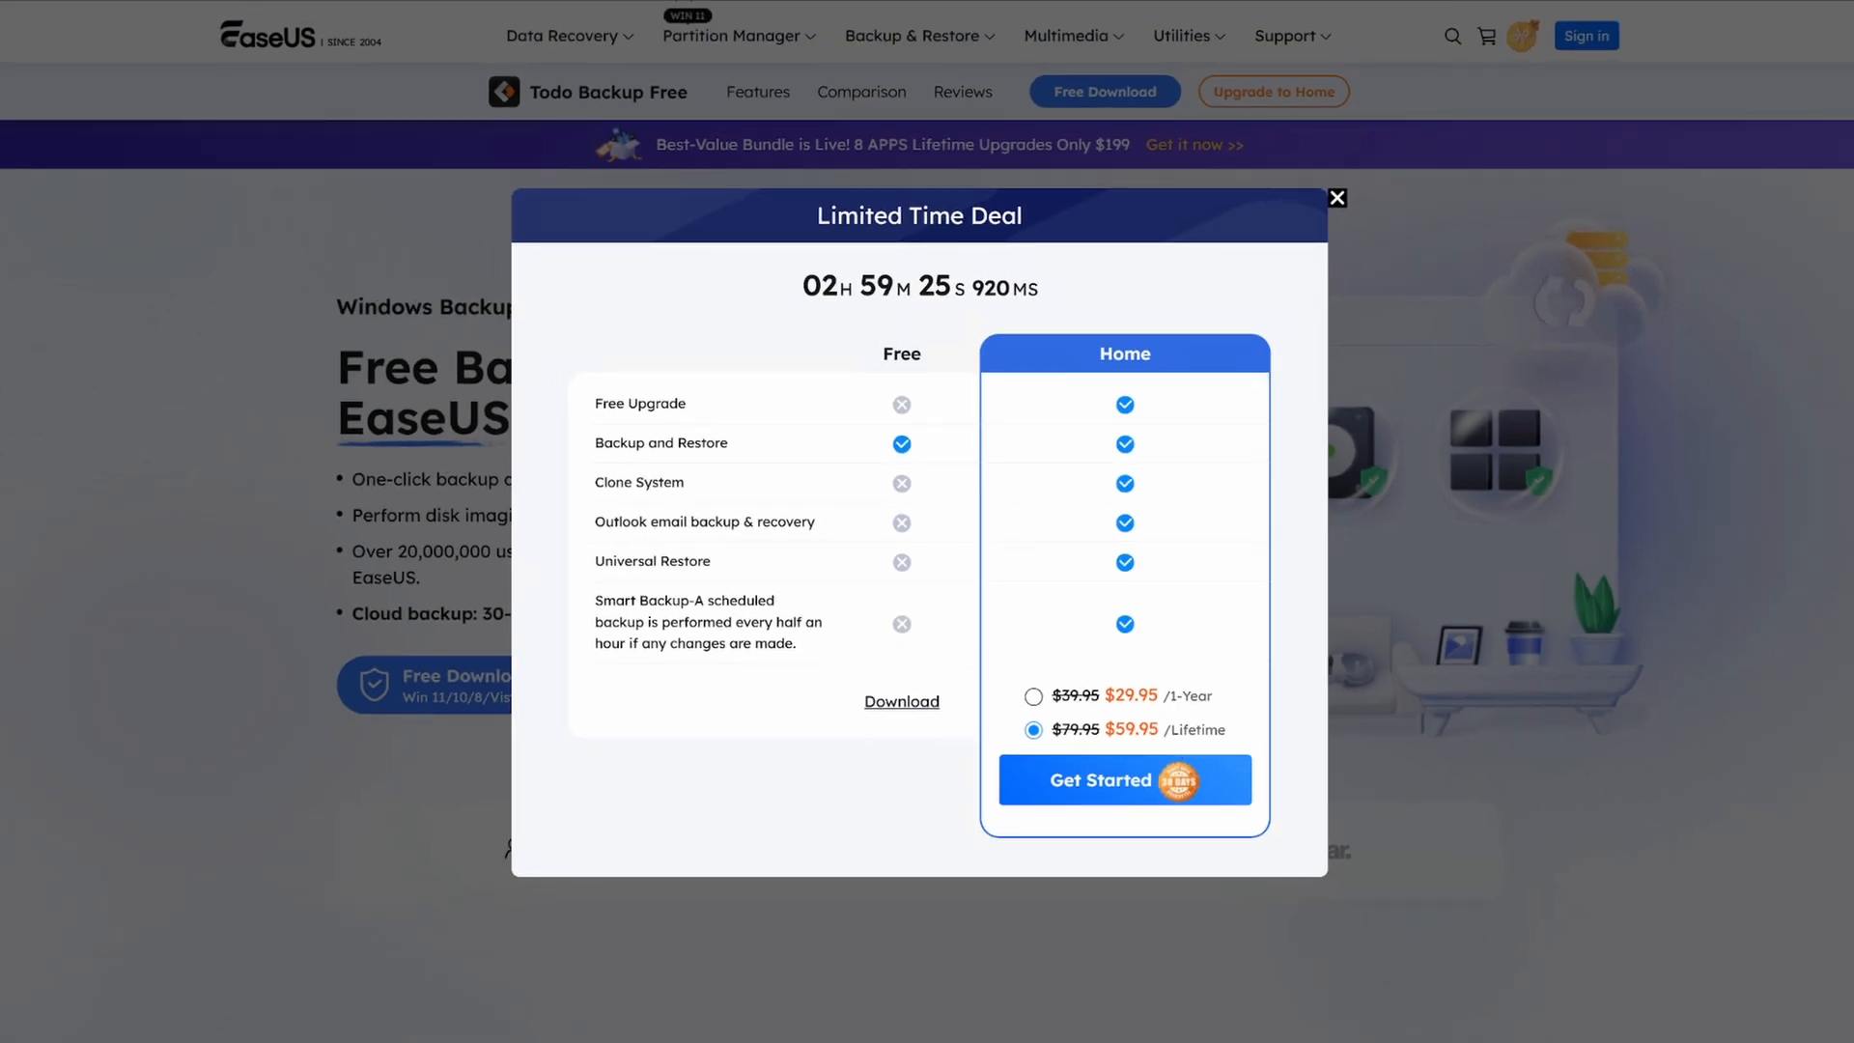
{"action": "left_click", "coordinate": [1337, 197]}
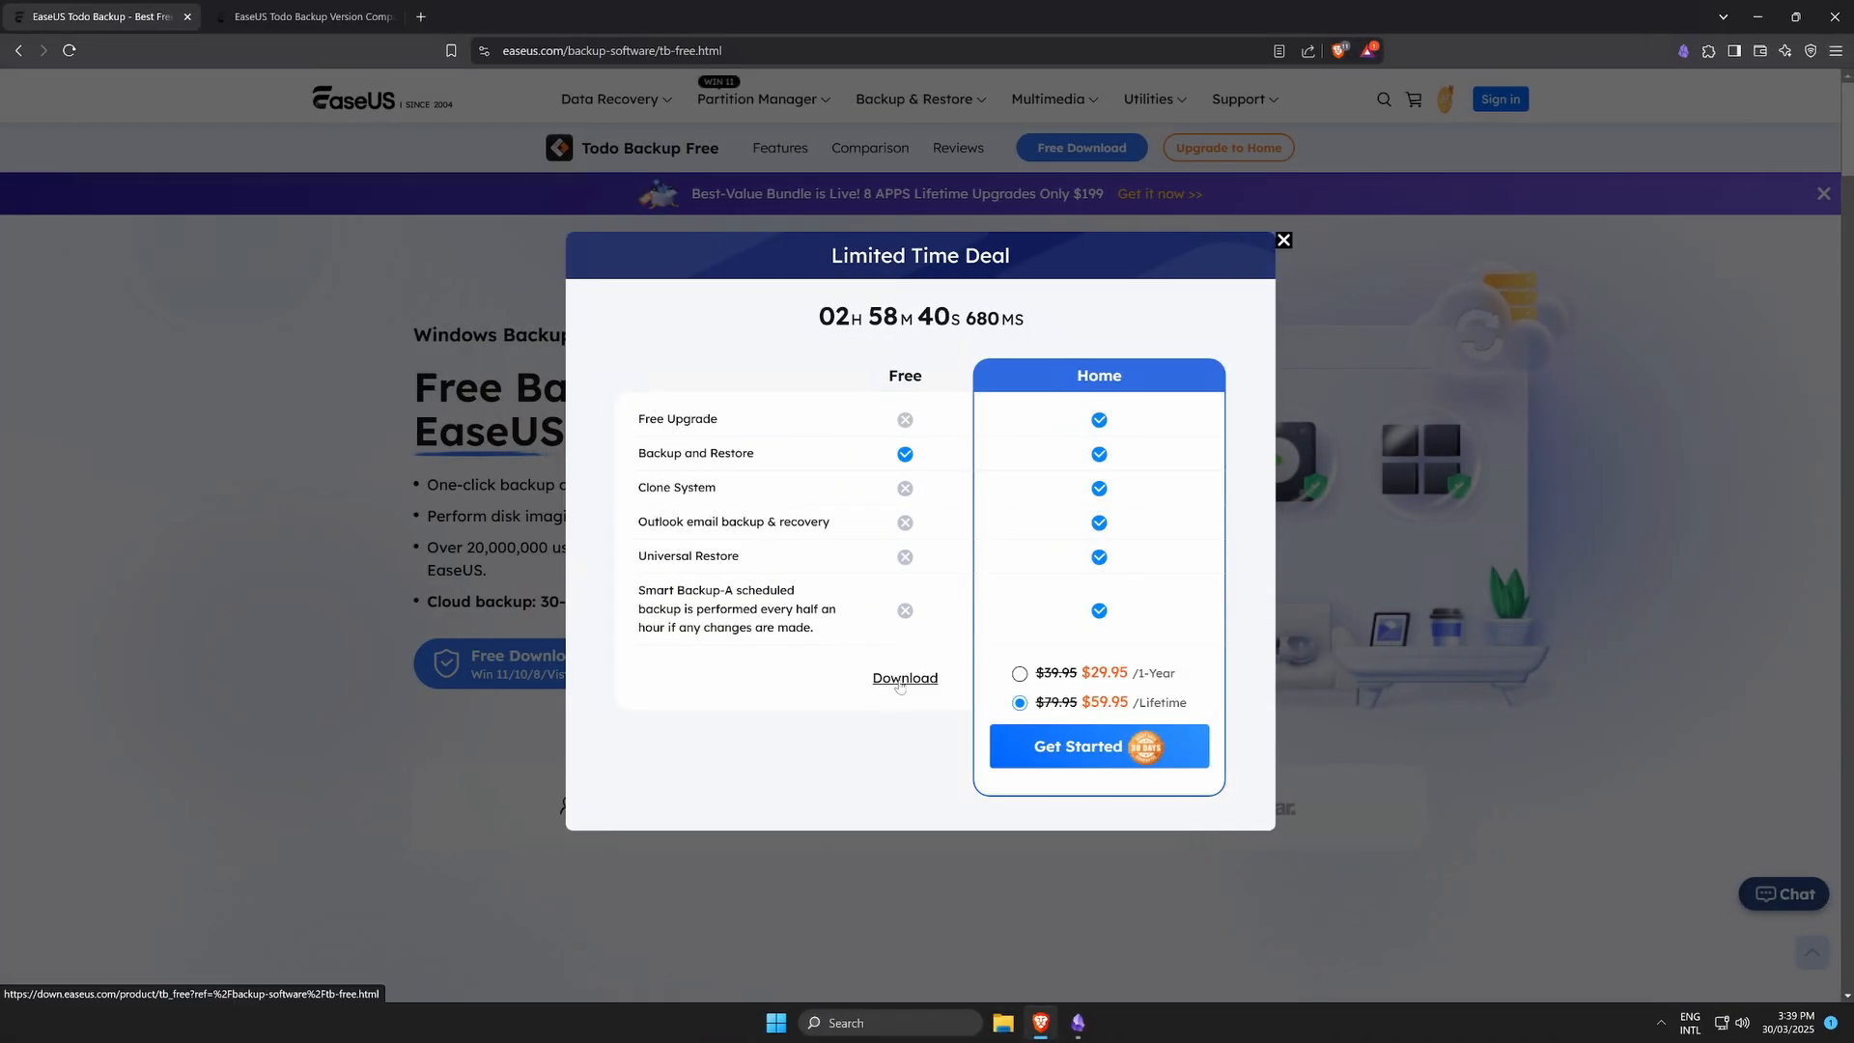
- Download the Free edition, approve the UAC prompt and install EaseUS Todo Backup
{"action": "left_click", "coordinate": [903, 678]}
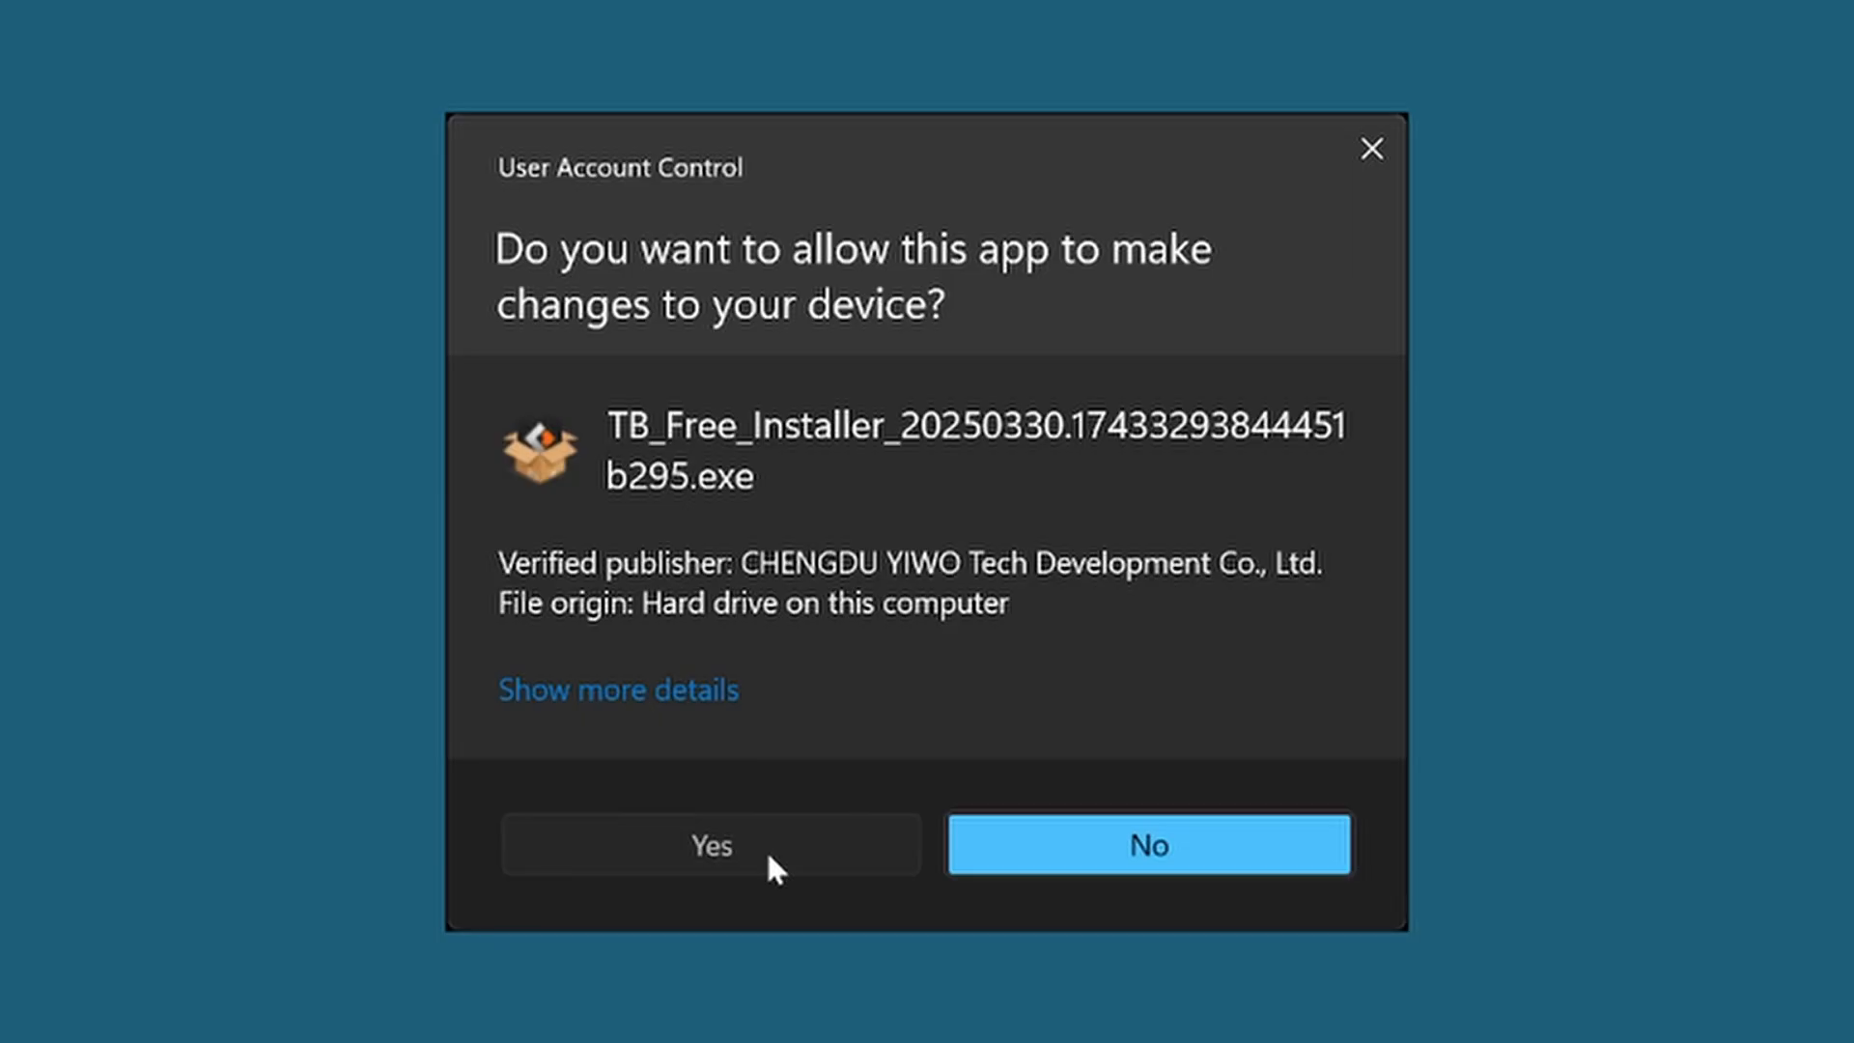
{"action": "left_click", "coordinate": [709, 844]}
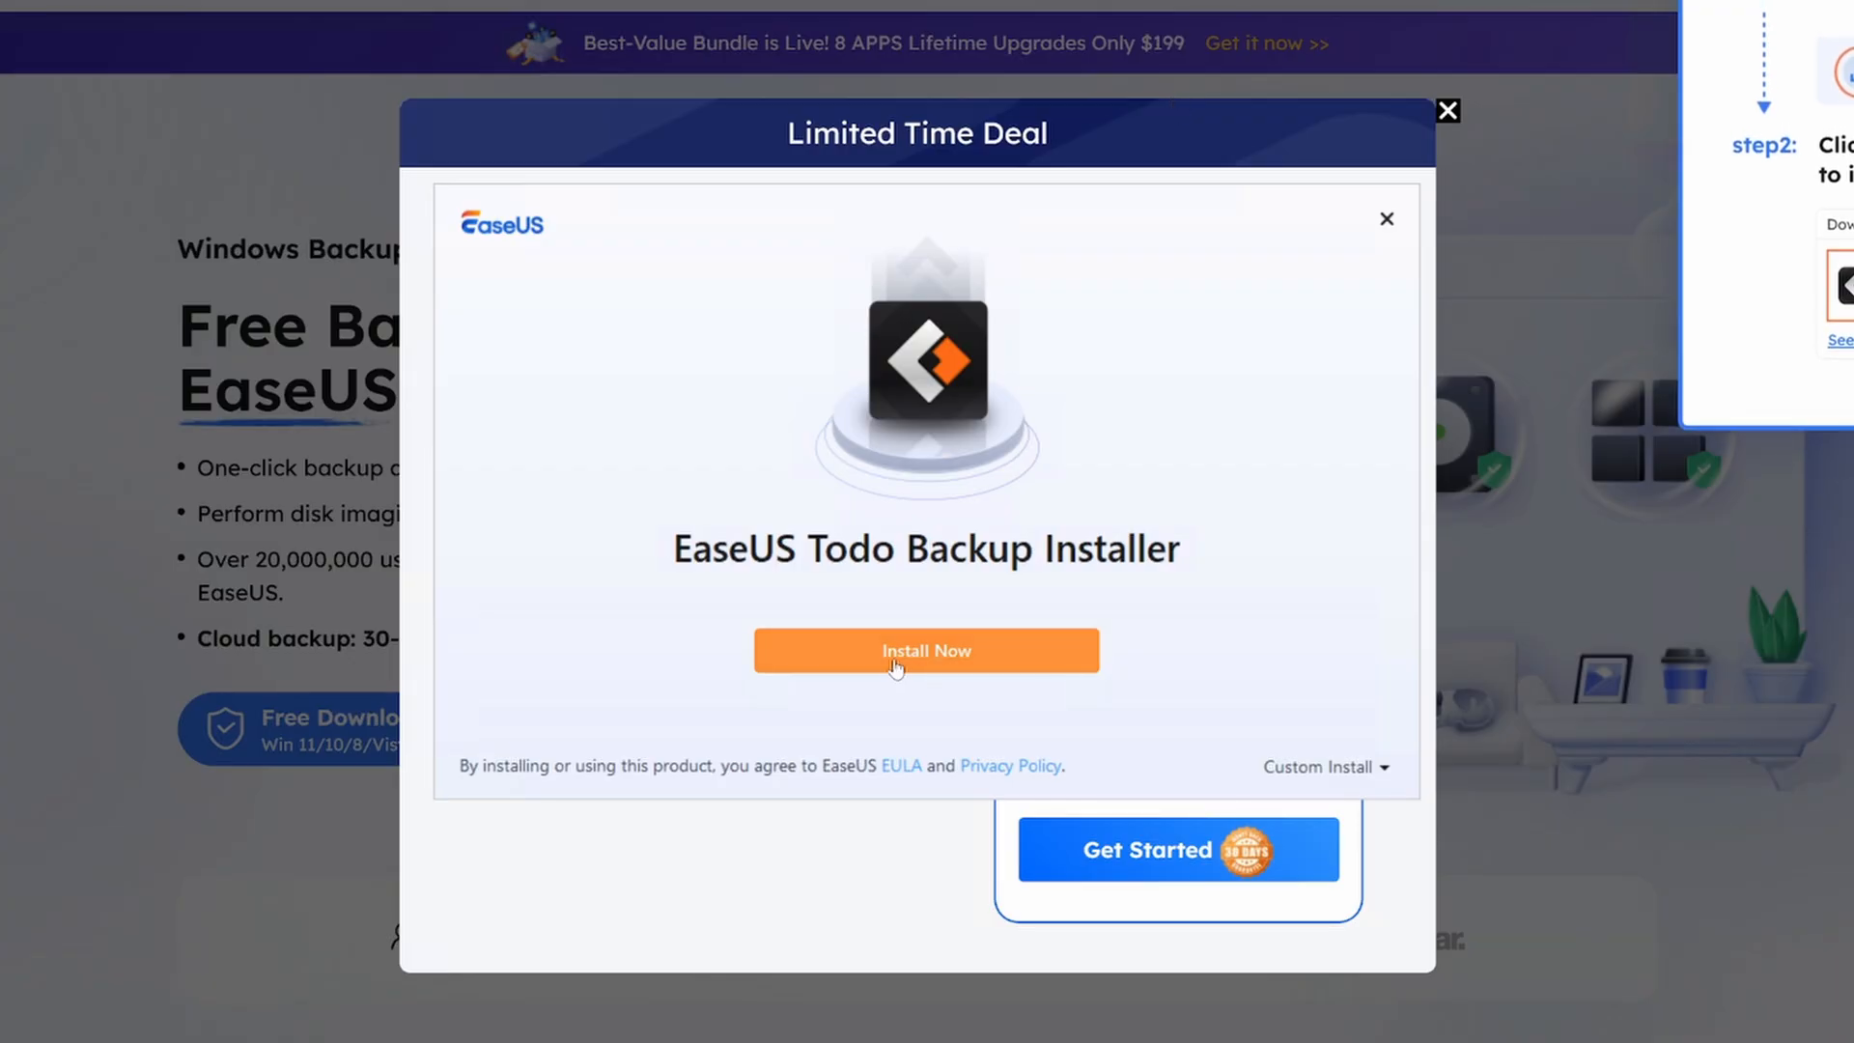
{"action": "left_click", "coordinate": [925, 651]}
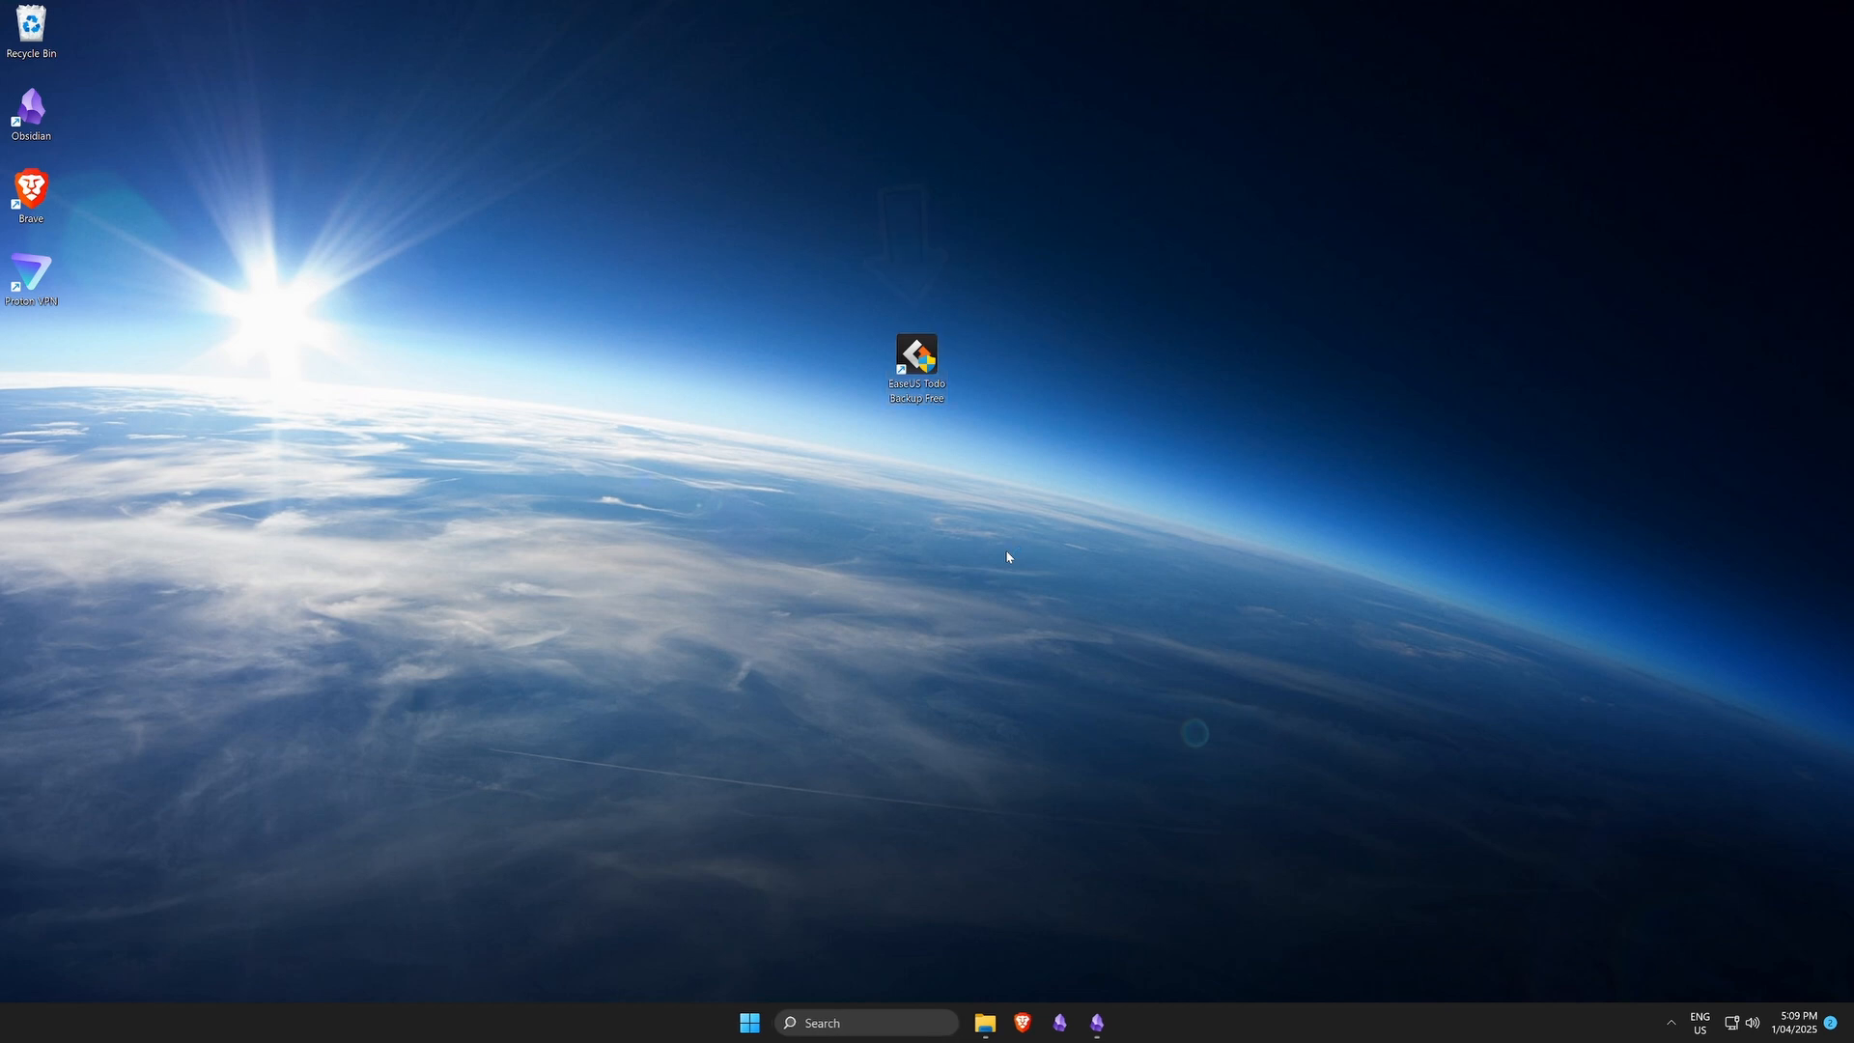
- Launch EaseUS Todo Backup from its desktop shortcut and start Create Backup
{"action": "double_click", "coordinate": [915, 361]}
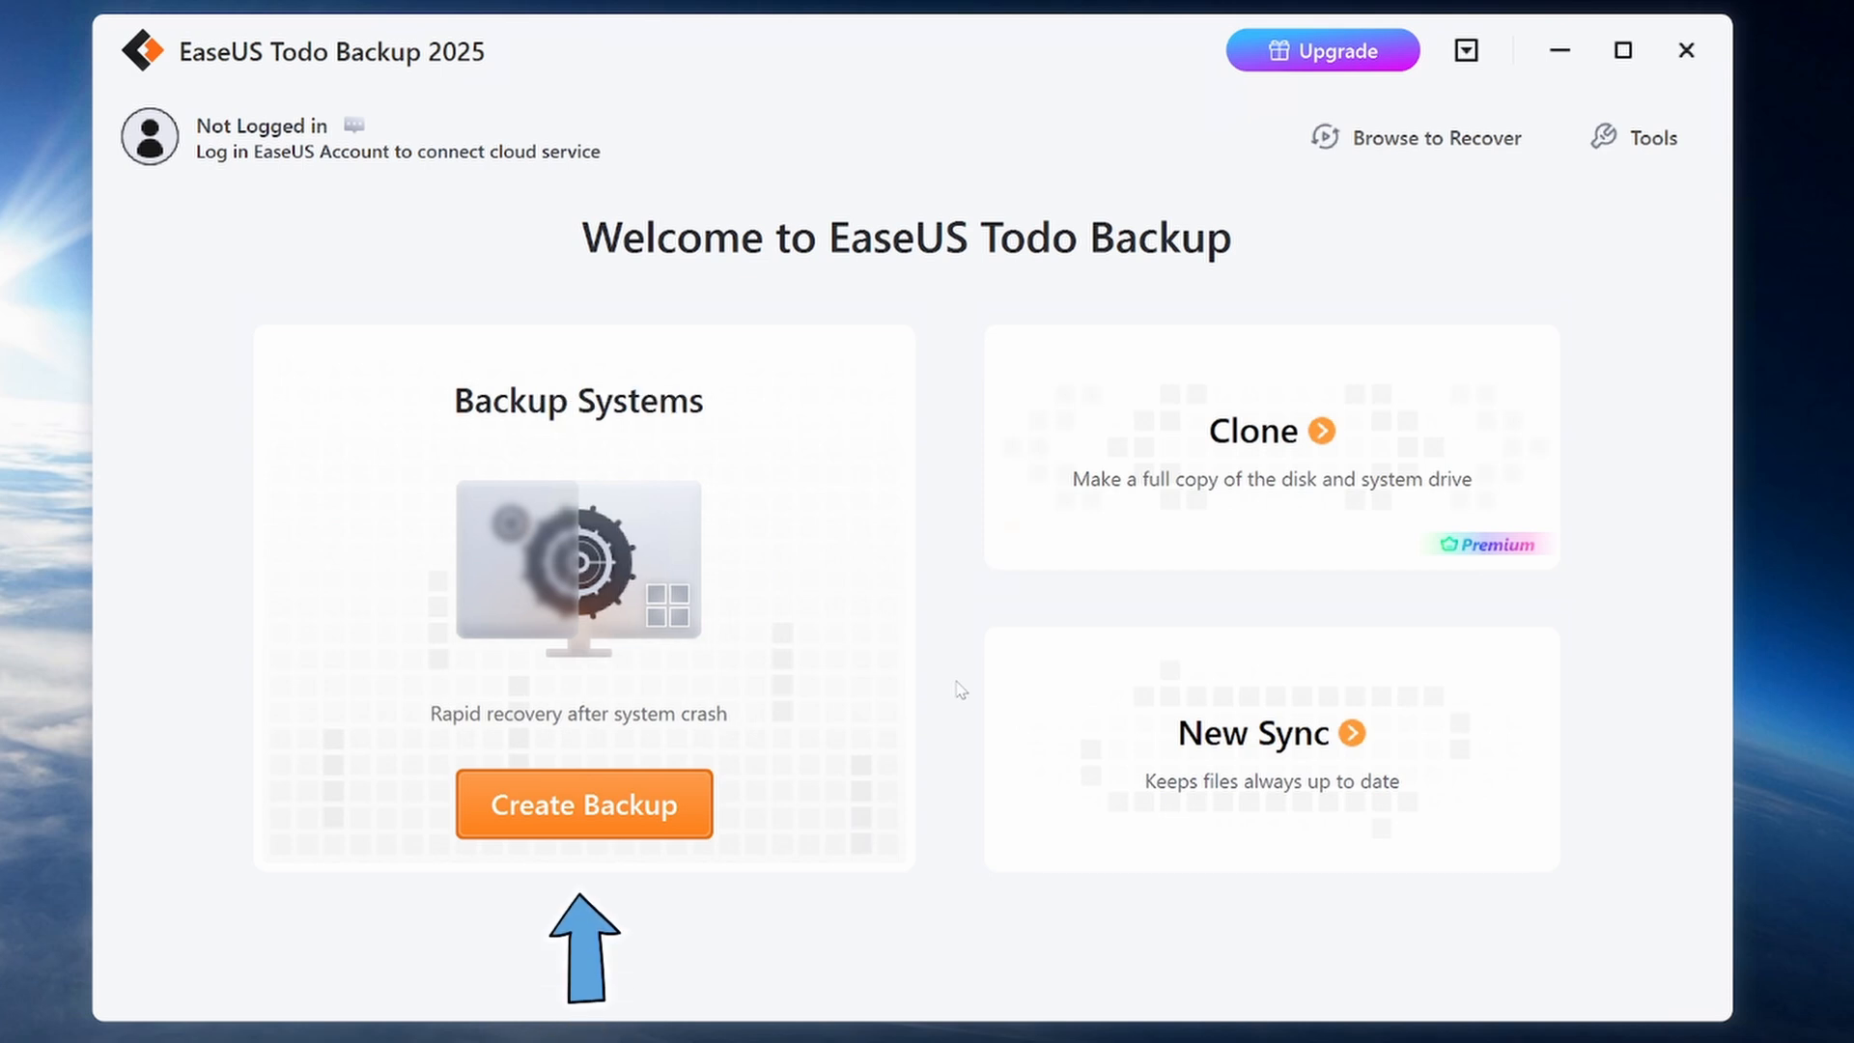
{"action": "left_click", "coordinate": [582, 803]}
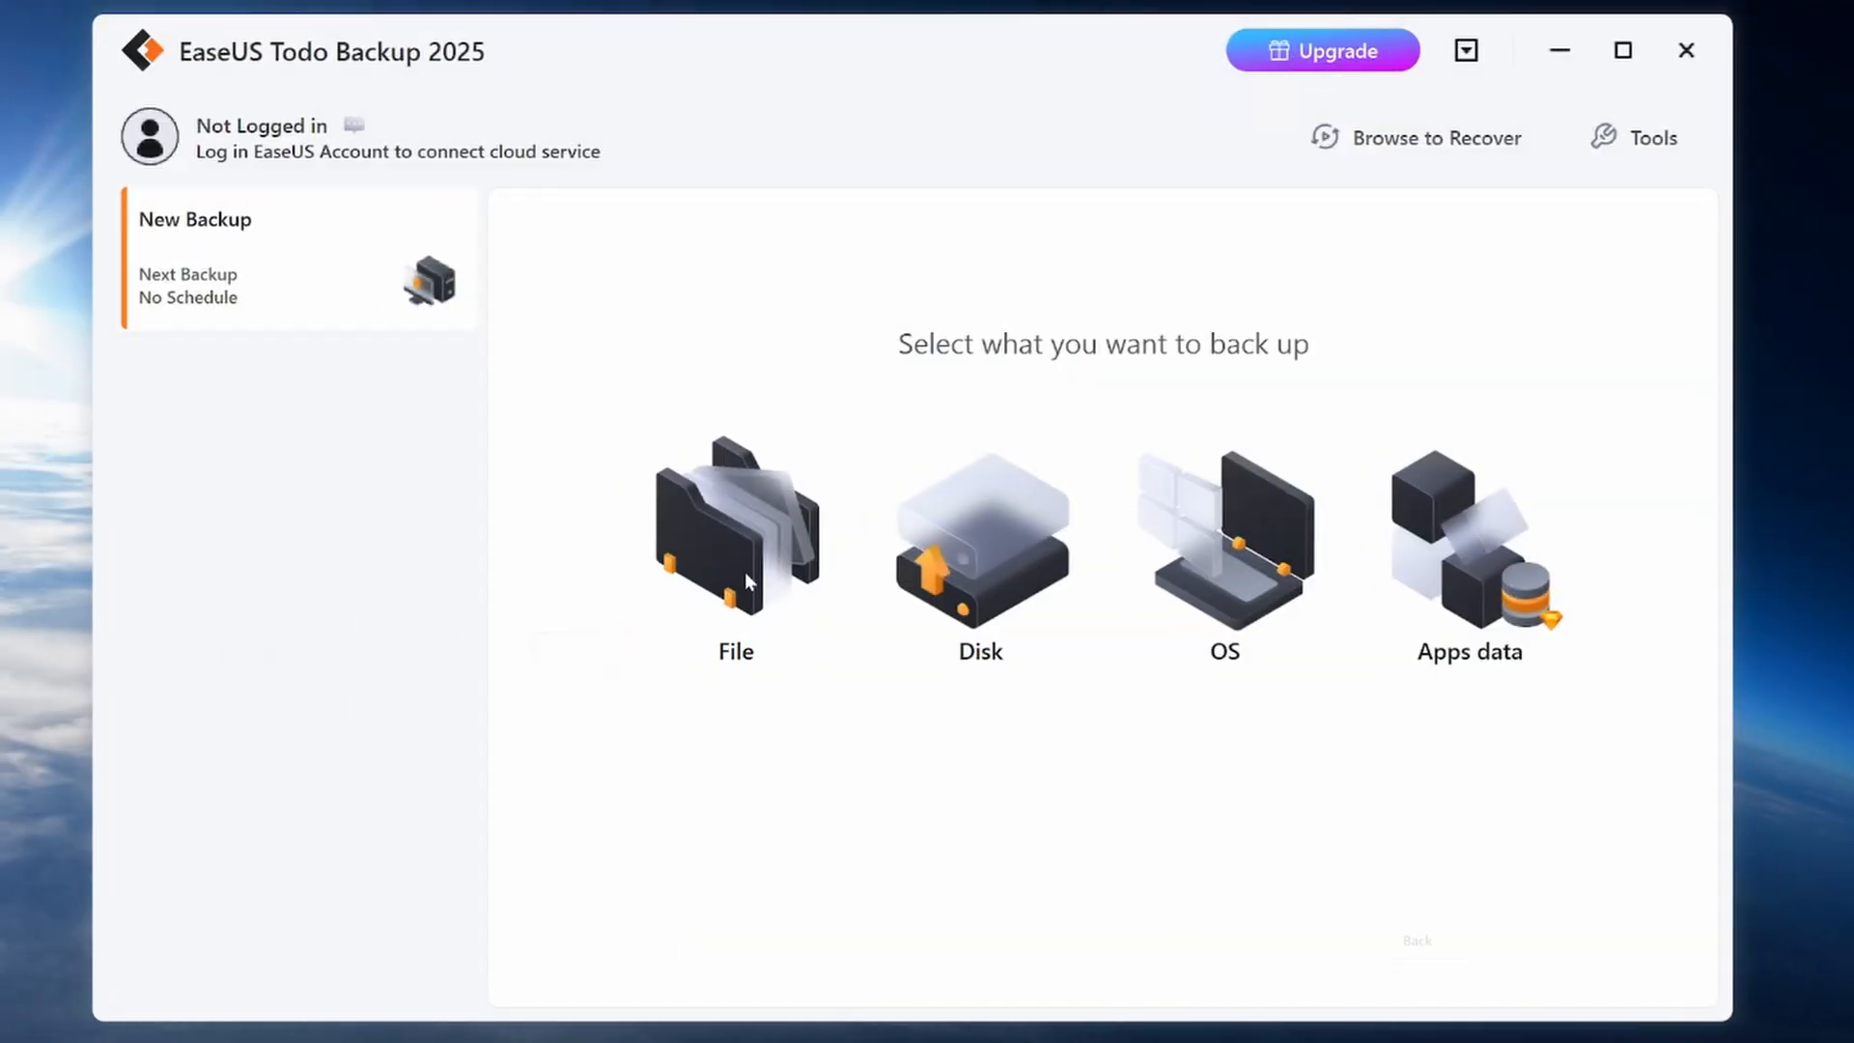
- Make OBSIDIAN VAULT (D:) the file backup source, excluding $RECYCLE.BIN and System Volume Information
{"action": "left_click", "coordinate": [734, 533]}
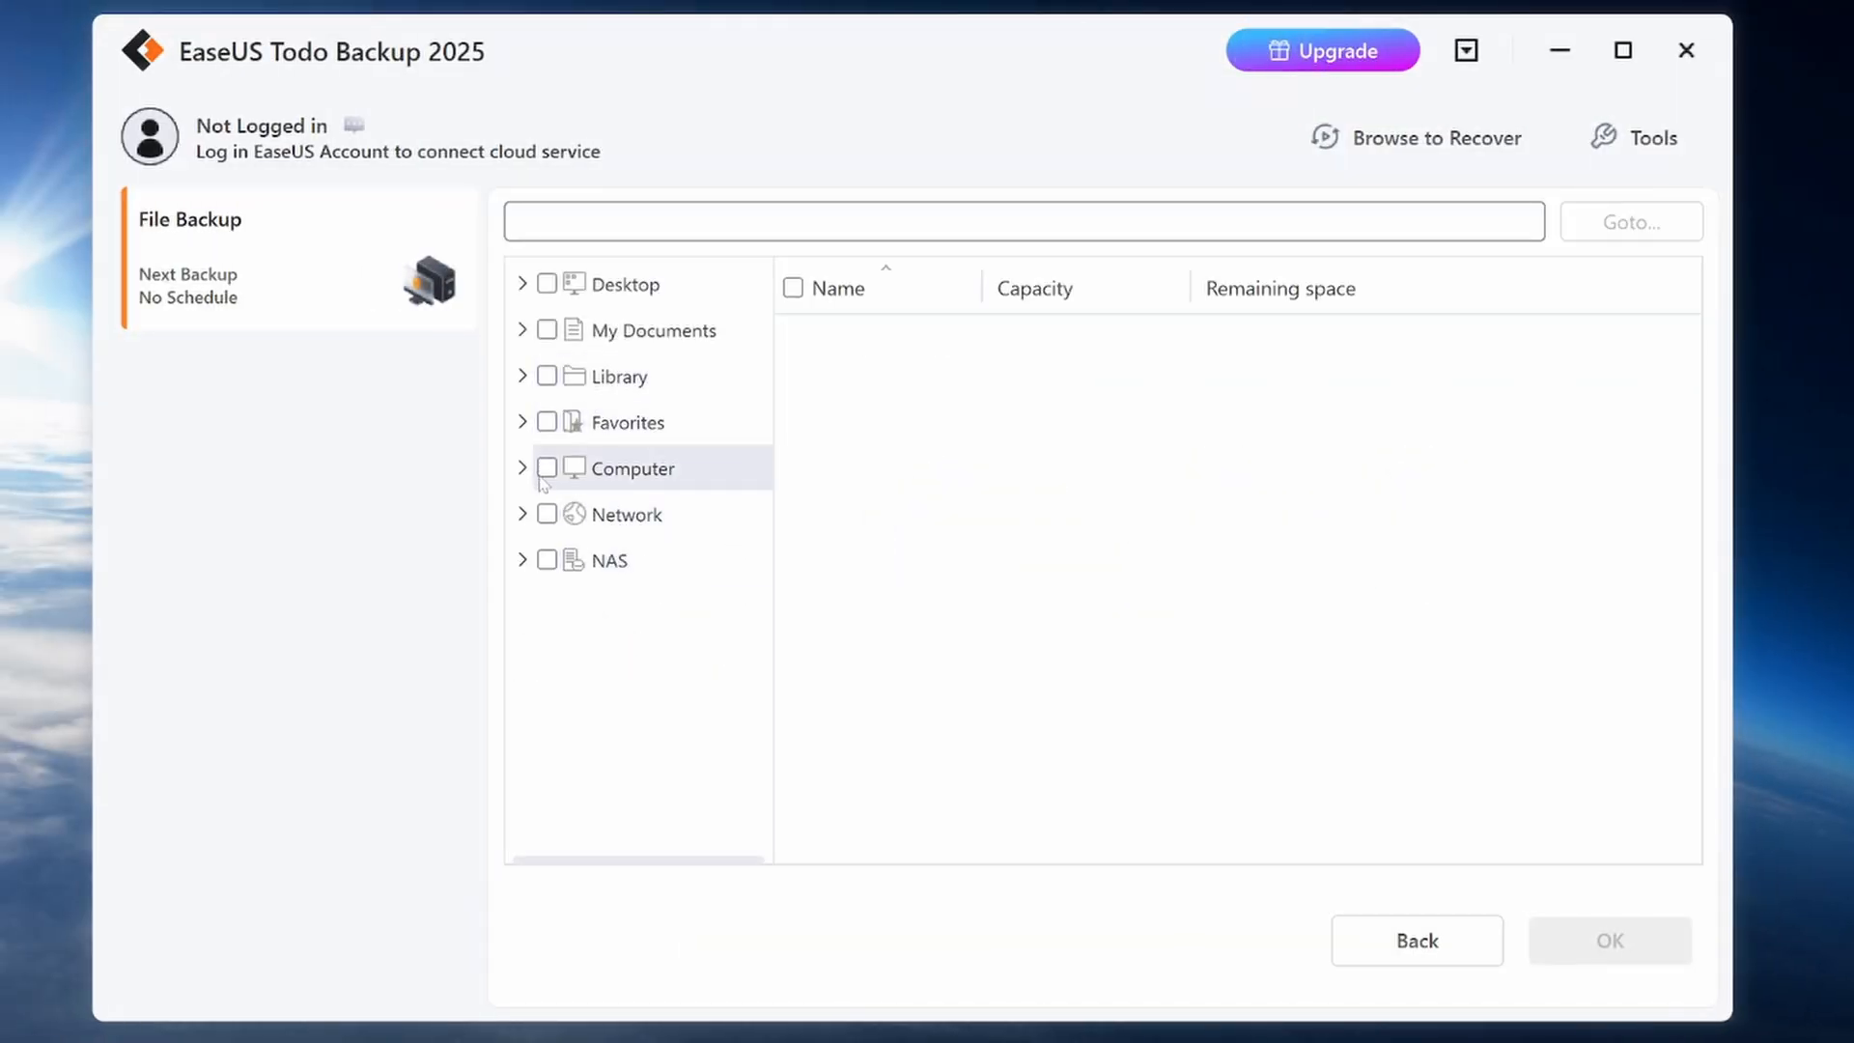
{"action": "left_click", "coordinate": [521, 468]}
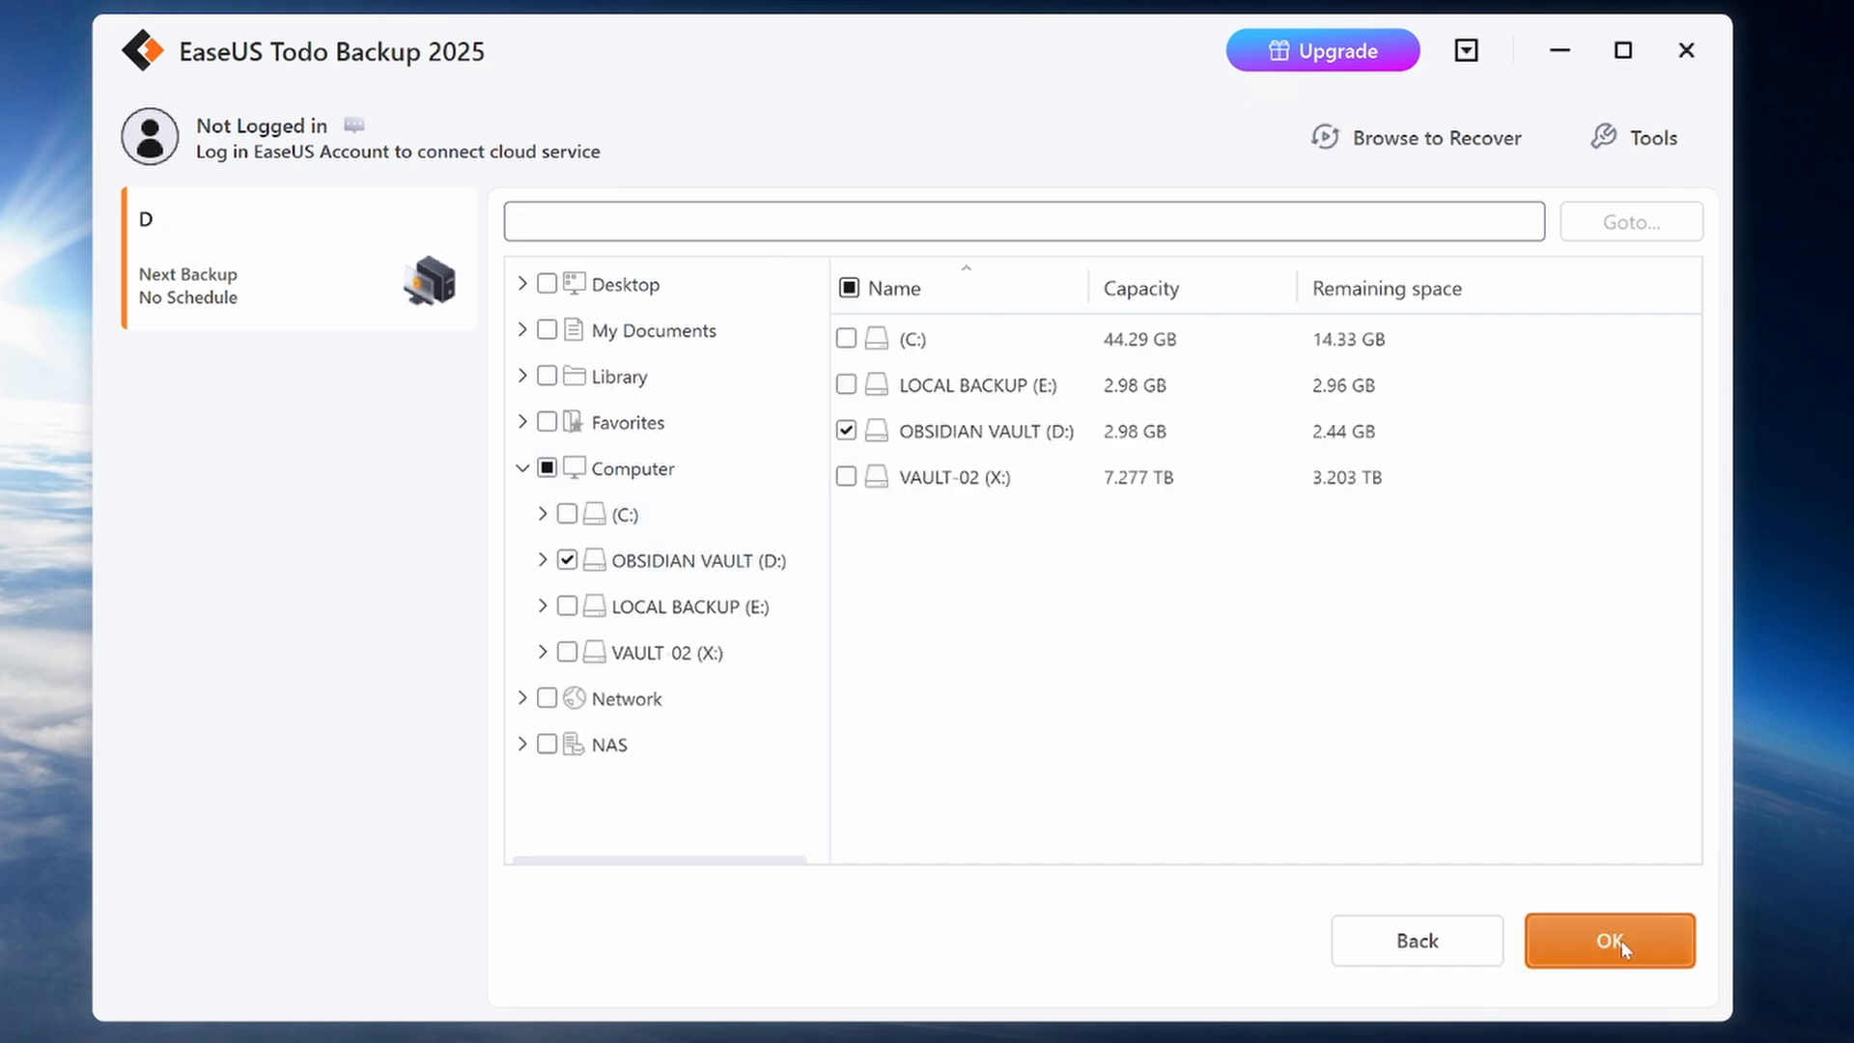
{"action": "mouse_move", "coordinate": [1112, 730]}
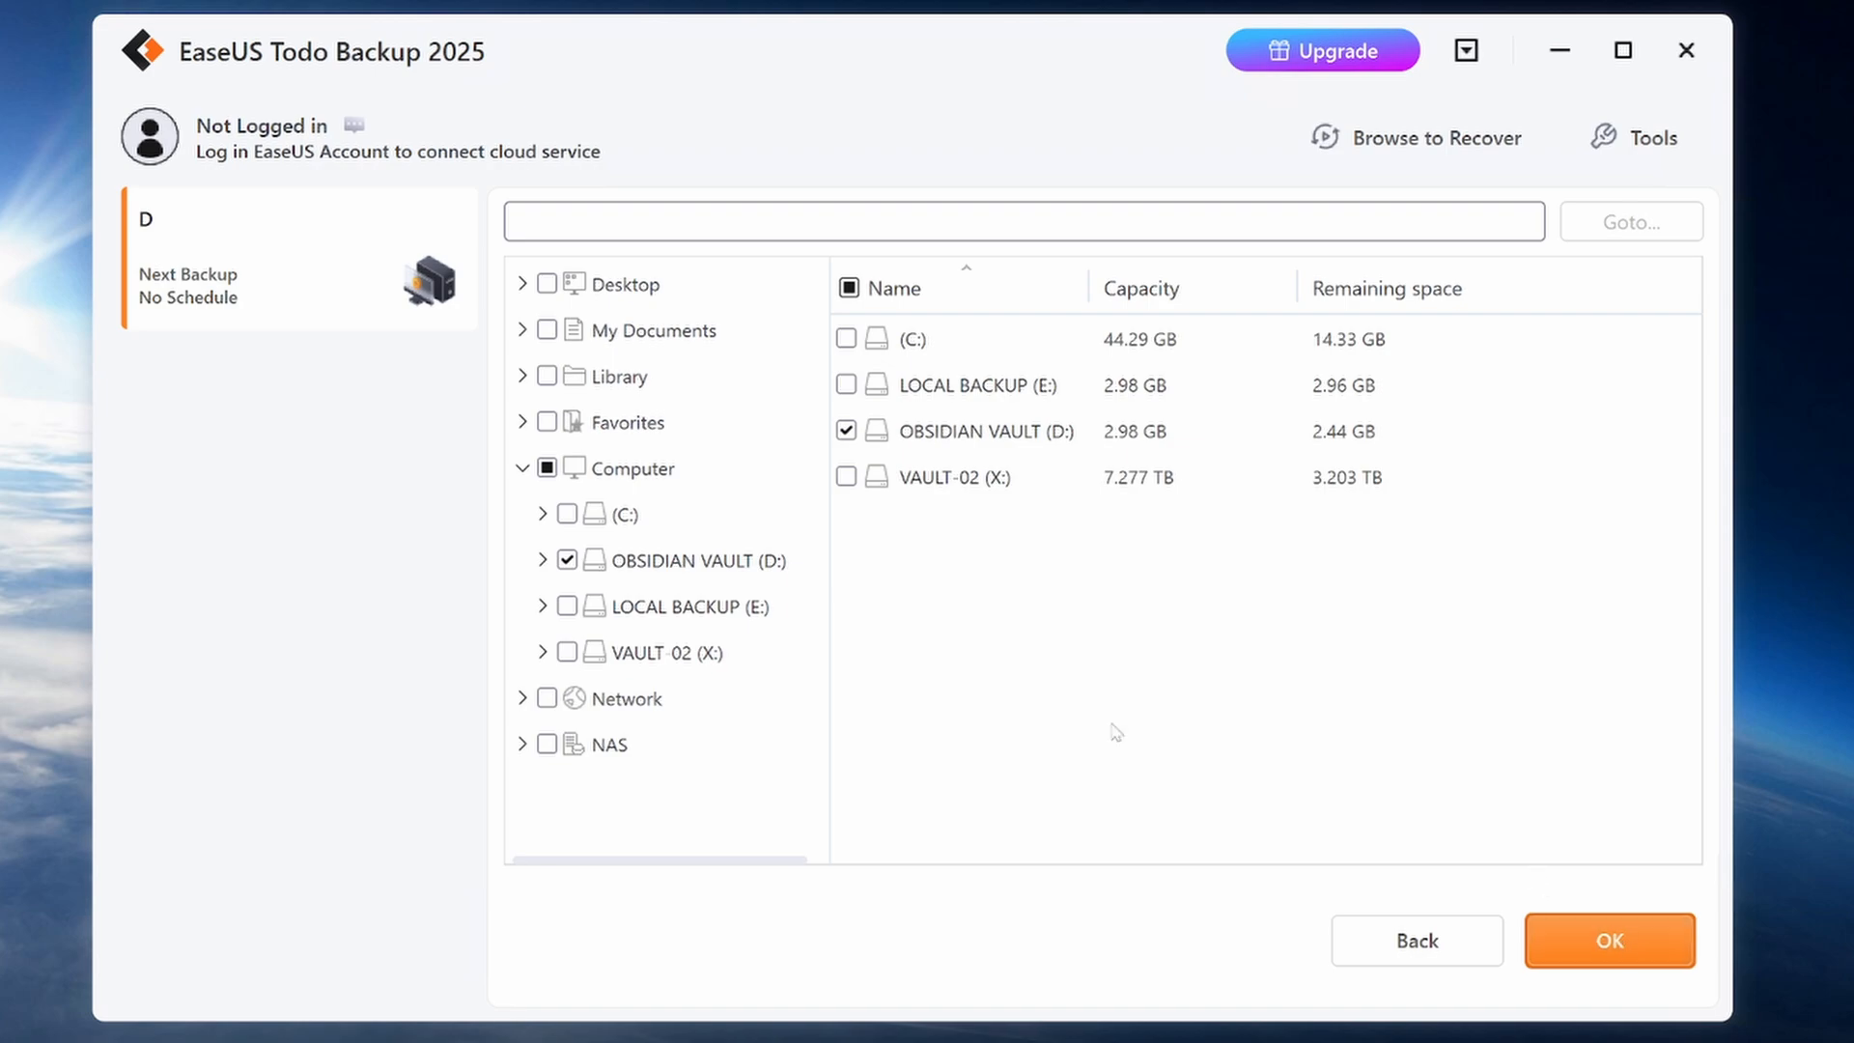
{"action": "left_click", "coordinate": [543, 560]}
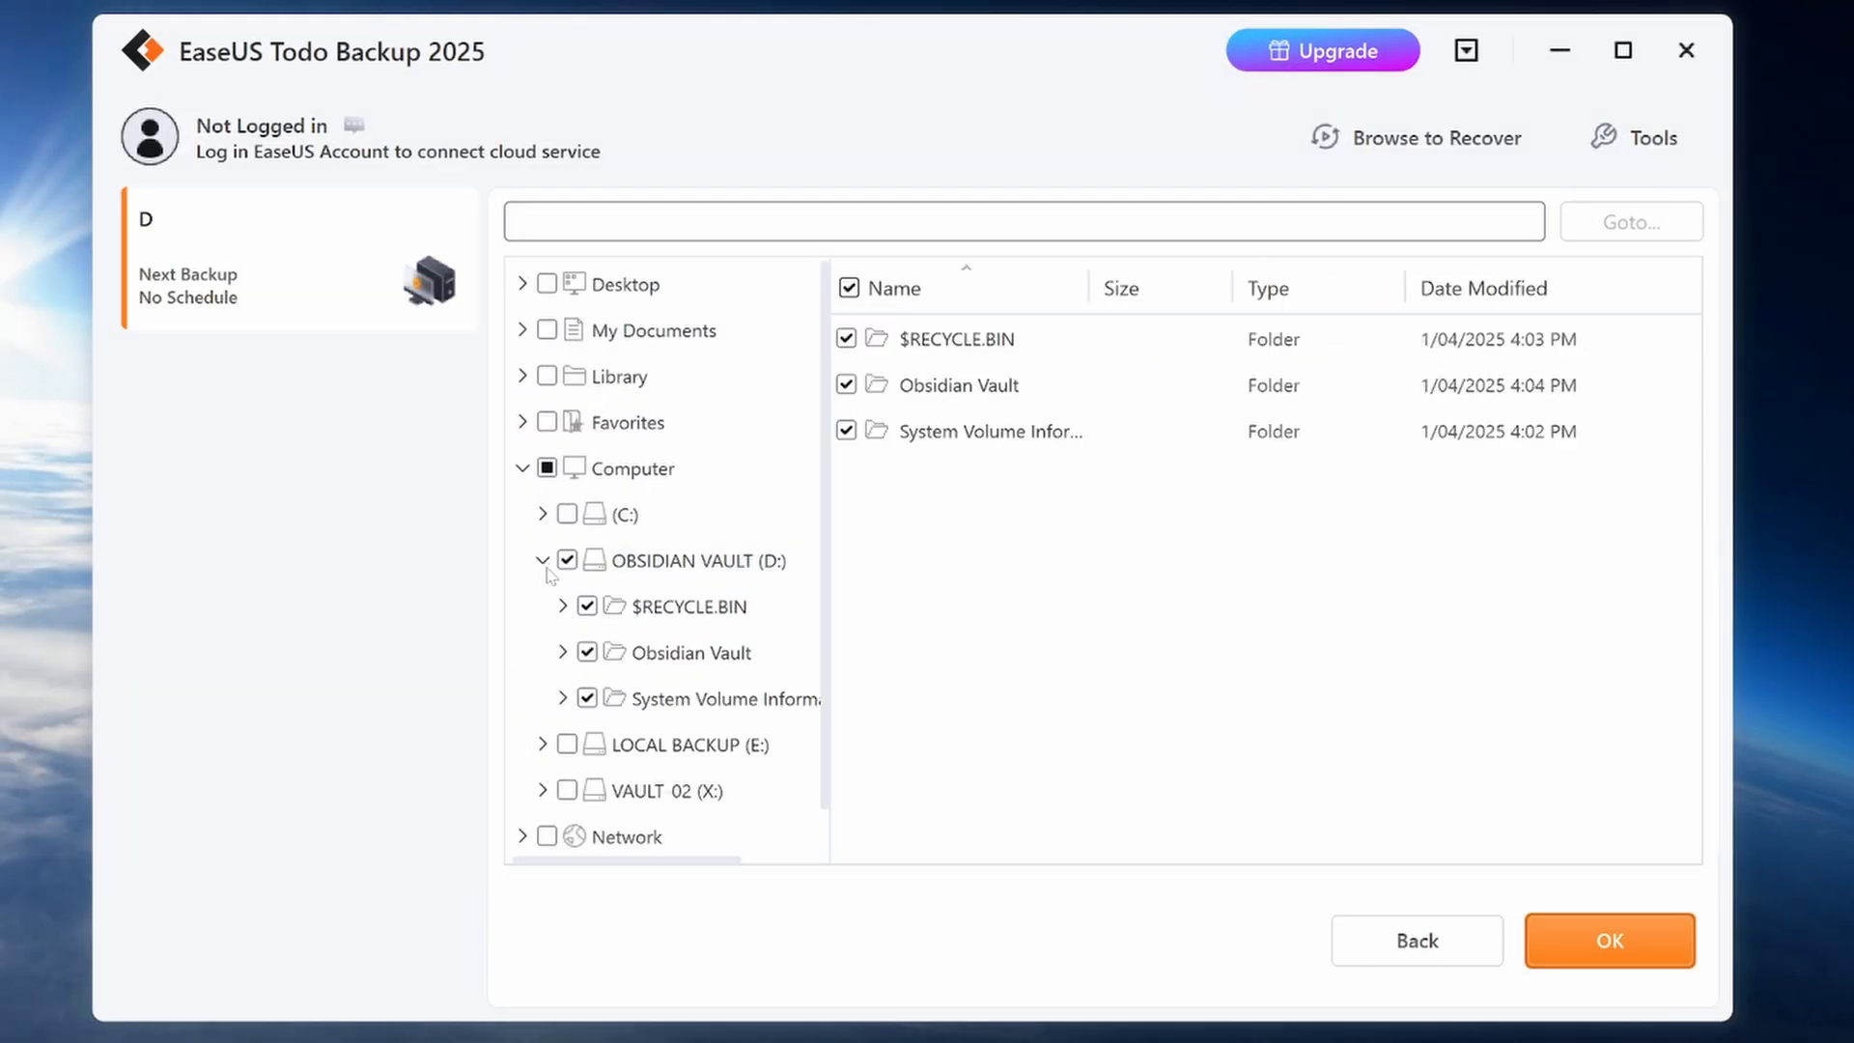
{"action": "left_click", "coordinate": [587, 697]}
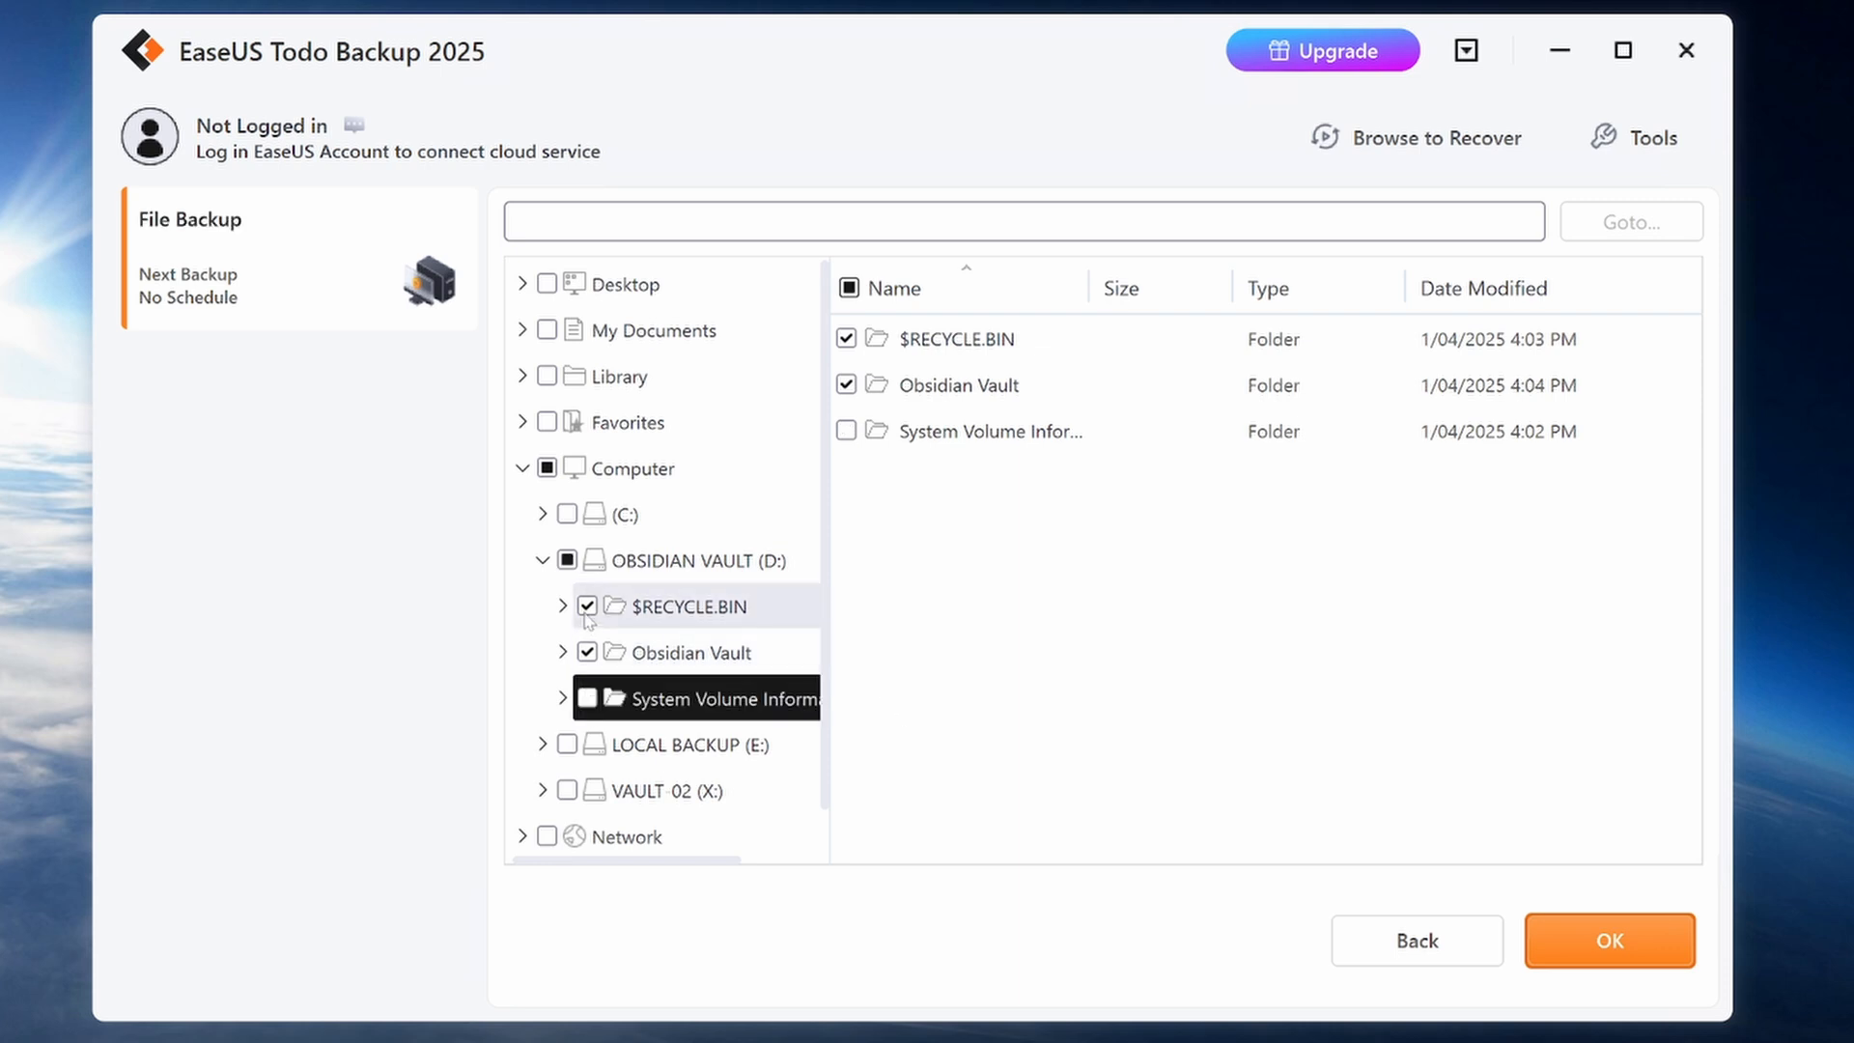
{"action": "left_click", "coordinate": [563, 651]}
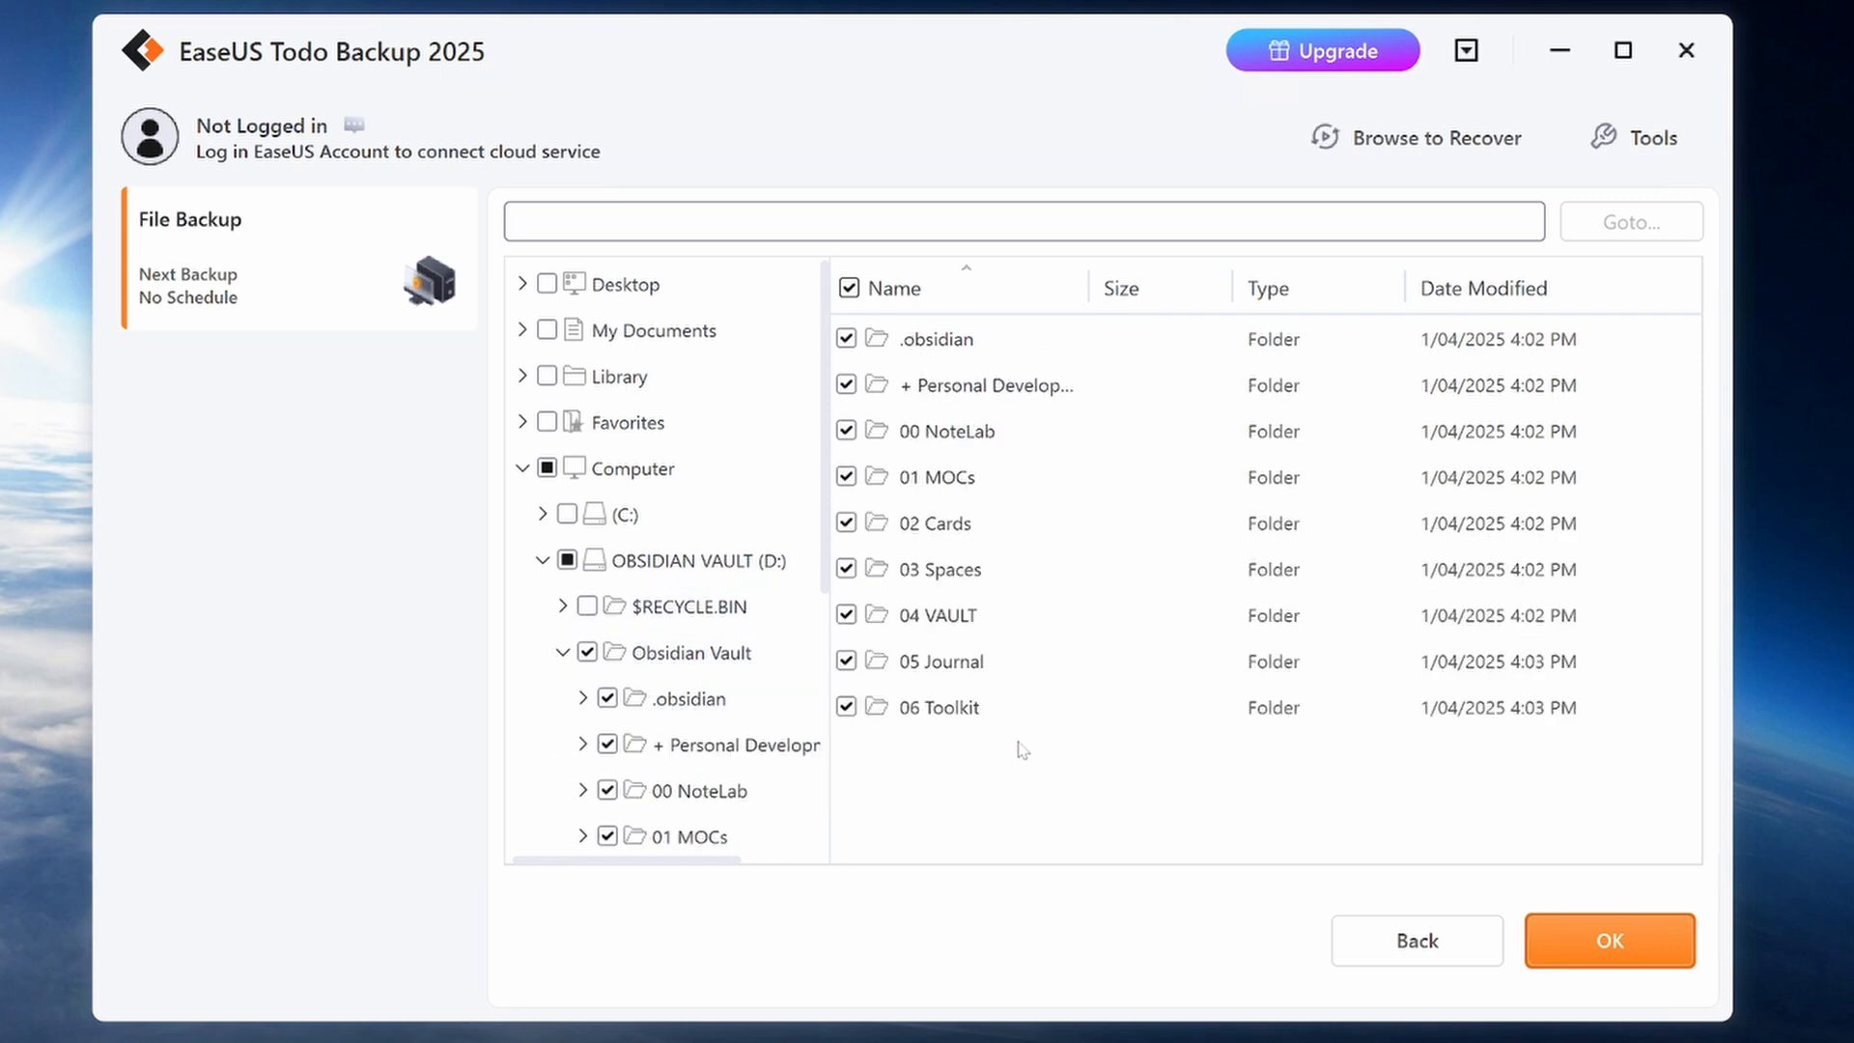
{"action": "mouse_move", "coordinate": [1609, 940]}
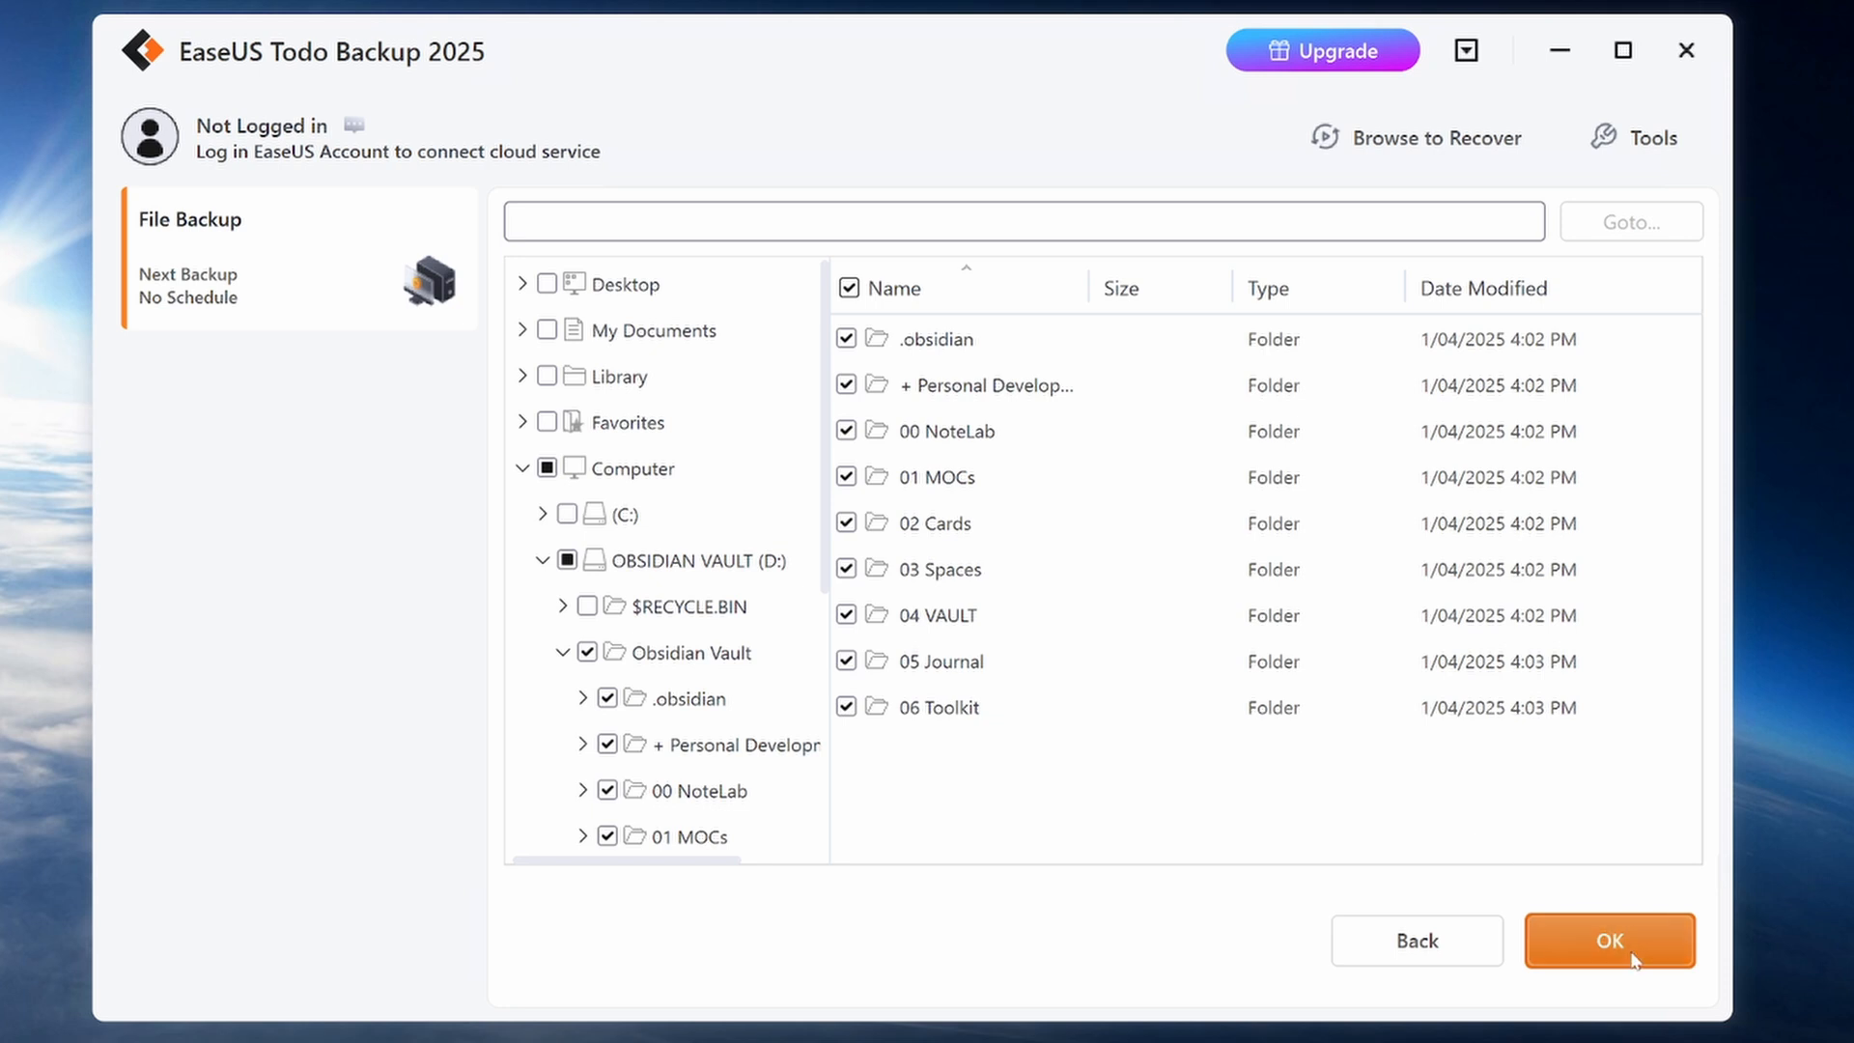
{"action": "left_click", "coordinate": [1609, 940]}
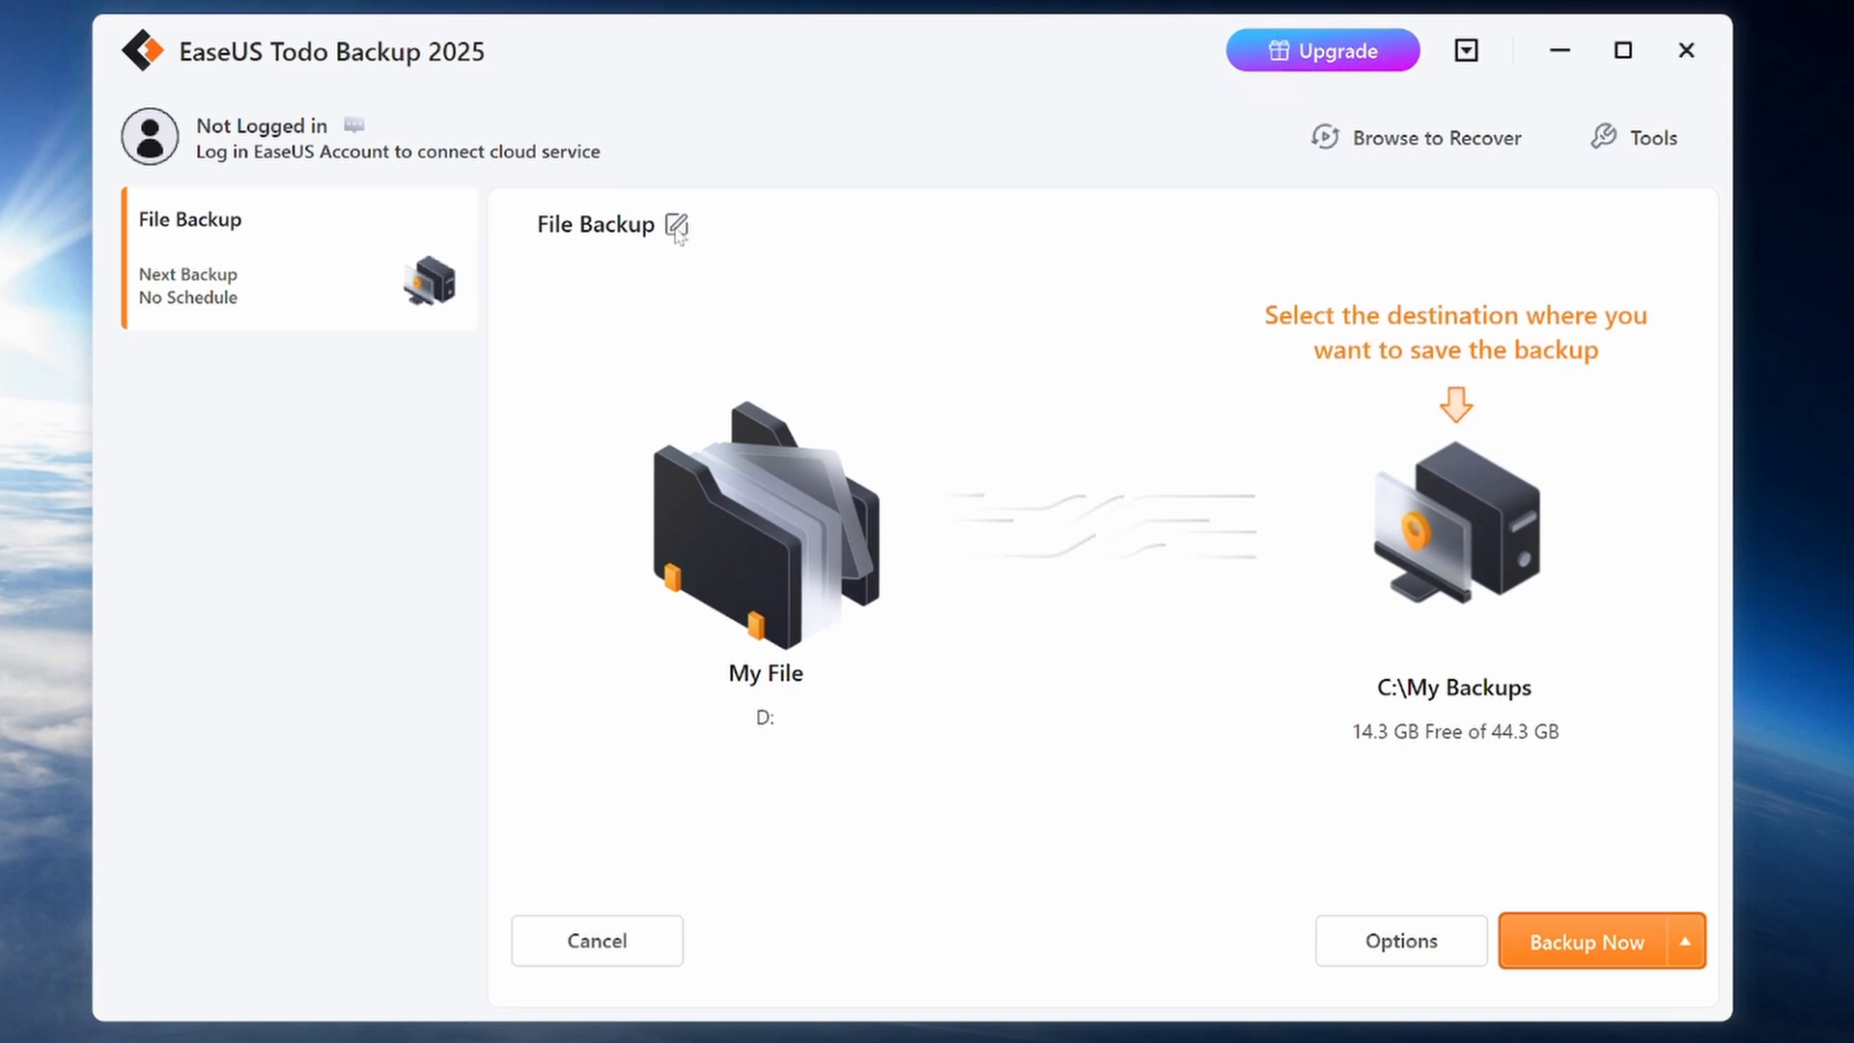
- Rename the backup task to 'Local Obsidian Backup' and save the name
{"action": "left_click", "coordinate": [676, 226]}
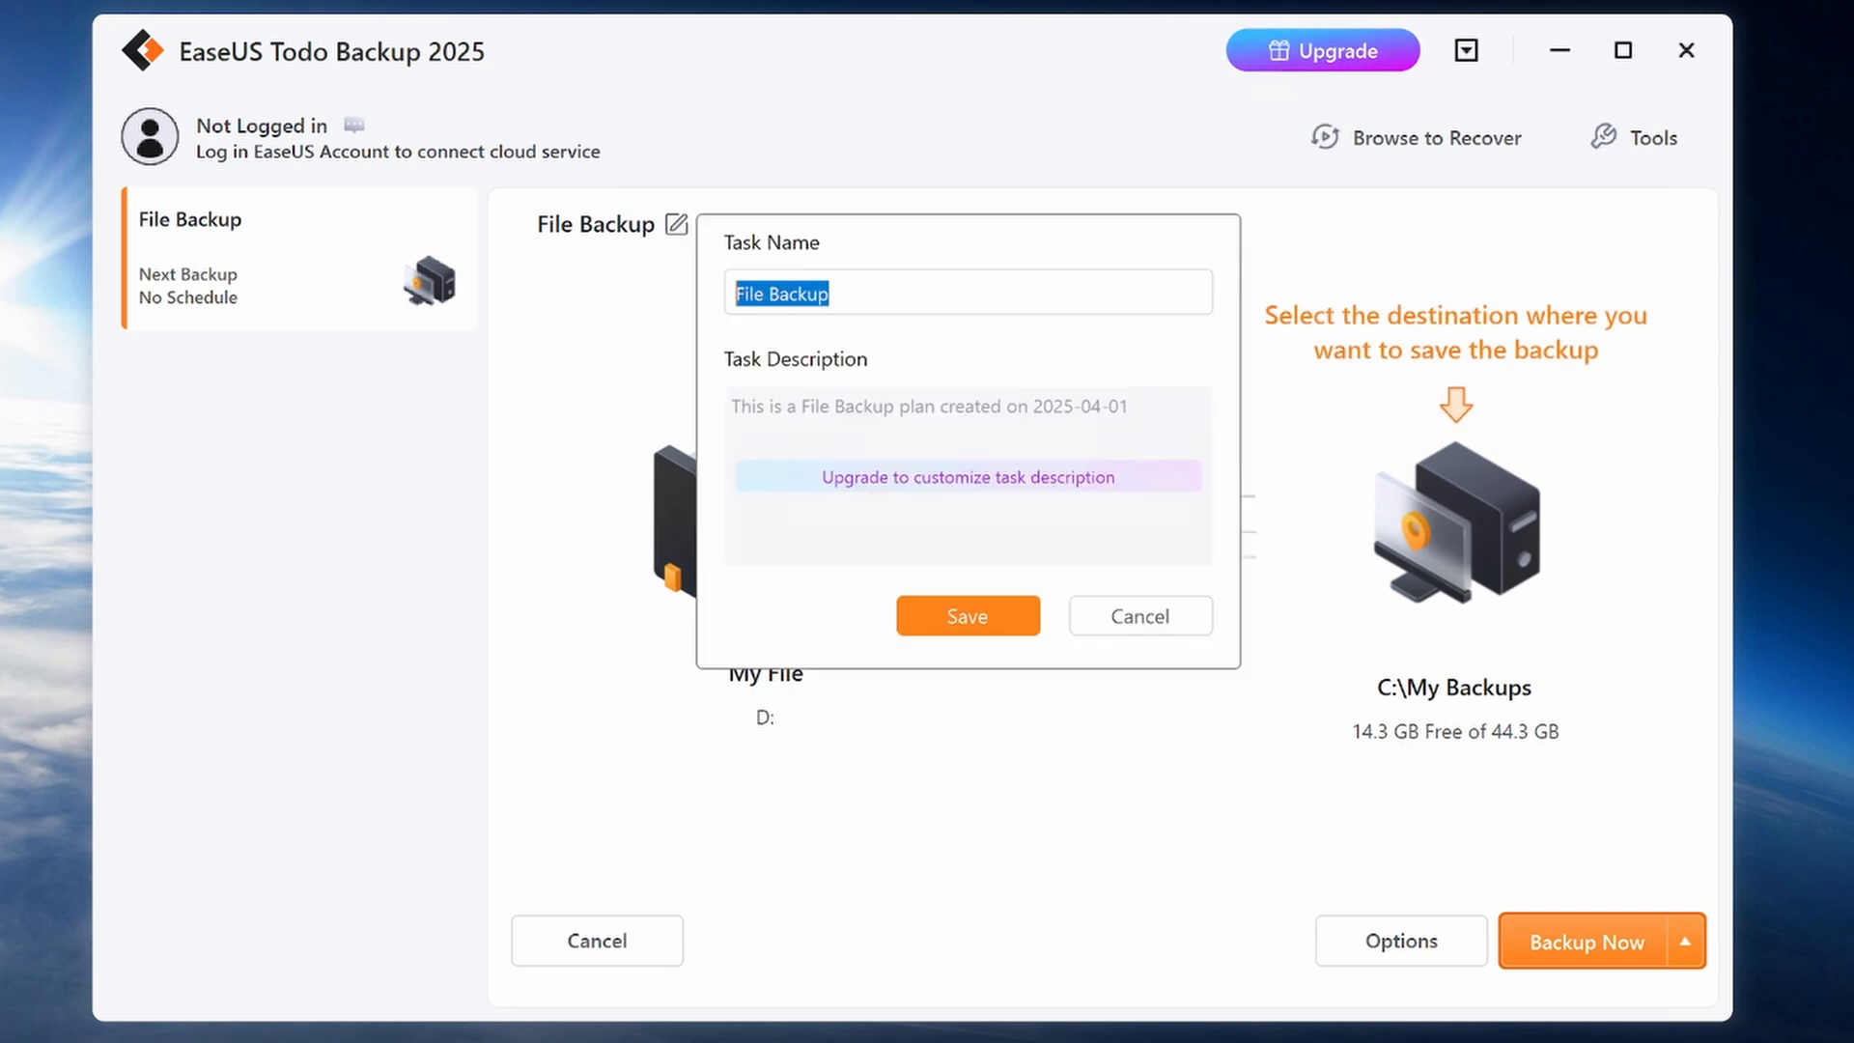
{"action": "type", "text": "Local Obsidian BA"}
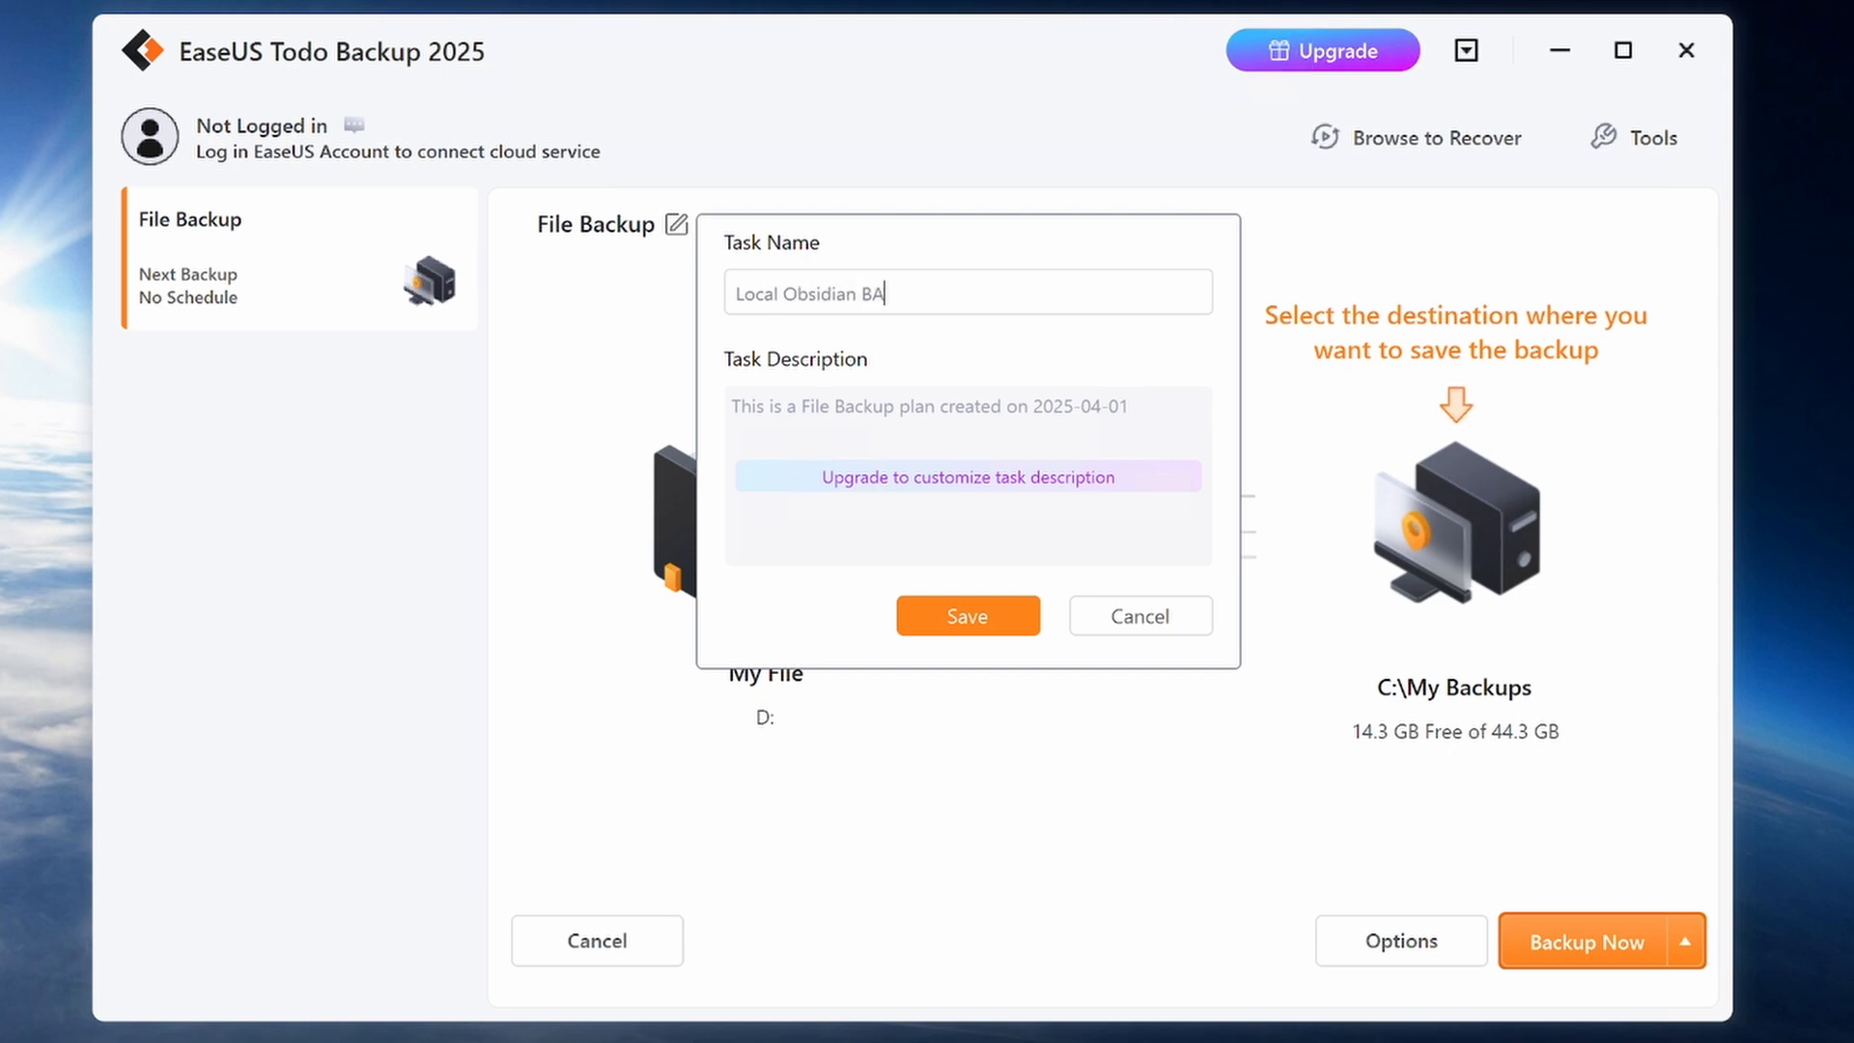
{"action": "type", "text": "ckup"}
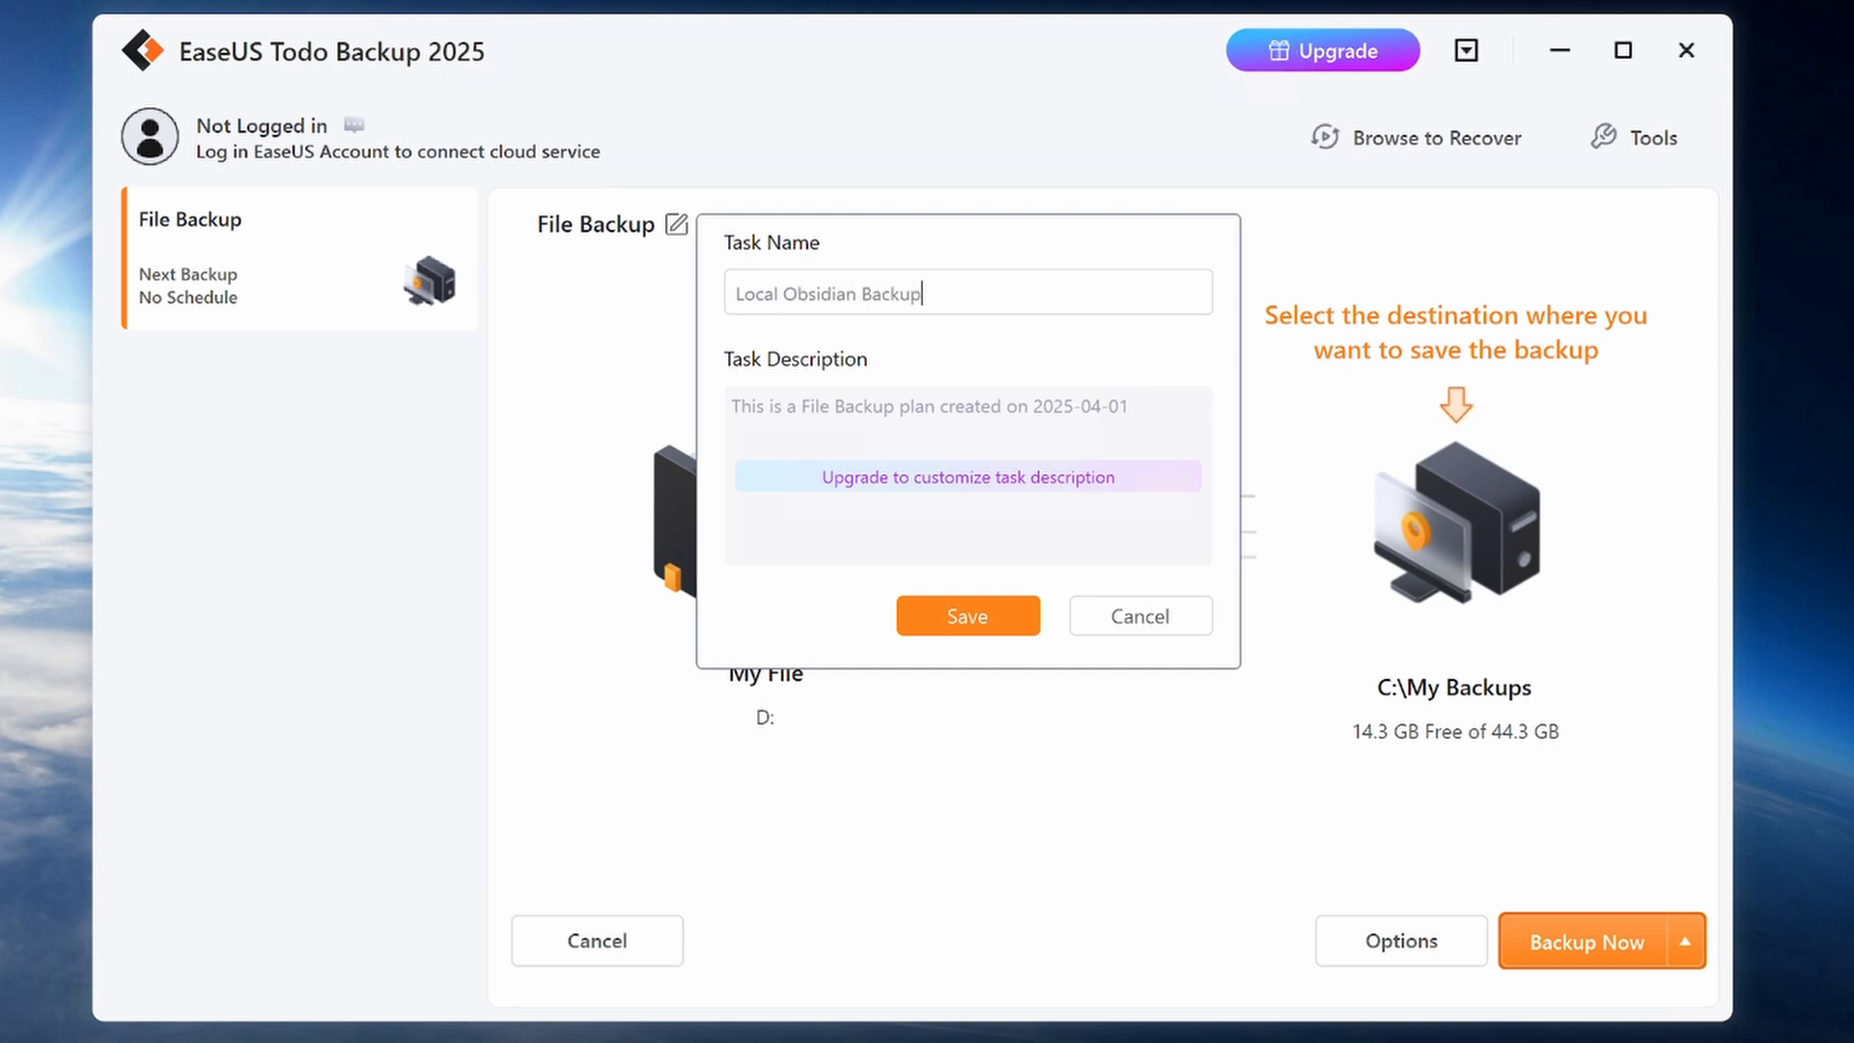
{"action": "left_click", "coordinate": [968, 616]}
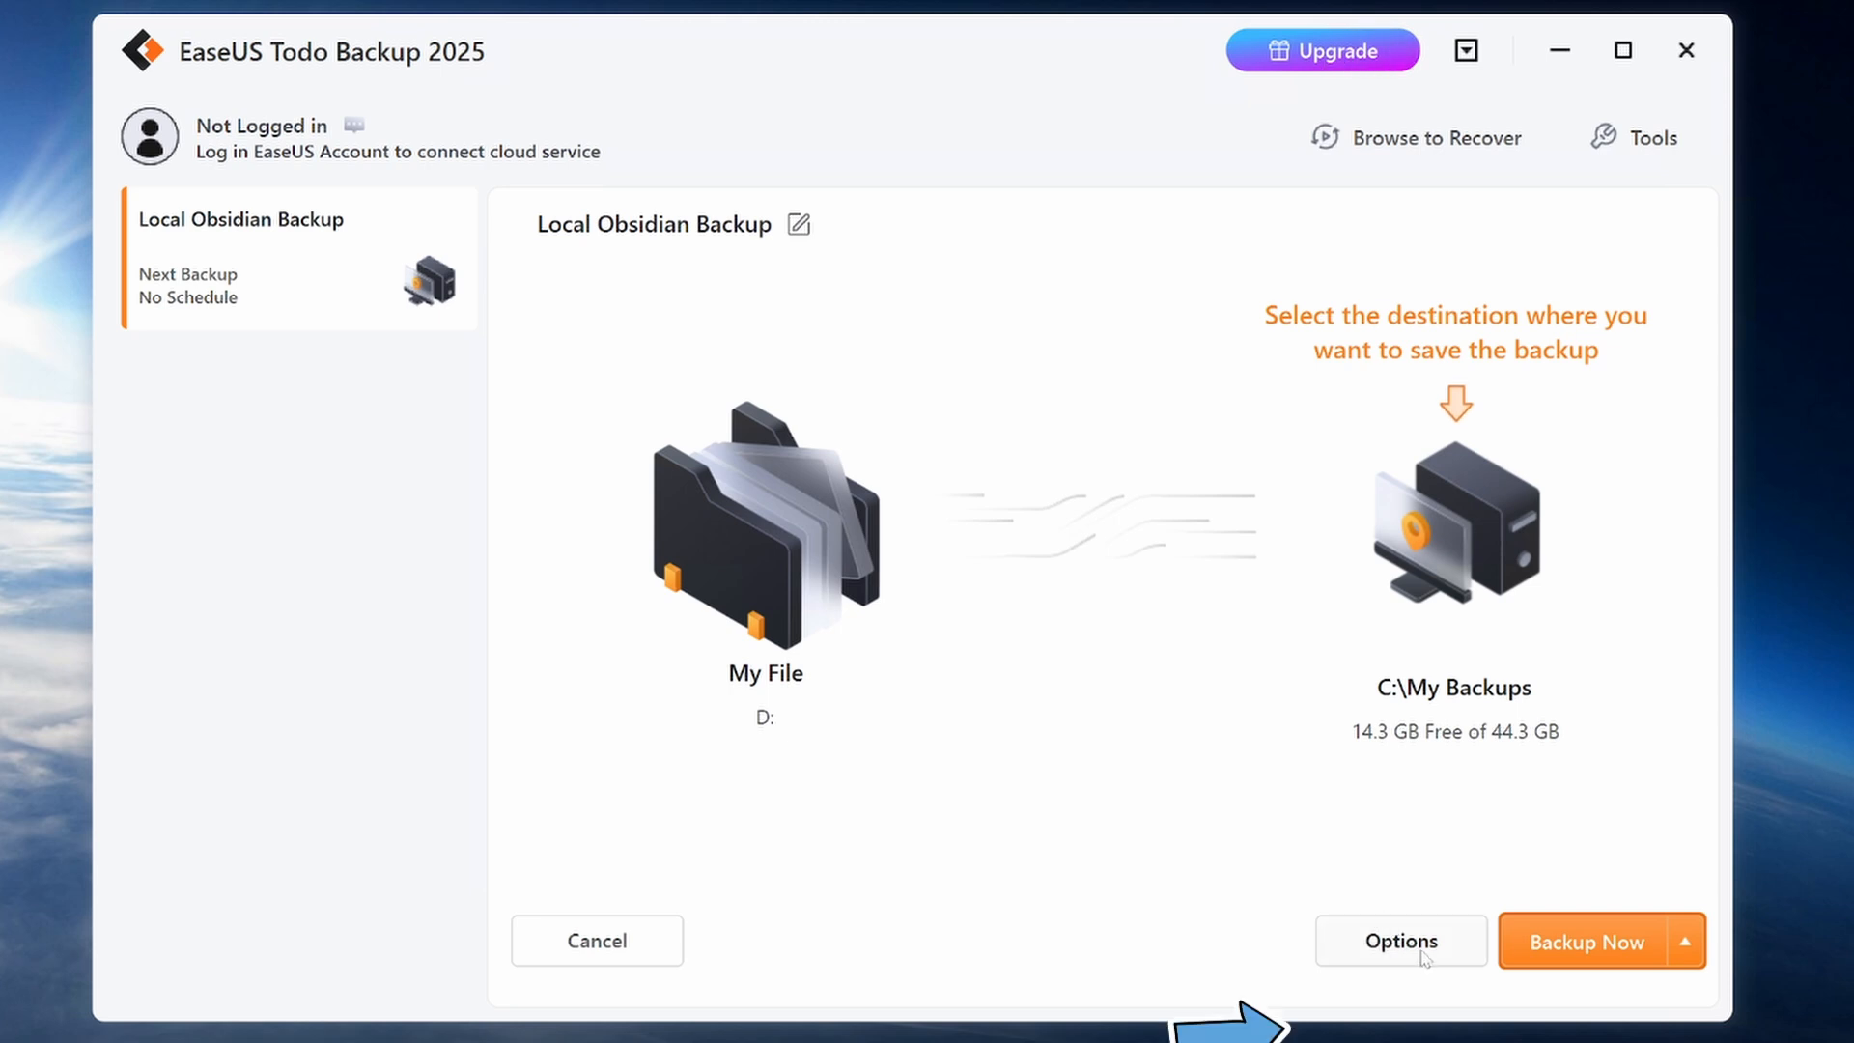
- Schedule a daily 9:00 AM incremental backup that wakes the computer and runs missed backups
{"action": "left_click", "coordinate": [1401, 941]}
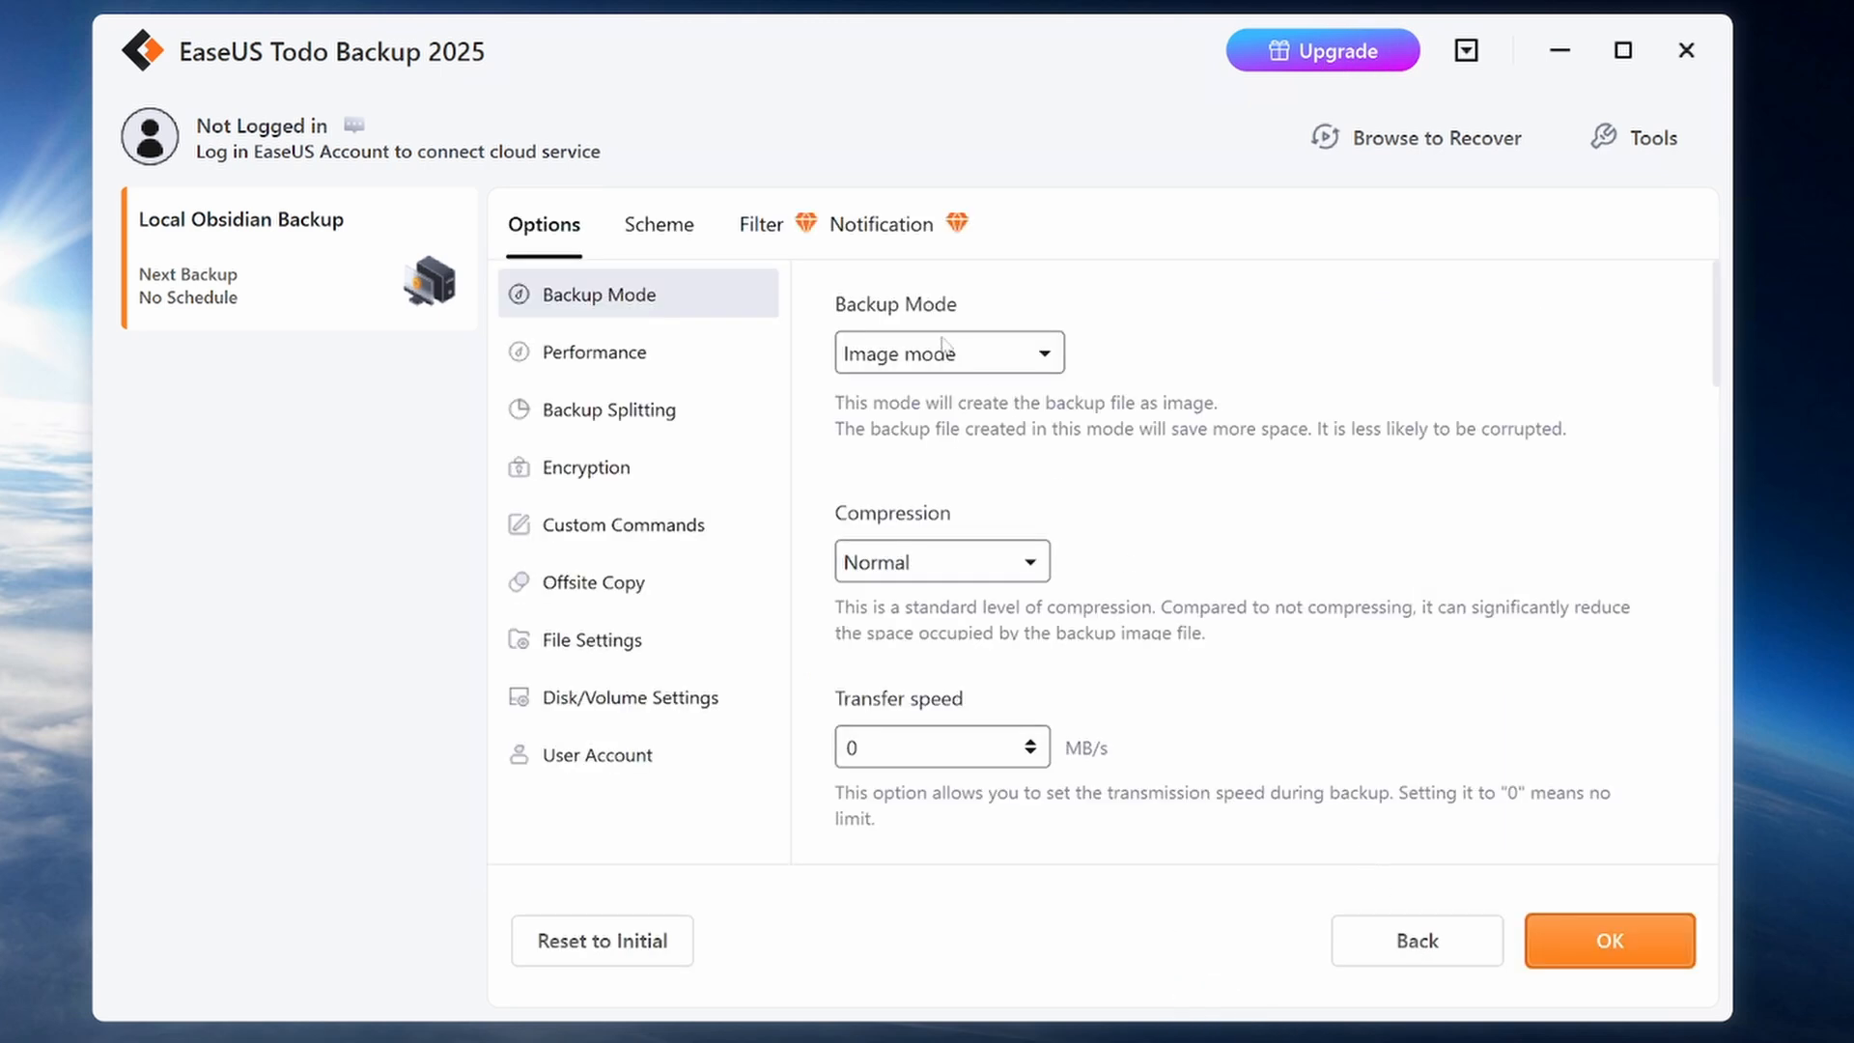
{"action": "left_click", "coordinate": [659, 224]}
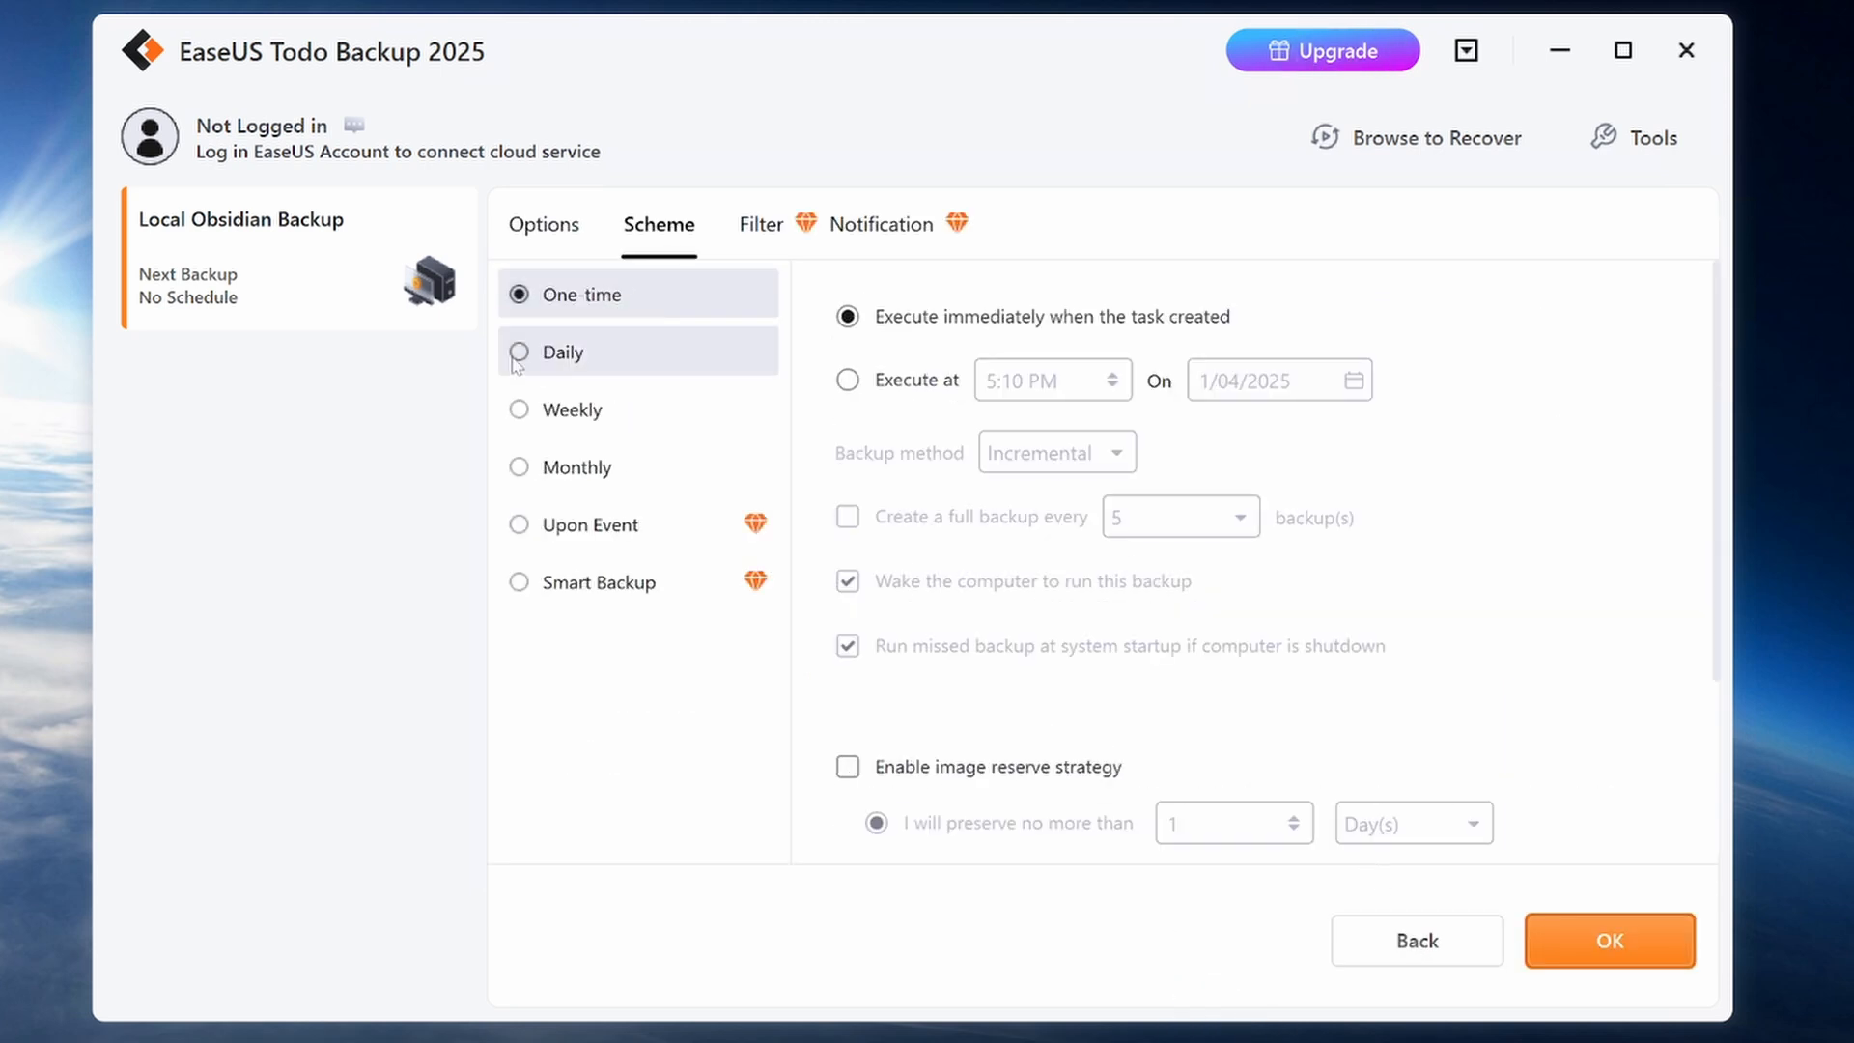
{"action": "left_click", "coordinate": [562, 351]}
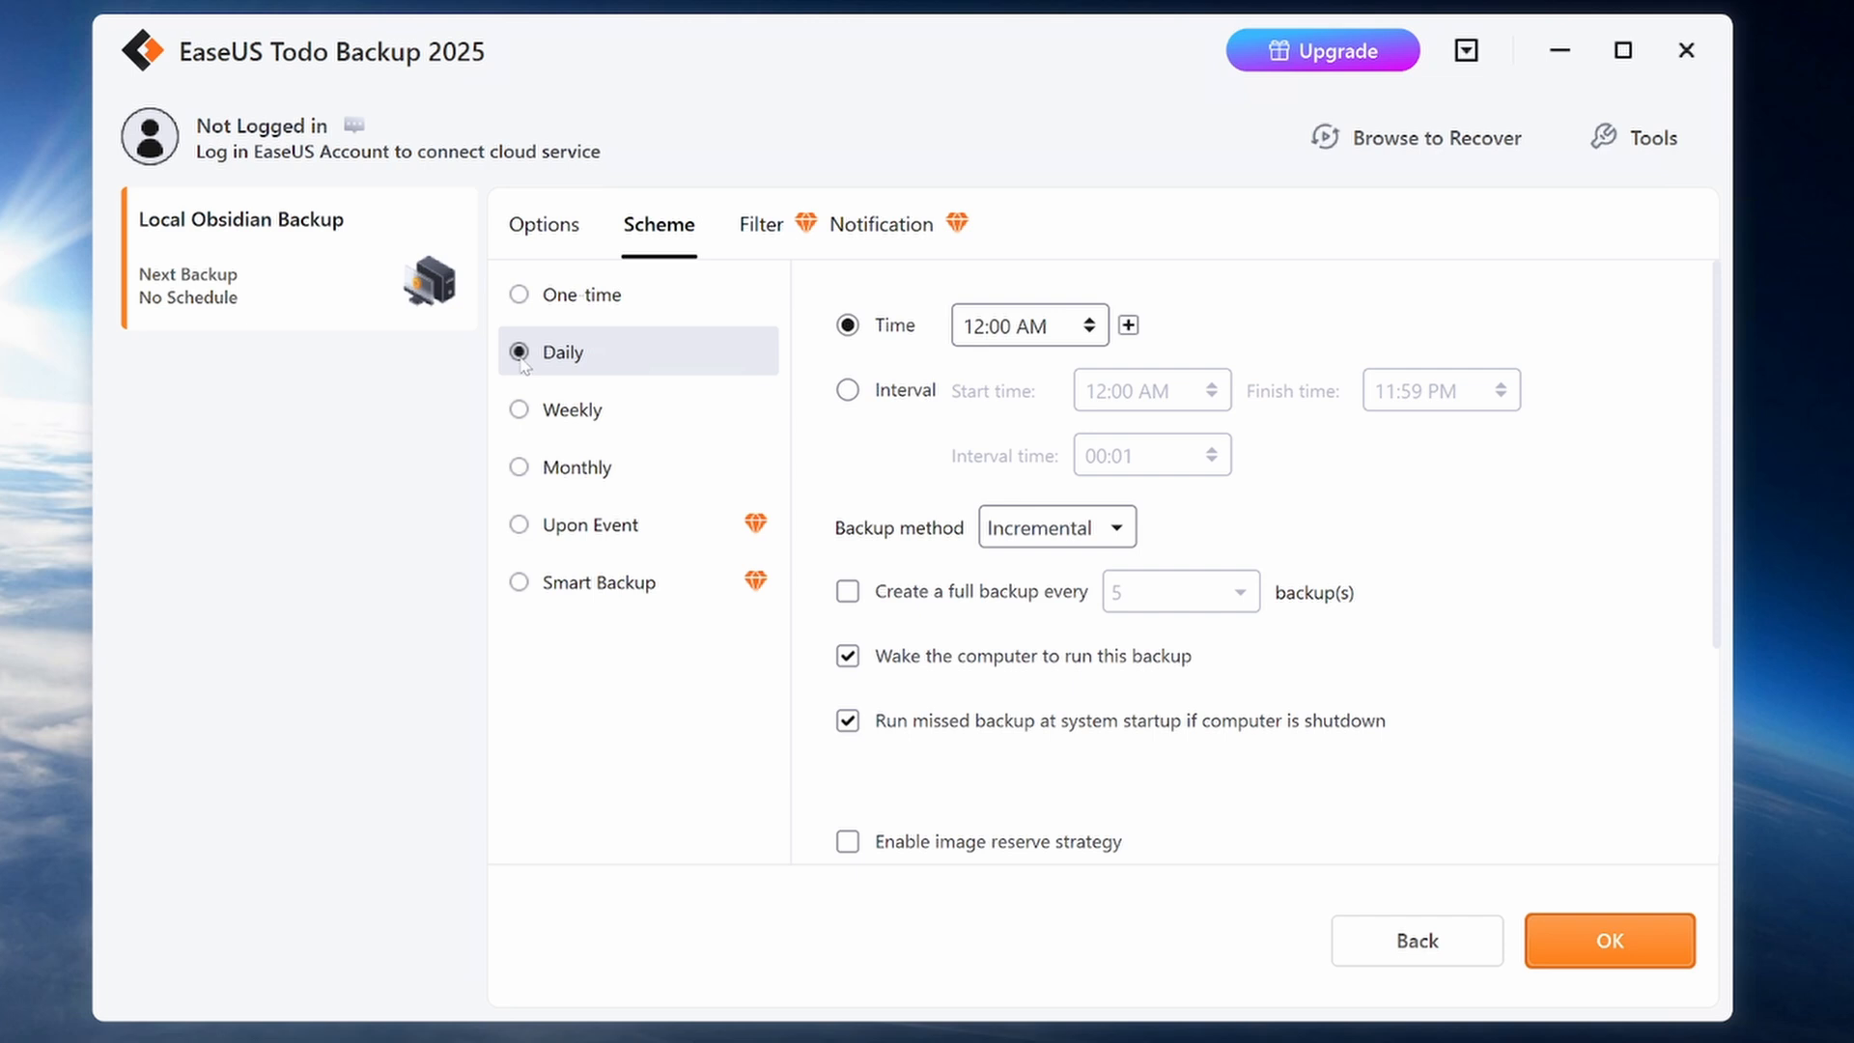
{"action": "mouse_move", "coordinate": [935, 399]}
{"action": "type", "text": "9"}
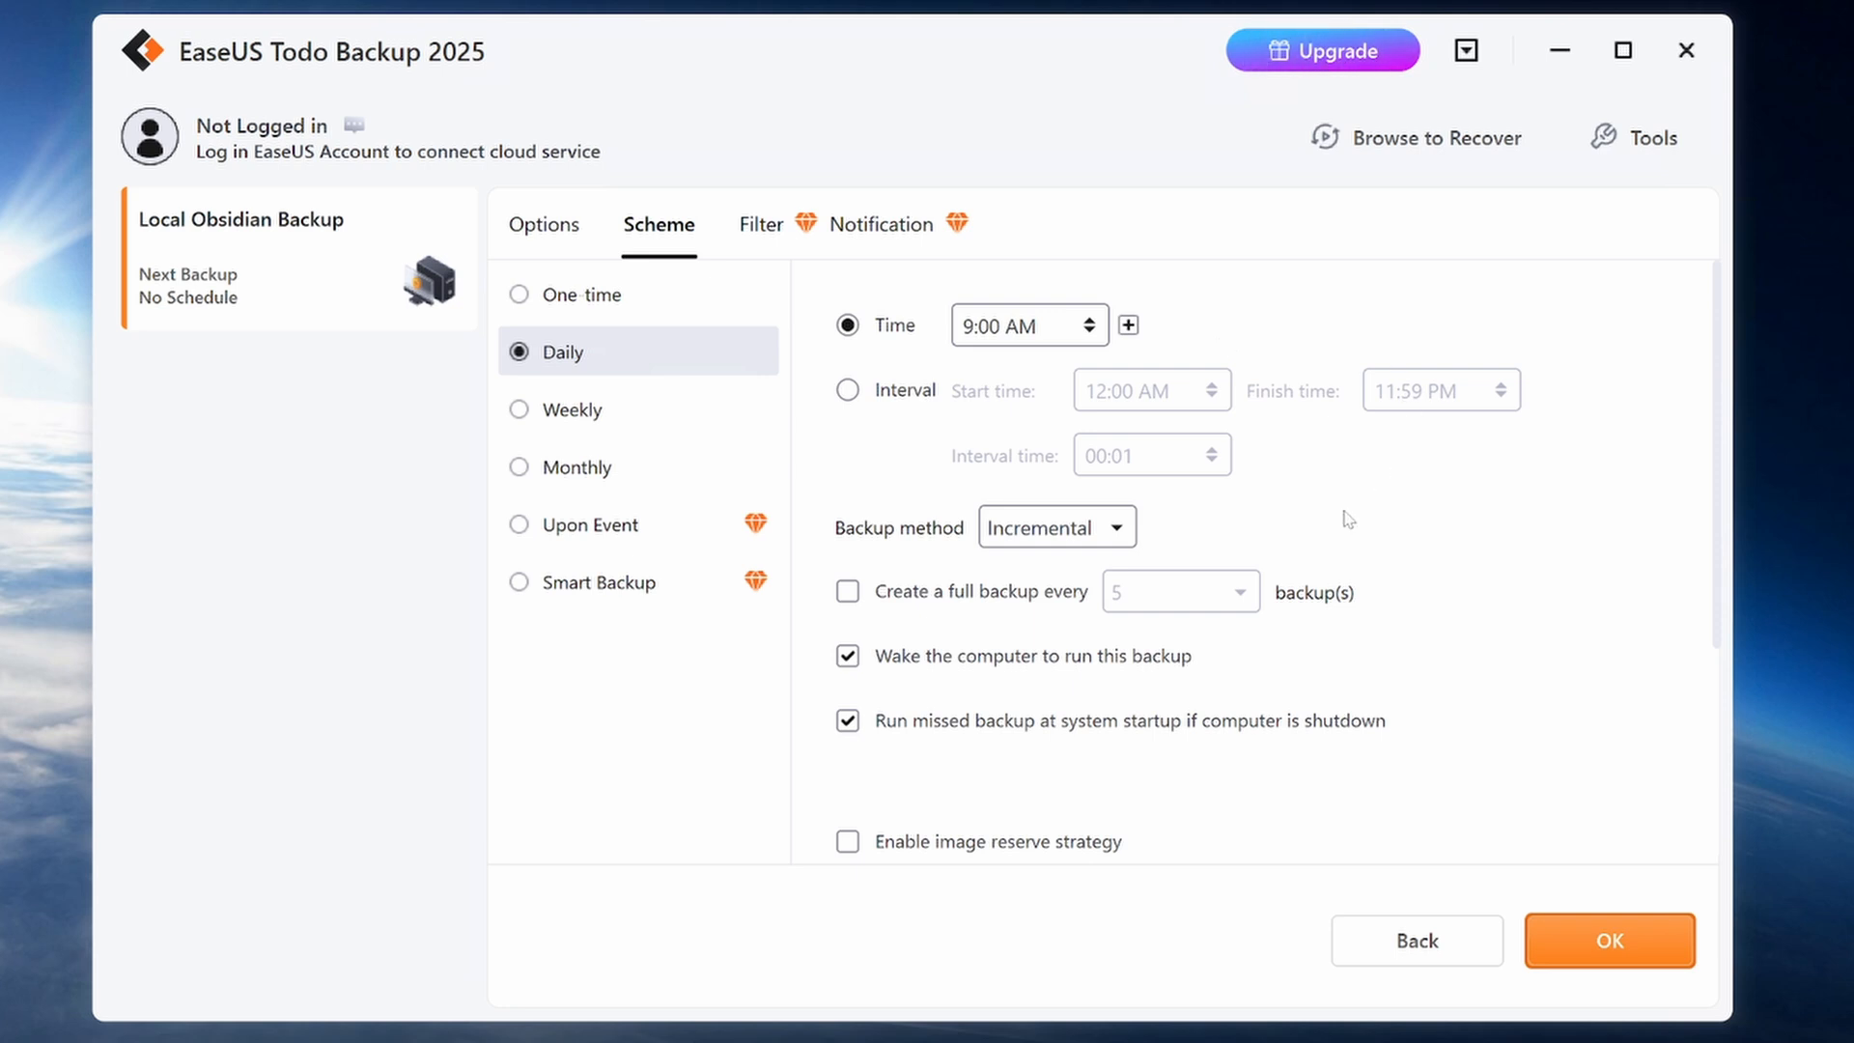
{"action": "mouse_move", "coordinate": [1167, 557]}
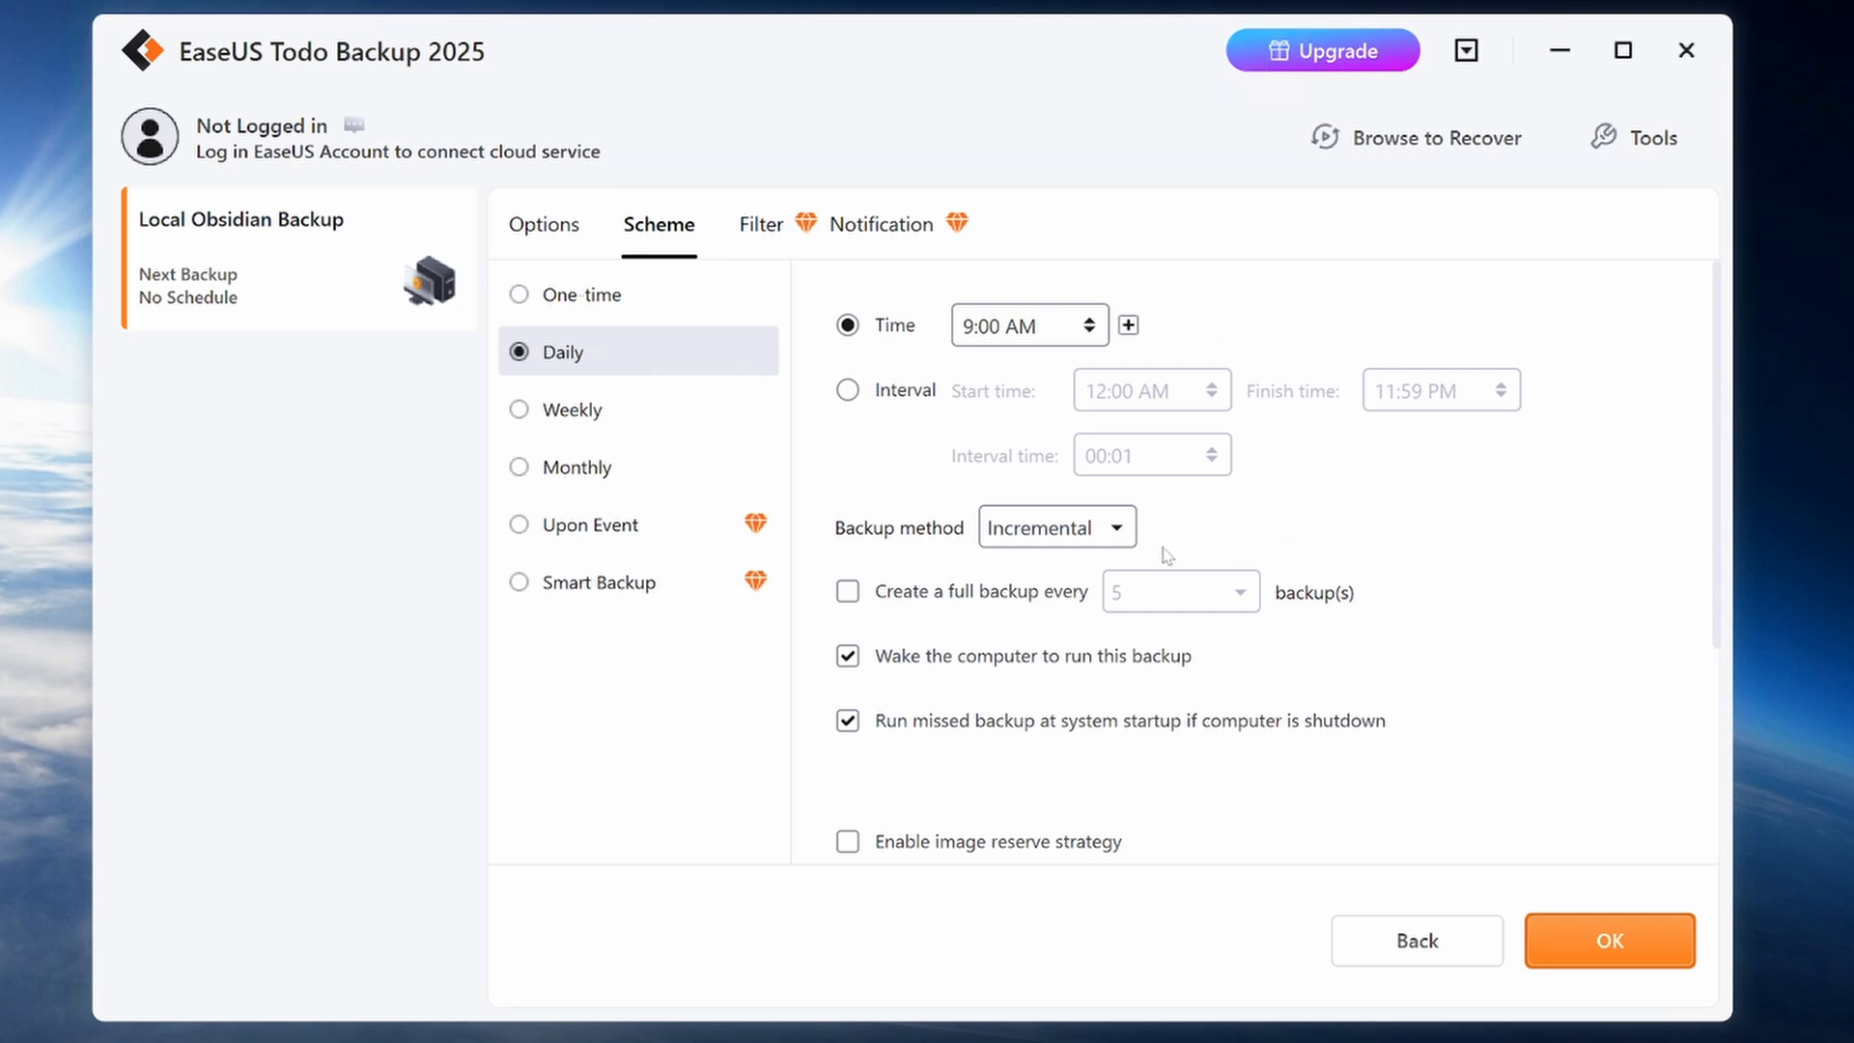
{"action": "left_click", "coordinate": [1053, 525]}
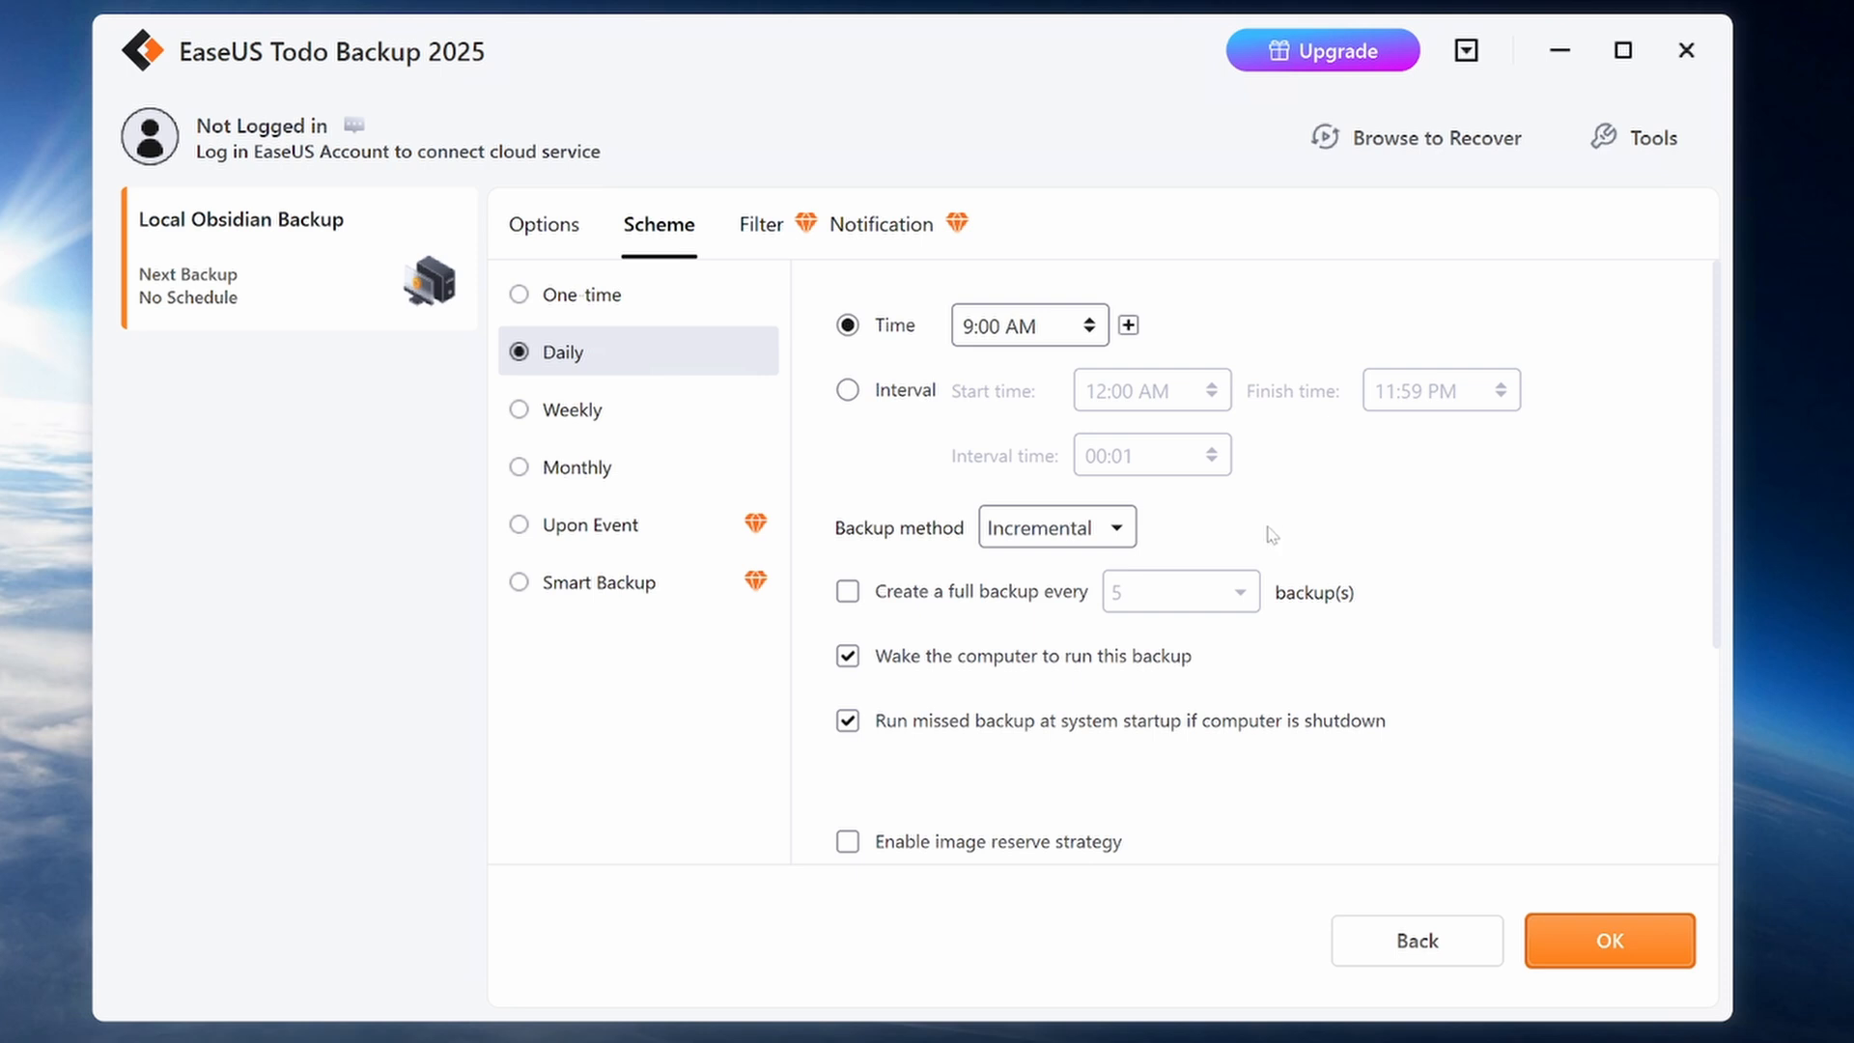
{"action": "mouse_move", "coordinate": [1176, 539]}
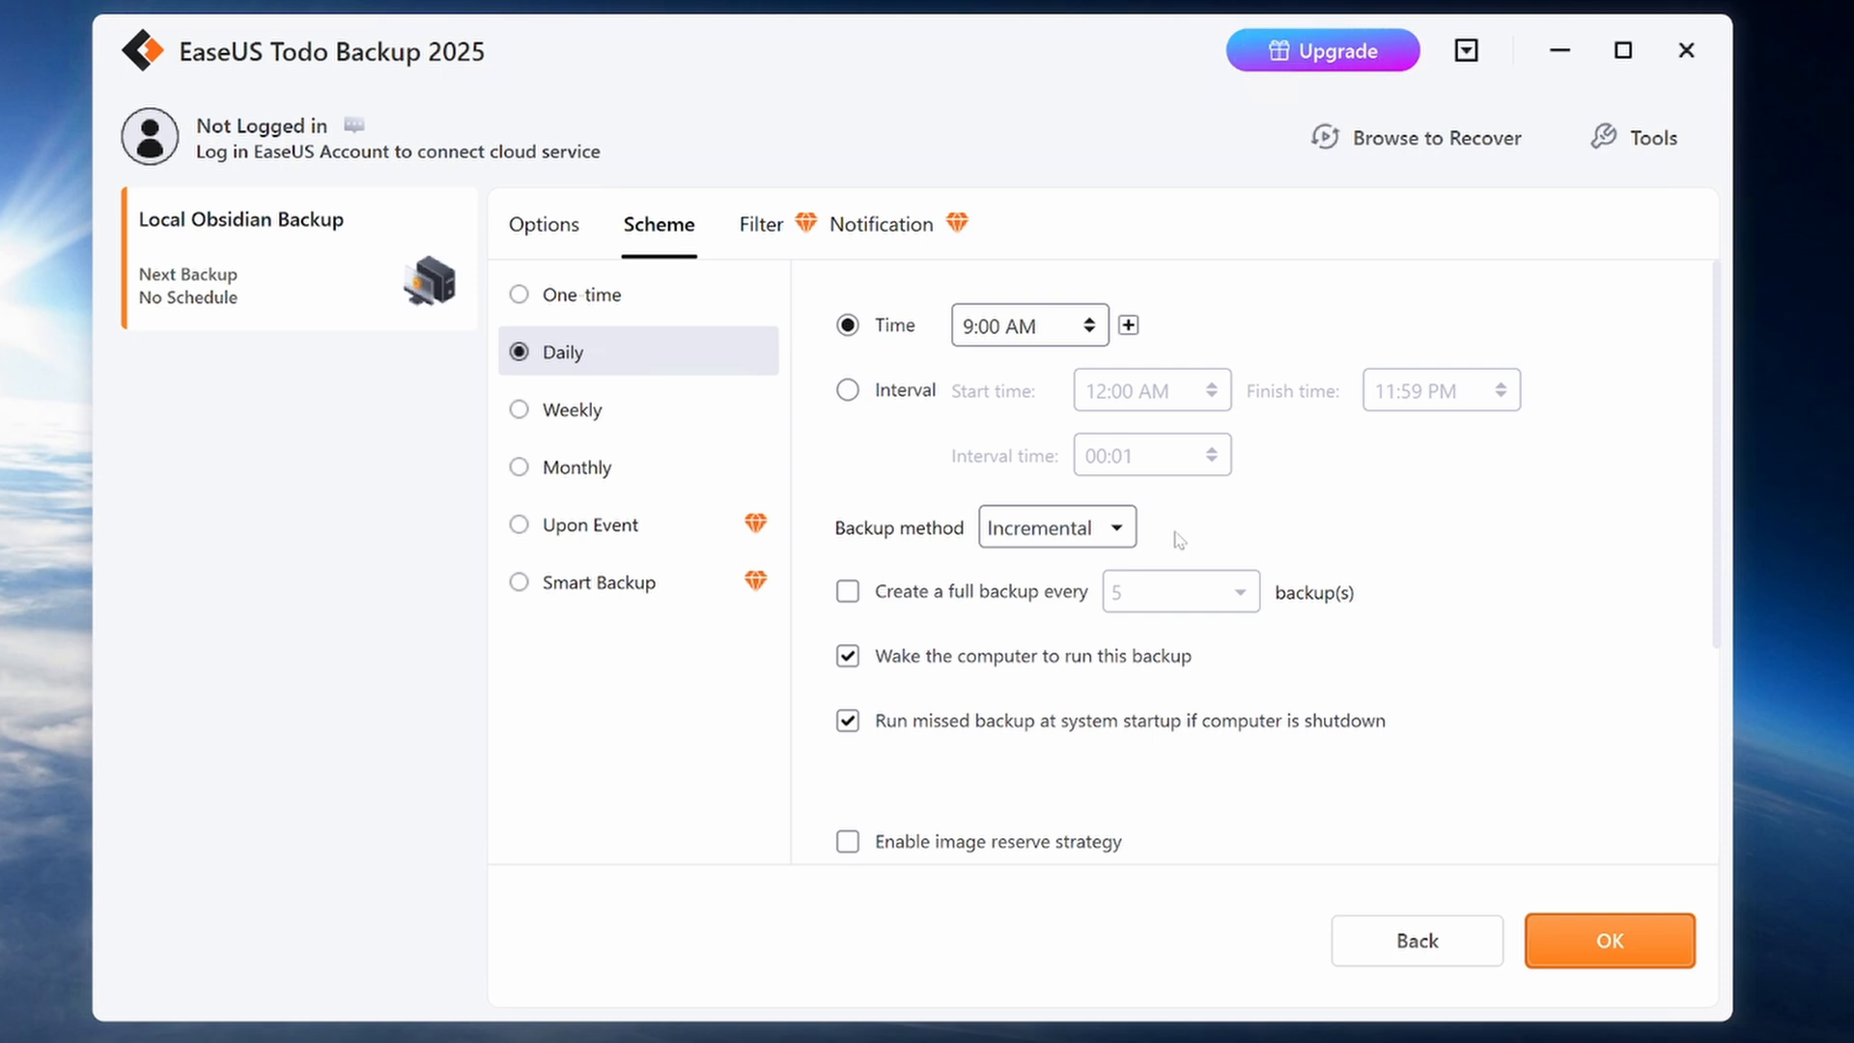
{"action": "mouse_move", "coordinate": [1179, 614]}
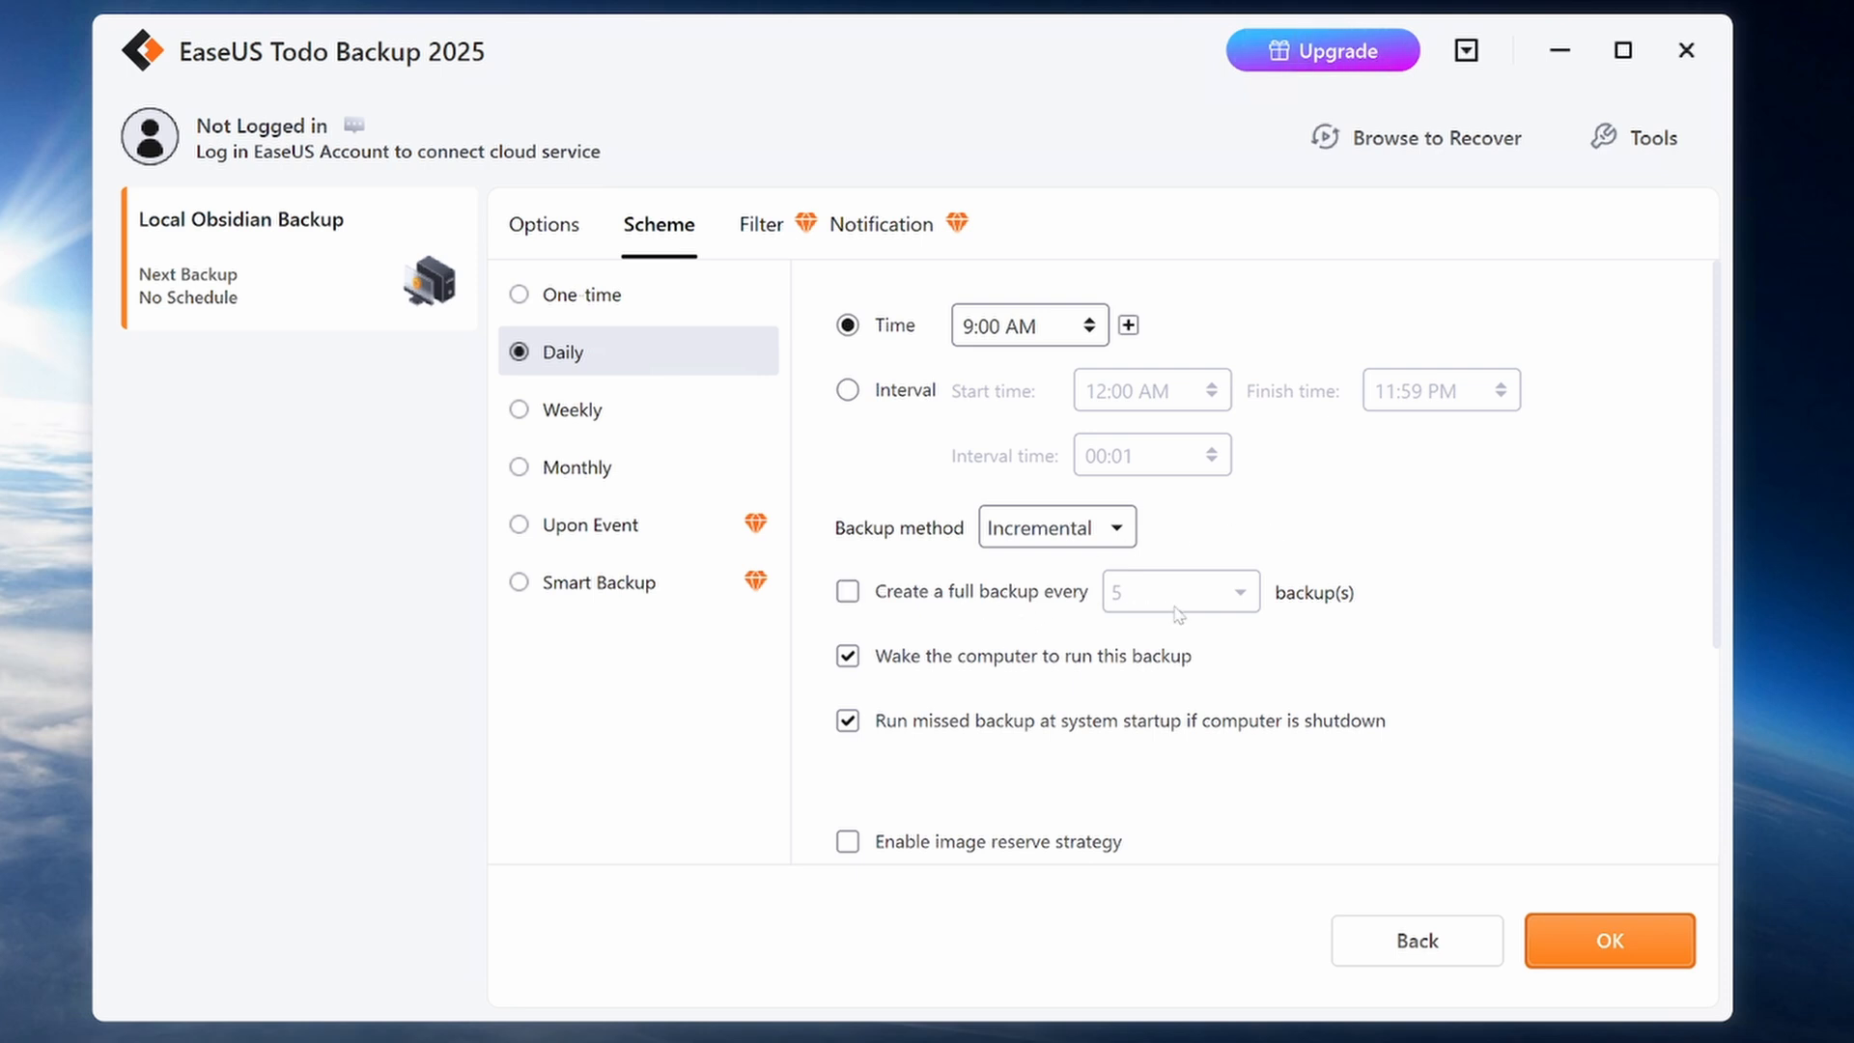
{"action": "mouse_move", "coordinate": [1162, 605]}
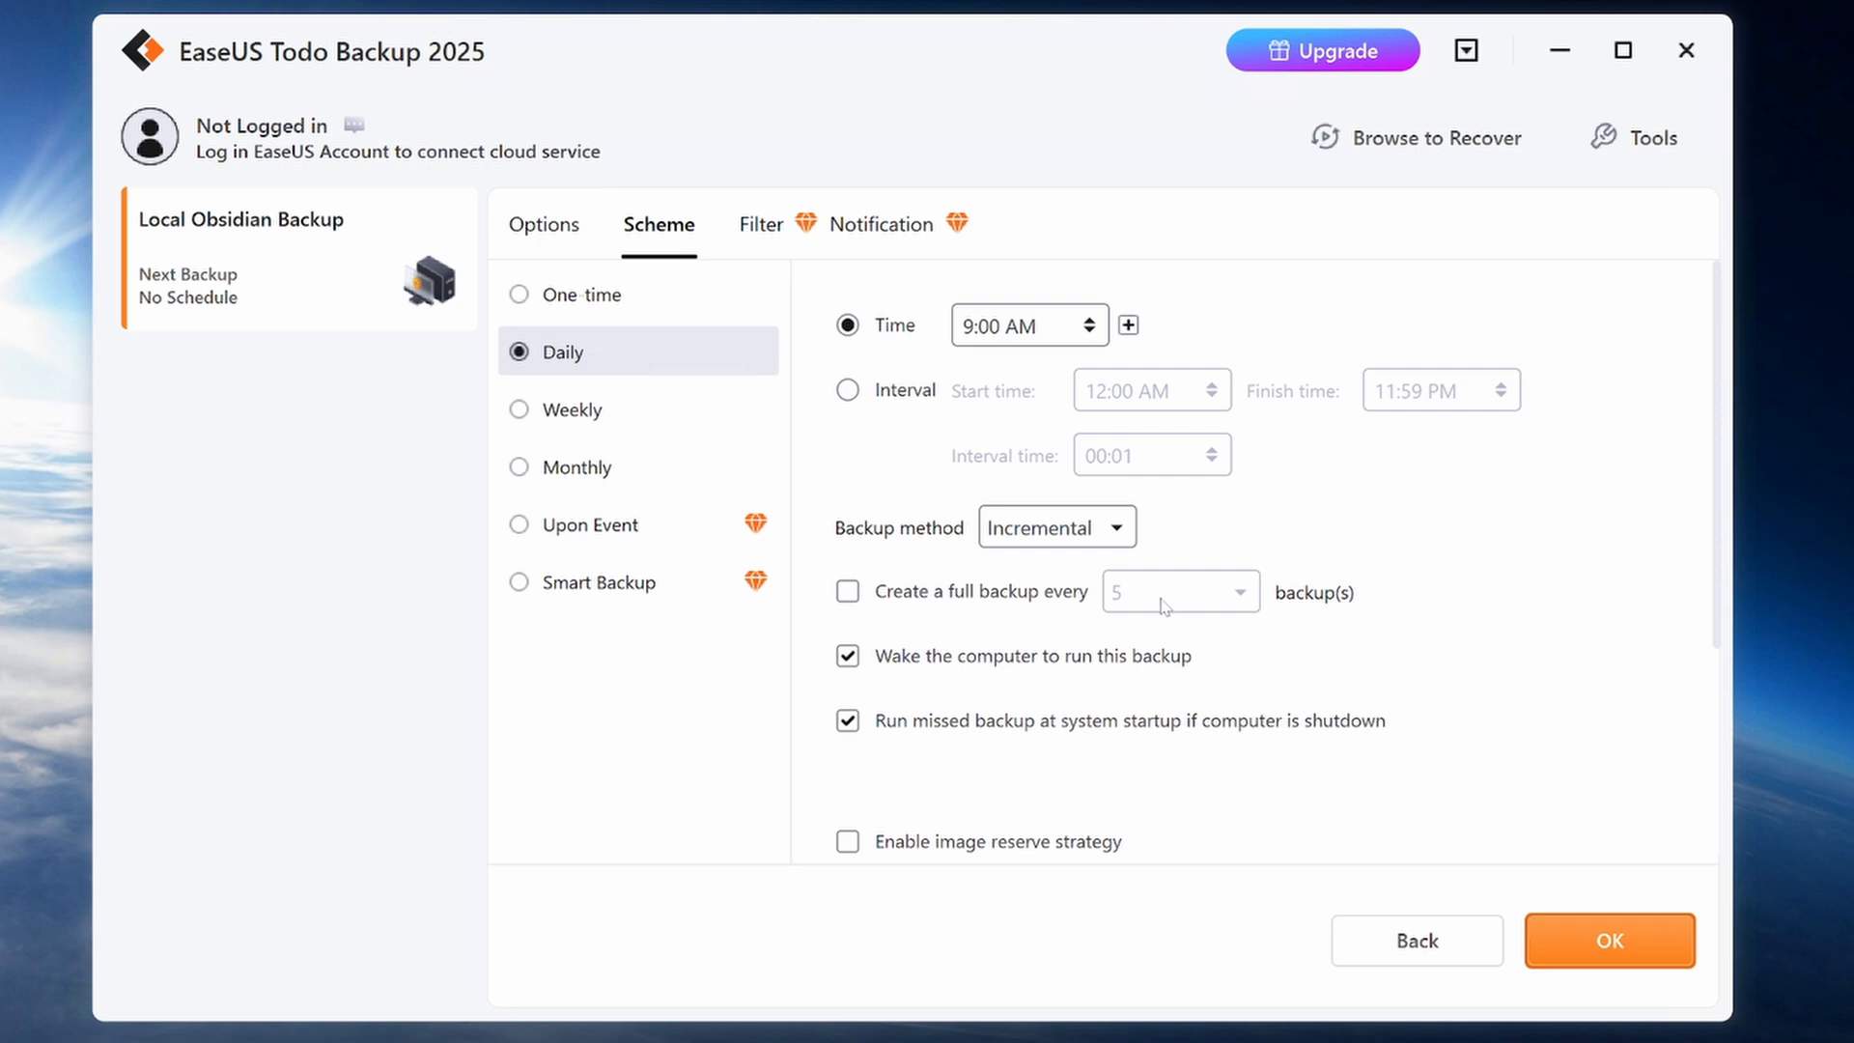
{"action": "mouse_move", "coordinate": [1063, 676]}
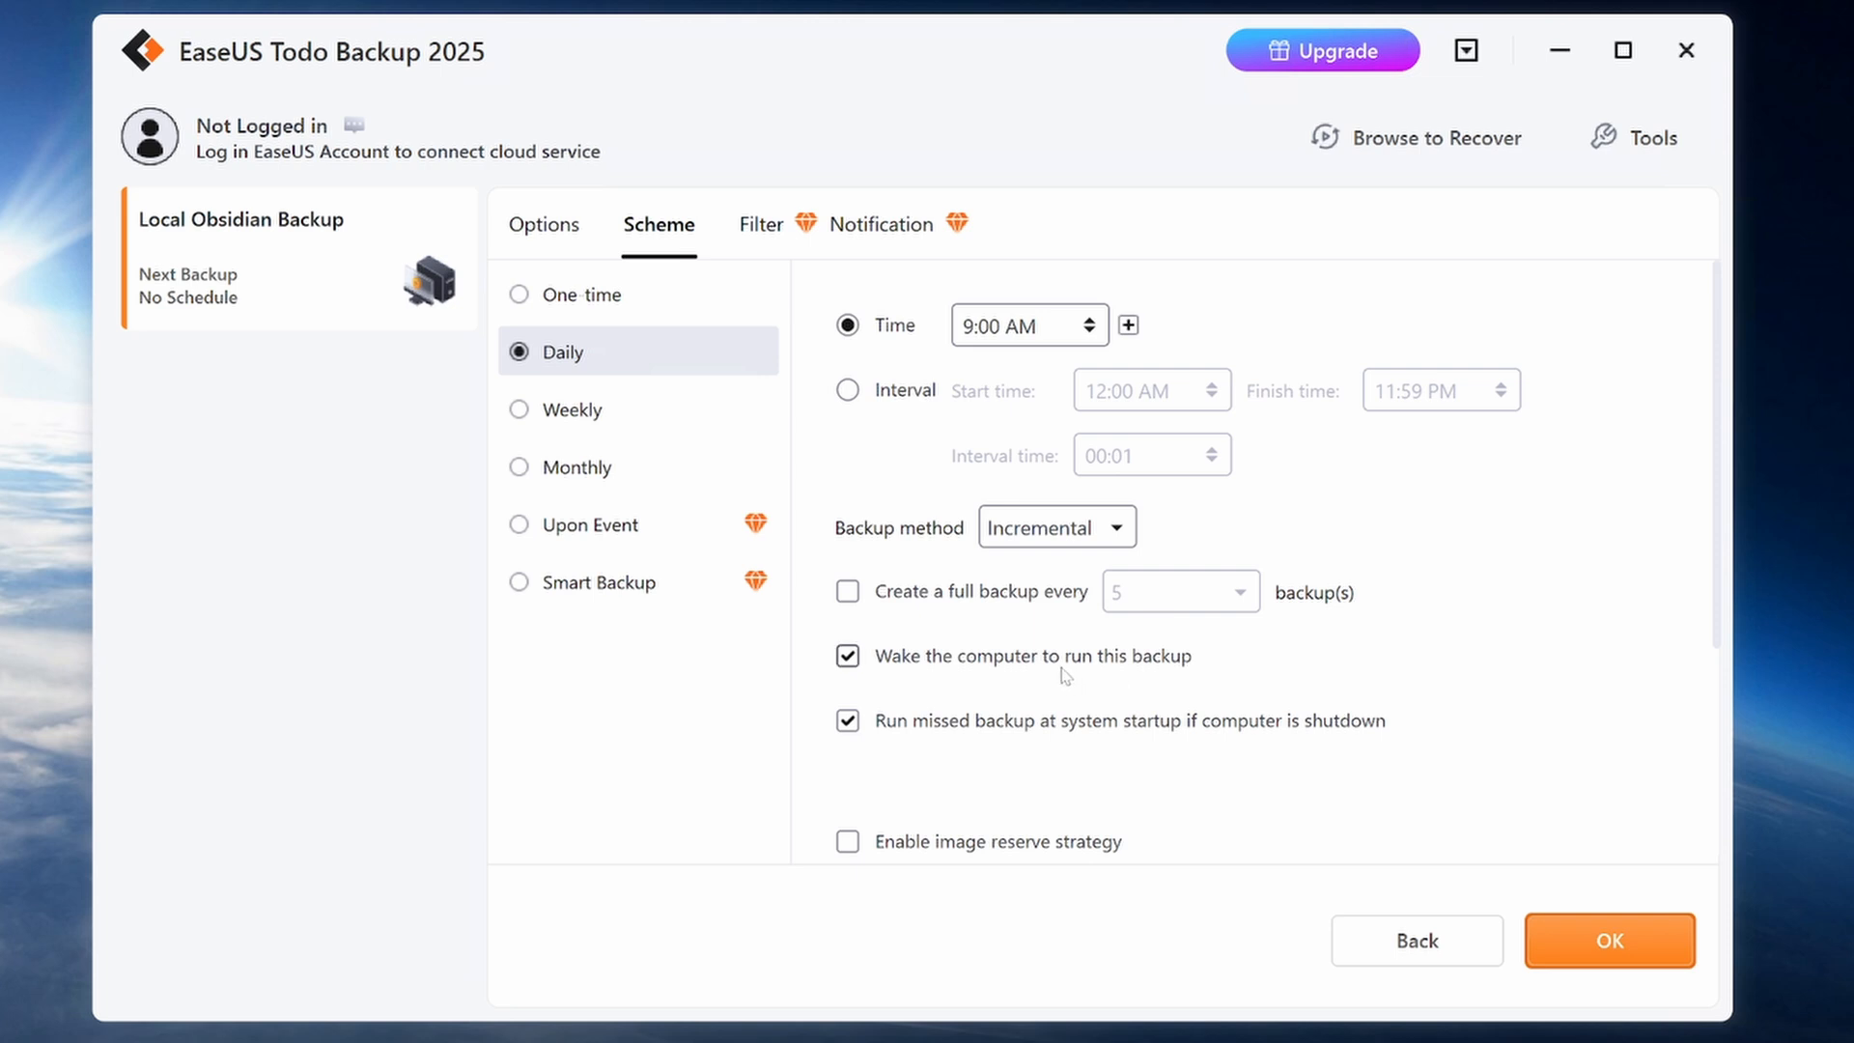
{"action": "left_click", "coordinate": [846, 657]}
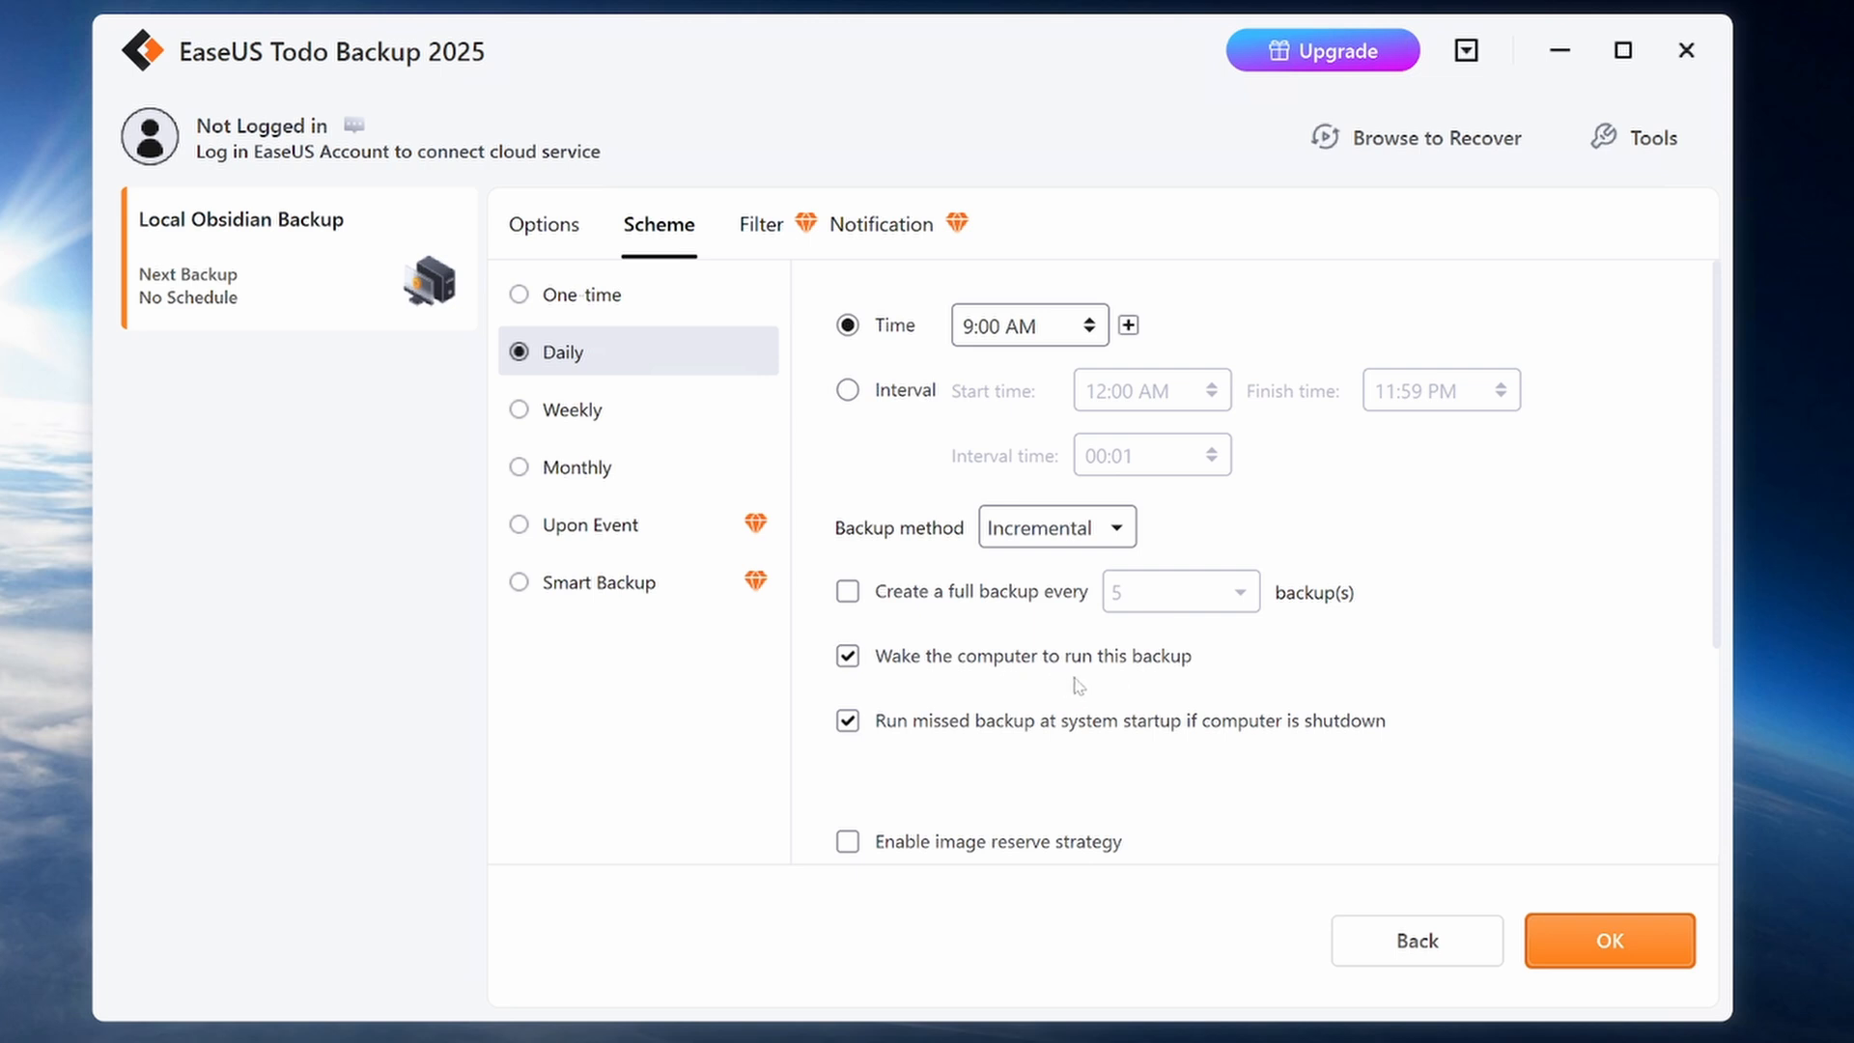
{"action": "mouse_move", "coordinate": [980, 751]}
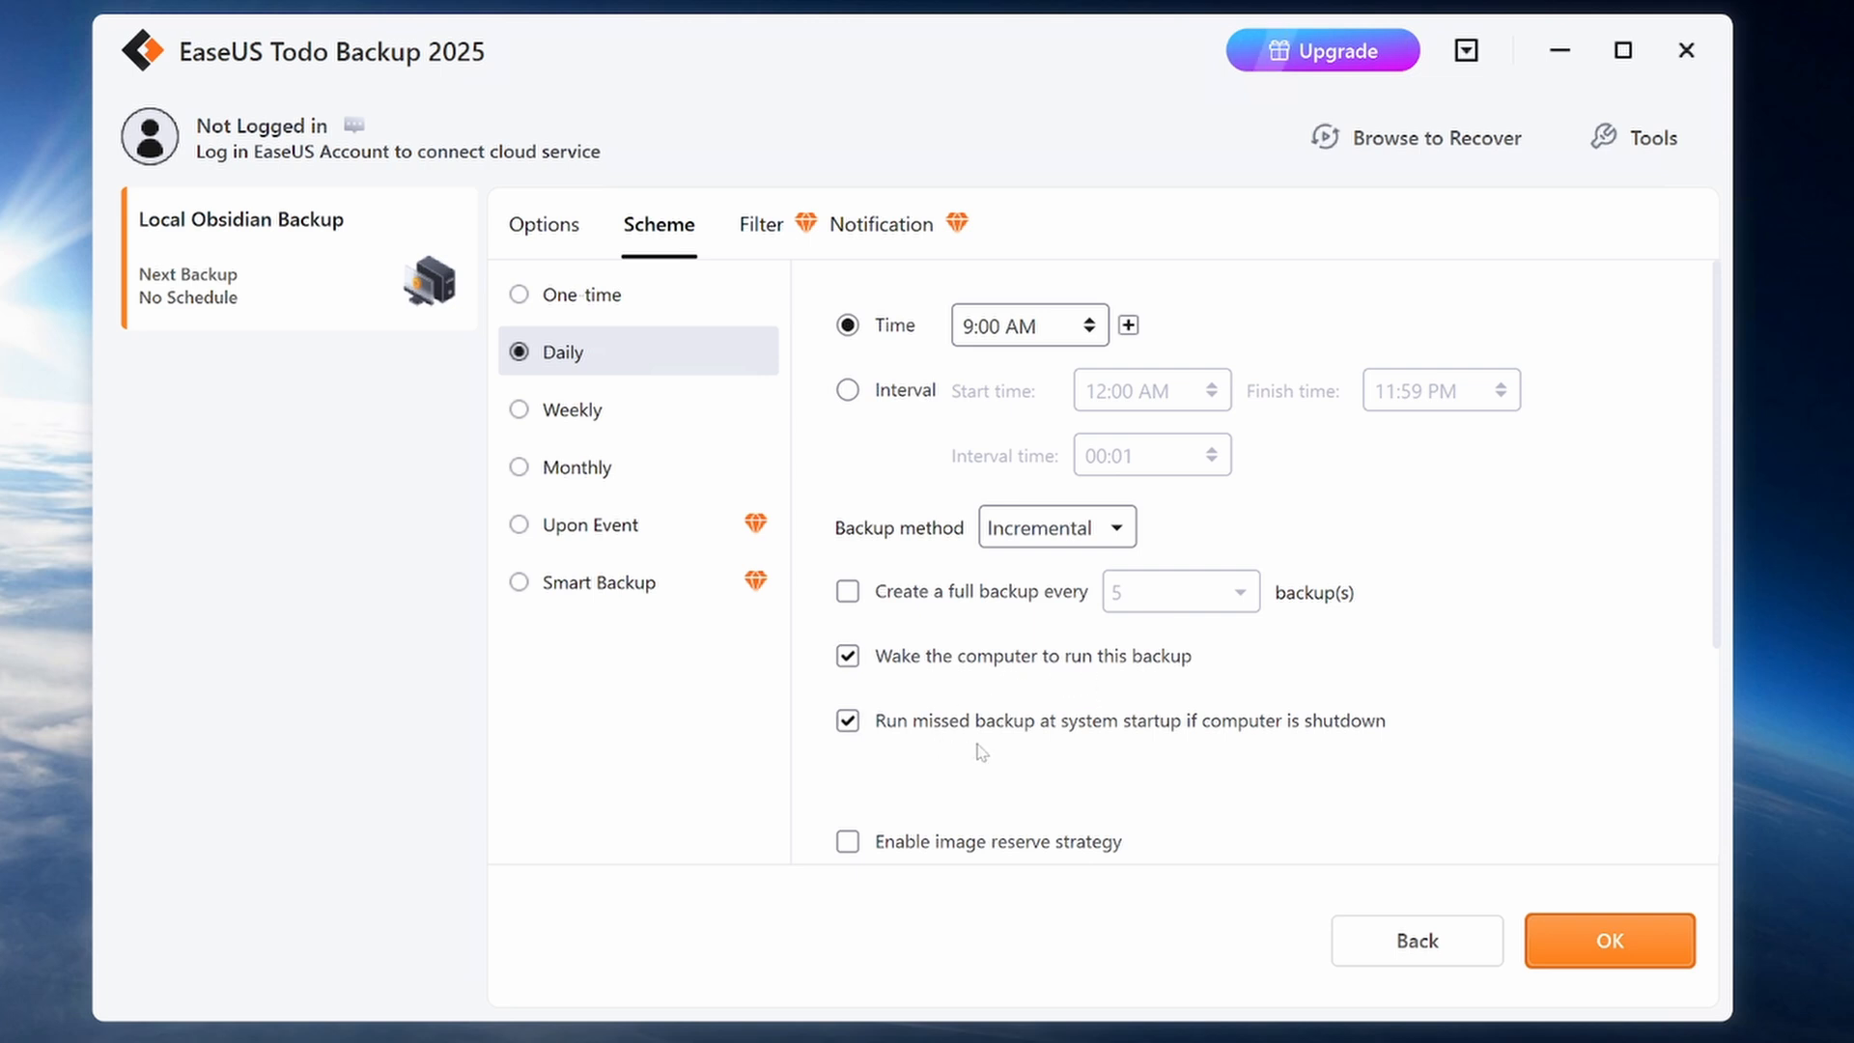
{"action": "mouse_move", "coordinate": [1051, 758]}
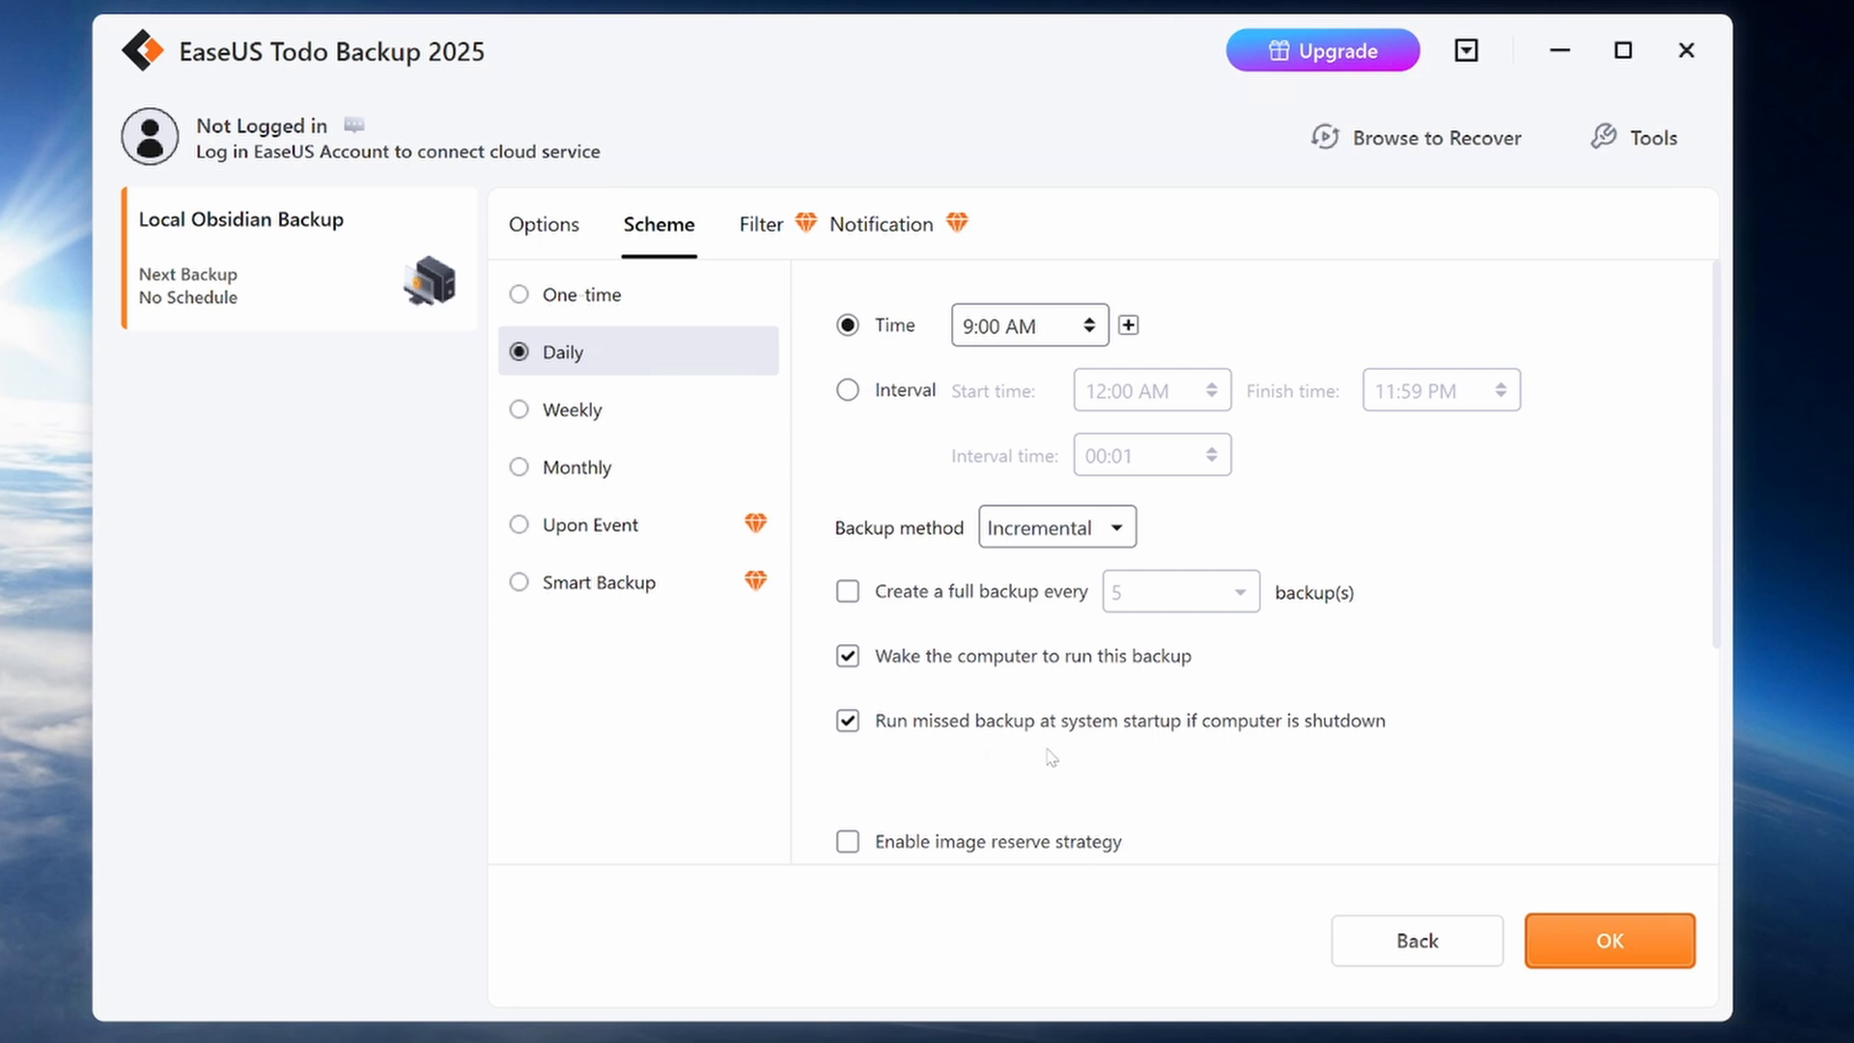
{"action": "mouse_move", "coordinate": [1366, 753]}
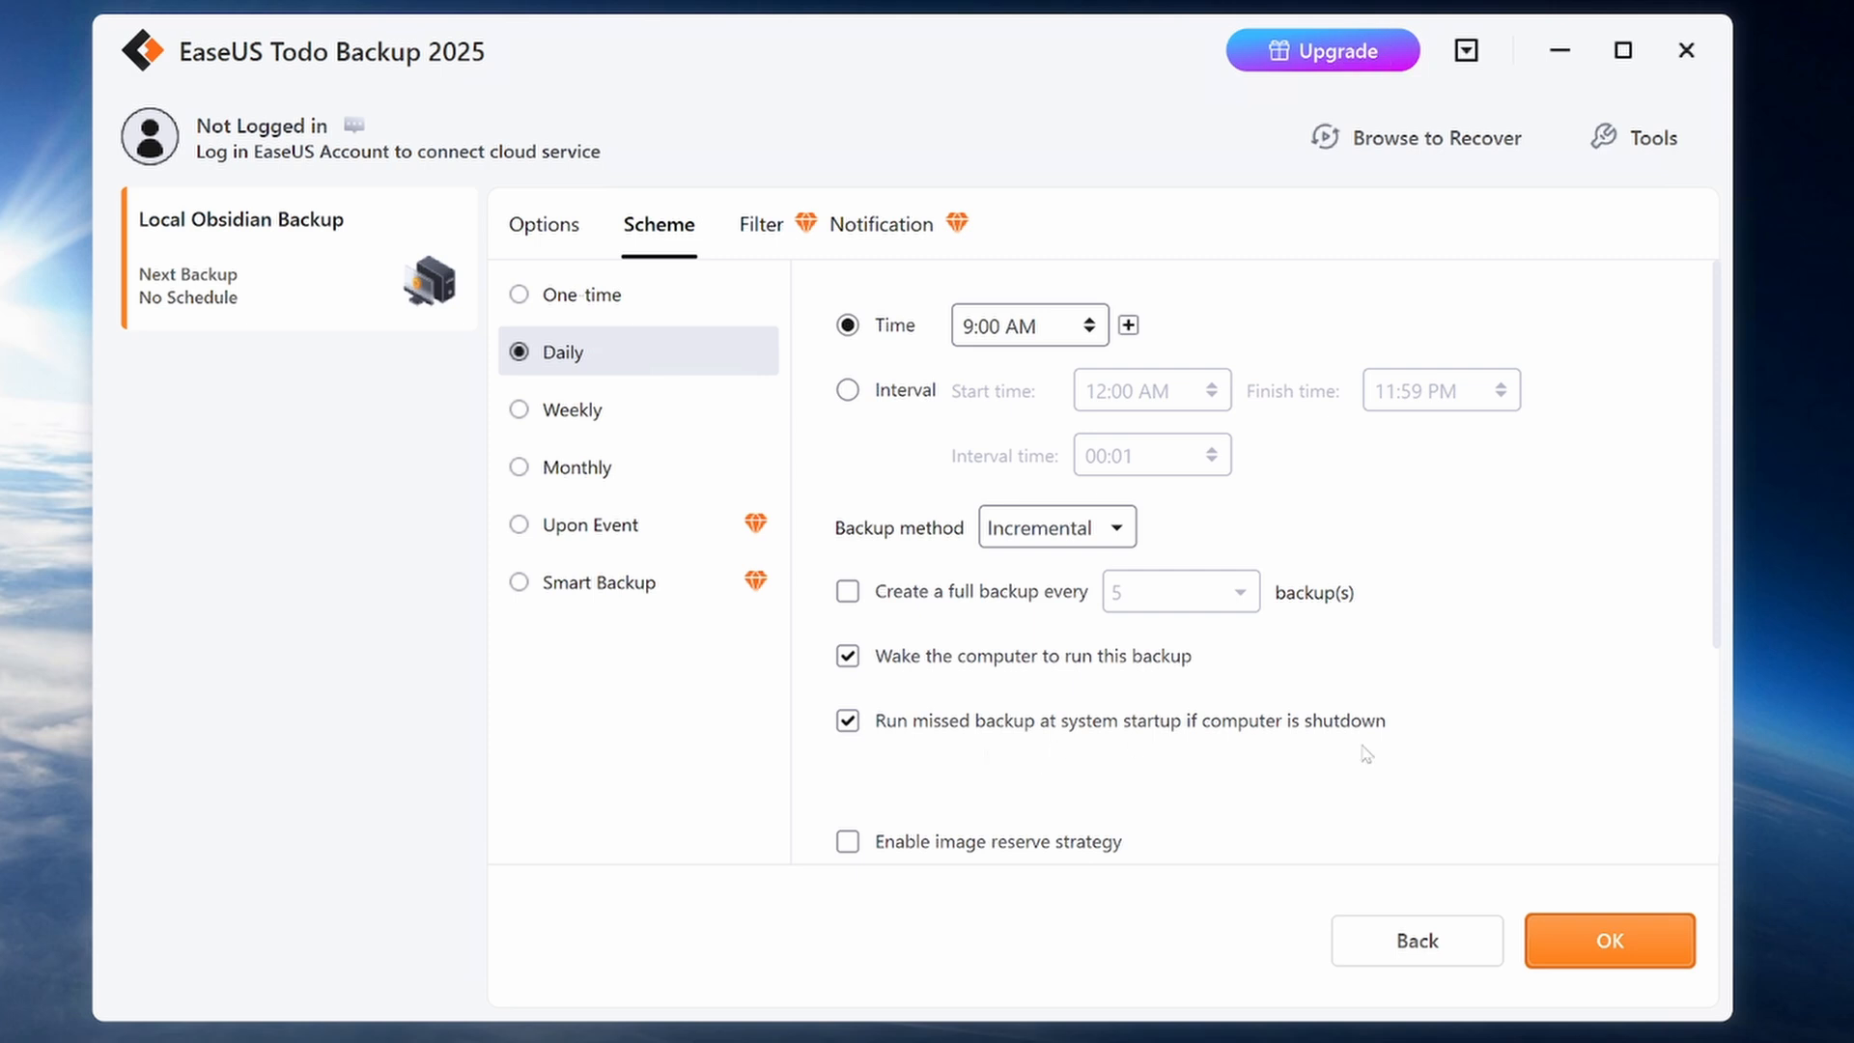
{"action": "left_click", "coordinate": [1609, 941]}
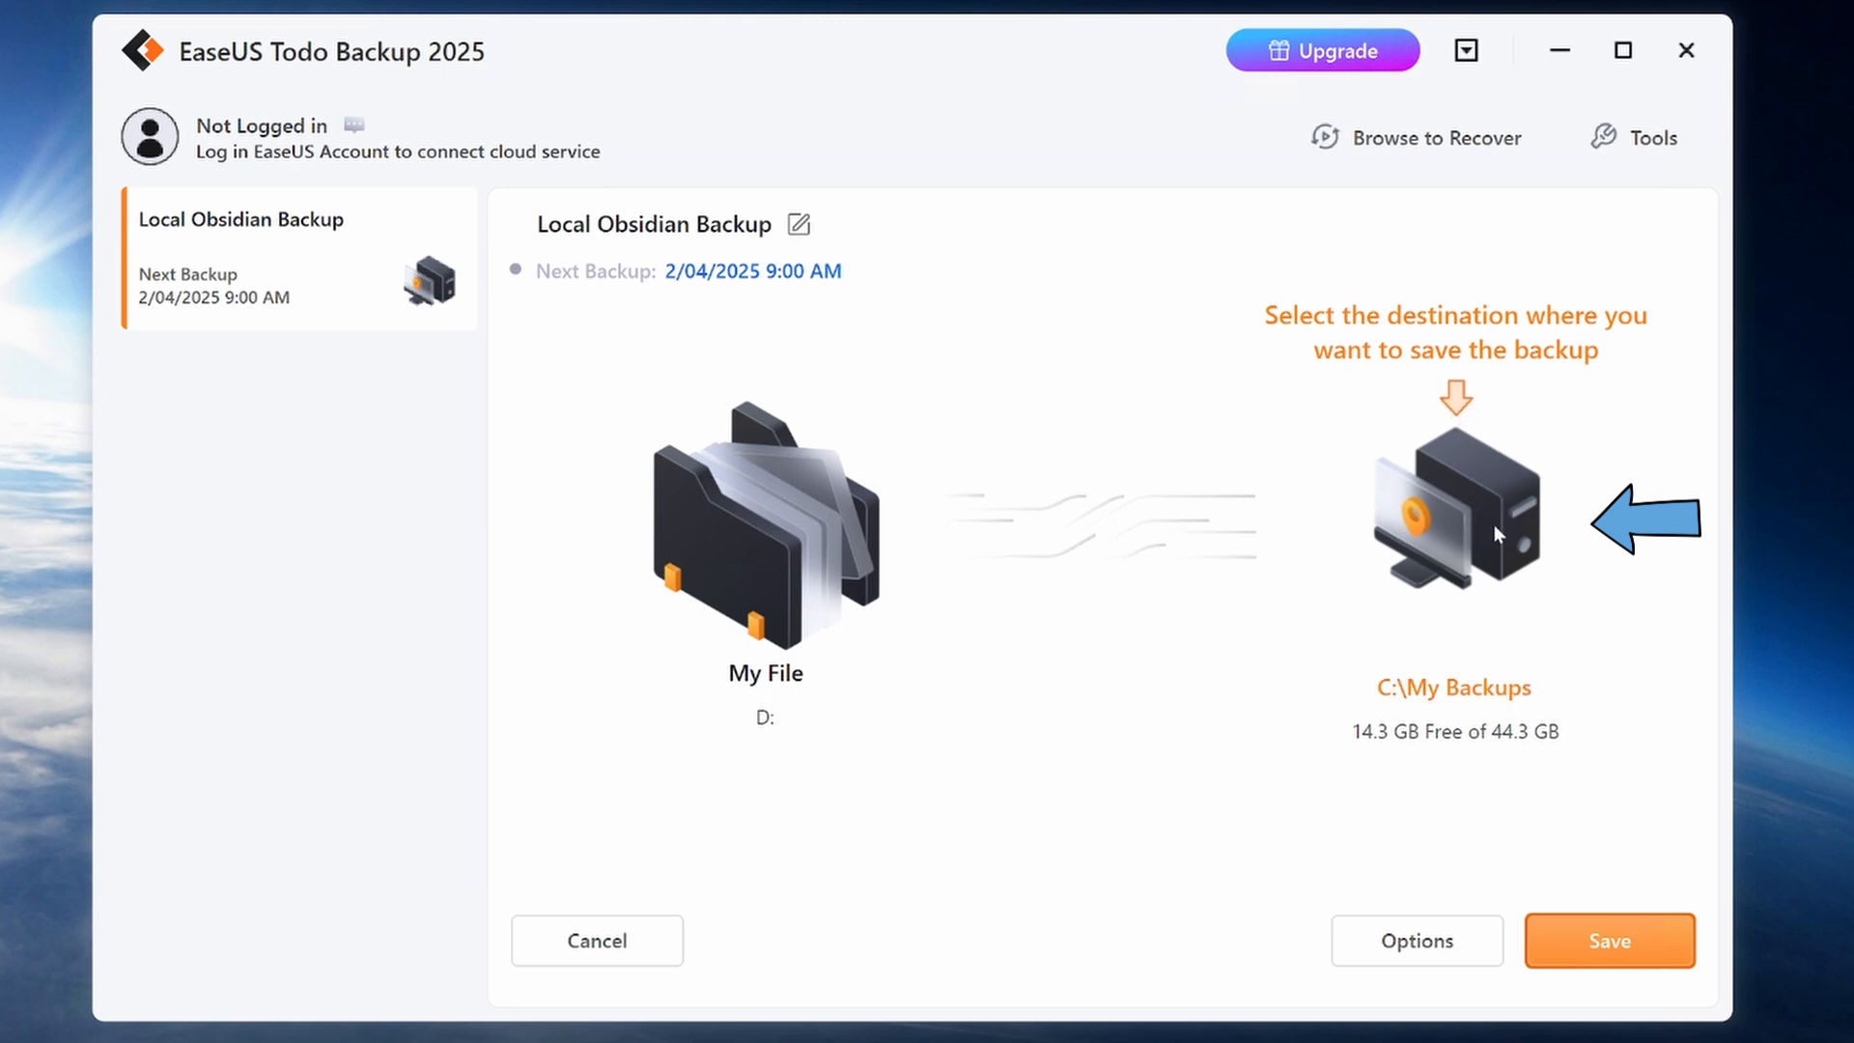
- Set LOCAL BACKUP (E:) as the destination and save the Local Obsidian Backup task
{"action": "left_click", "coordinate": [1457, 508]}
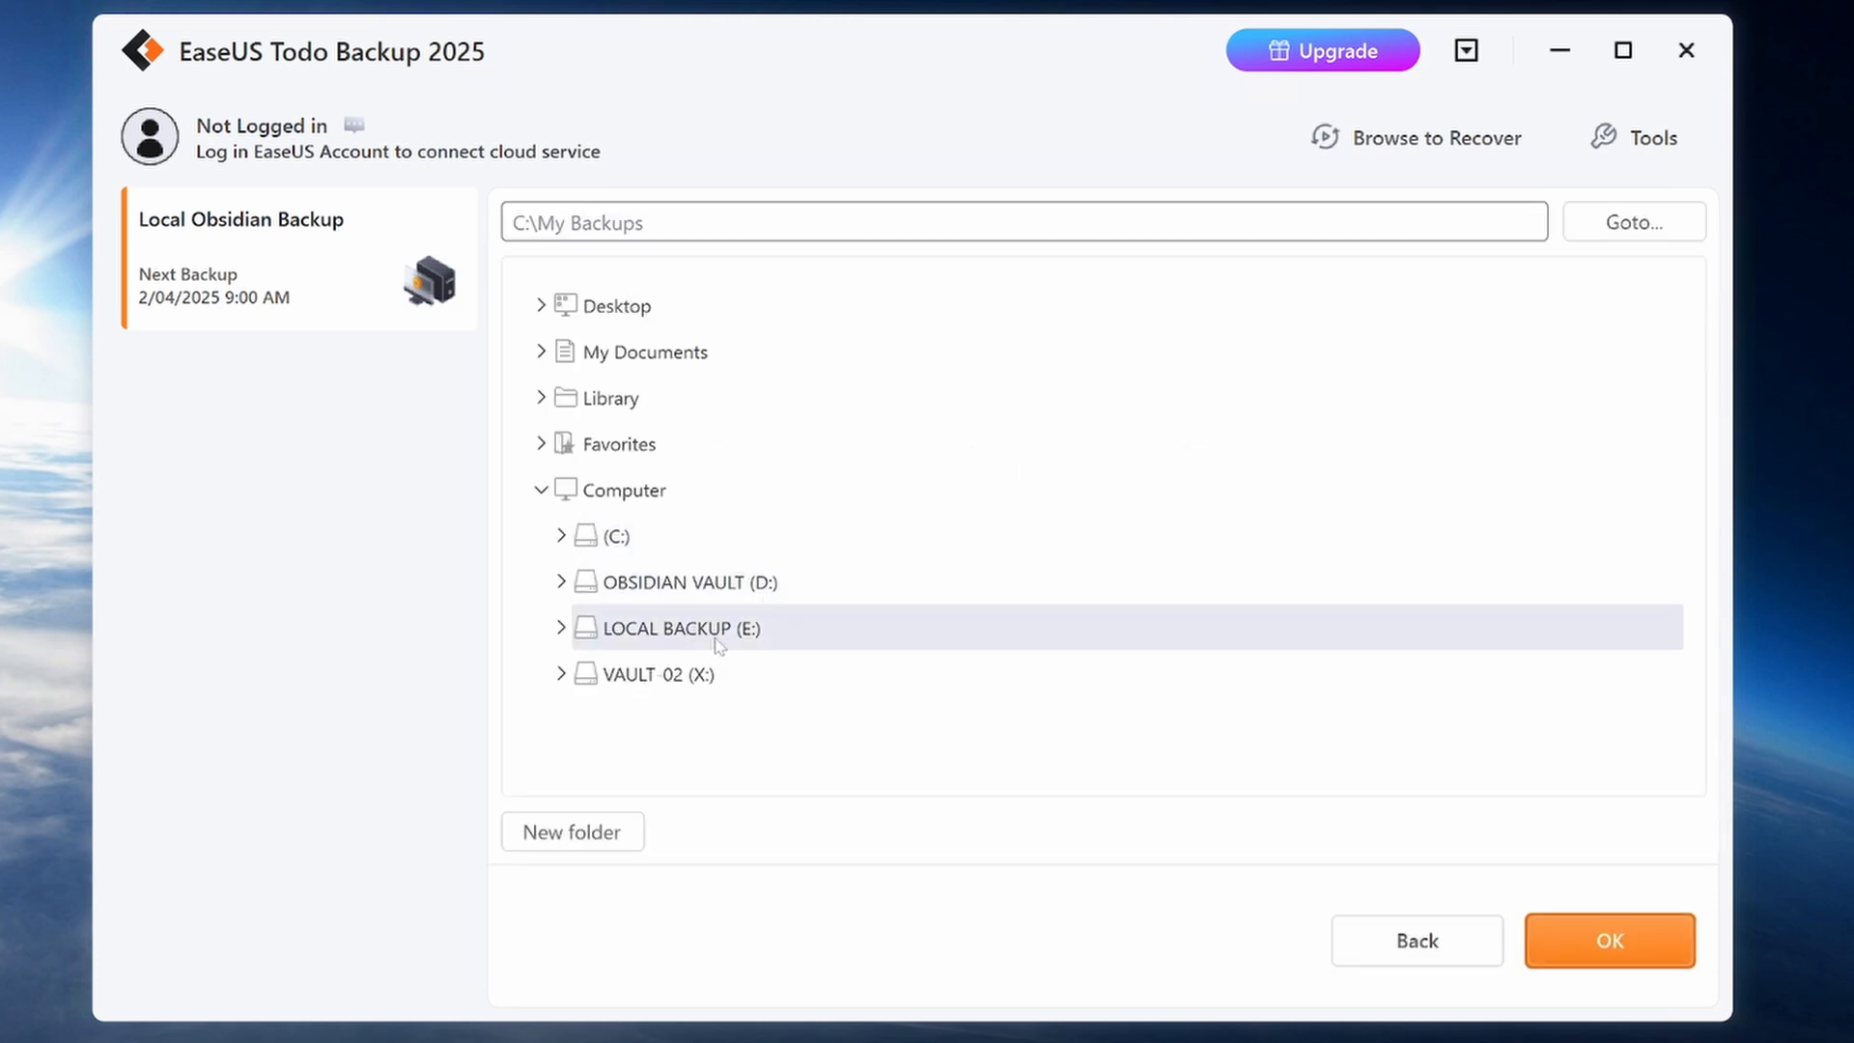
{"action": "mouse_move", "coordinate": [676, 639]}
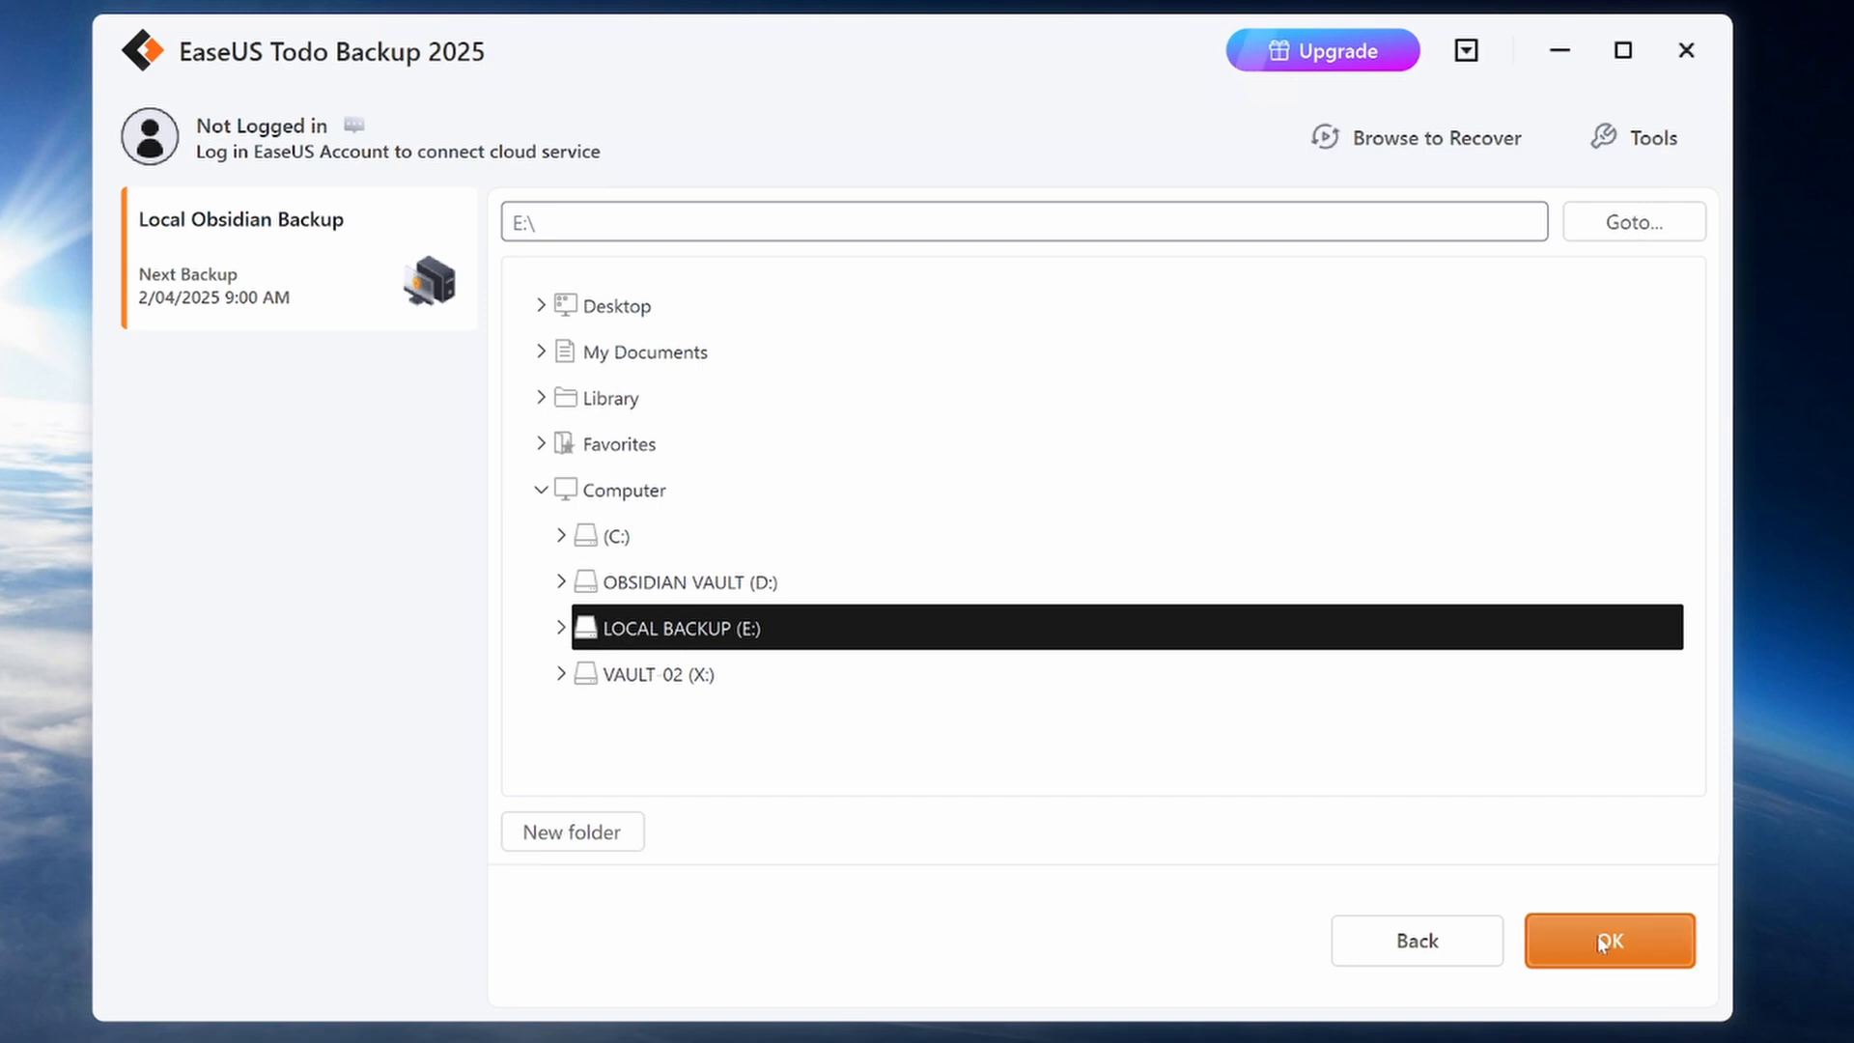
{"action": "left_click", "coordinate": [1609, 941]}
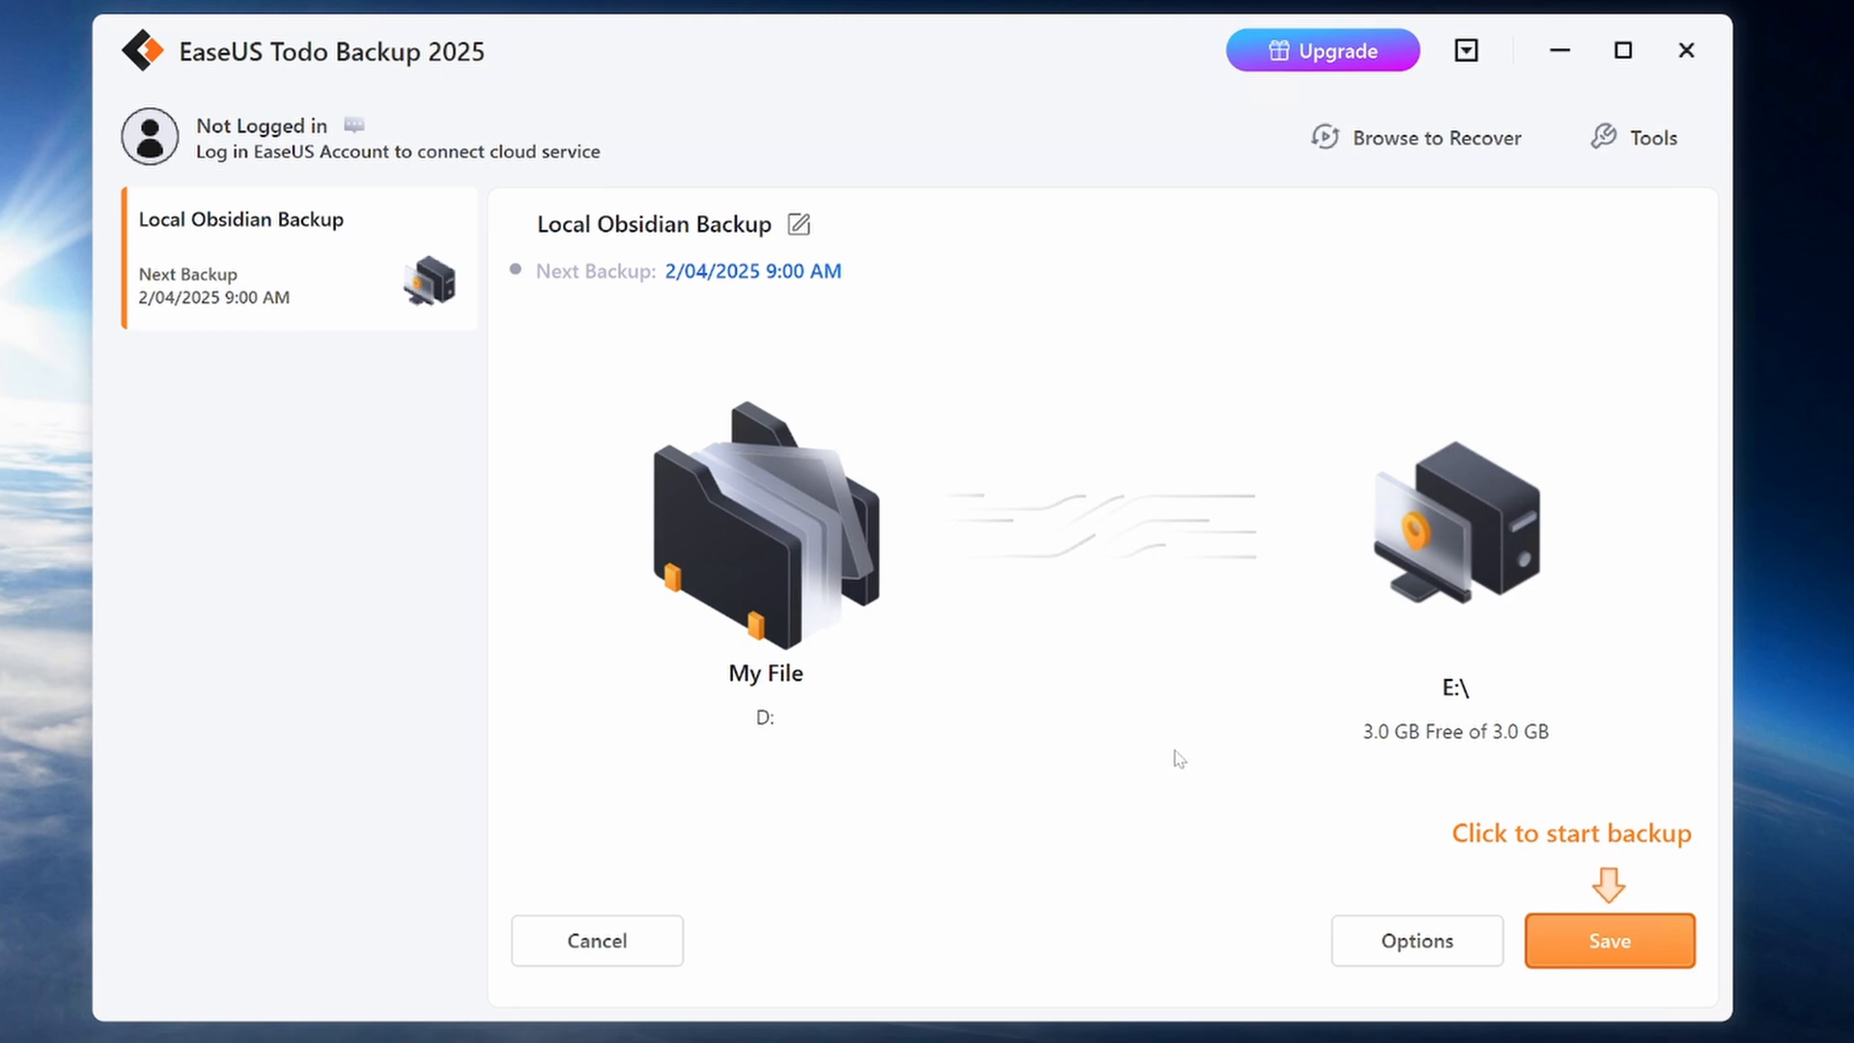
{"action": "left_click", "coordinate": [1609, 941]}
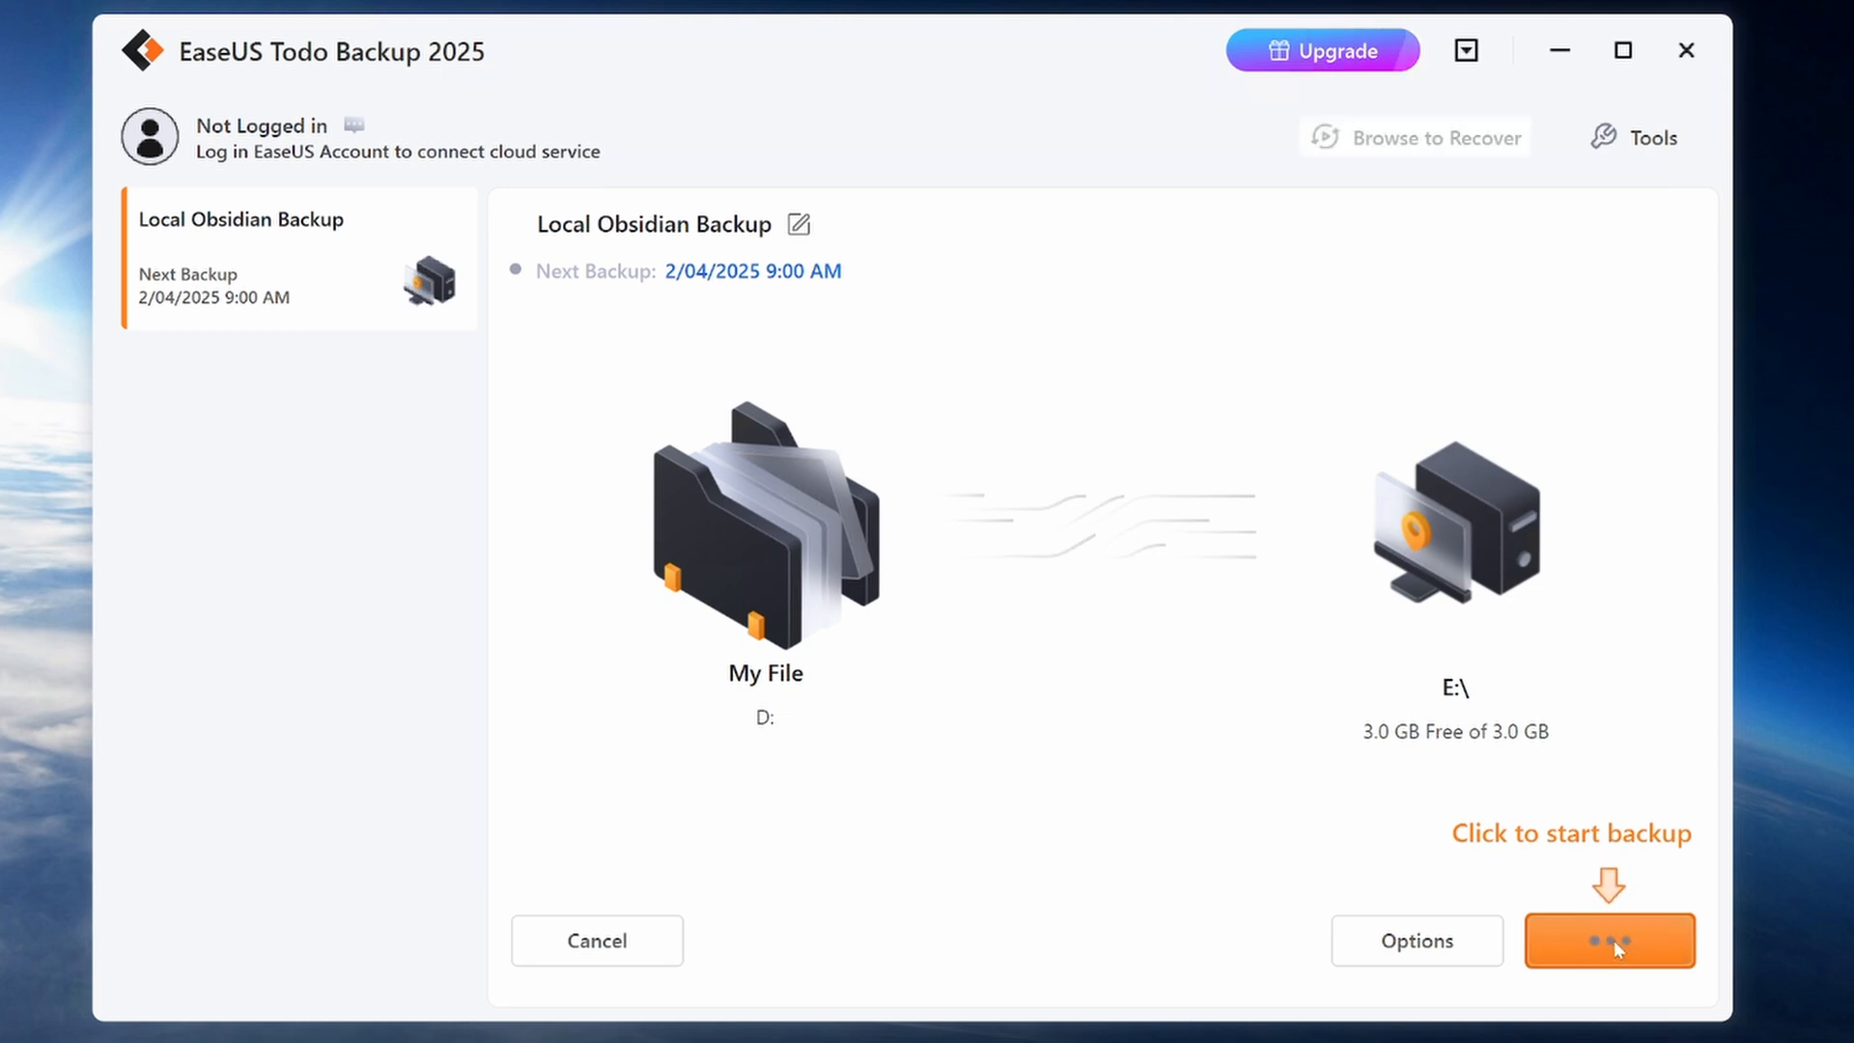
{"action": "left_click", "coordinate": [1584, 941]}
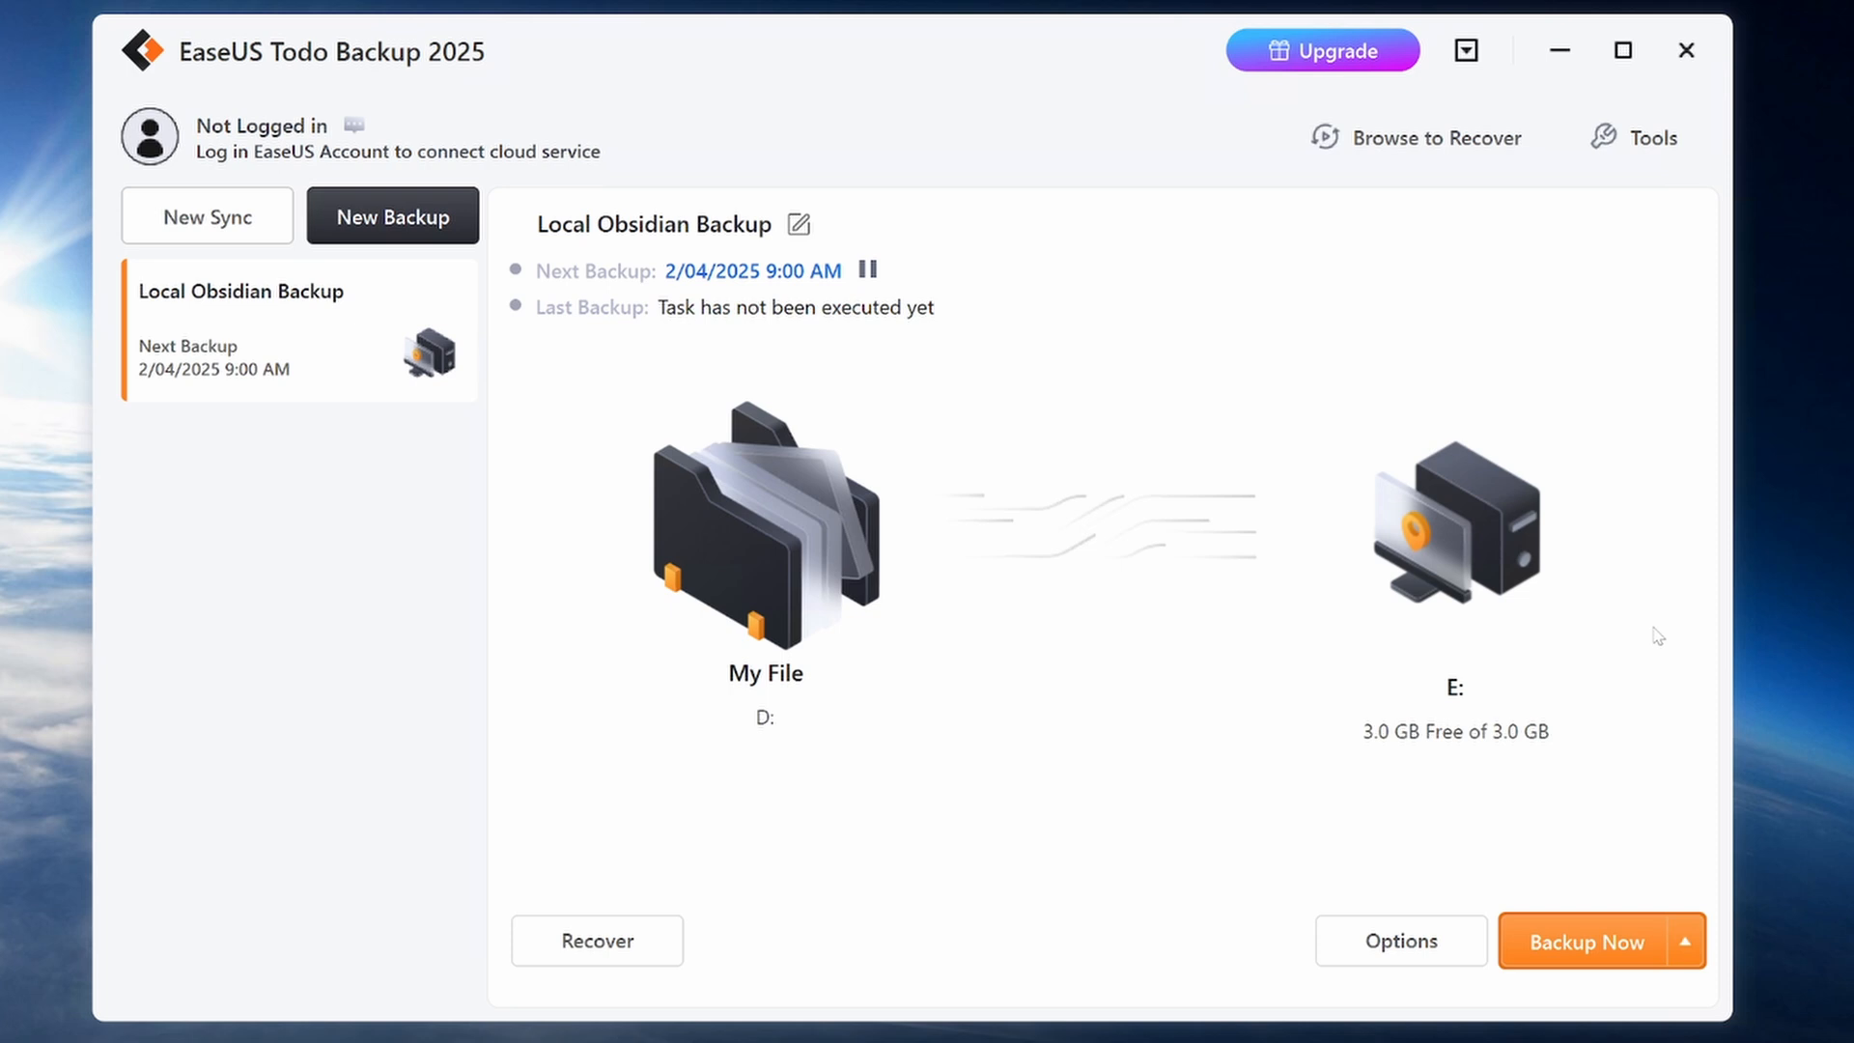
- Run Local Obsidian Backup now and wait for it to finish successfully
{"action": "left_click", "coordinate": [1588, 941]}
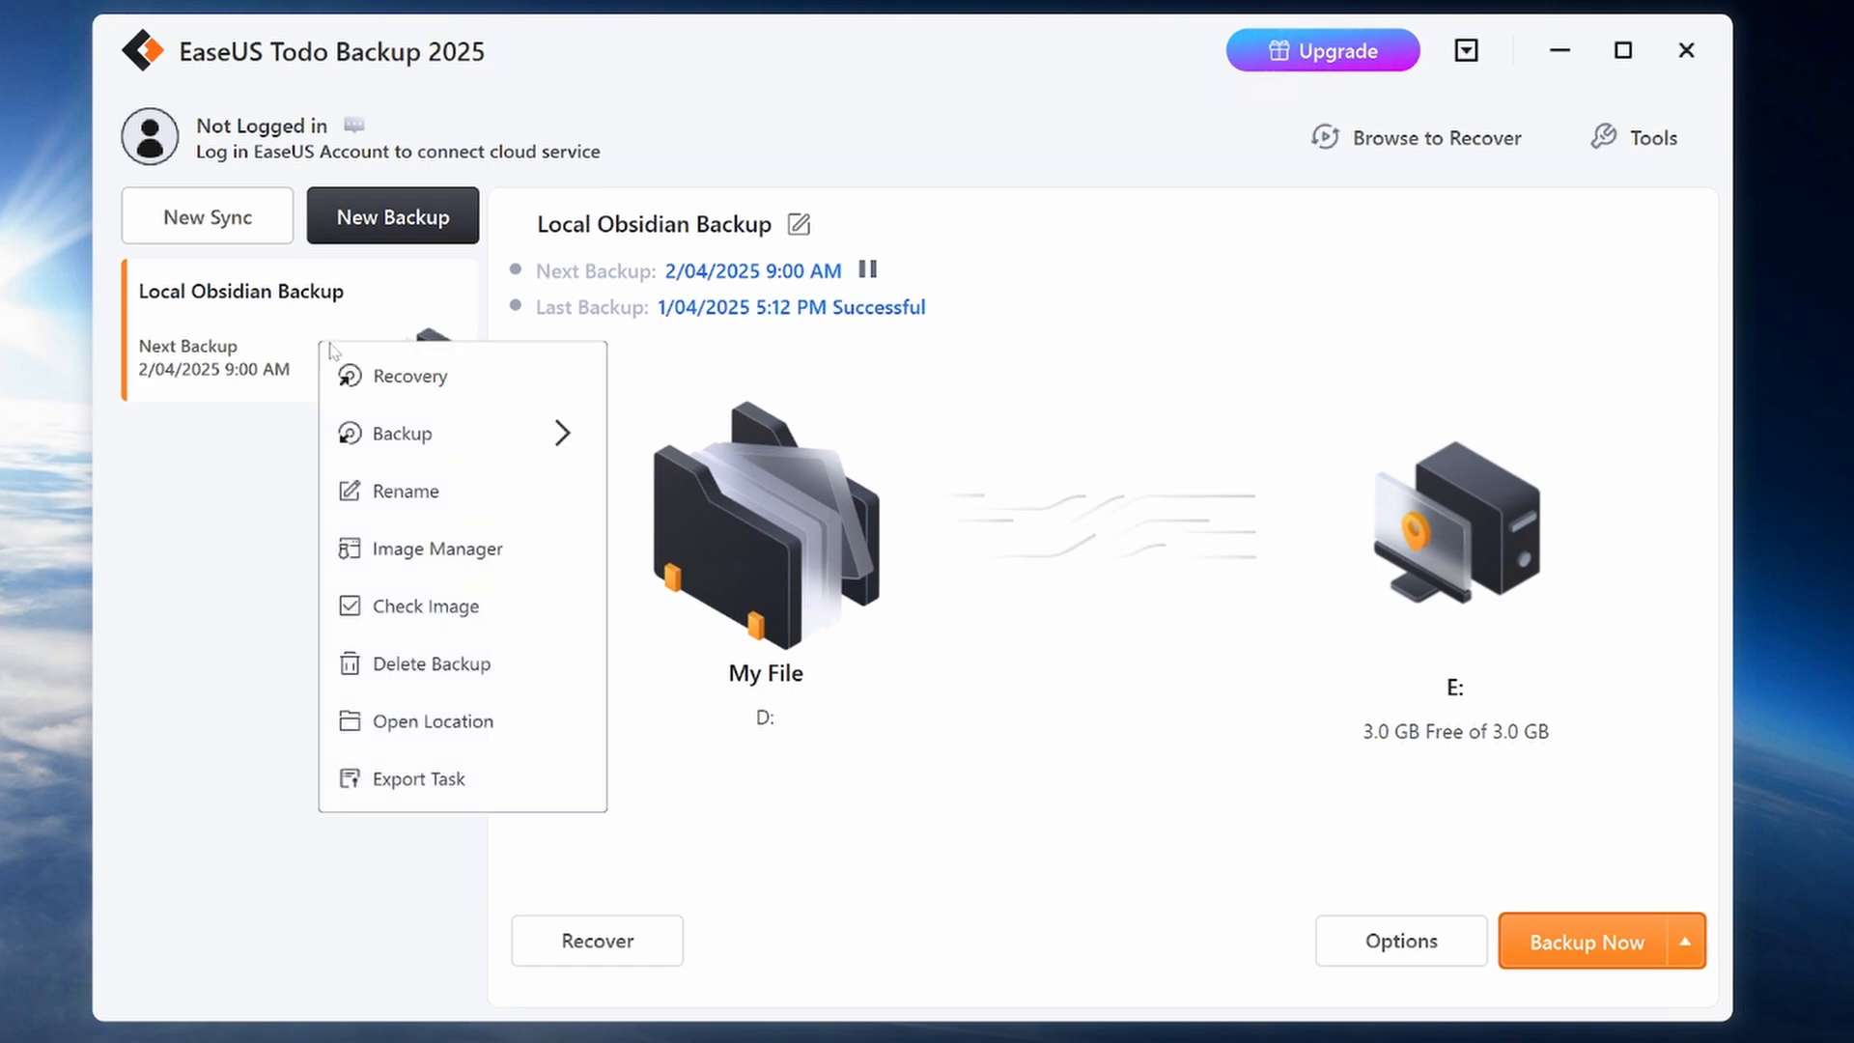
{"action": "mouse_move", "coordinate": [462, 547]}
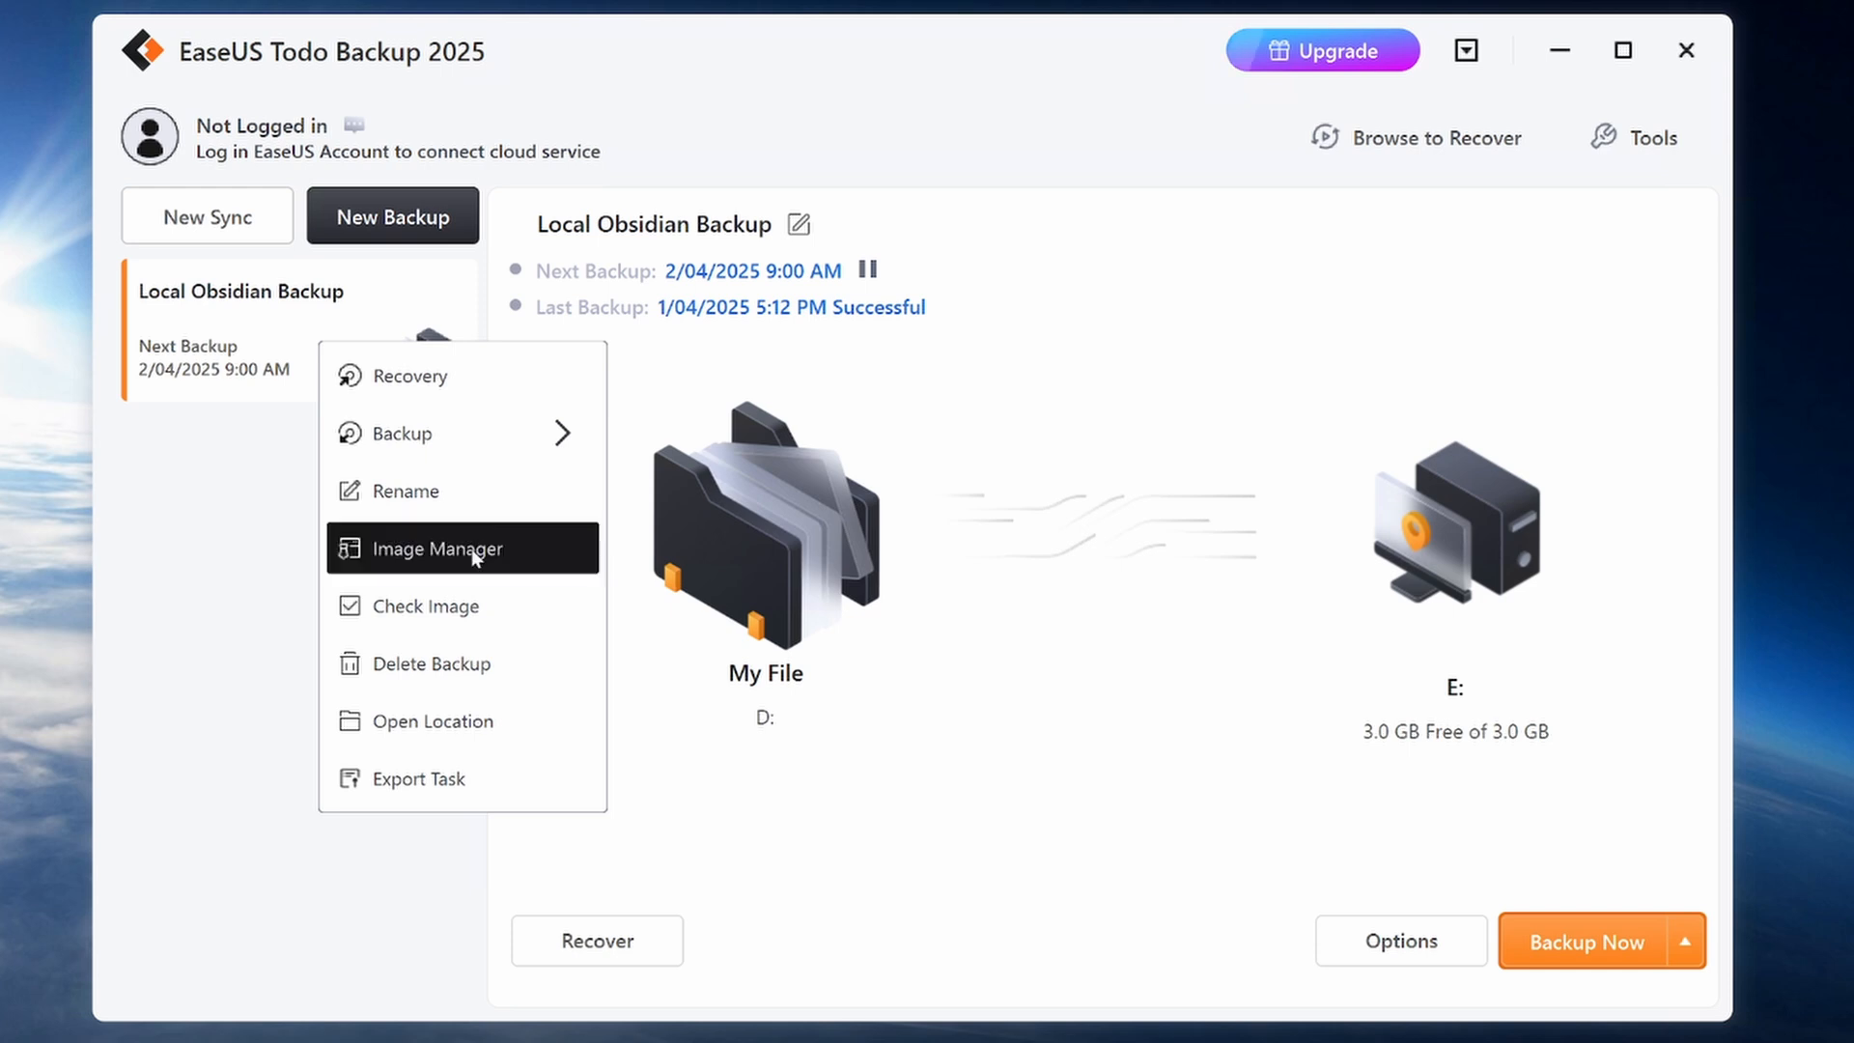
{"action": "left_click", "coordinate": [433, 546]}
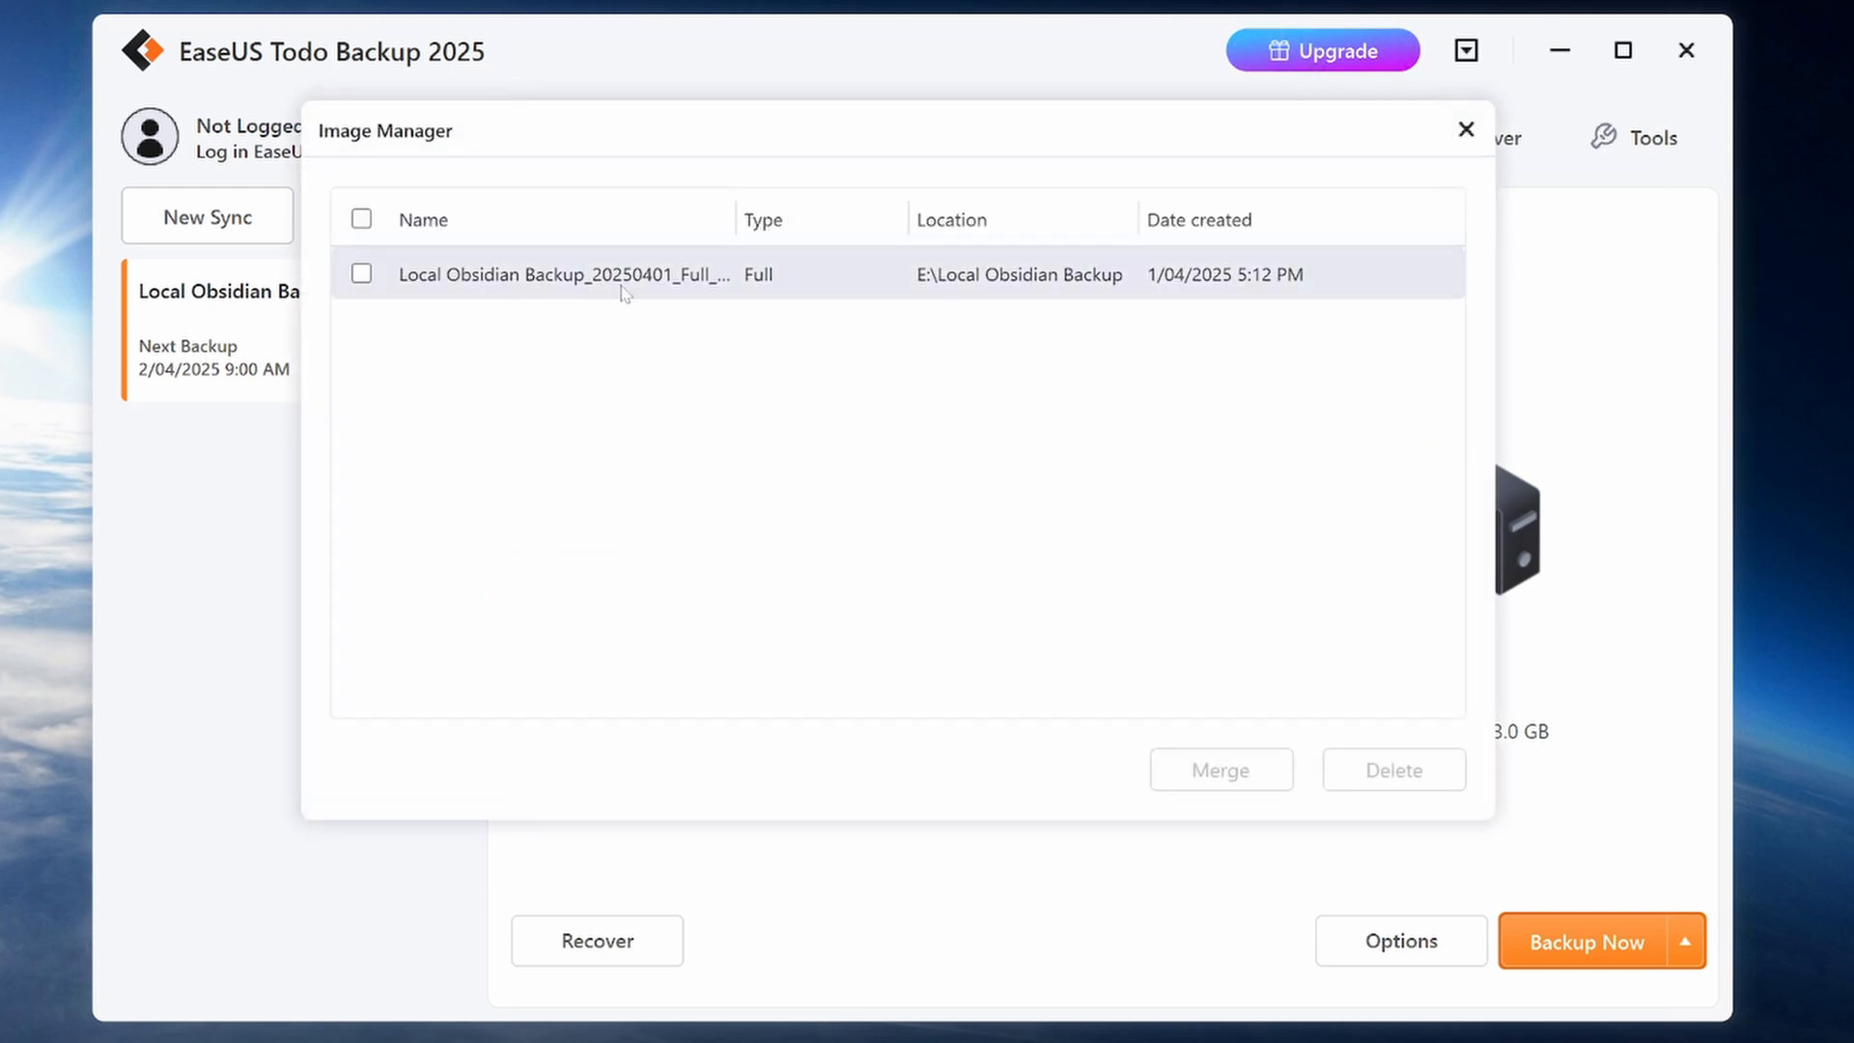
{"action": "mouse_move", "coordinate": [763, 292]}
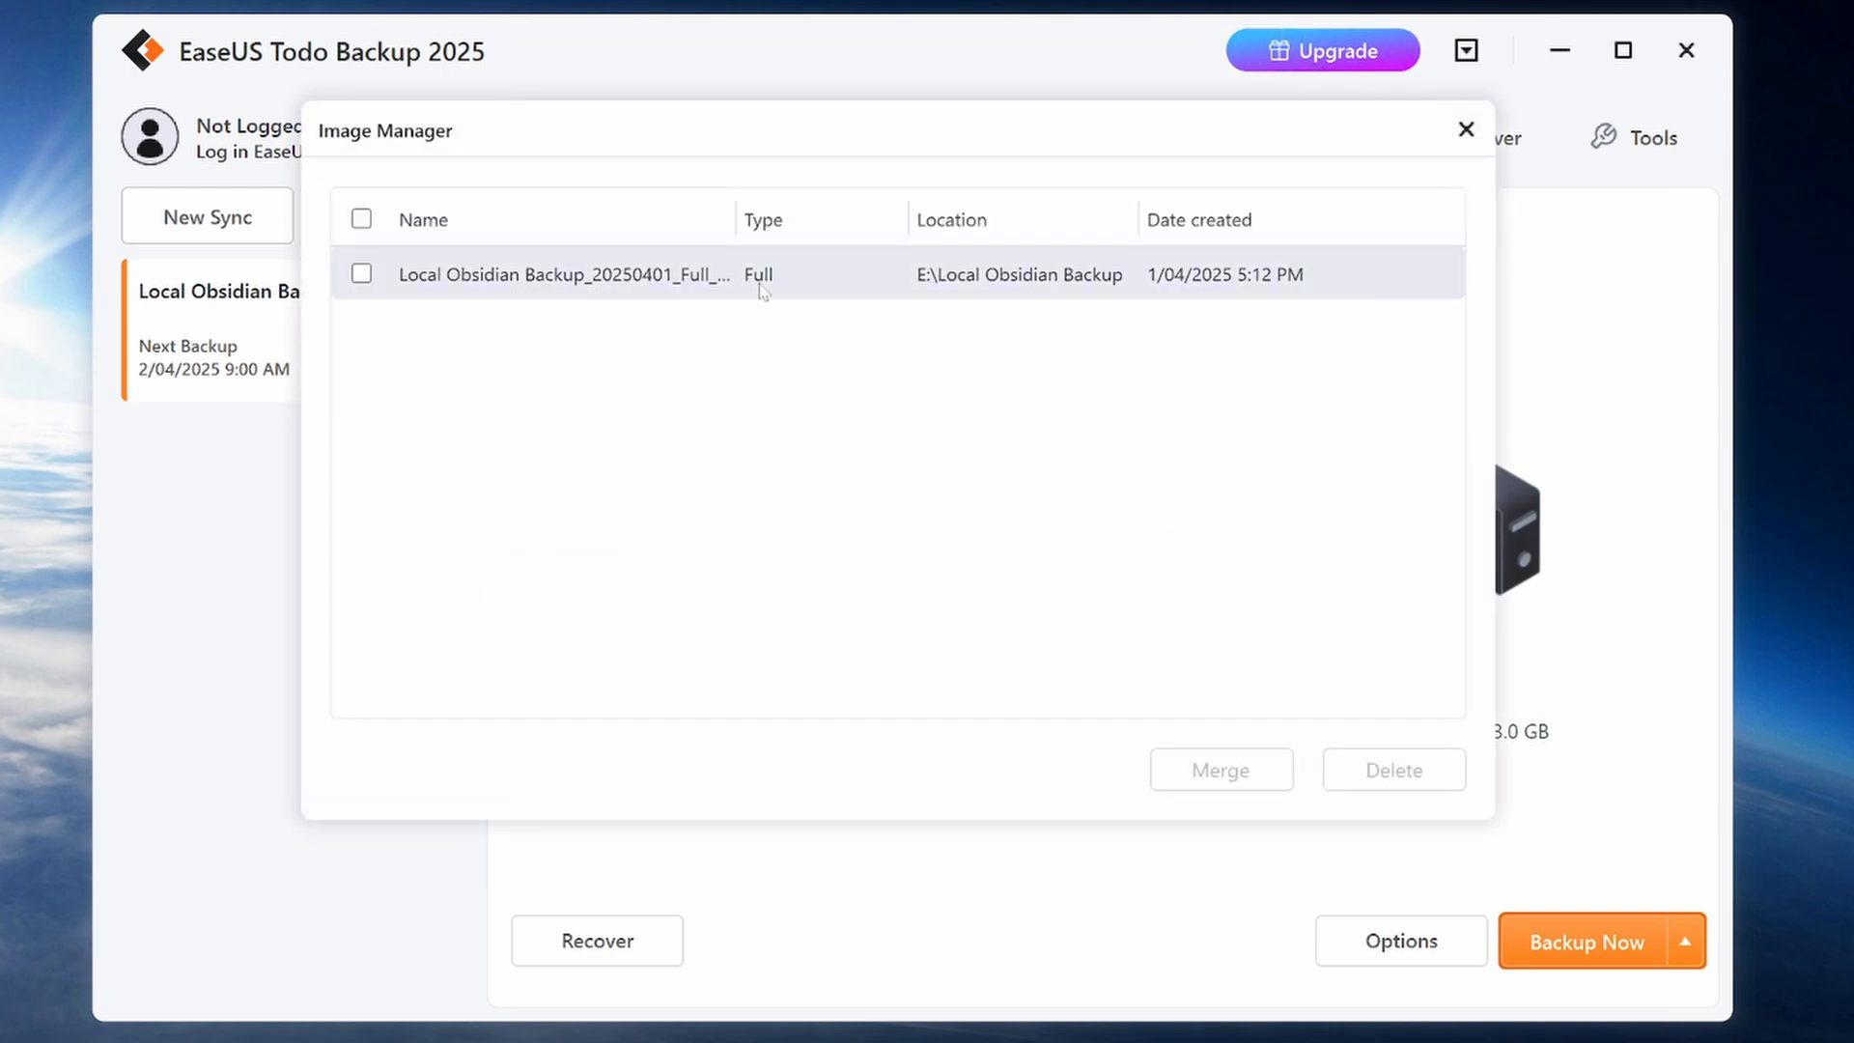
{"action": "mouse_move", "coordinate": [1198, 293]}
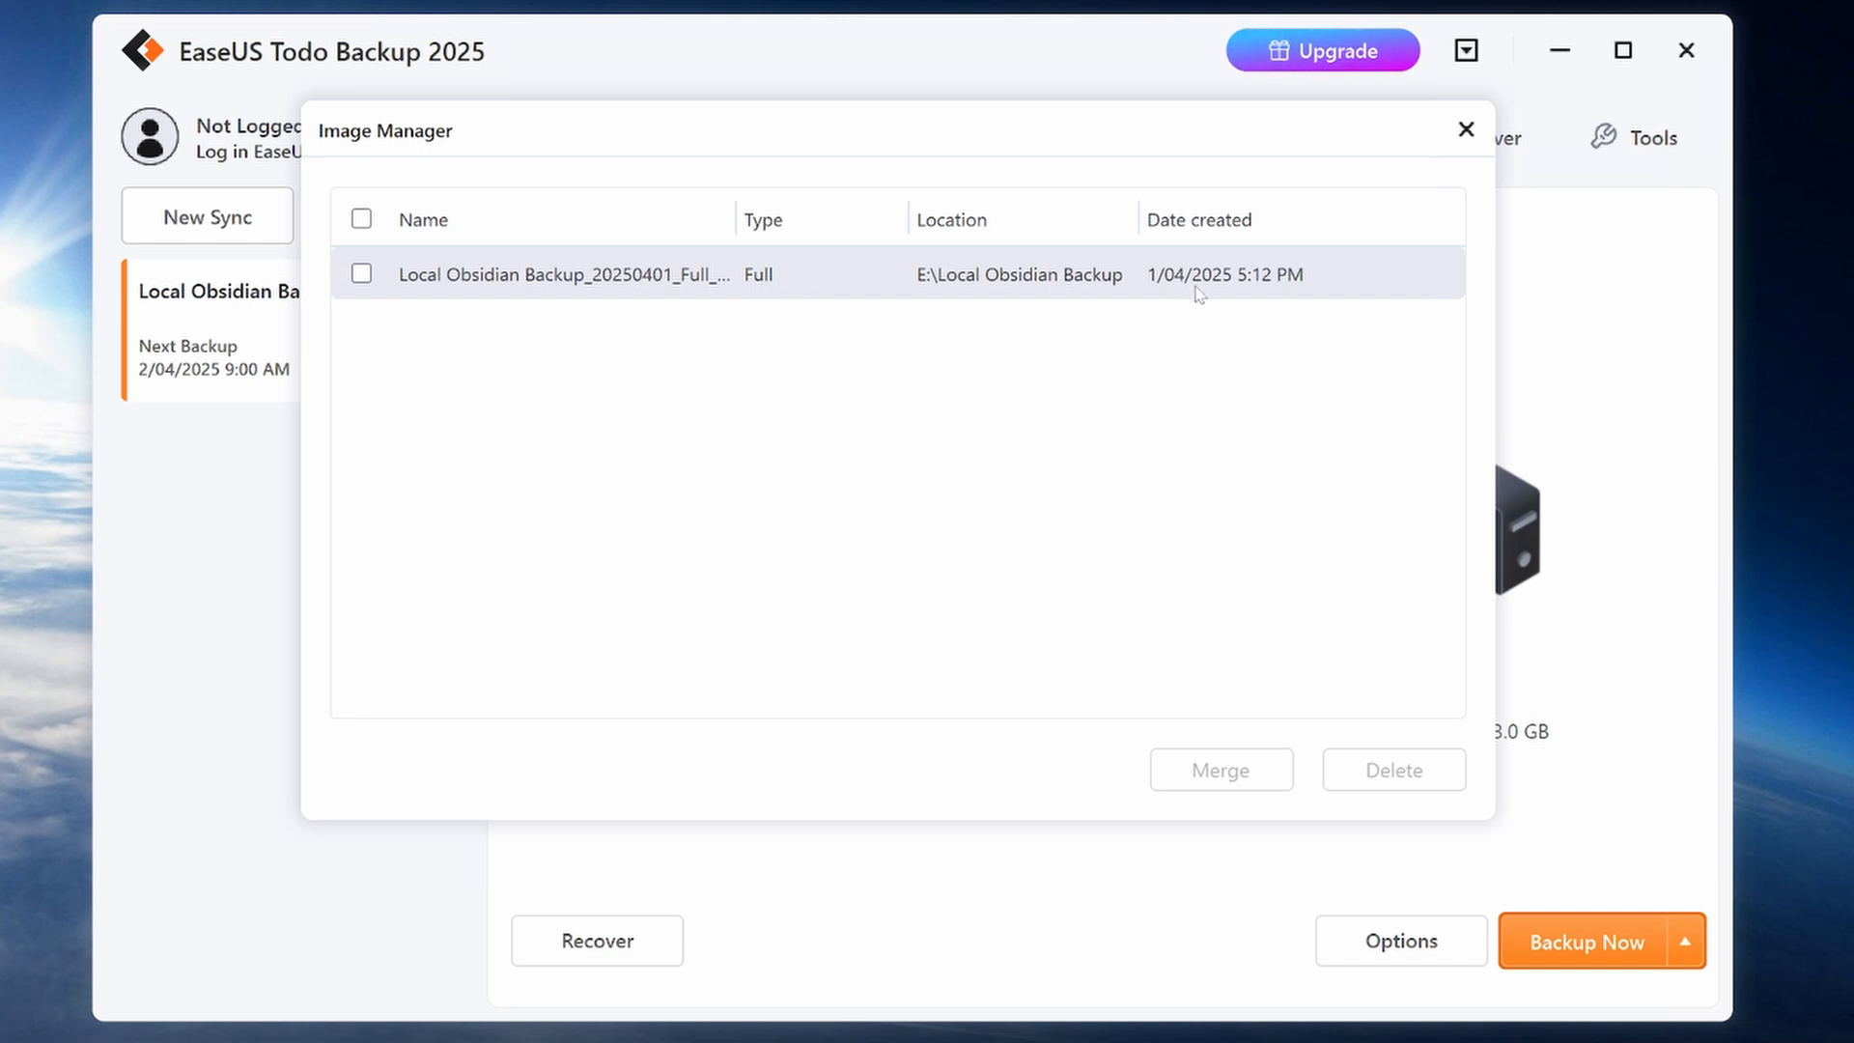
{"action": "mouse_move", "coordinate": [518, 297]}
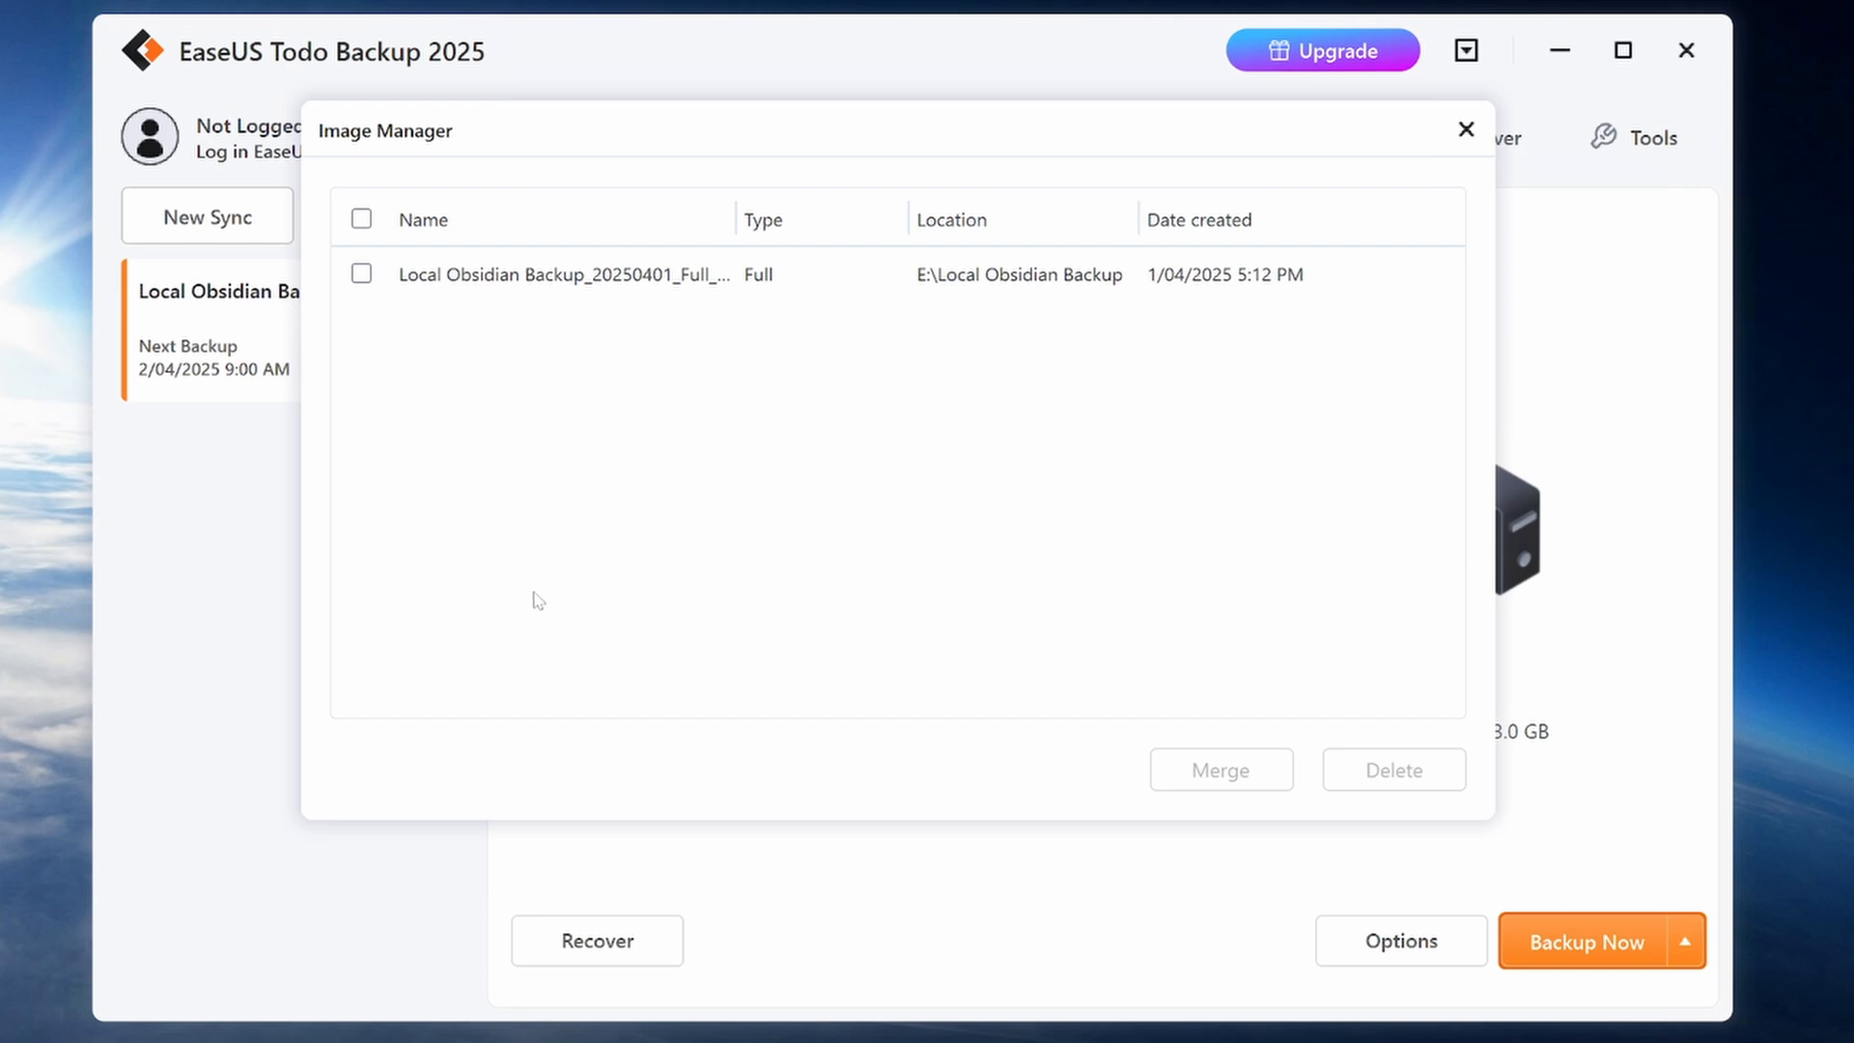
{"action": "mouse_move", "coordinate": [574, 657]}
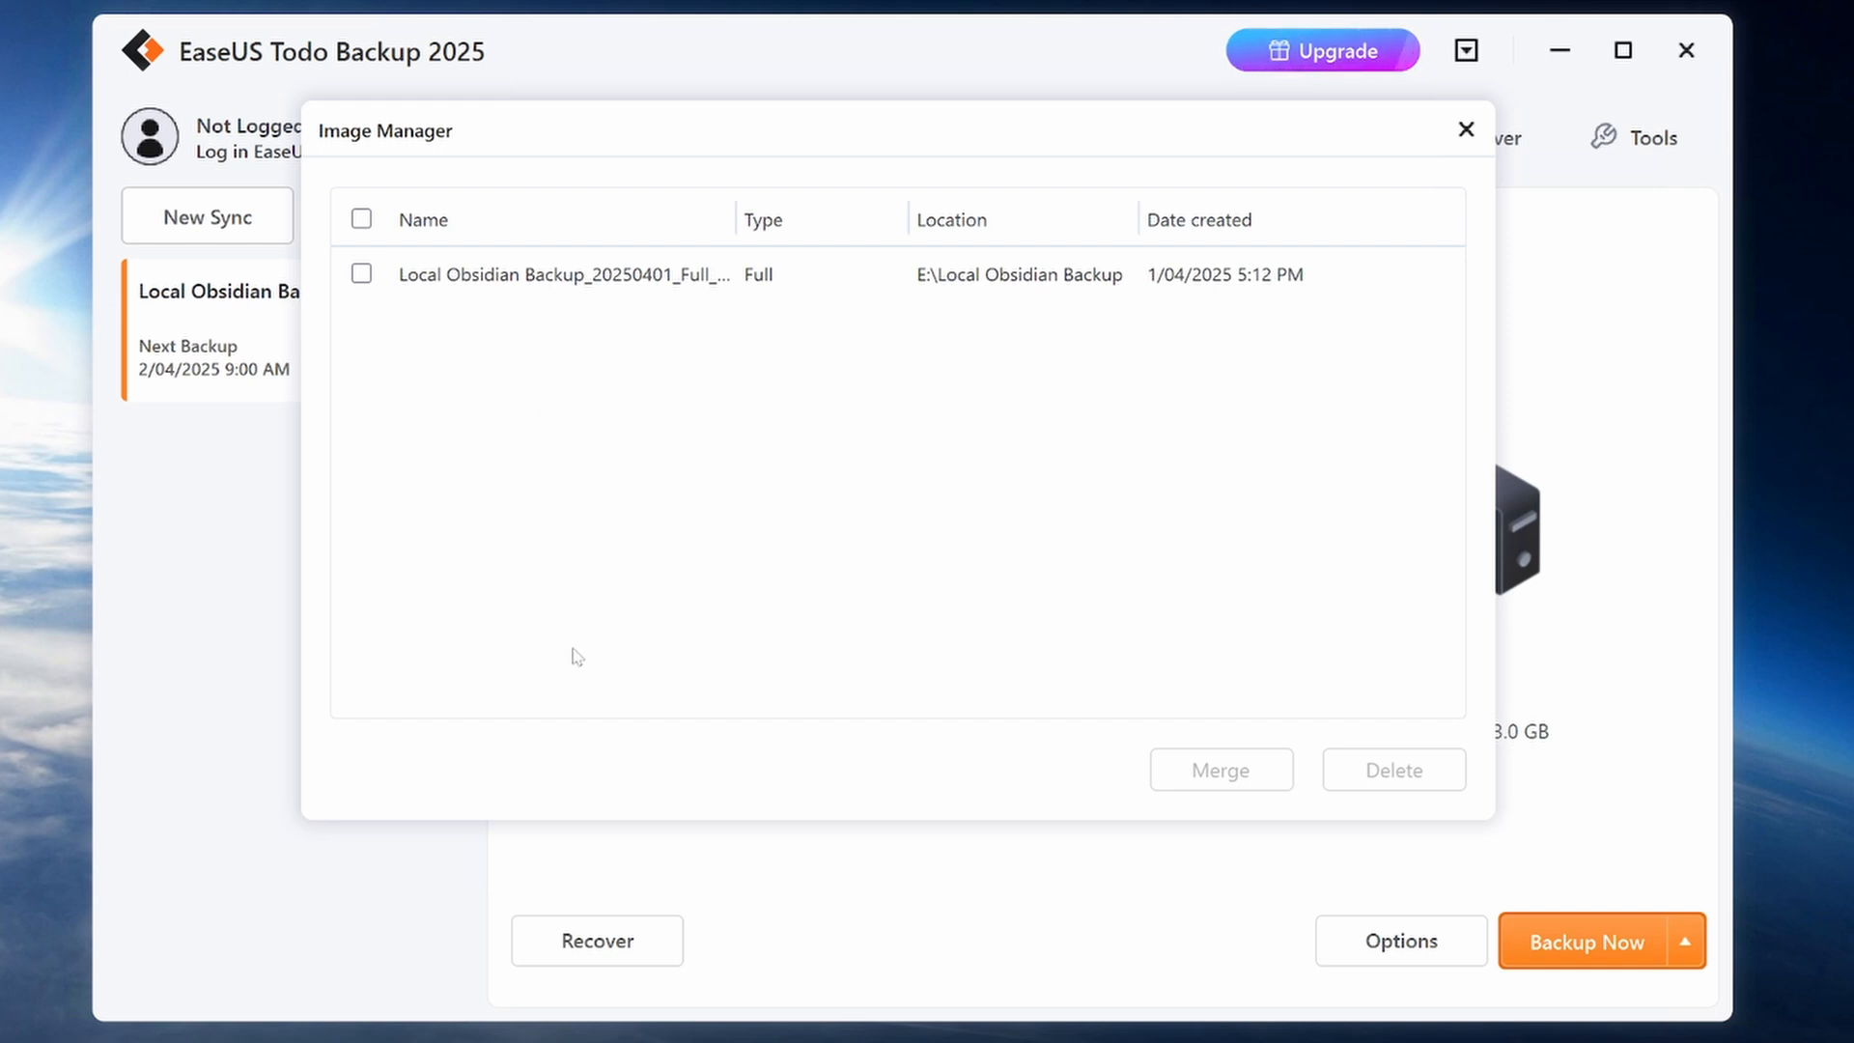
{"action": "mouse_move", "coordinate": [1437, 794]}
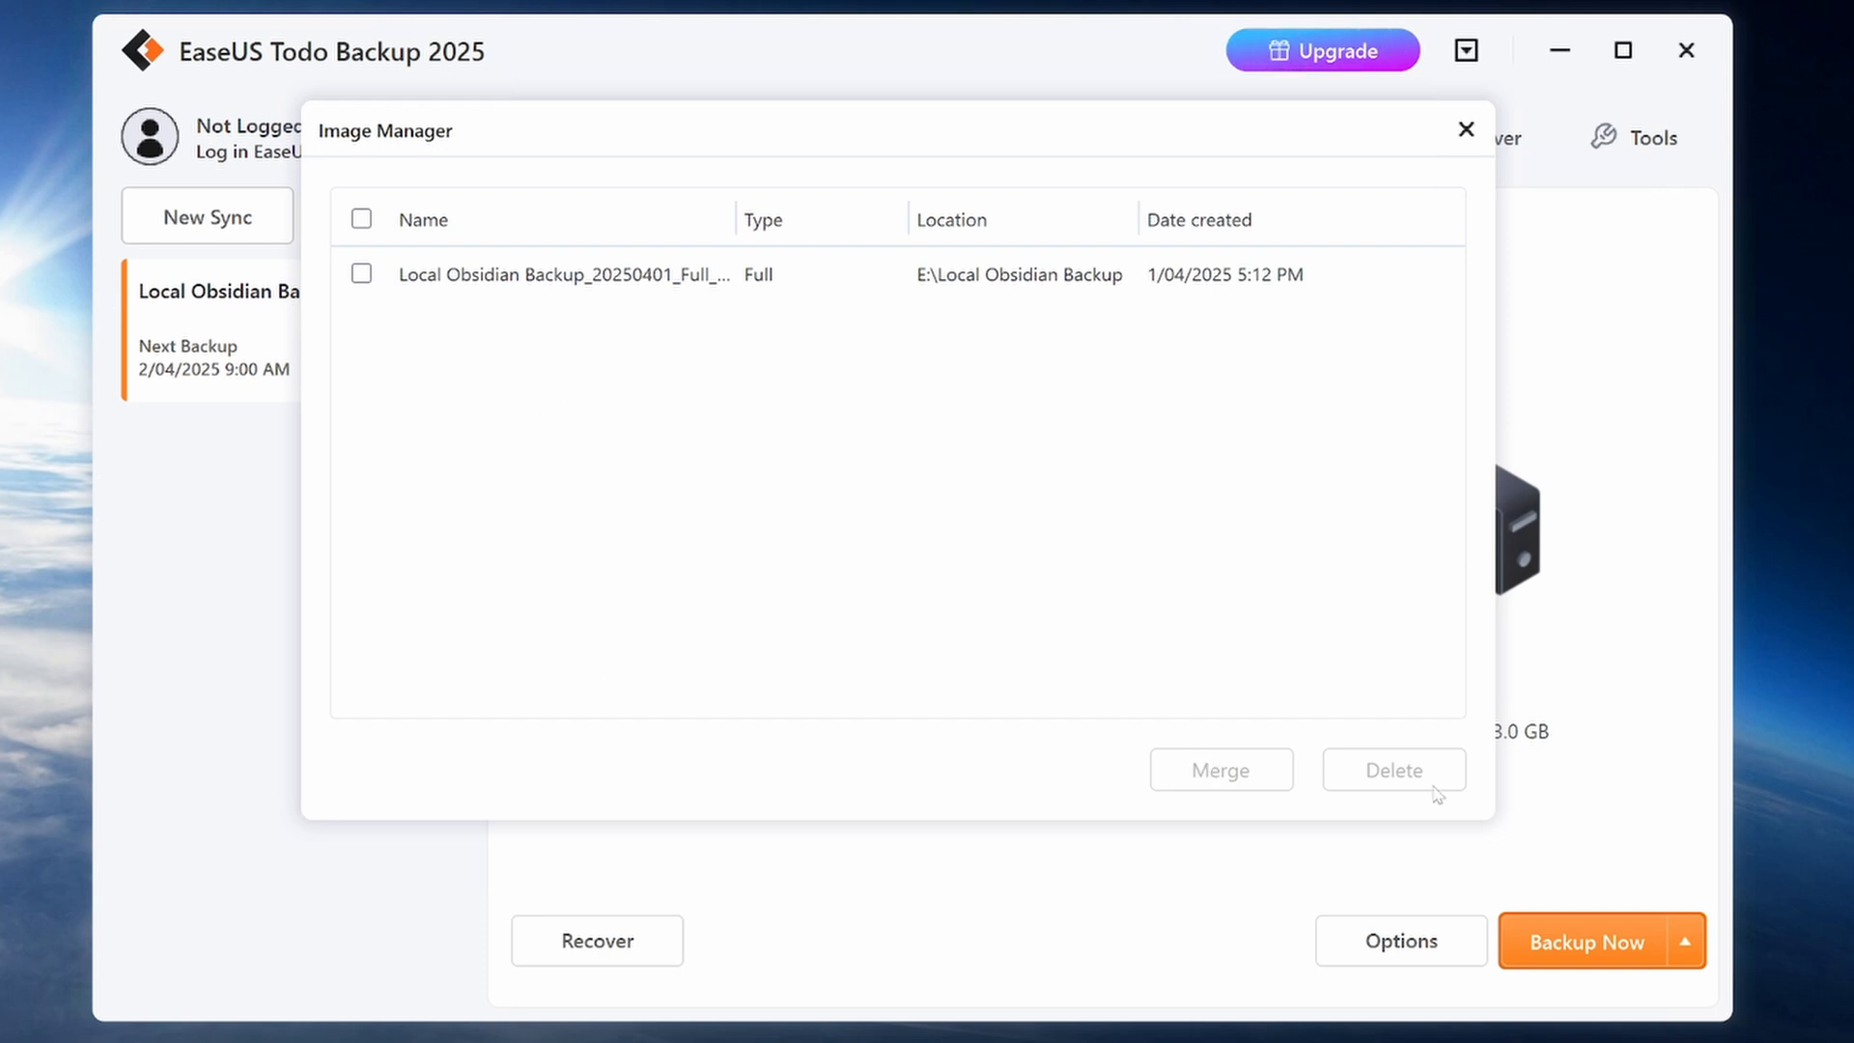
{"action": "mouse_move", "coordinate": [1372, 423]}
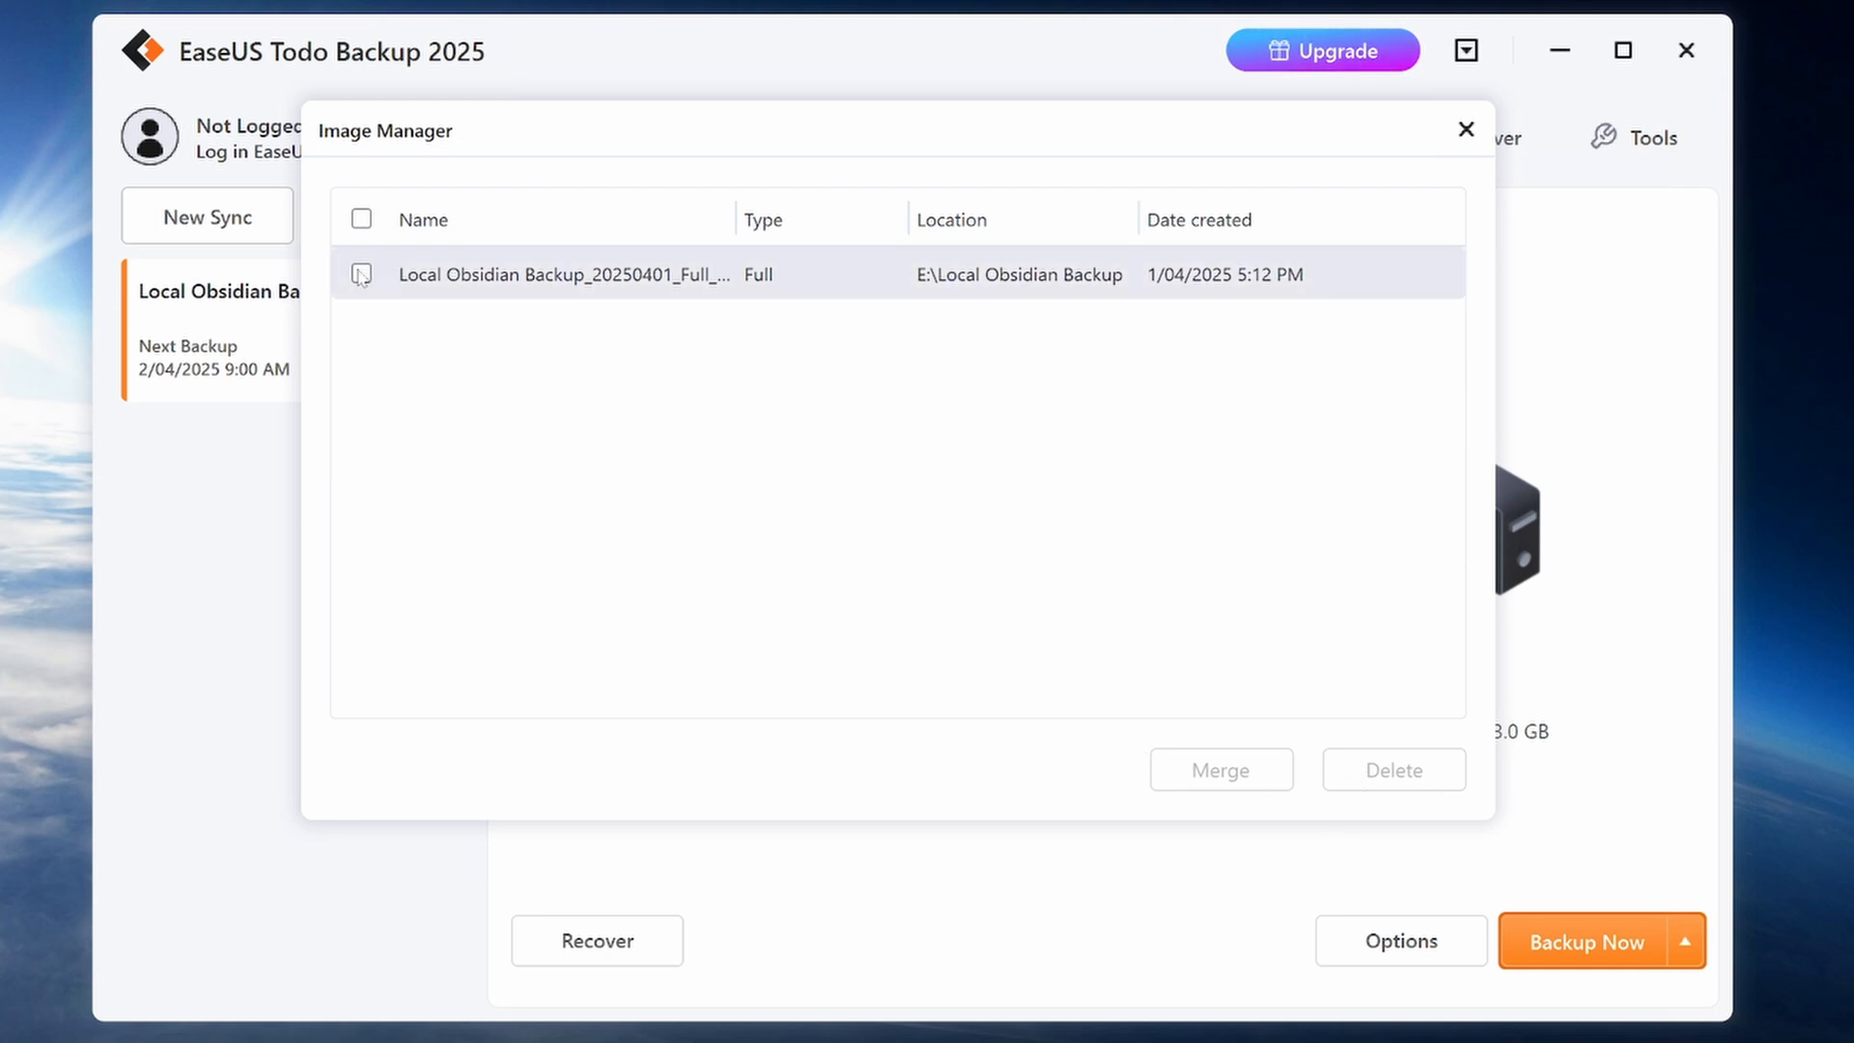
{"action": "left_click", "coordinate": [361, 275]}
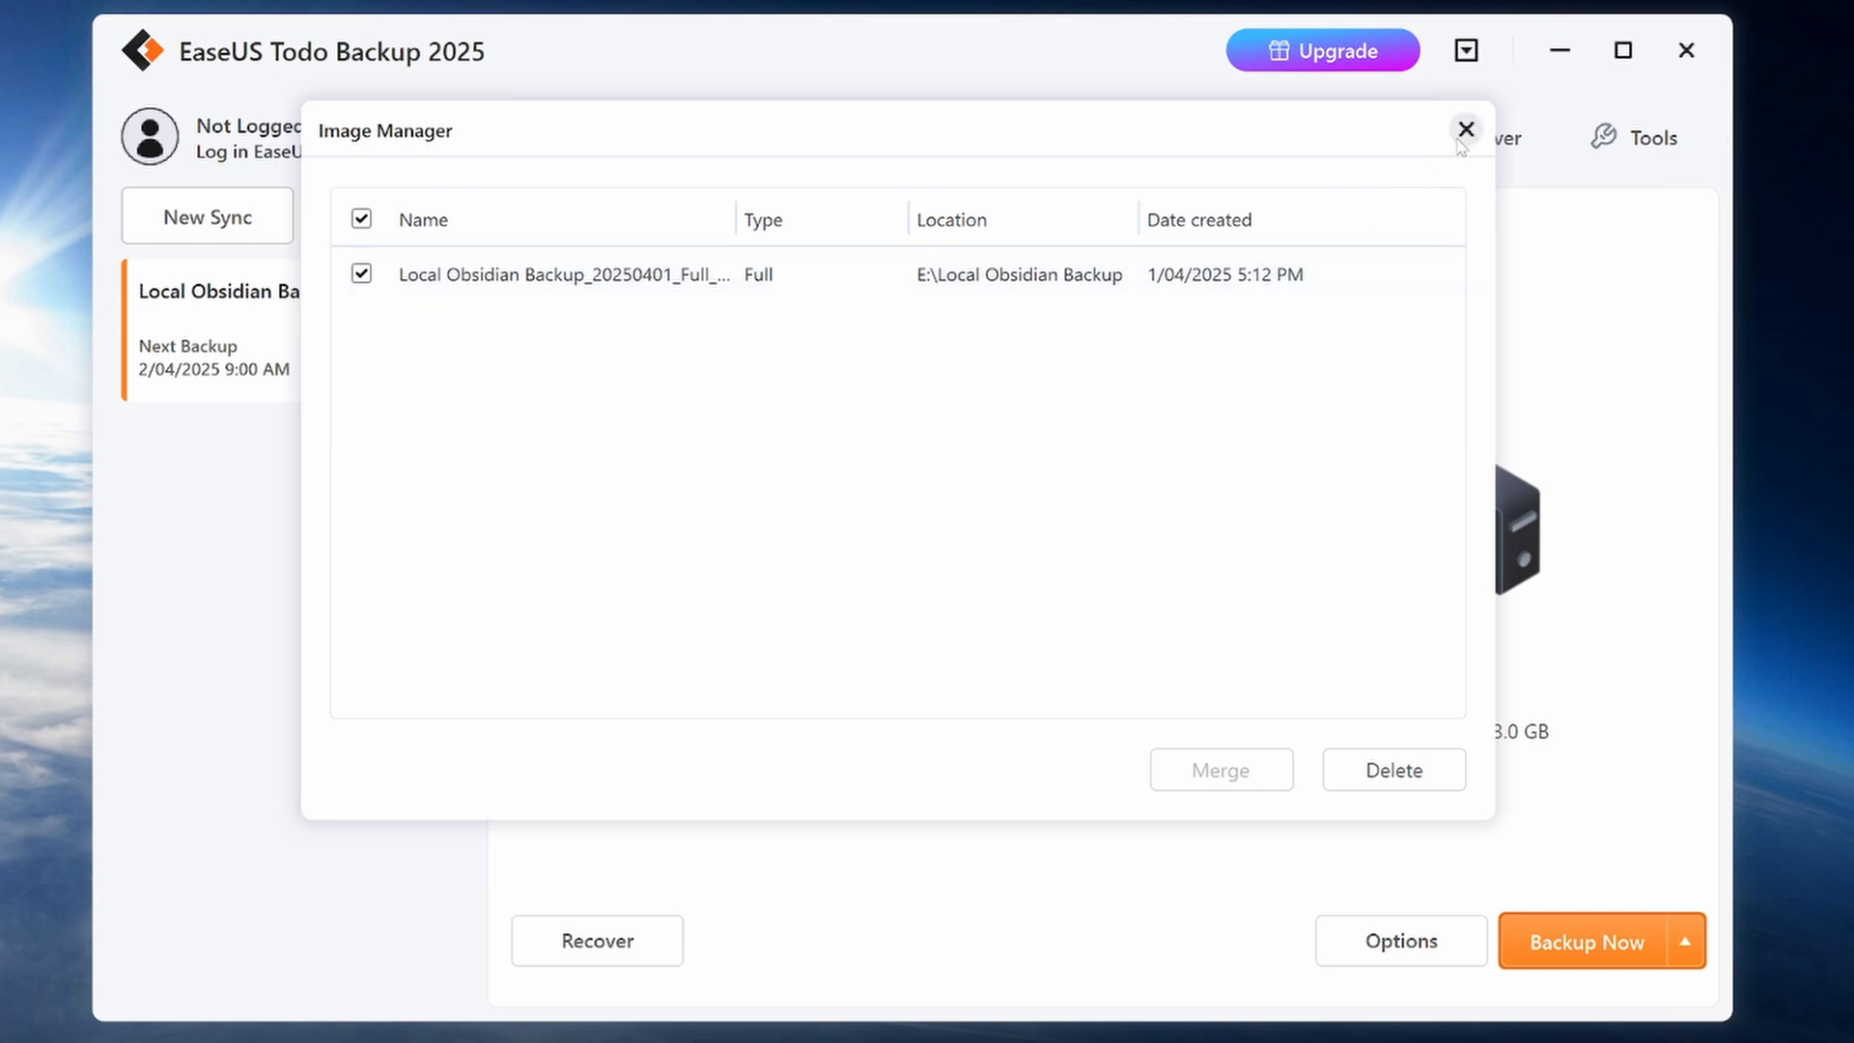
{"action": "left_click", "coordinate": [1466, 129]}
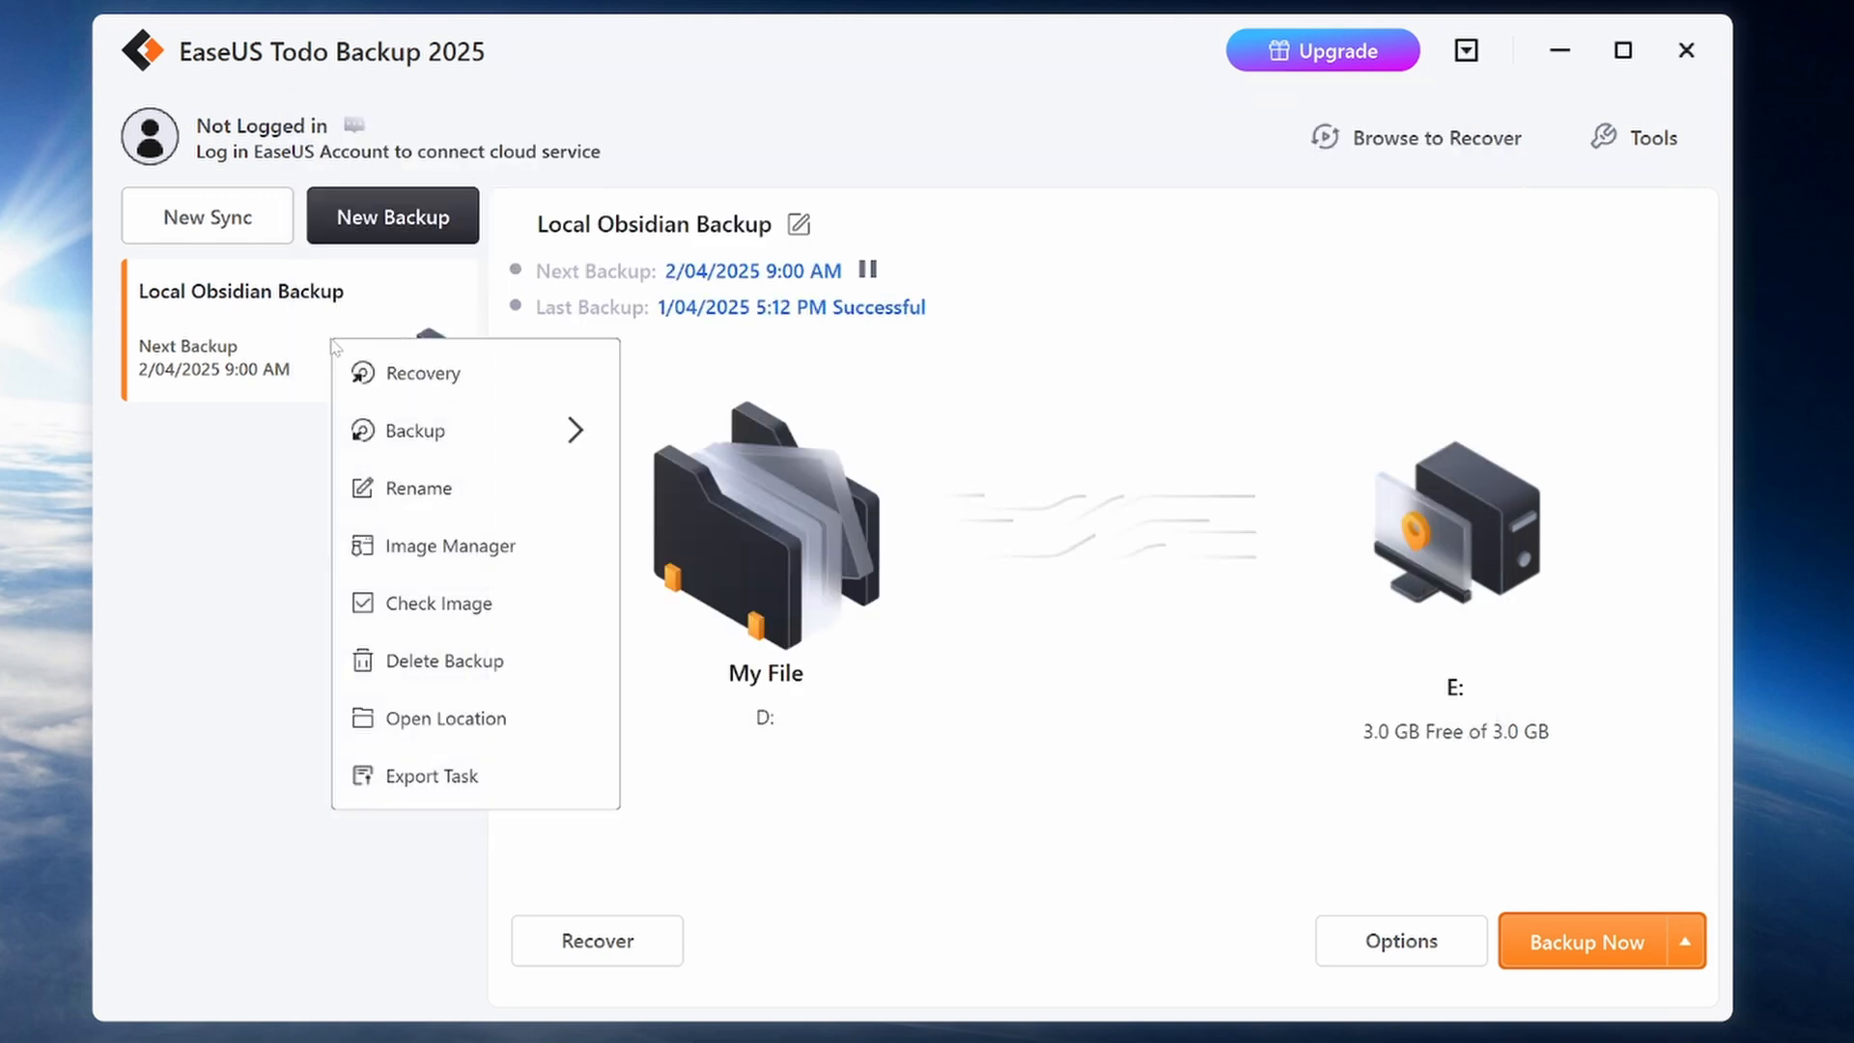
{"action": "mouse_move", "coordinate": [472, 718]}
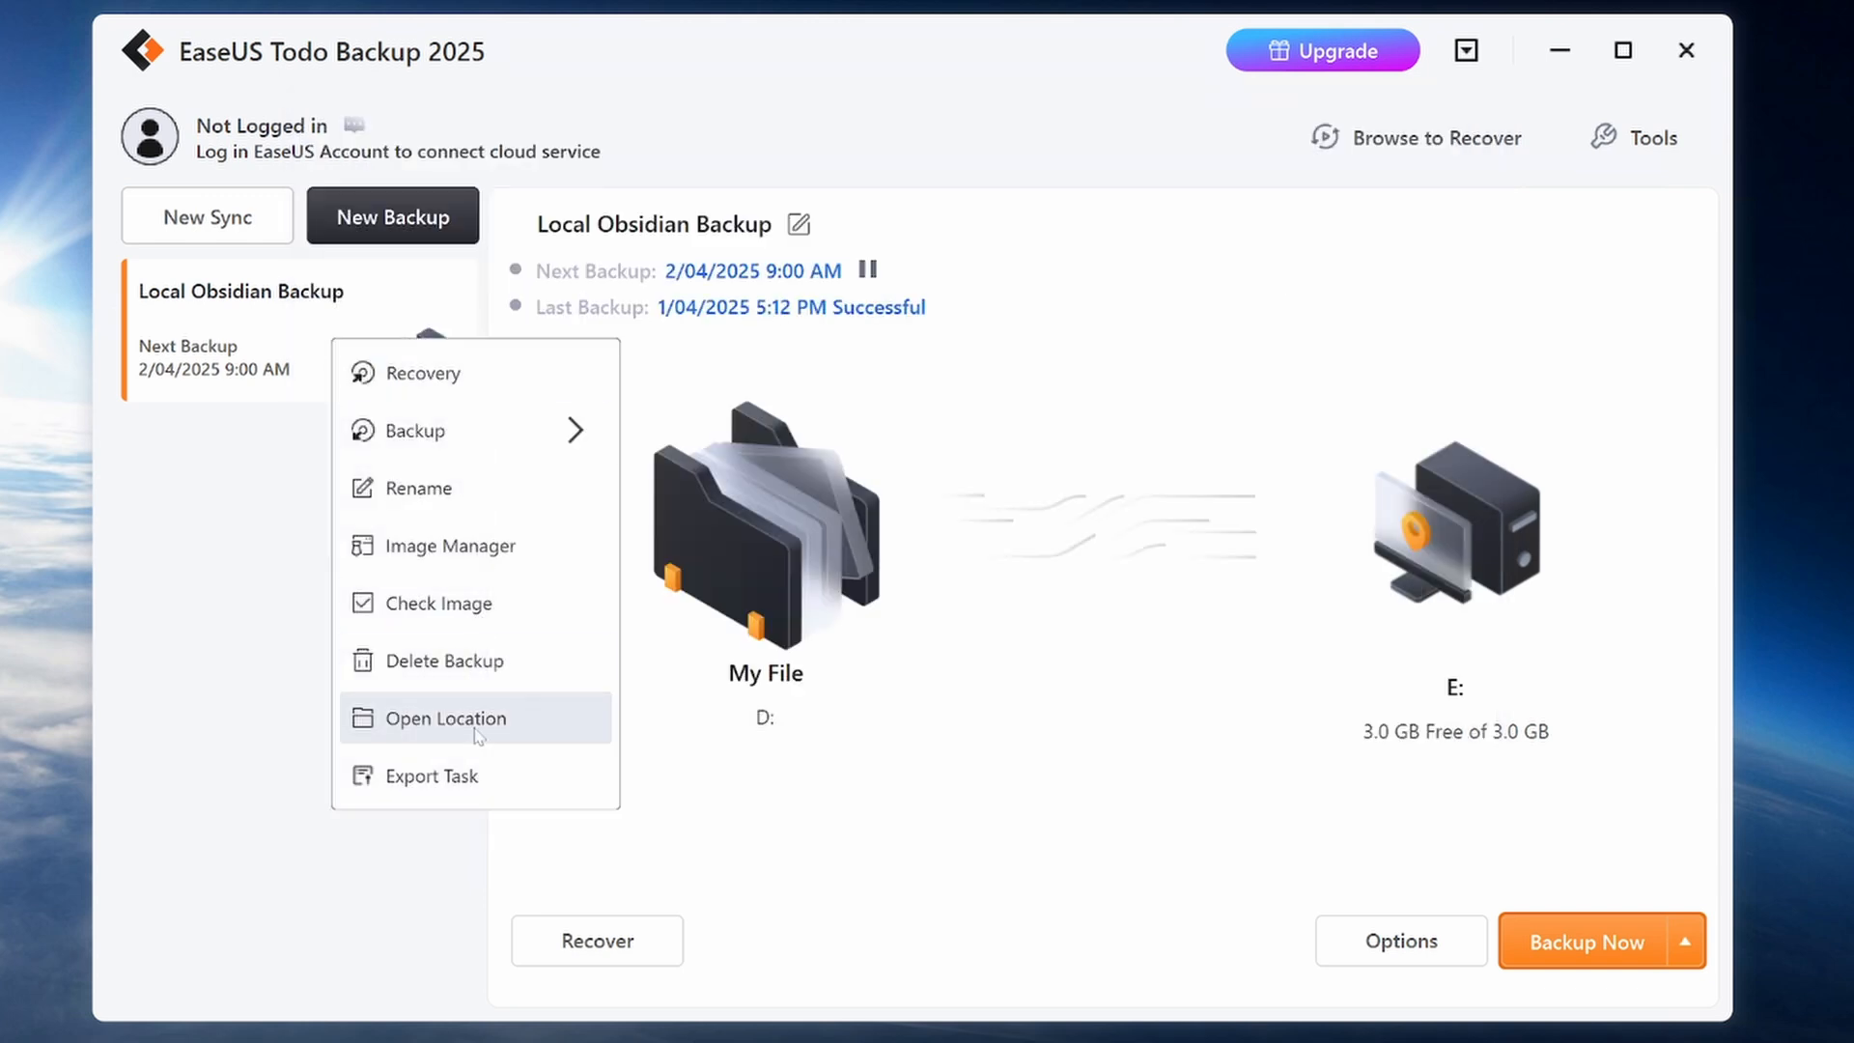
- Show the task's backup folder on E: in File Explorer and check the 465 MB .pbd full image
{"action": "left_click", "coordinate": [446, 718]}
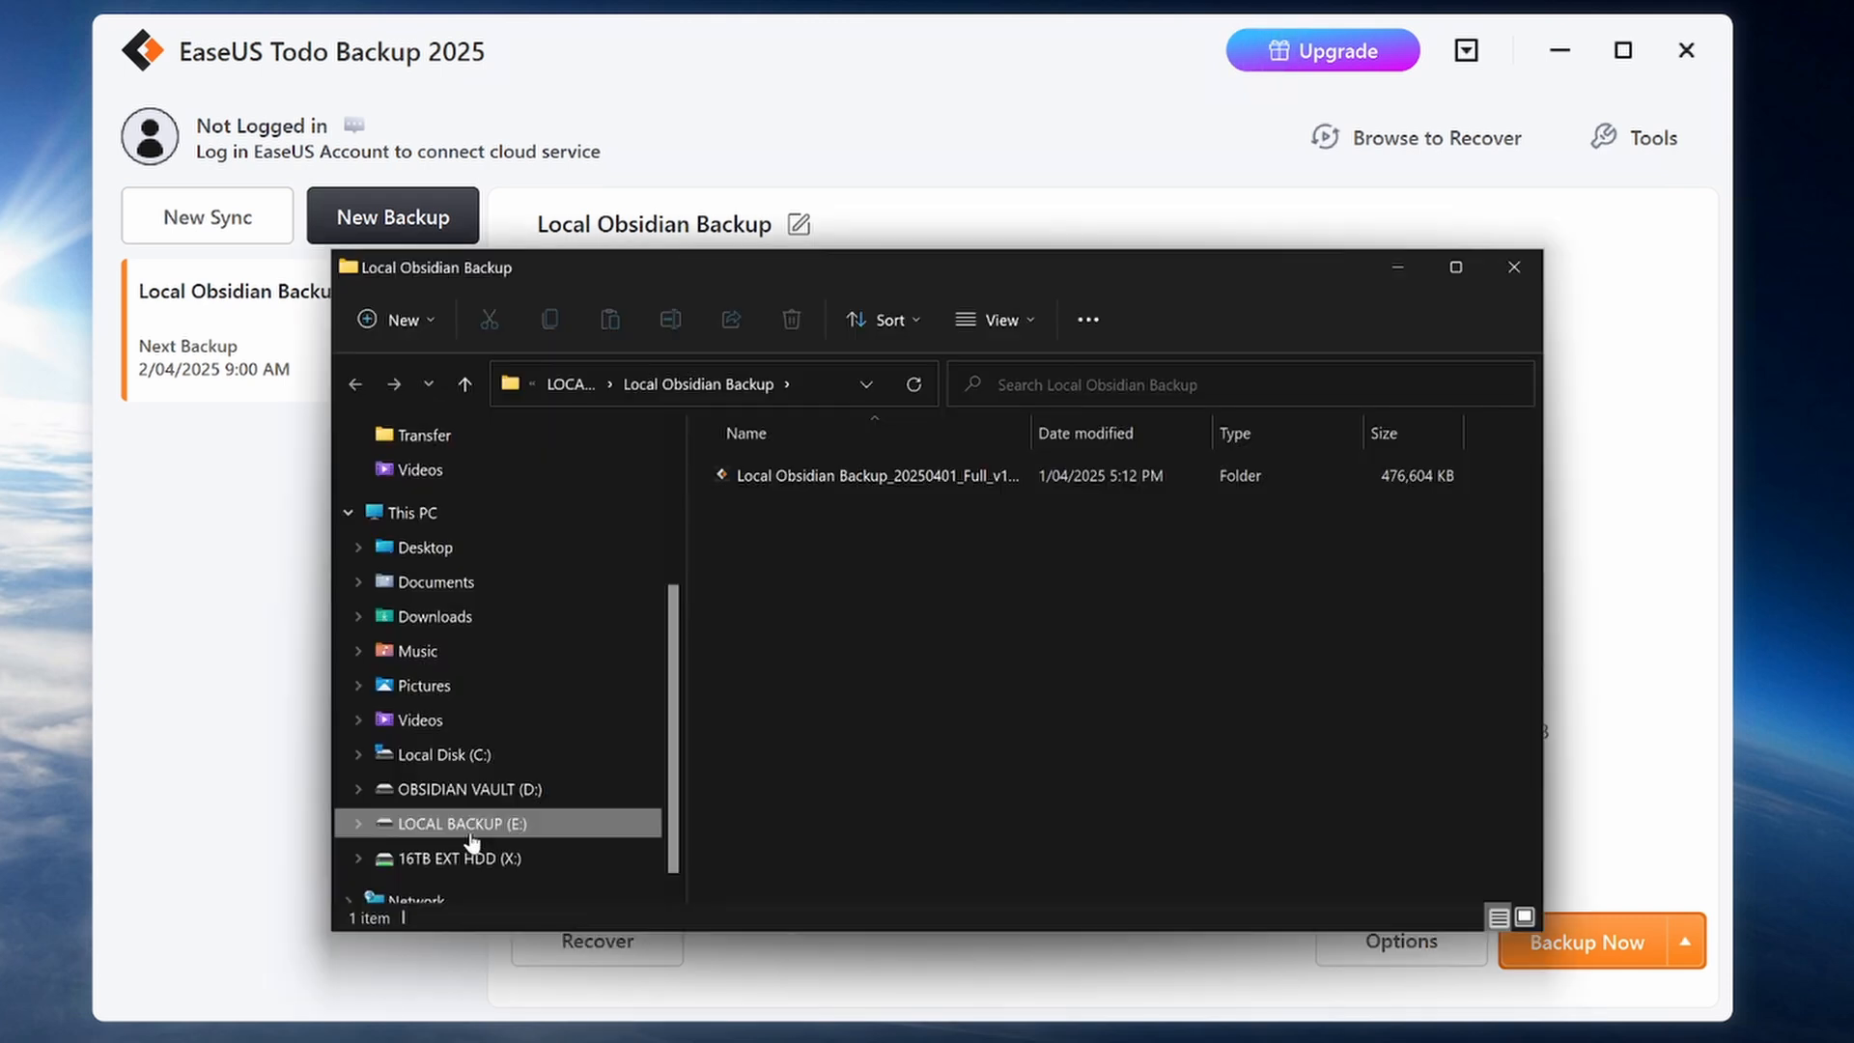
{"action": "left_click", "coordinate": [875, 475]}
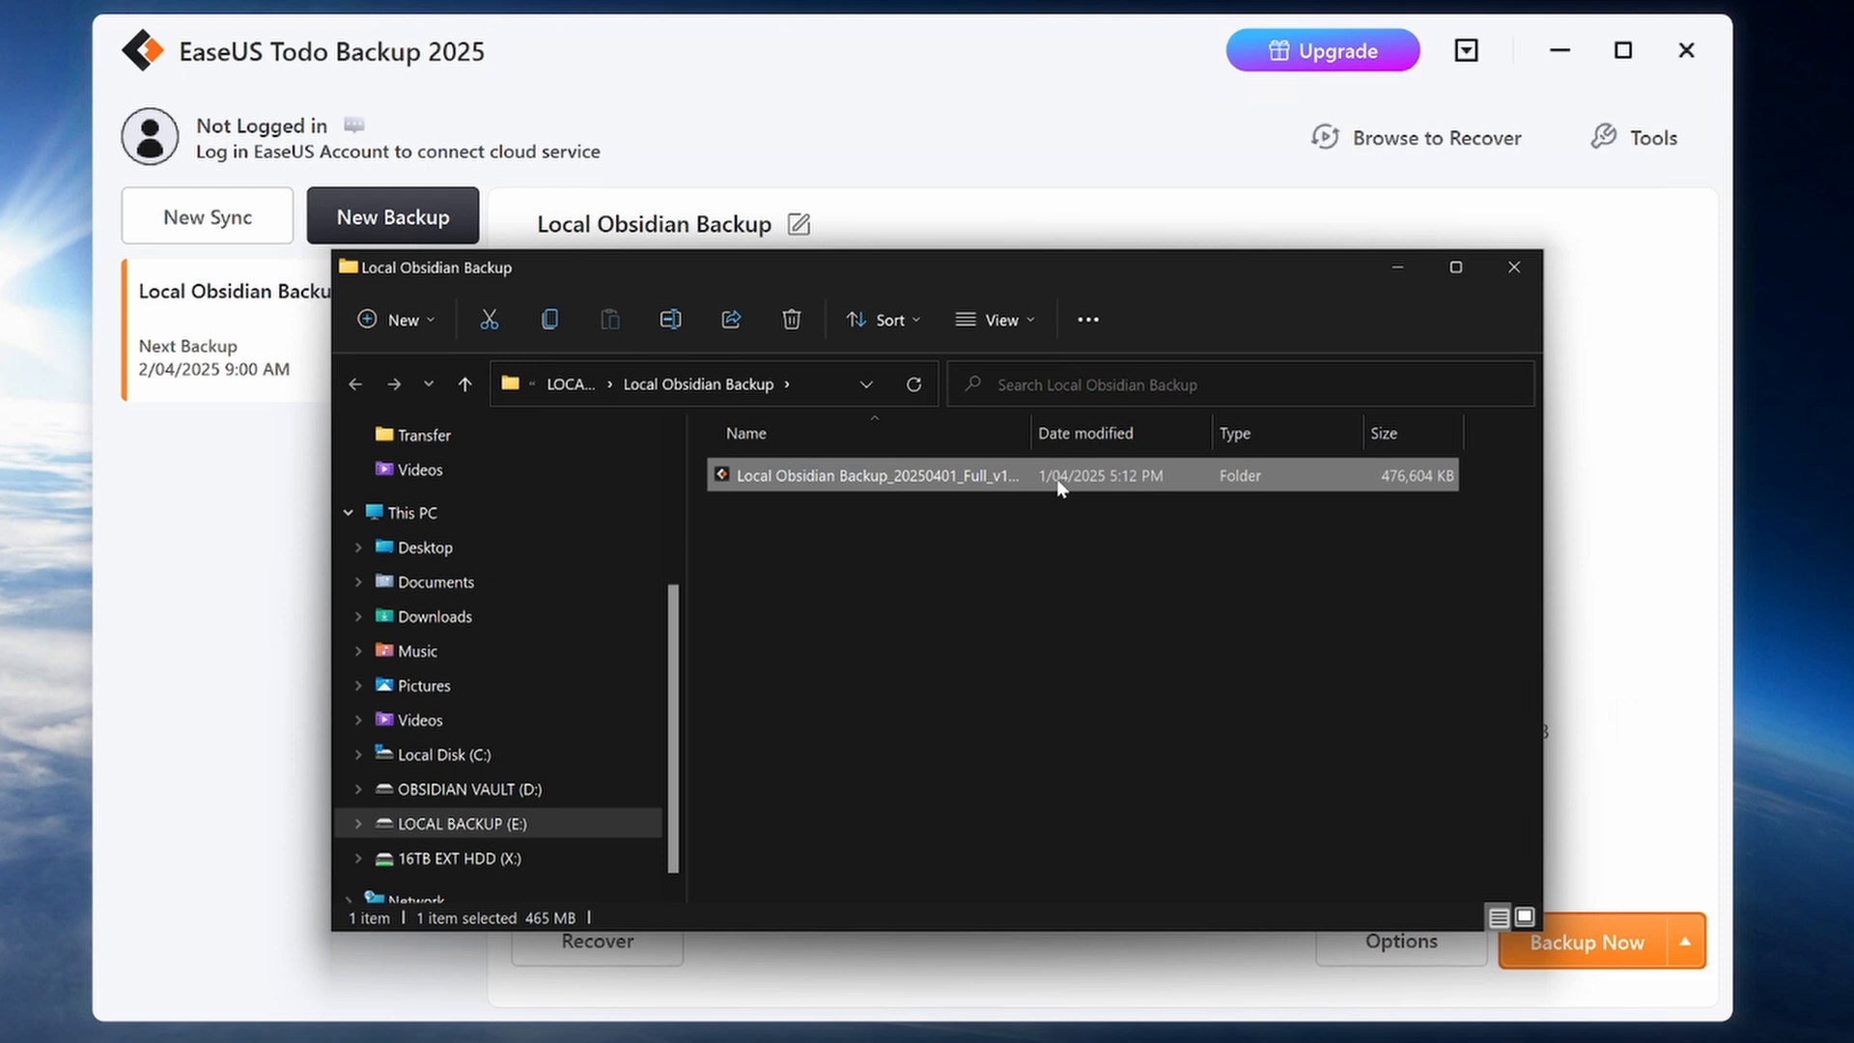
{"action": "mouse_move", "coordinate": [969, 485]}
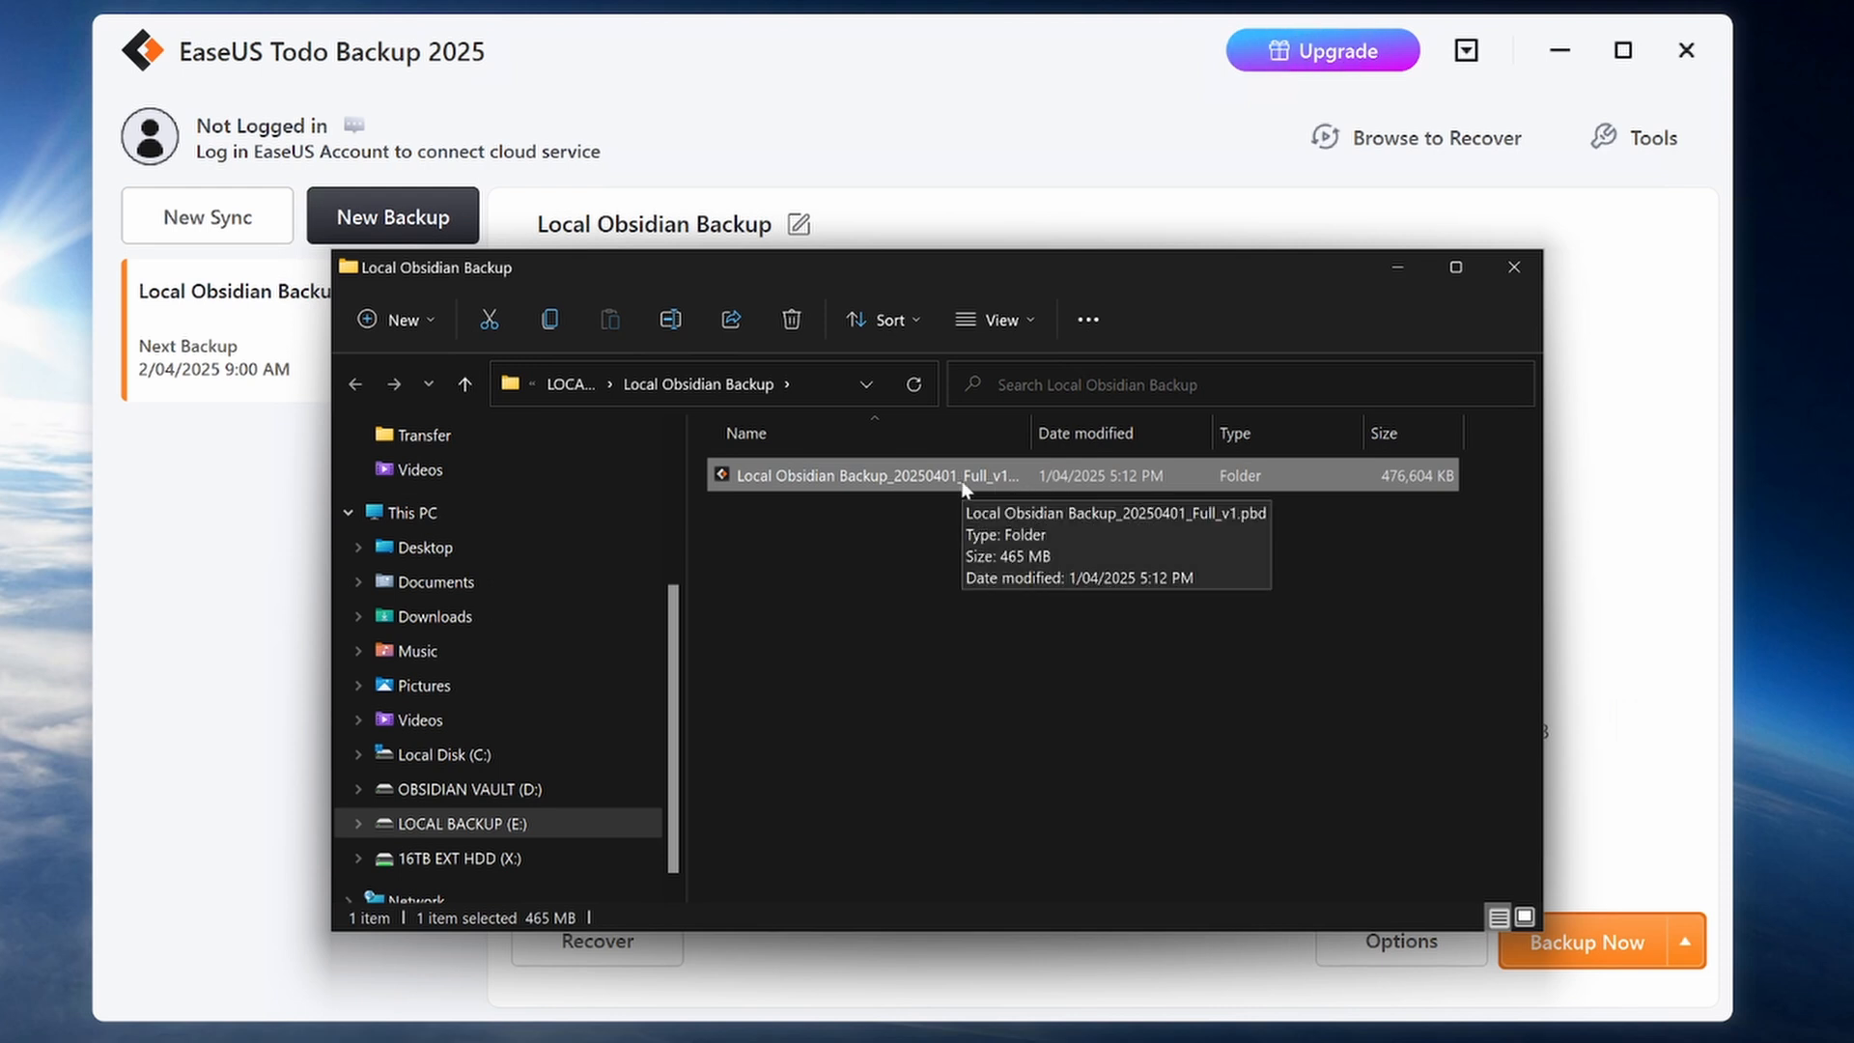
{"action": "mouse_move", "coordinate": [947, 647]}
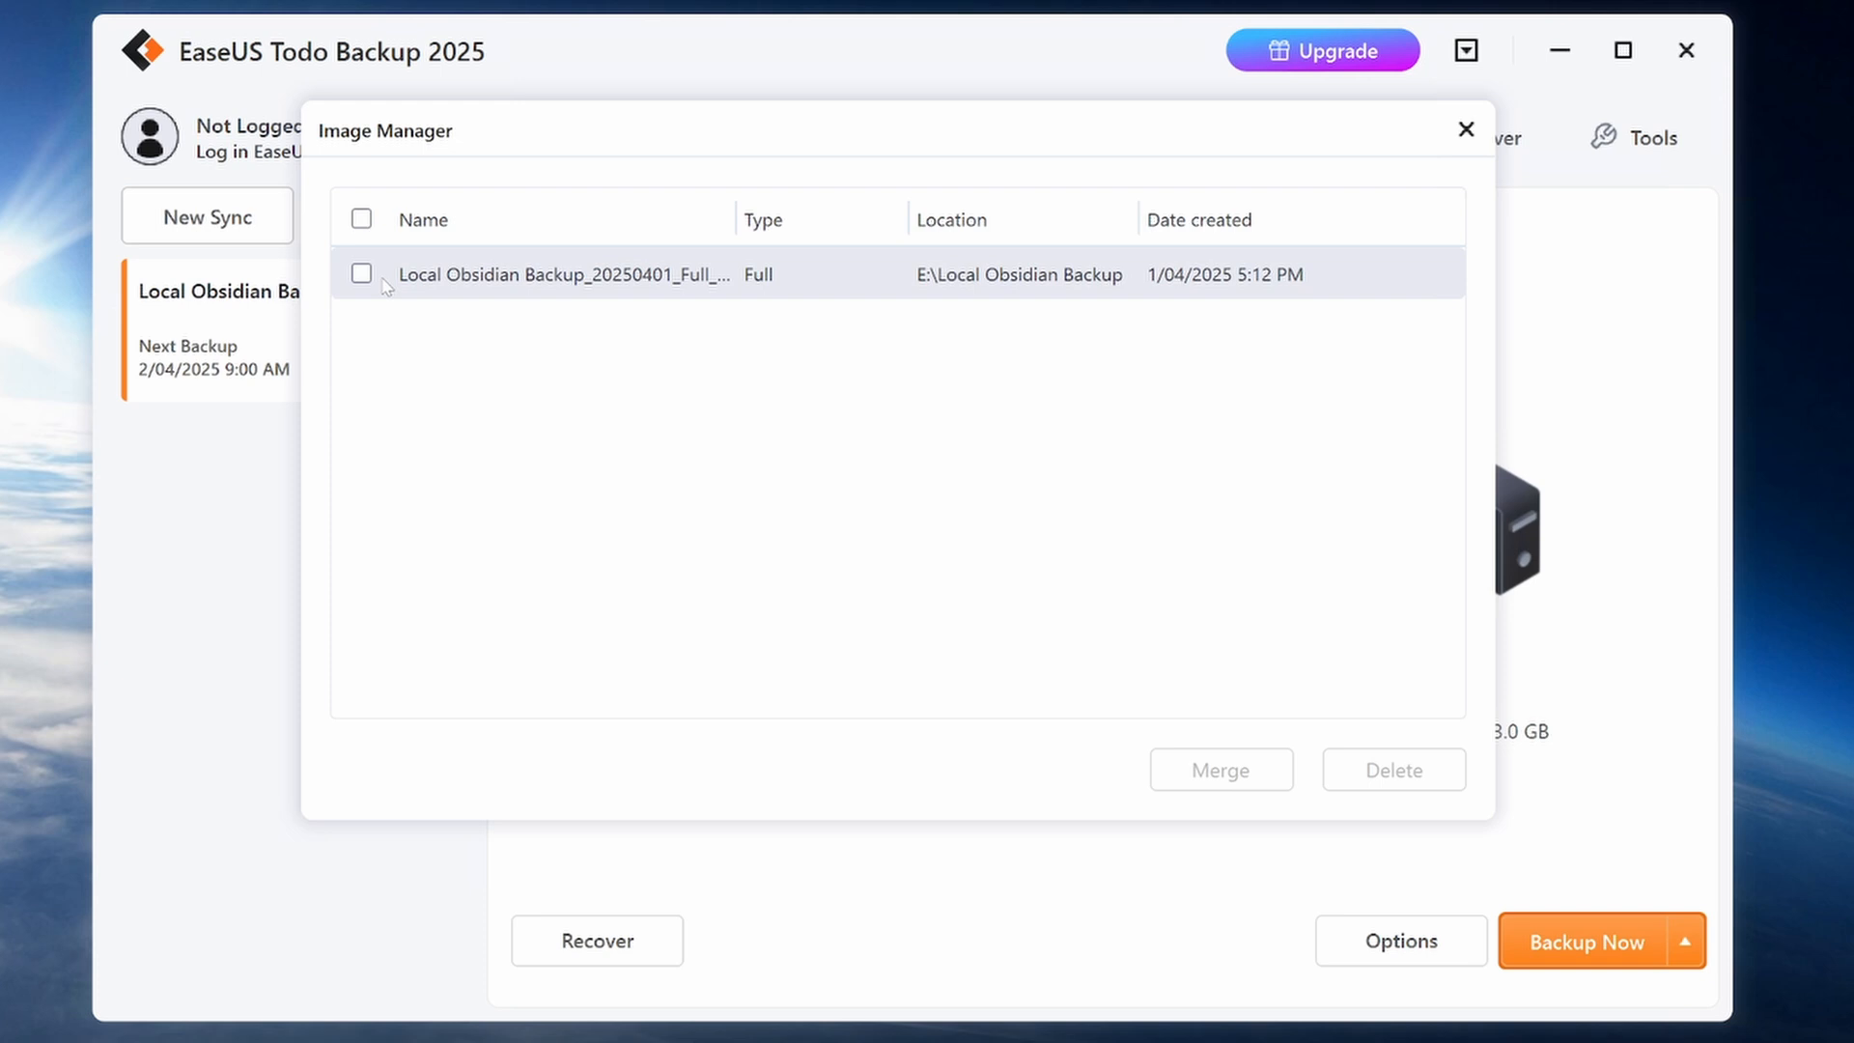
{"action": "left_click", "coordinate": [1466, 129]}
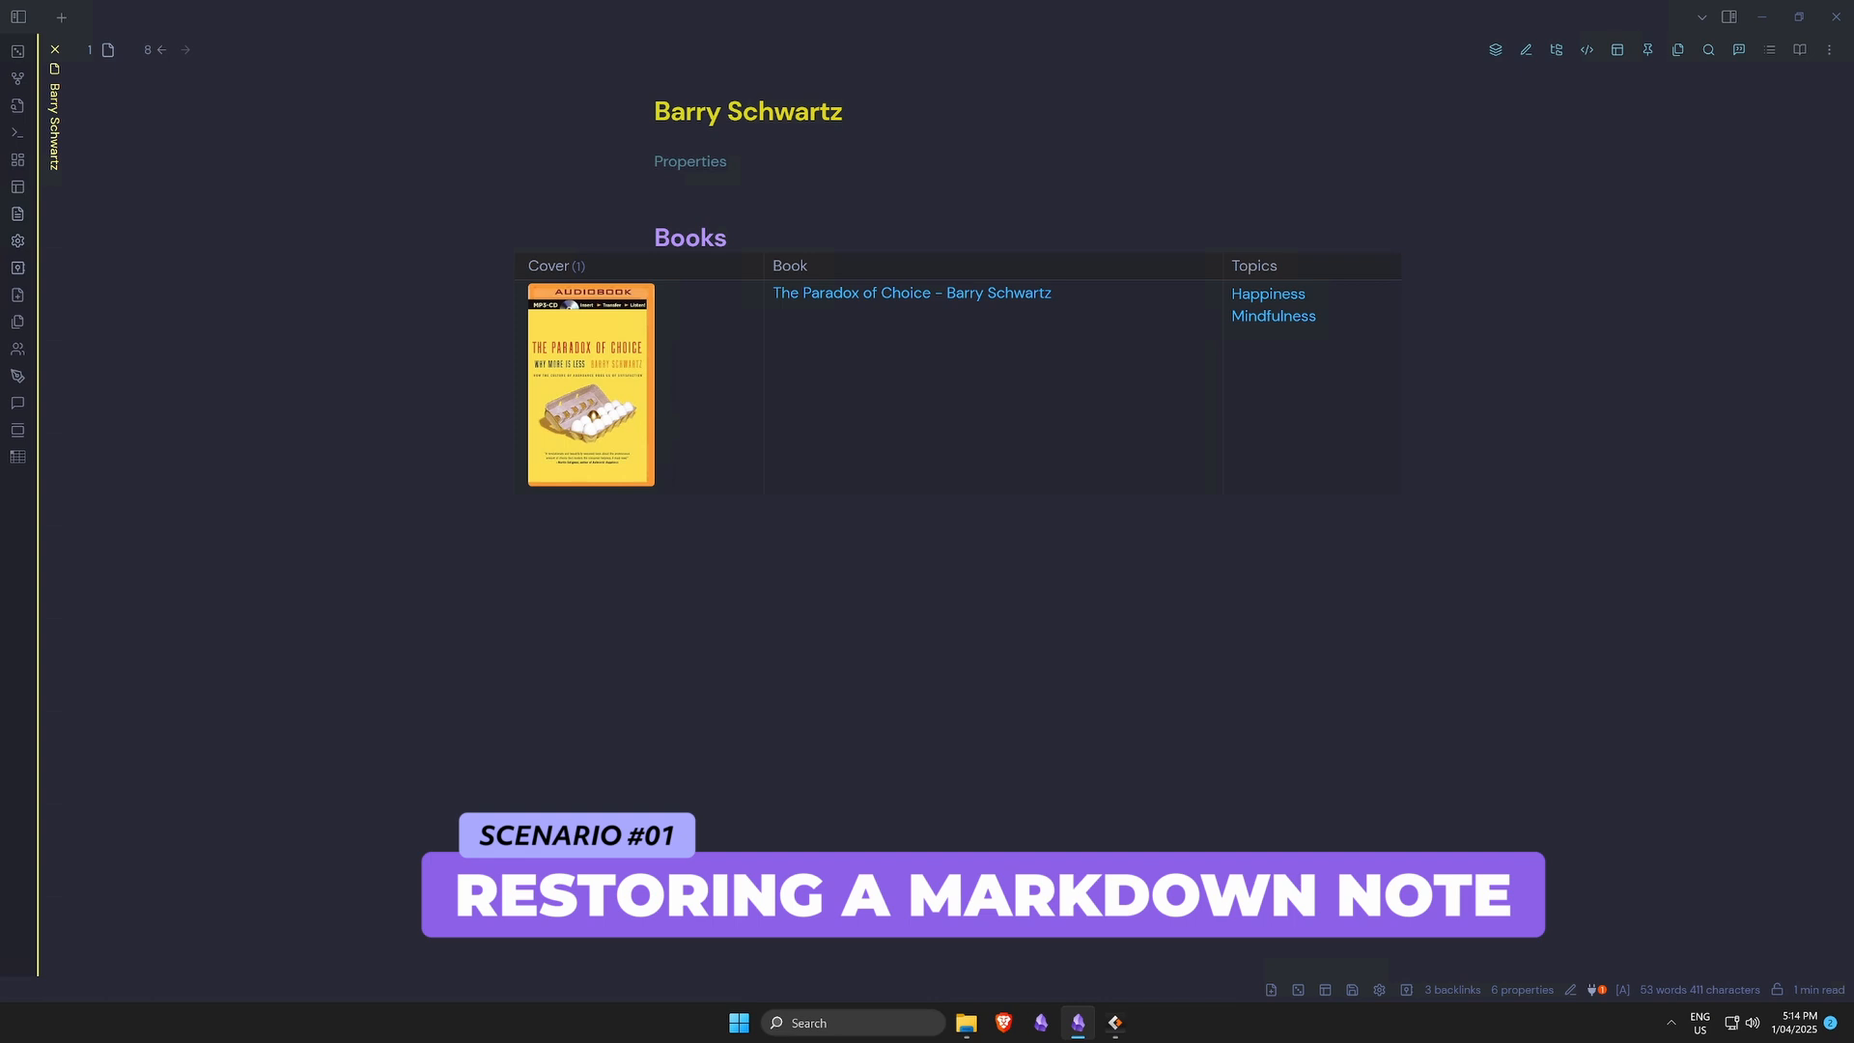
{"action": "mouse_move", "coordinate": [60, 122]}
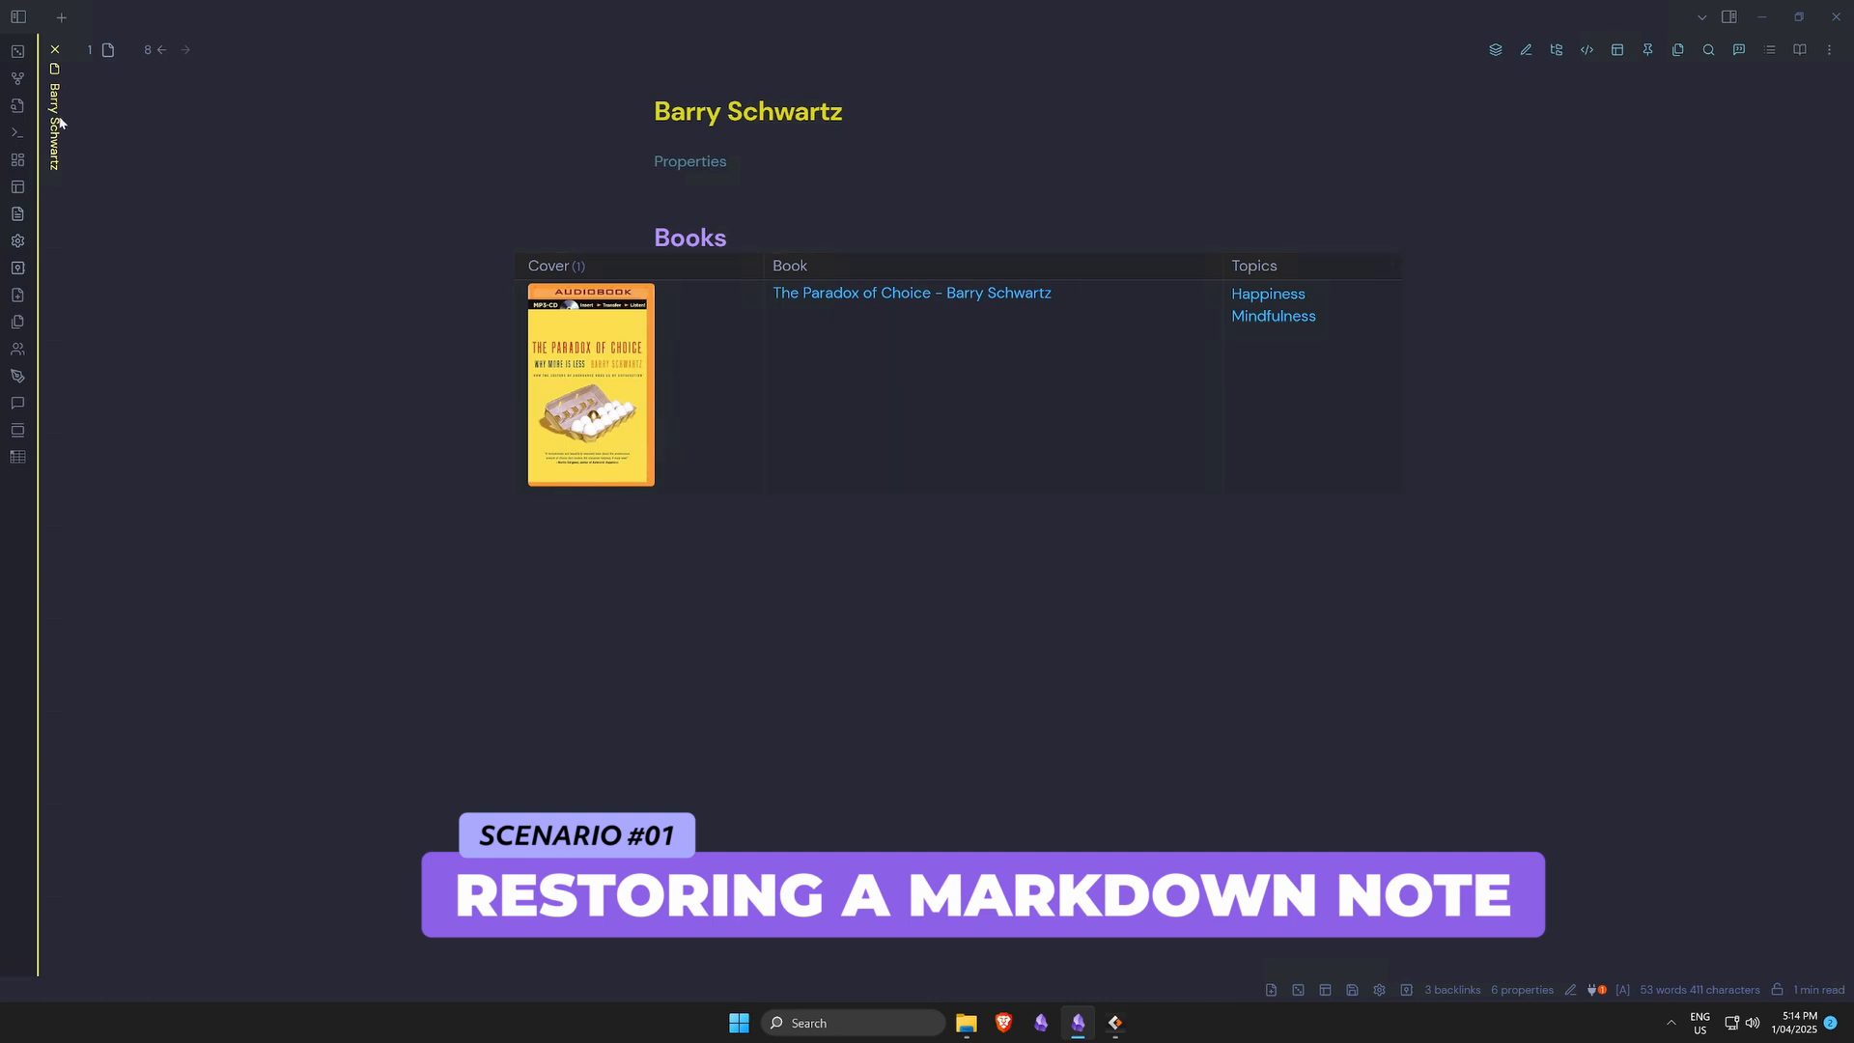
- Delete the Barry Schwartz note from the Obsidian vault via its tab's context menu
{"action": "right_click", "coordinate": [54, 66]}
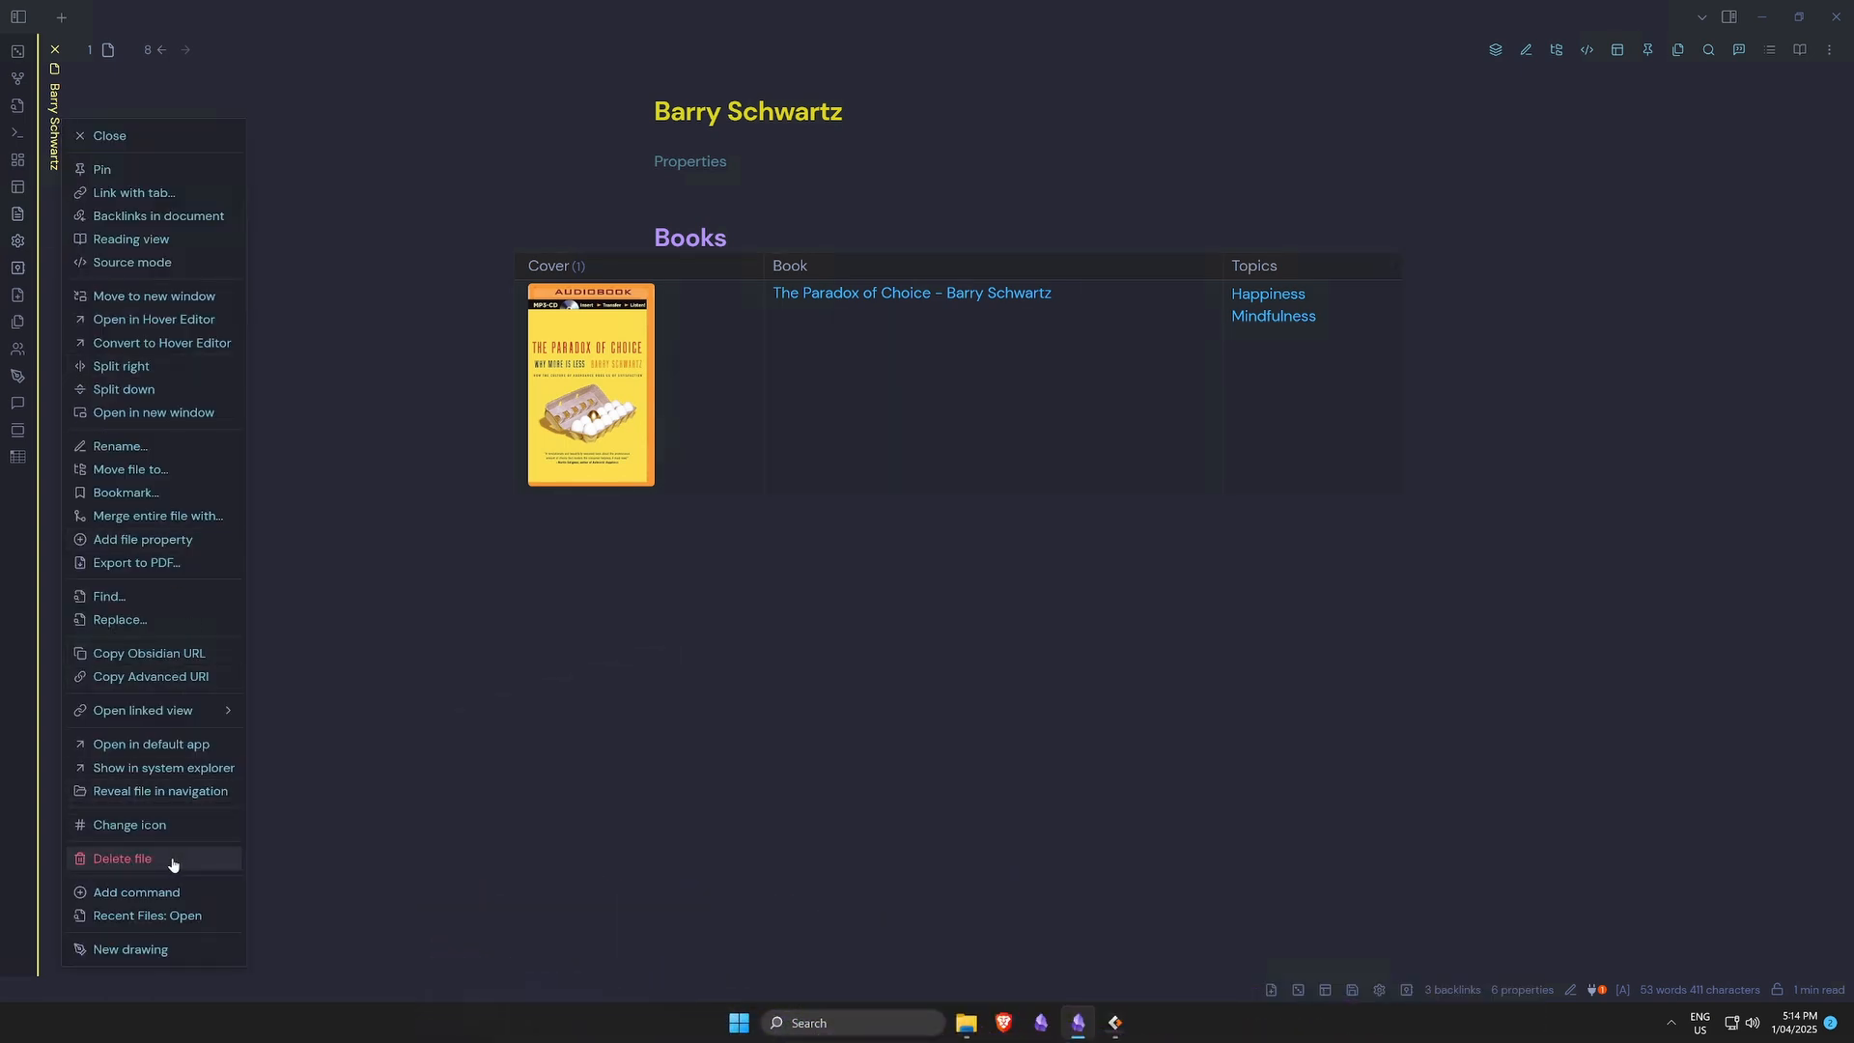
{"action": "left_click", "coordinate": [122, 857]}
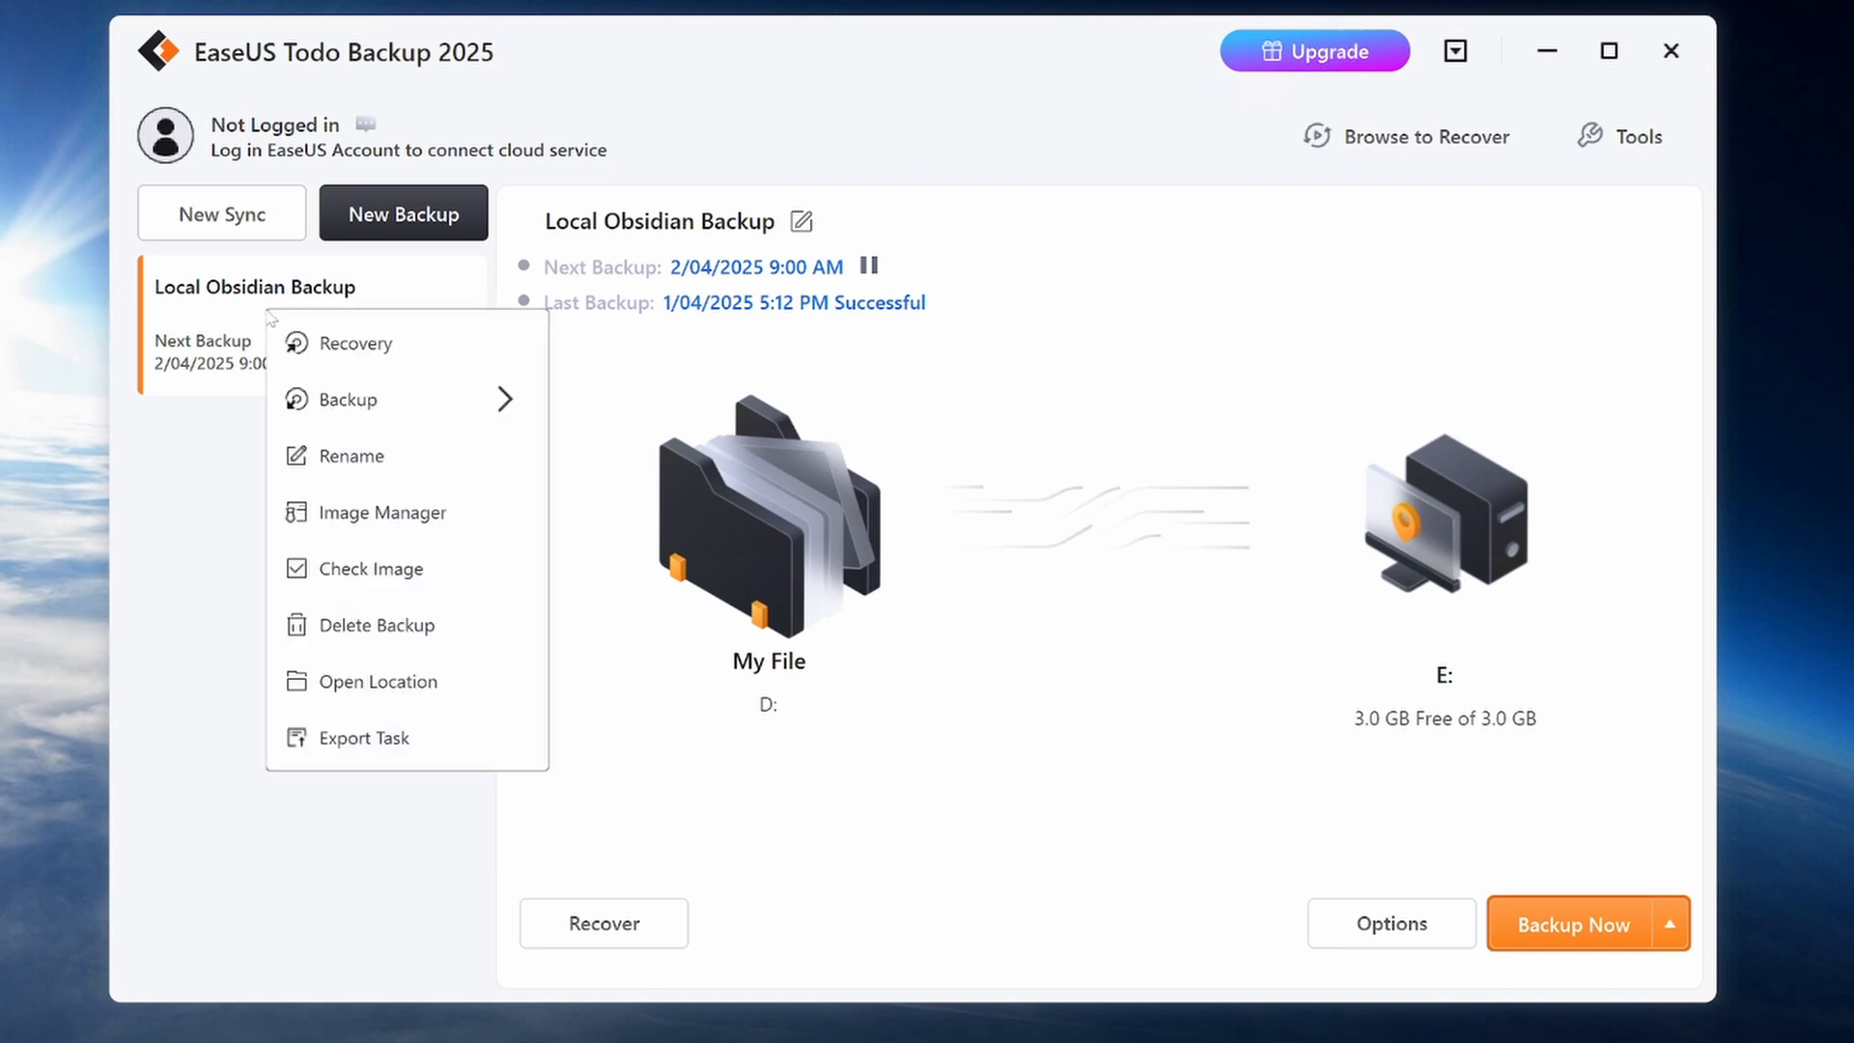
{"action": "mouse_move", "coordinate": [356, 344]}
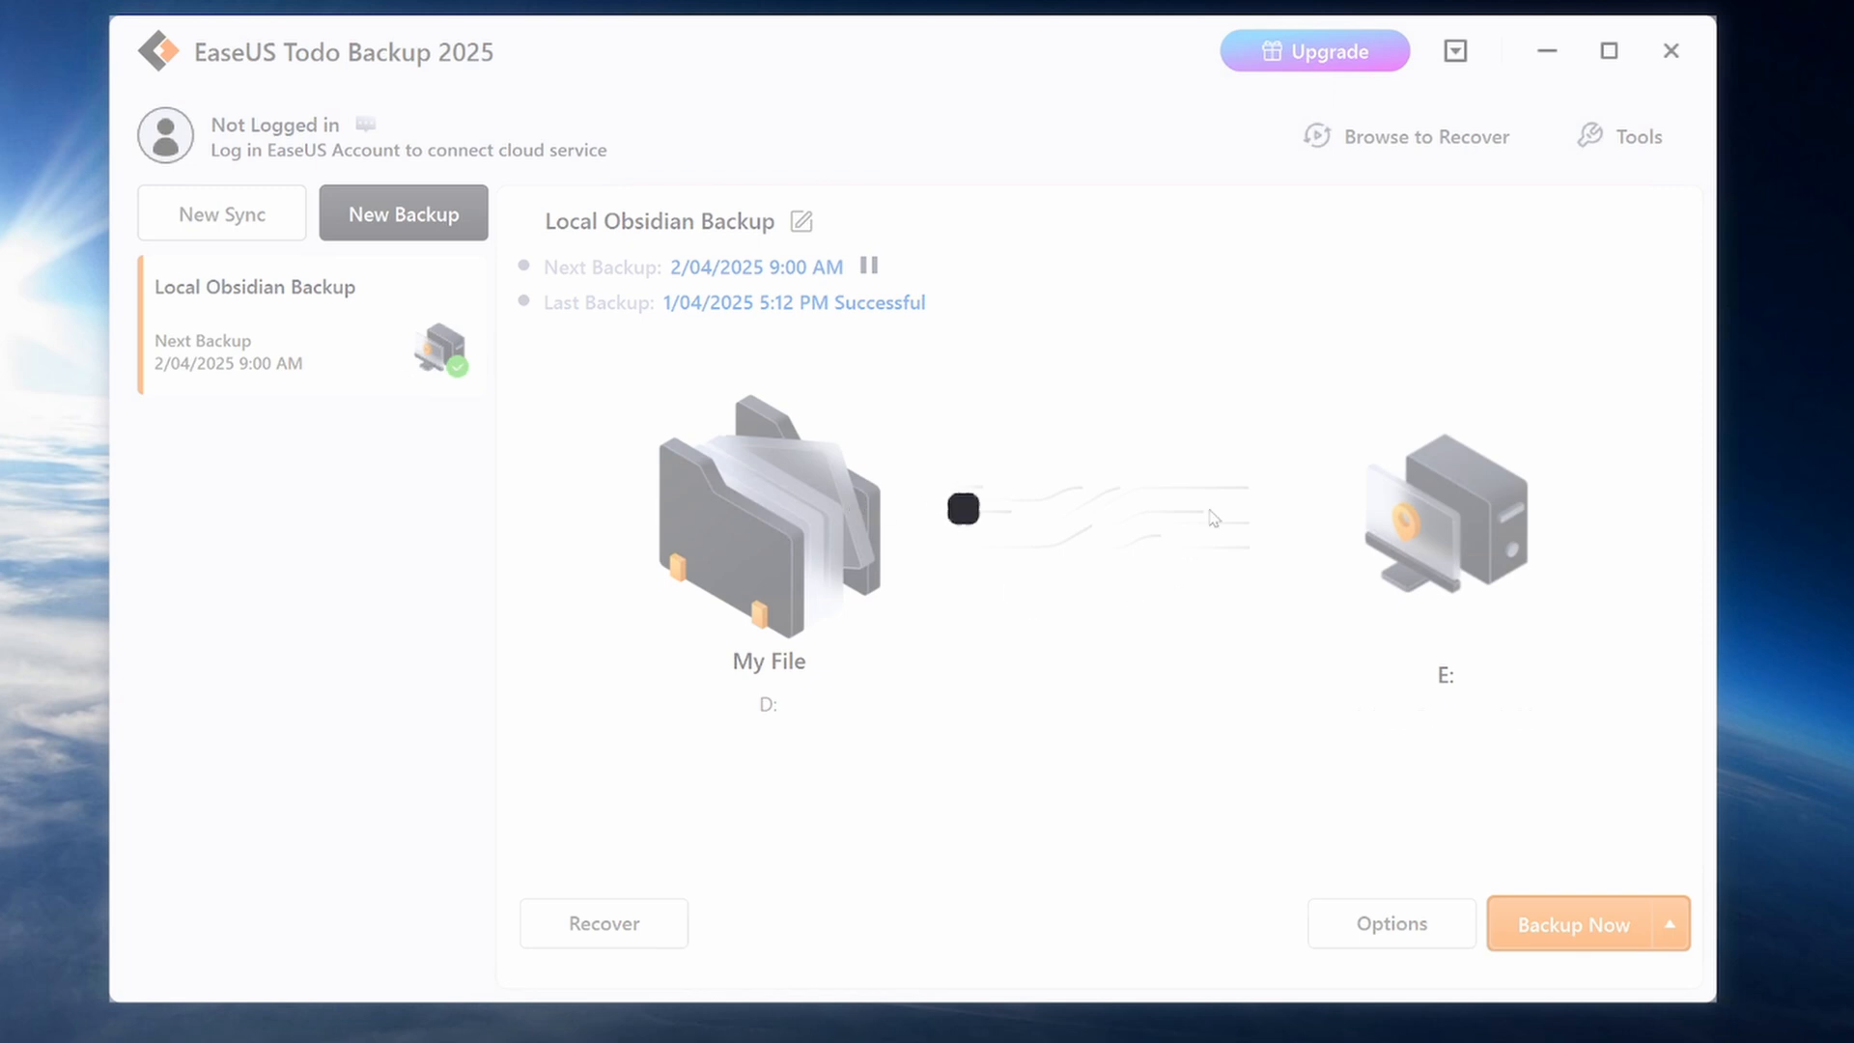
- Search the Local Obsidian Backup for 'barry' and mark Barry Schwartz.md for recovery
{"action": "left_click", "coordinate": [603, 924]}
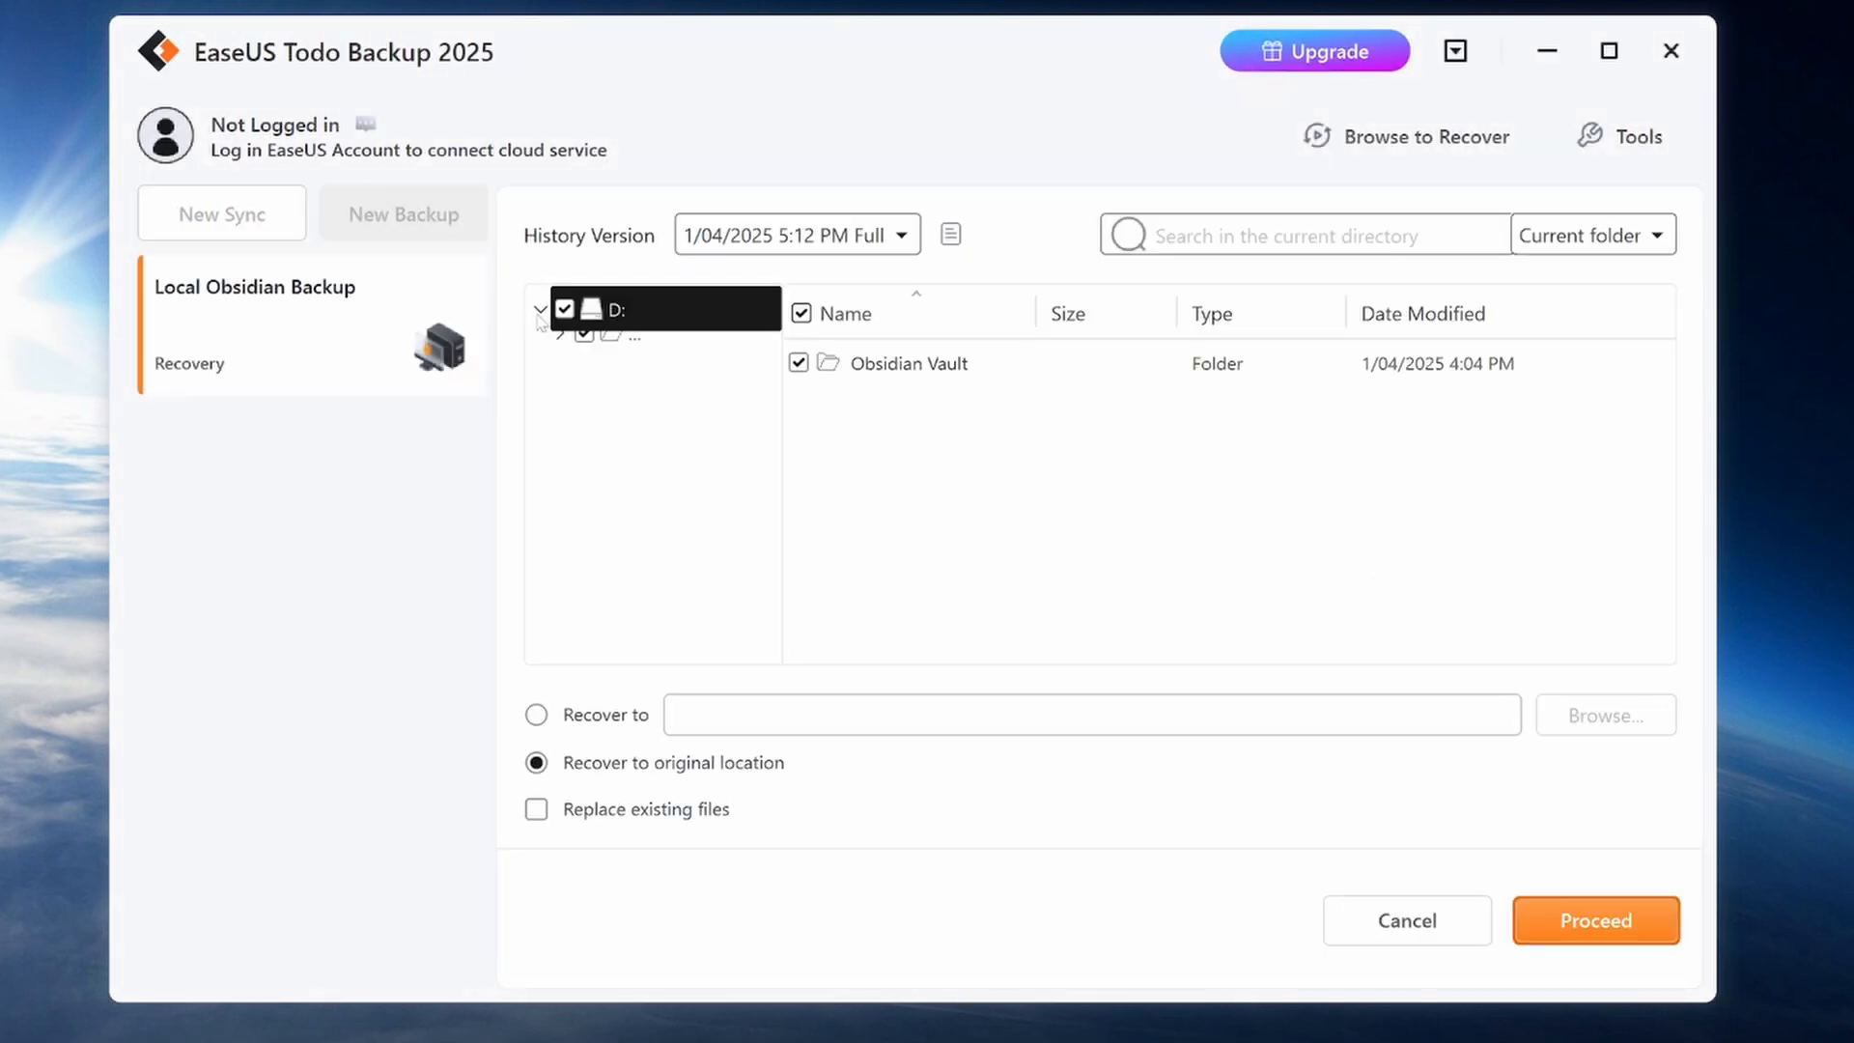
{"action": "left_click", "coordinate": [539, 315]}
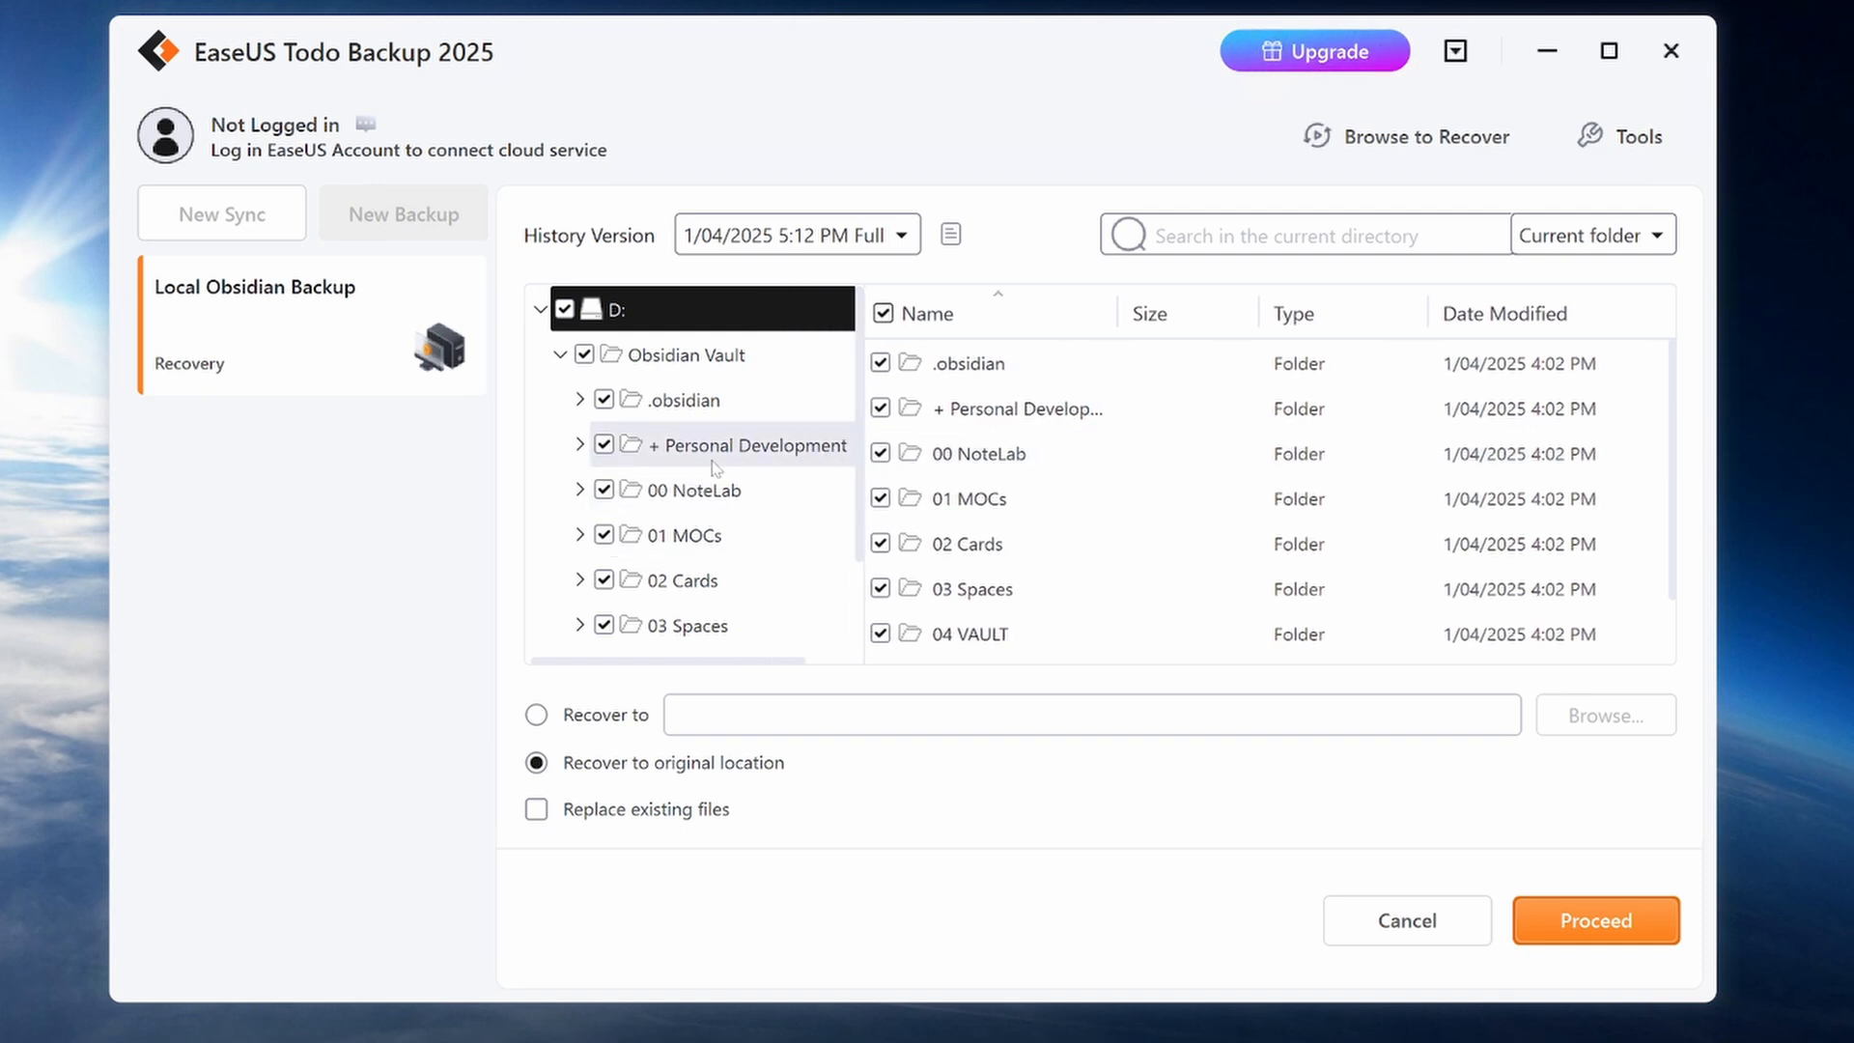
{"action": "left_click", "coordinate": [751, 445]}
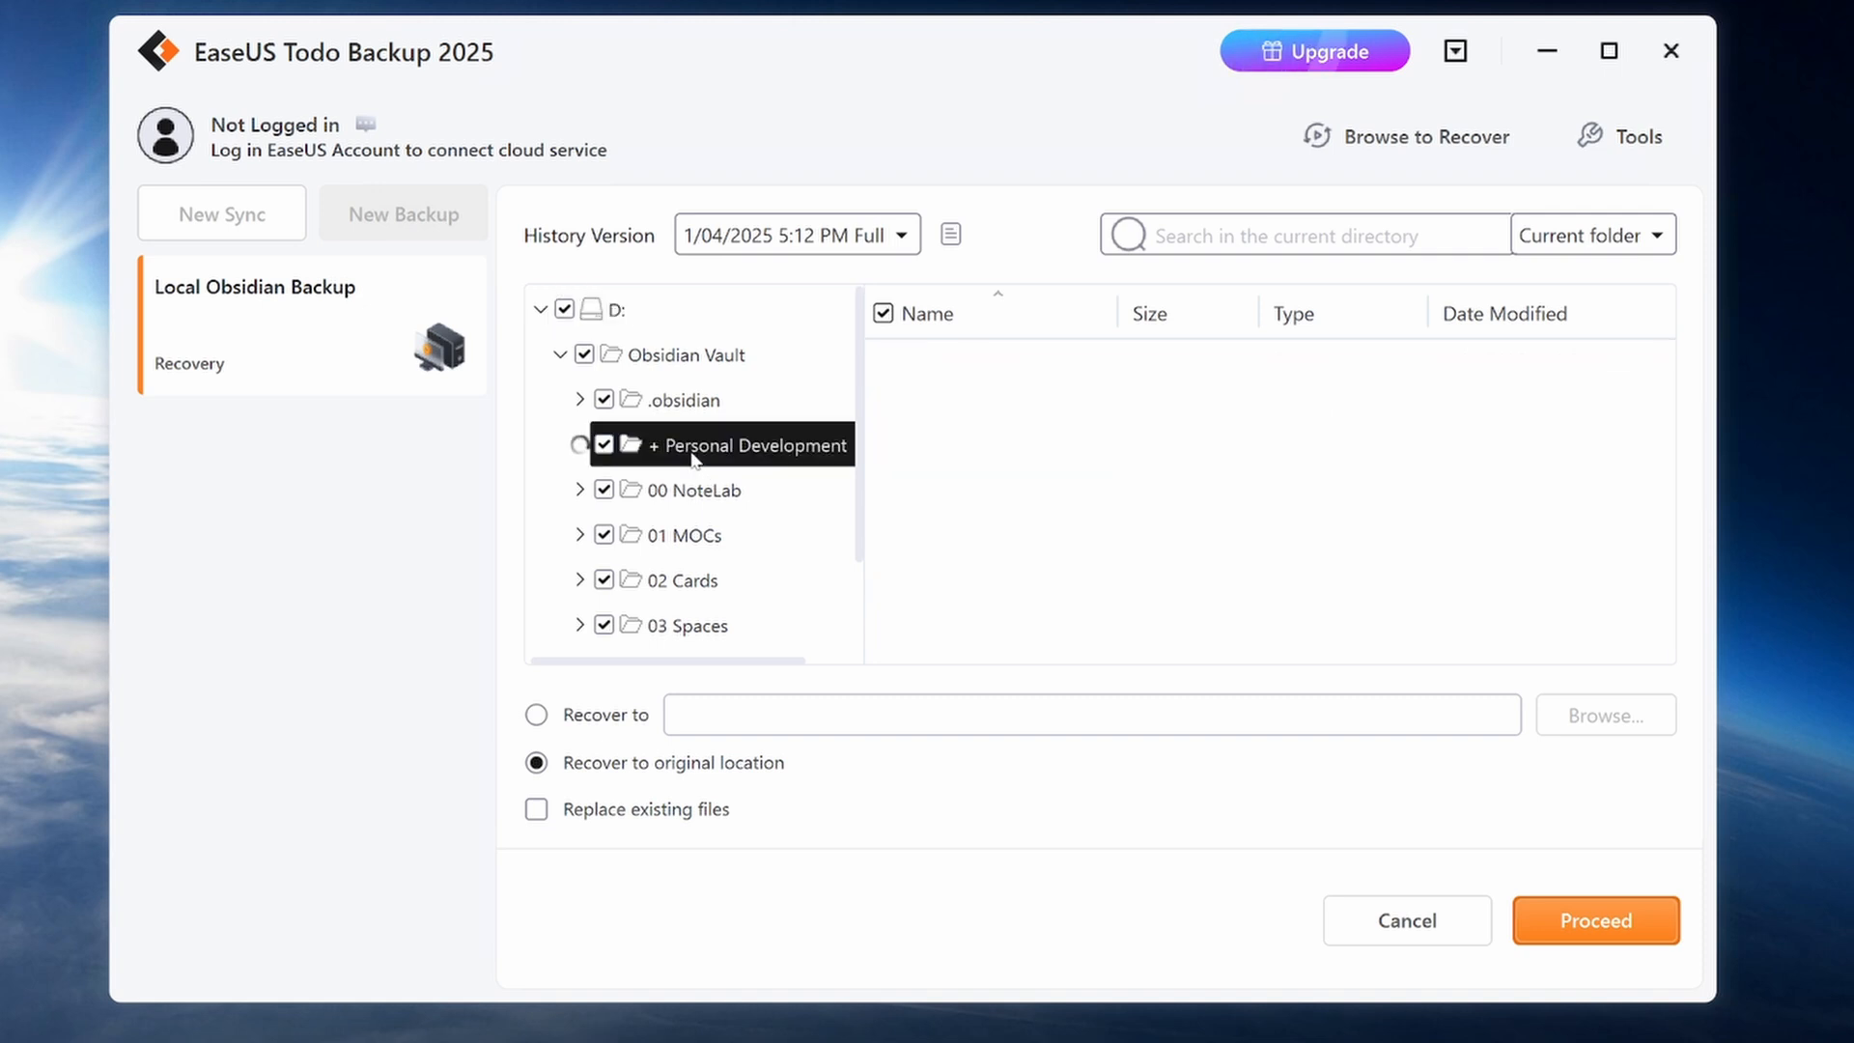
{"action": "type", "text": "barry"}
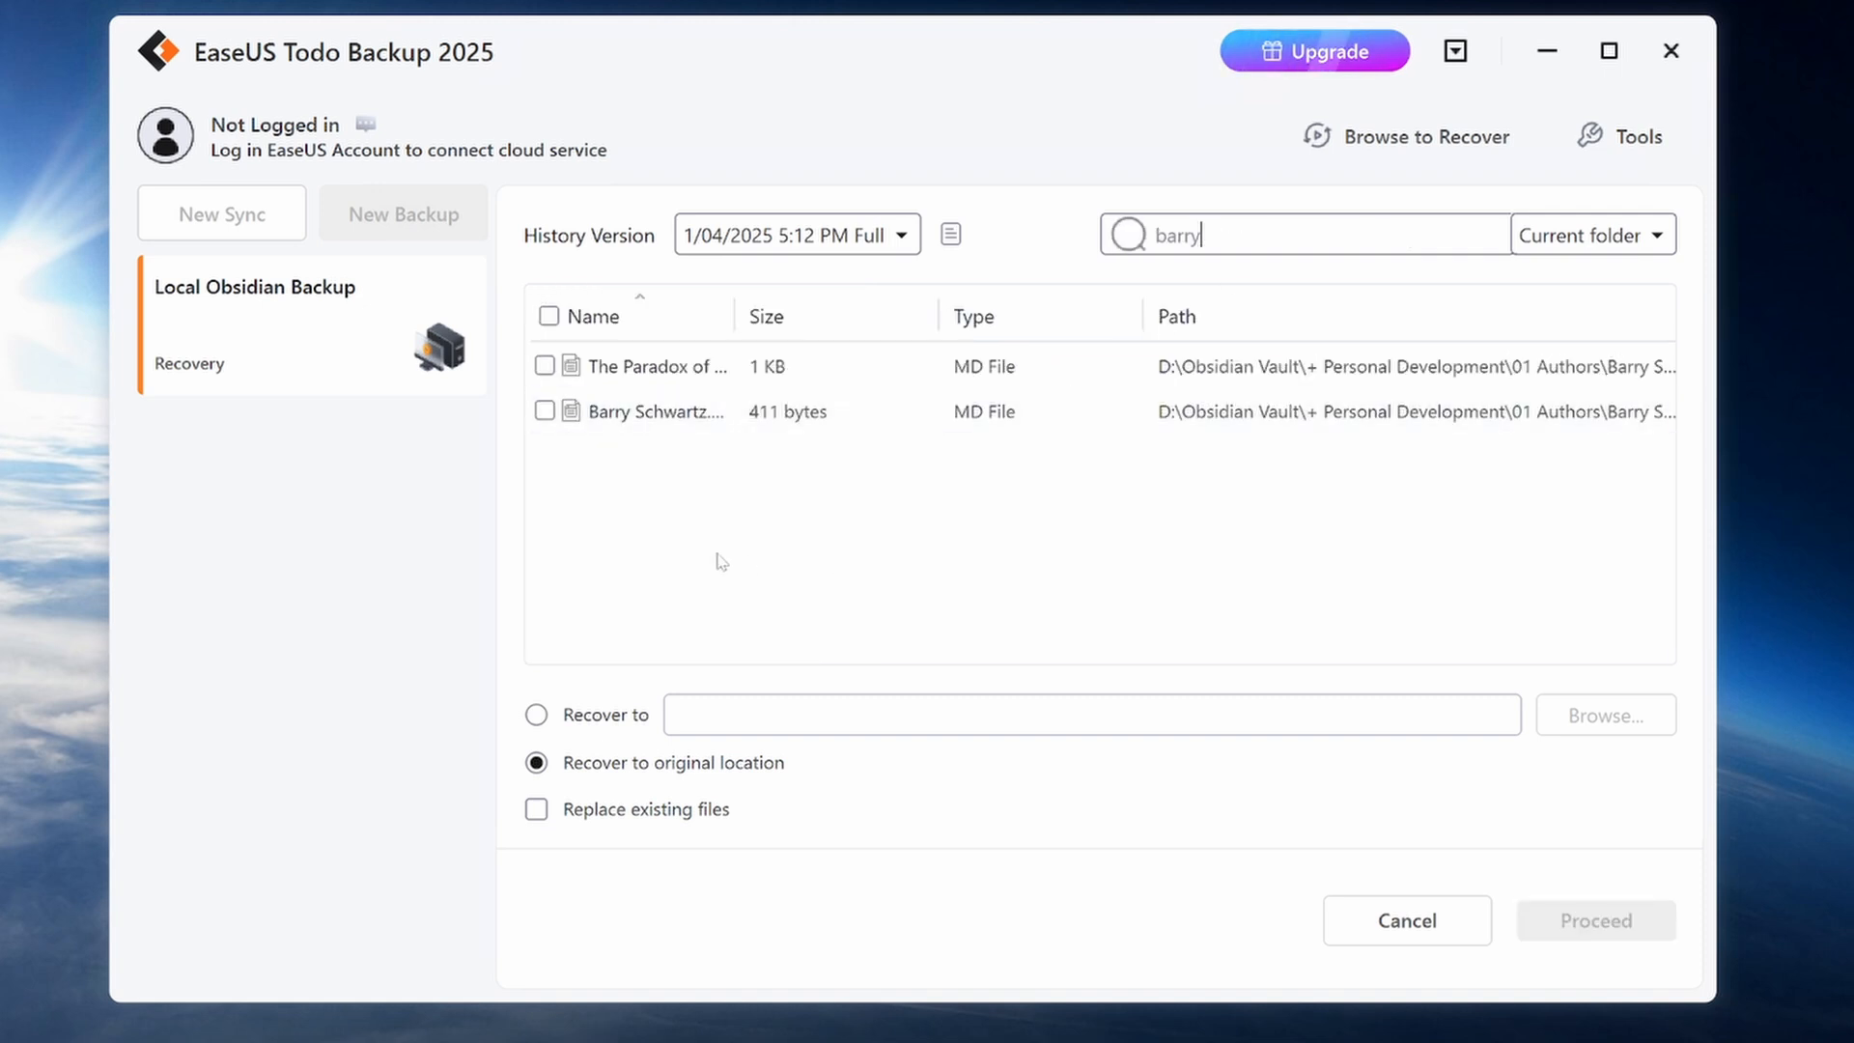
{"action": "left_click", "coordinate": [662, 409]}
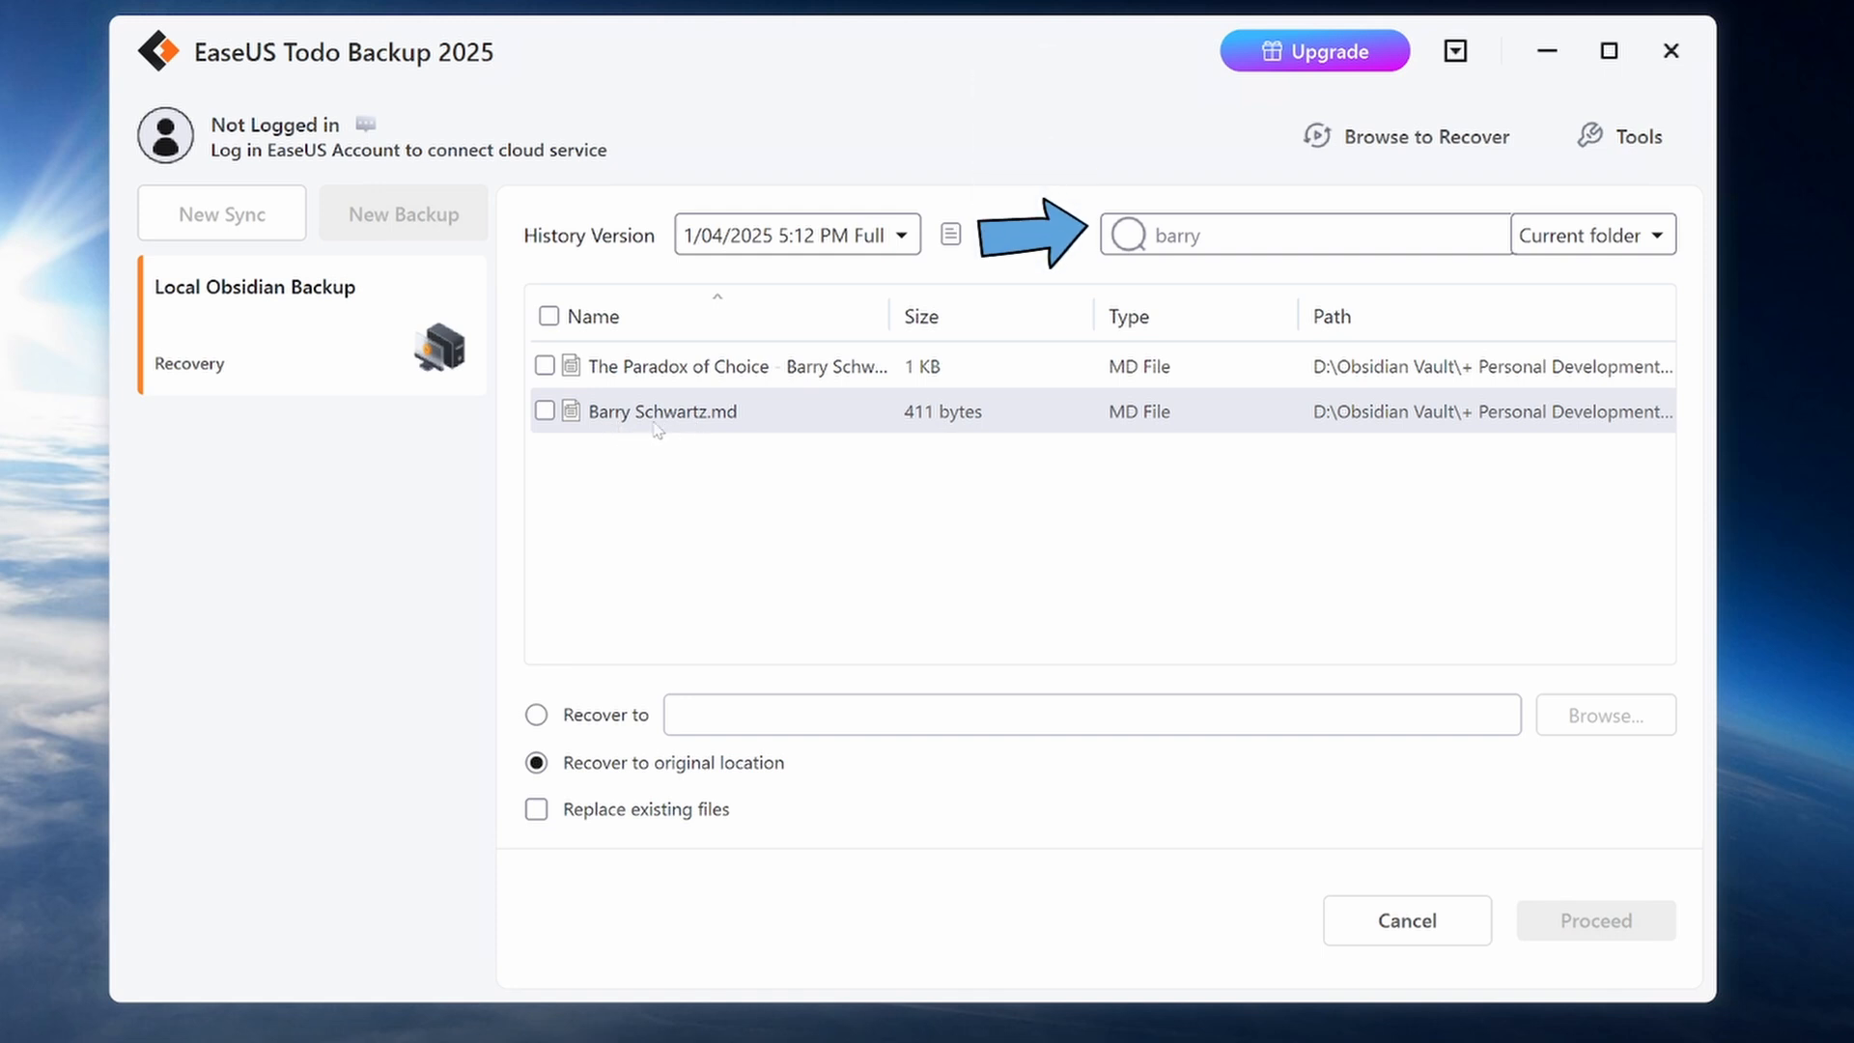
{"action": "left_click", "coordinate": [663, 409]}
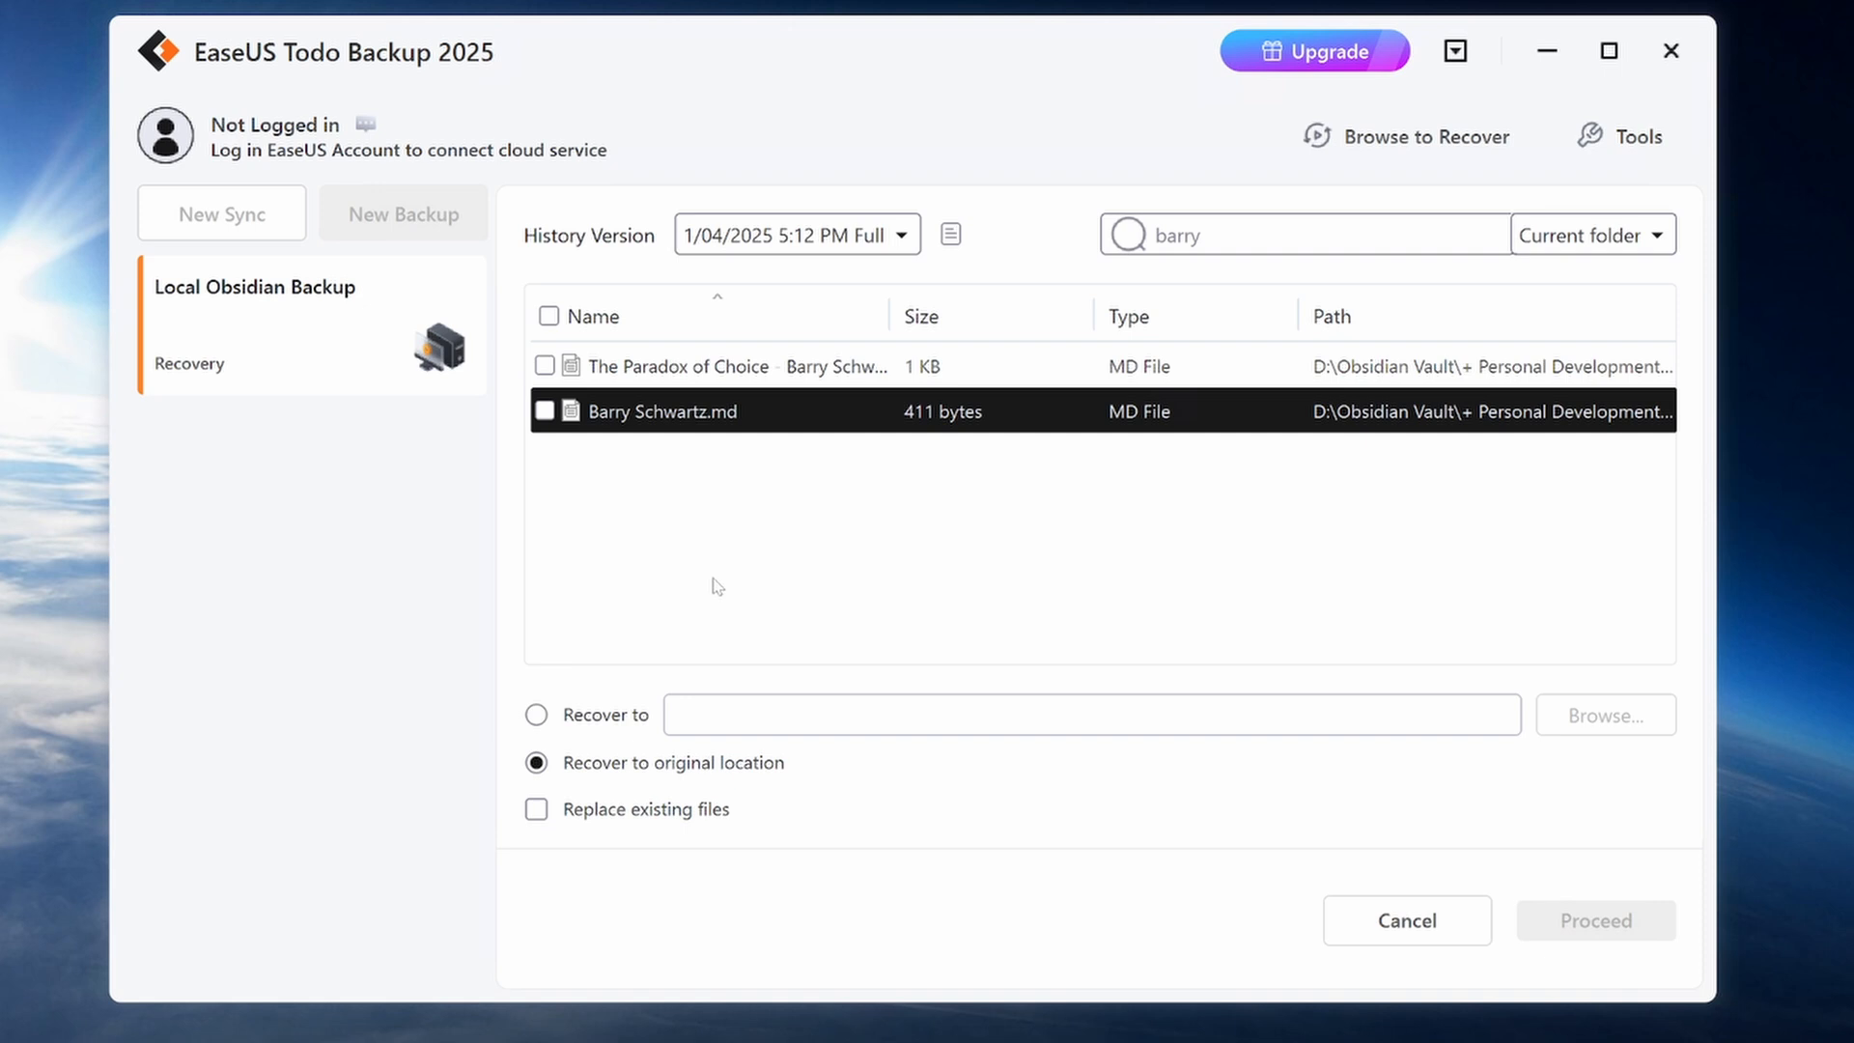
{"action": "left_click", "coordinate": [544, 410]}
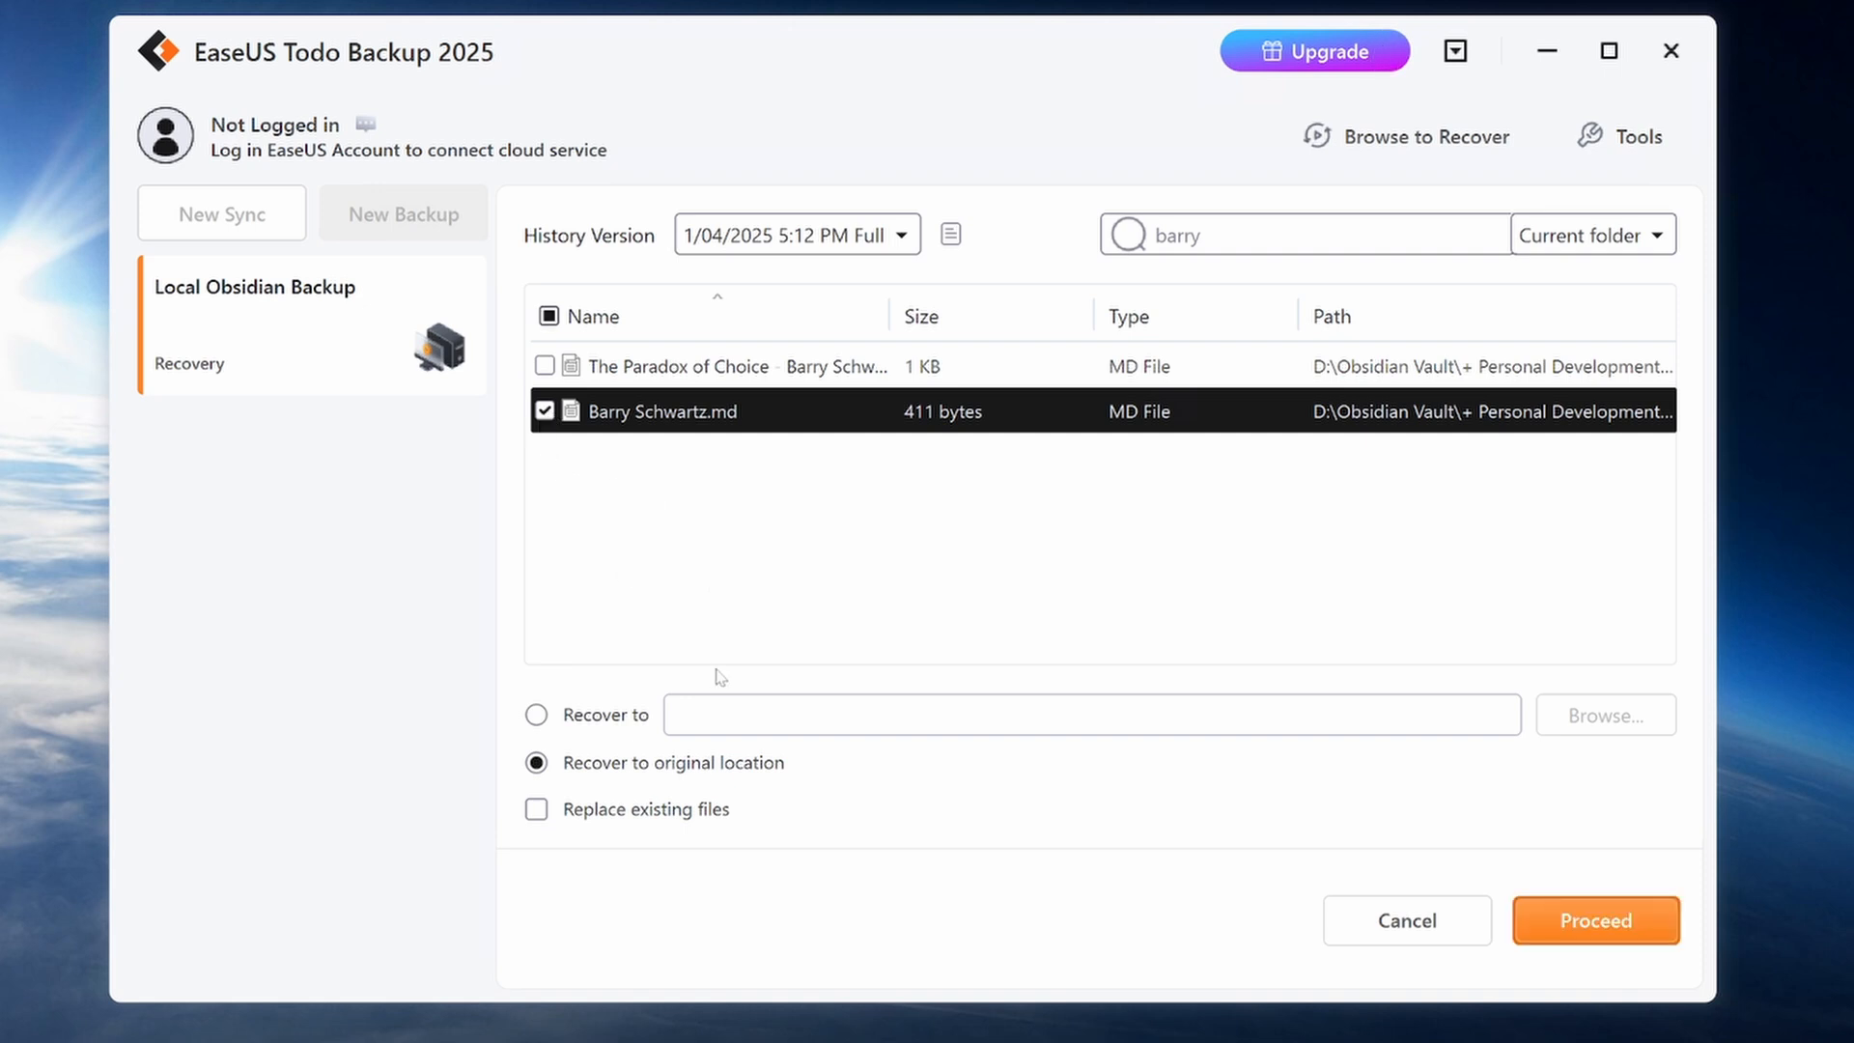
{"action": "mouse_move", "coordinate": [1625, 719]}
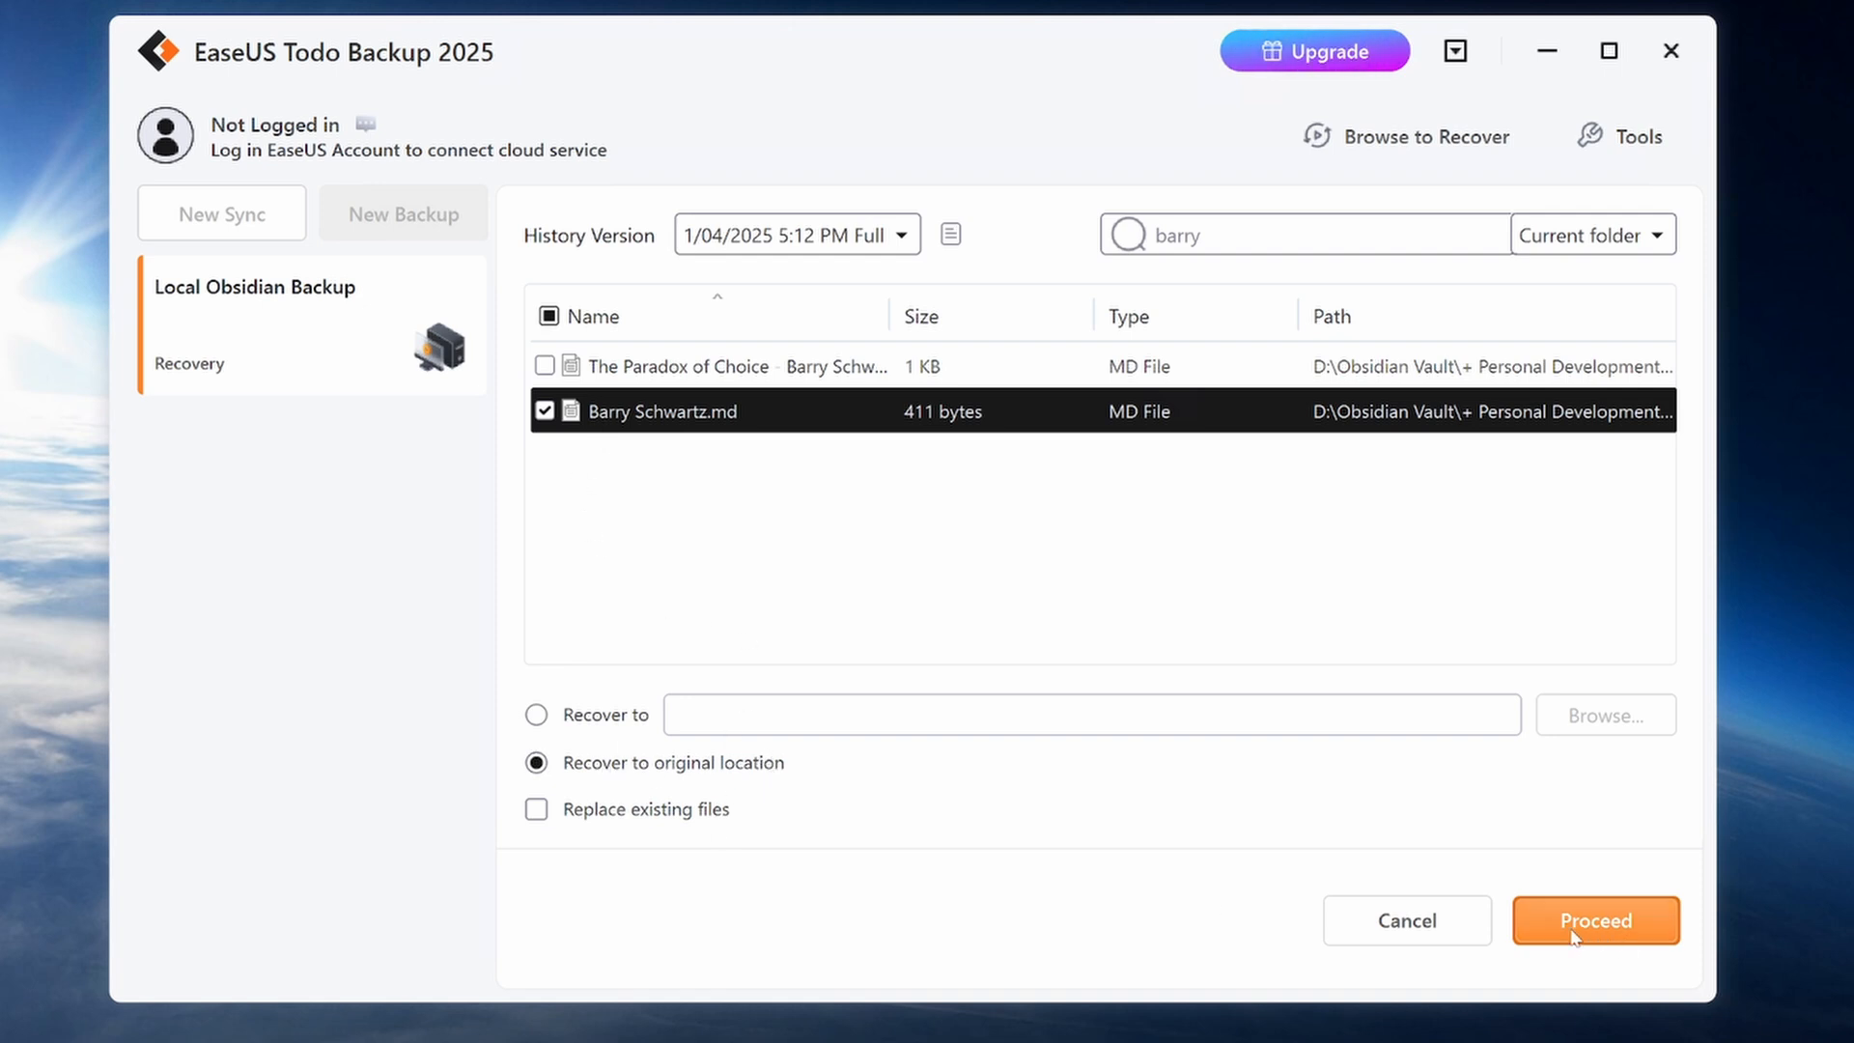
- Recover Barry Schwartz.md to its original location and finish the completed recovery
{"action": "left_click", "coordinate": [1595, 919]}
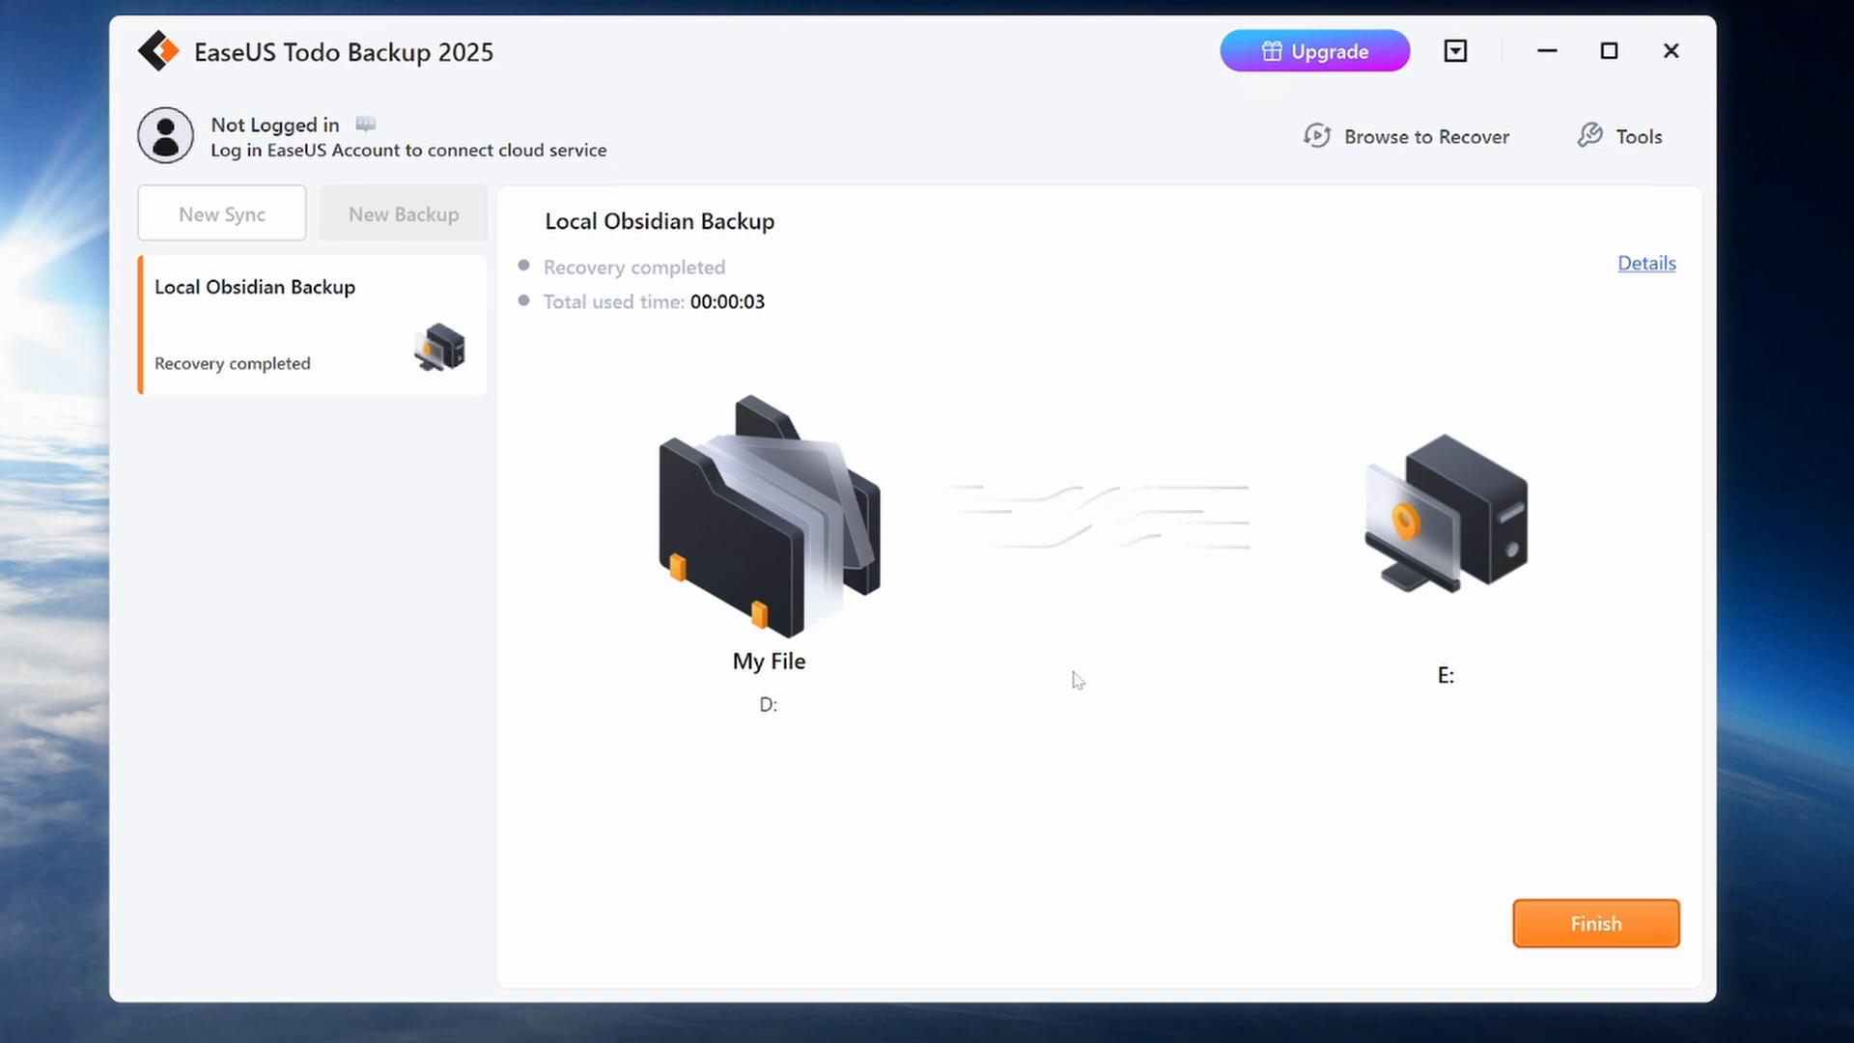
{"action": "mouse_move", "coordinate": [1058, 402]}
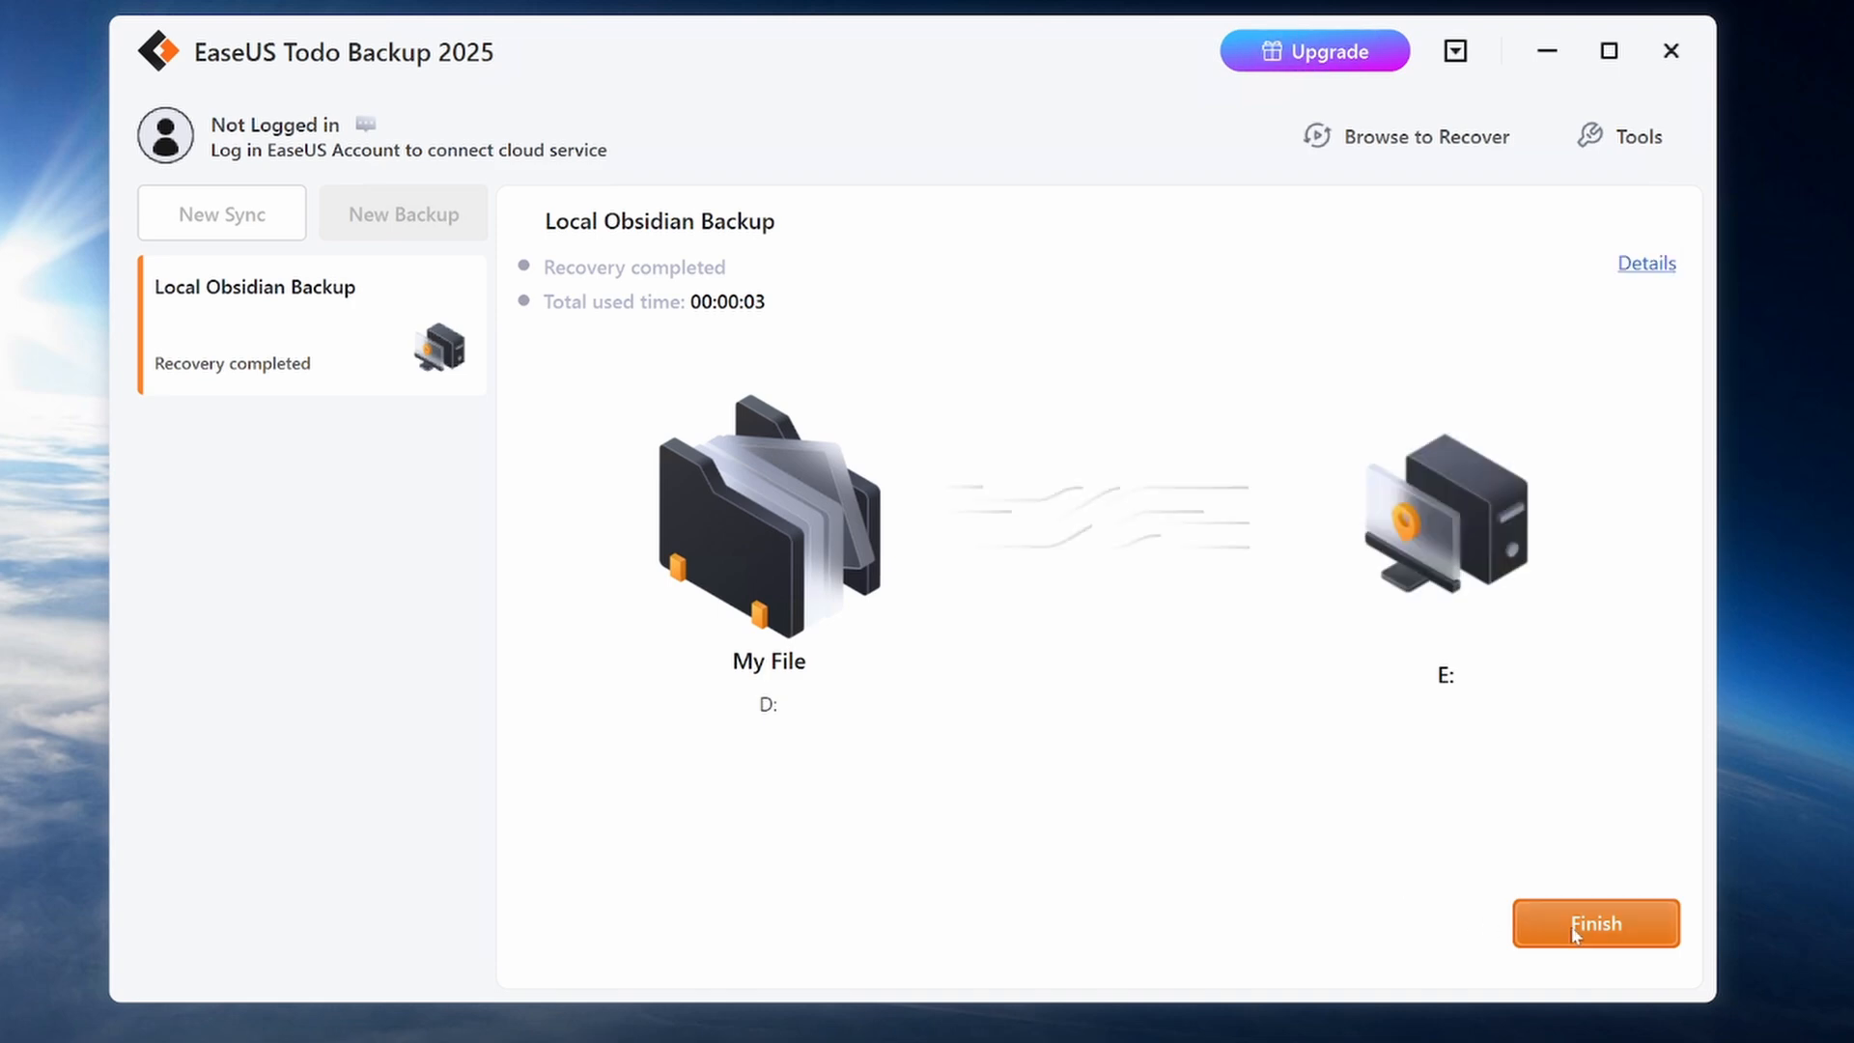
{"action": "left_click", "coordinate": [1595, 924]}
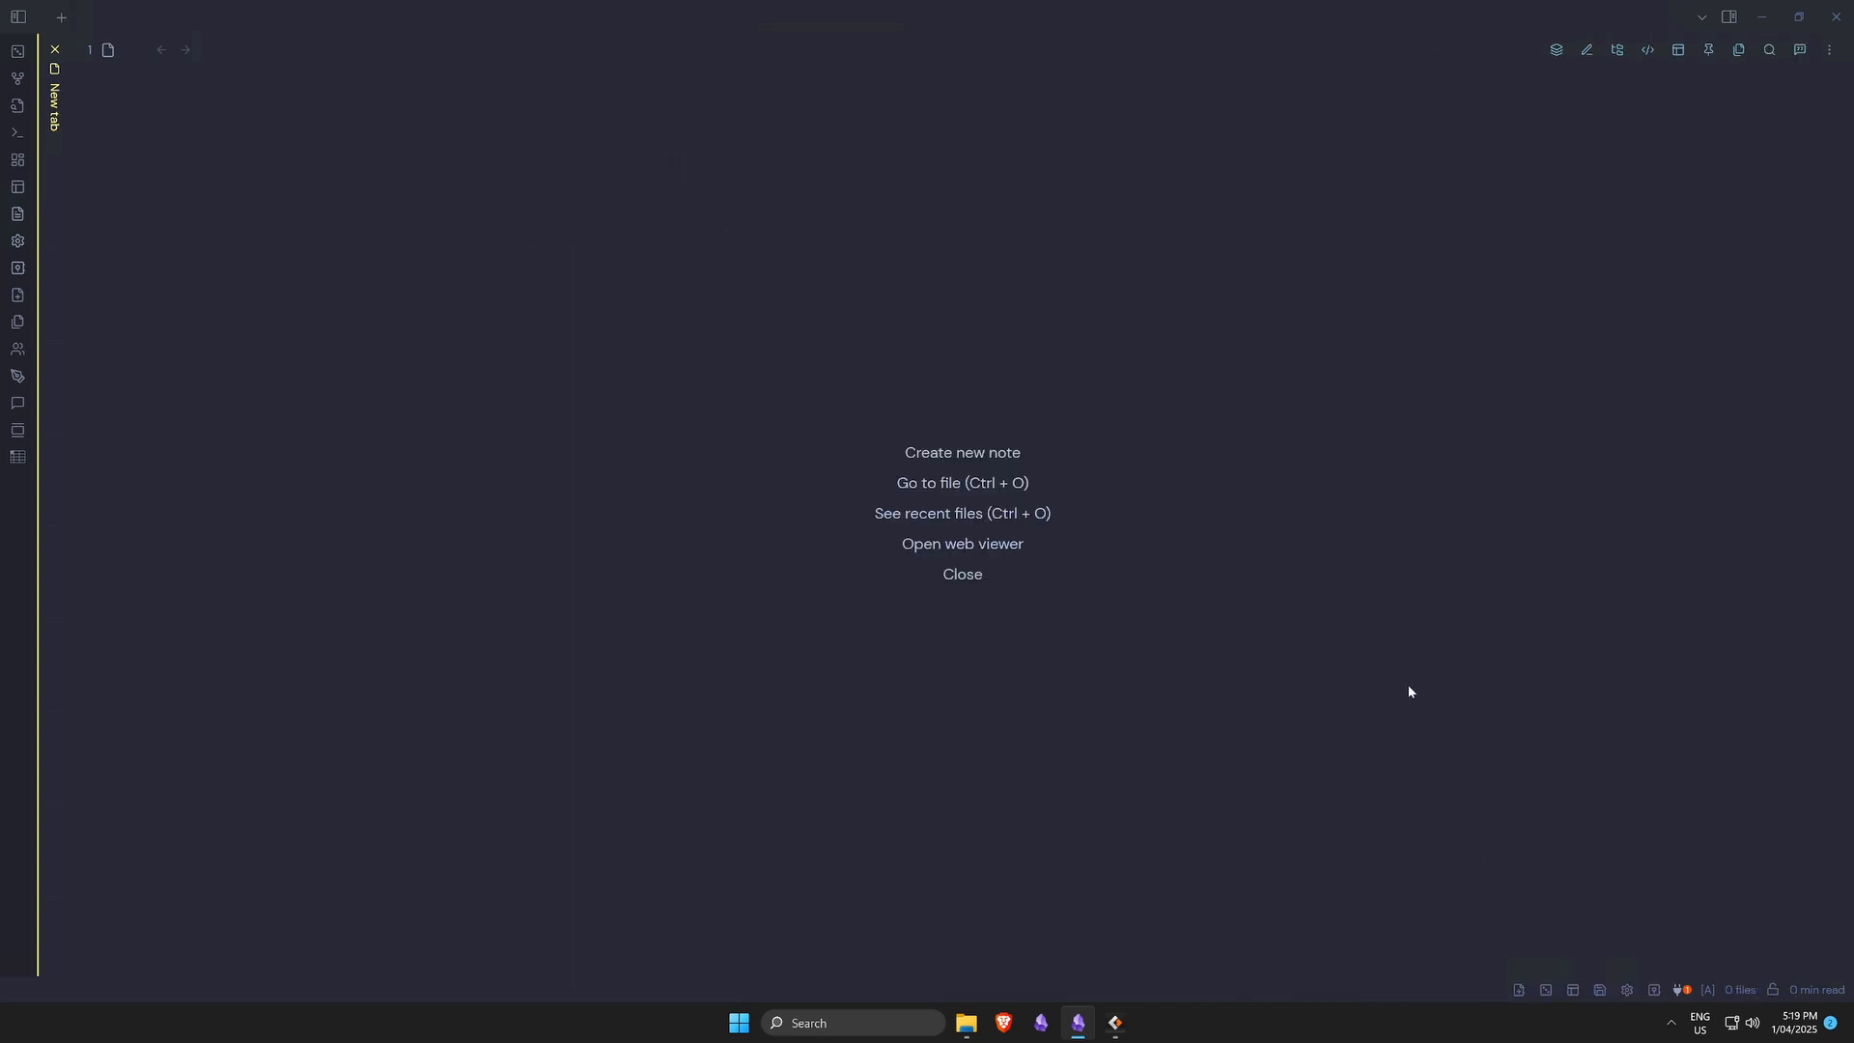
{"action": "mouse_move", "coordinate": [1292, 757]}
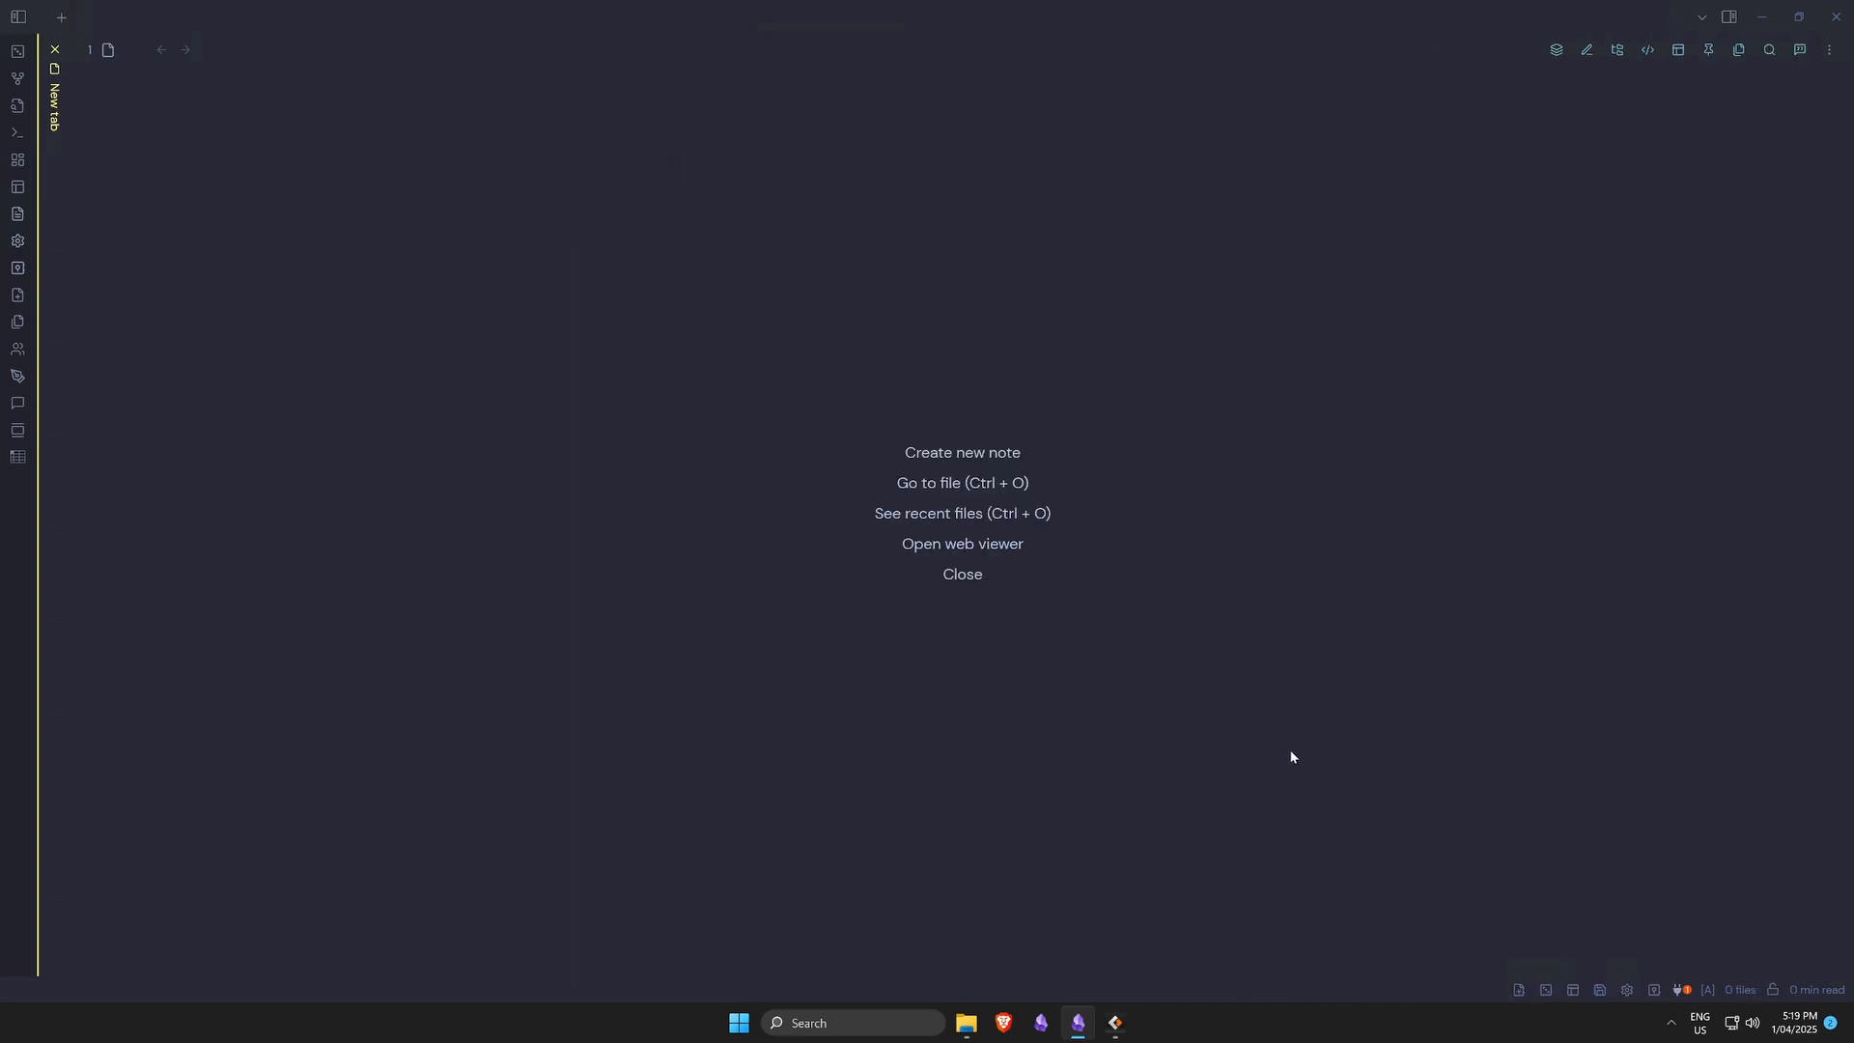
{"action": "mouse_move", "coordinate": [1408, 795]}
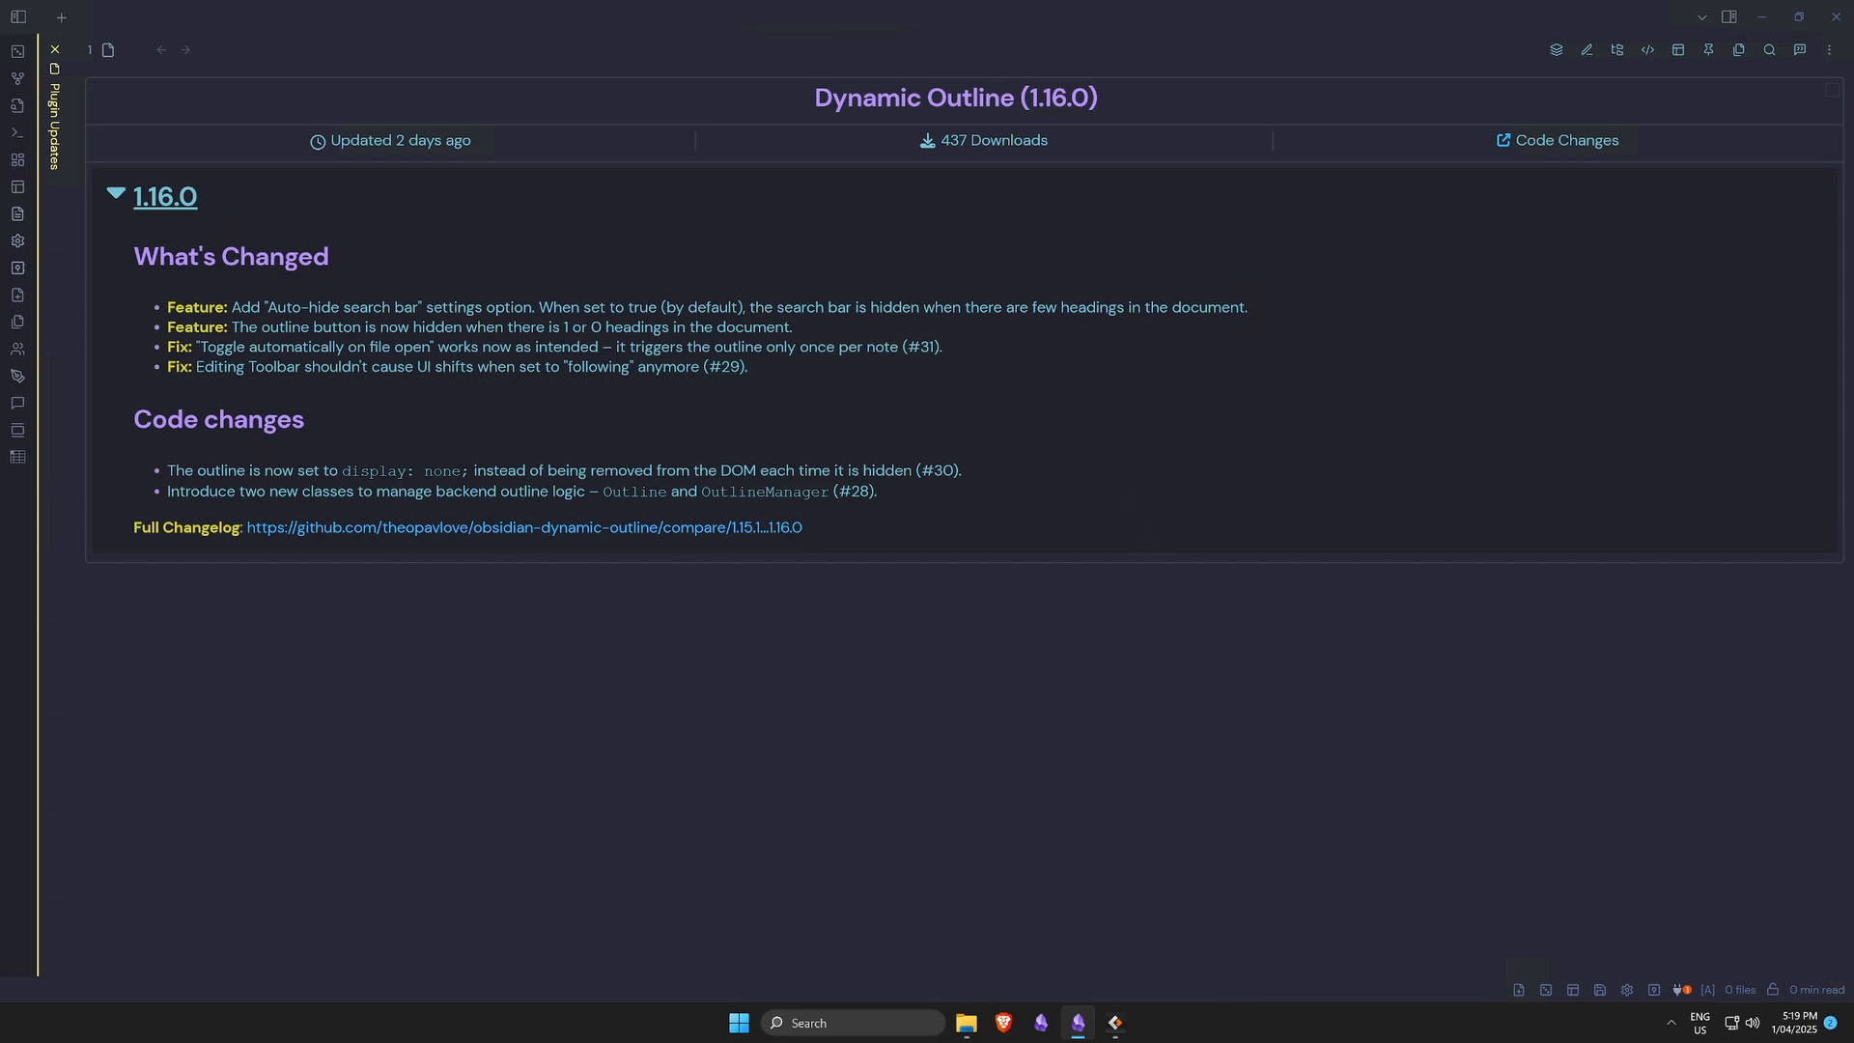
{"action": "mouse_move", "coordinate": [1026, 121]}
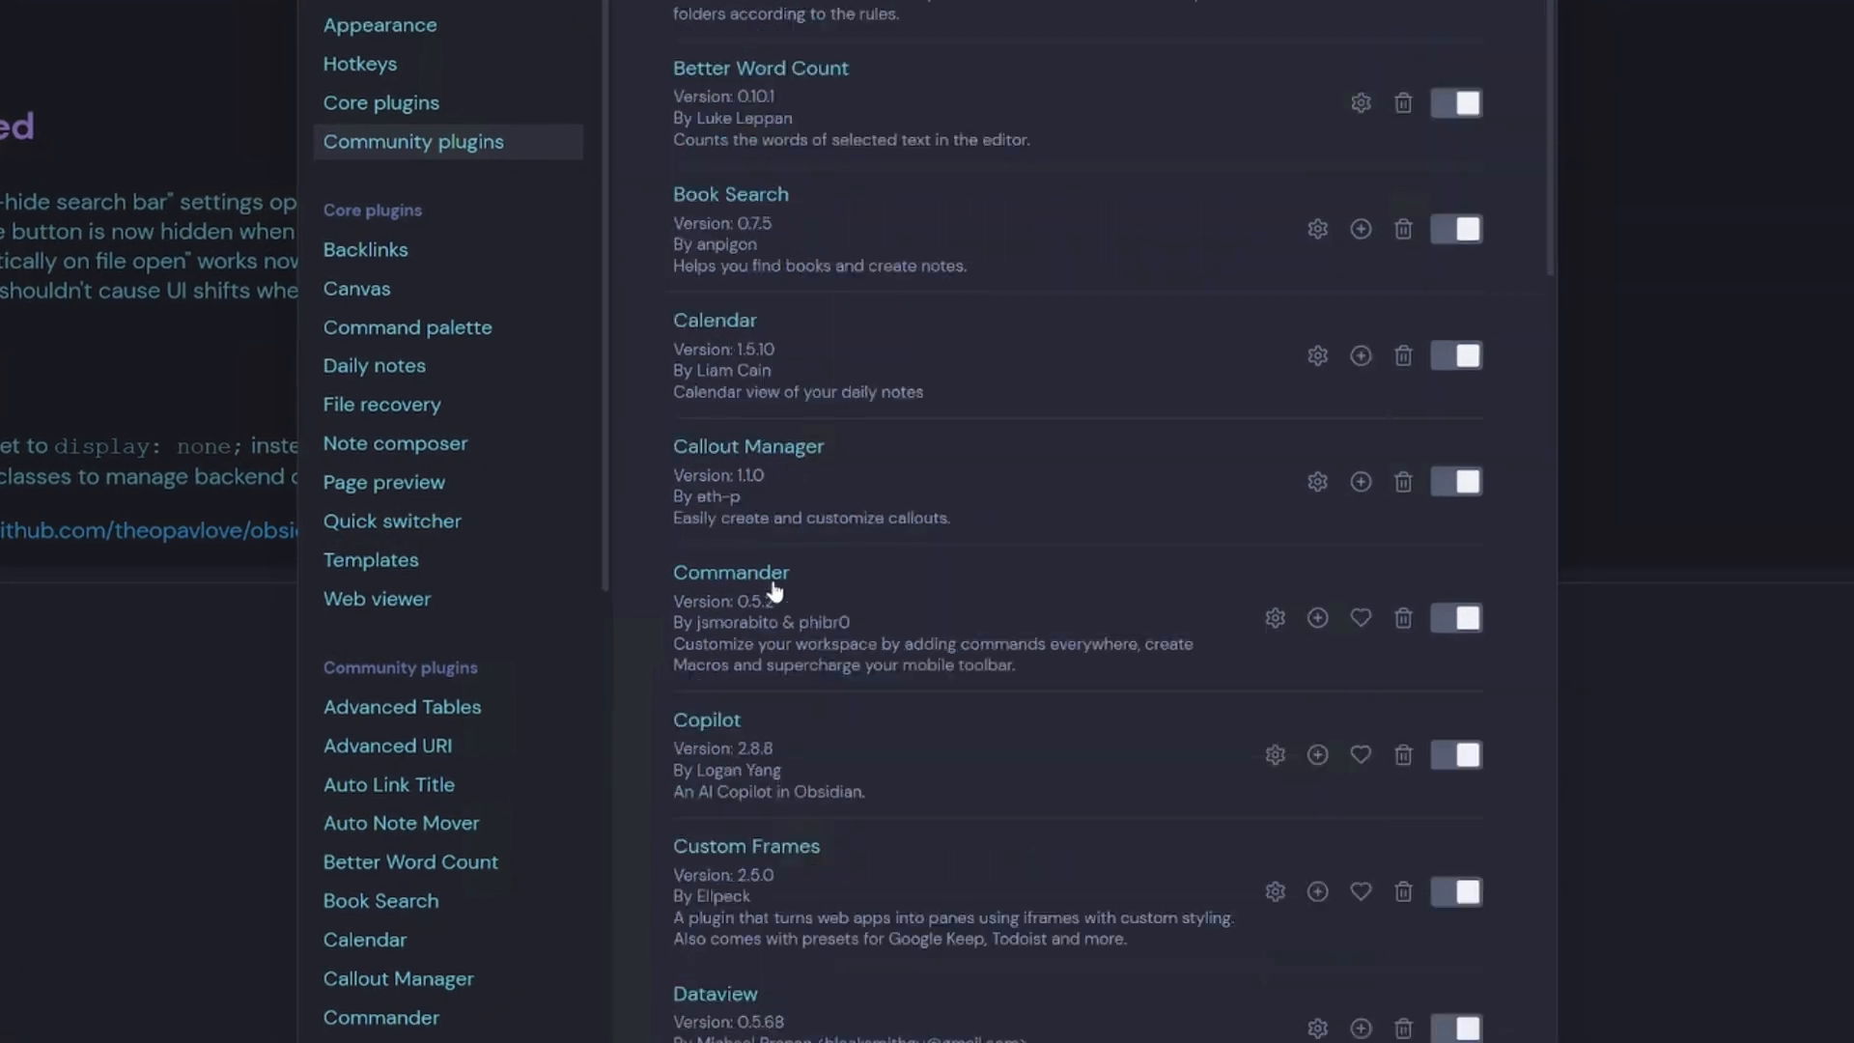
- Check Dynamic Outline's version in Community plugins, then install its 1.16.0 update from Plugin Updates
{"action": "scroll", "scroll_direction": "down", "scroll_amount": 3}
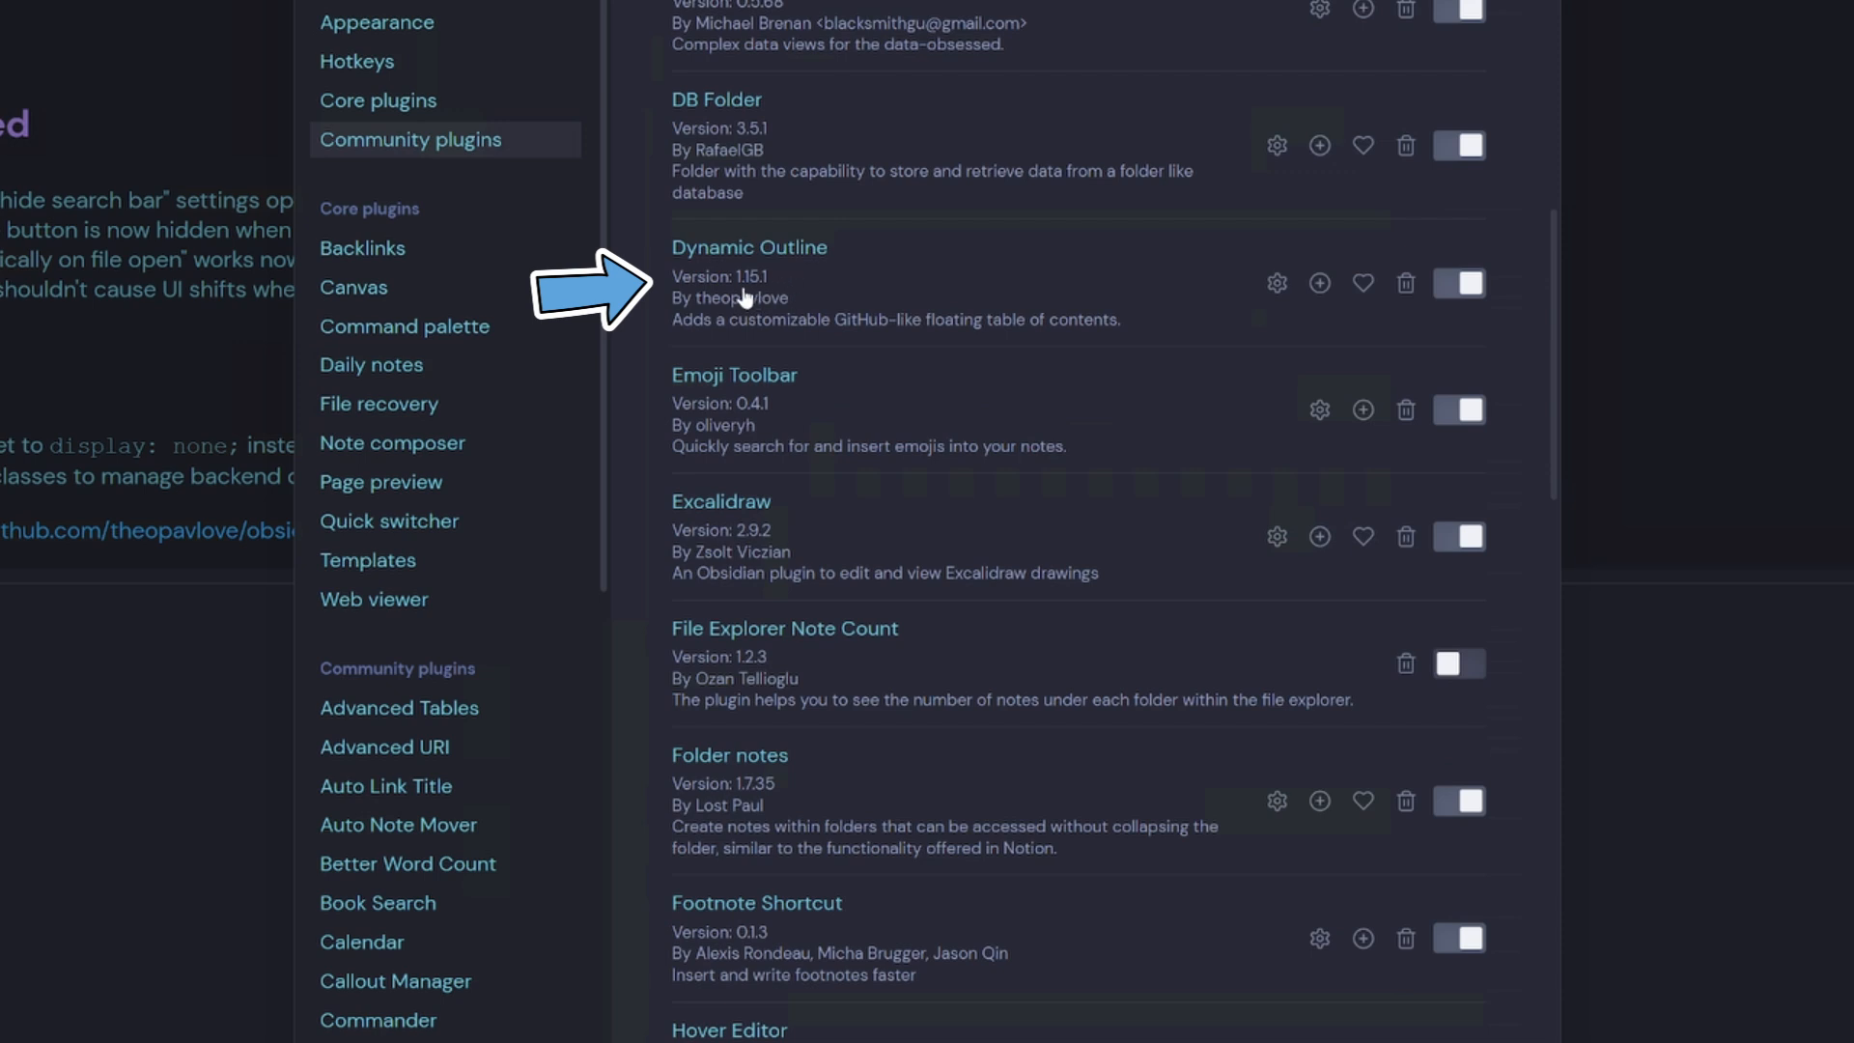
{"action": "mouse_move", "coordinate": [757, 298]}
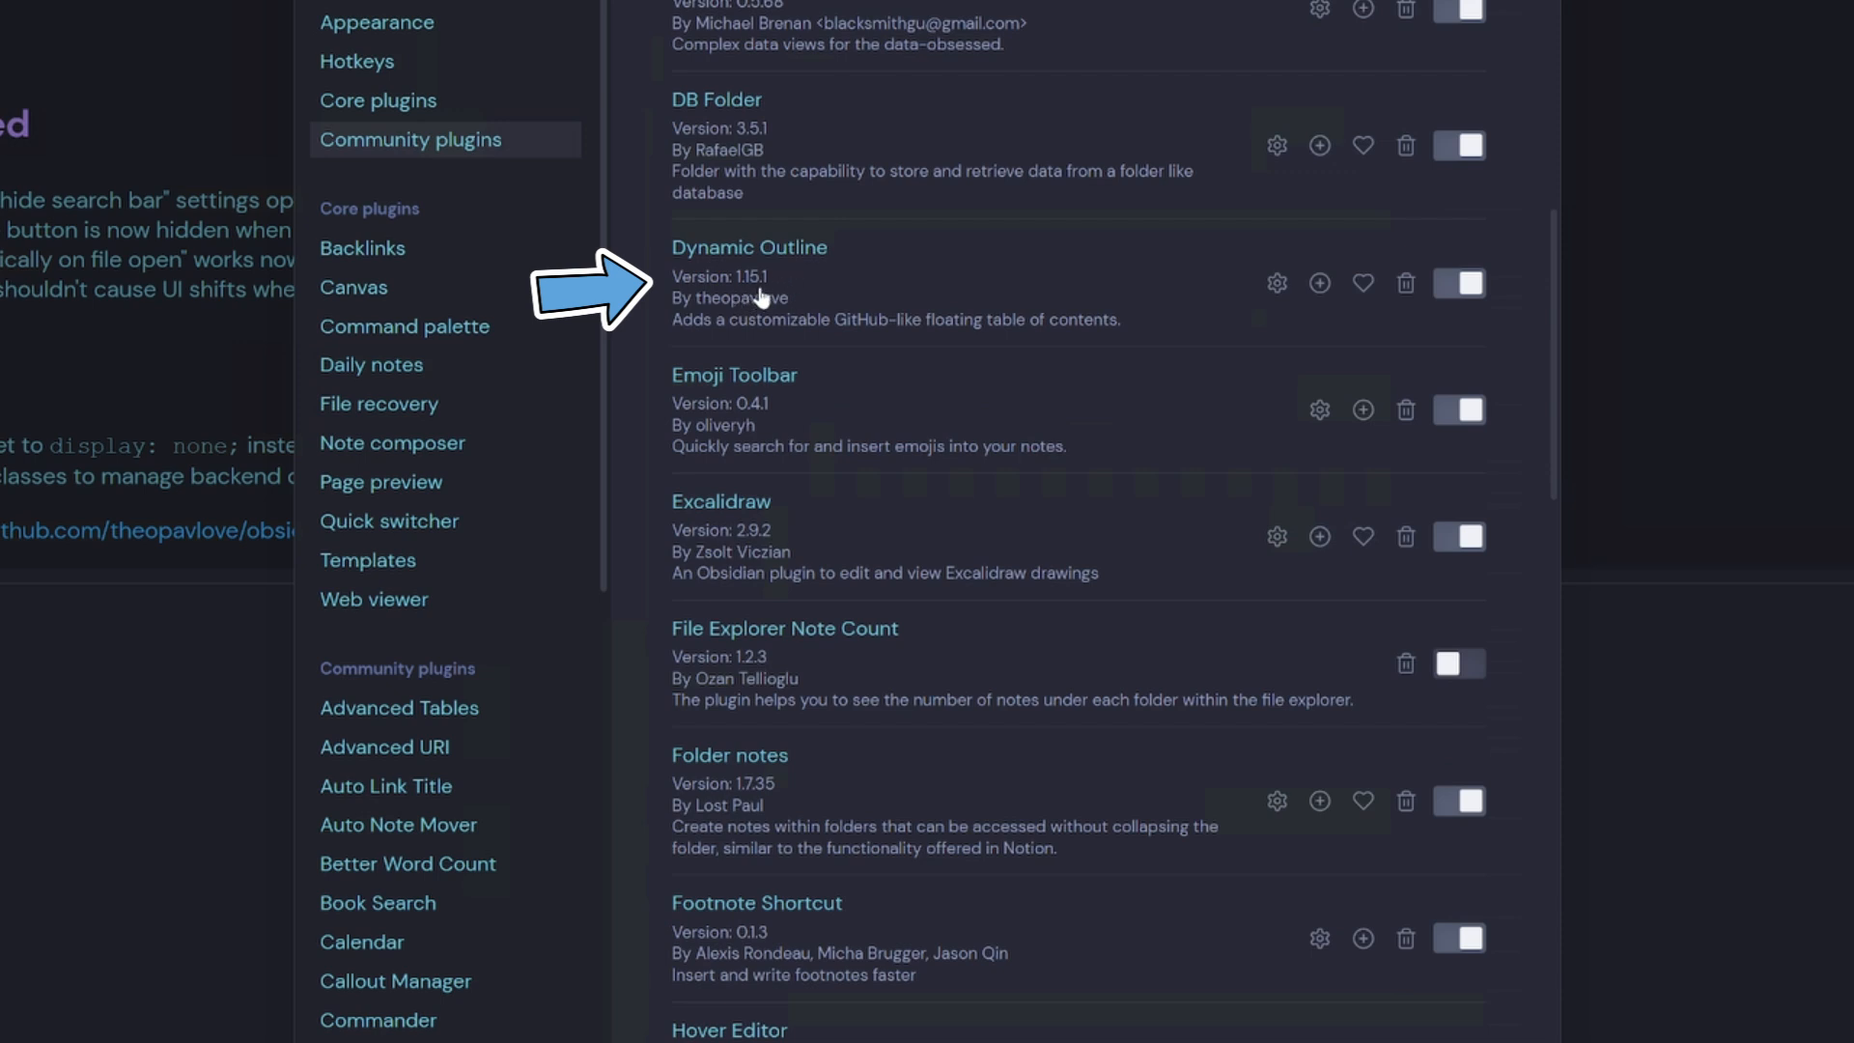
{"action": "mouse_move", "coordinate": [834, 305]}
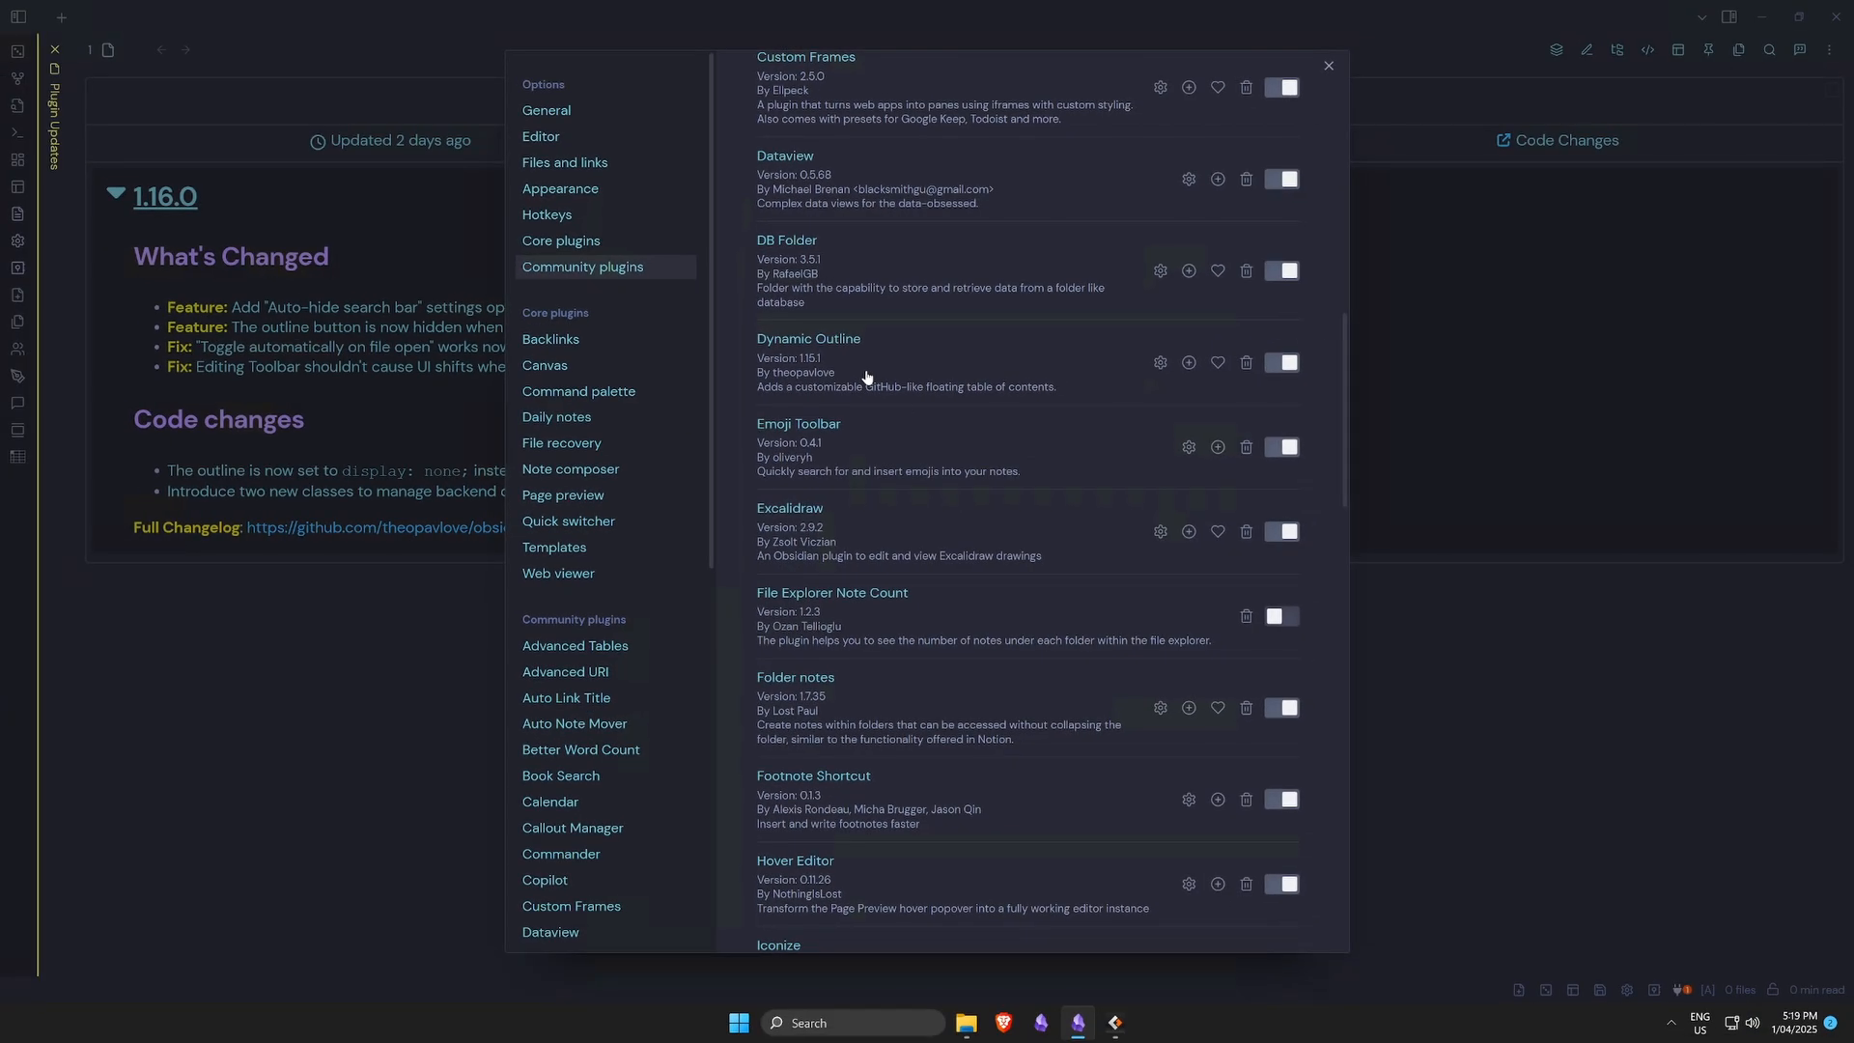
{"action": "mouse_move", "coordinate": [873, 373]}
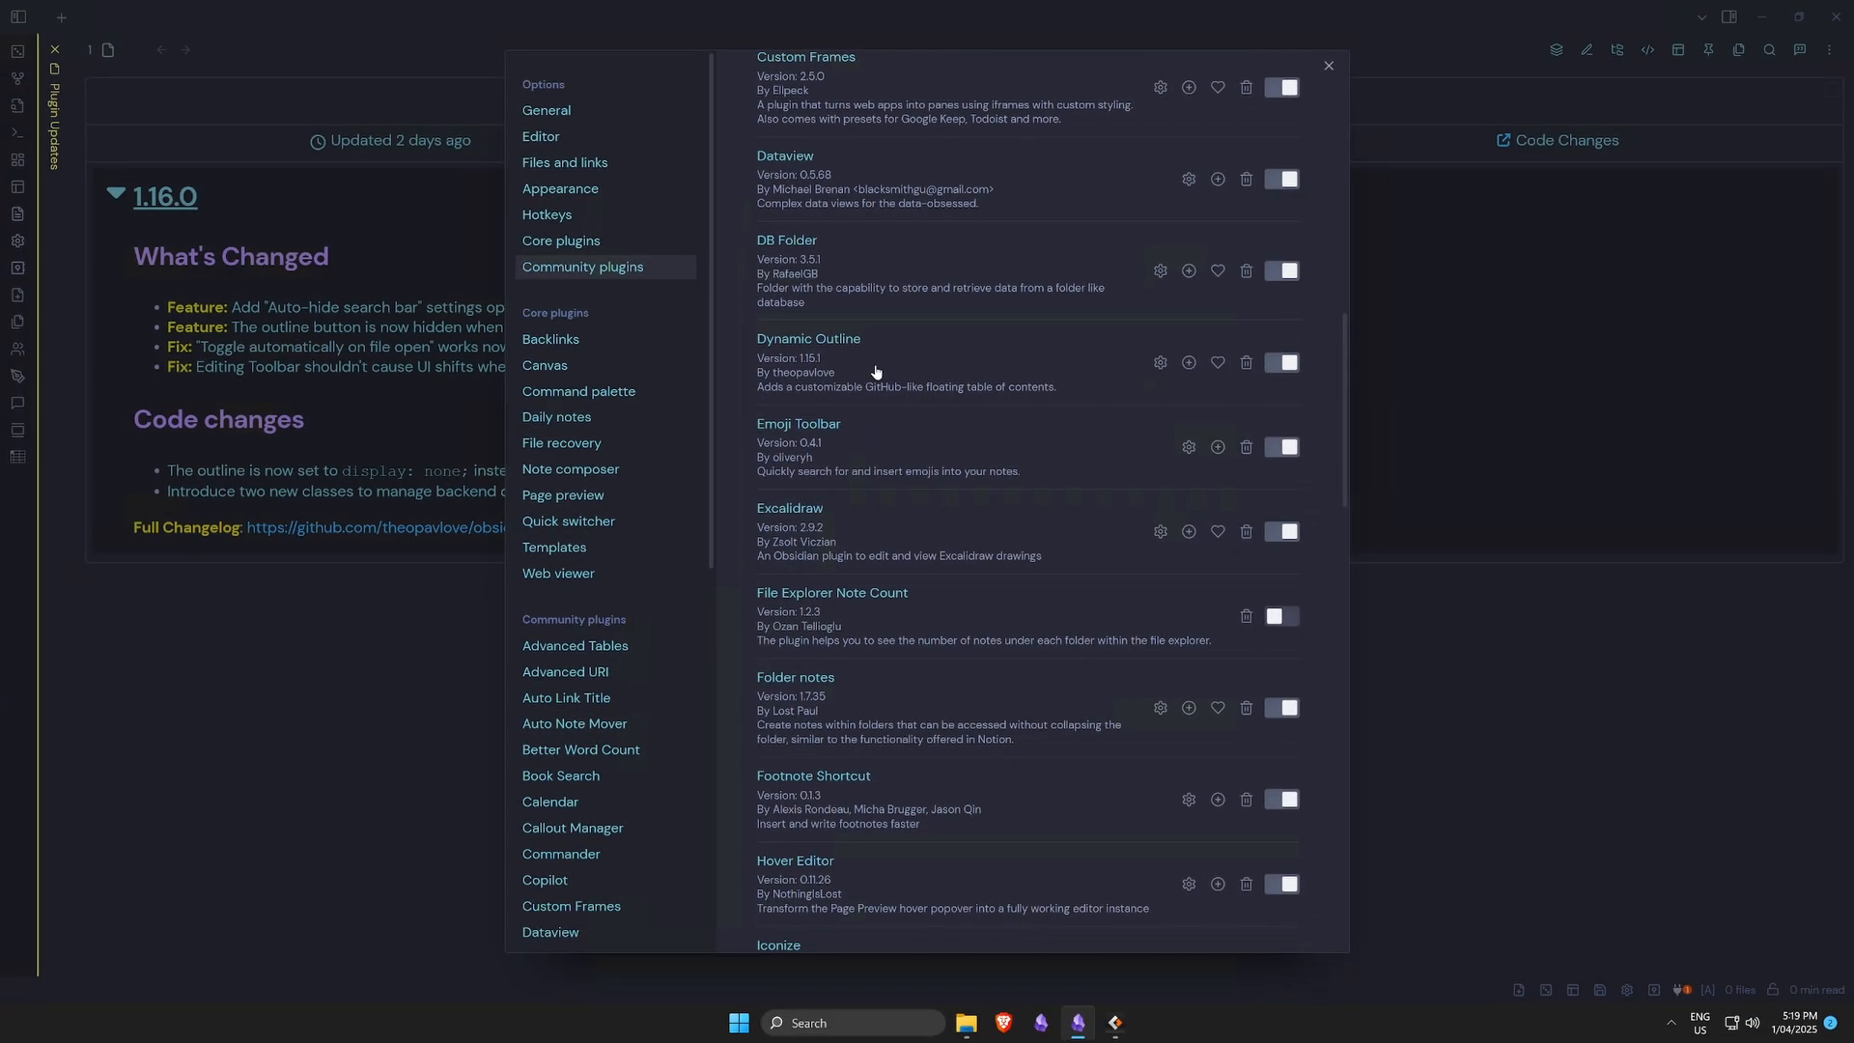
{"action": "mouse_move", "coordinate": [869, 376]}
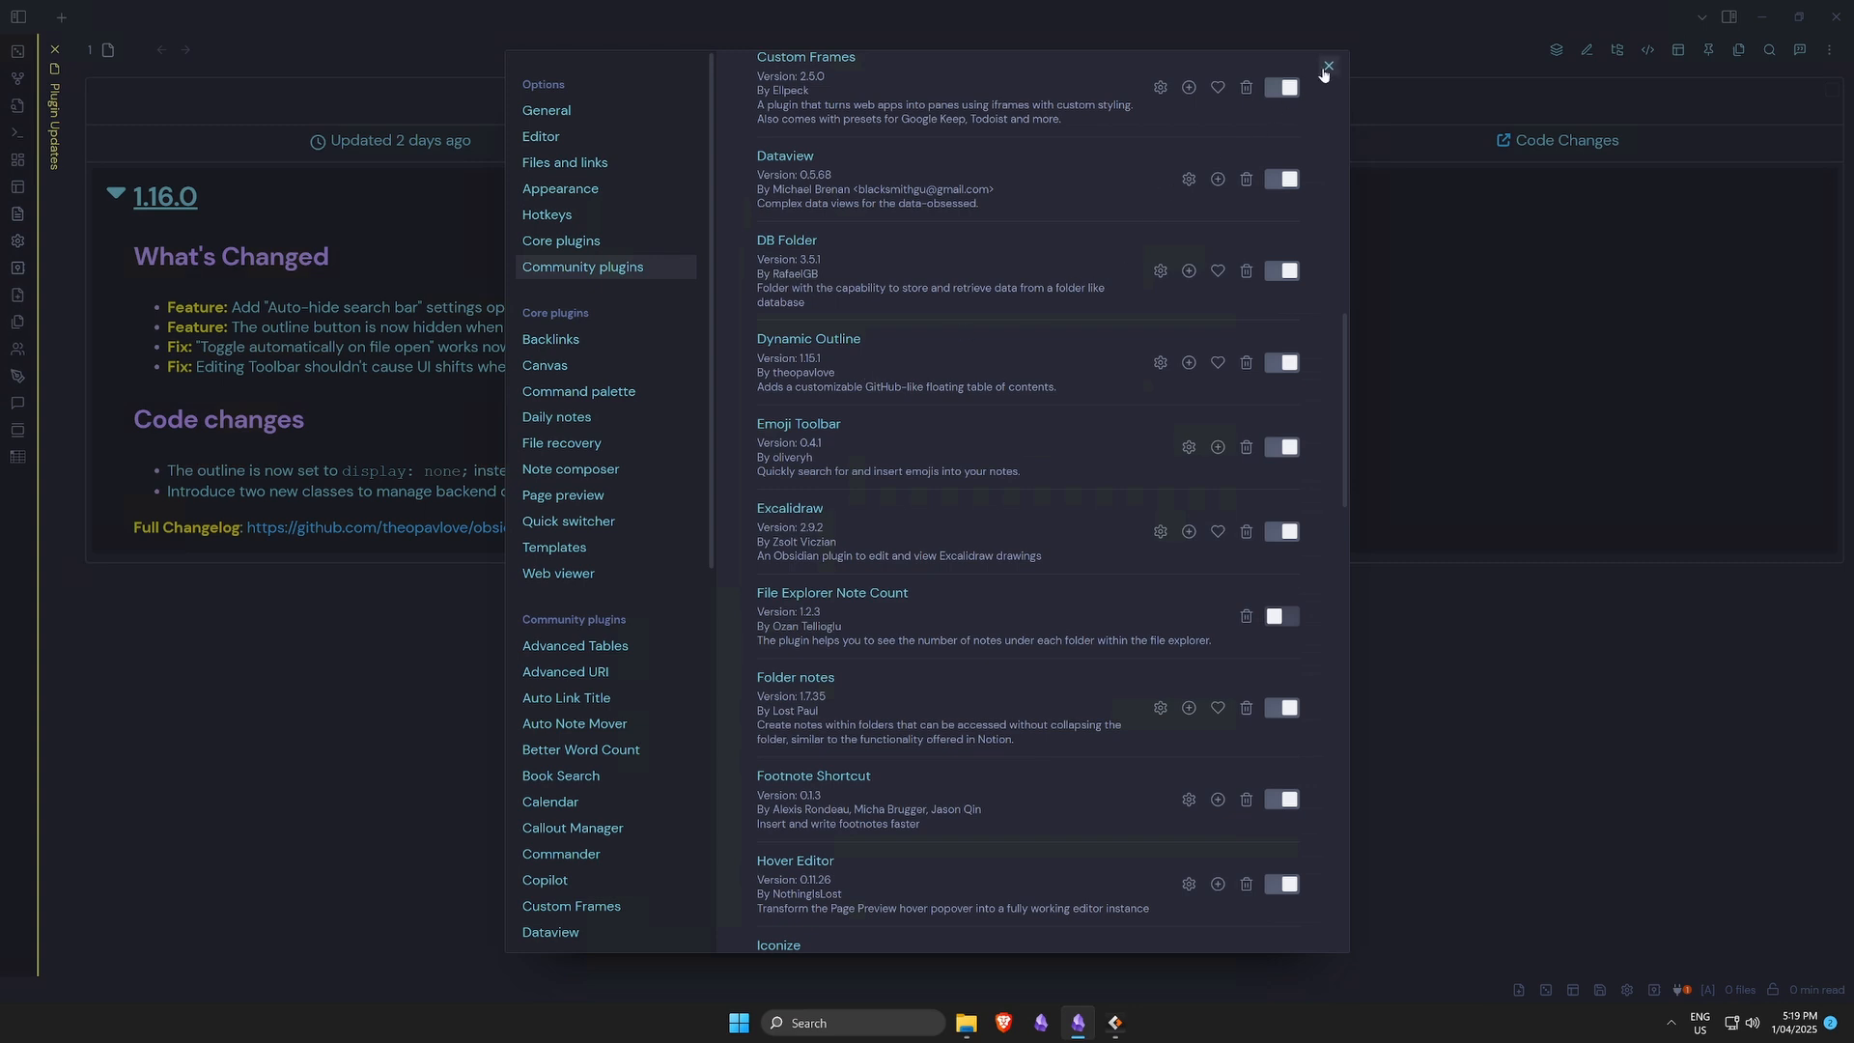
{"action": "mouse_move", "coordinate": [1327, 75]}
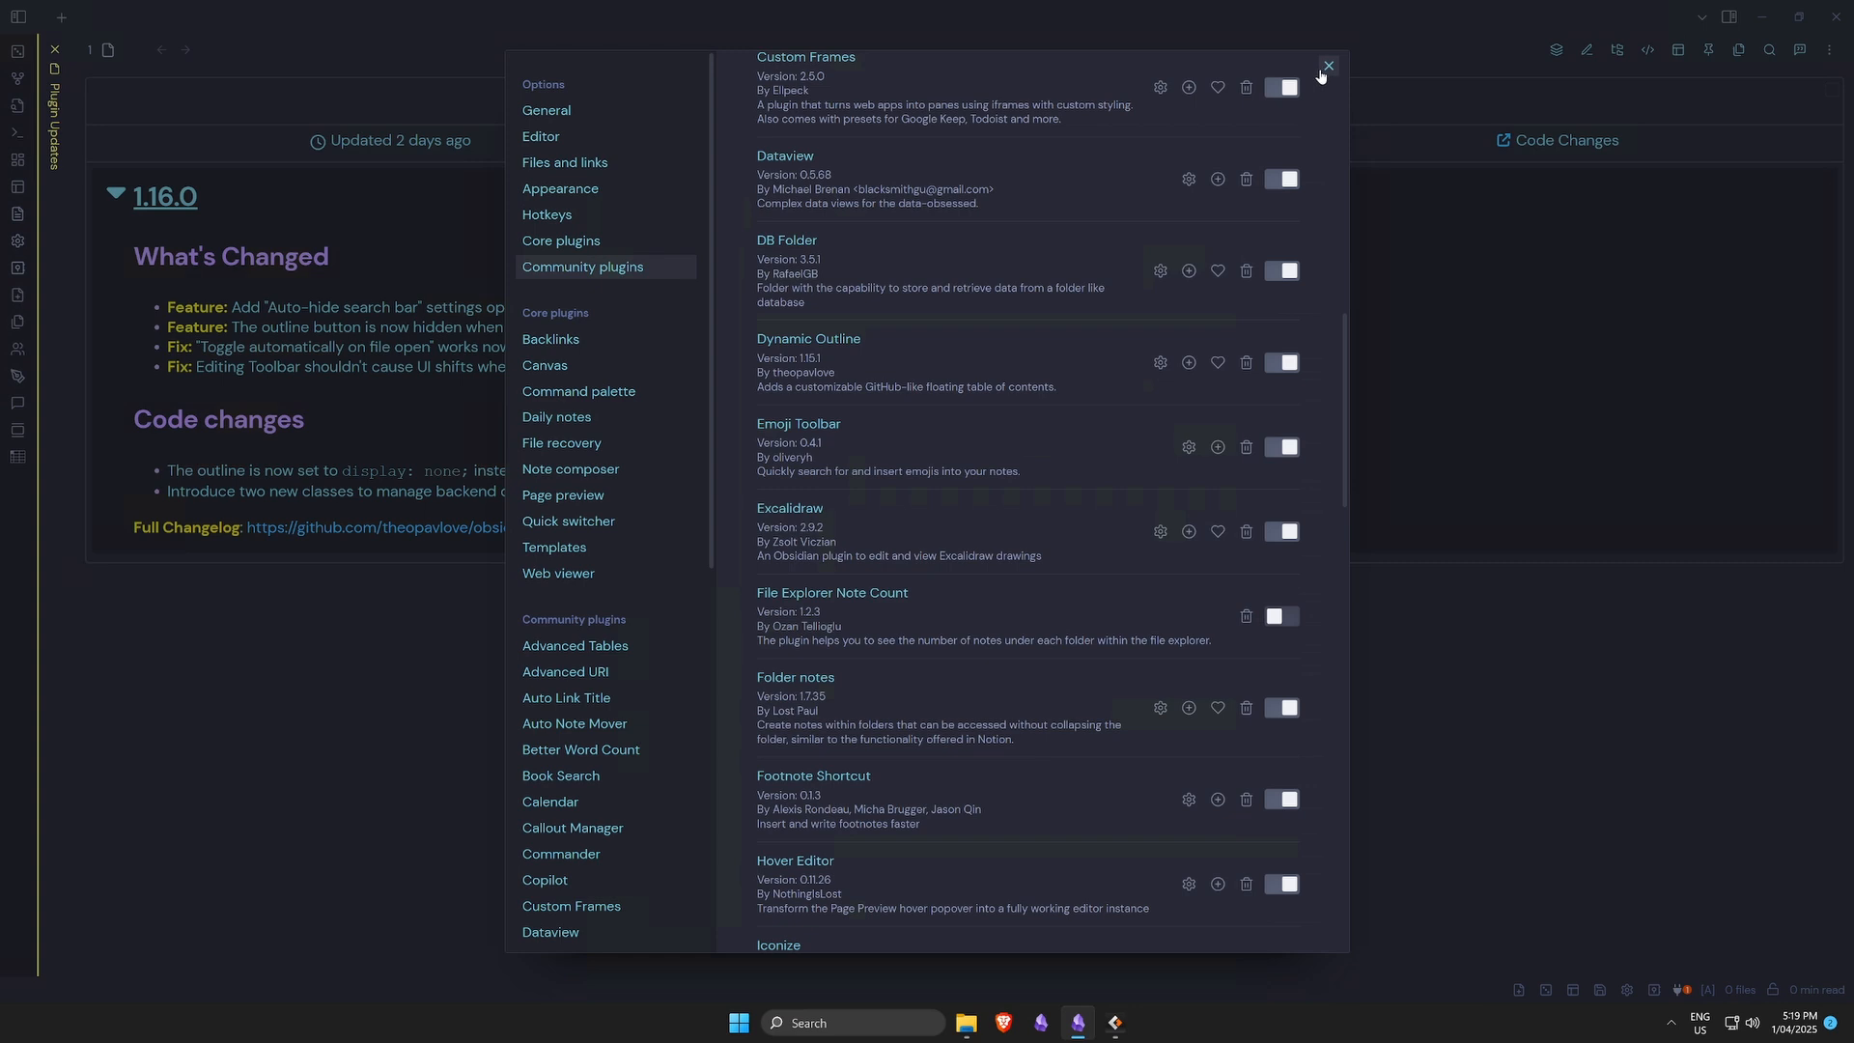
{"action": "left_click", "coordinate": [1327, 66]}
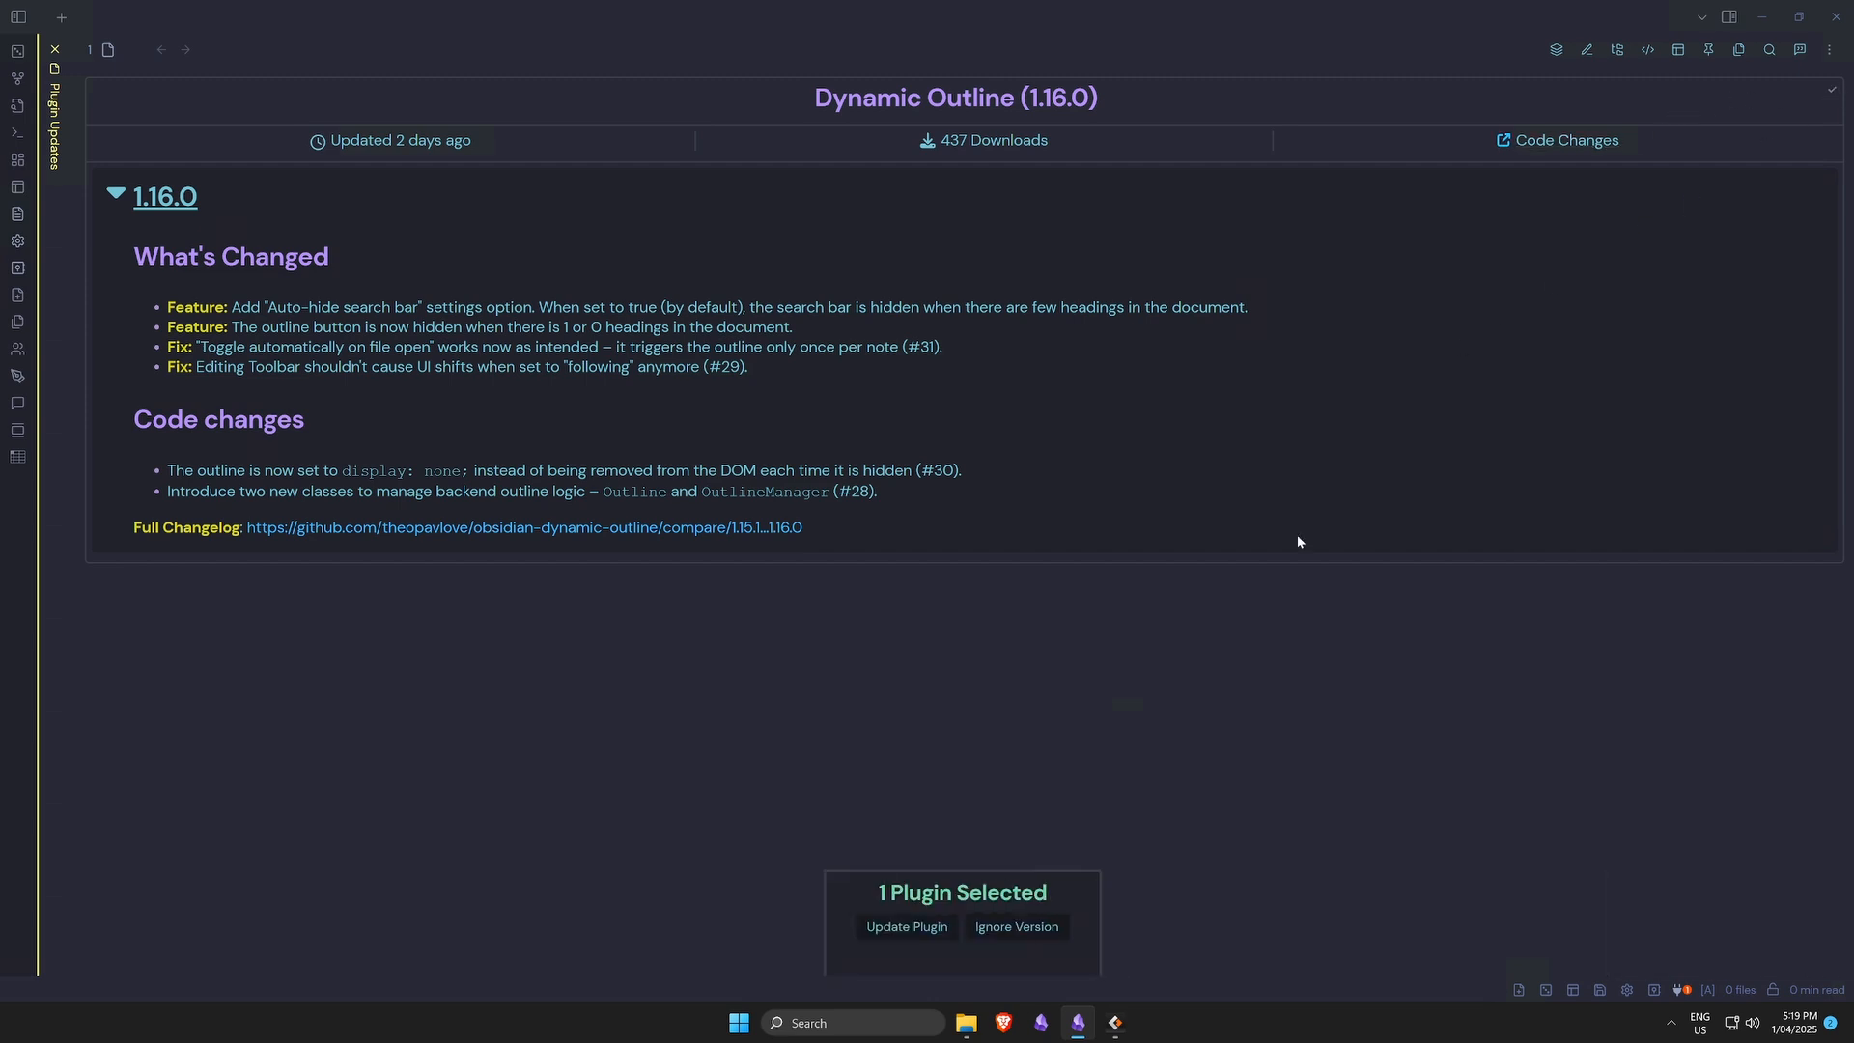
{"action": "left_click", "coordinate": [906, 925]}
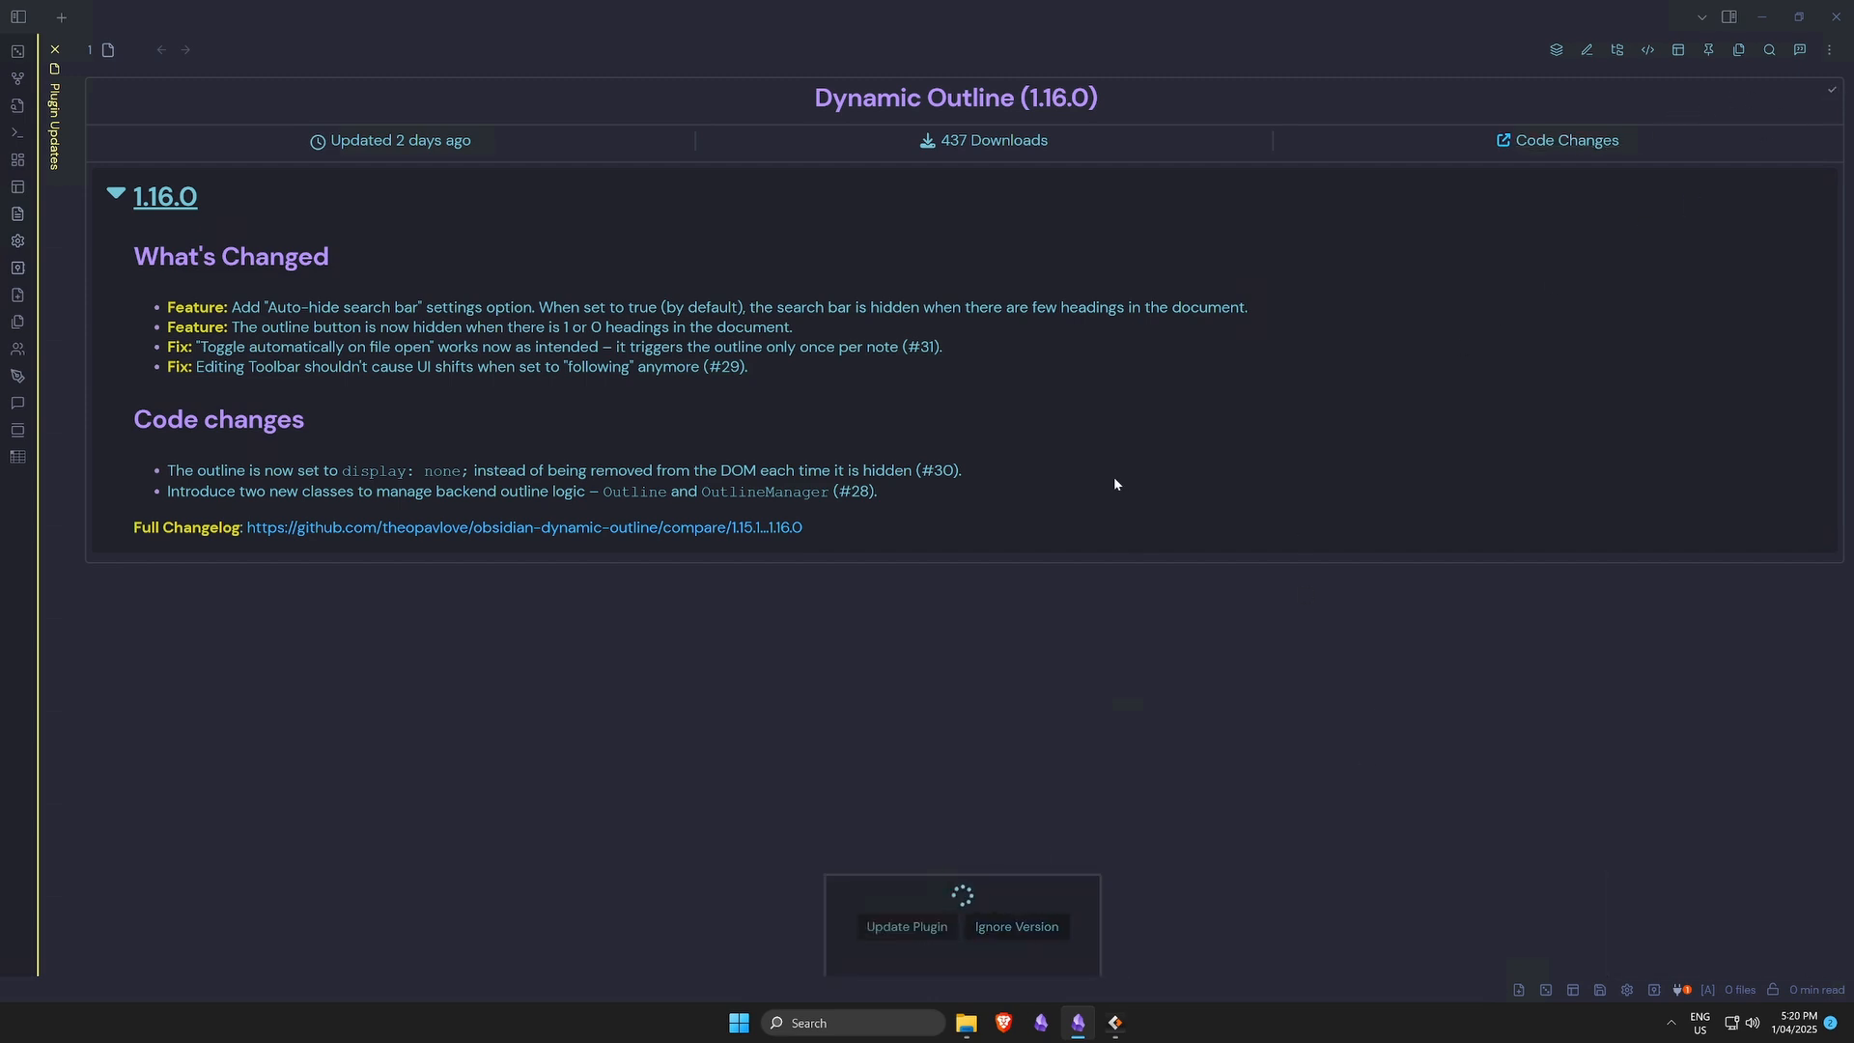
{"action": "left_click", "coordinate": [906, 925]}
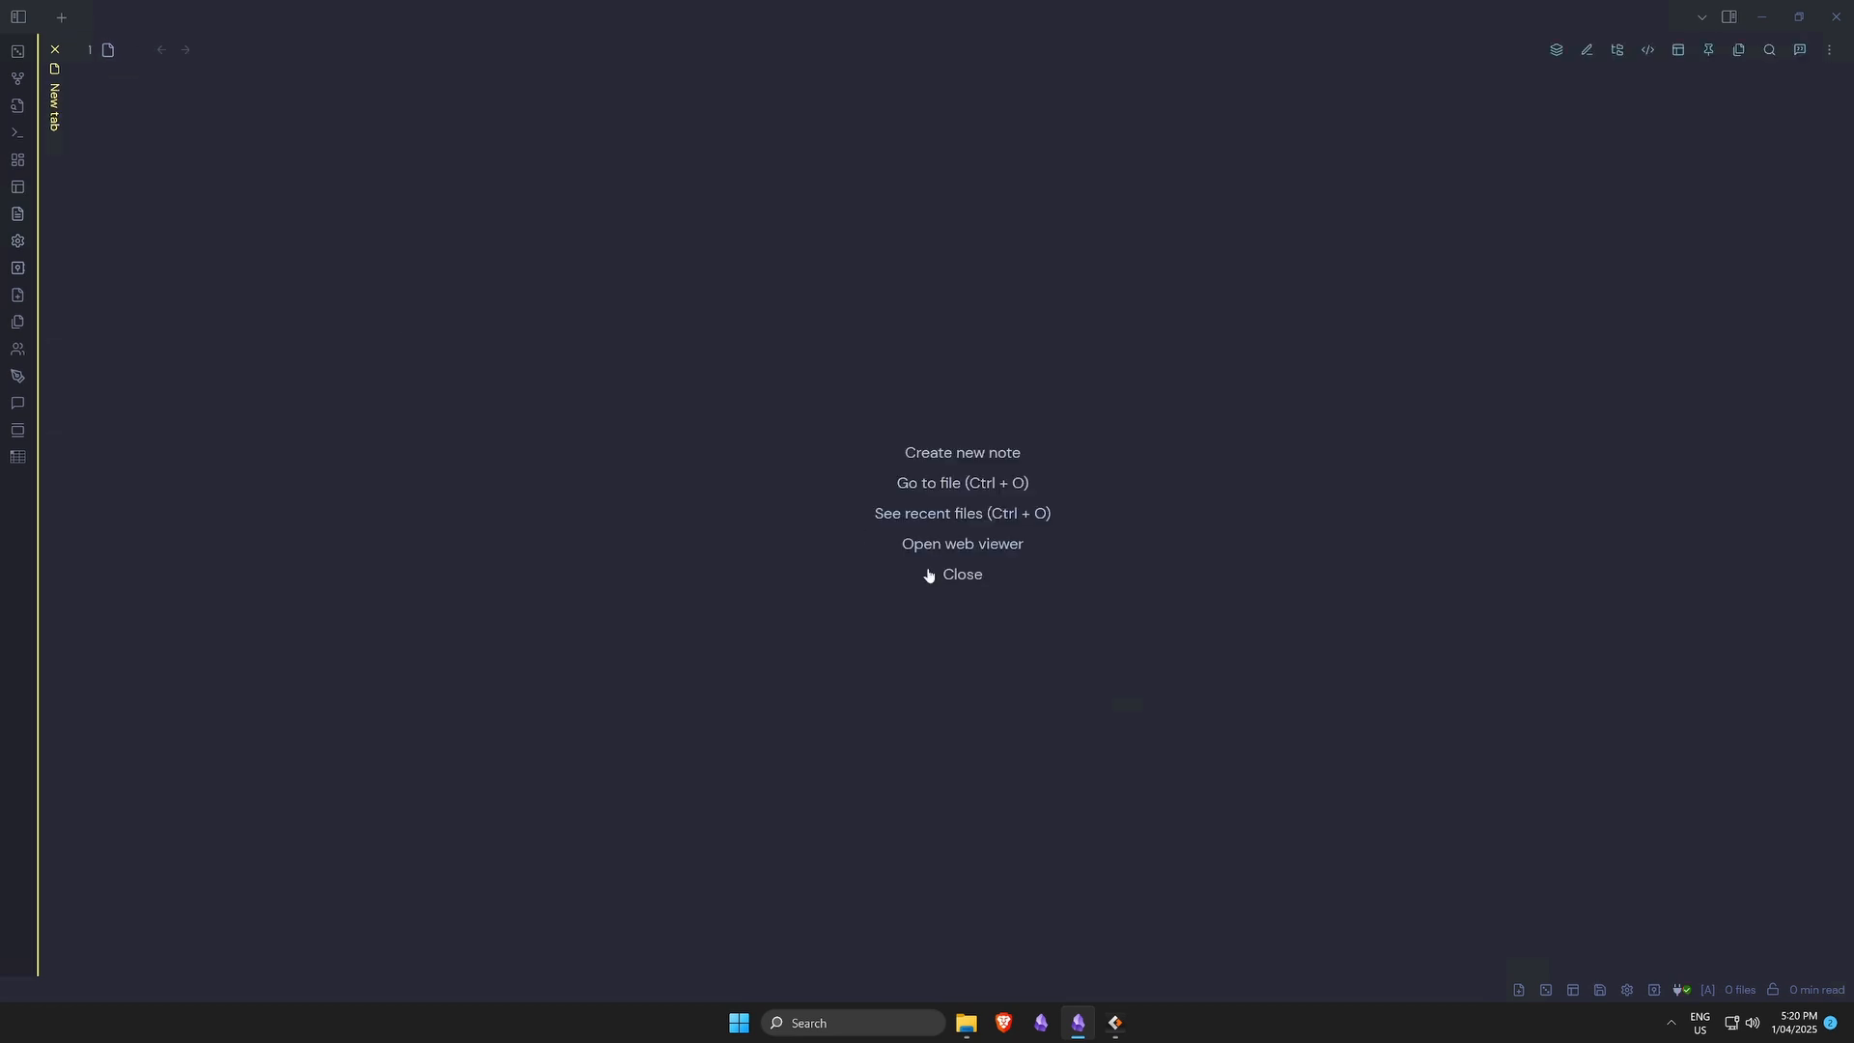
{"action": "mouse_move", "coordinate": [17, 241]}
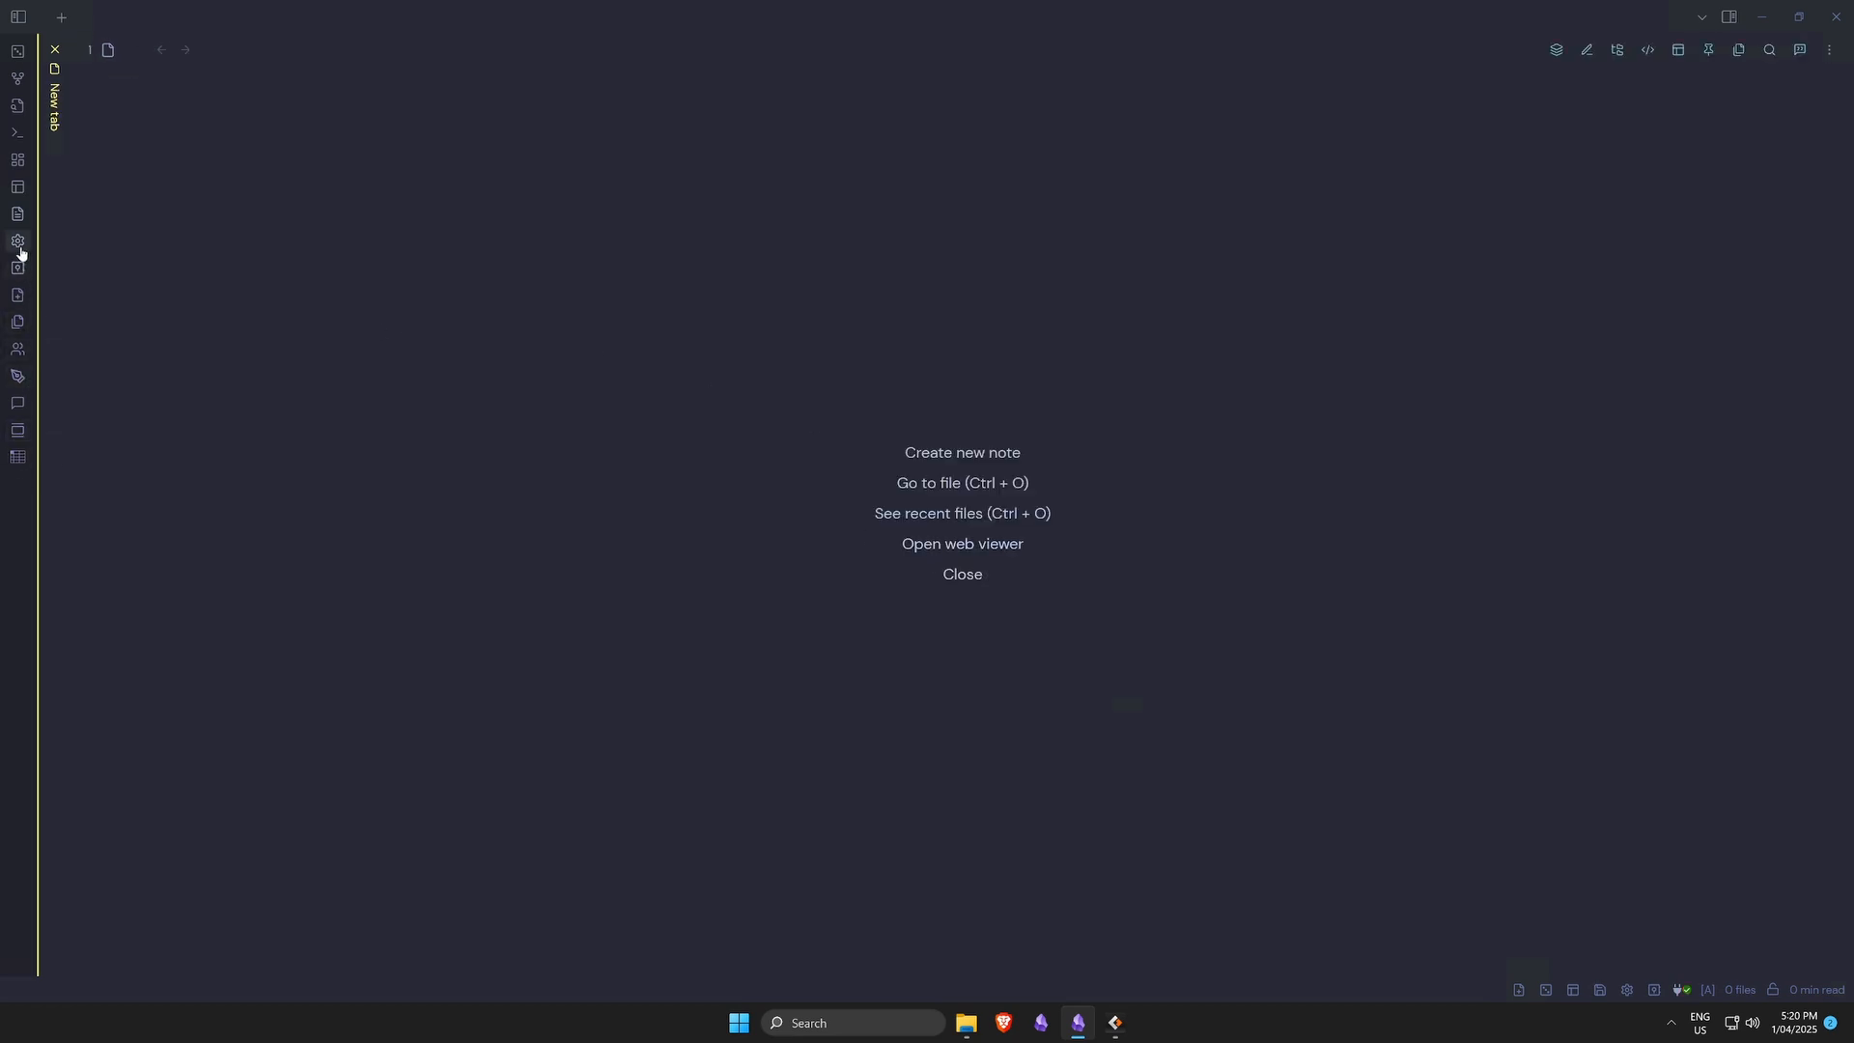
{"action": "left_click", "coordinate": [17, 242]}
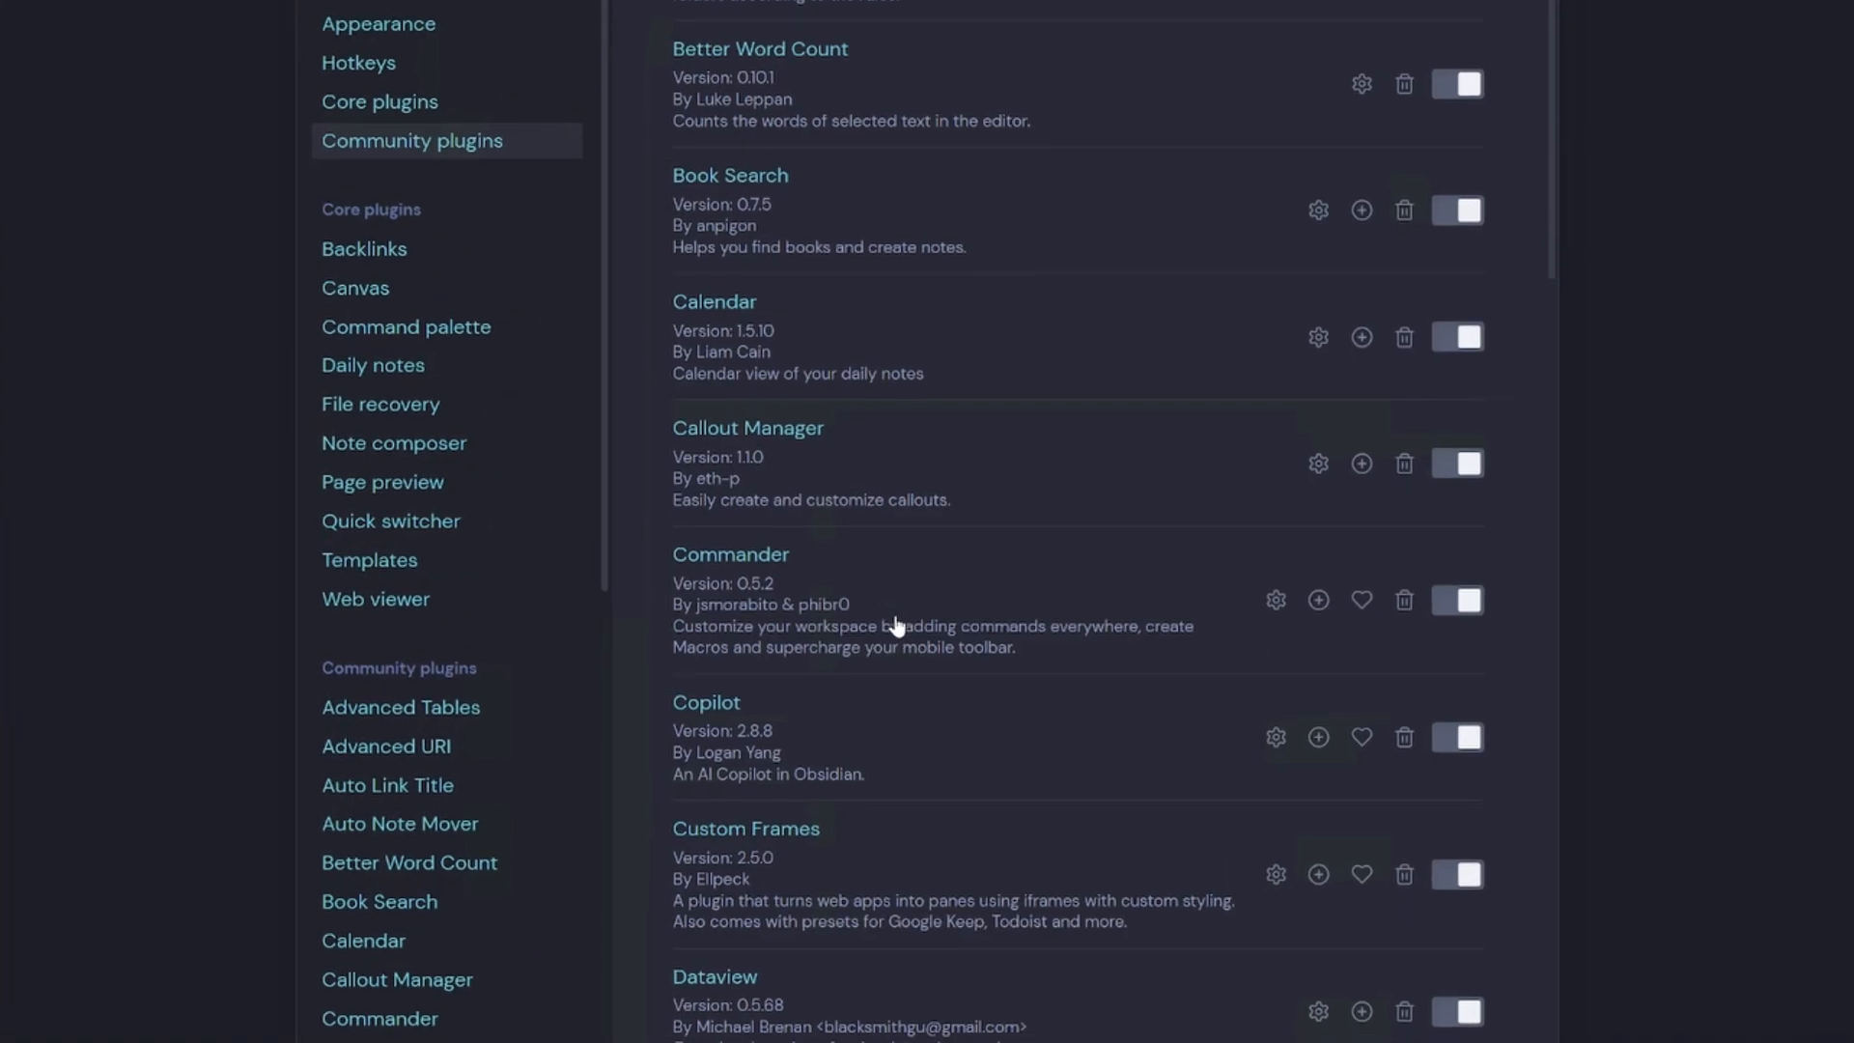
{"action": "scroll", "scroll_direction": "down", "scroll_amount": 3}
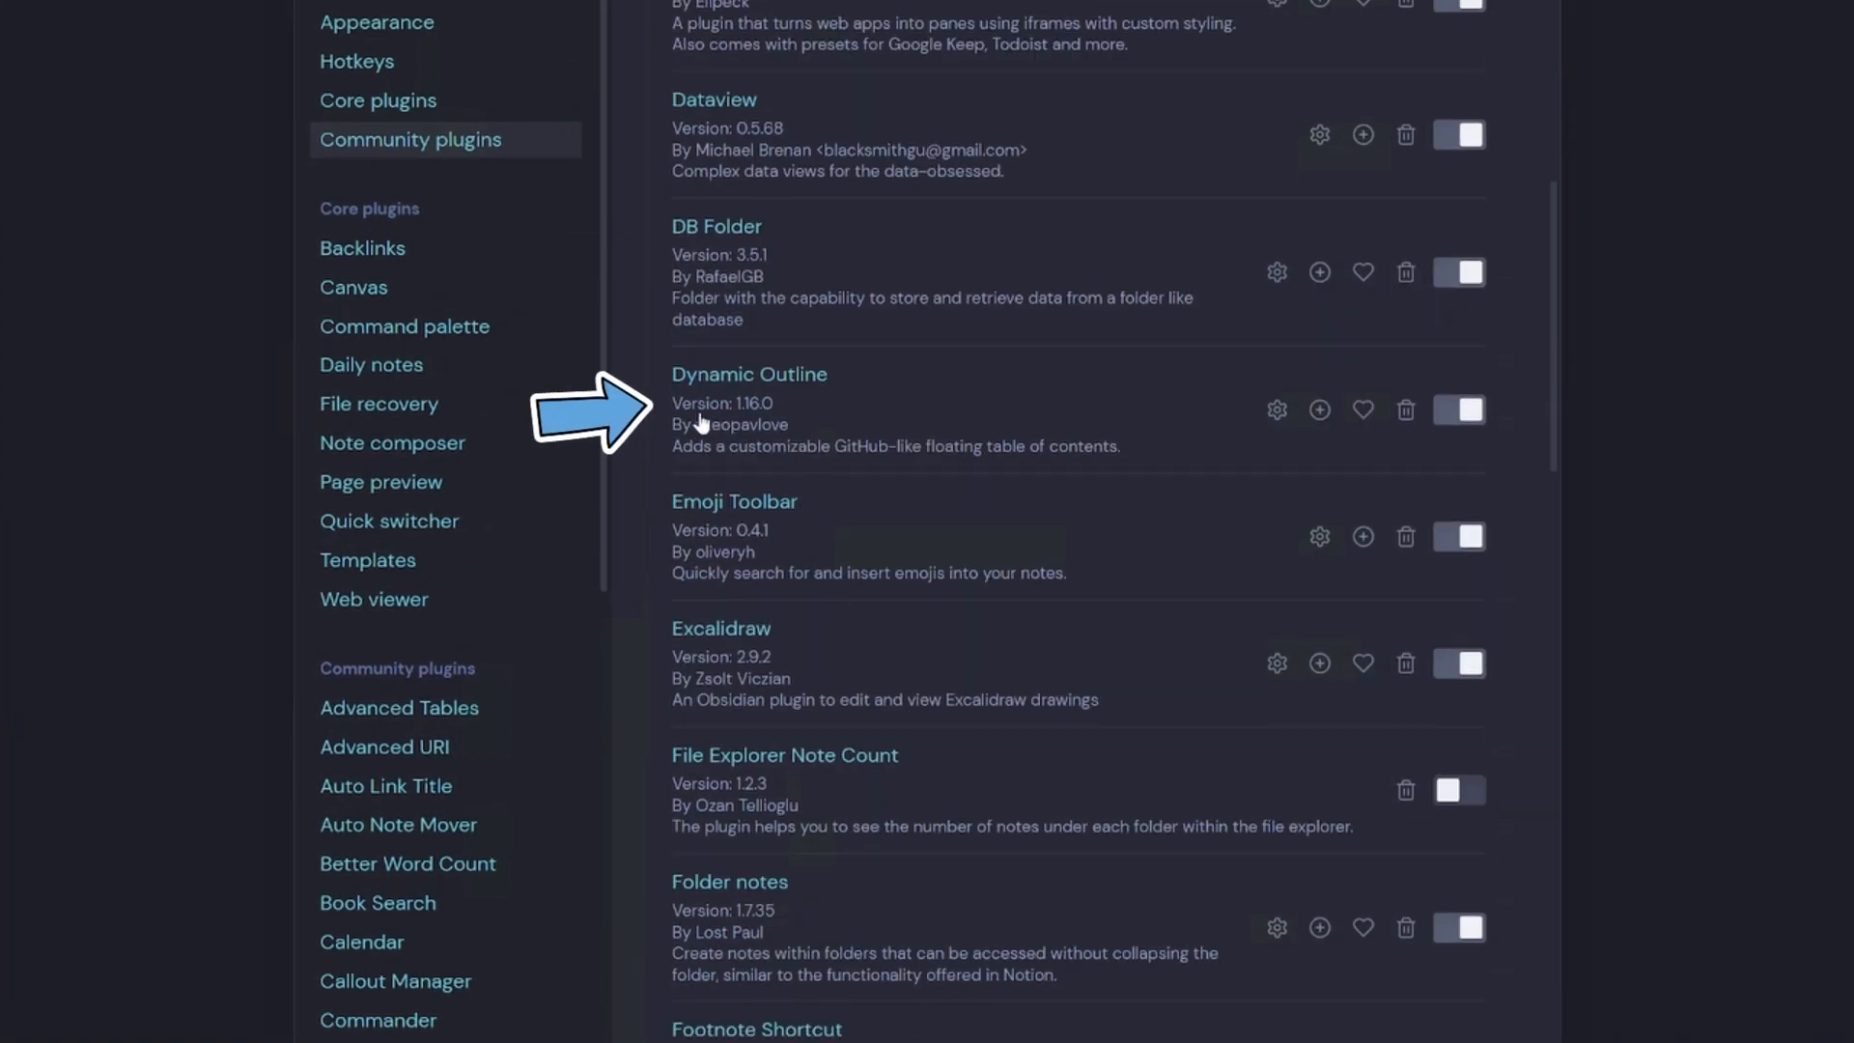
{"action": "mouse_move", "coordinate": [786, 429]}
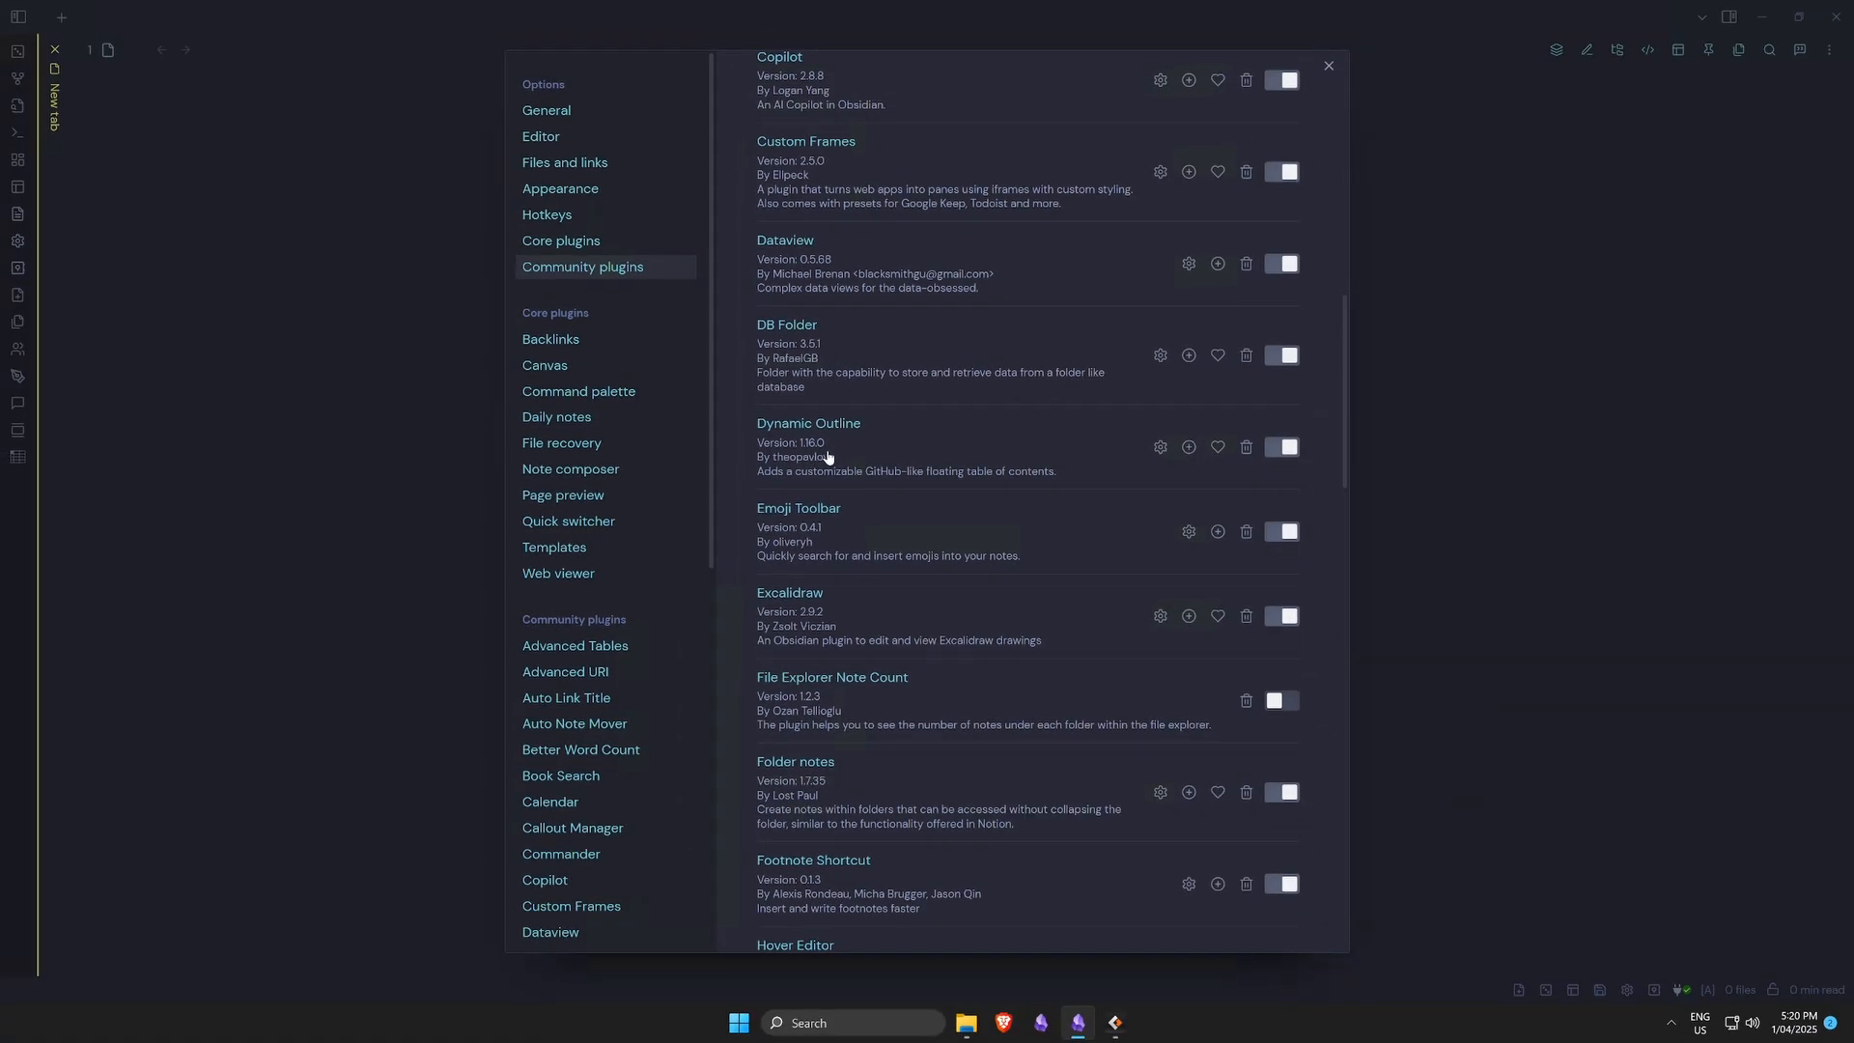
{"action": "left_click", "coordinate": [1327, 65]}
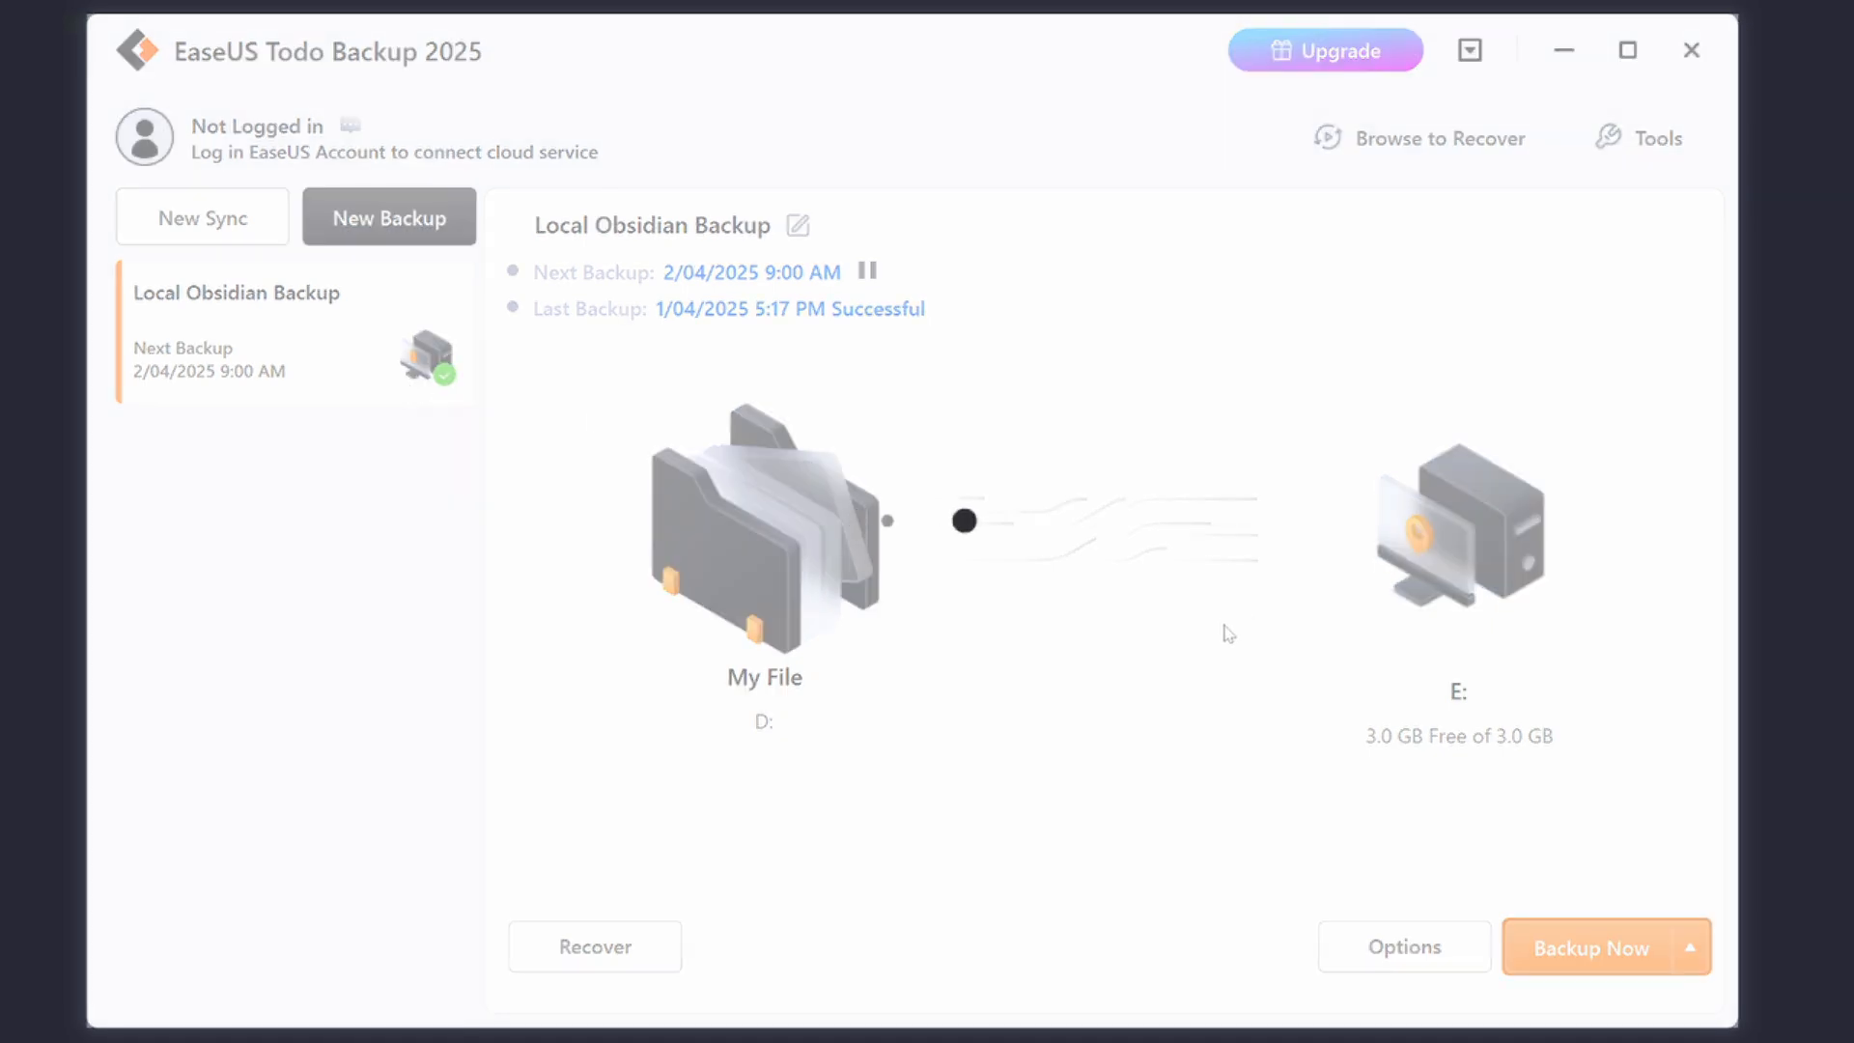
- Select only the dynamic-outline plugin folder from the local backup for recovery
{"action": "left_click", "coordinate": [595, 946]}
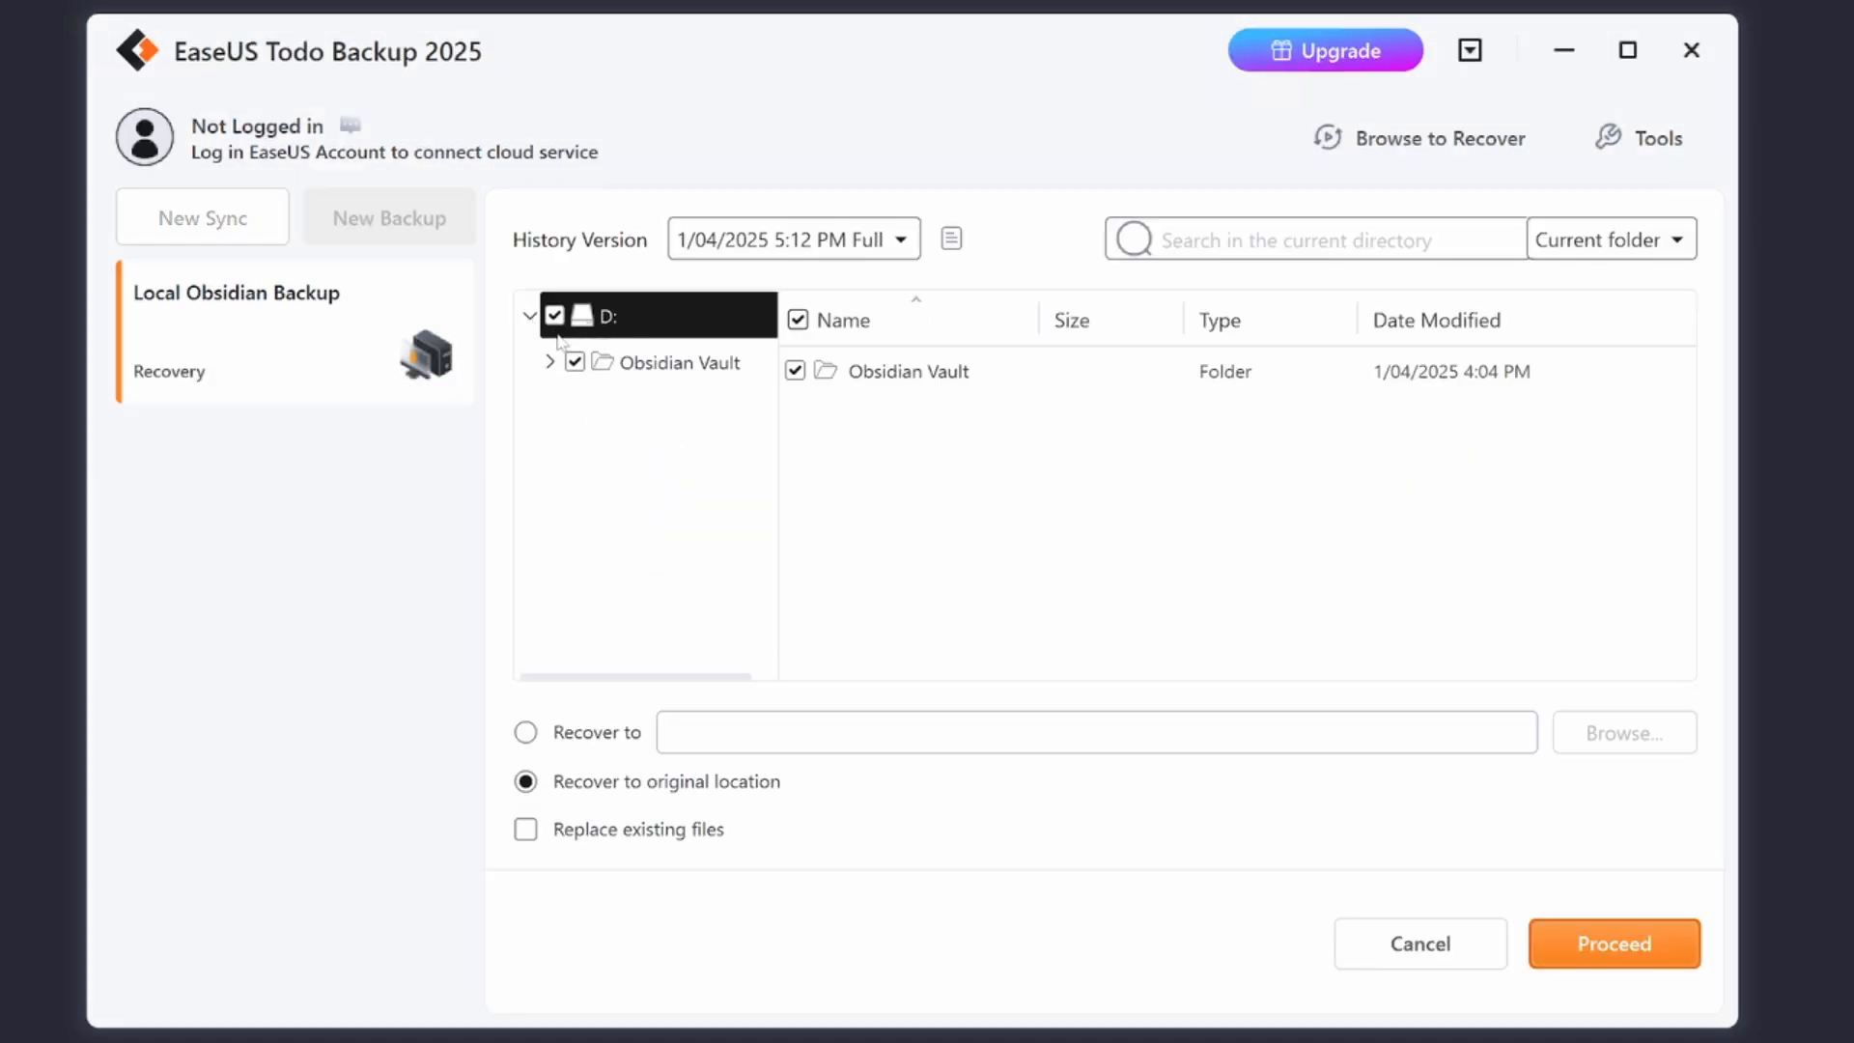
{"action": "left_click", "coordinate": [549, 362]}
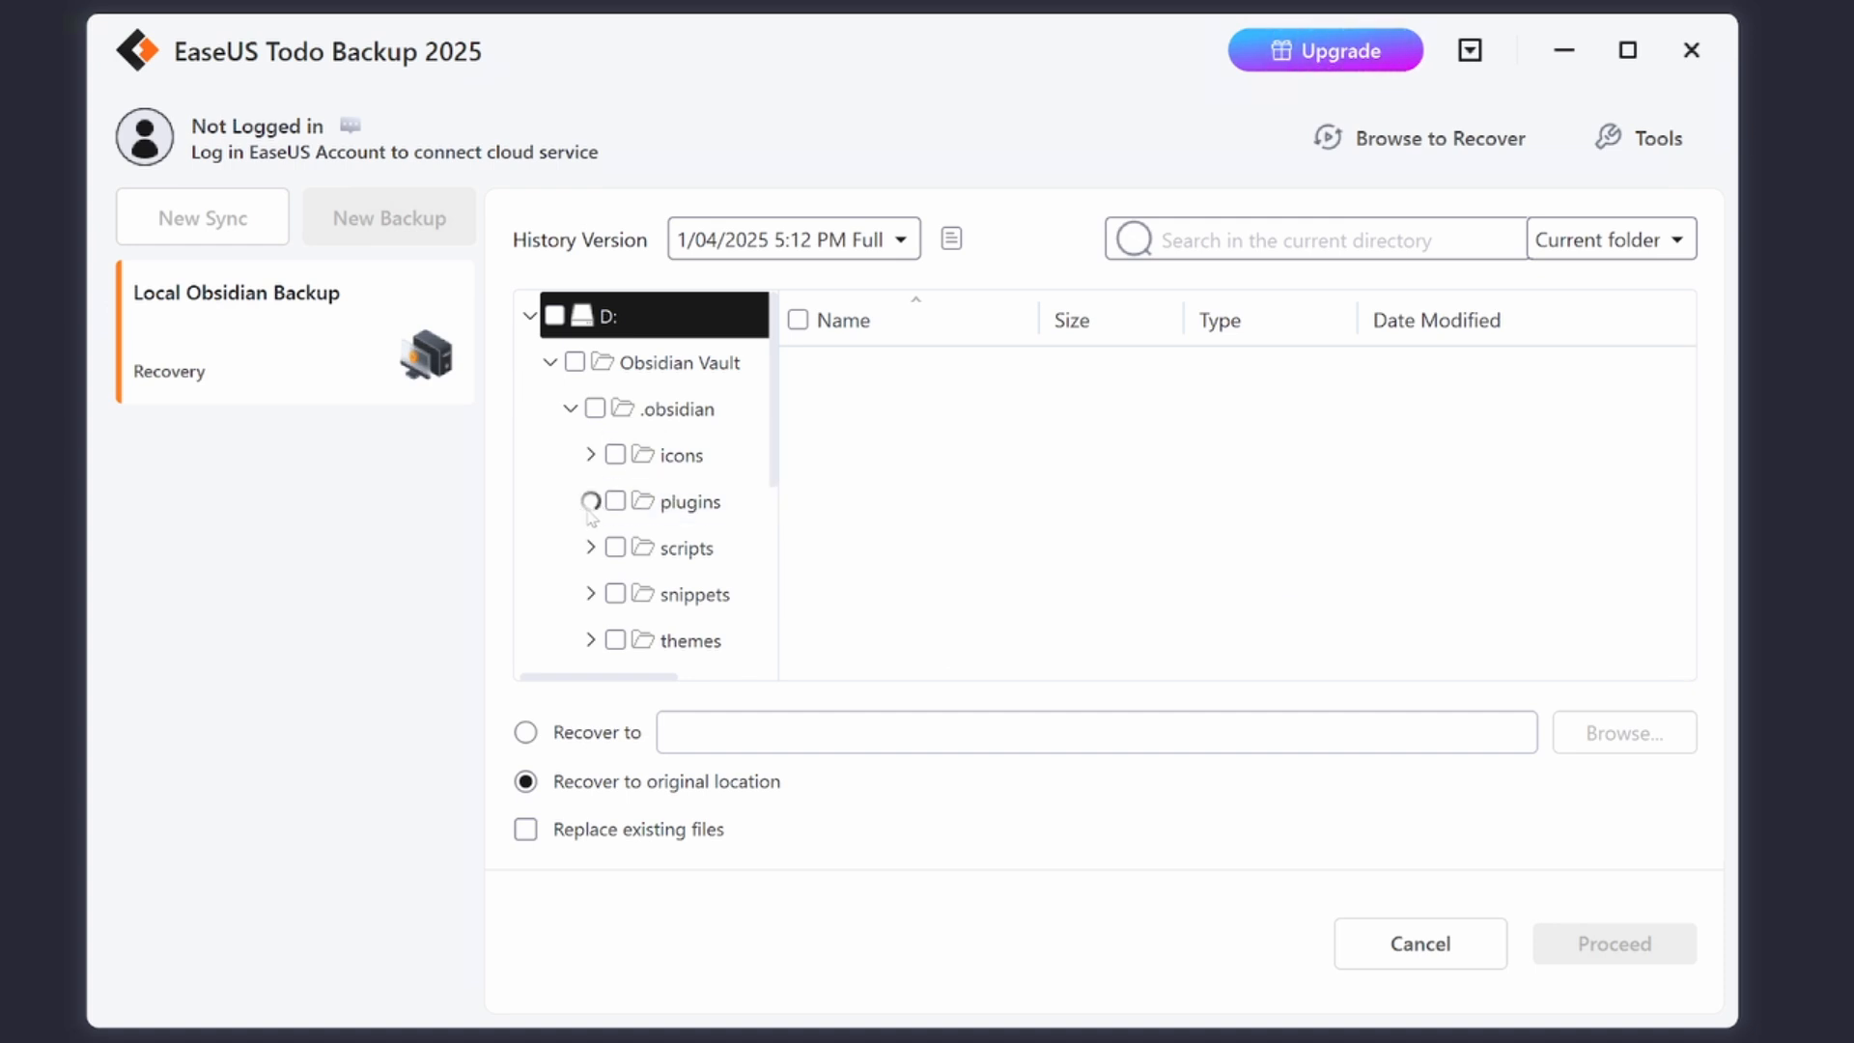
{"action": "left_click", "coordinate": [568, 502]}
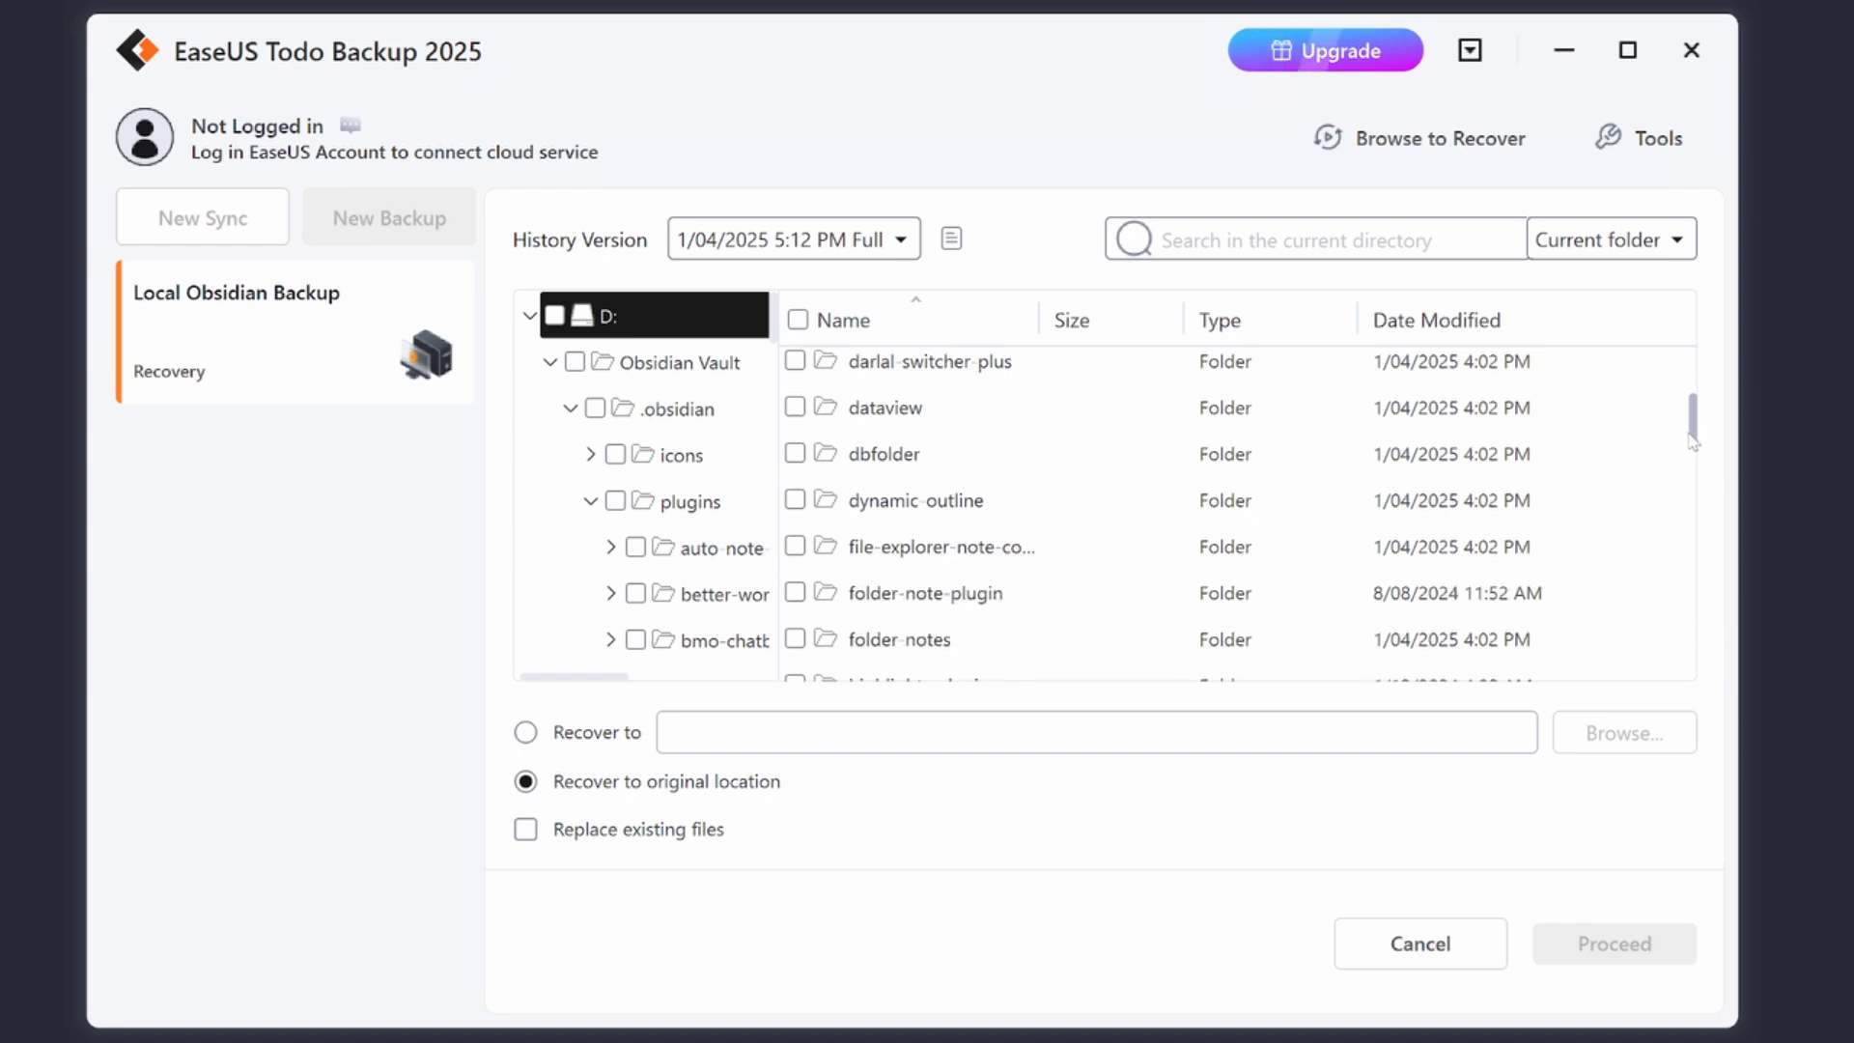
{"action": "left_click", "coordinate": [796, 501]}
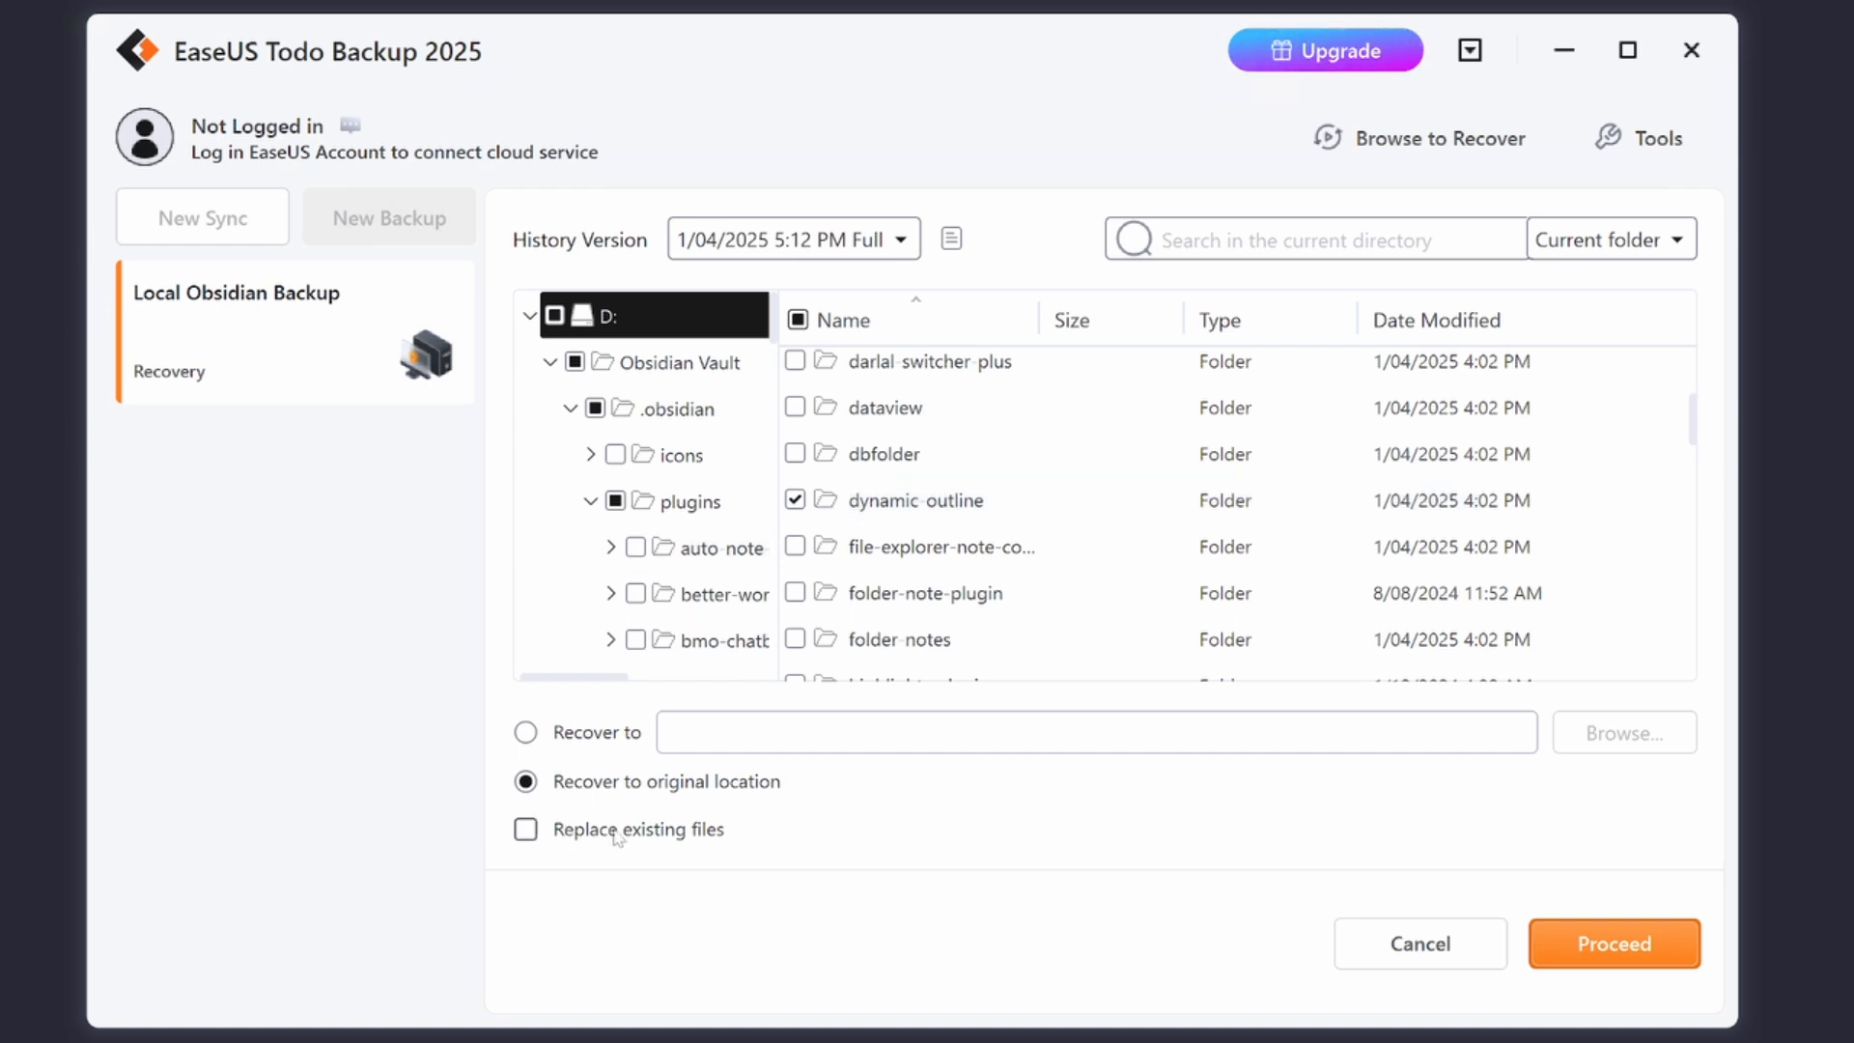
- Recover it to the original location, allowing existing vault files to be replaced
{"action": "left_click", "coordinate": [525, 829]}
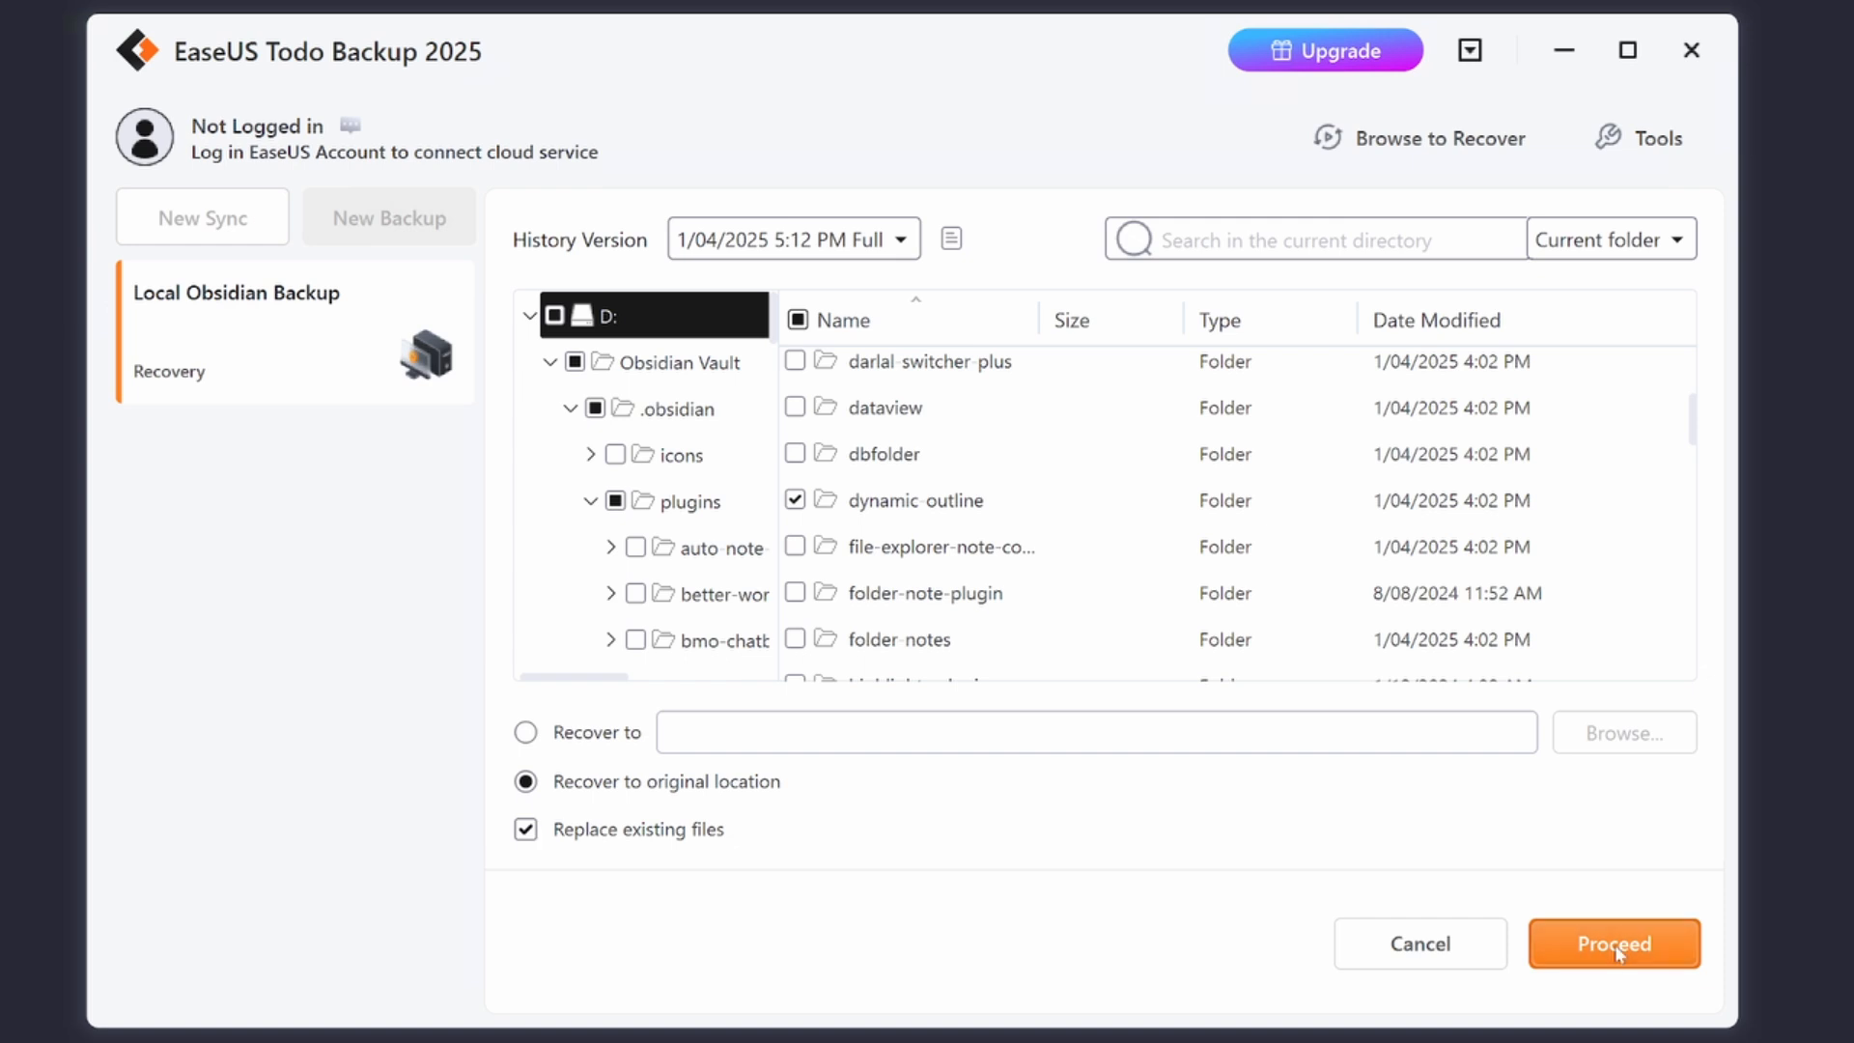
{"action": "left_click", "coordinate": [1613, 943]}
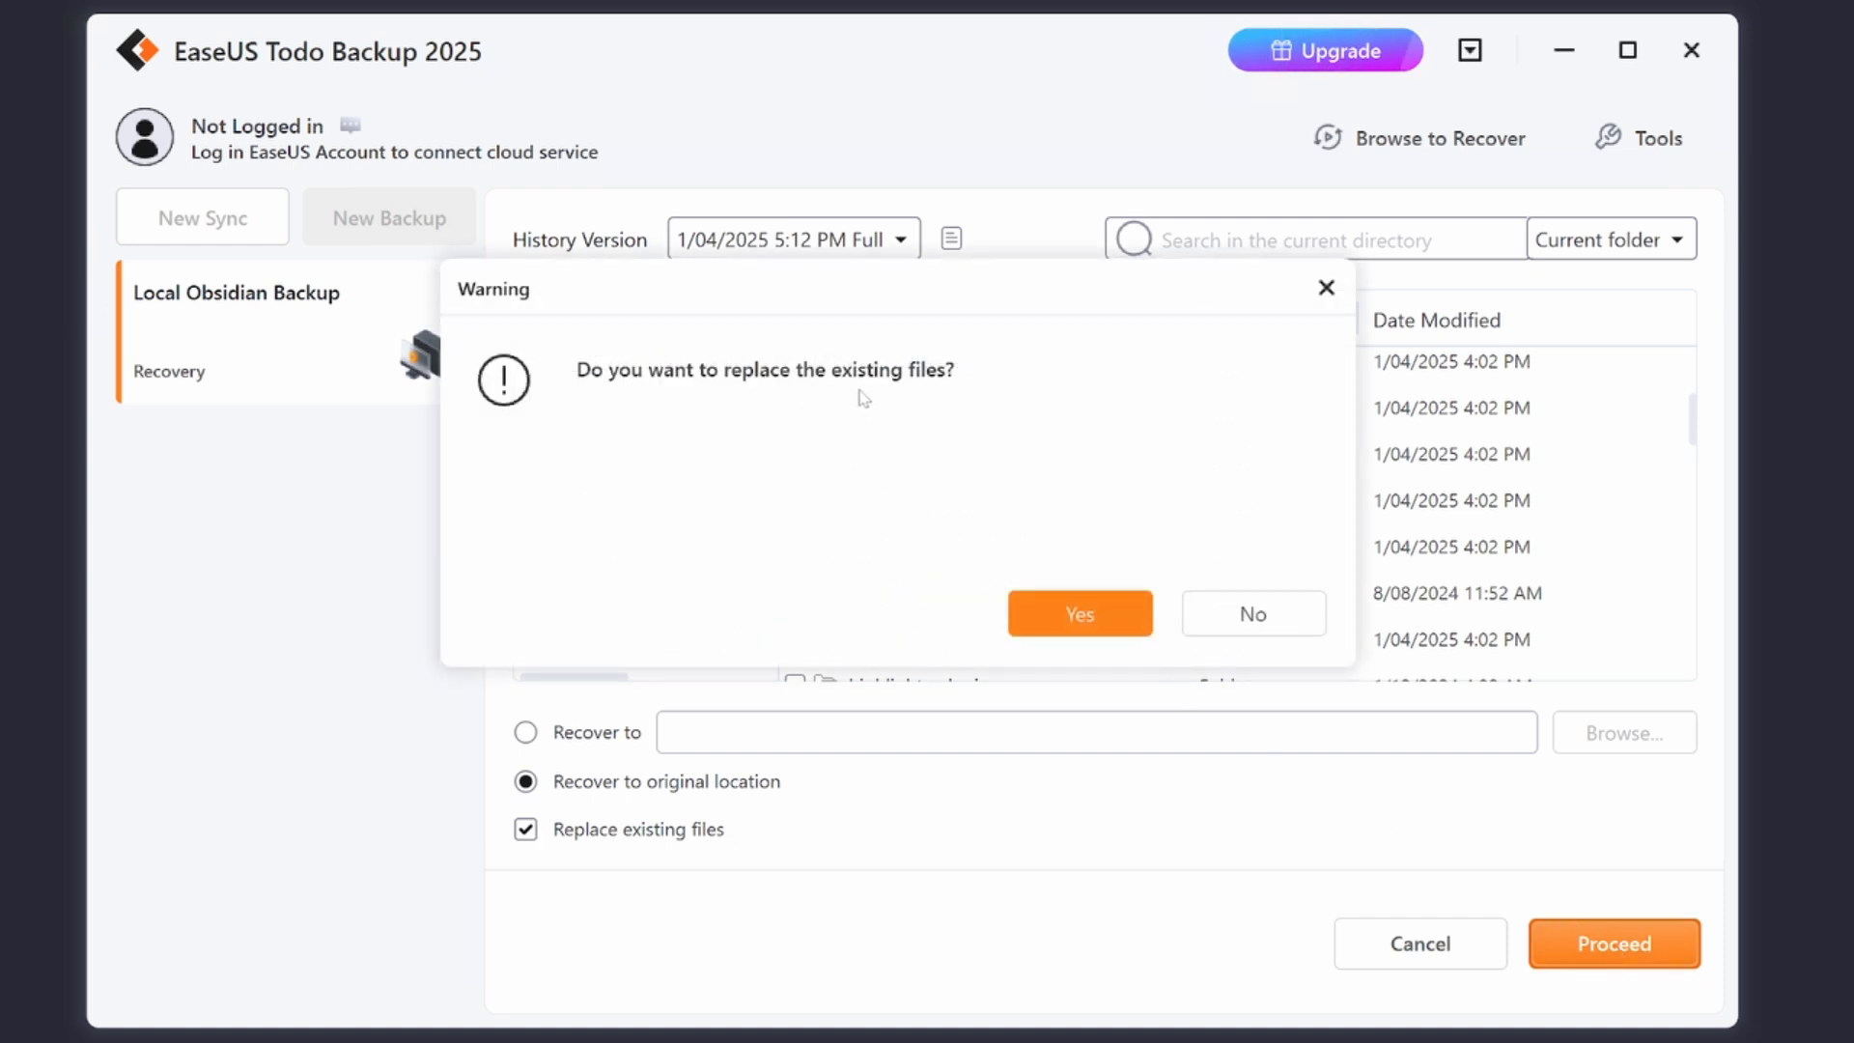
{"action": "mouse_move", "coordinate": [881, 417]}
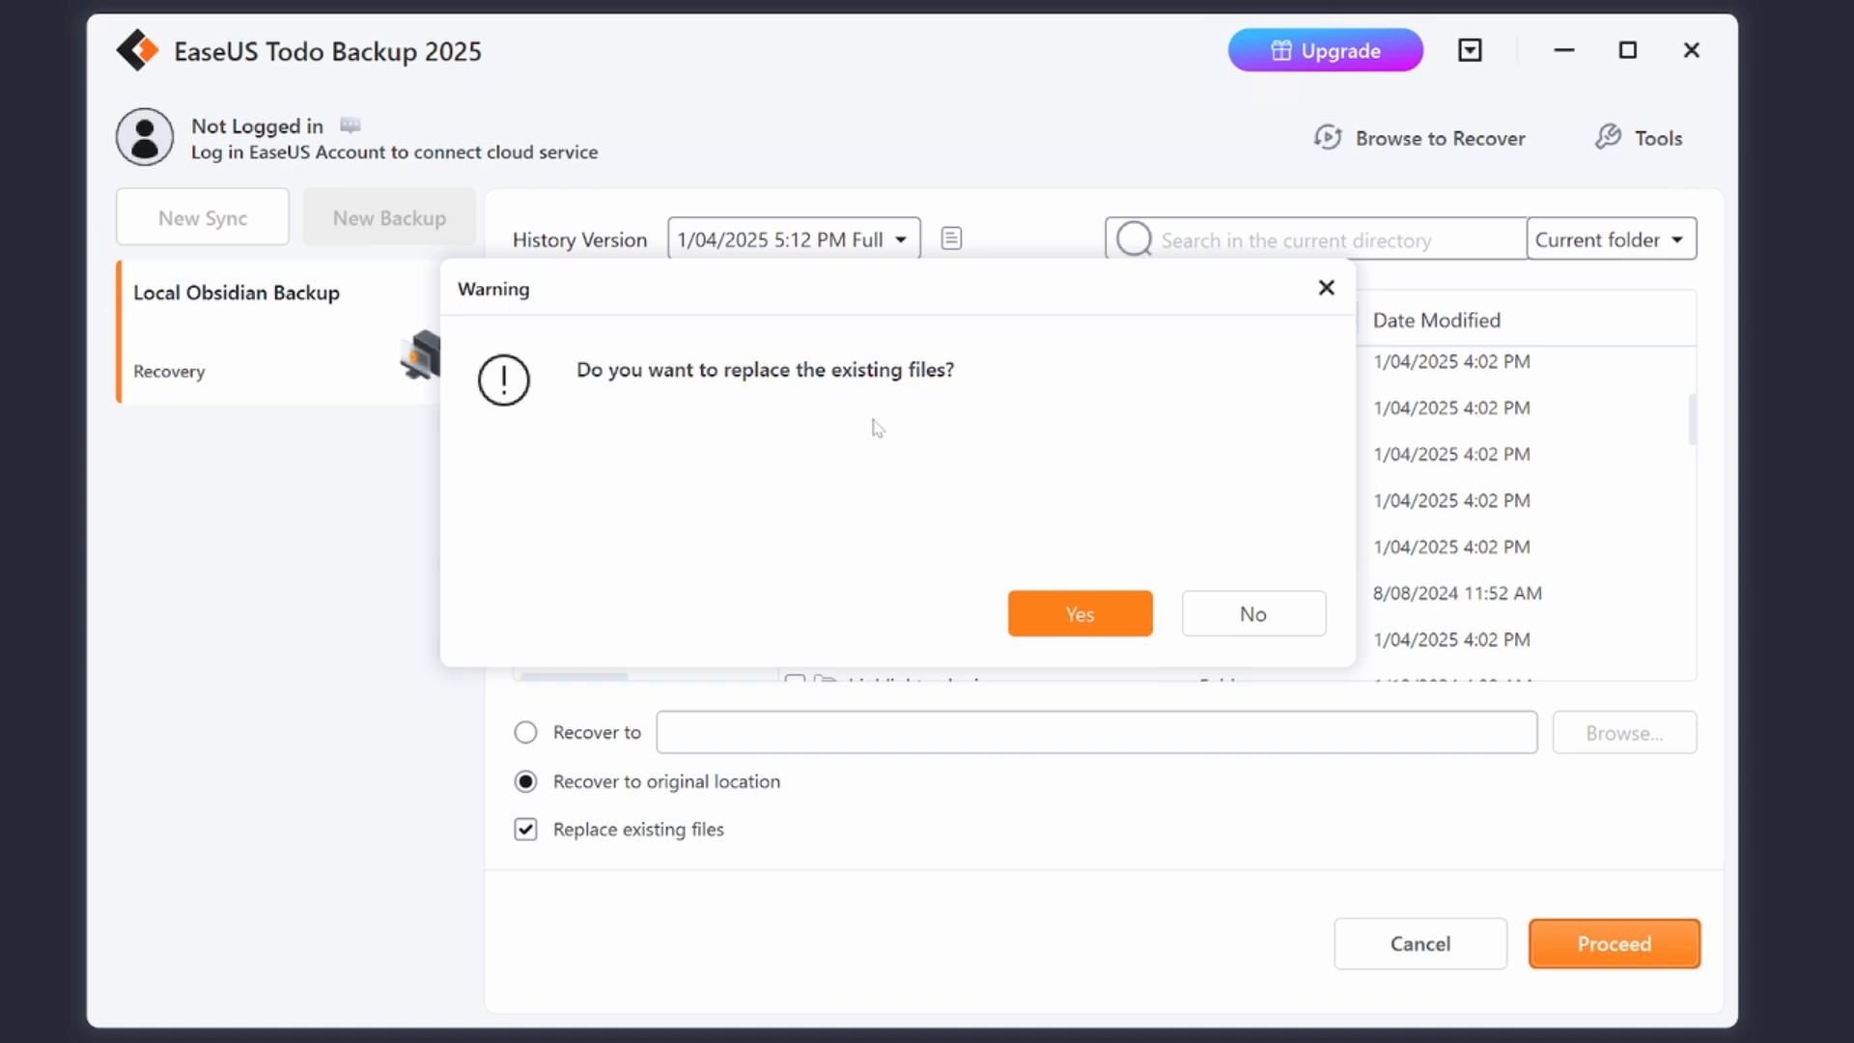
{"action": "left_click", "coordinate": [1078, 613]}
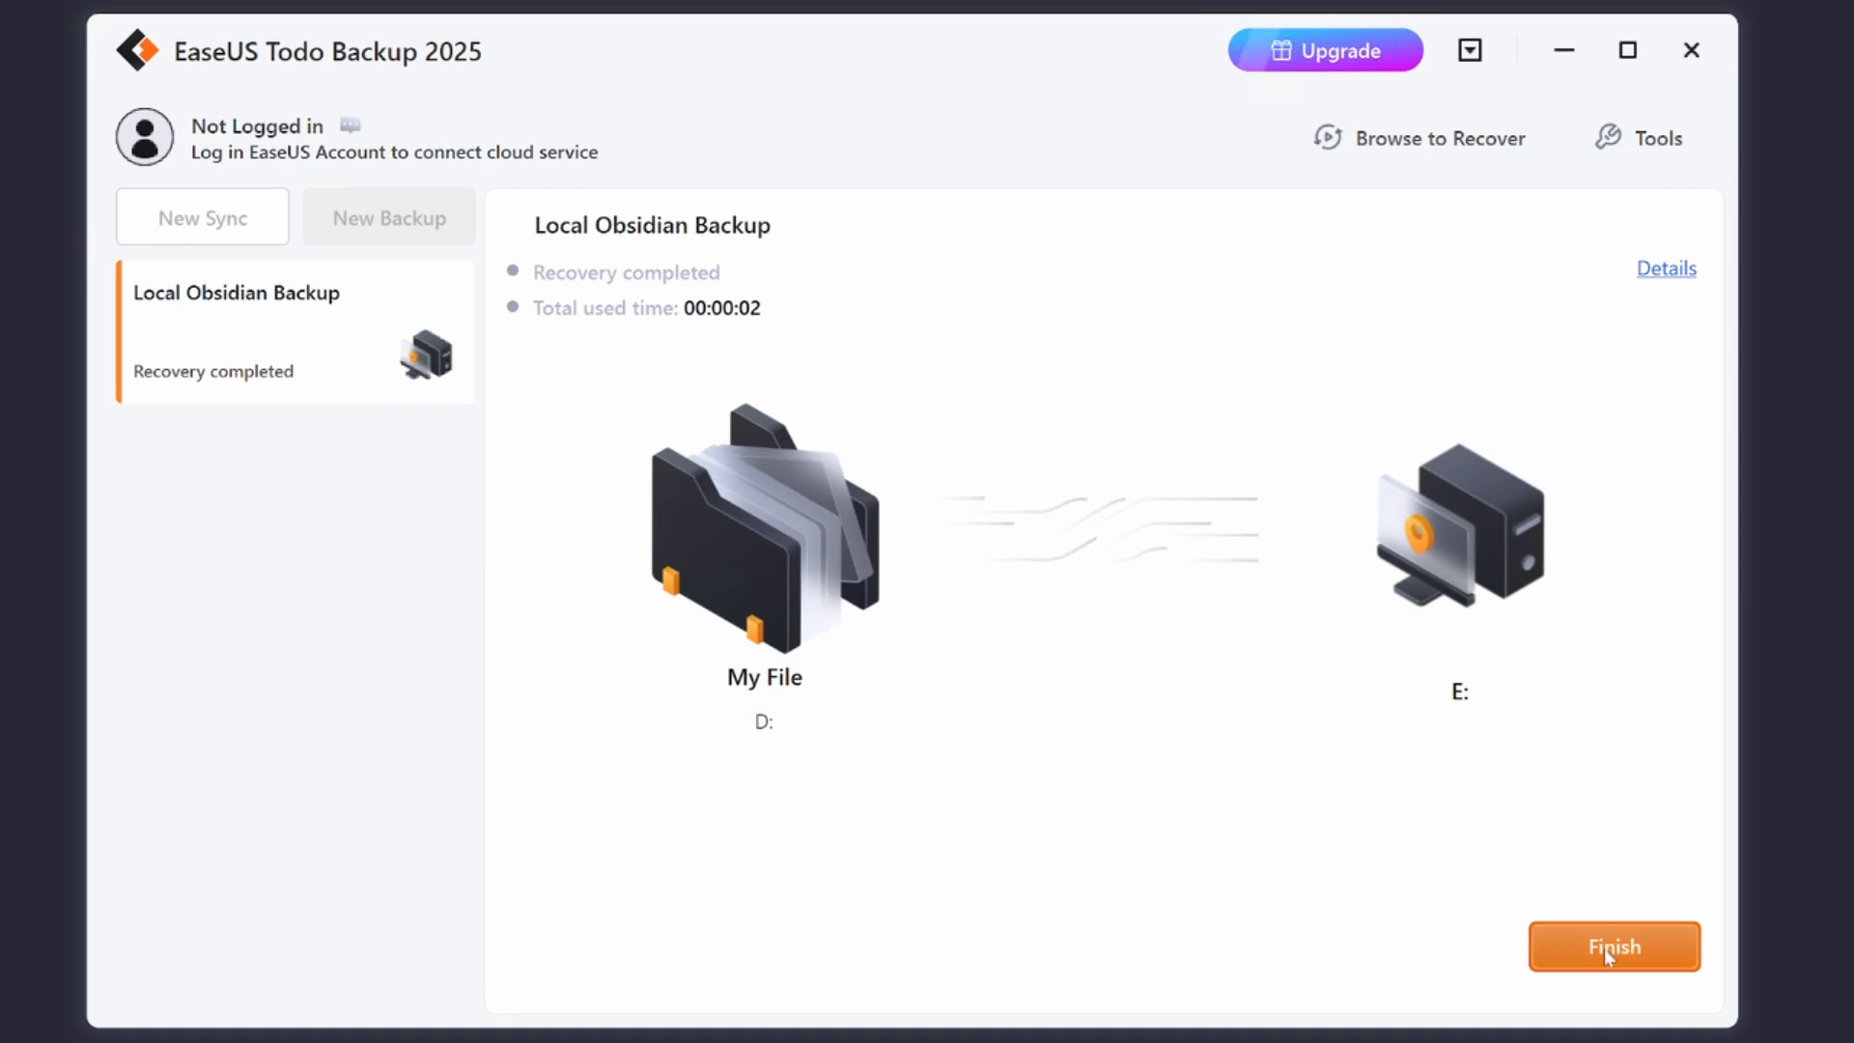
- Finish the recovery and view the restored dynamic-outline plugin folder in File Explorer
{"action": "left_click", "coordinate": [1612, 946]}
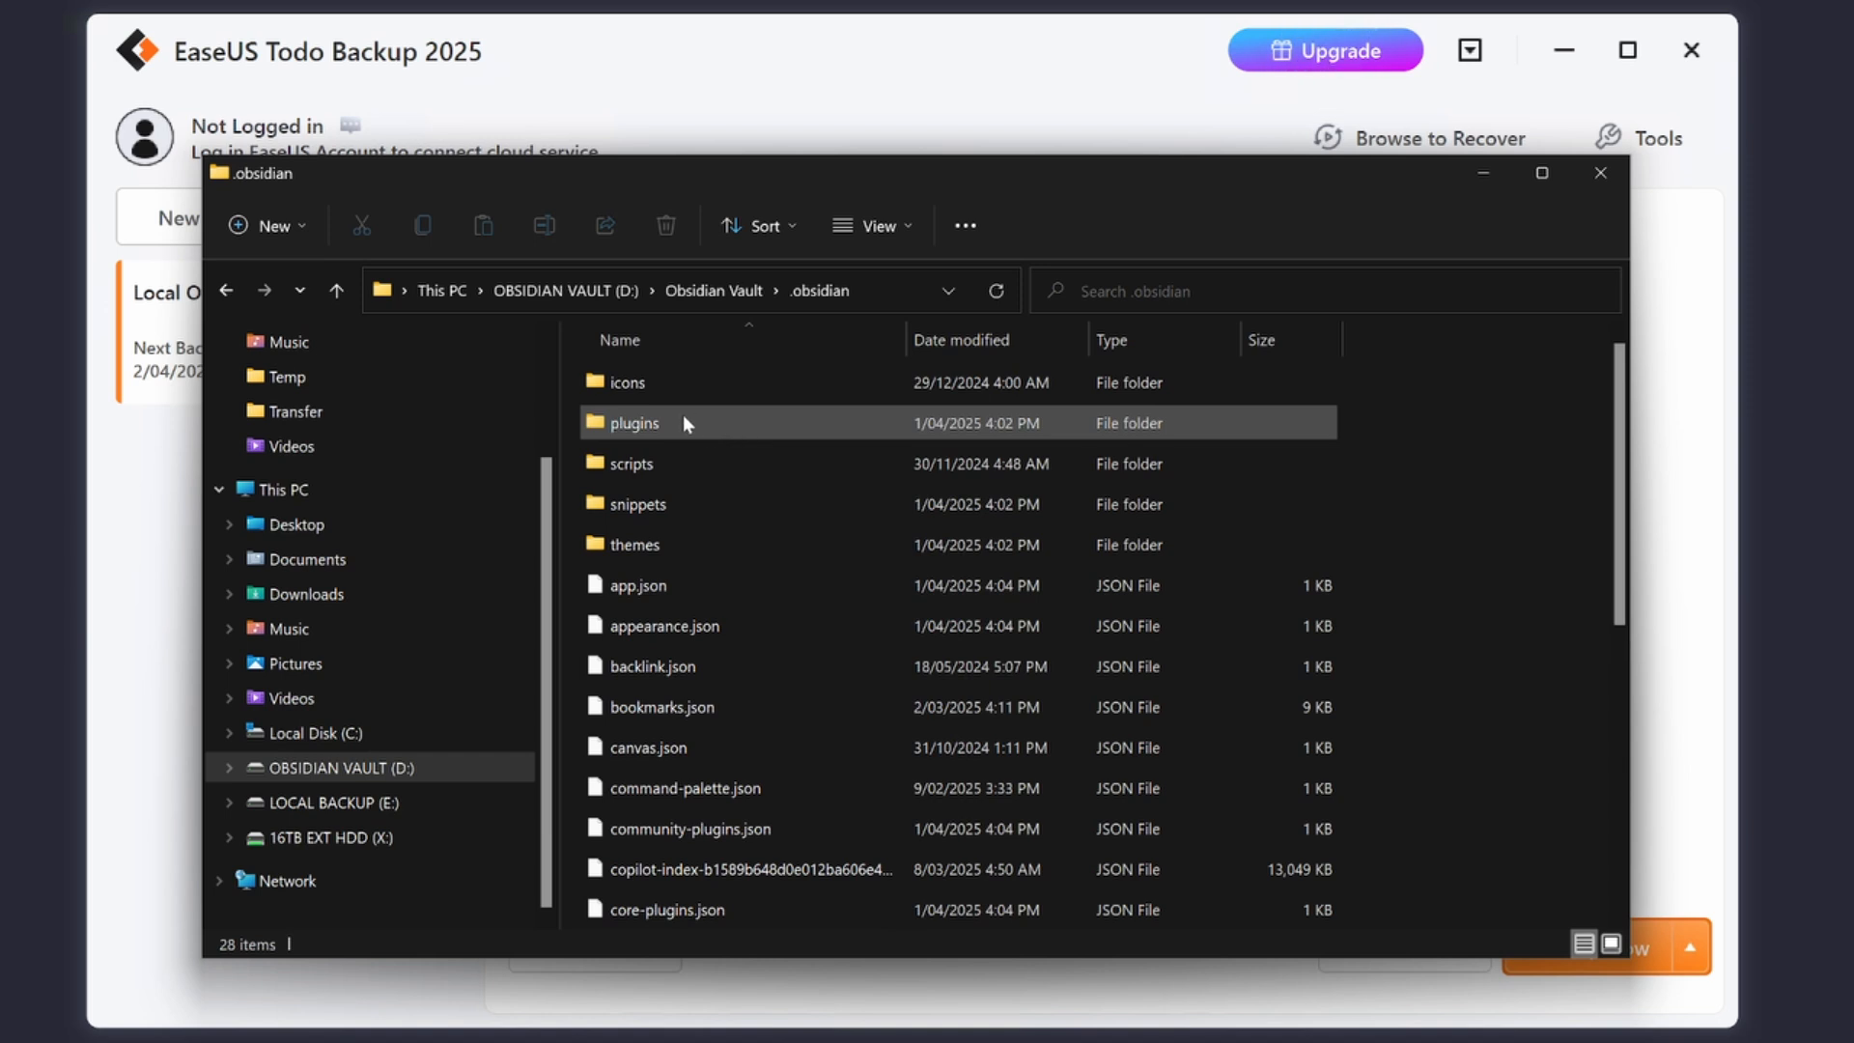
{"action": "double_click", "coordinate": [634, 423]}
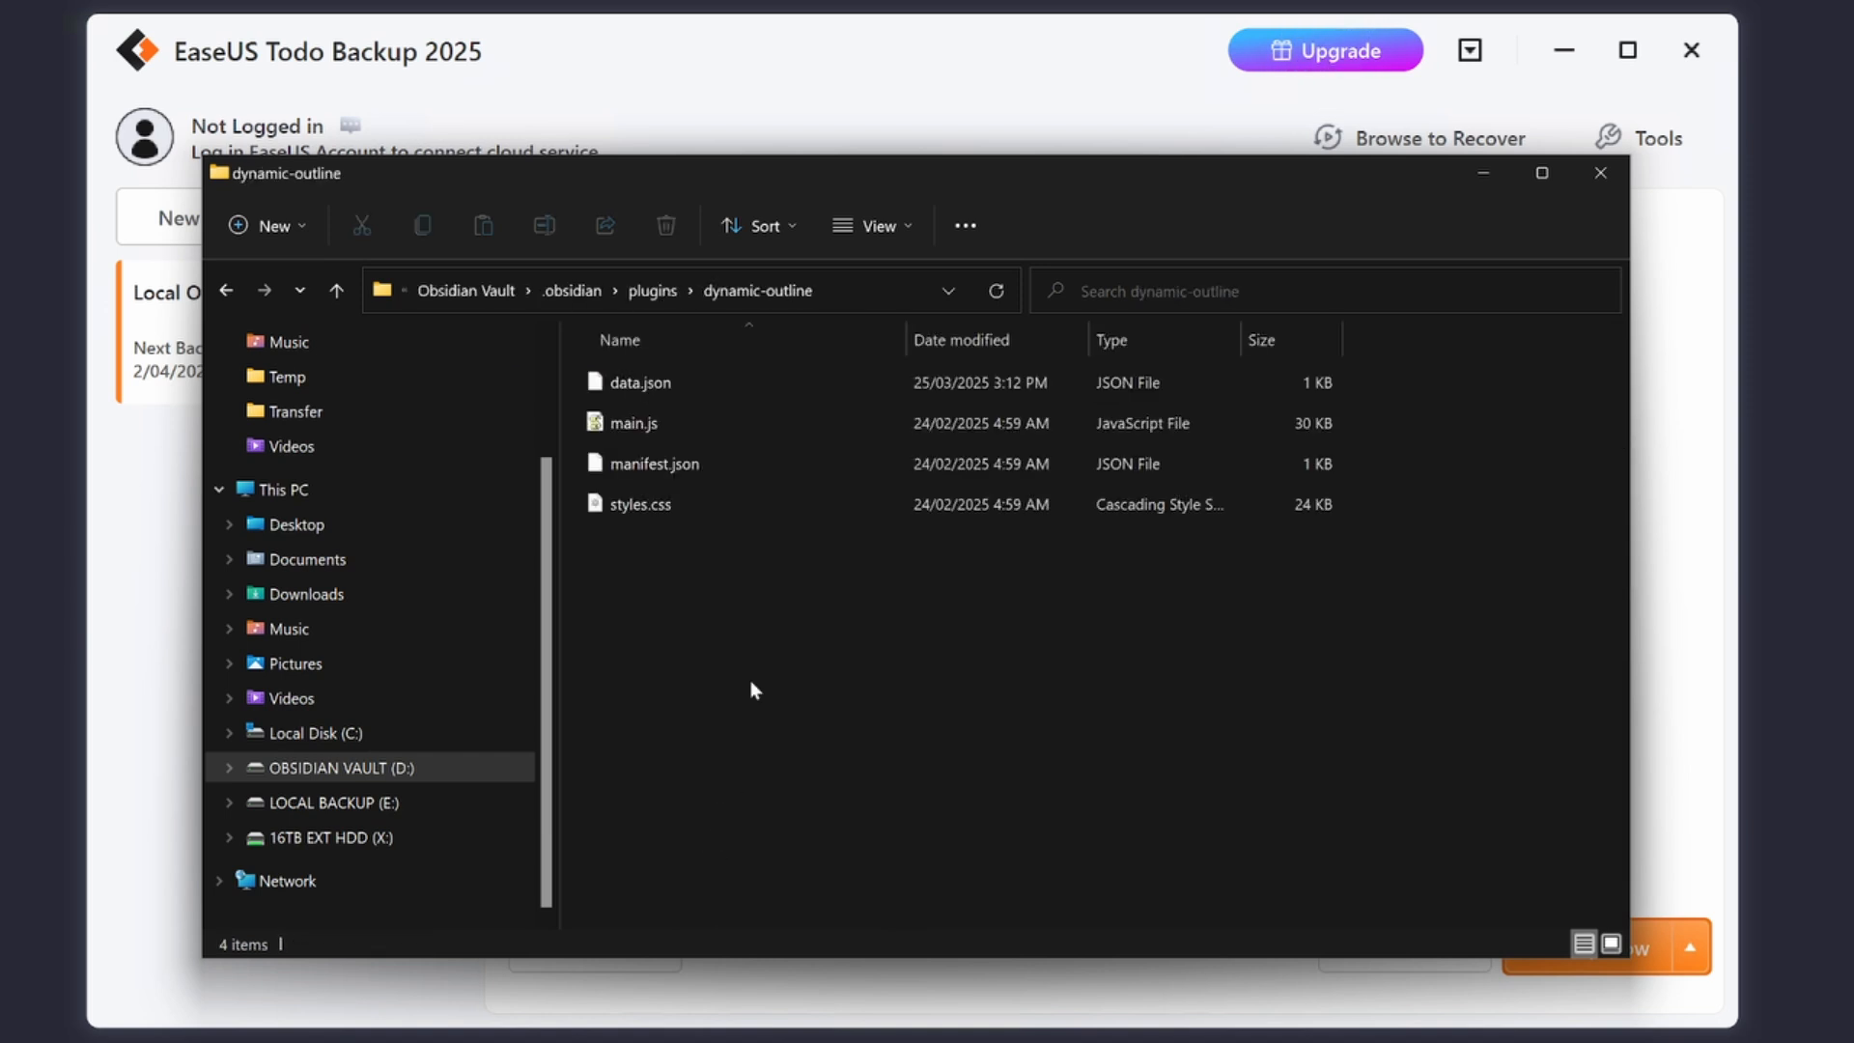
{"action": "key", "text": "ctrl+a"}
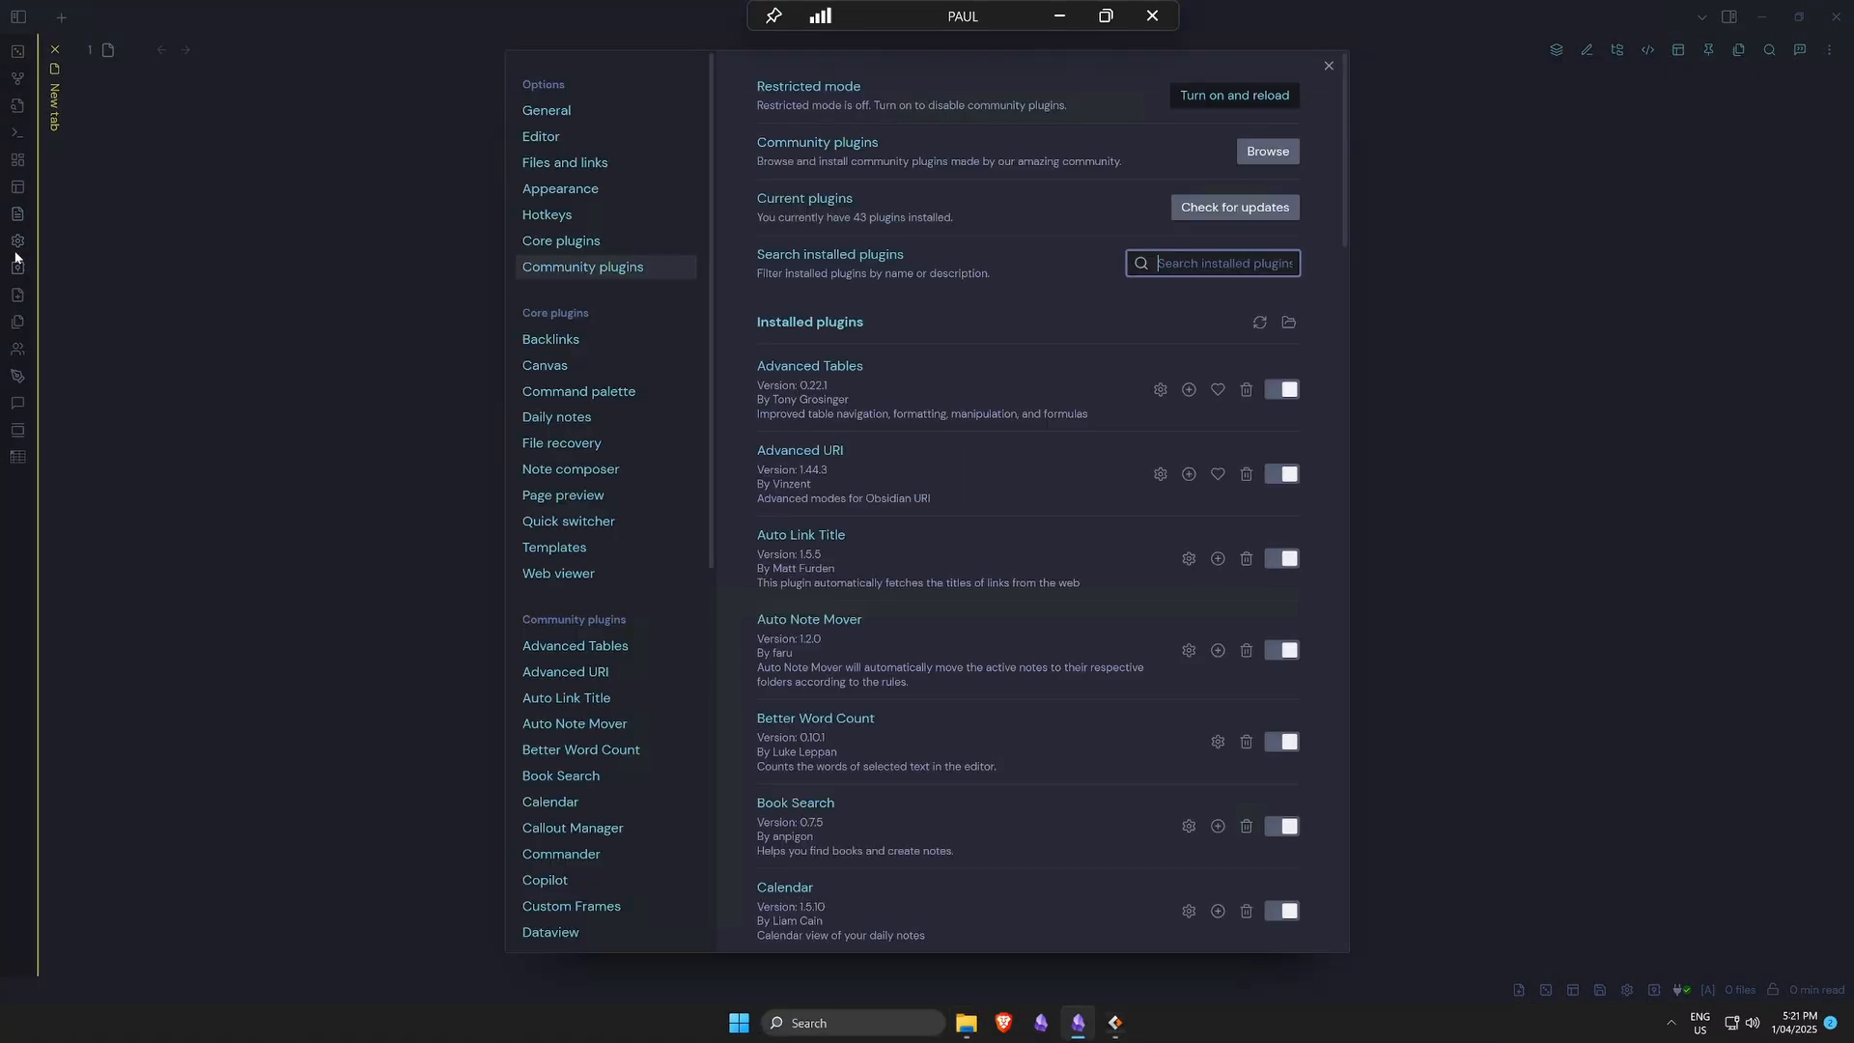
- Scroll the Community plugins list to Dynamic Outline showing version 1.15.1 restored
{"action": "scroll", "scroll_direction": "down", "scroll_amount": 3}
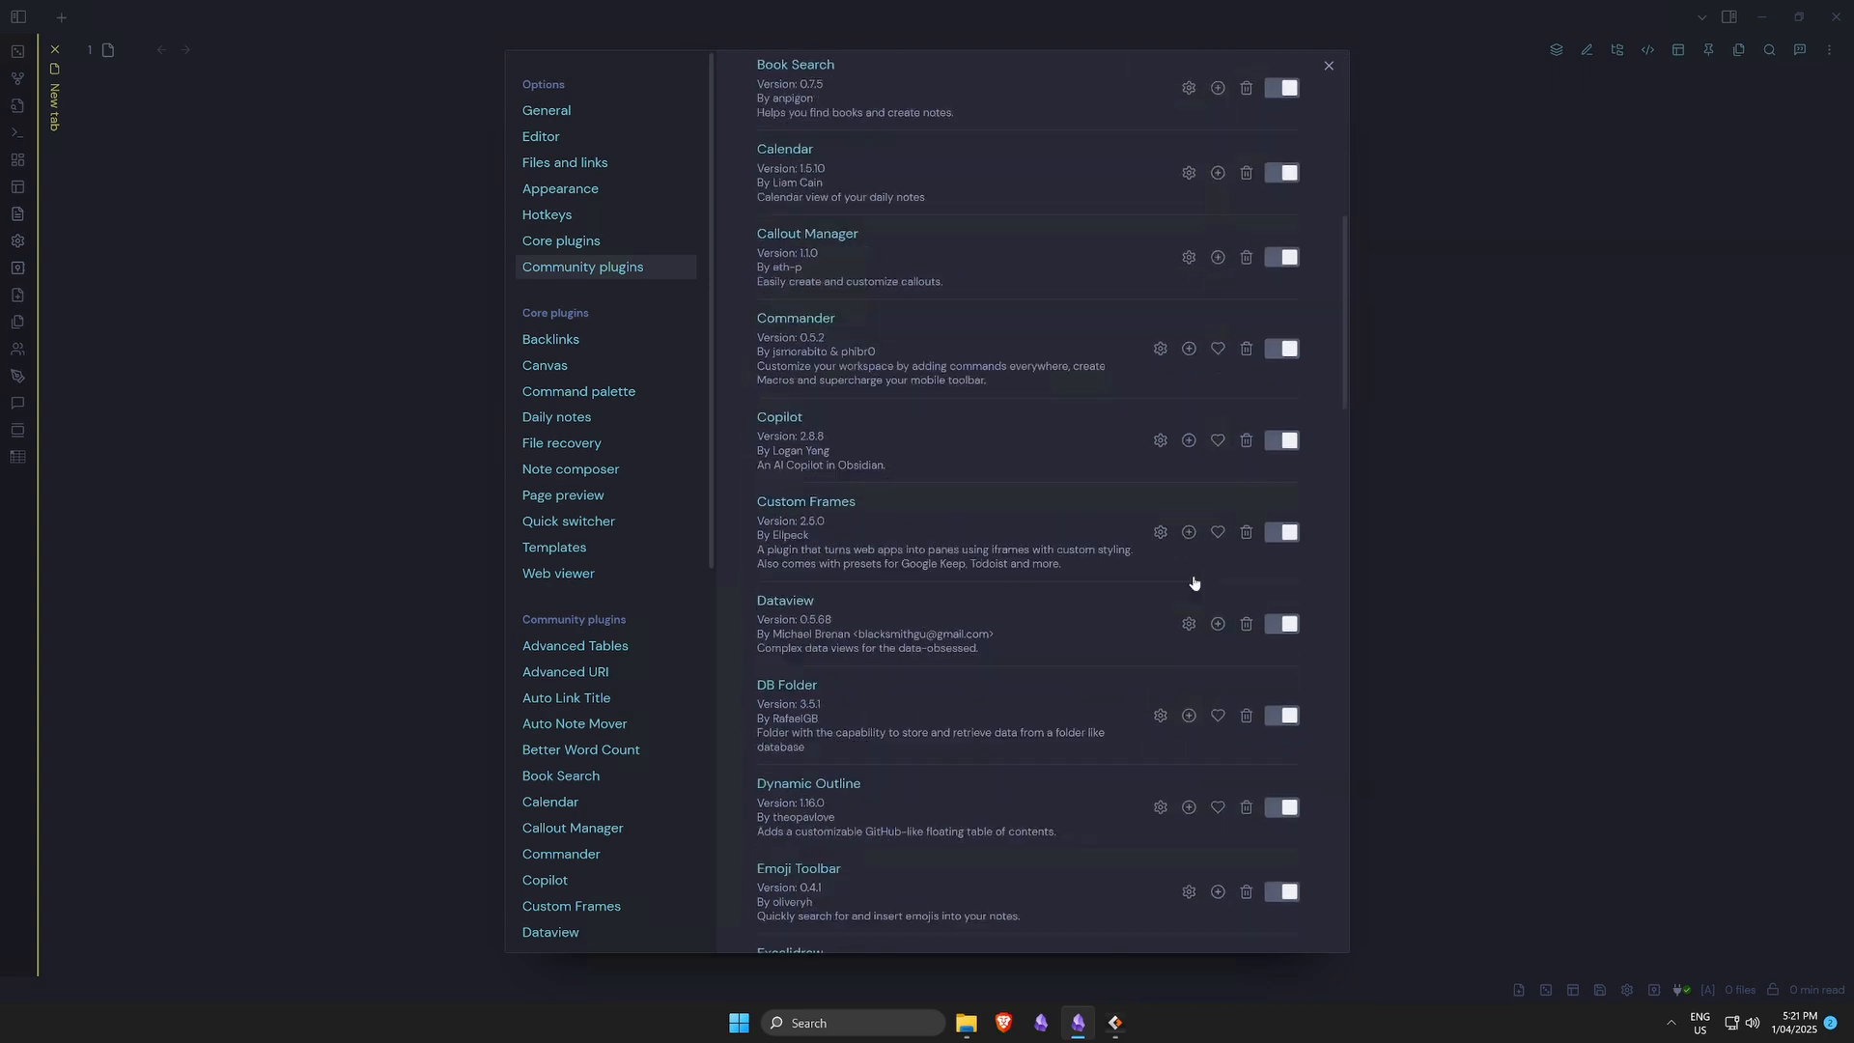
{"action": "scroll", "scroll_direction": "down", "scroll_amount": 3}
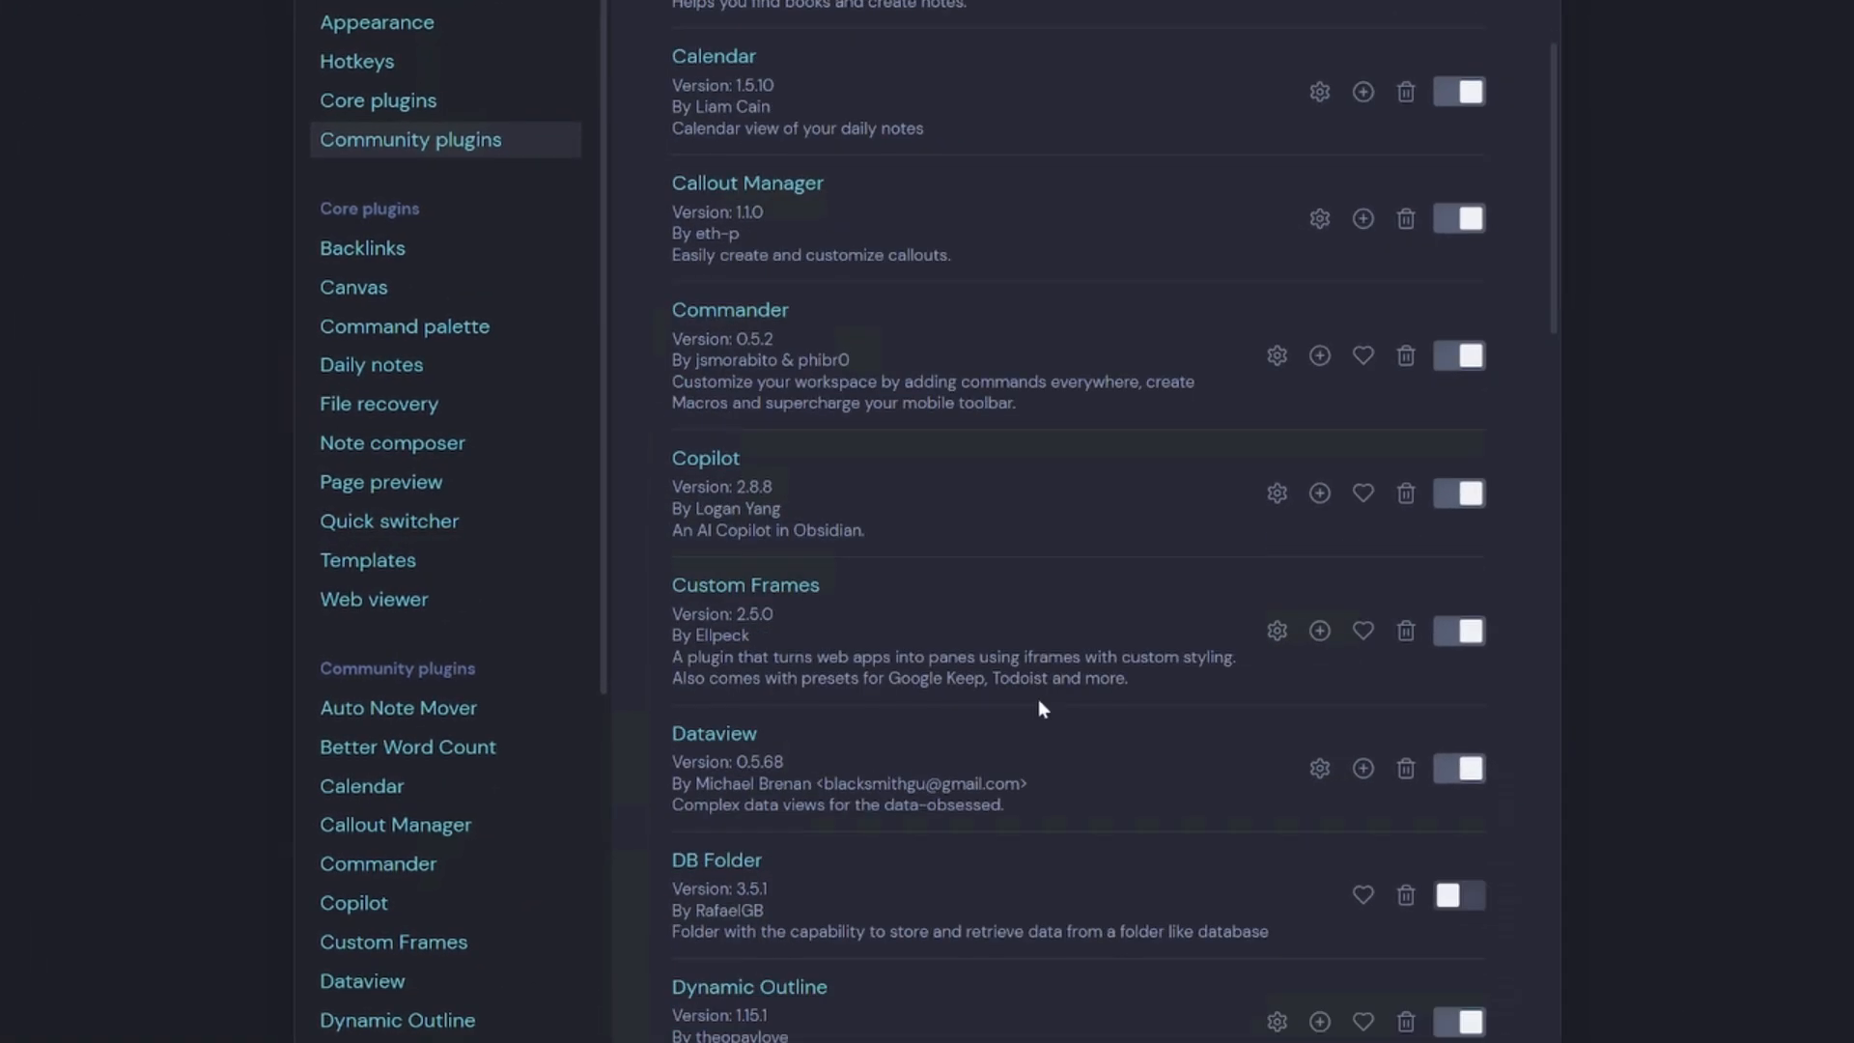
{"action": "scroll", "scroll_direction": "down", "scroll_amount": 3}
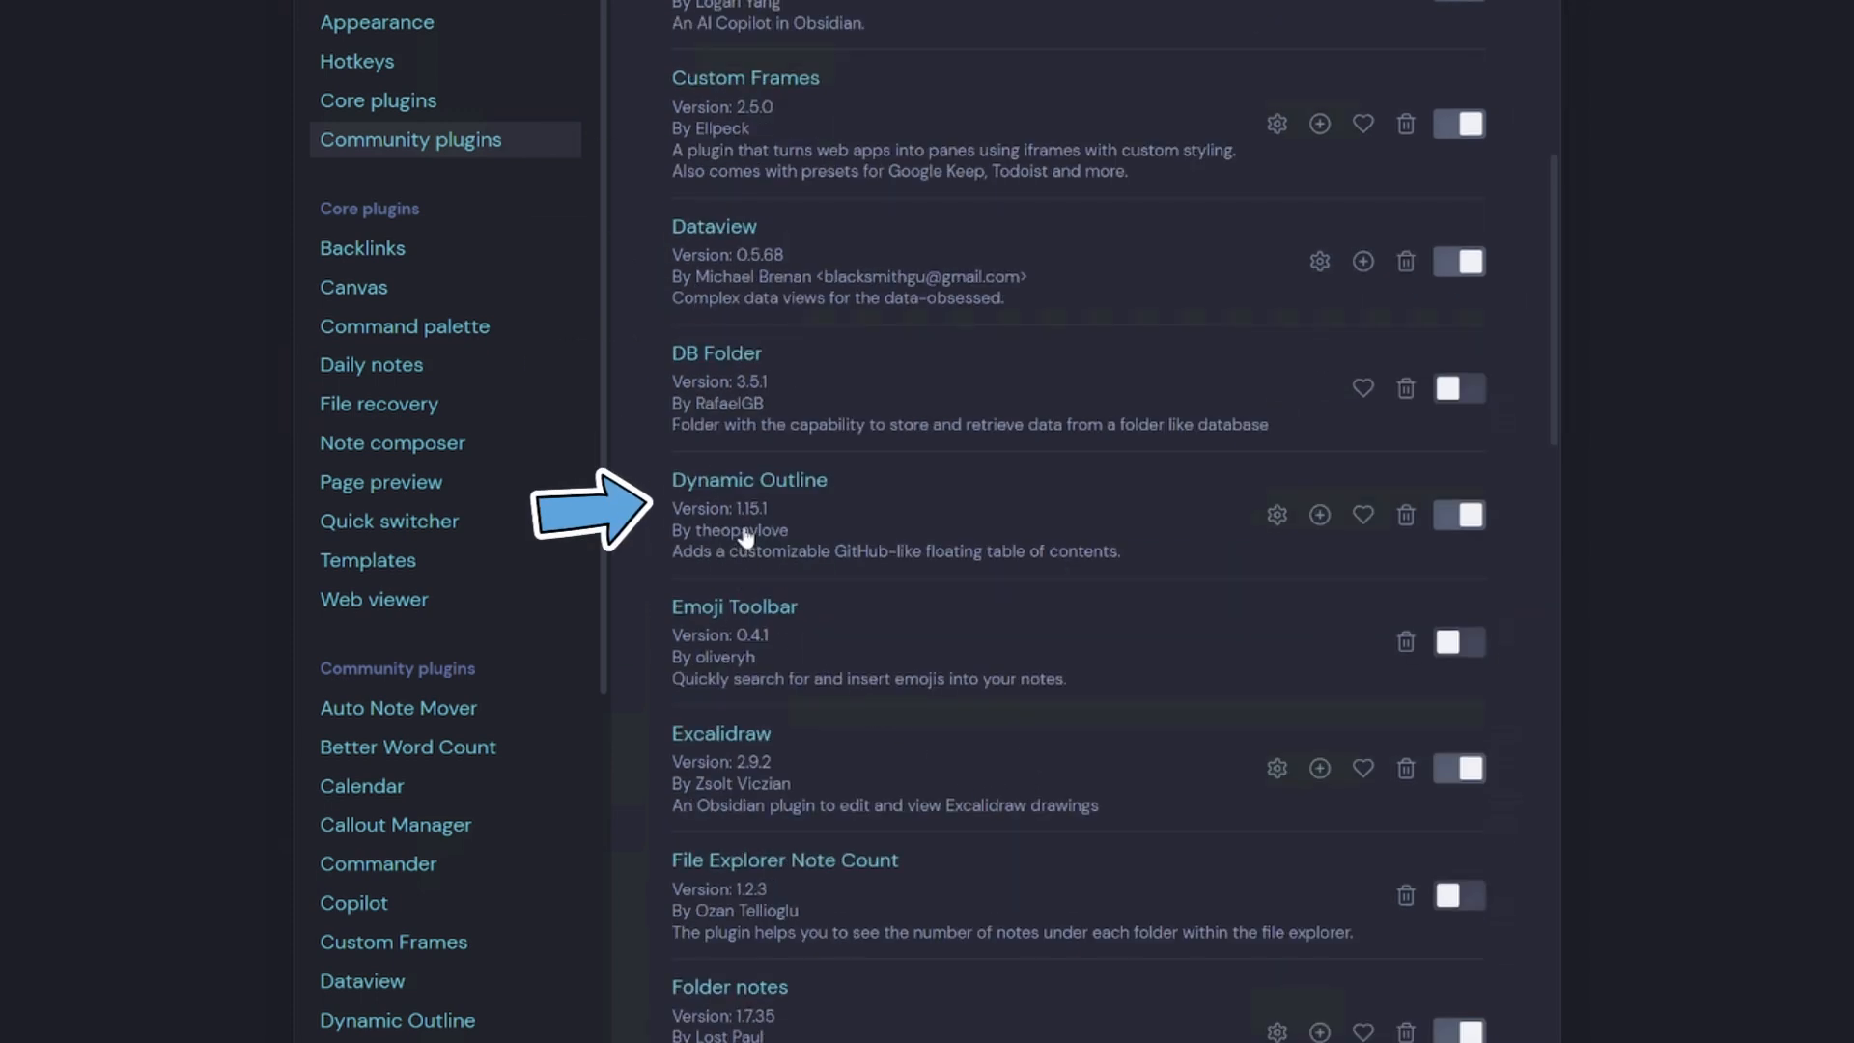
{"action": "mouse_move", "coordinate": [744, 533]}
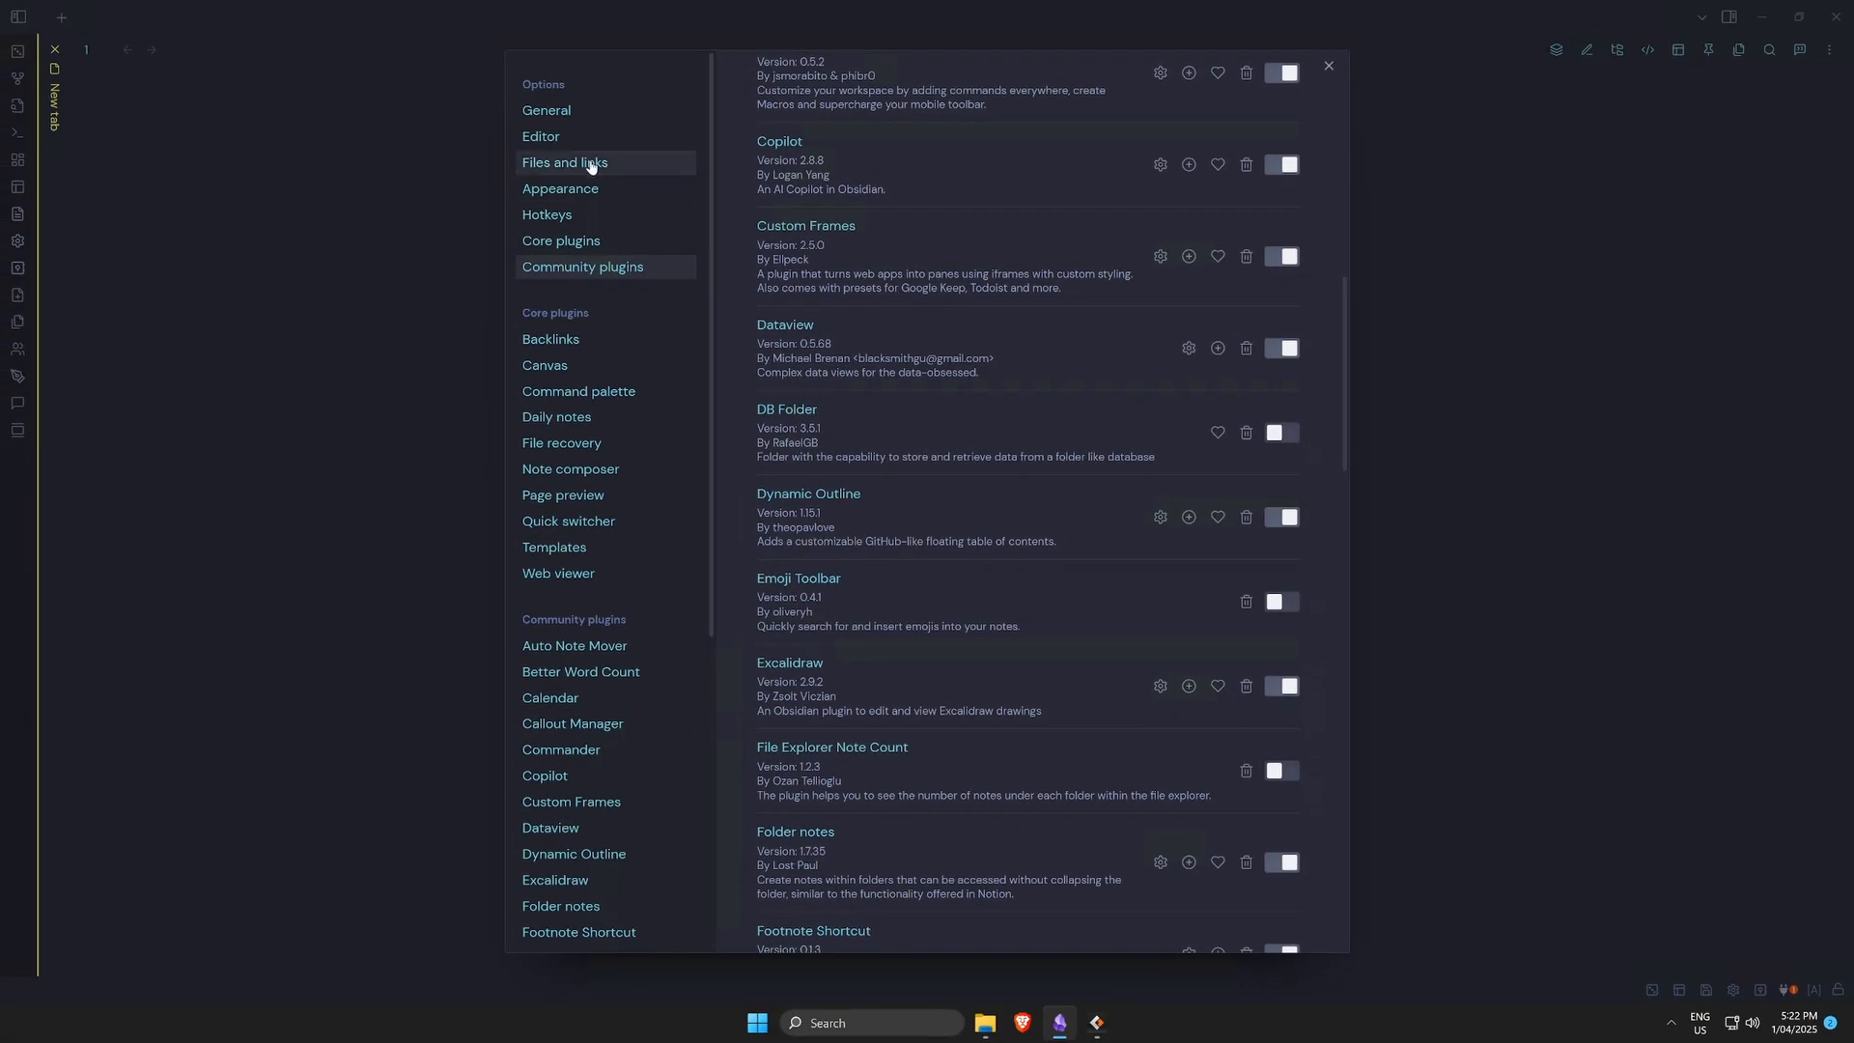
{"action": "mouse_move", "coordinate": [547, 216]}
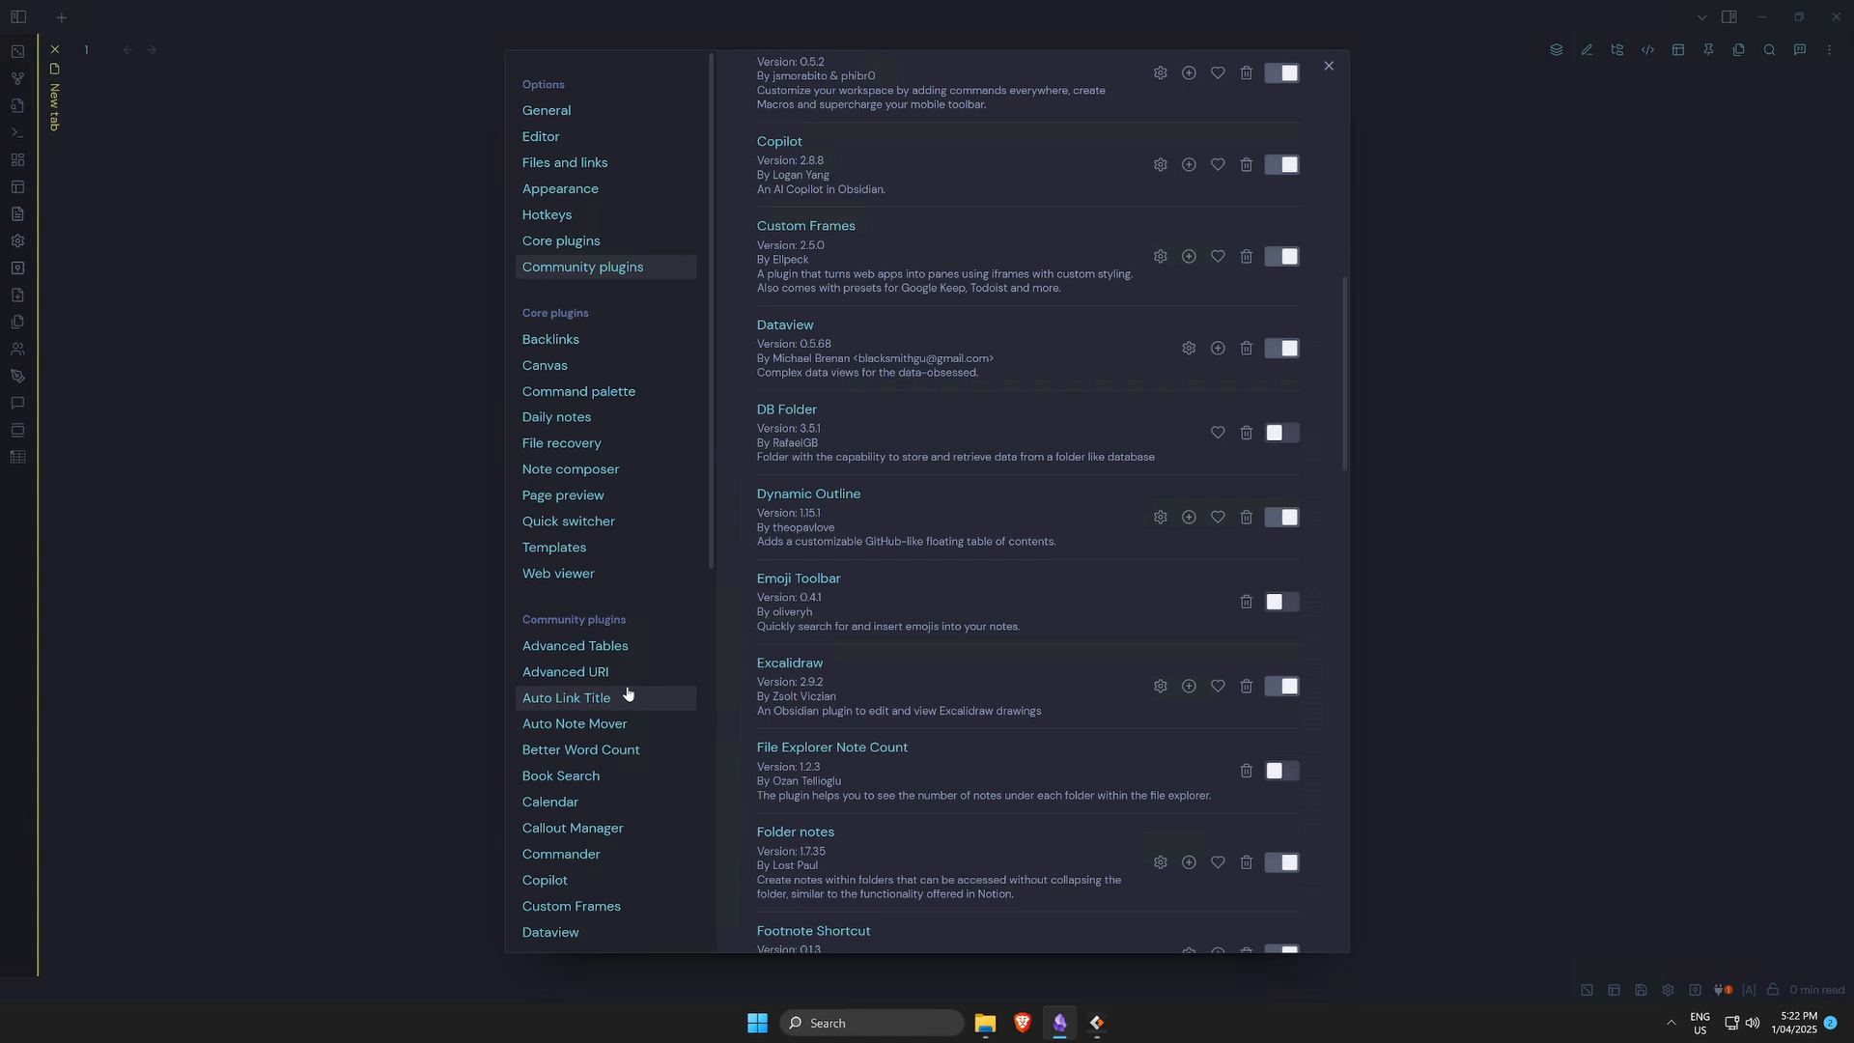
{"action": "mouse_move", "coordinate": [626, 672]}
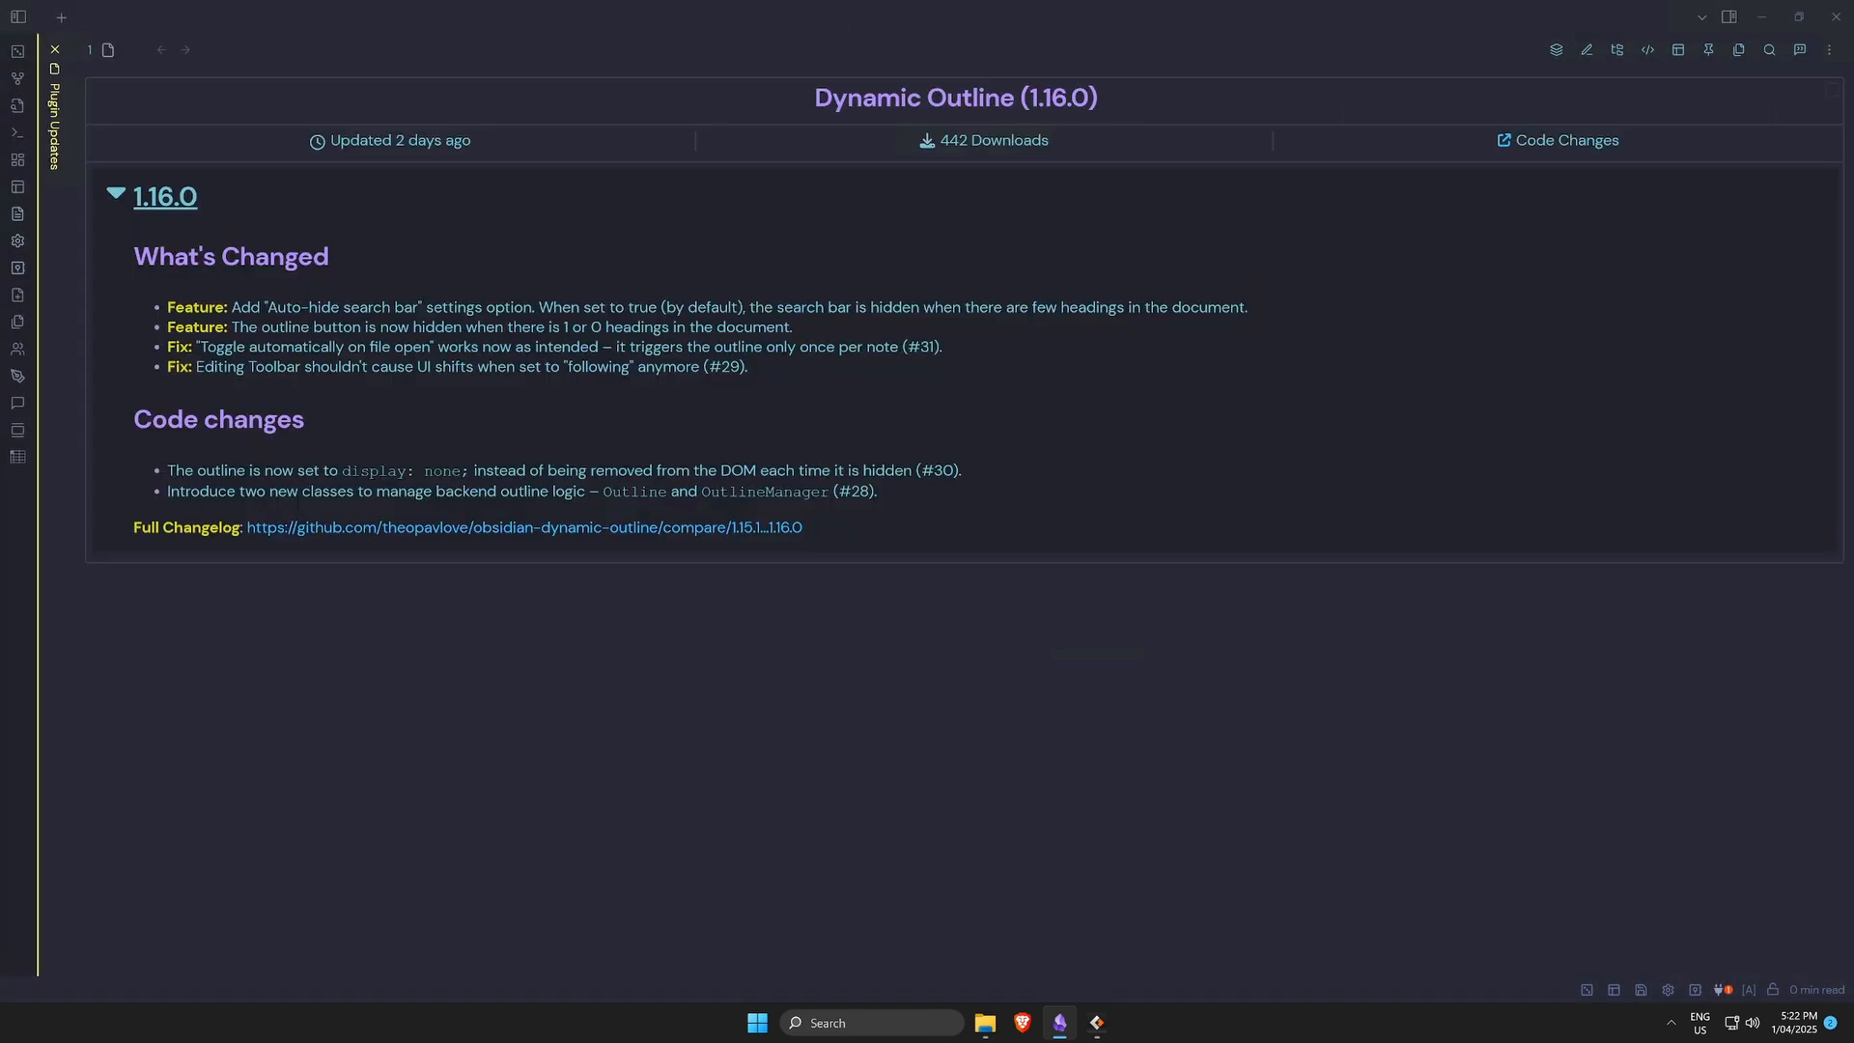
{"action": "mouse_move", "coordinate": [1105, 450]}
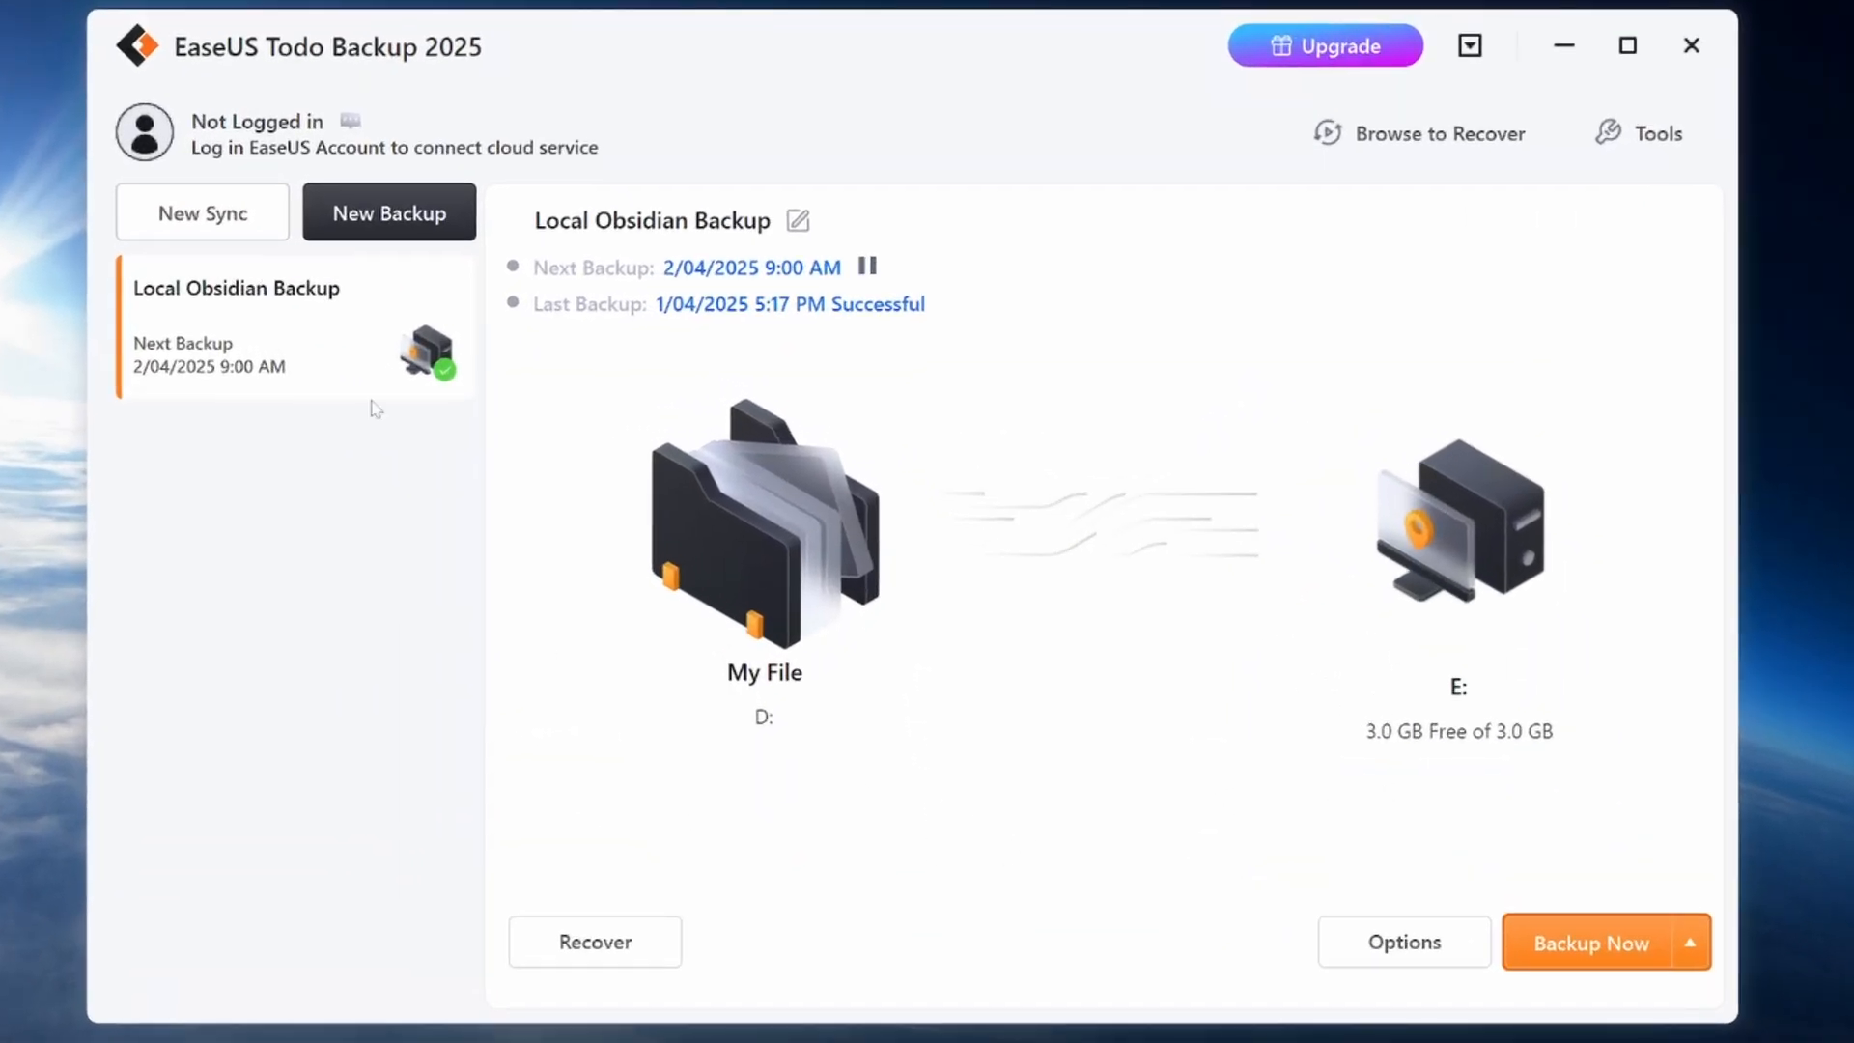
- Start a new File backup task with the D:\Obsidian Vault folder as its source
{"action": "left_click", "coordinate": [388, 213]}
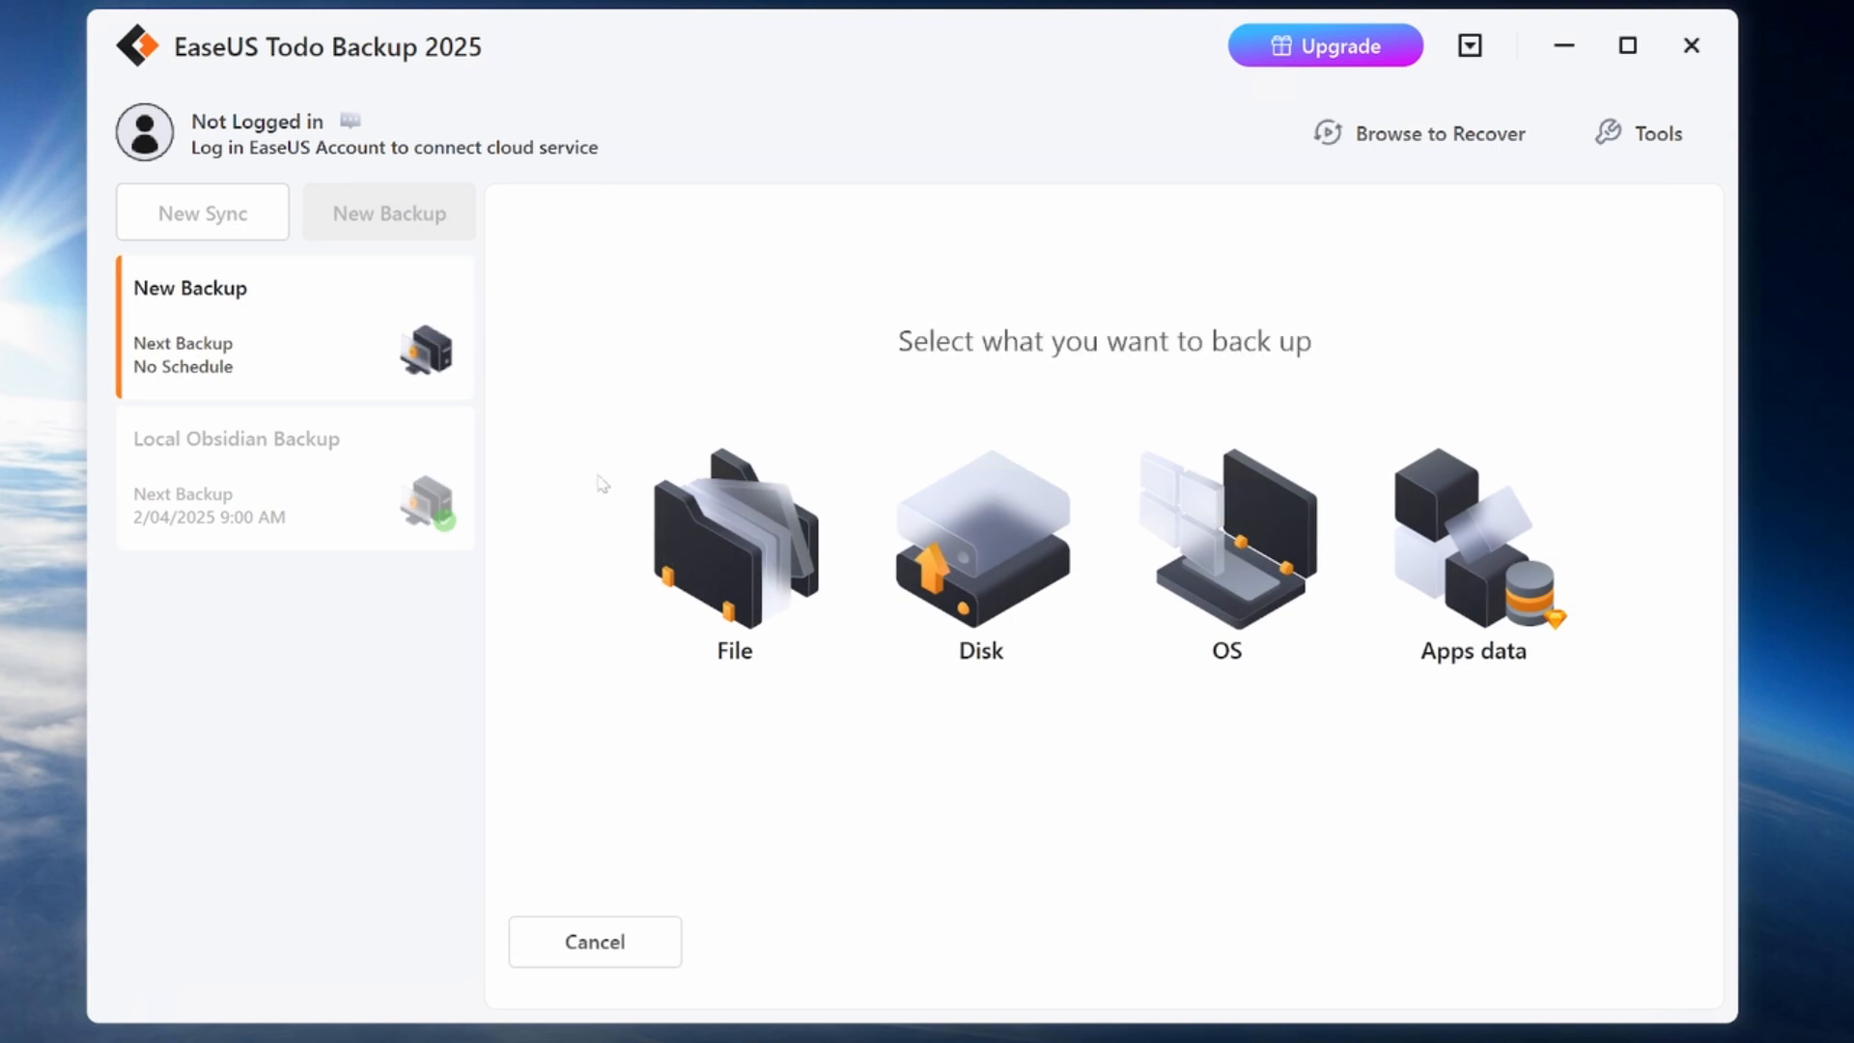
{"action": "left_click", "coordinate": [734, 539]}
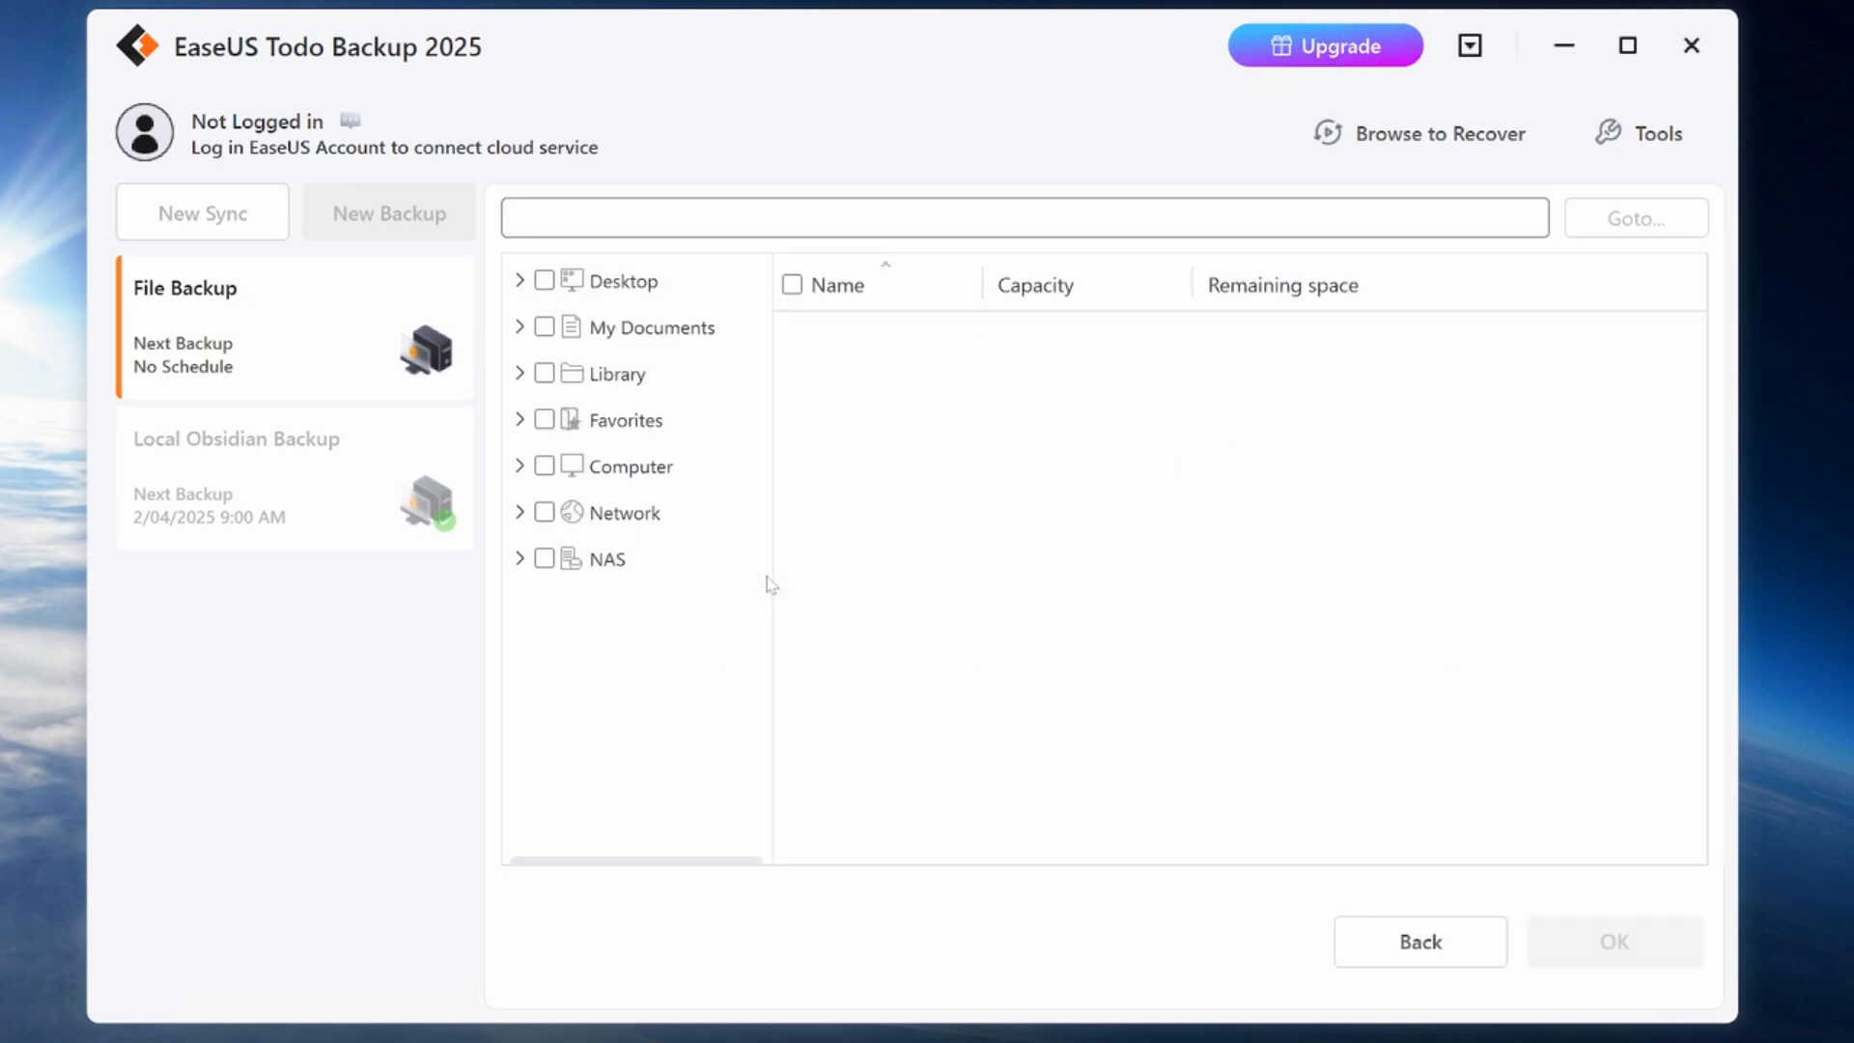
{"action": "left_click", "coordinate": [518, 466]}
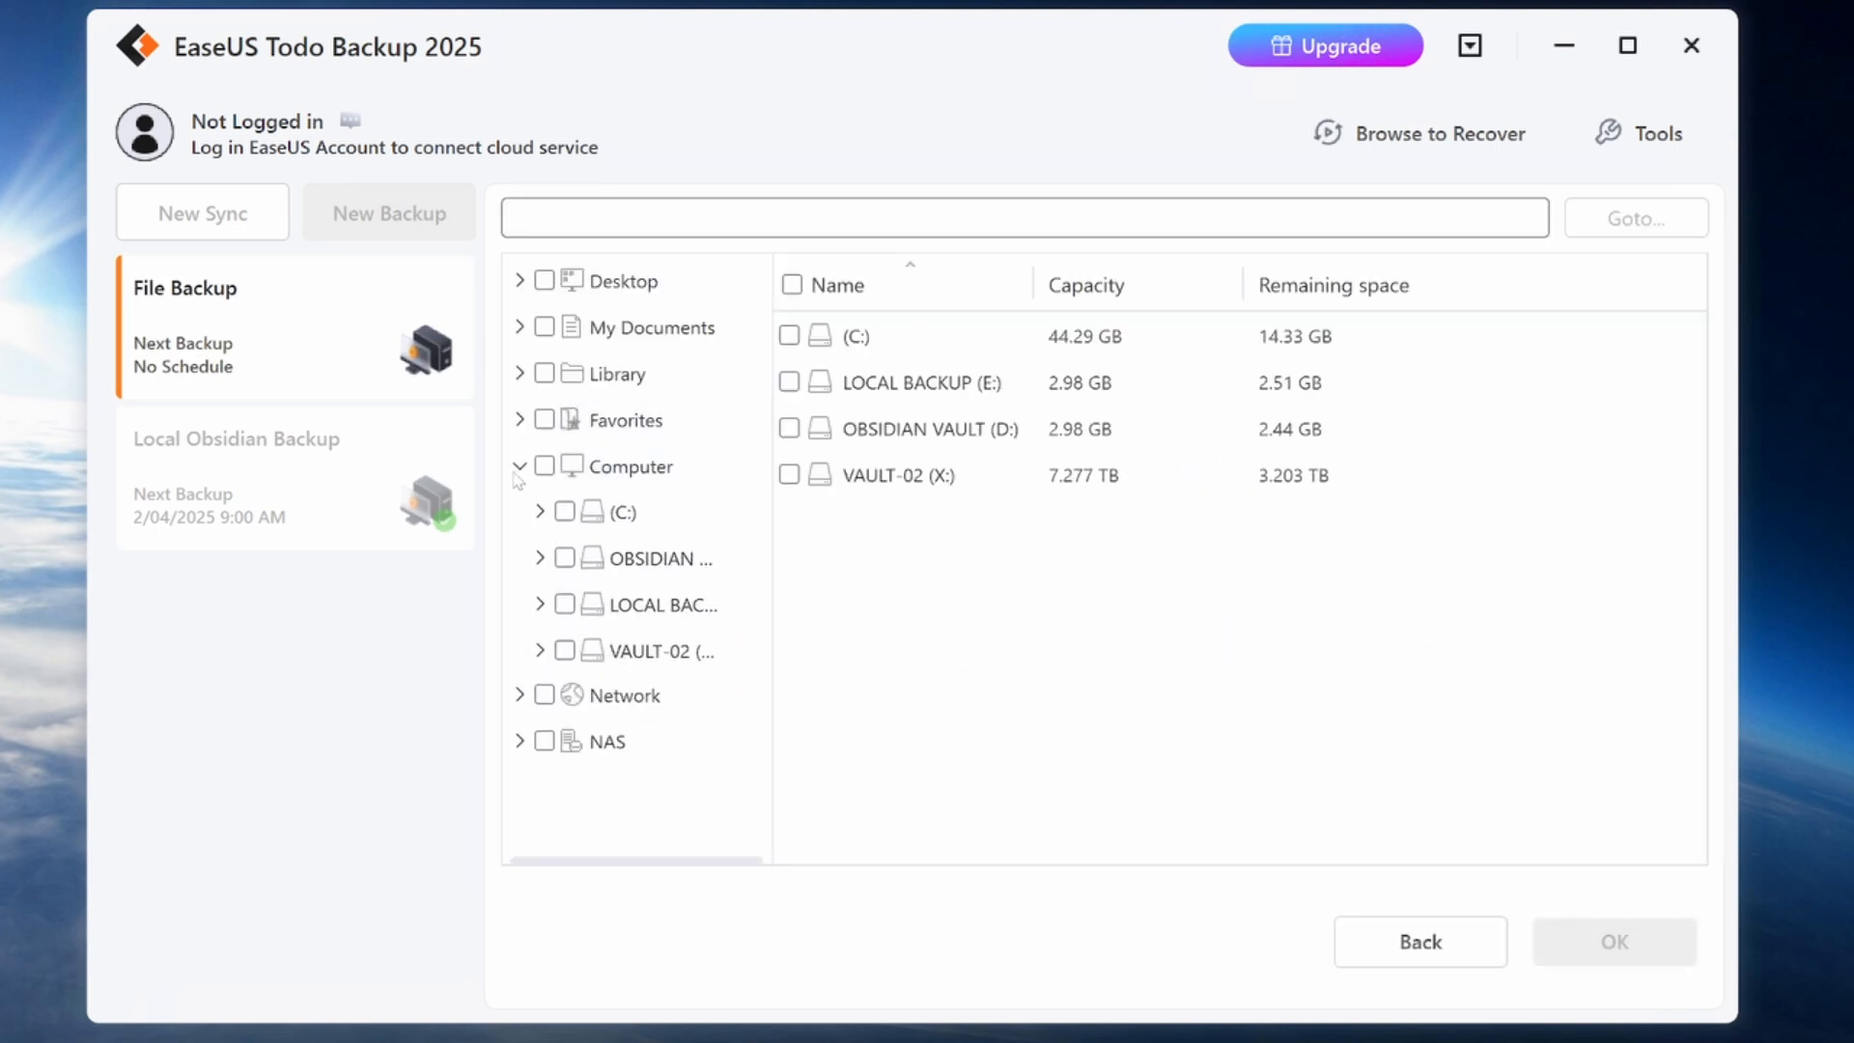
{"action": "left_click", "coordinate": [790, 429]}
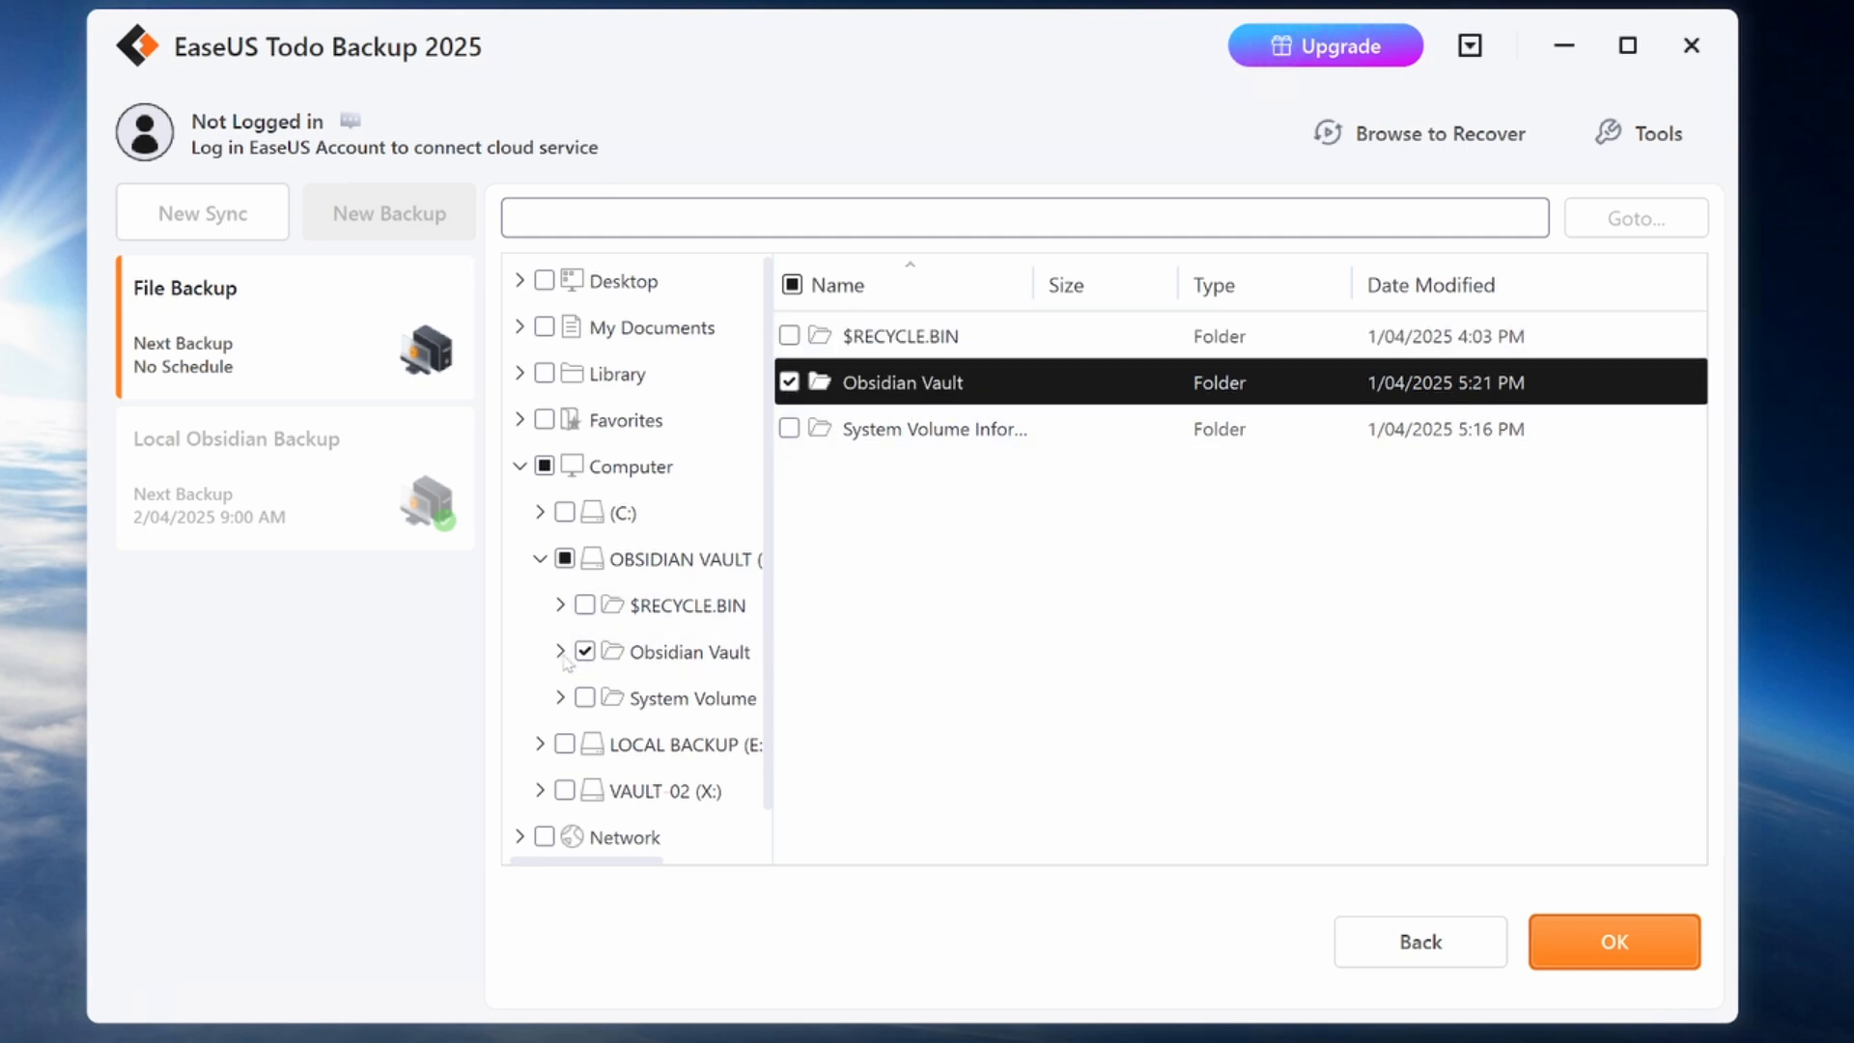
{"action": "left_click", "coordinate": [560, 651]}
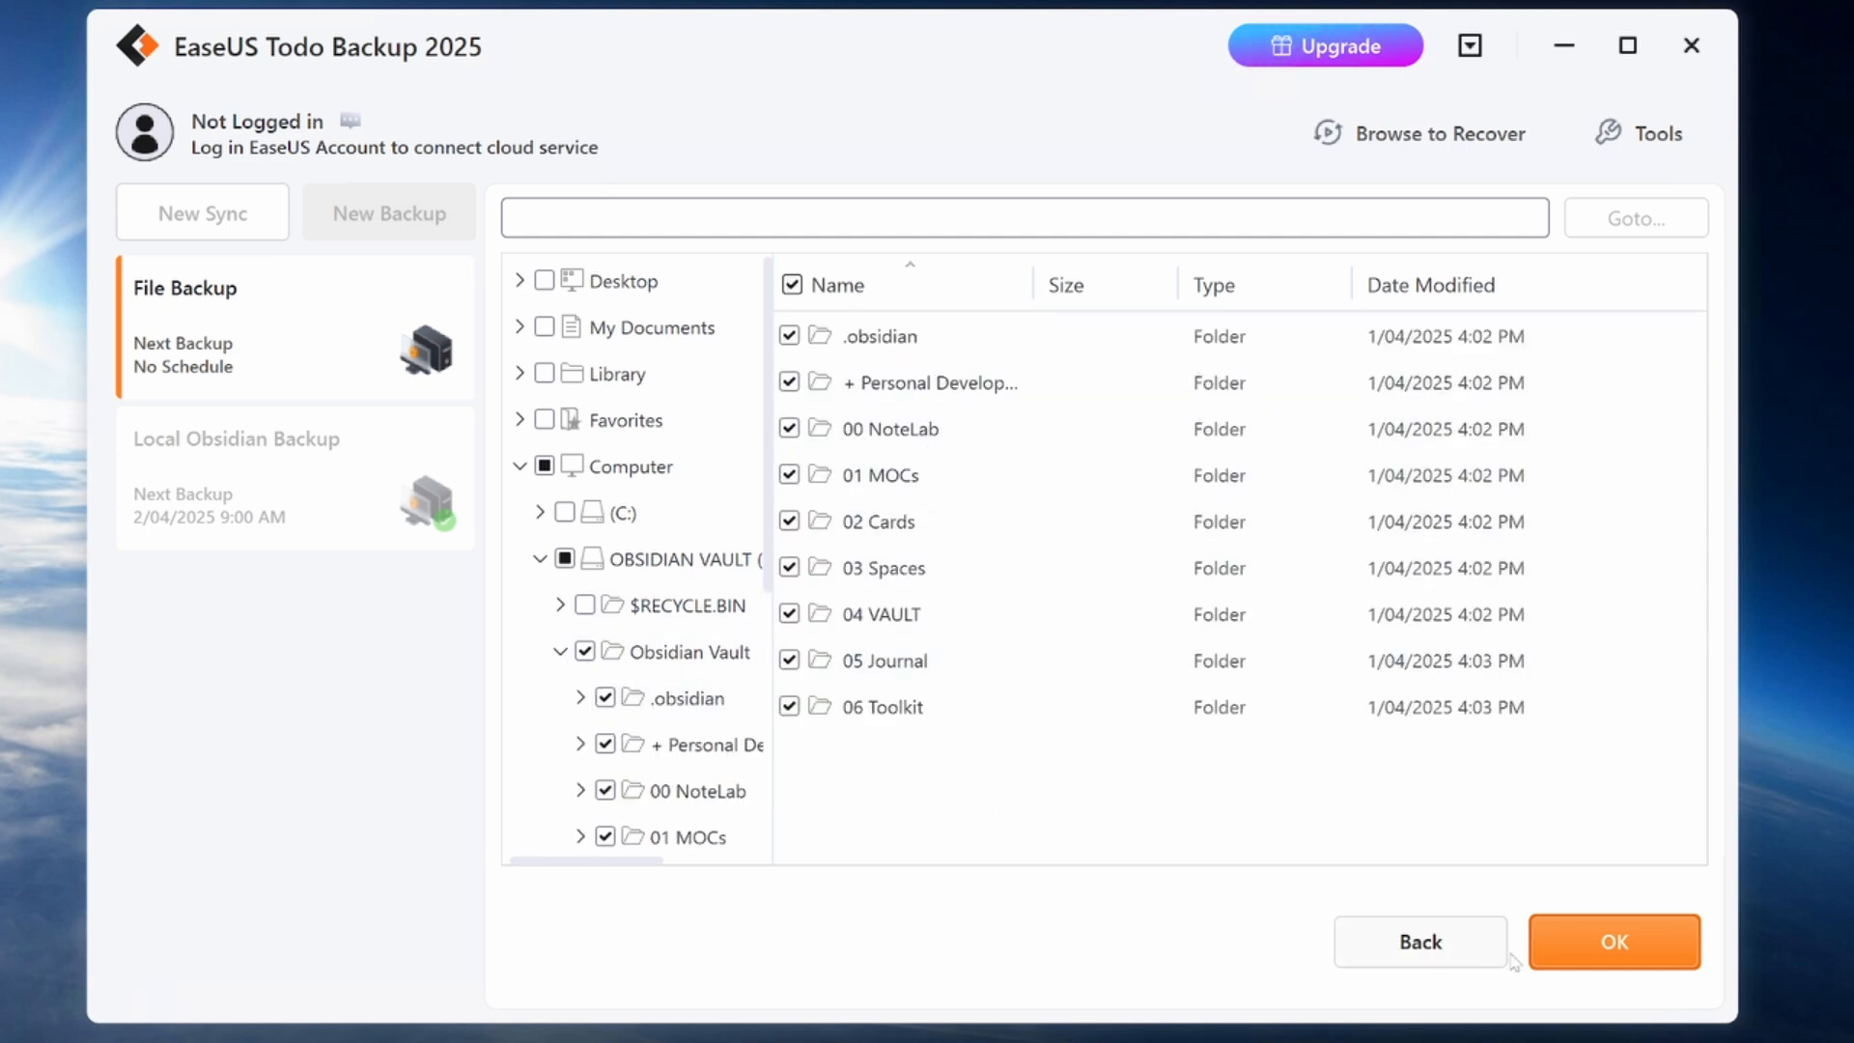
{"action": "left_click", "coordinate": [1610, 941]}
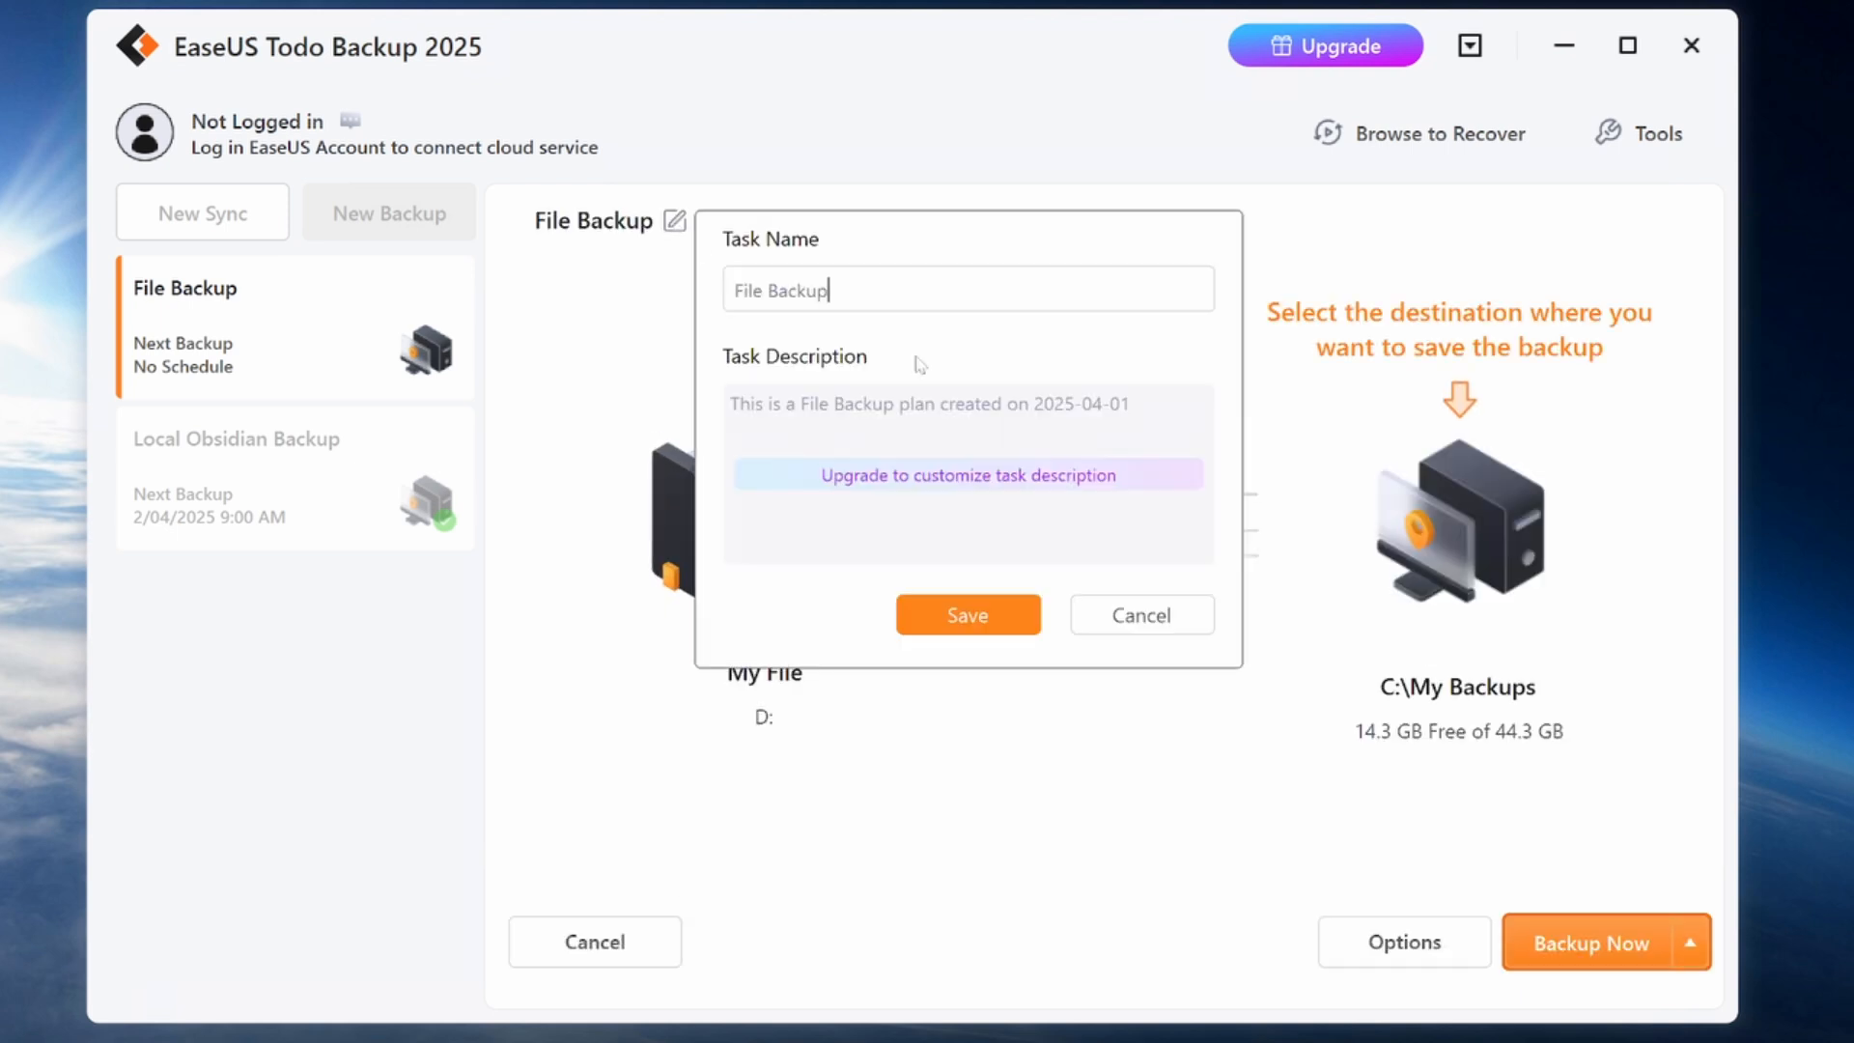
- Rename the task to 'Ext Obsidian Vault Backup' and save the name
{"action": "type", "text": "Ext"}
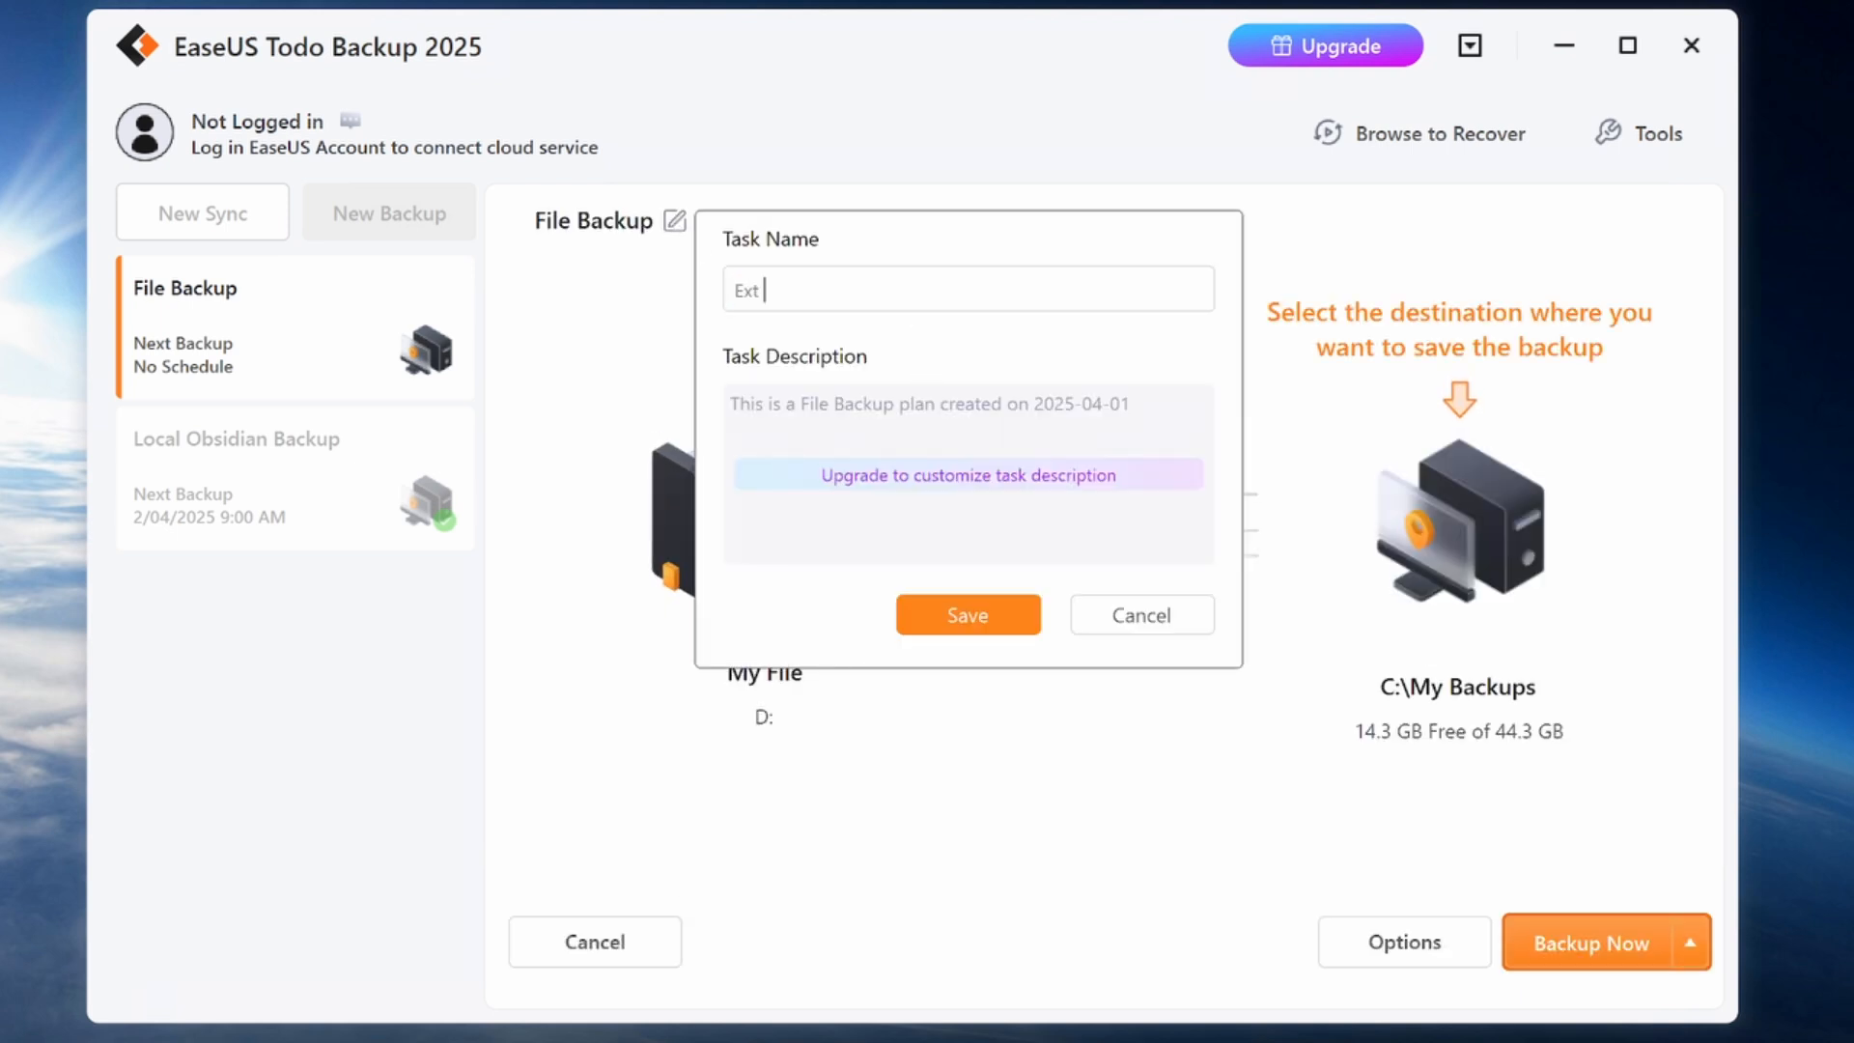
{"action": "type", "text": "Obsidian Vault Backup"}
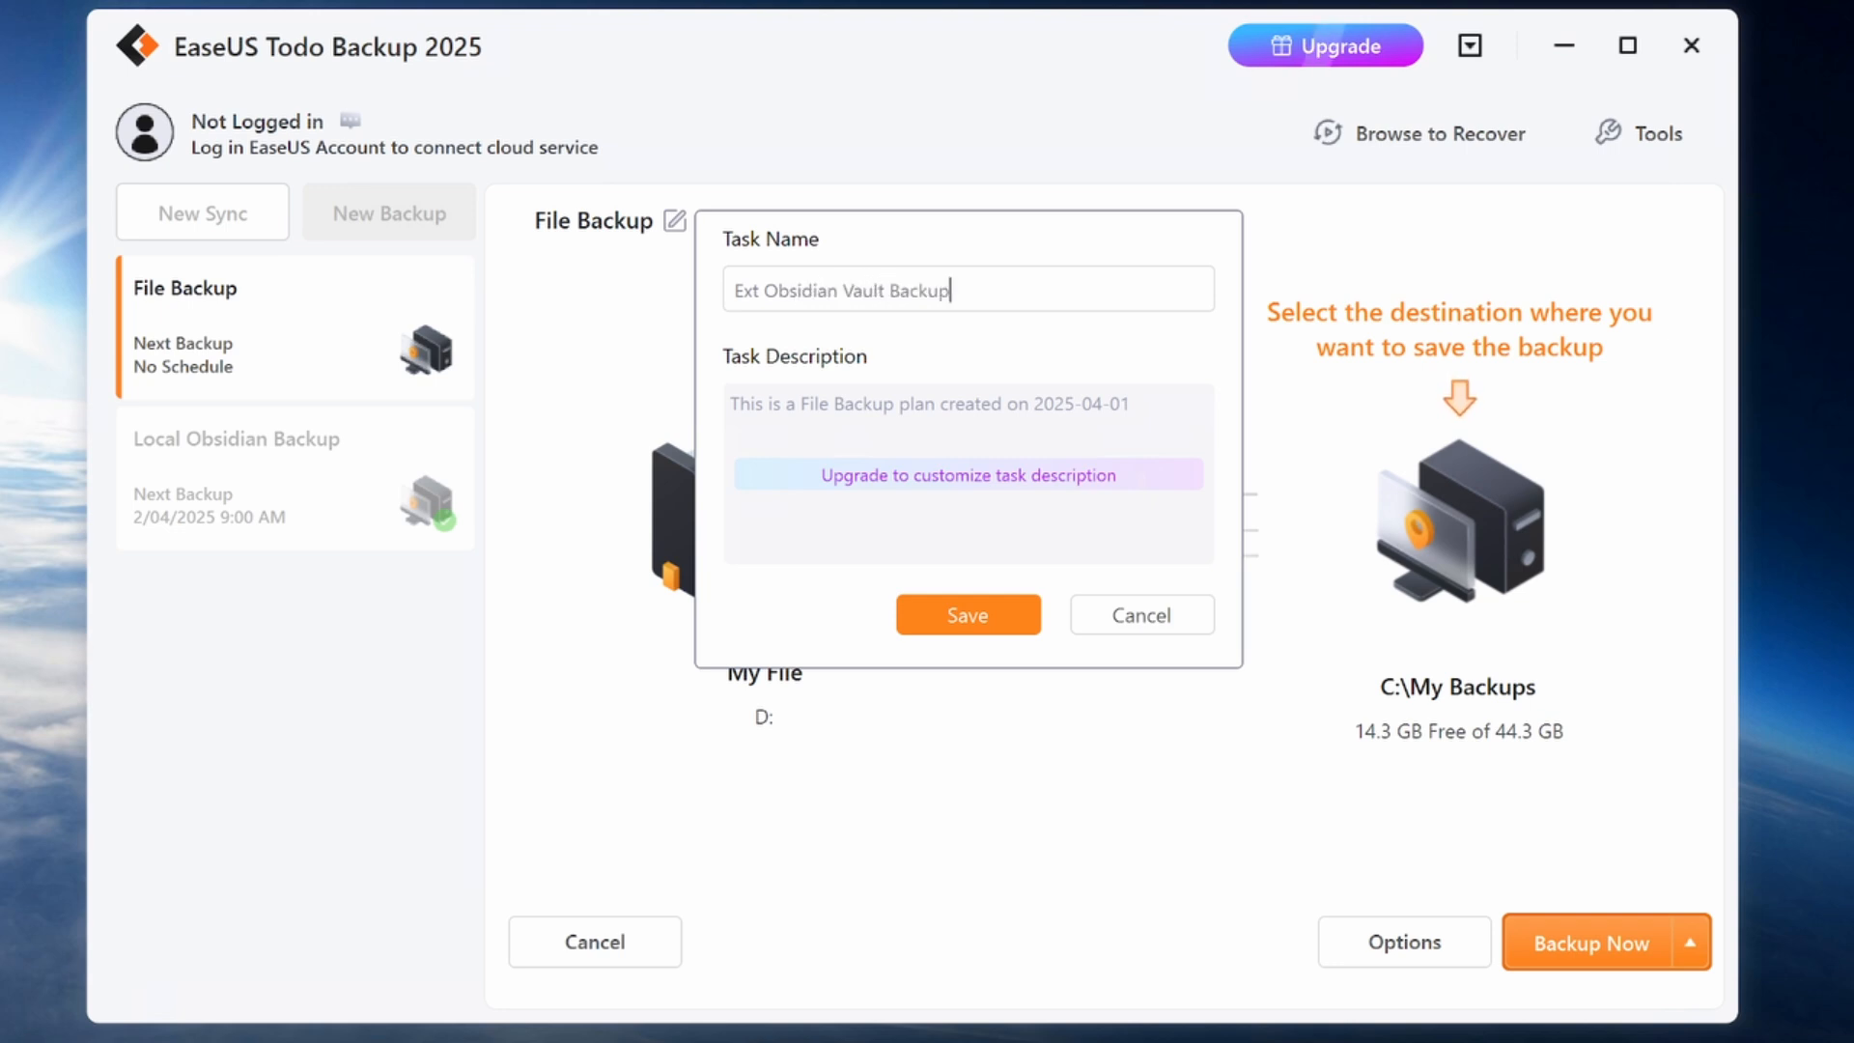
{"action": "left_click", "coordinate": [966, 614]}
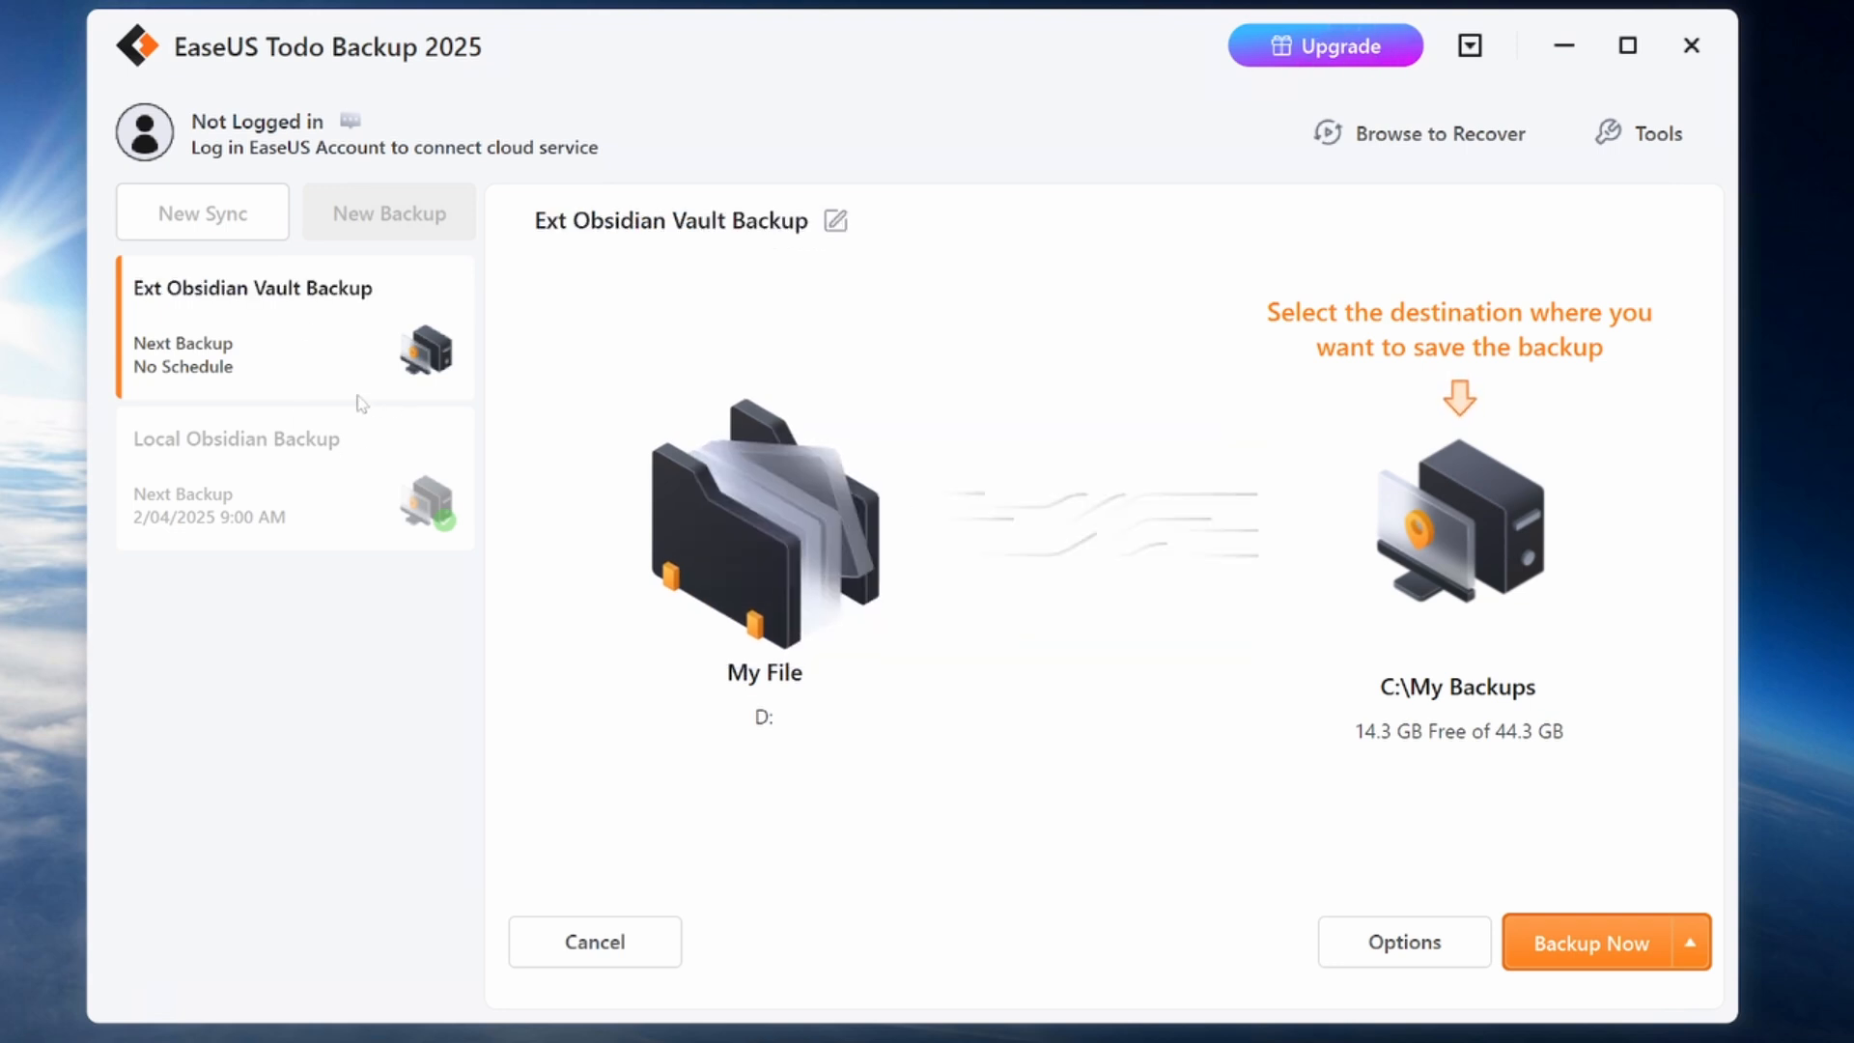
{"action": "mouse_move", "coordinate": [524, 526]}
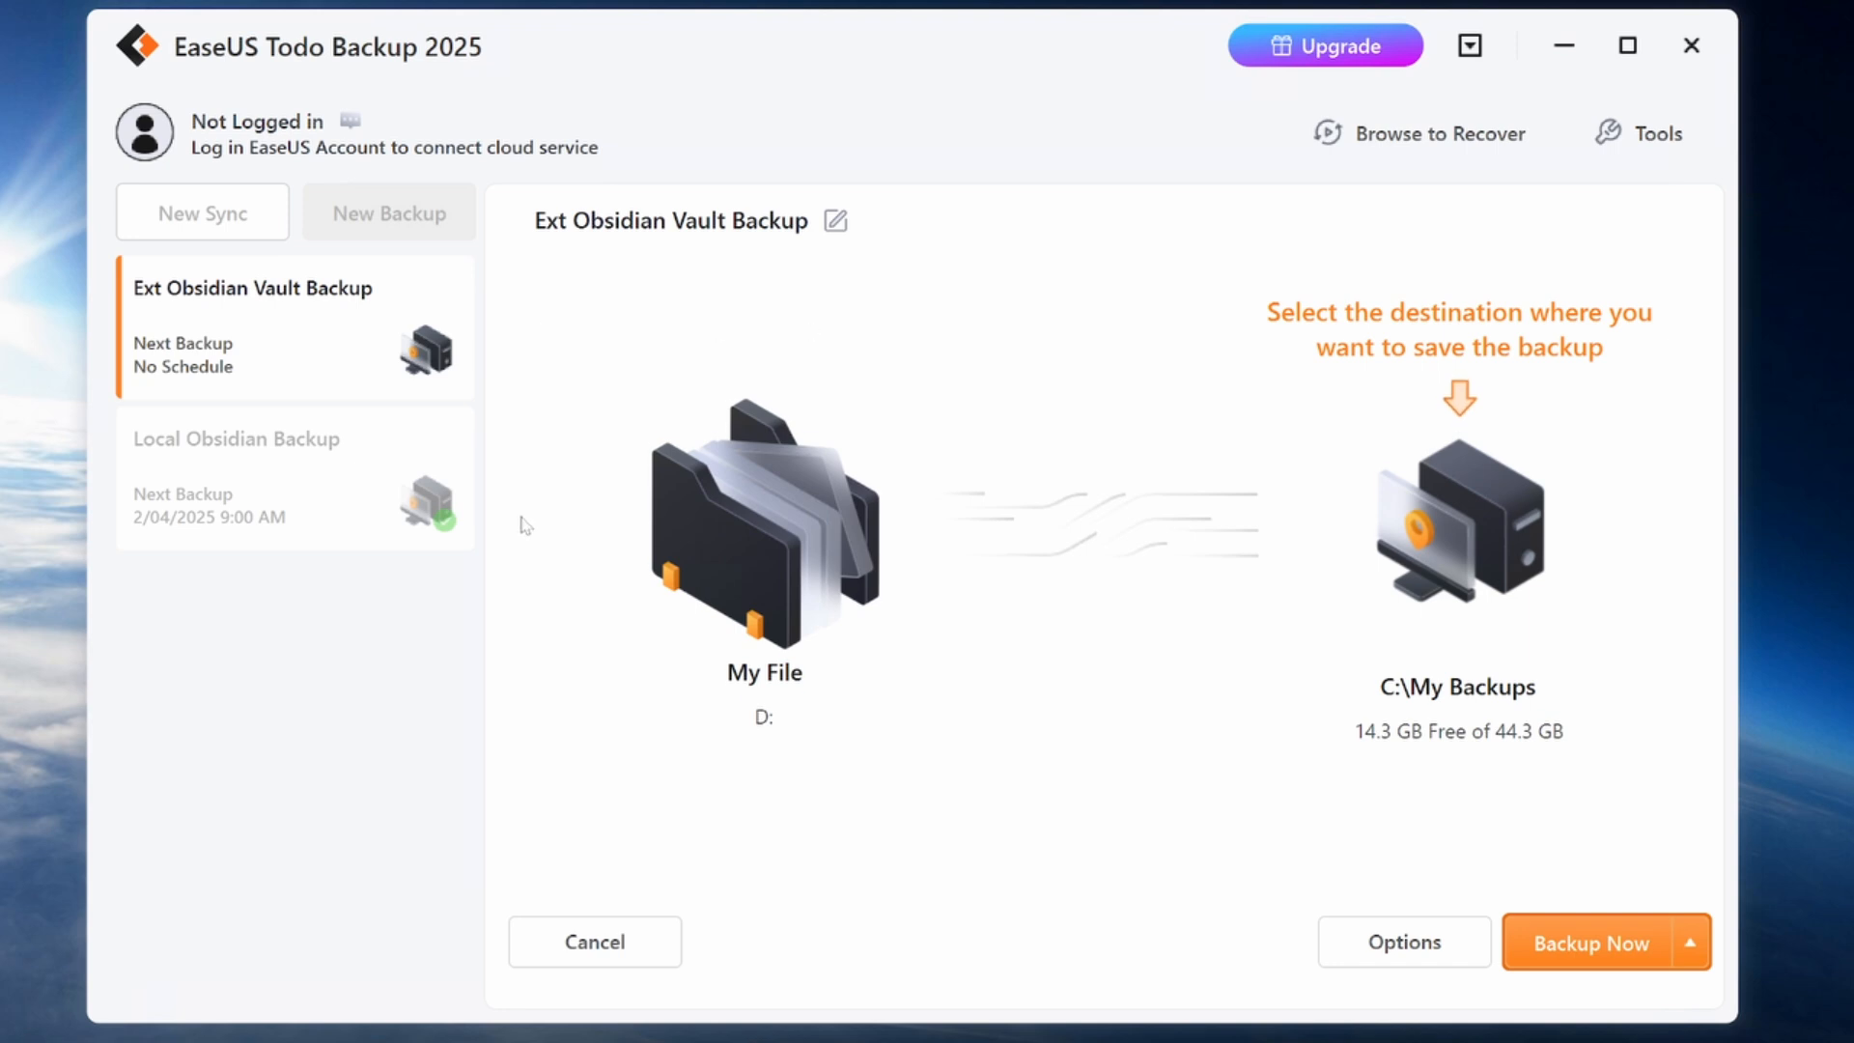
{"action": "mouse_move", "coordinate": [989, 518]}
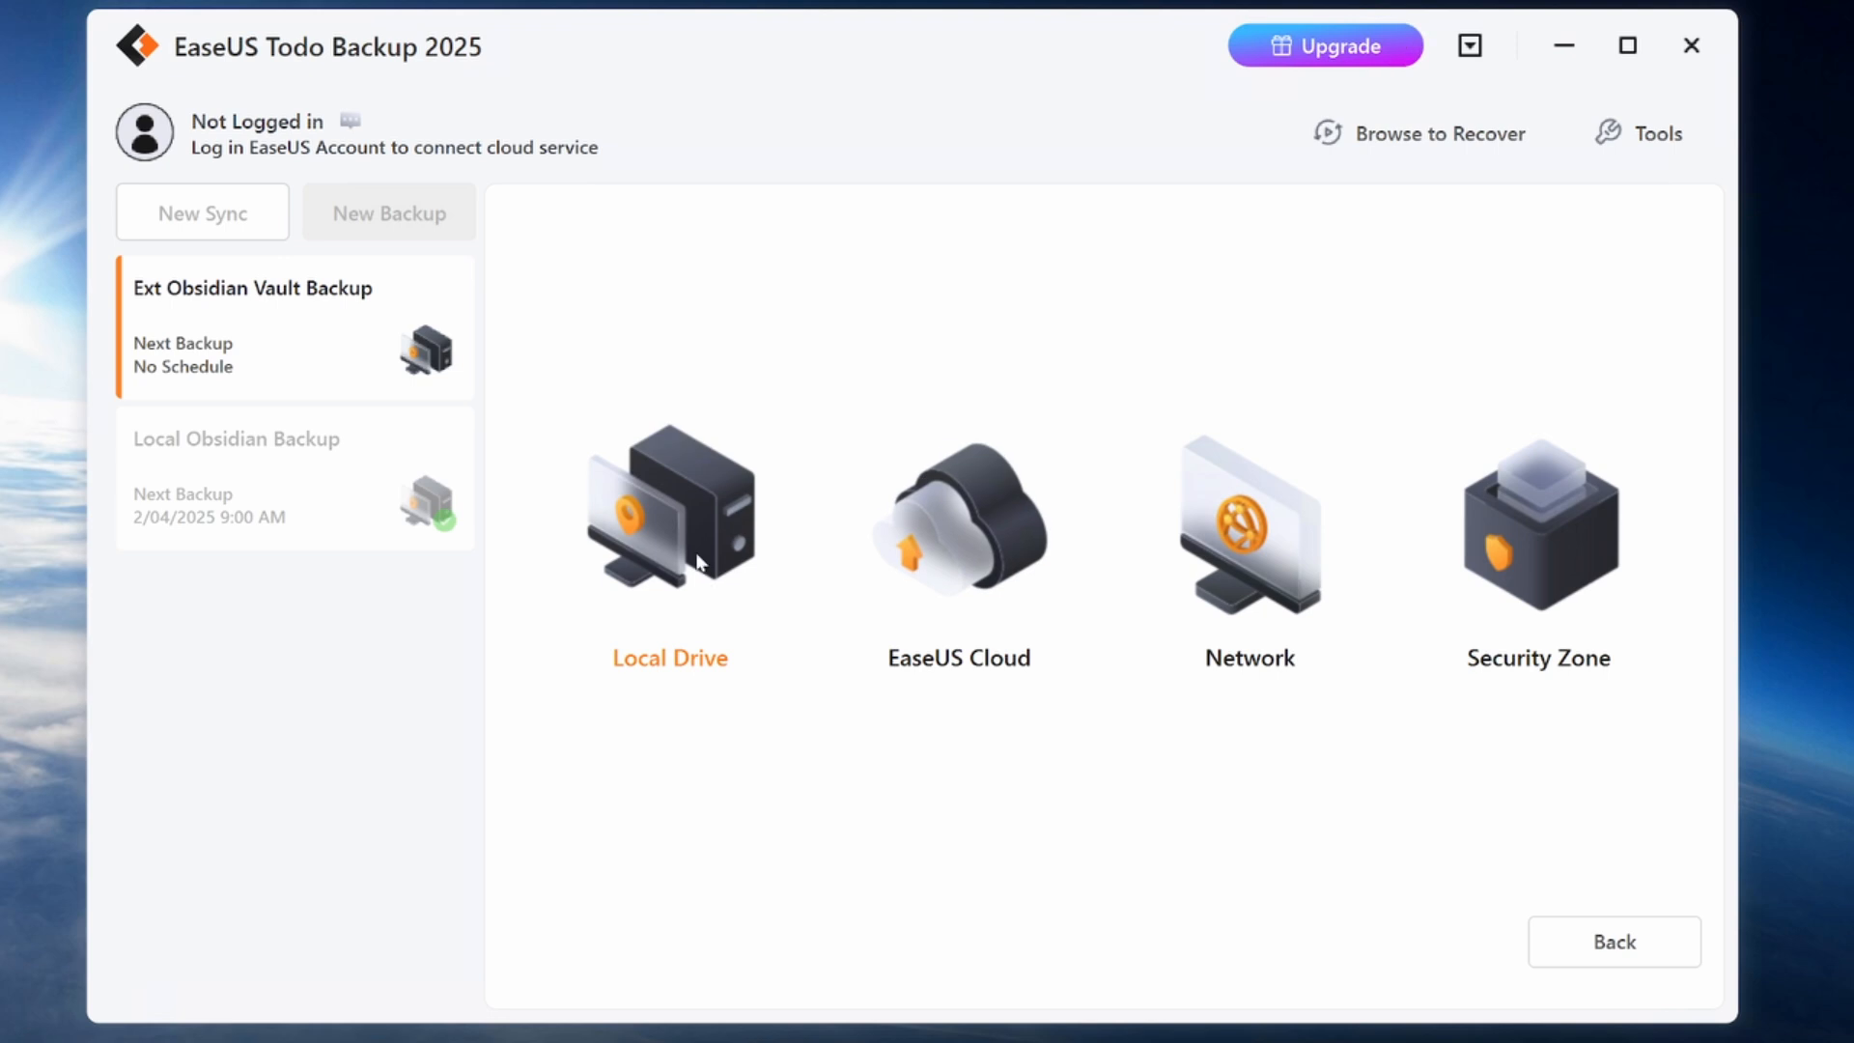
{"action": "mouse_move", "coordinate": [672, 642]}
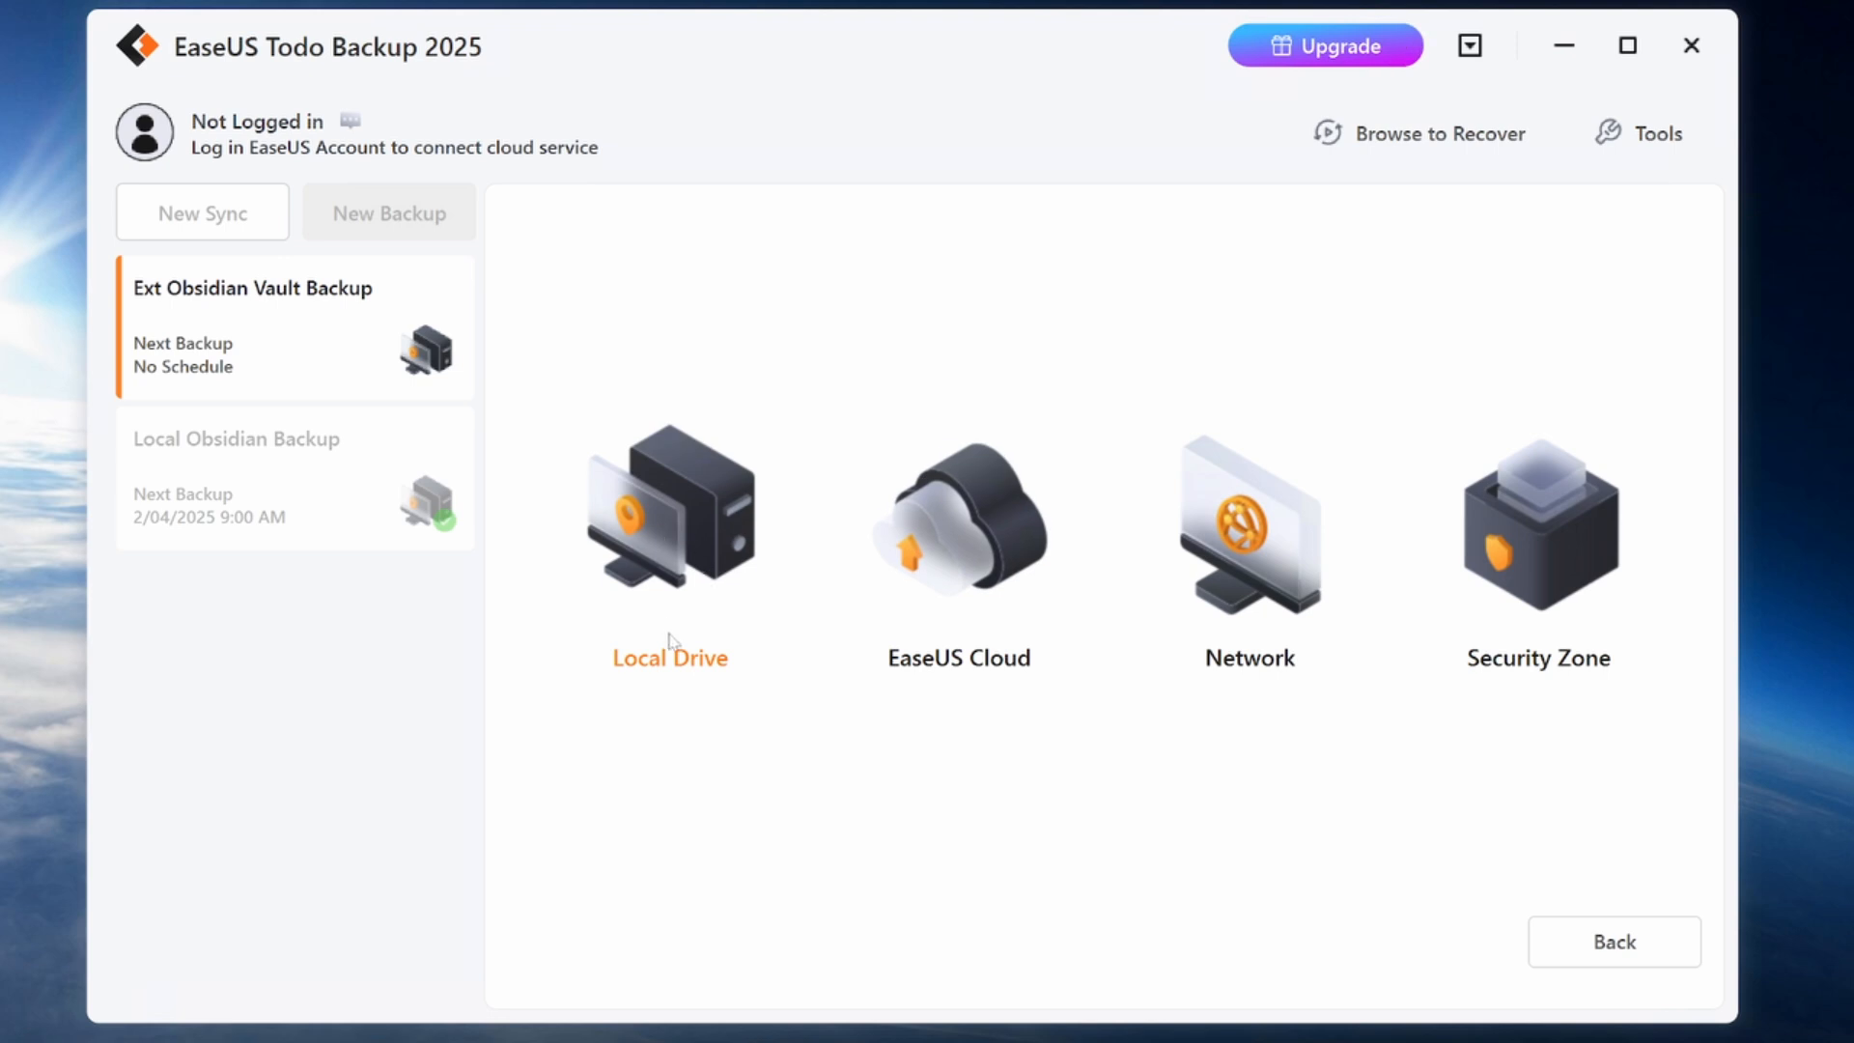
- Set the destination to Local Drive VAULT-02 (X:) and confirm it
{"action": "left_click", "coordinate": [671, 508]}
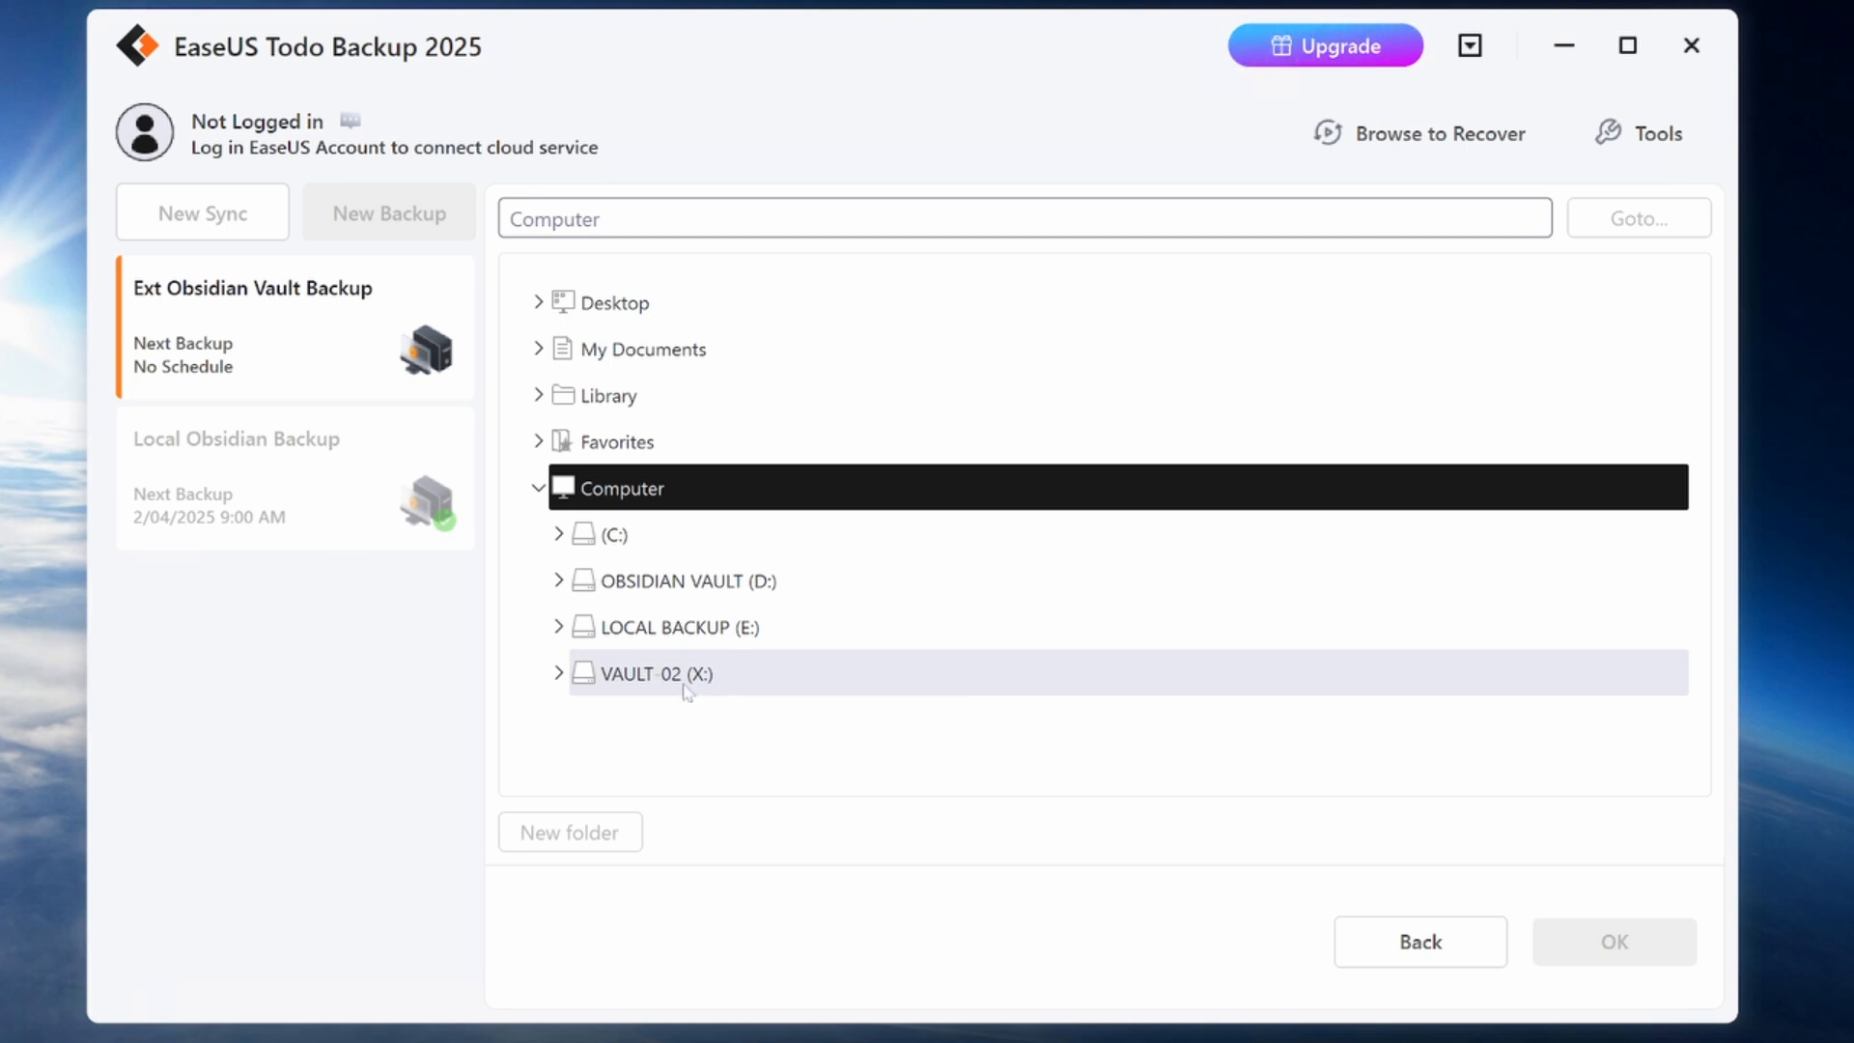
{"action": "left_click", "coordinate": [651, 675]}
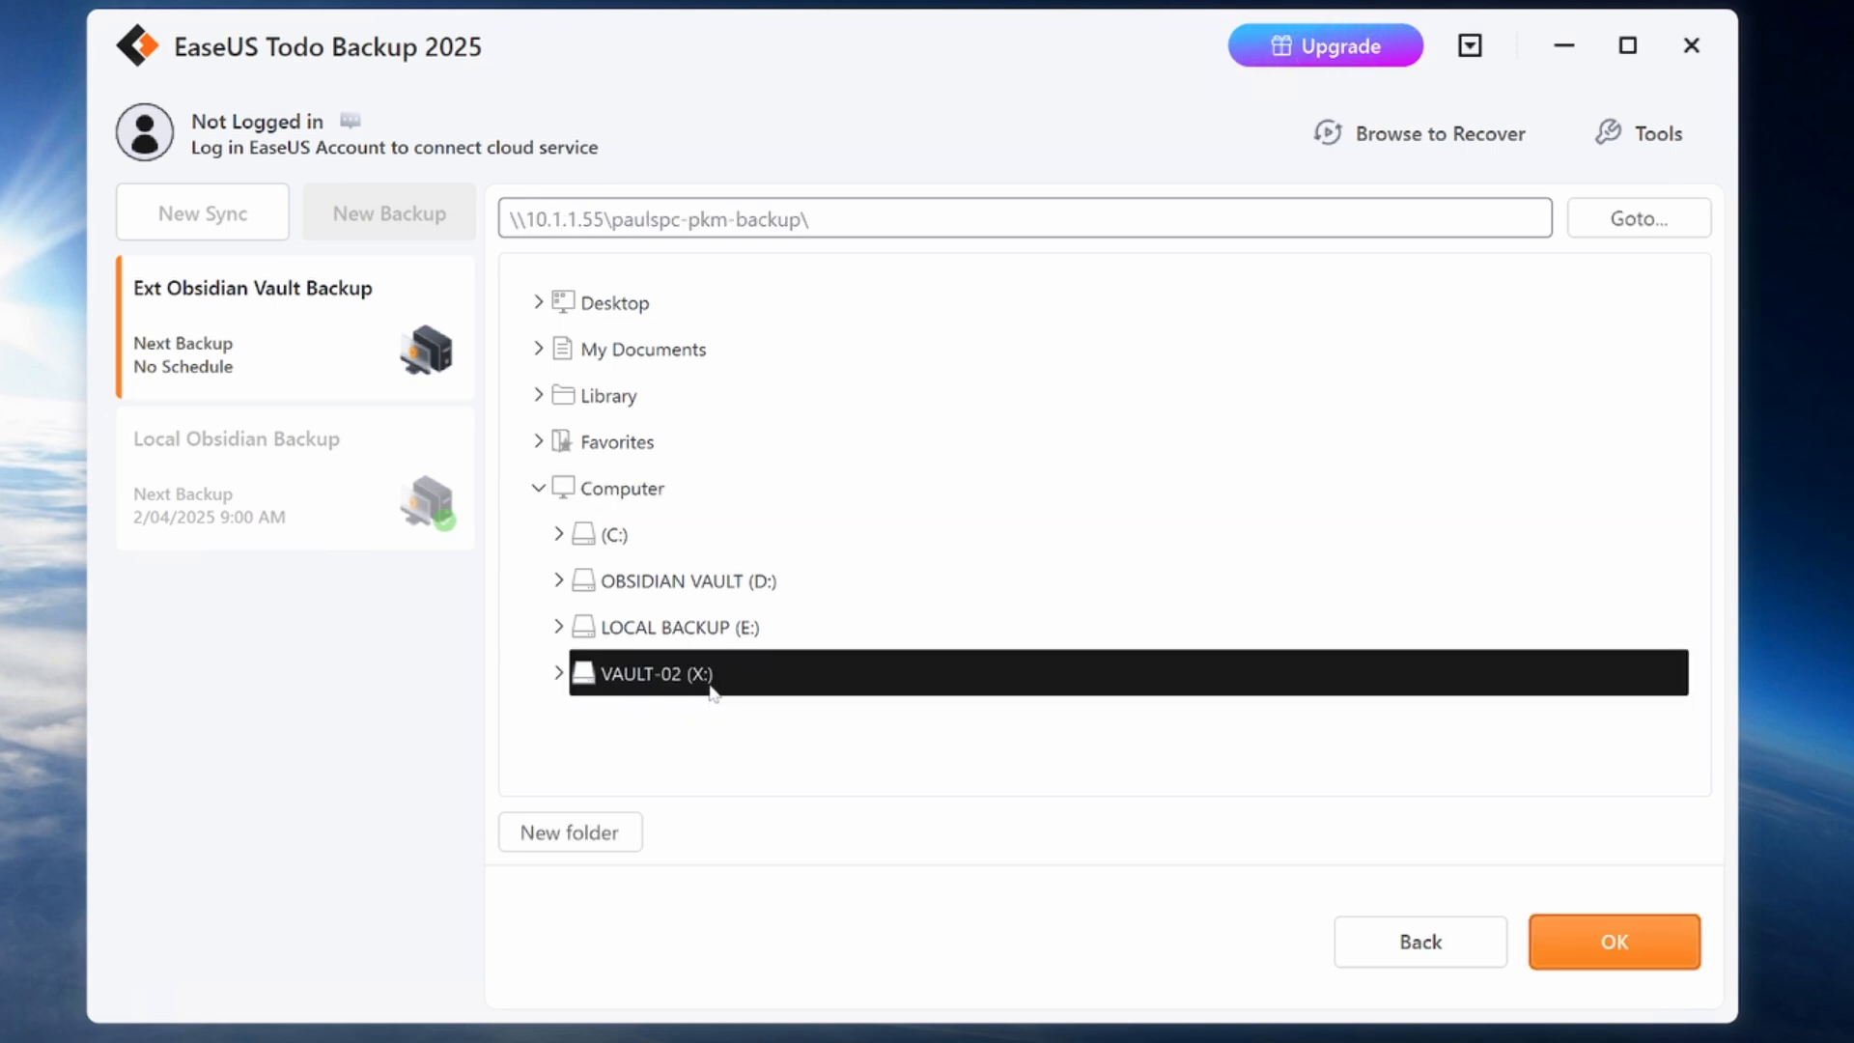
{"action": "mouse_move", "coordinate": [614, 696]}
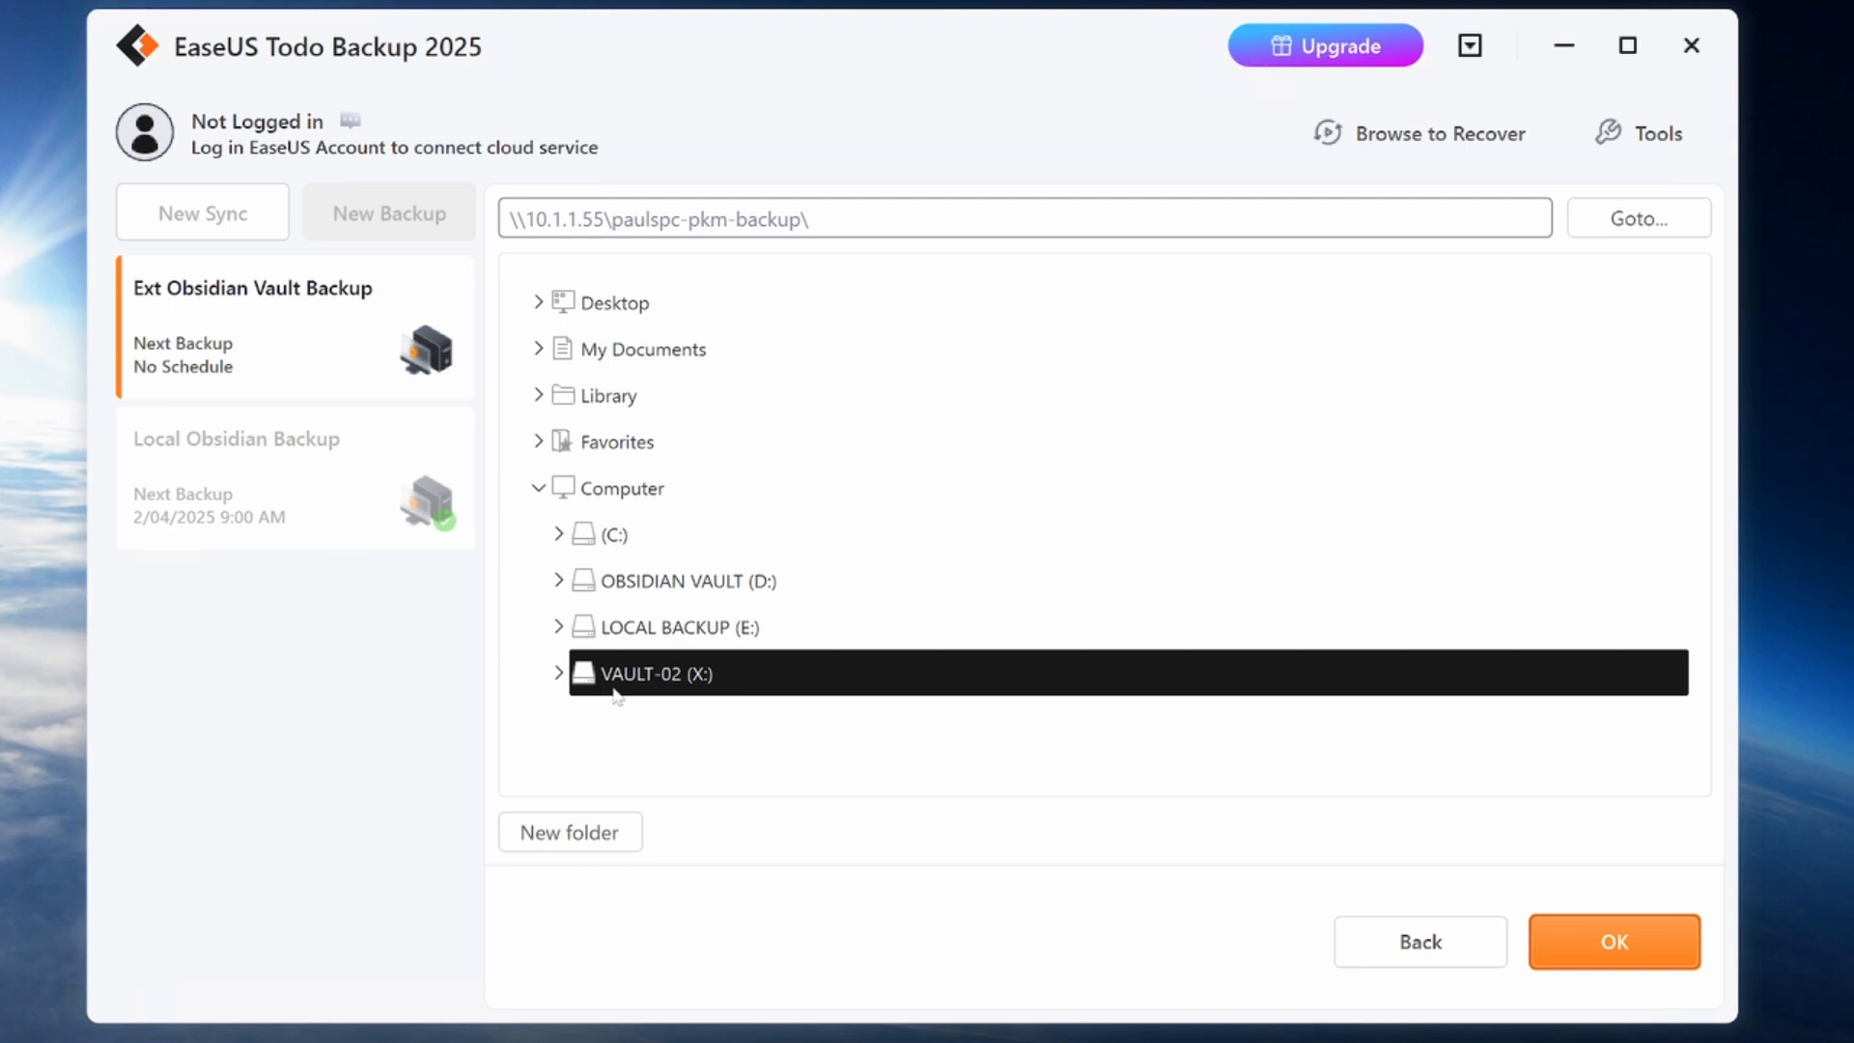
{"action": "mouse_move", "coordinate": [647, 695]}
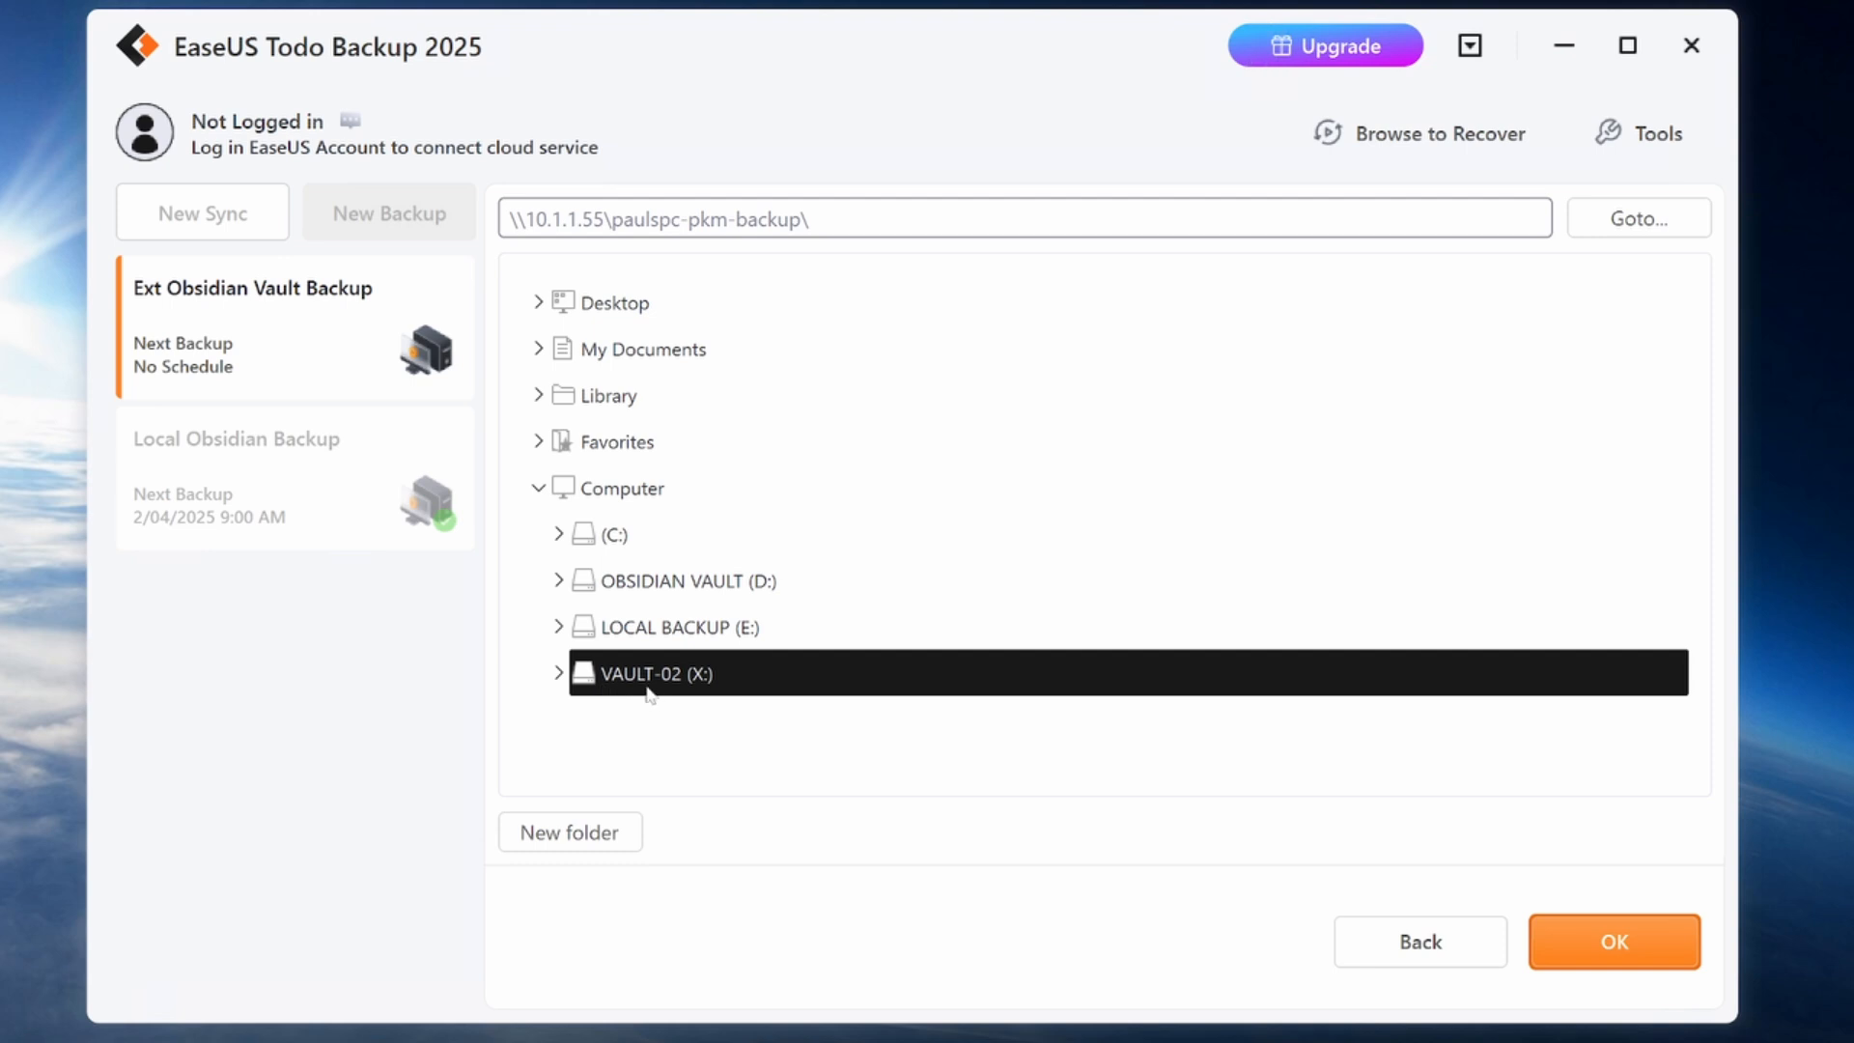
{"action": "left_click", "coordinate": [559, 674]}
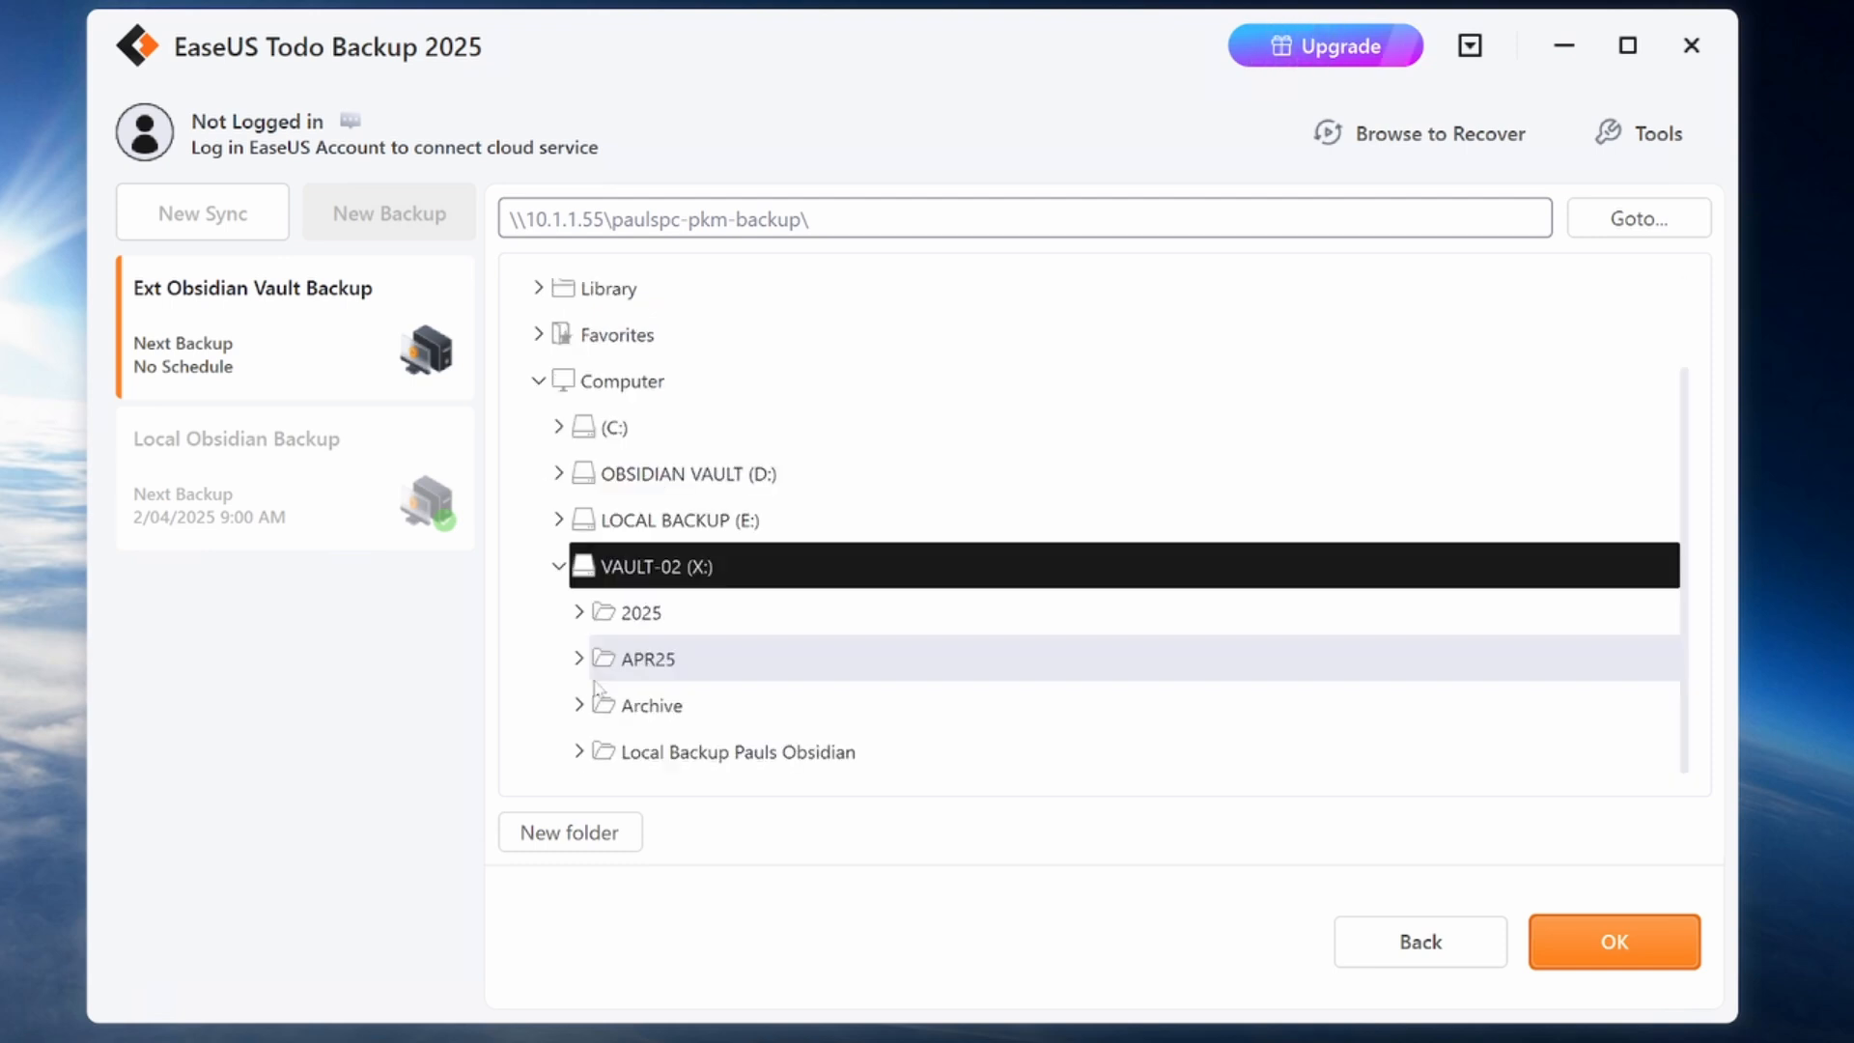
{"action": "left_click", "coordinate": [1613, 941]}
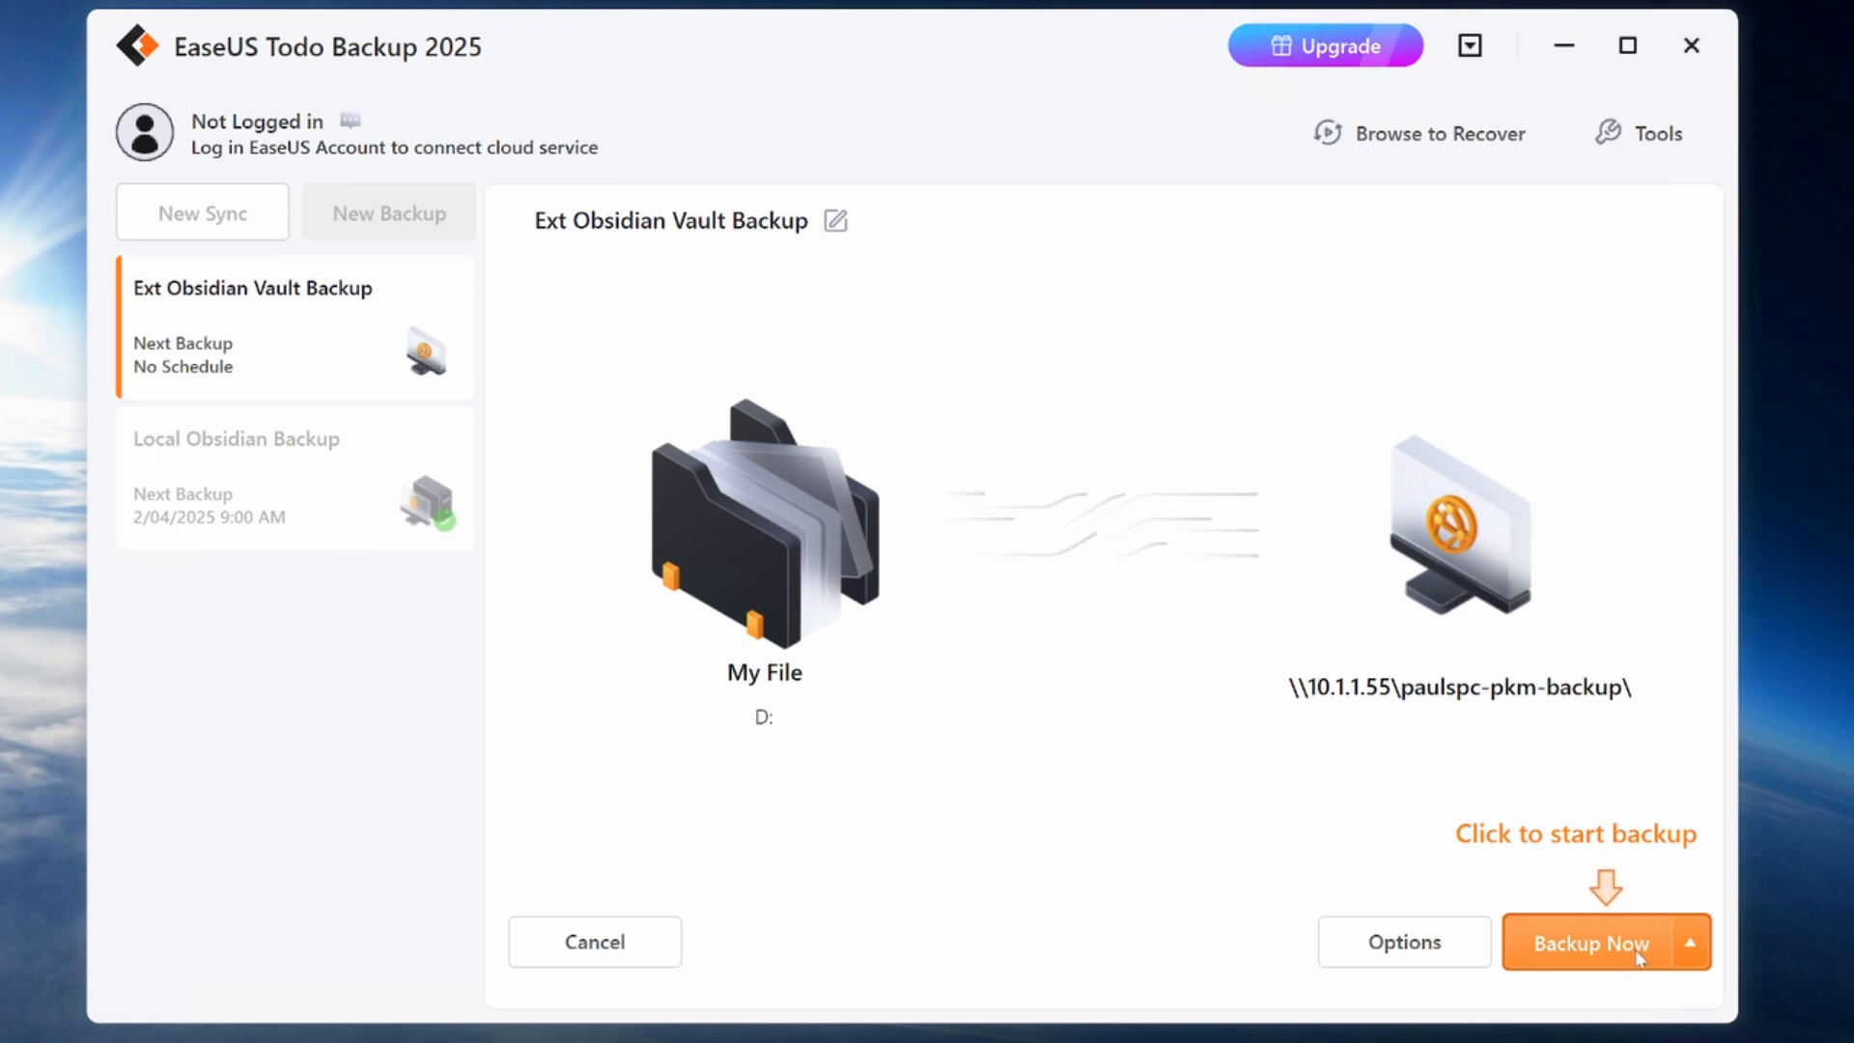
{"action": "left_click", "coordinate": [1404, 942]}
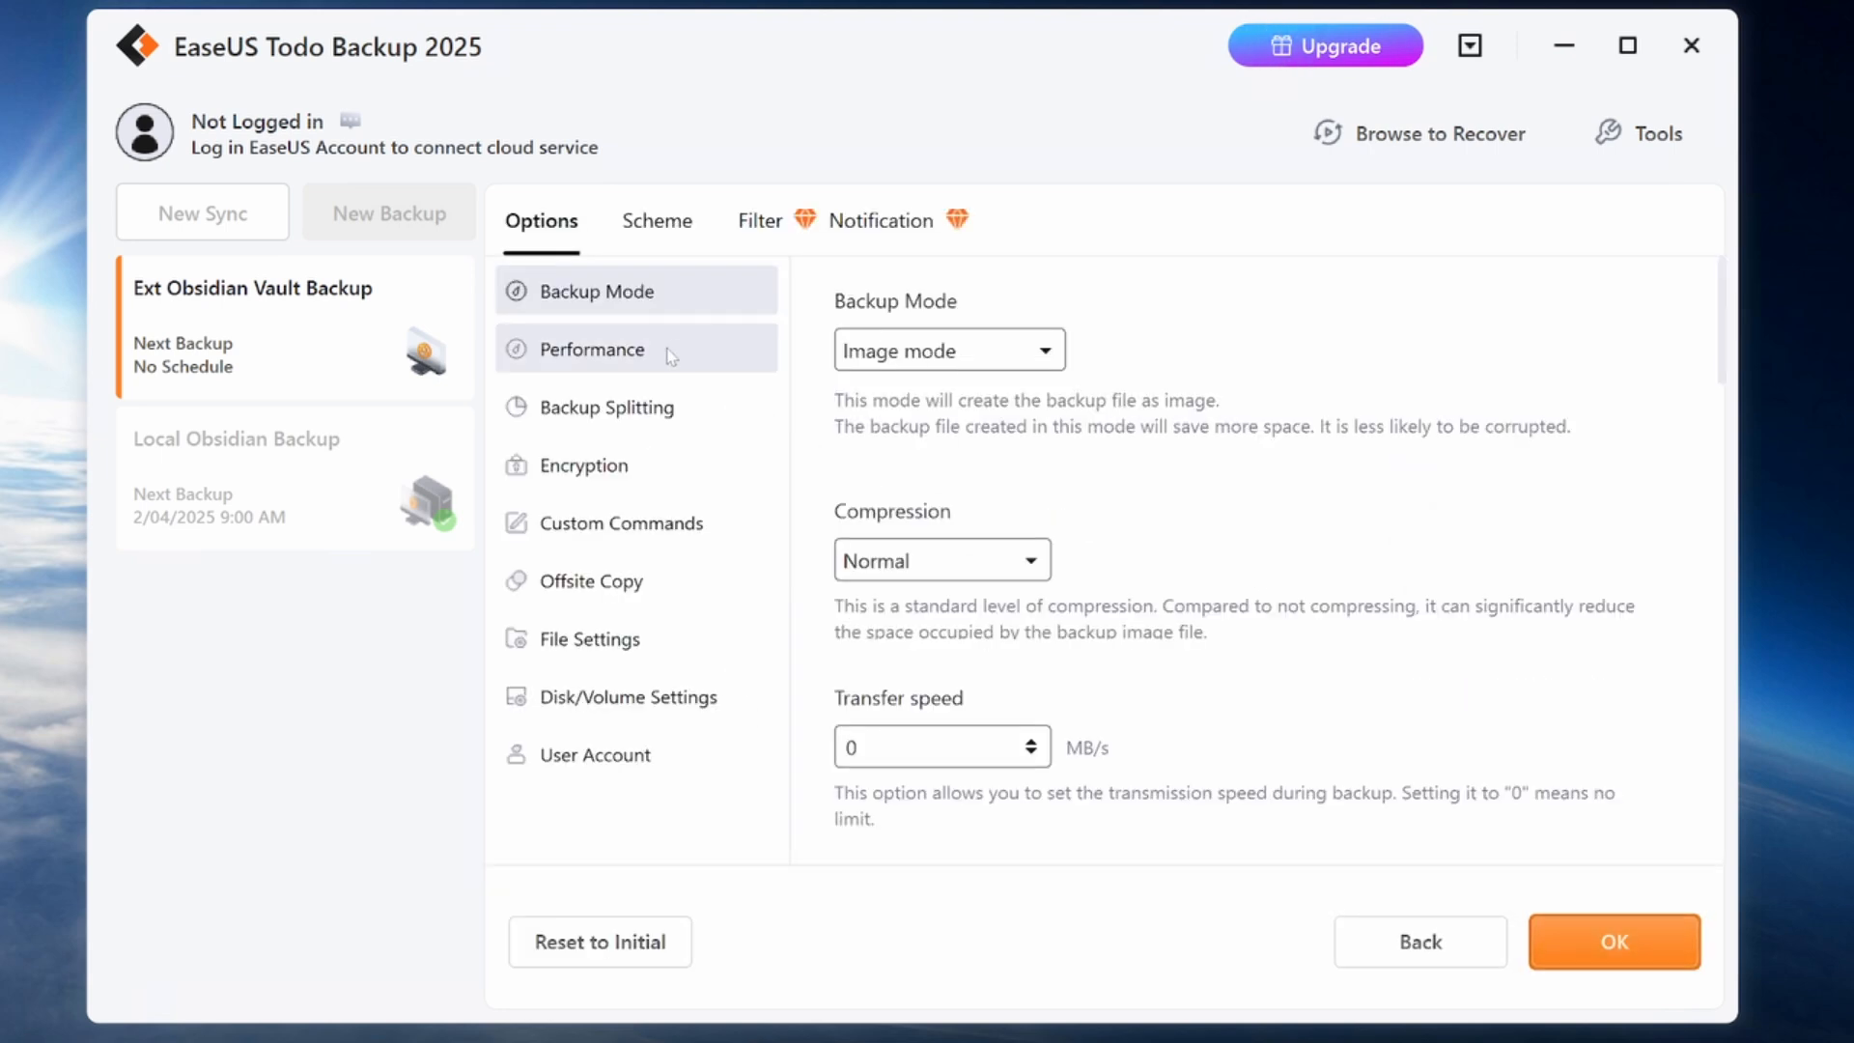
- On the Scheme tab set a Daily schedule starting at 9:15 AM and confirm
{"action": "left_click", "coordinate": [657, 221]}
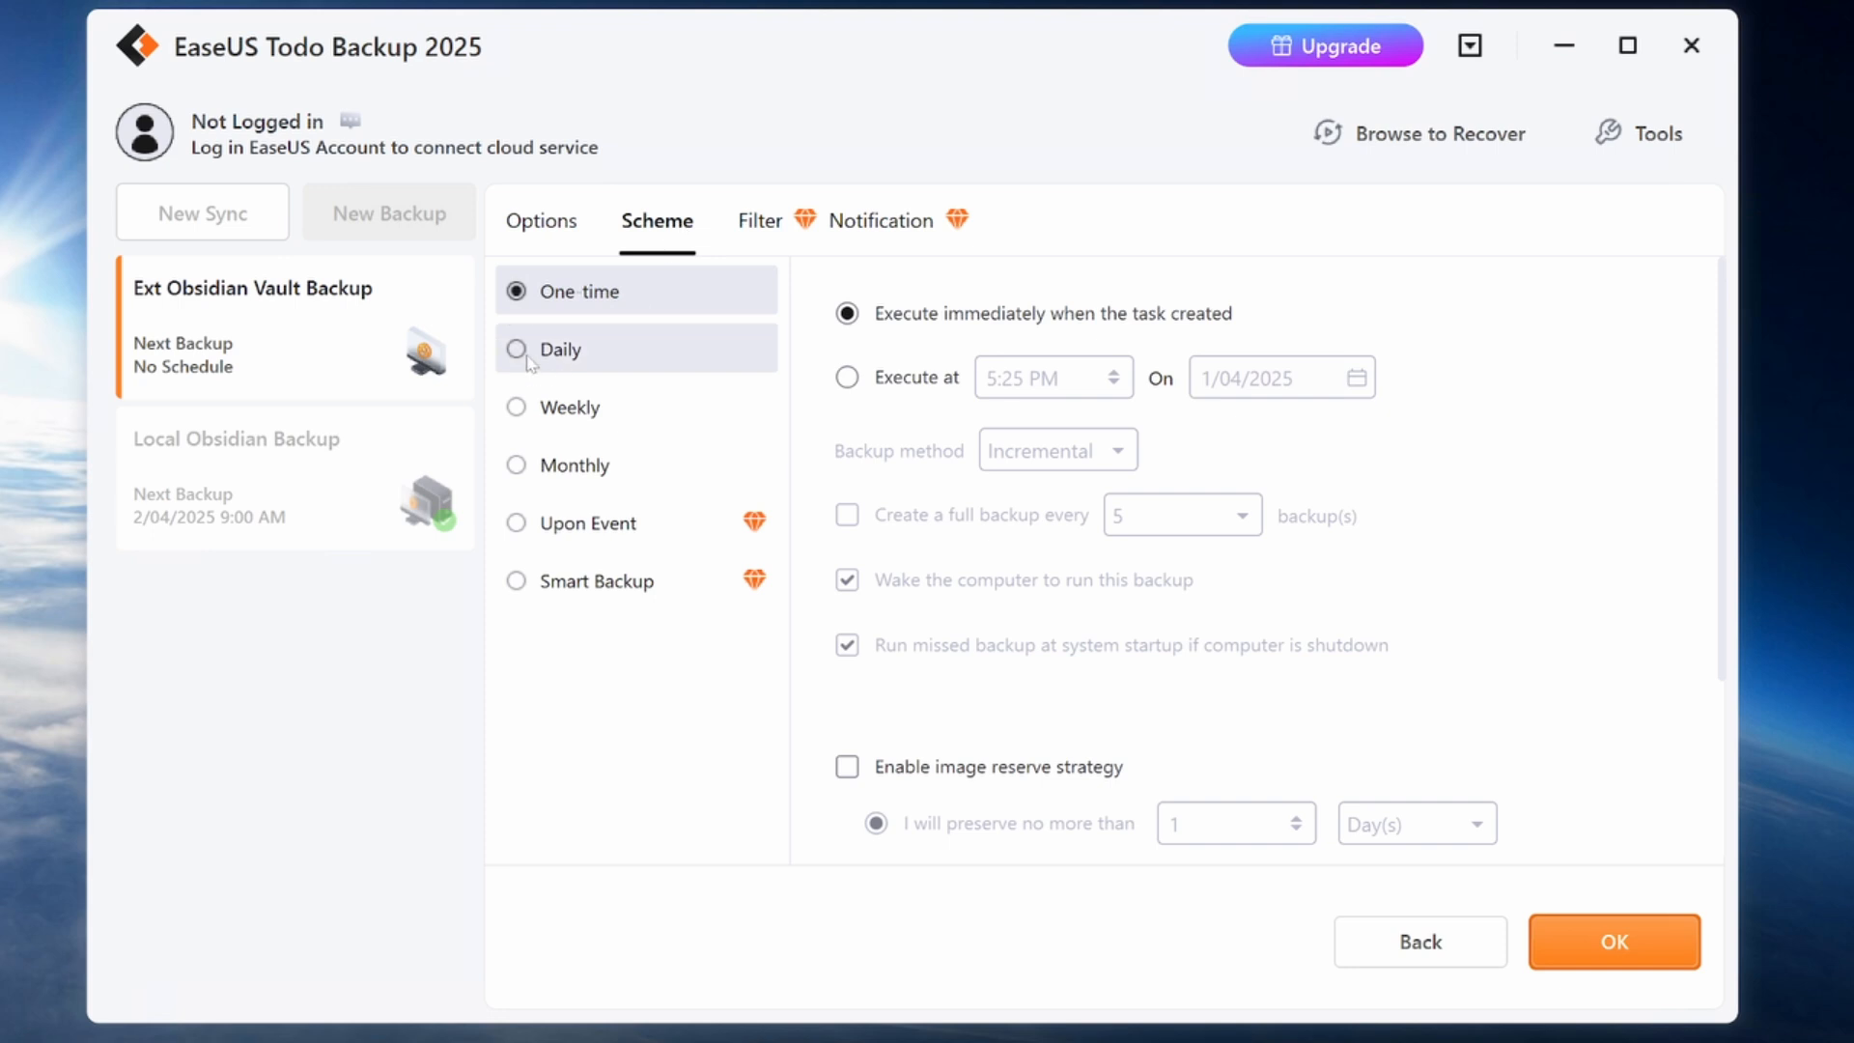
{"action": "left_click", "coordinate": [556, 350]}
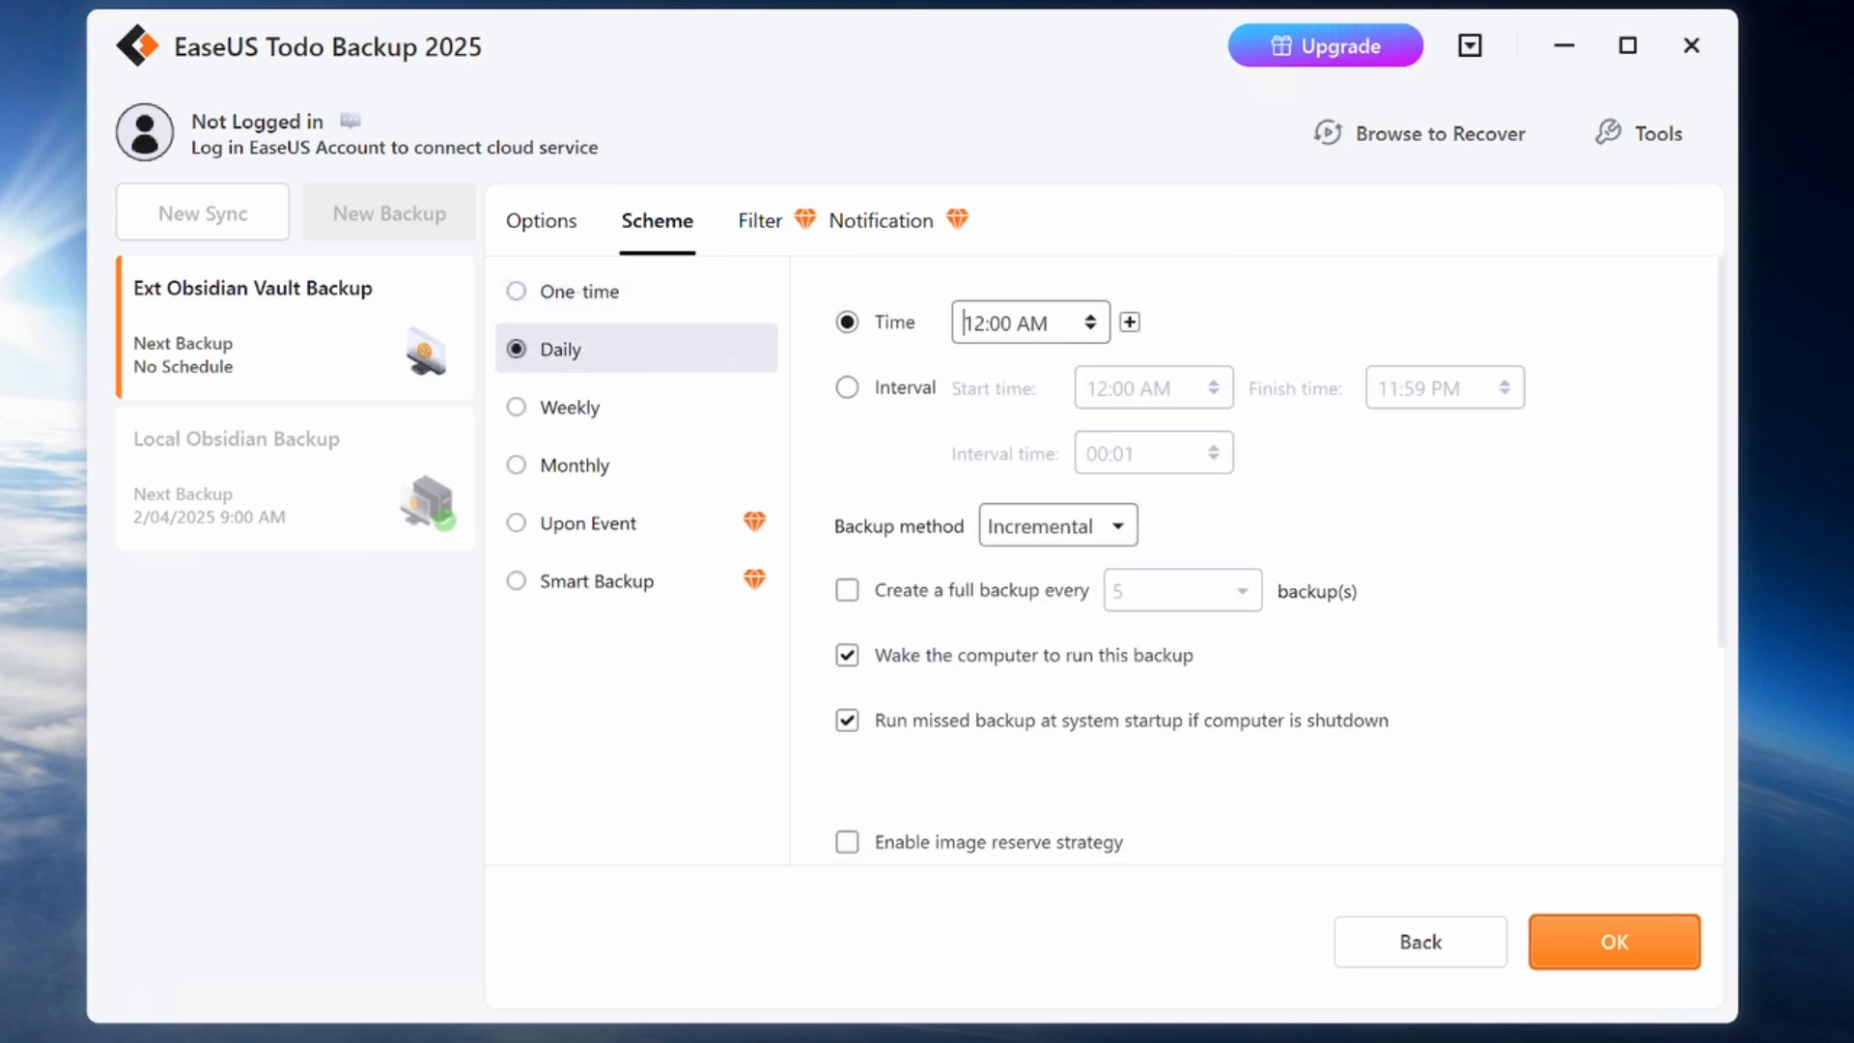
{"action": "type", "text": "09:00 AM"}
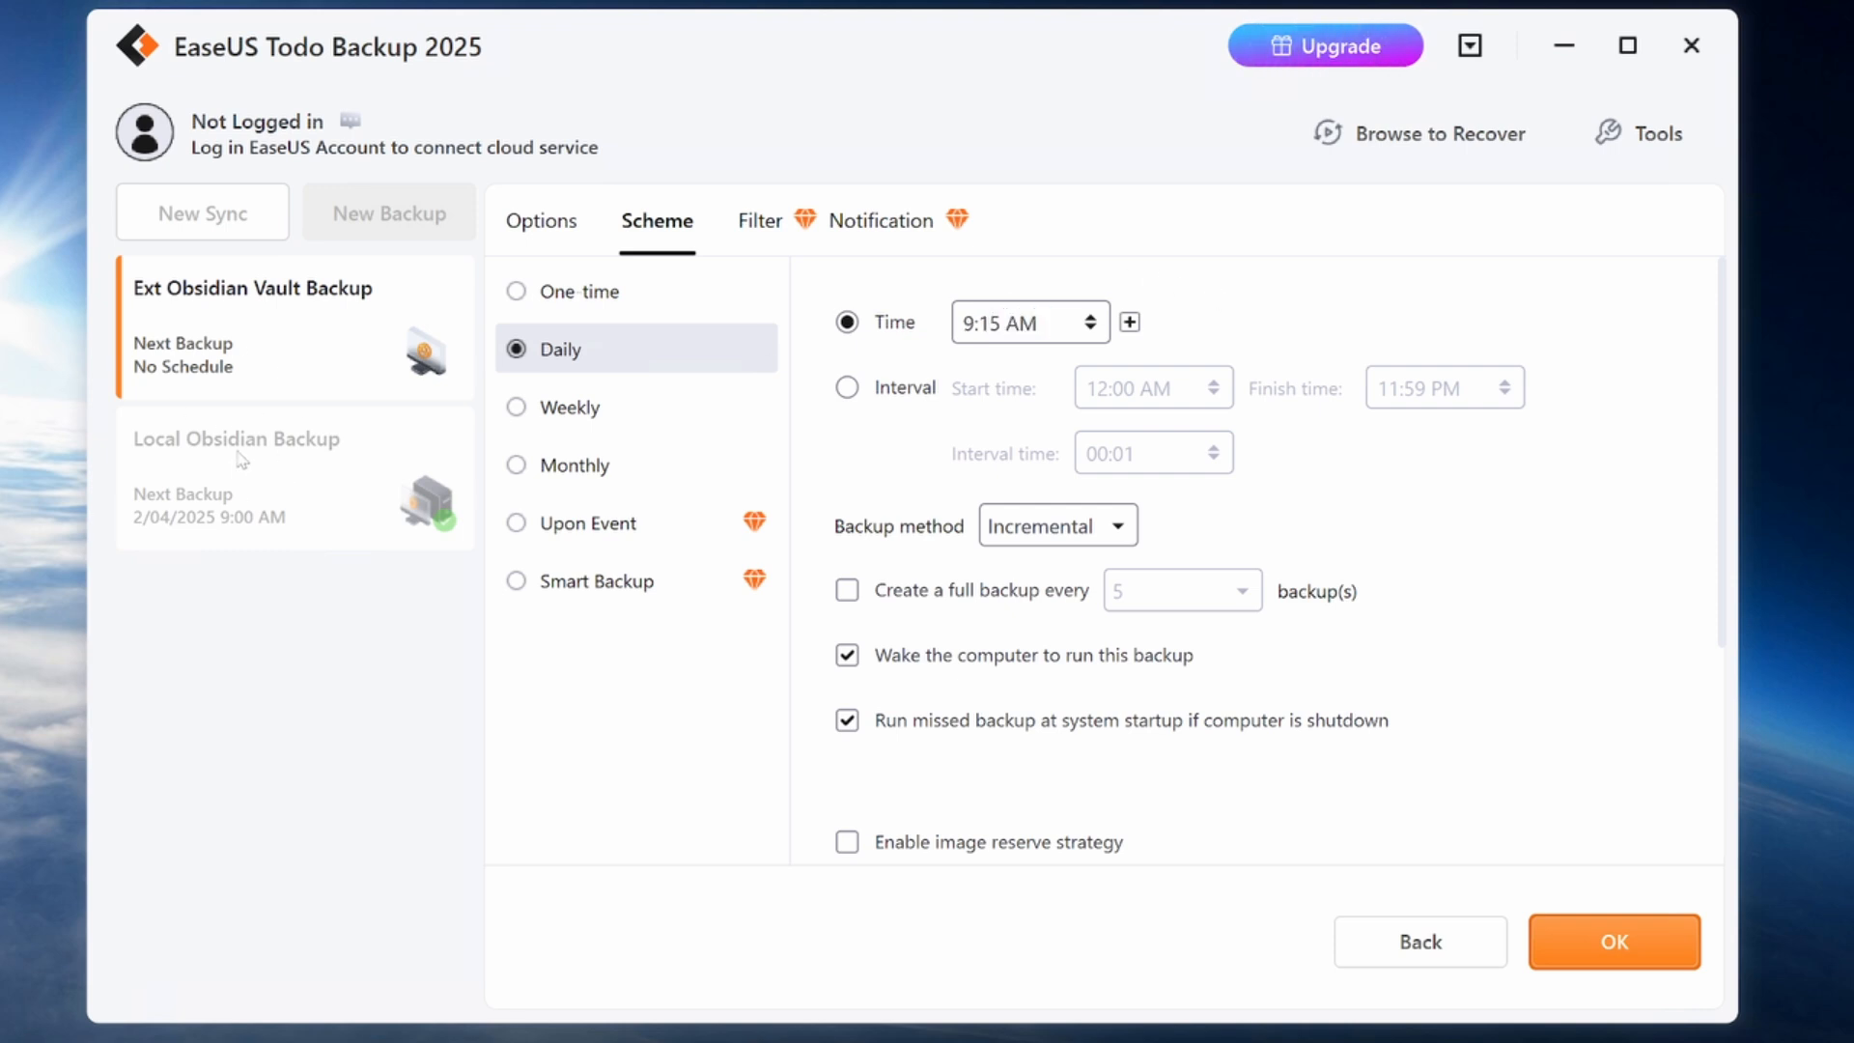
{"action": "mouse_move", "coordinate": [1264, 816]}
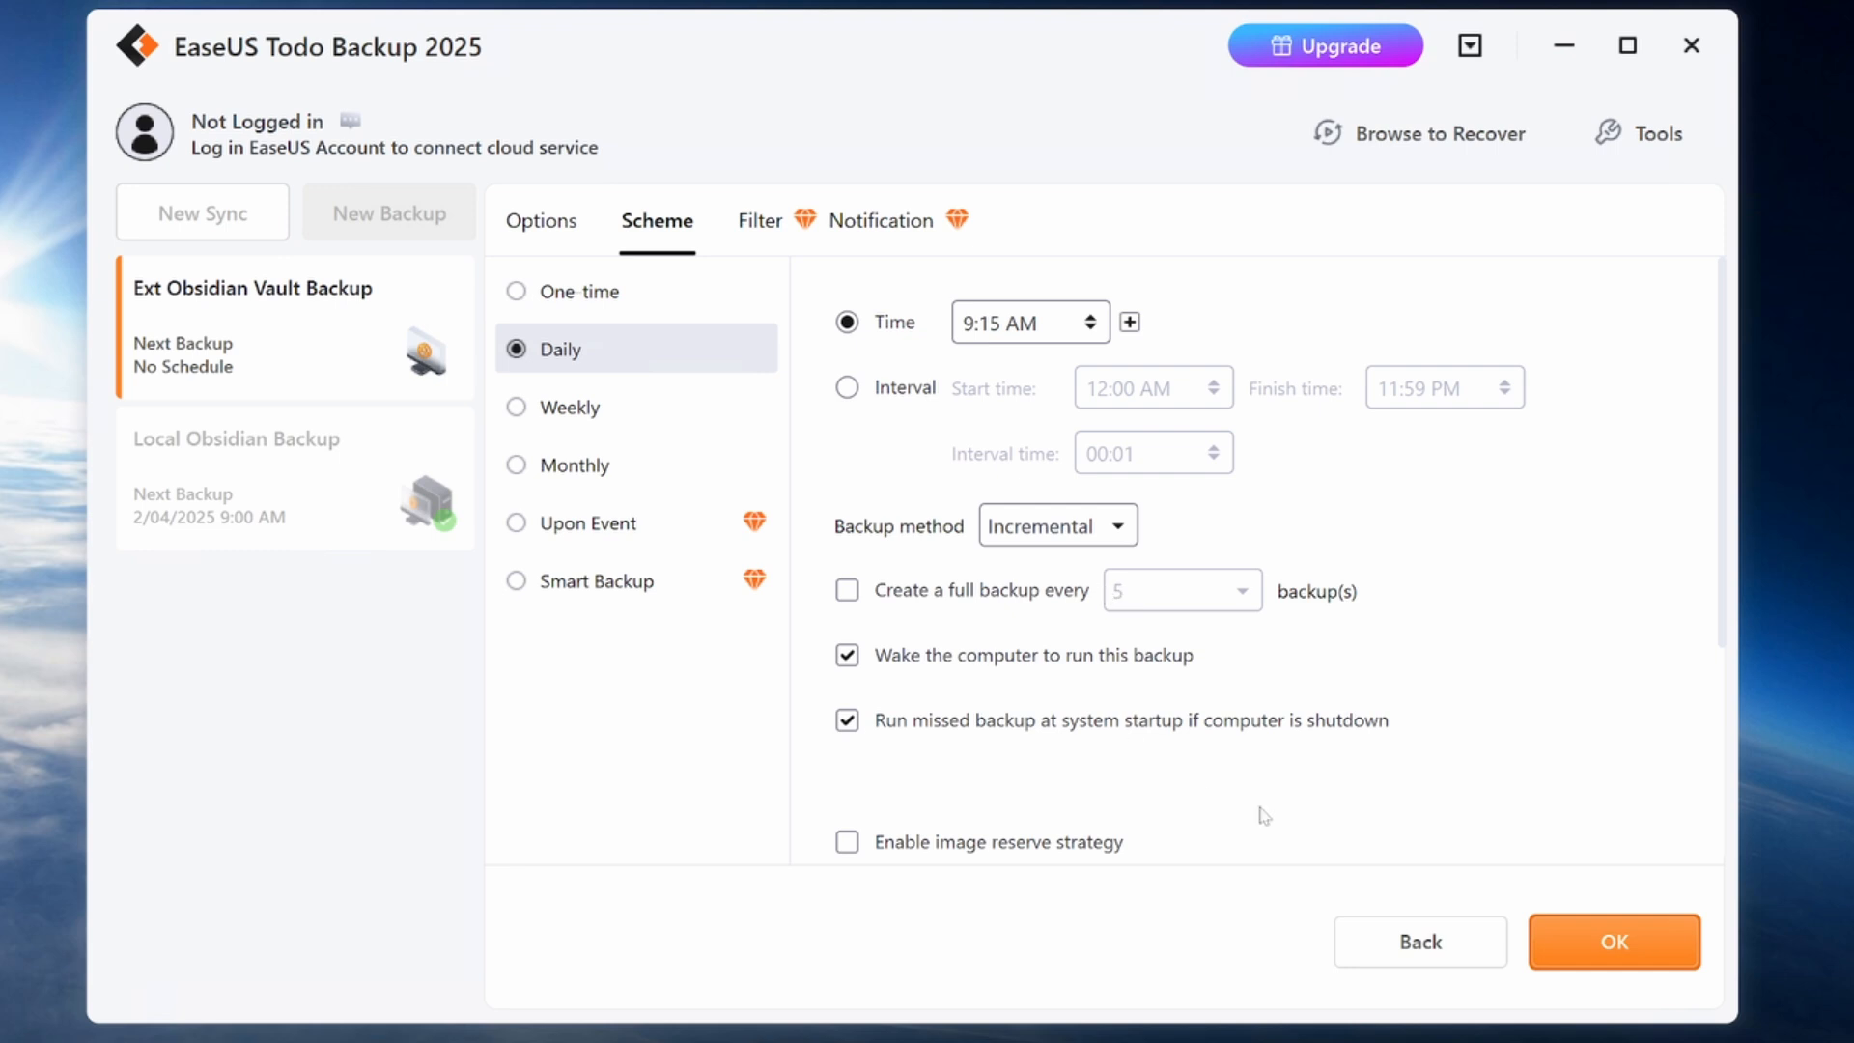
{"action": "left_click", "coordinate": [1612, 941]}
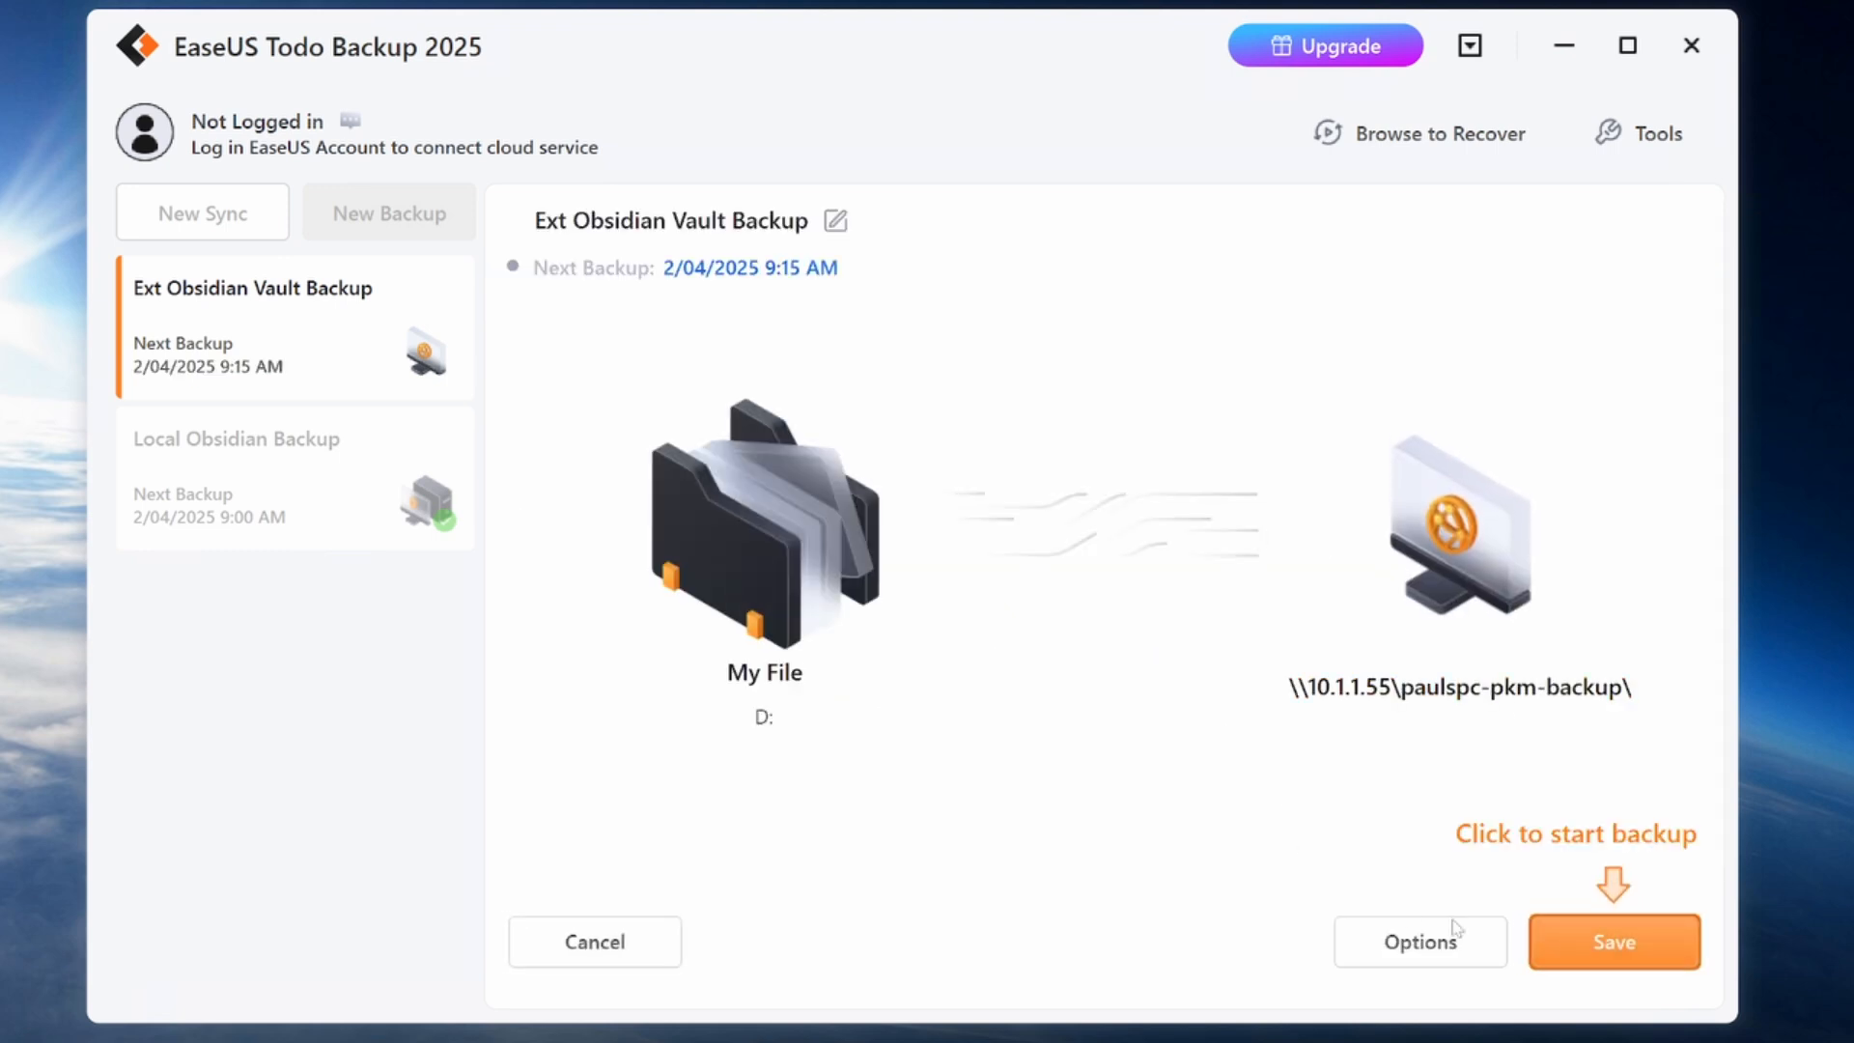
- Save the Ext Obsidian Vault Backup task and run Backup Now until it reports Successful
{"action": "left_click", "coordinate": [1611, 942]}
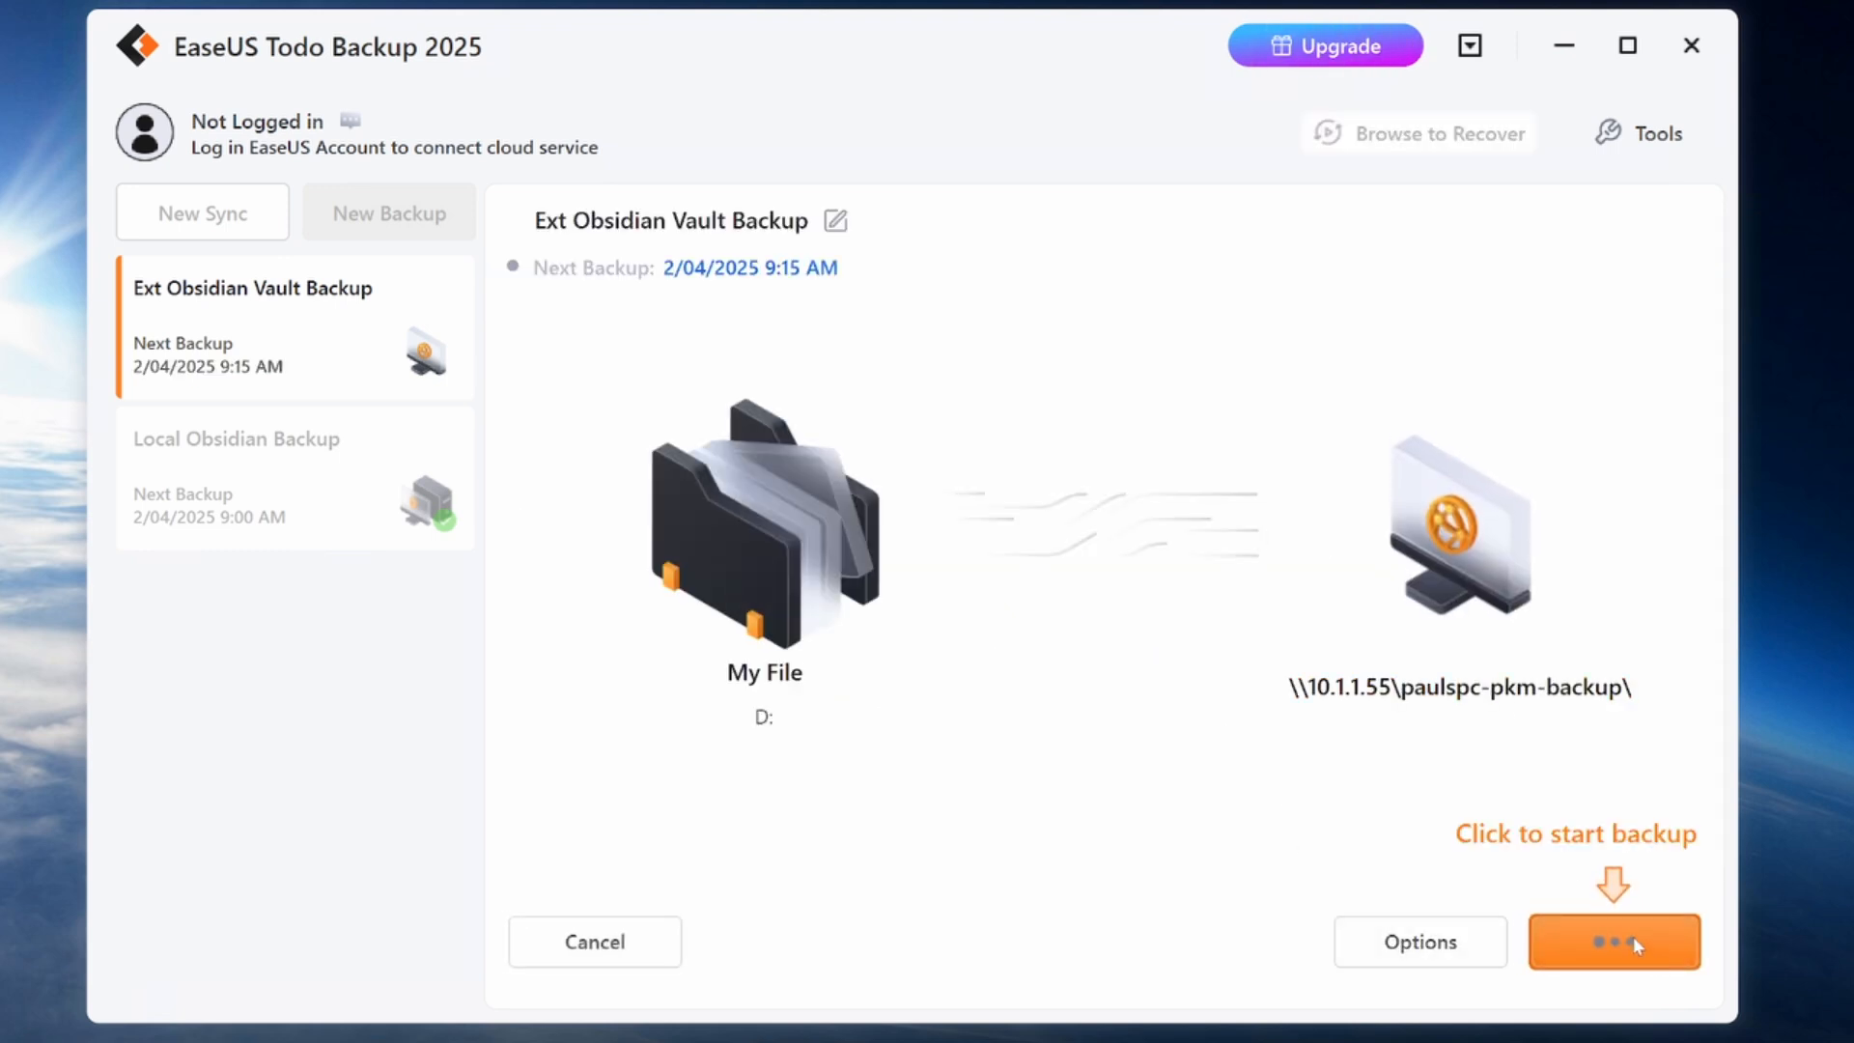
{"action": "left_click", "coordinate": [1584, 942]}
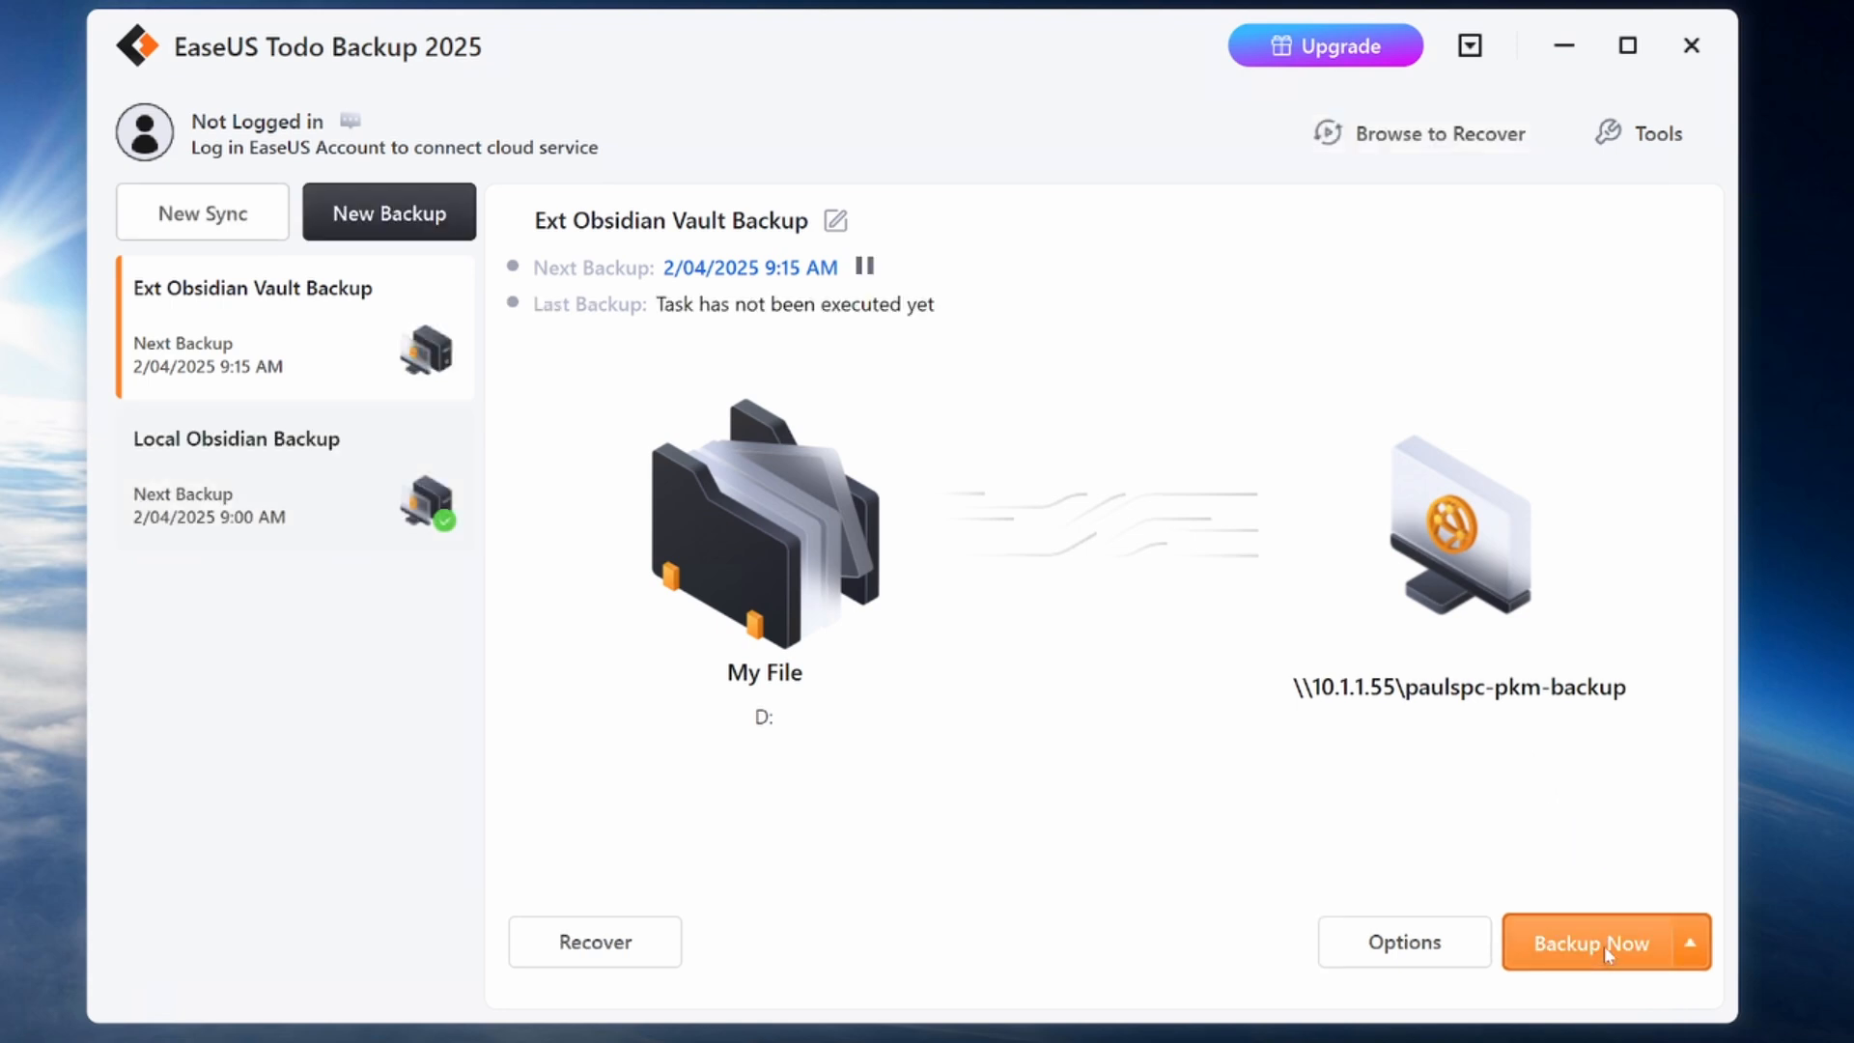
{"action": "left_click", "coordinate": [1589, 943]}
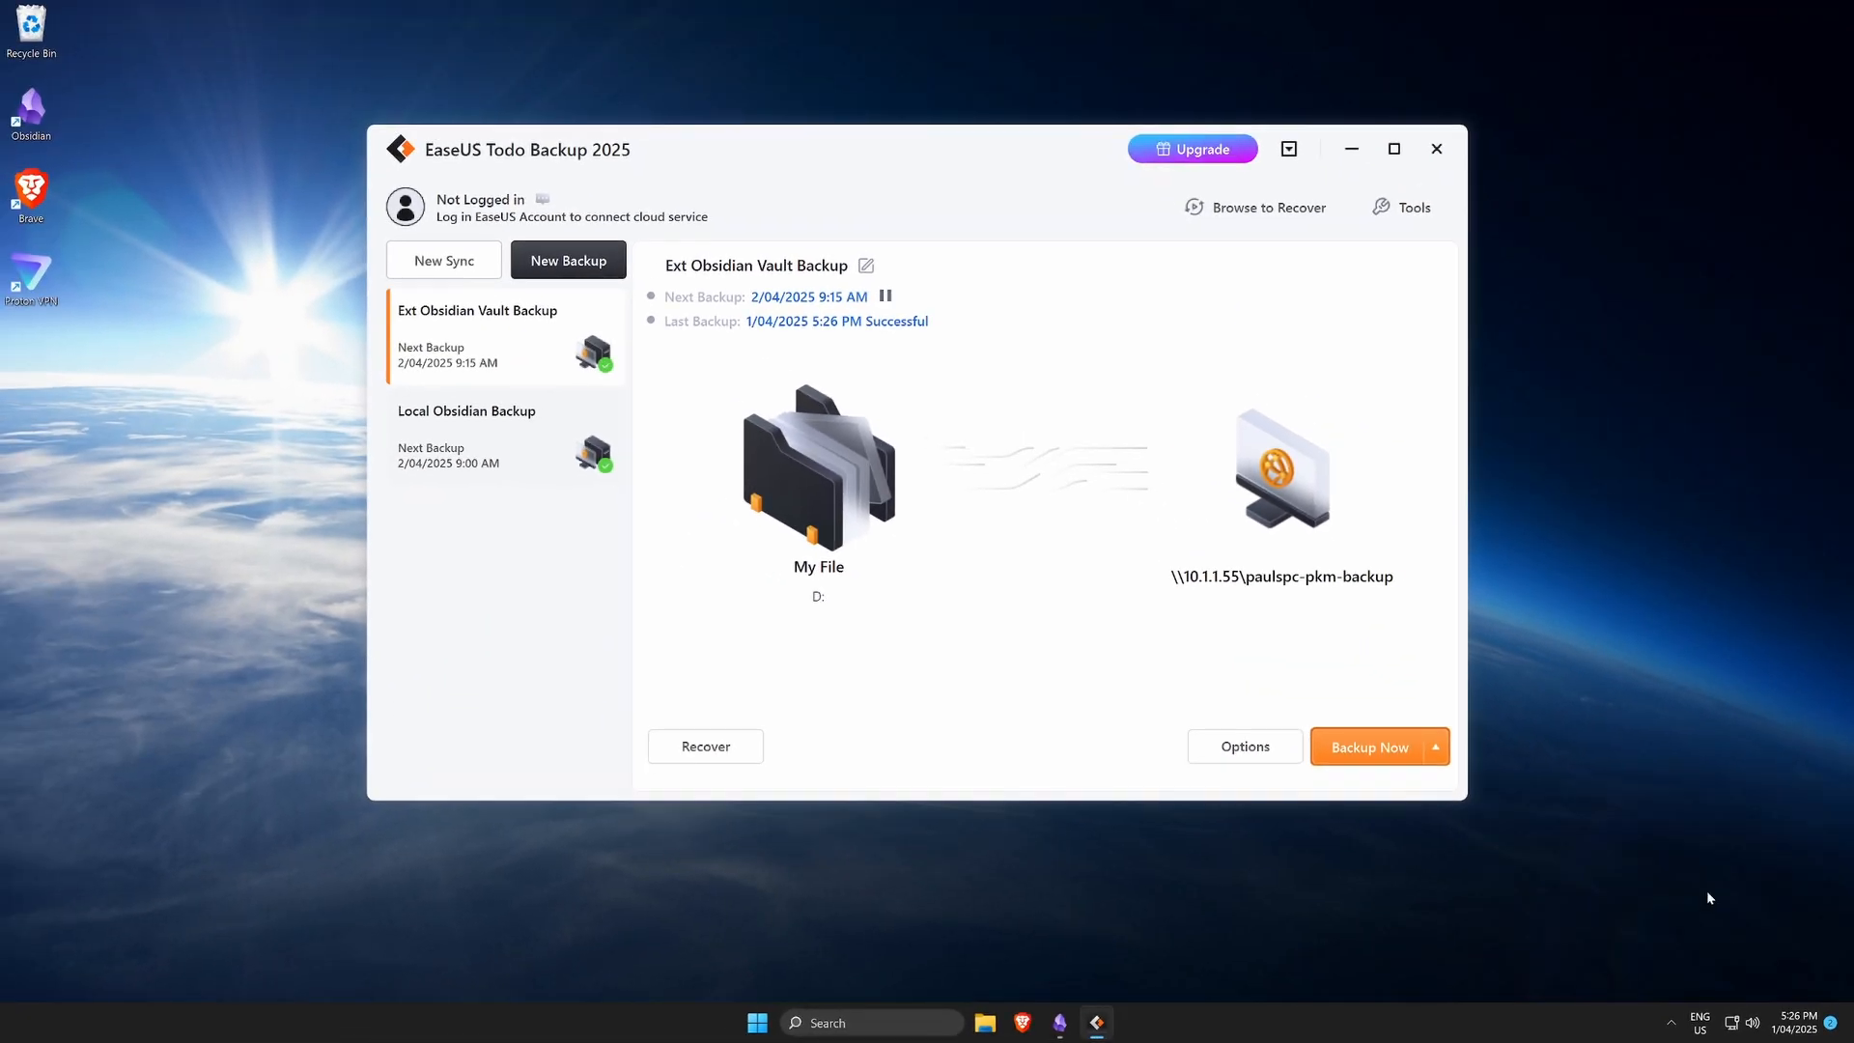
{"action": "mouse_move", "coordinate": [979, 535]}
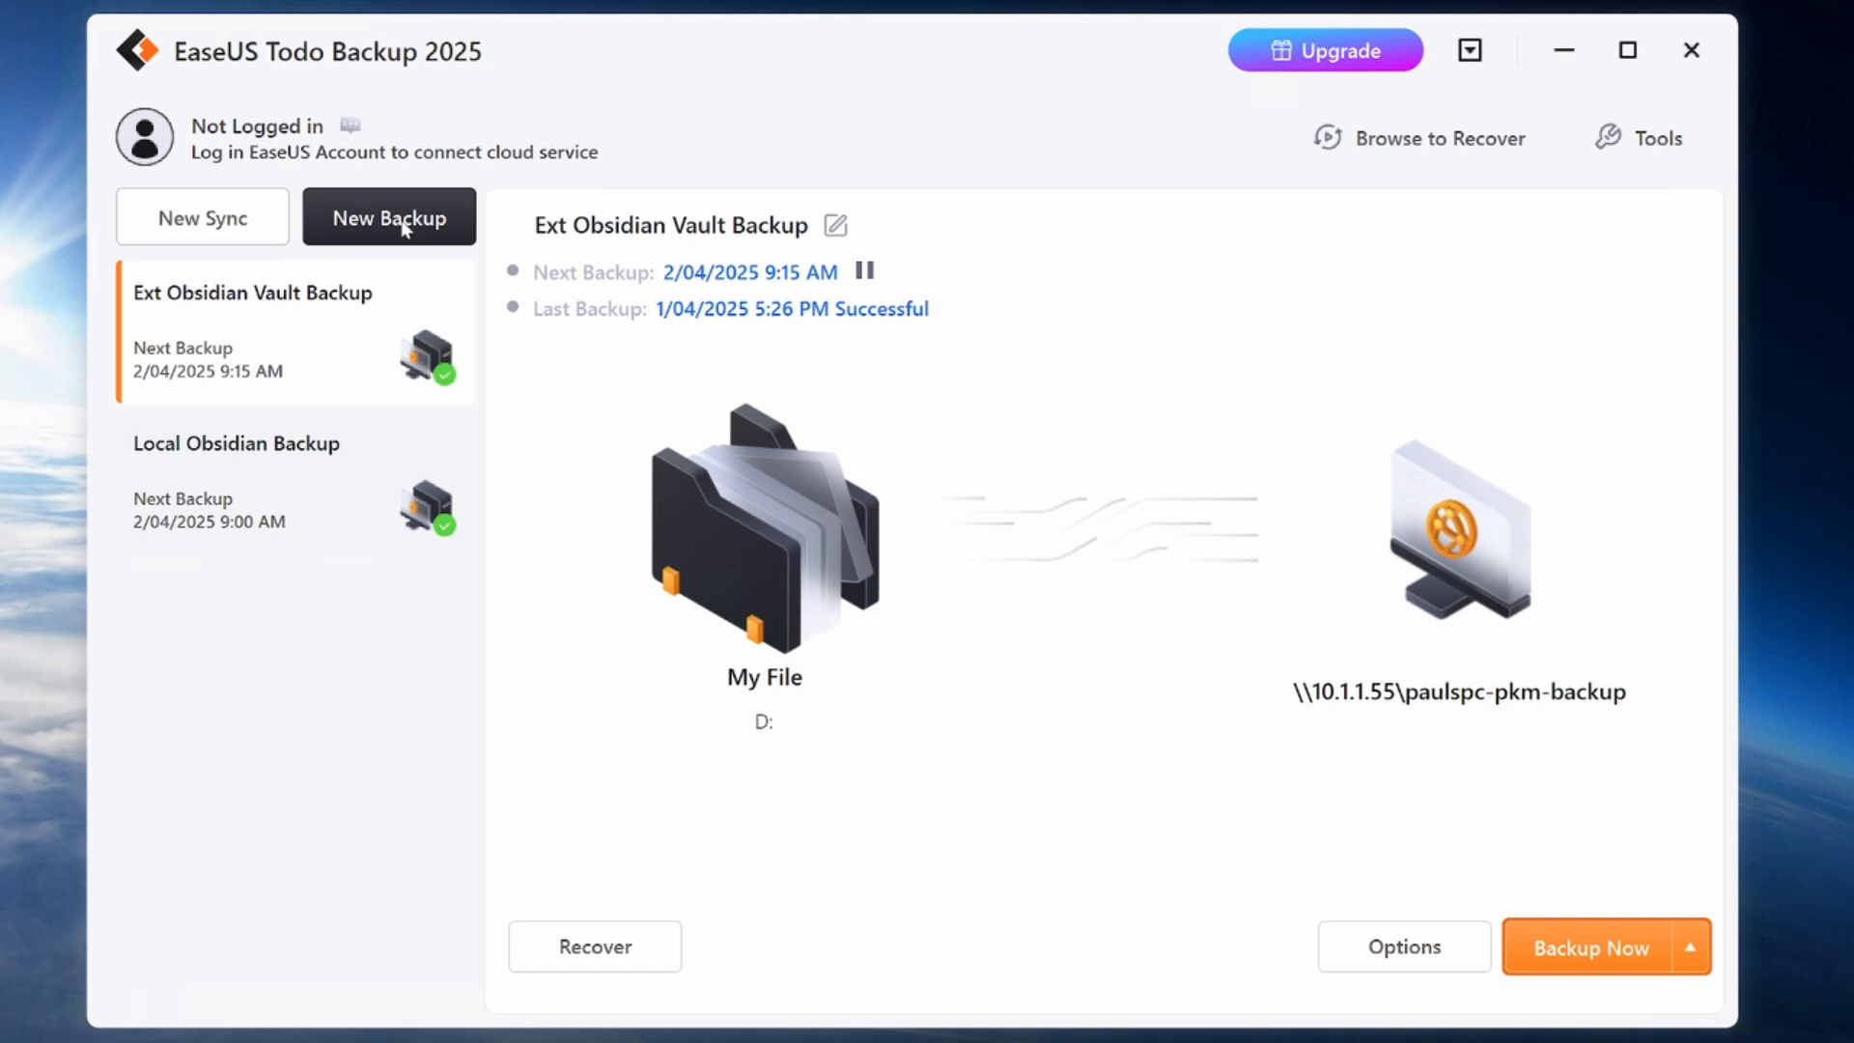
{"action": "left_click", "coordinate": [388, 216]}
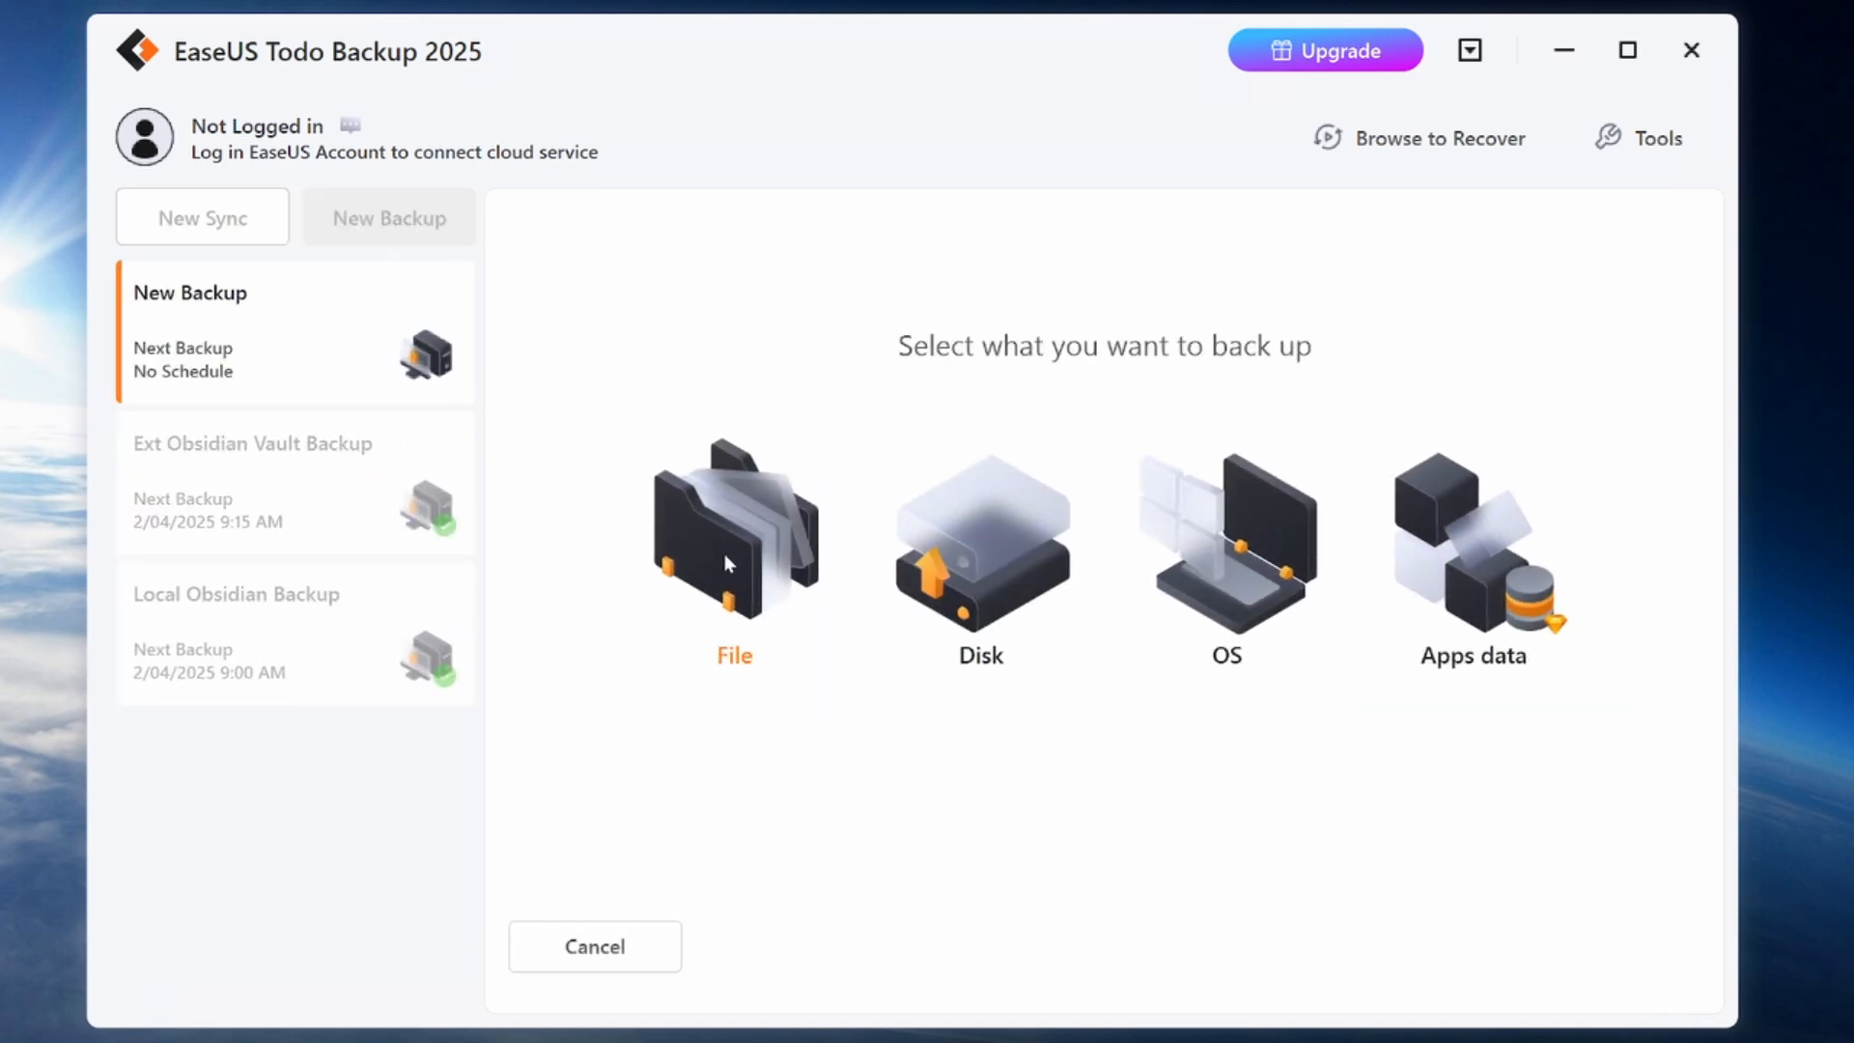
{"action": "left_click", "coordinate": [734, 533]}
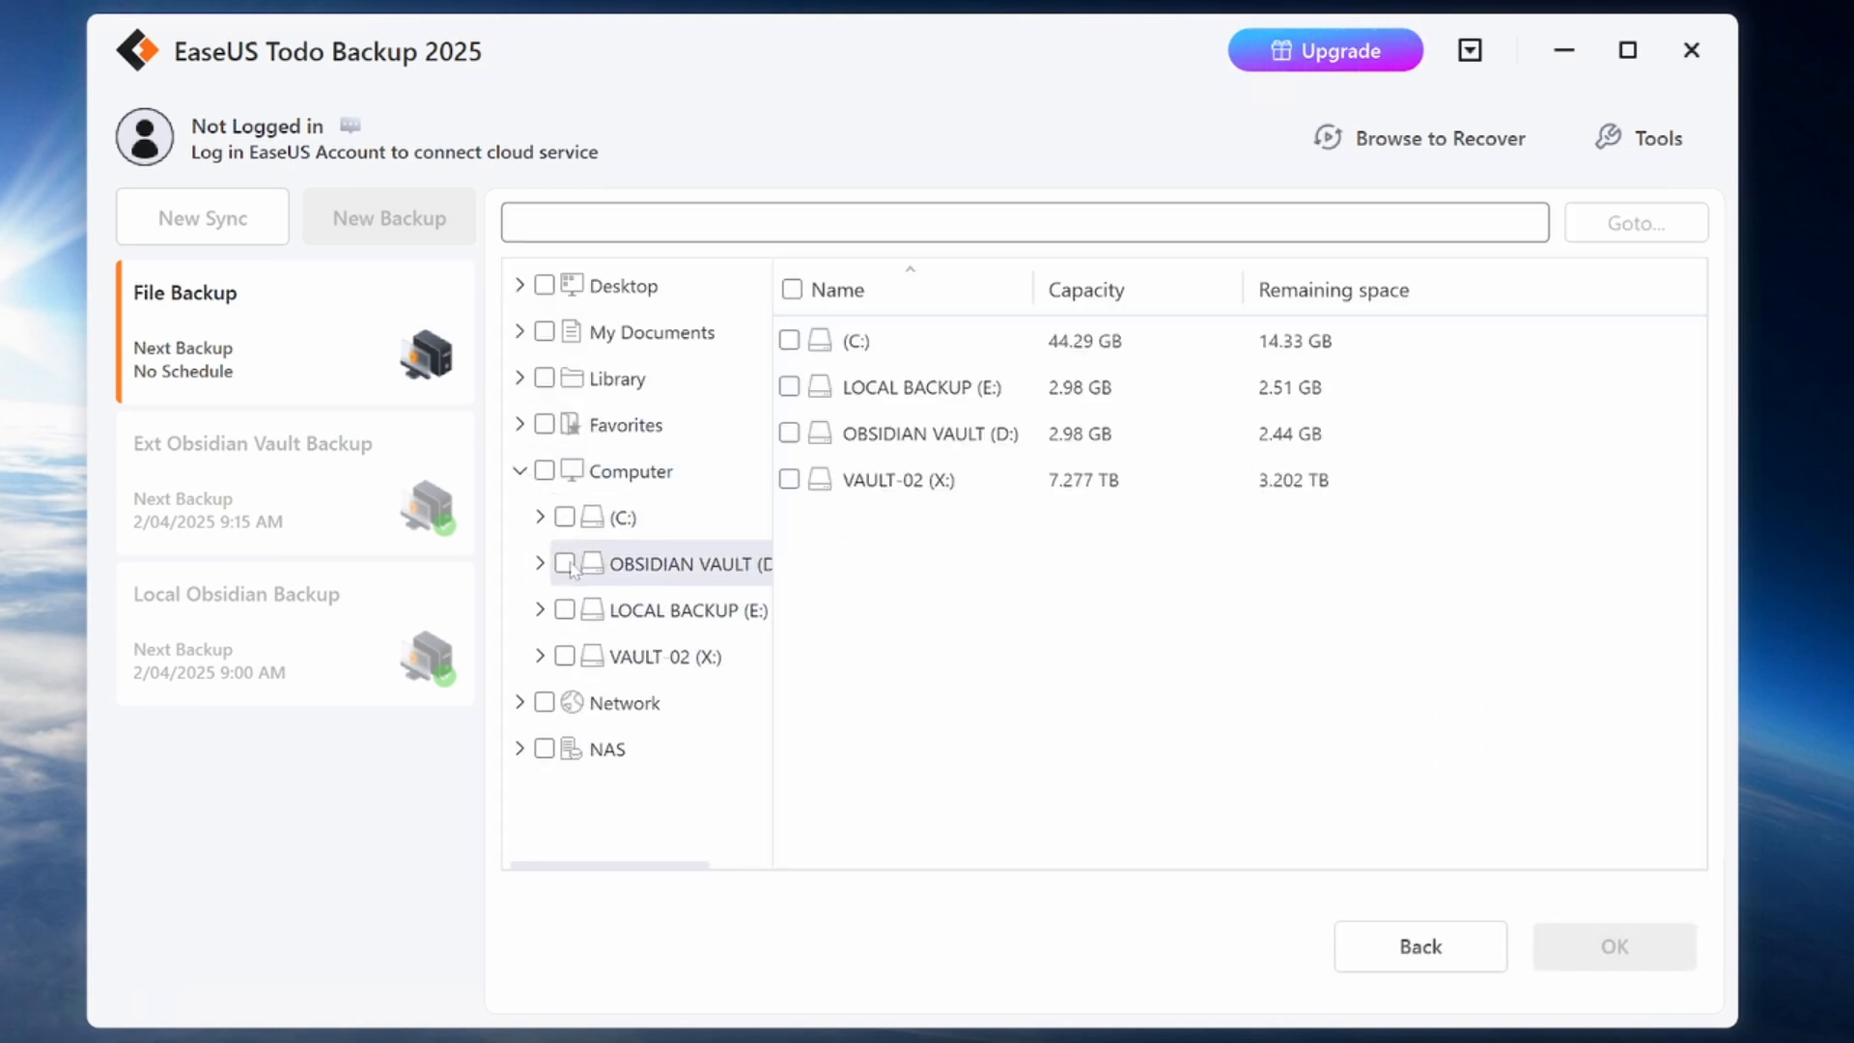
{"action": "left_click", "coordinate": [662, 562]}
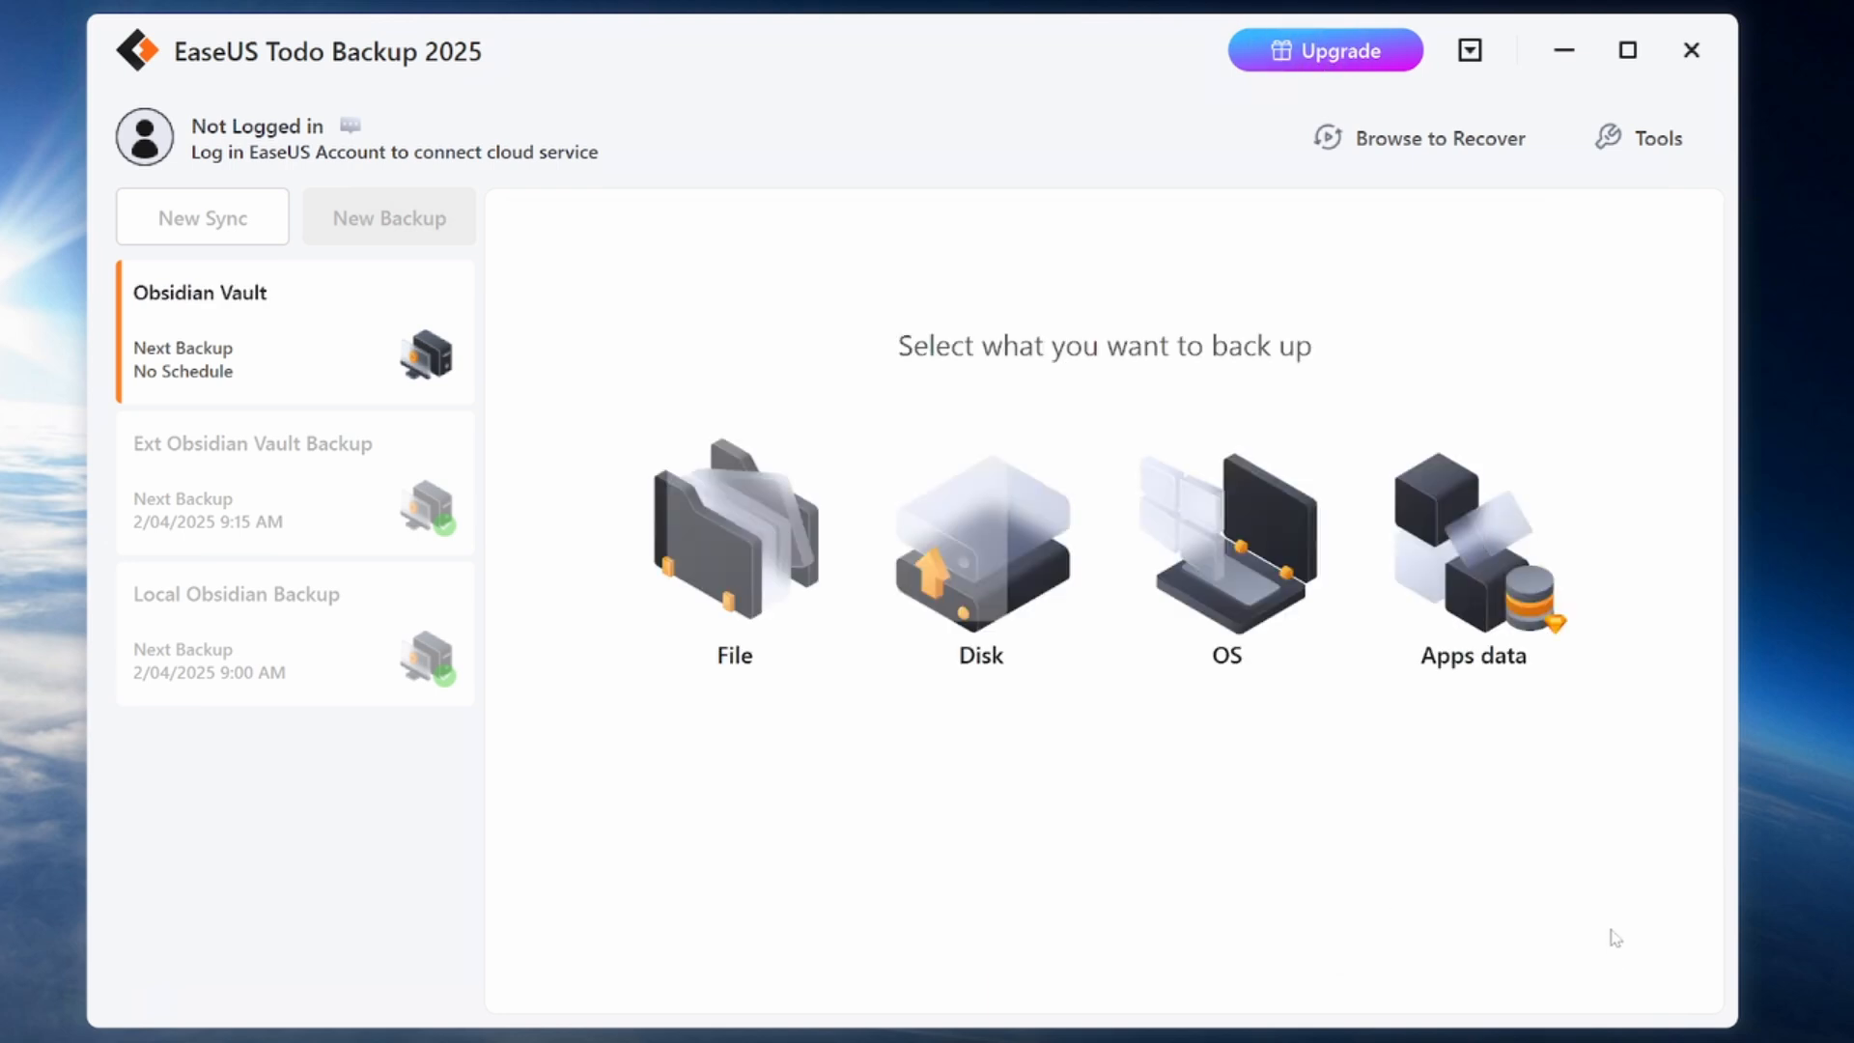
{"action": "left_click", "coordinate": [734, 539]}
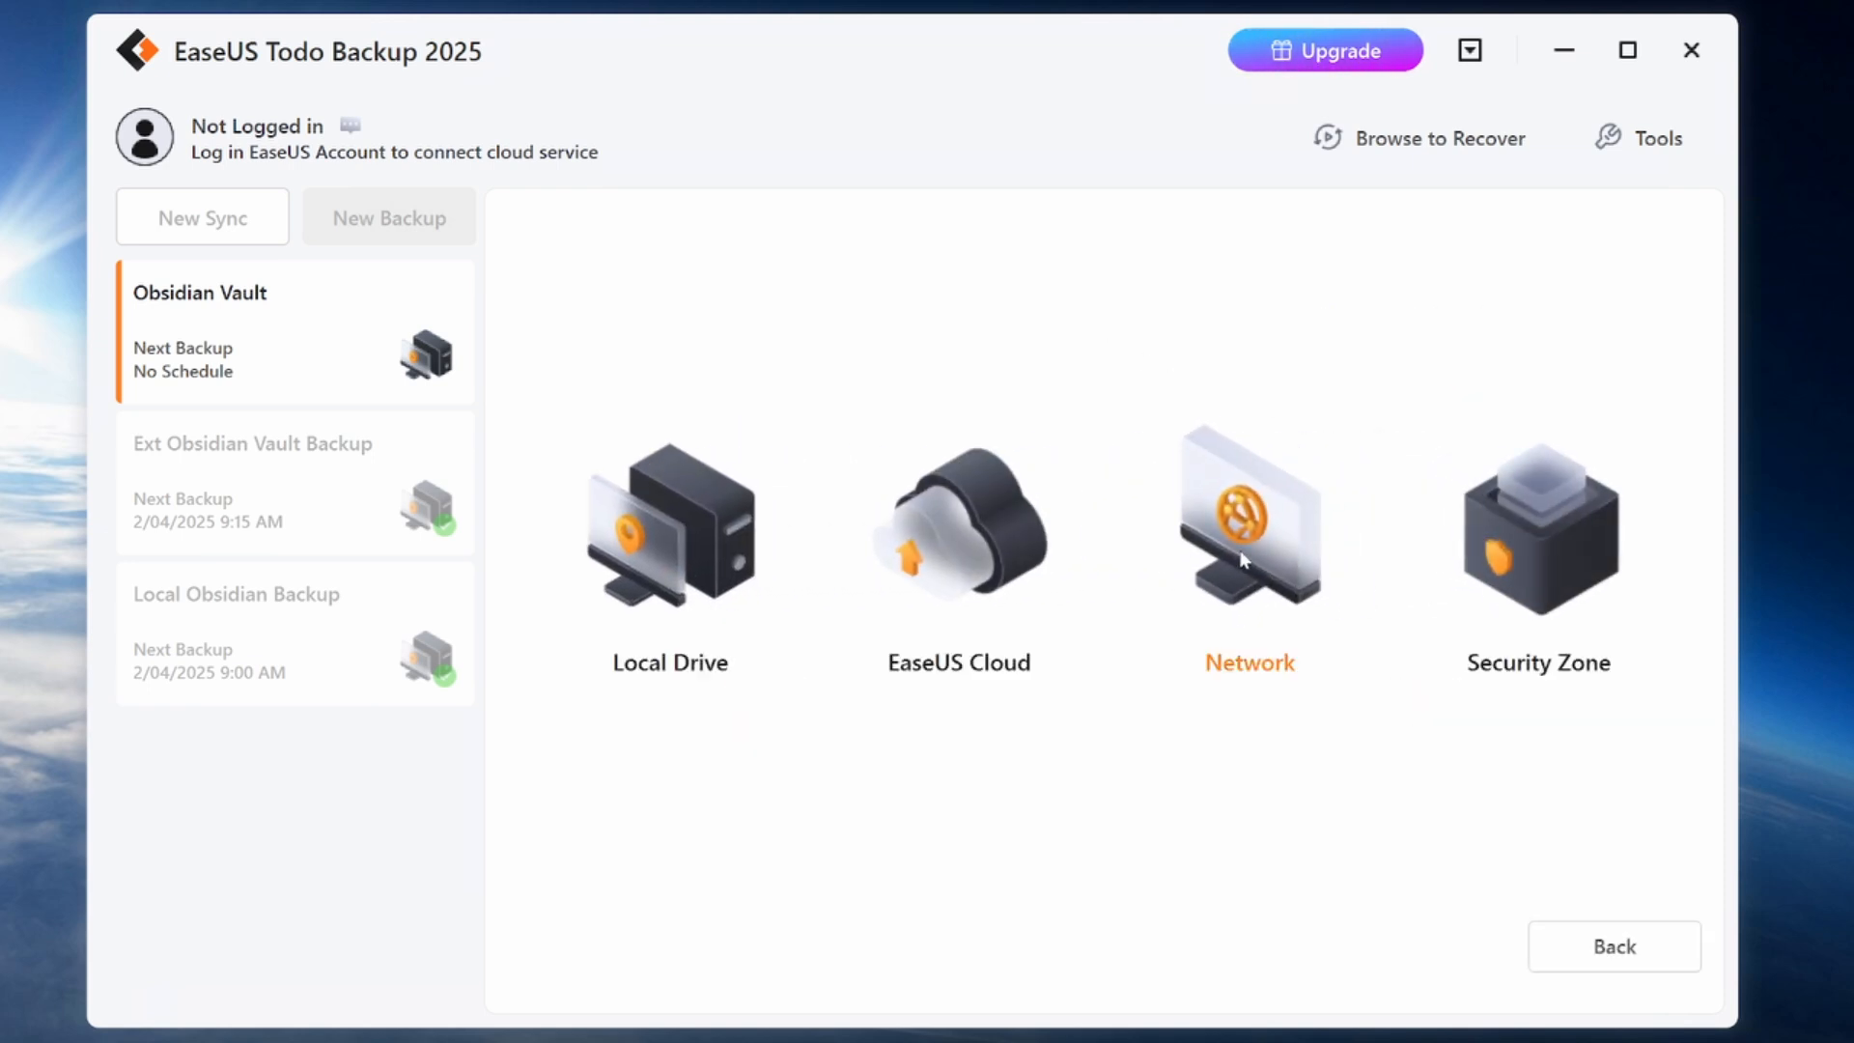
{"action": "left_click", "coordinate": [1249, 525]}
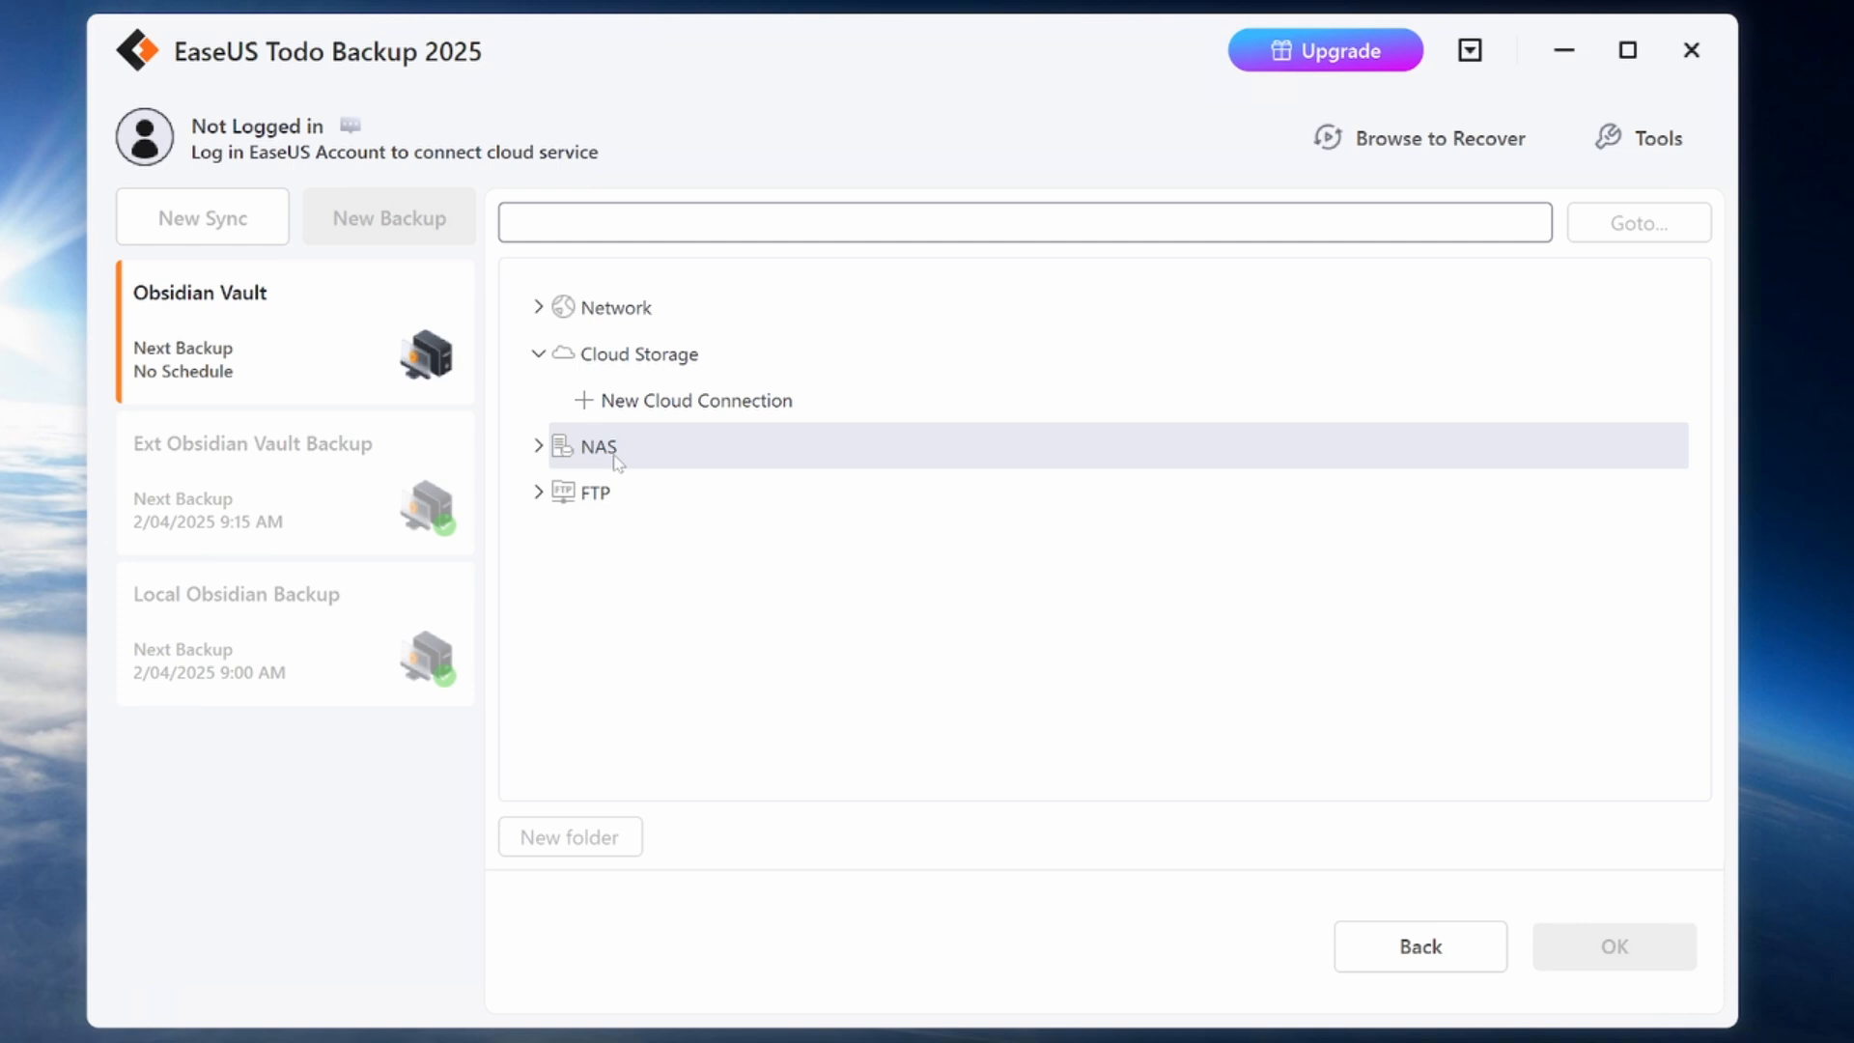
{"action": "mouse_move", "coordinate": [692, 400]}
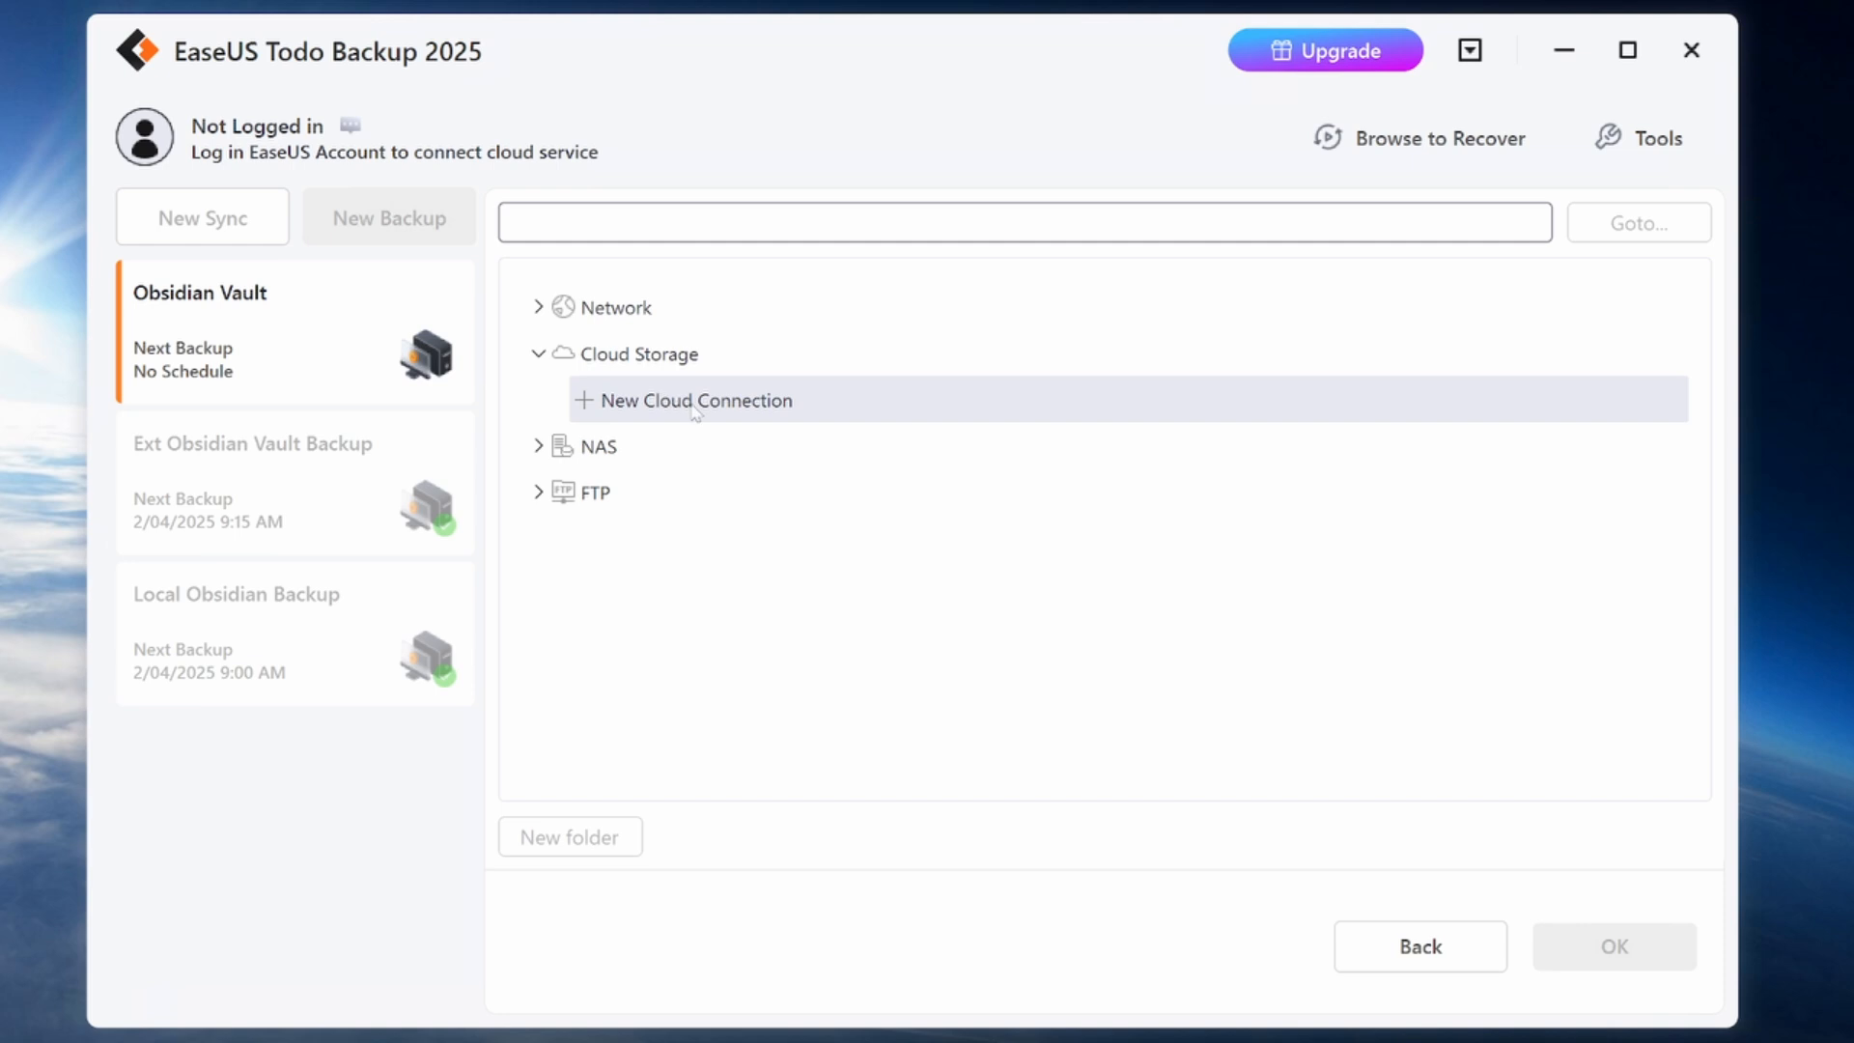
{"action": "left_click", "coordinate": [697, 400]}
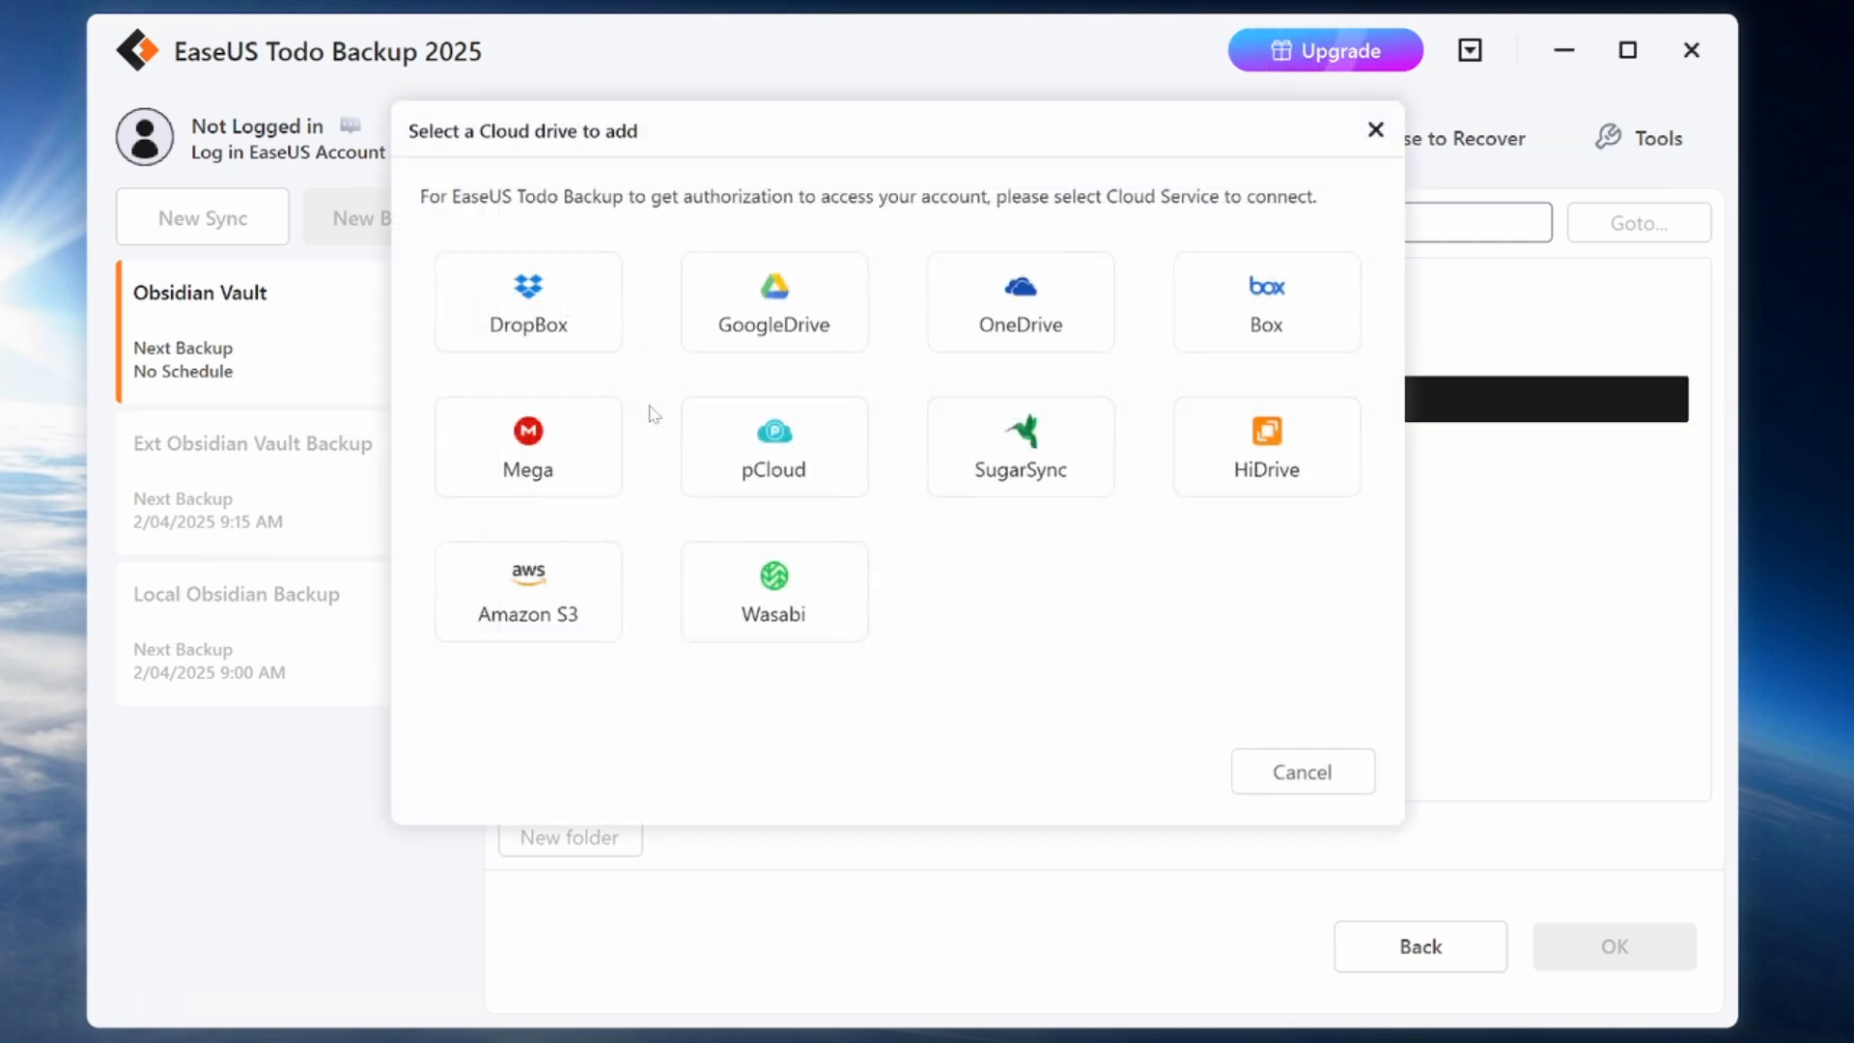
{"action": "mouse_move", "coordinate": [697, 367]}
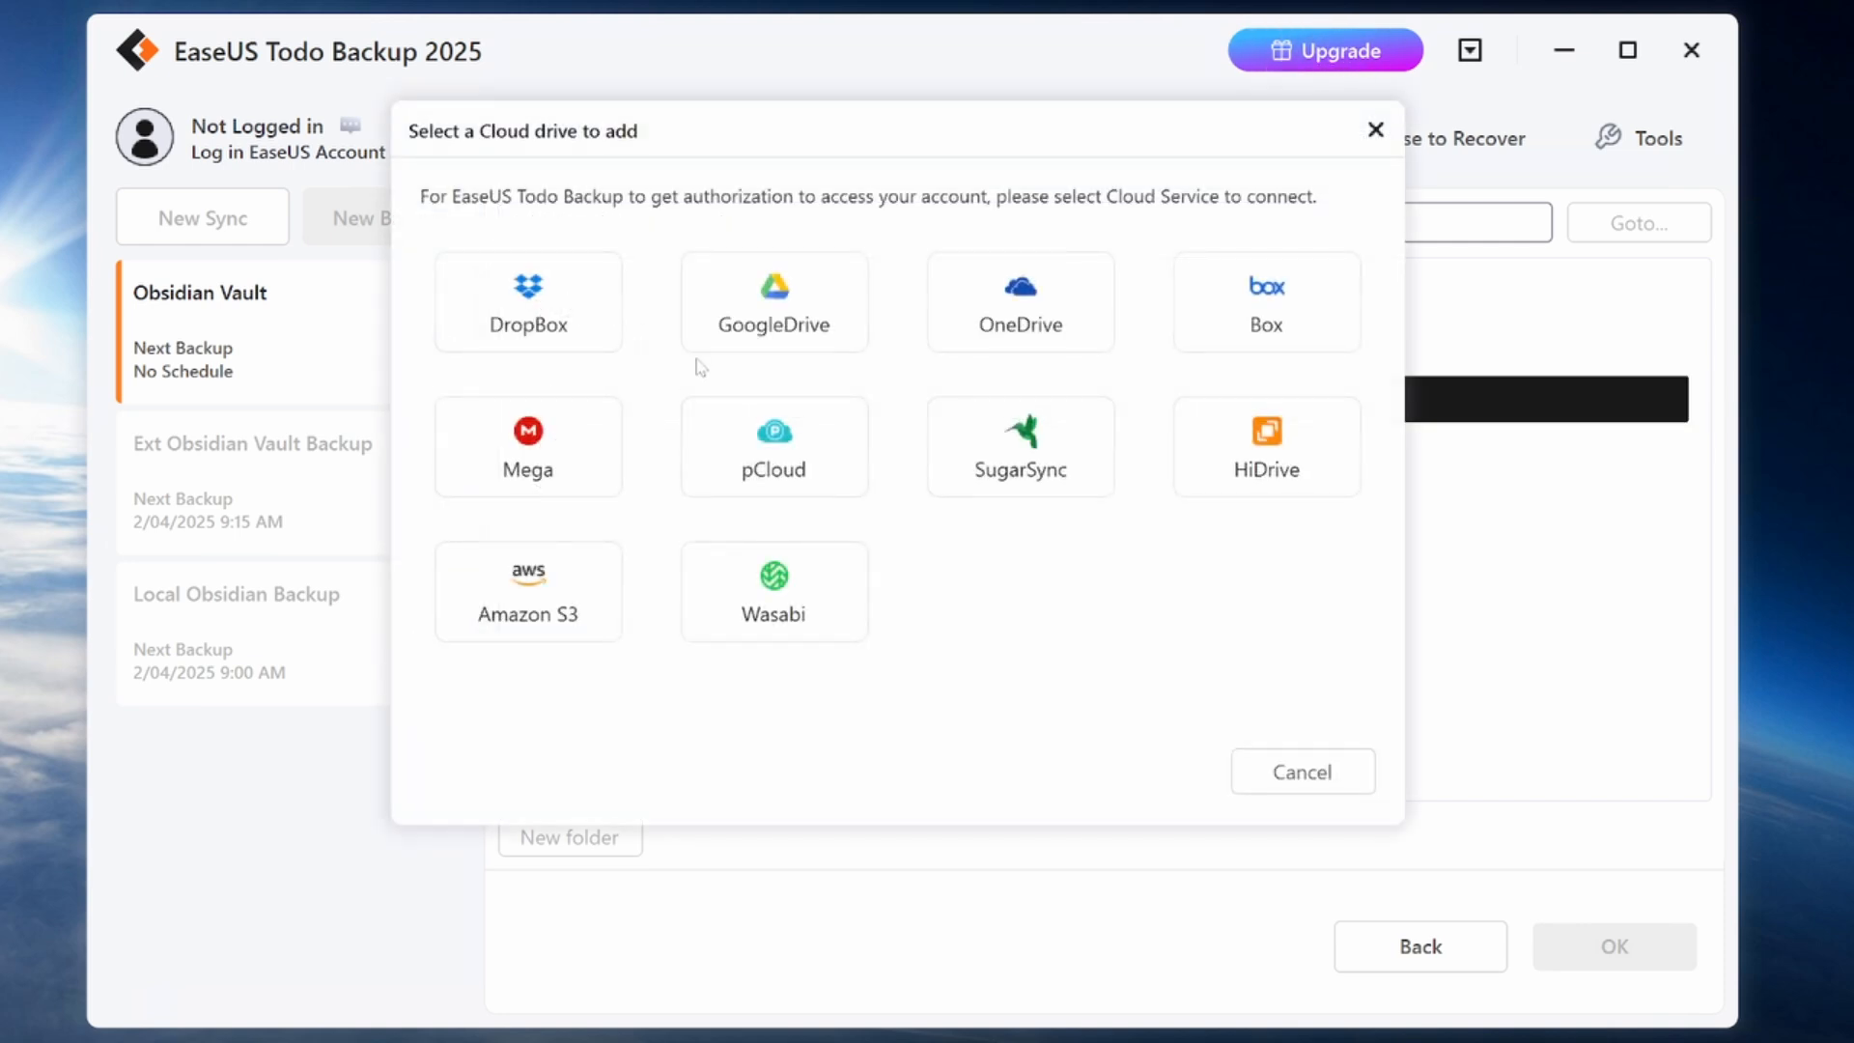
{"action": "mouse_move", "coordinate": [888, 365]}
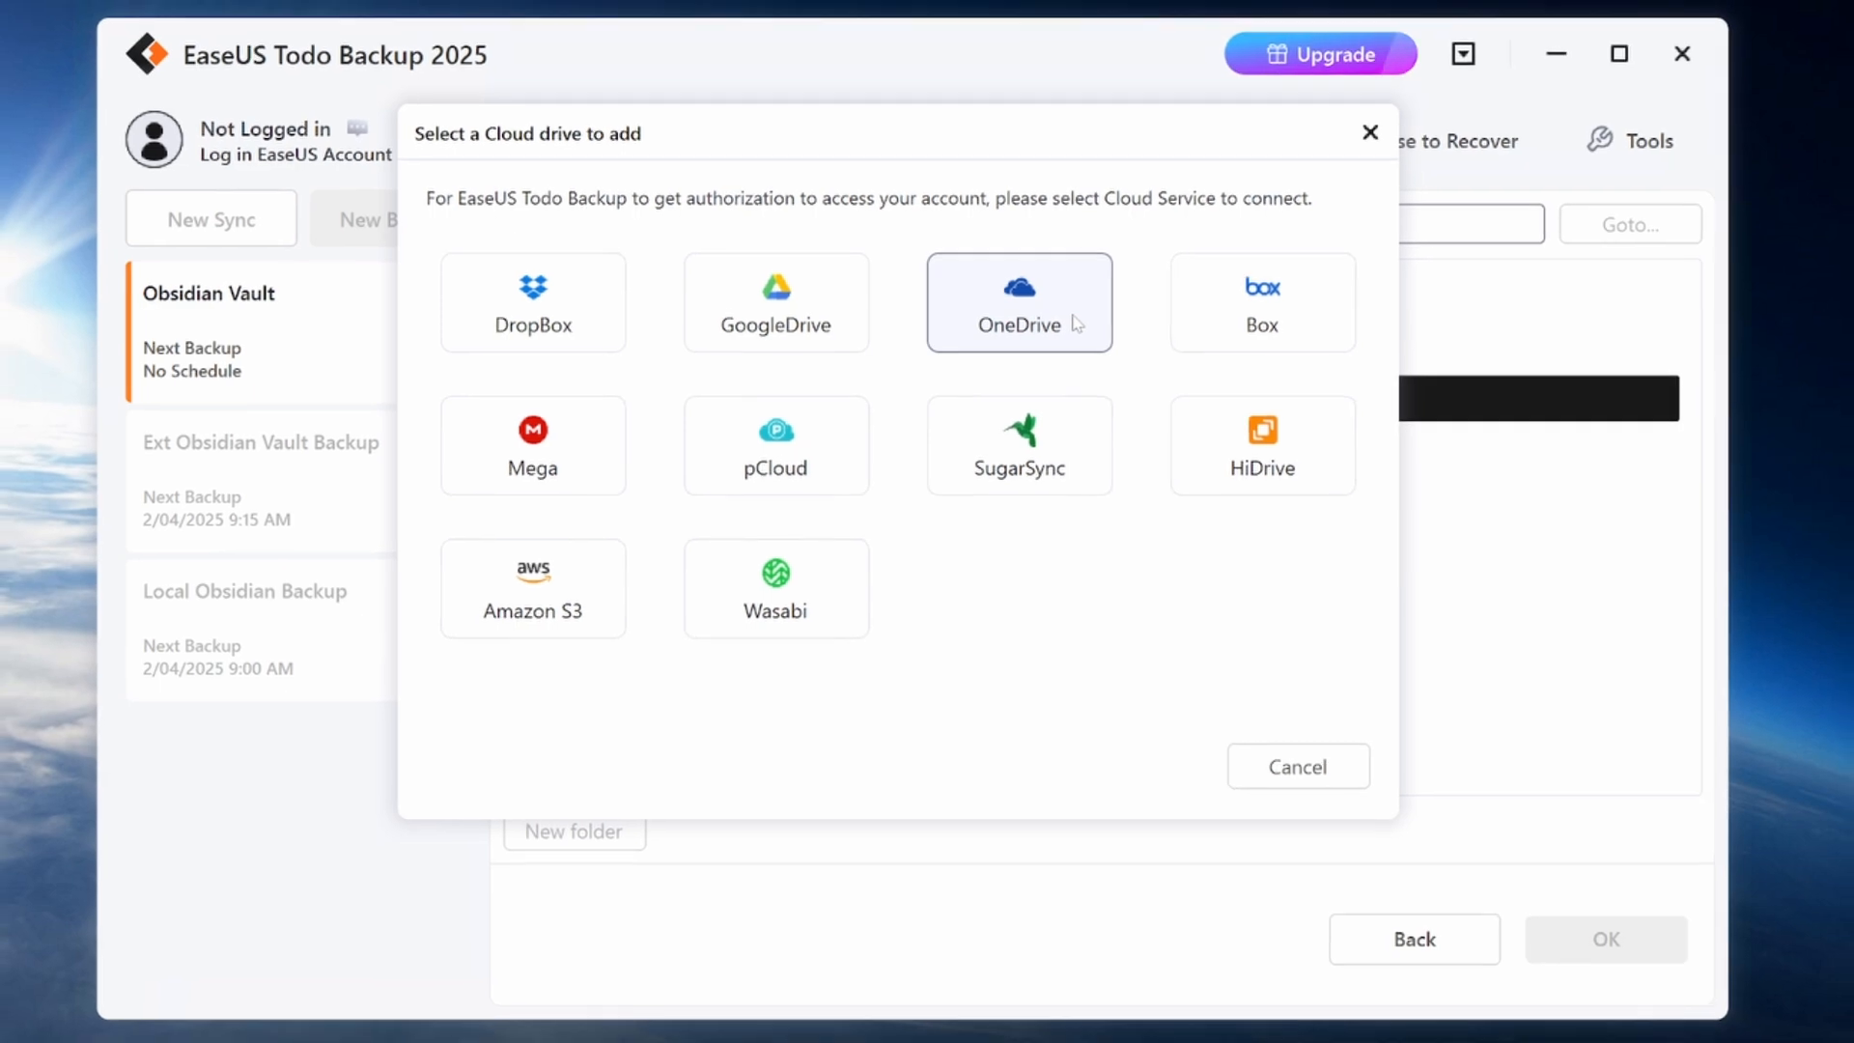
{"action": "left_click", "coordinate": [1297, 767]}
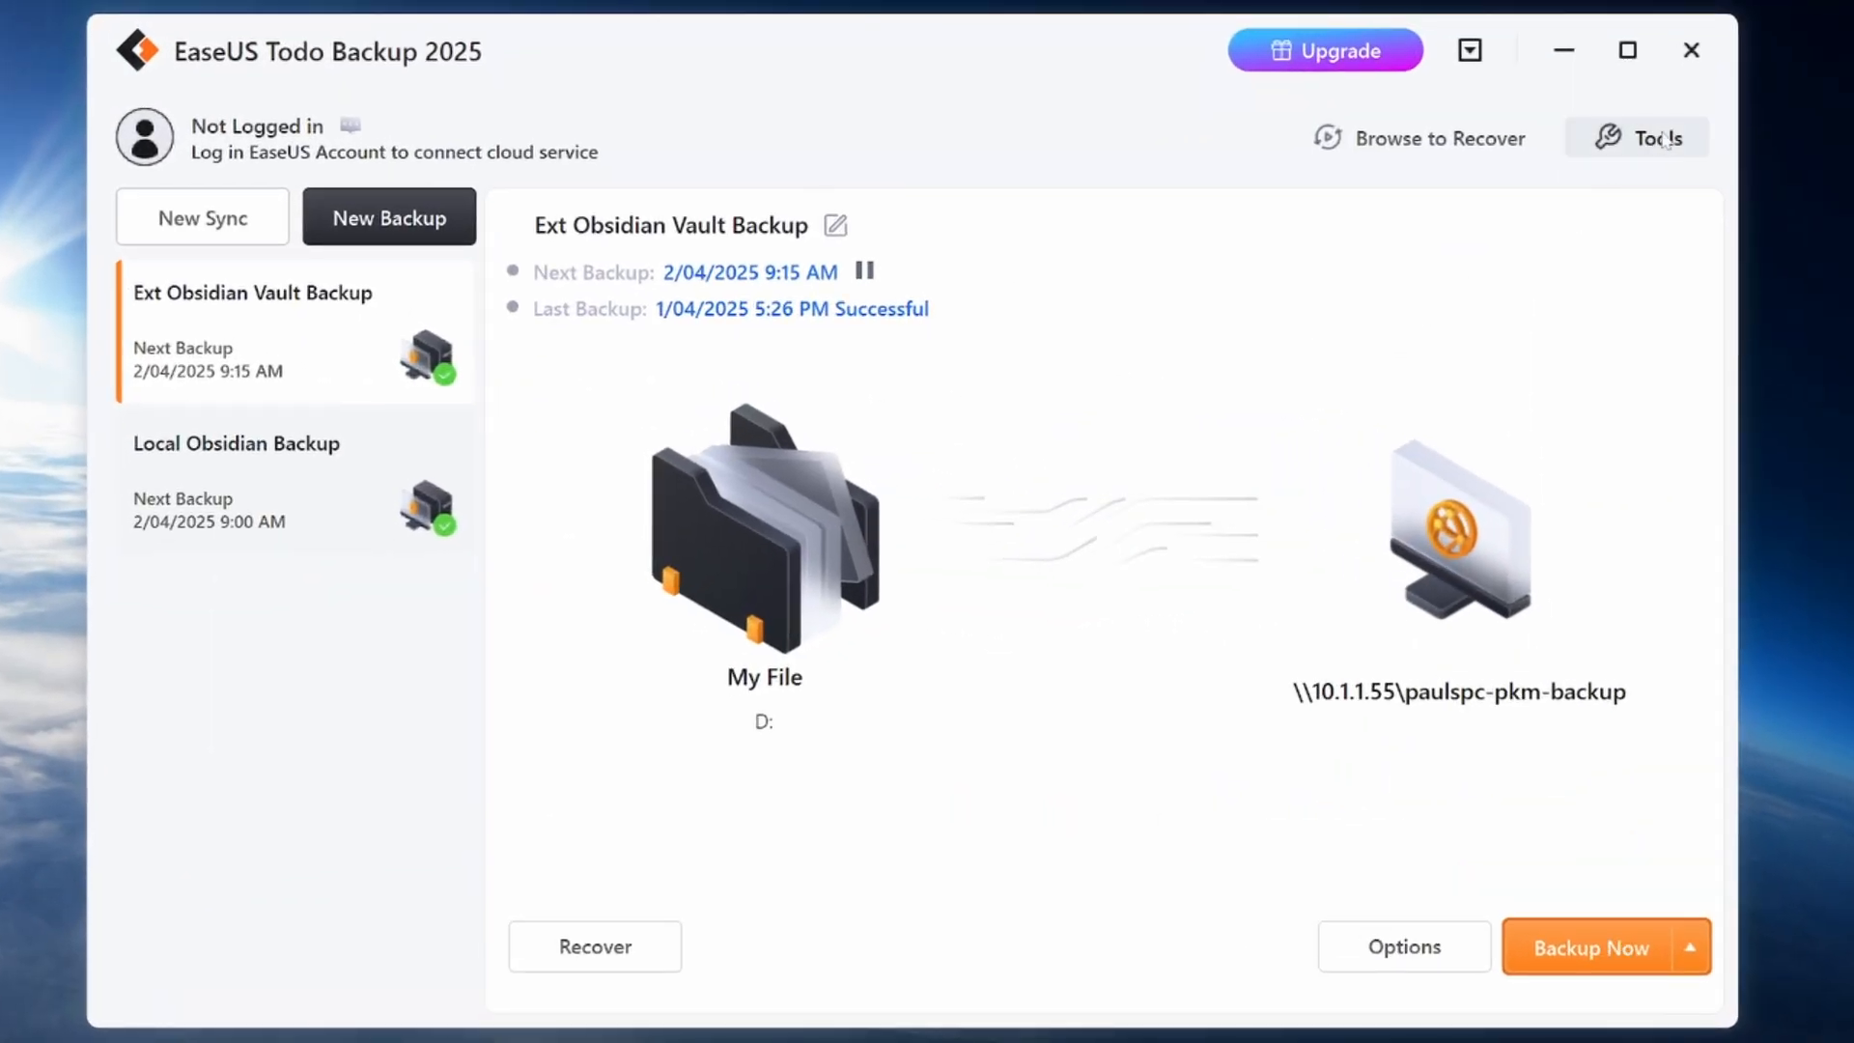
- In Tools > Import/Export Task, tick both Local and Ext tasks and export them to a .tbbak file
{"action": "left_click", "coordinate": [1646, 137]}
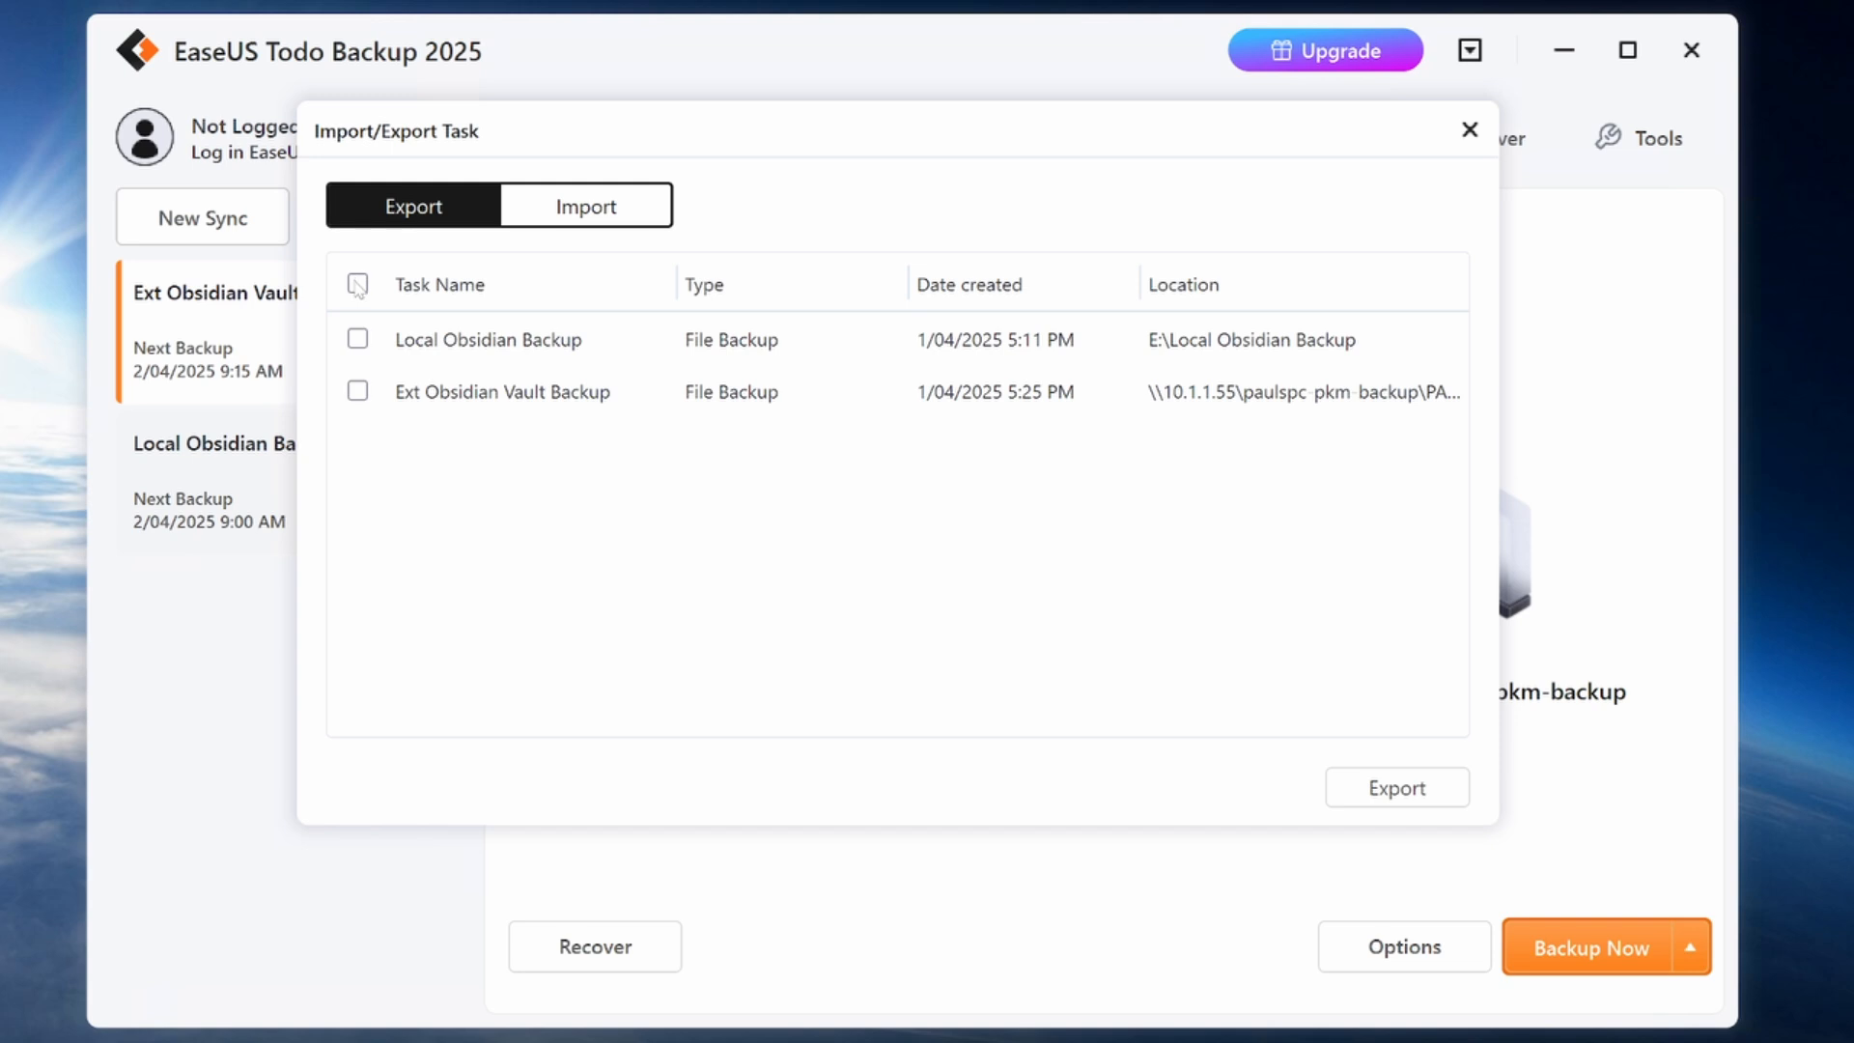
{"action": "left_click", "coordinate": [357, 284]}
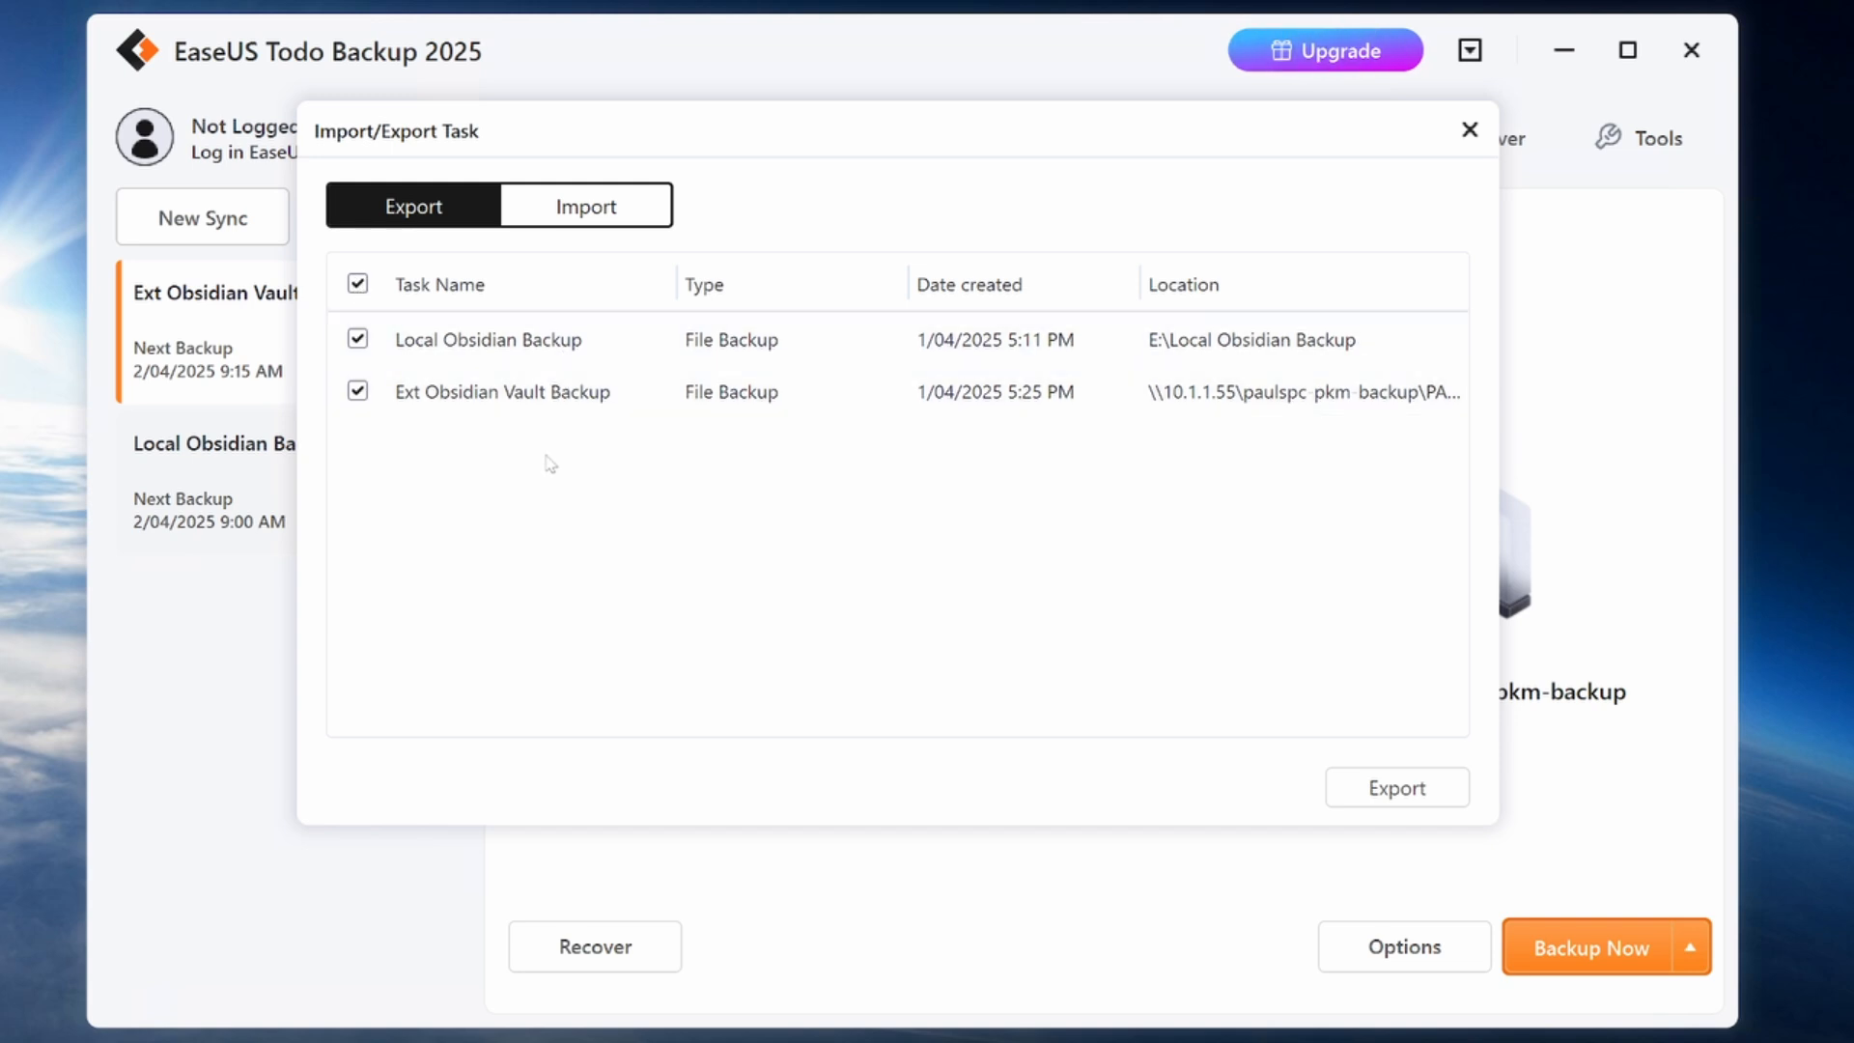
{"action": "left_click", "coordinate": [1395, 788]}
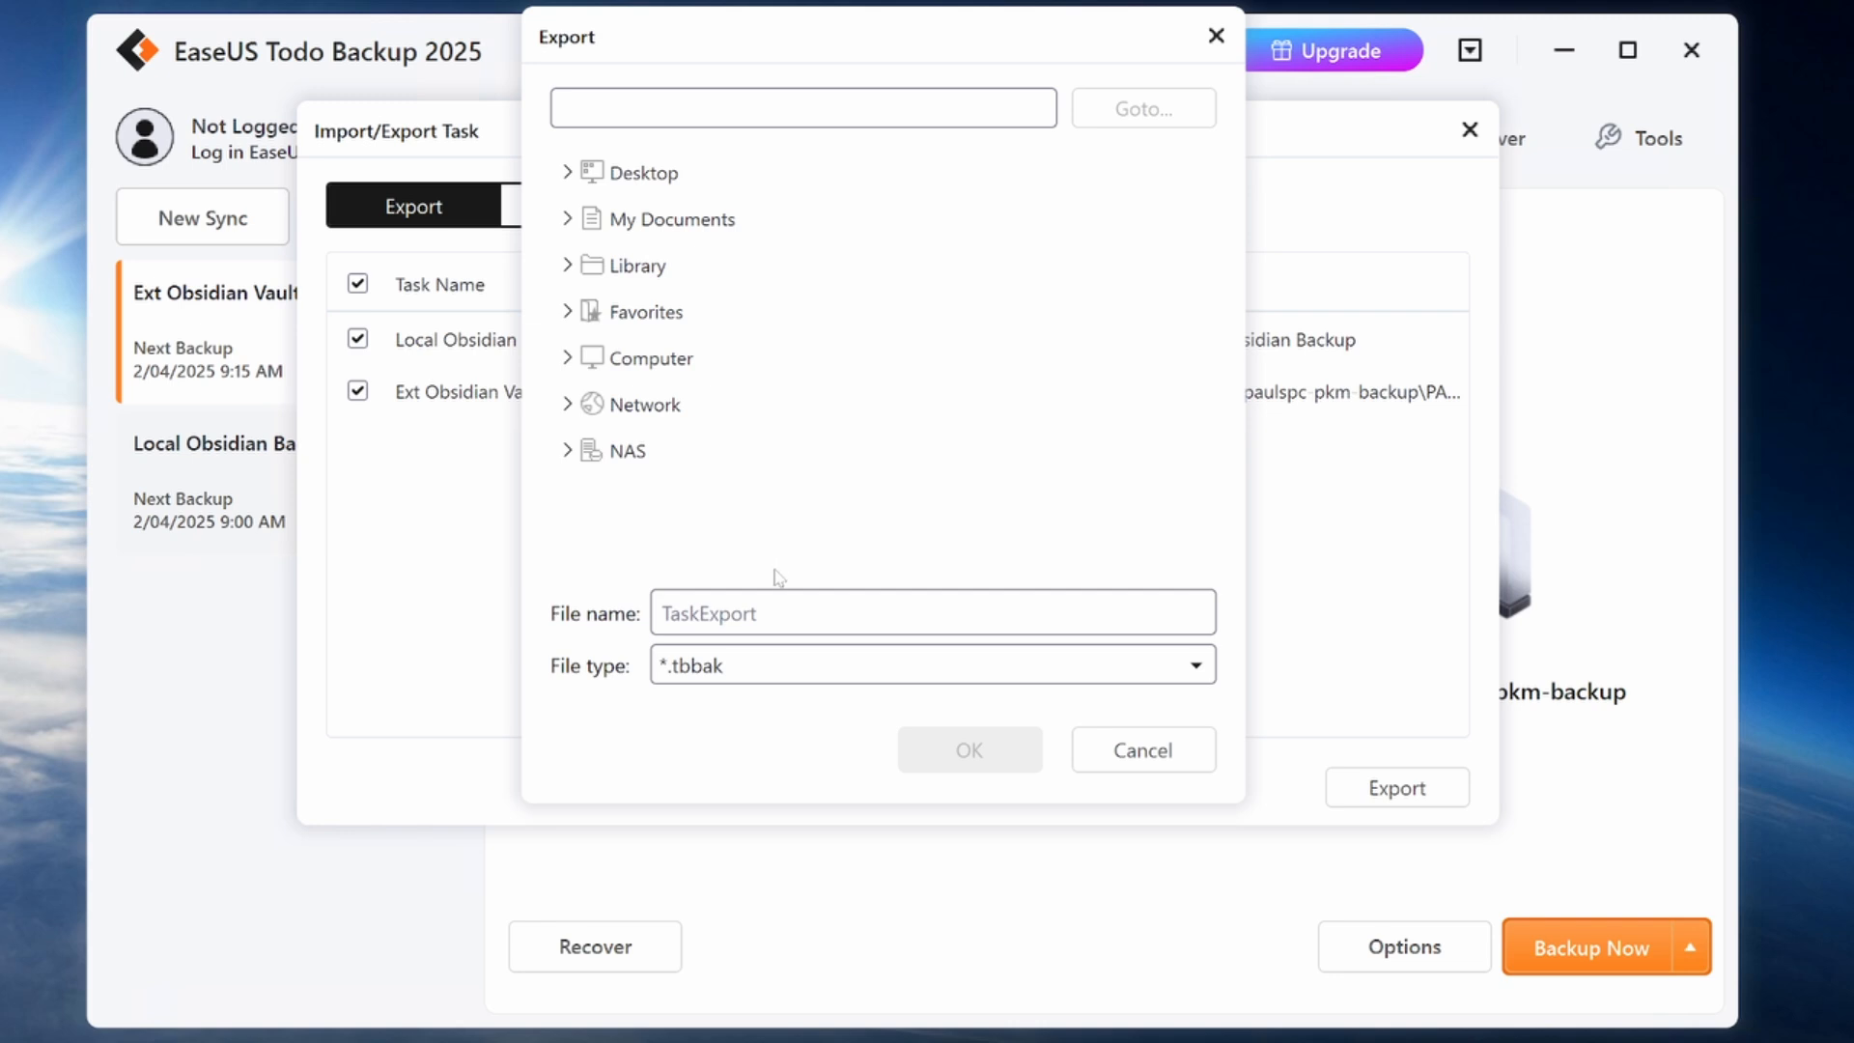
{"action": "mouse_move", "coordinate": [778, 569]}
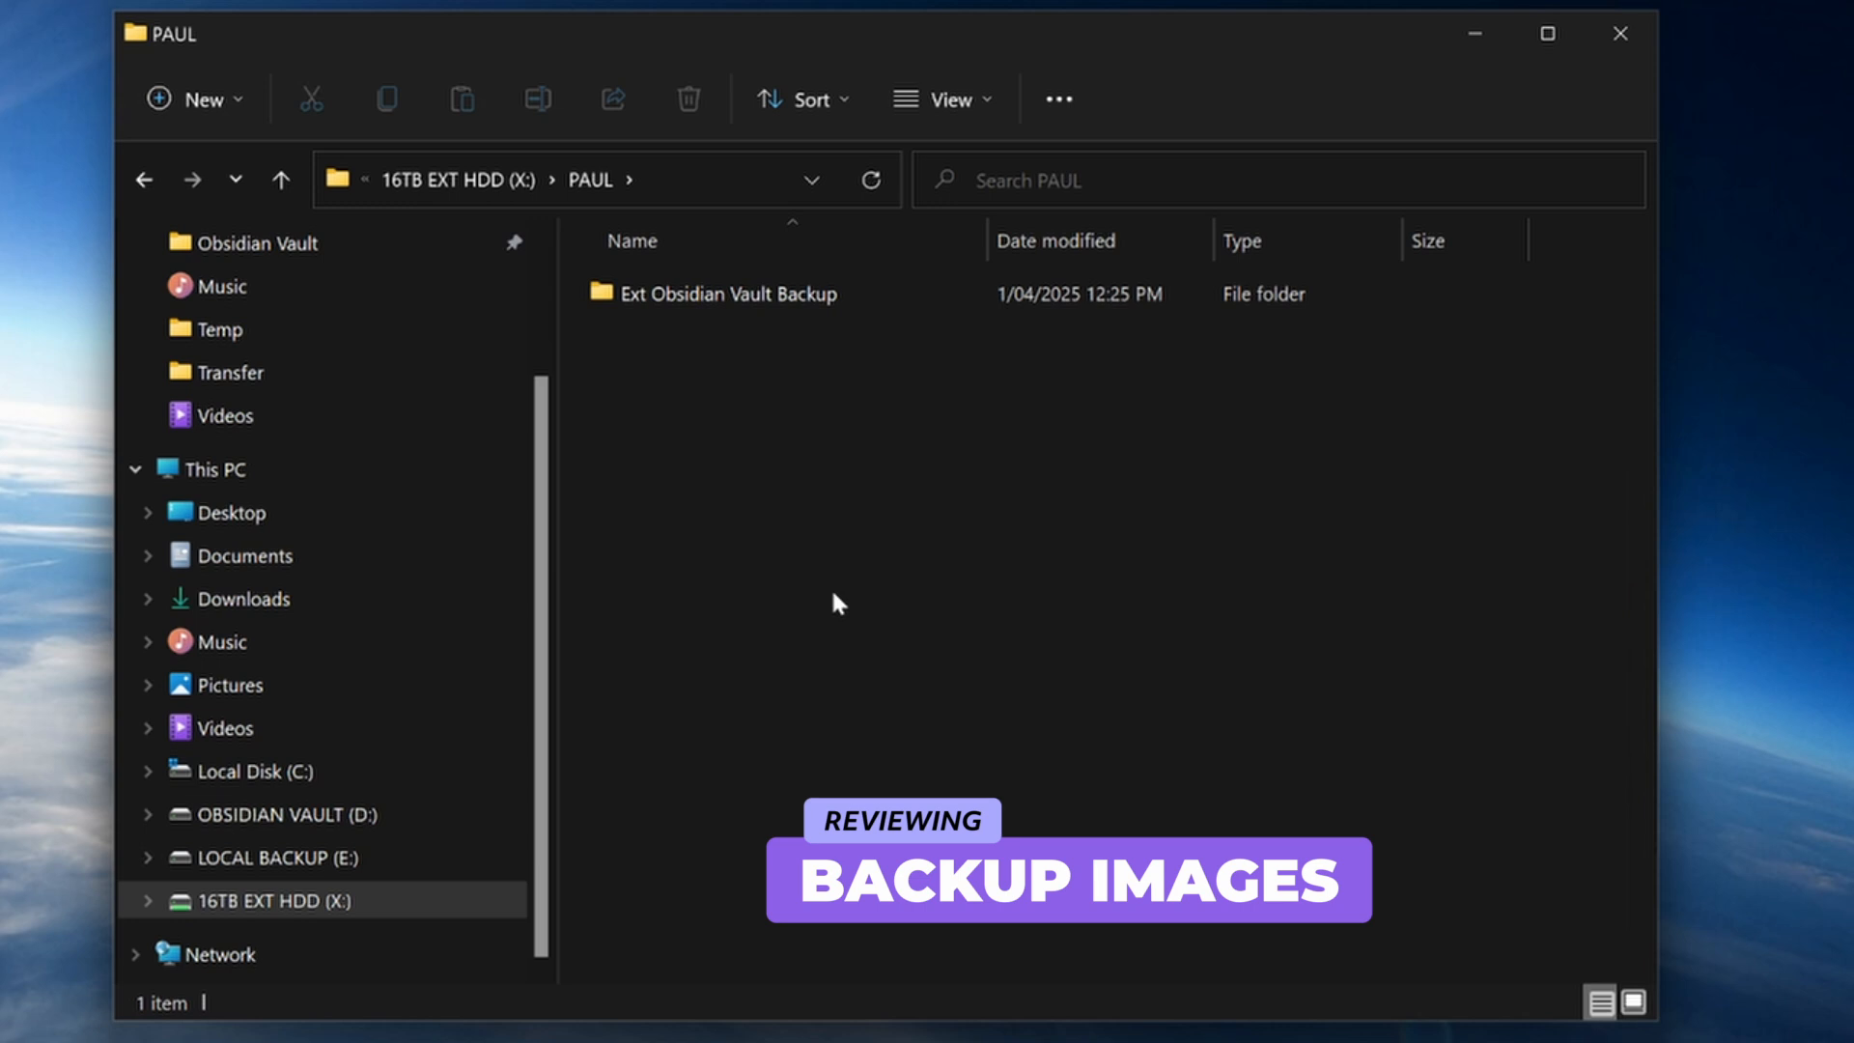
- Open Ext Obsidian Vault Backup on X:, Local Obsidian Backup on E:, then the Obsidian Vault folder on D:
{"action": "double_click", "coordinate": [729, 294]}
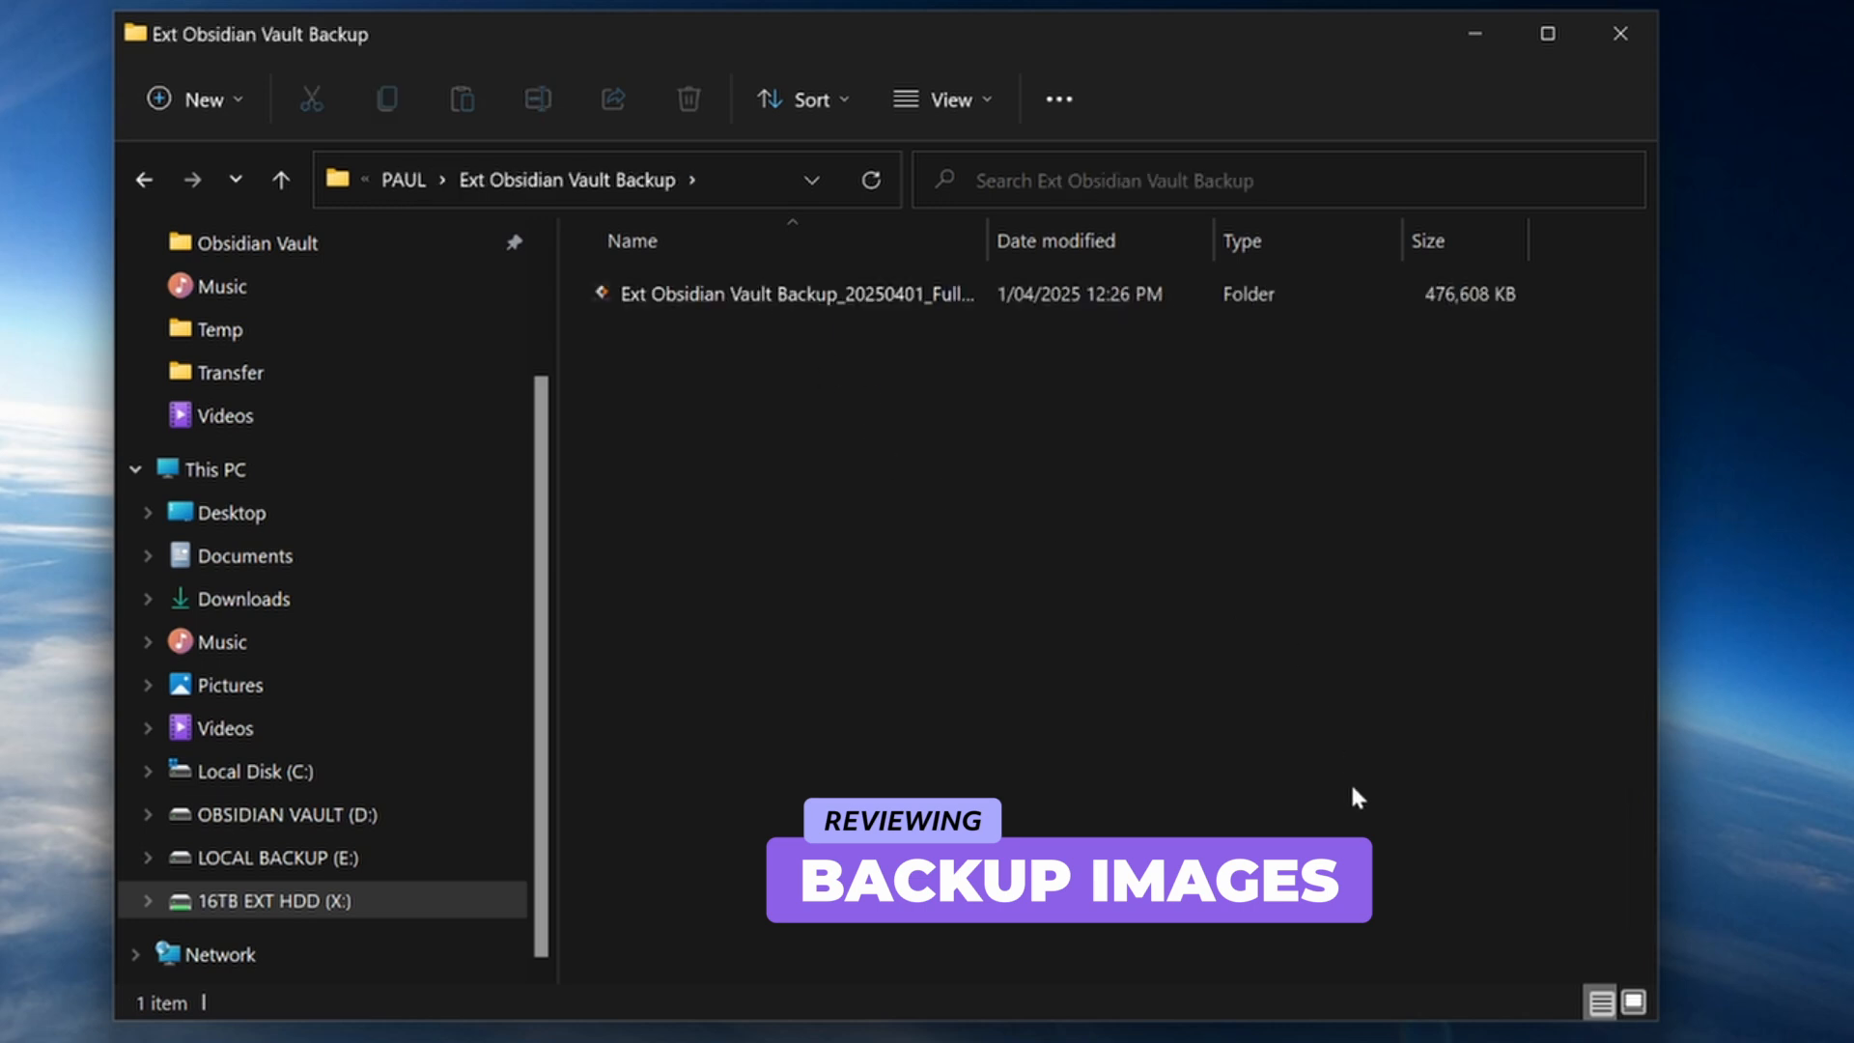
{"action": "left_click", "coordinate": [280, 858]}
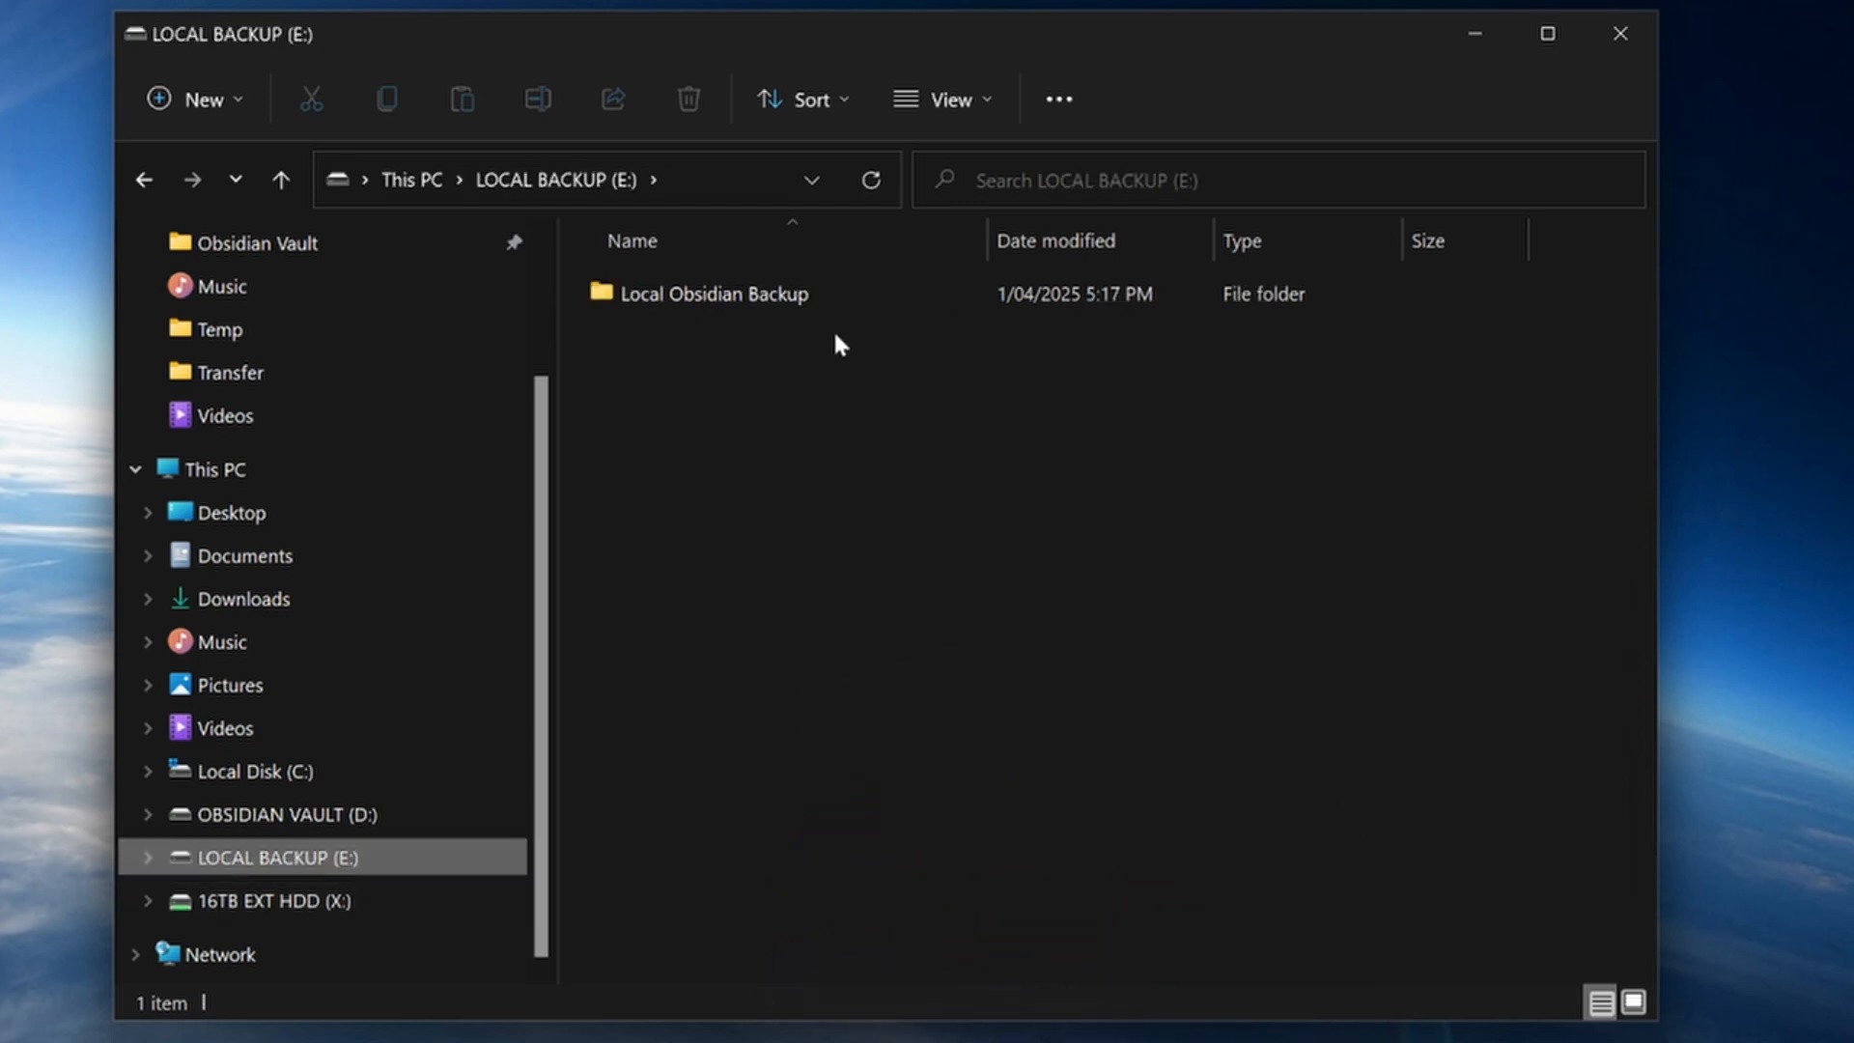
{"action": "double_click", "coordinate": [714, 293]}
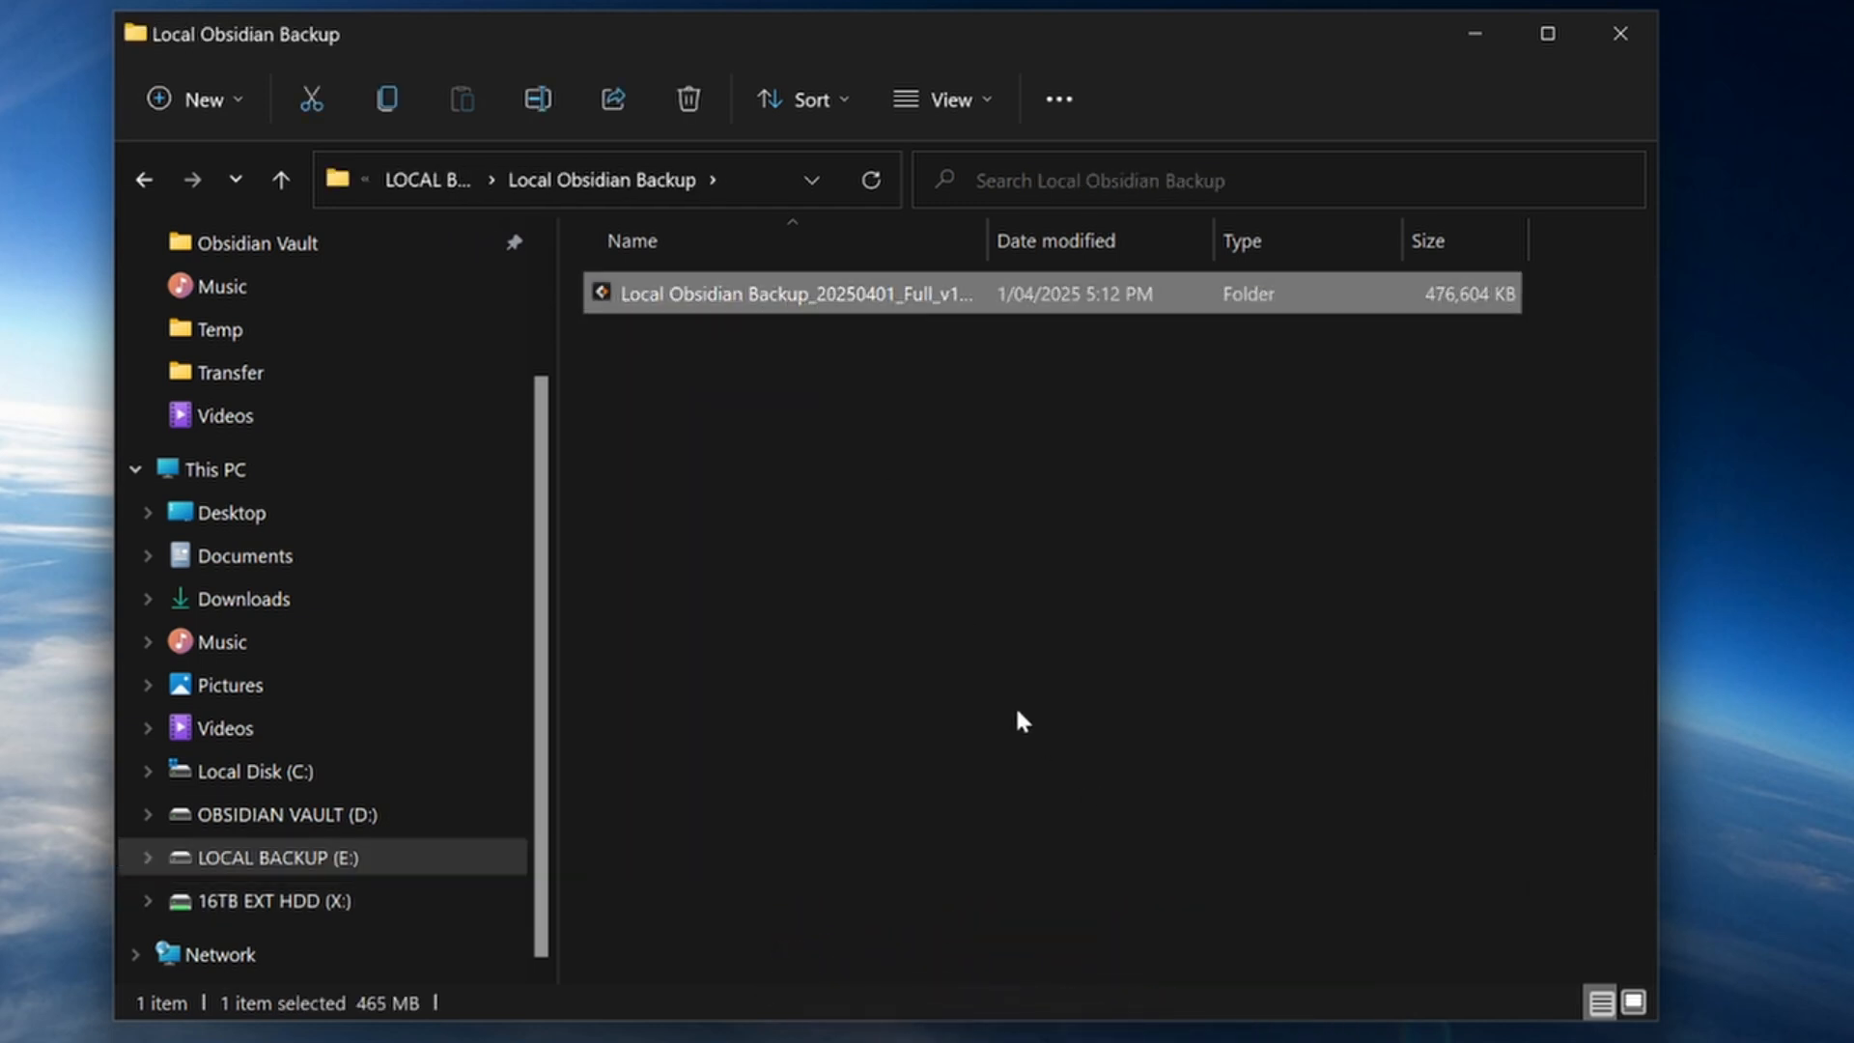
{"action": "left_click", "coordinate": [282, 814]}
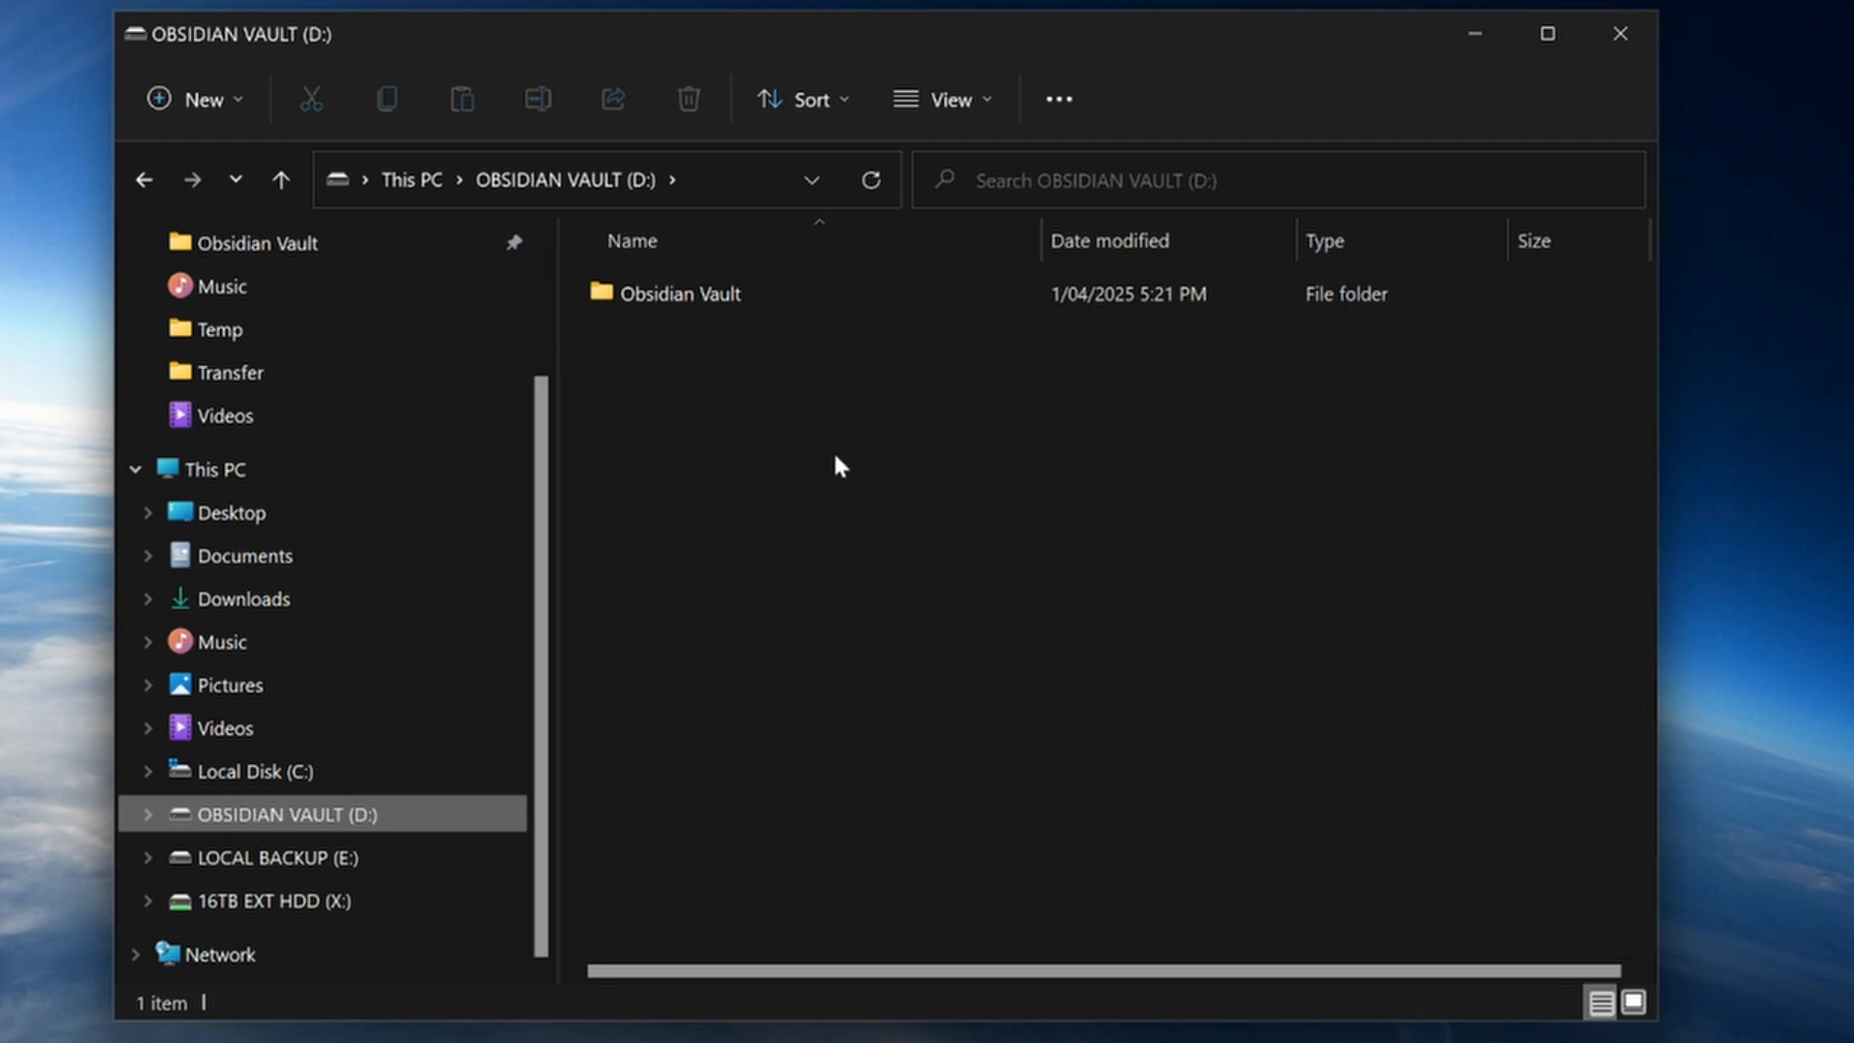
{"action": "double_click", "coordinate": [697, 293]}
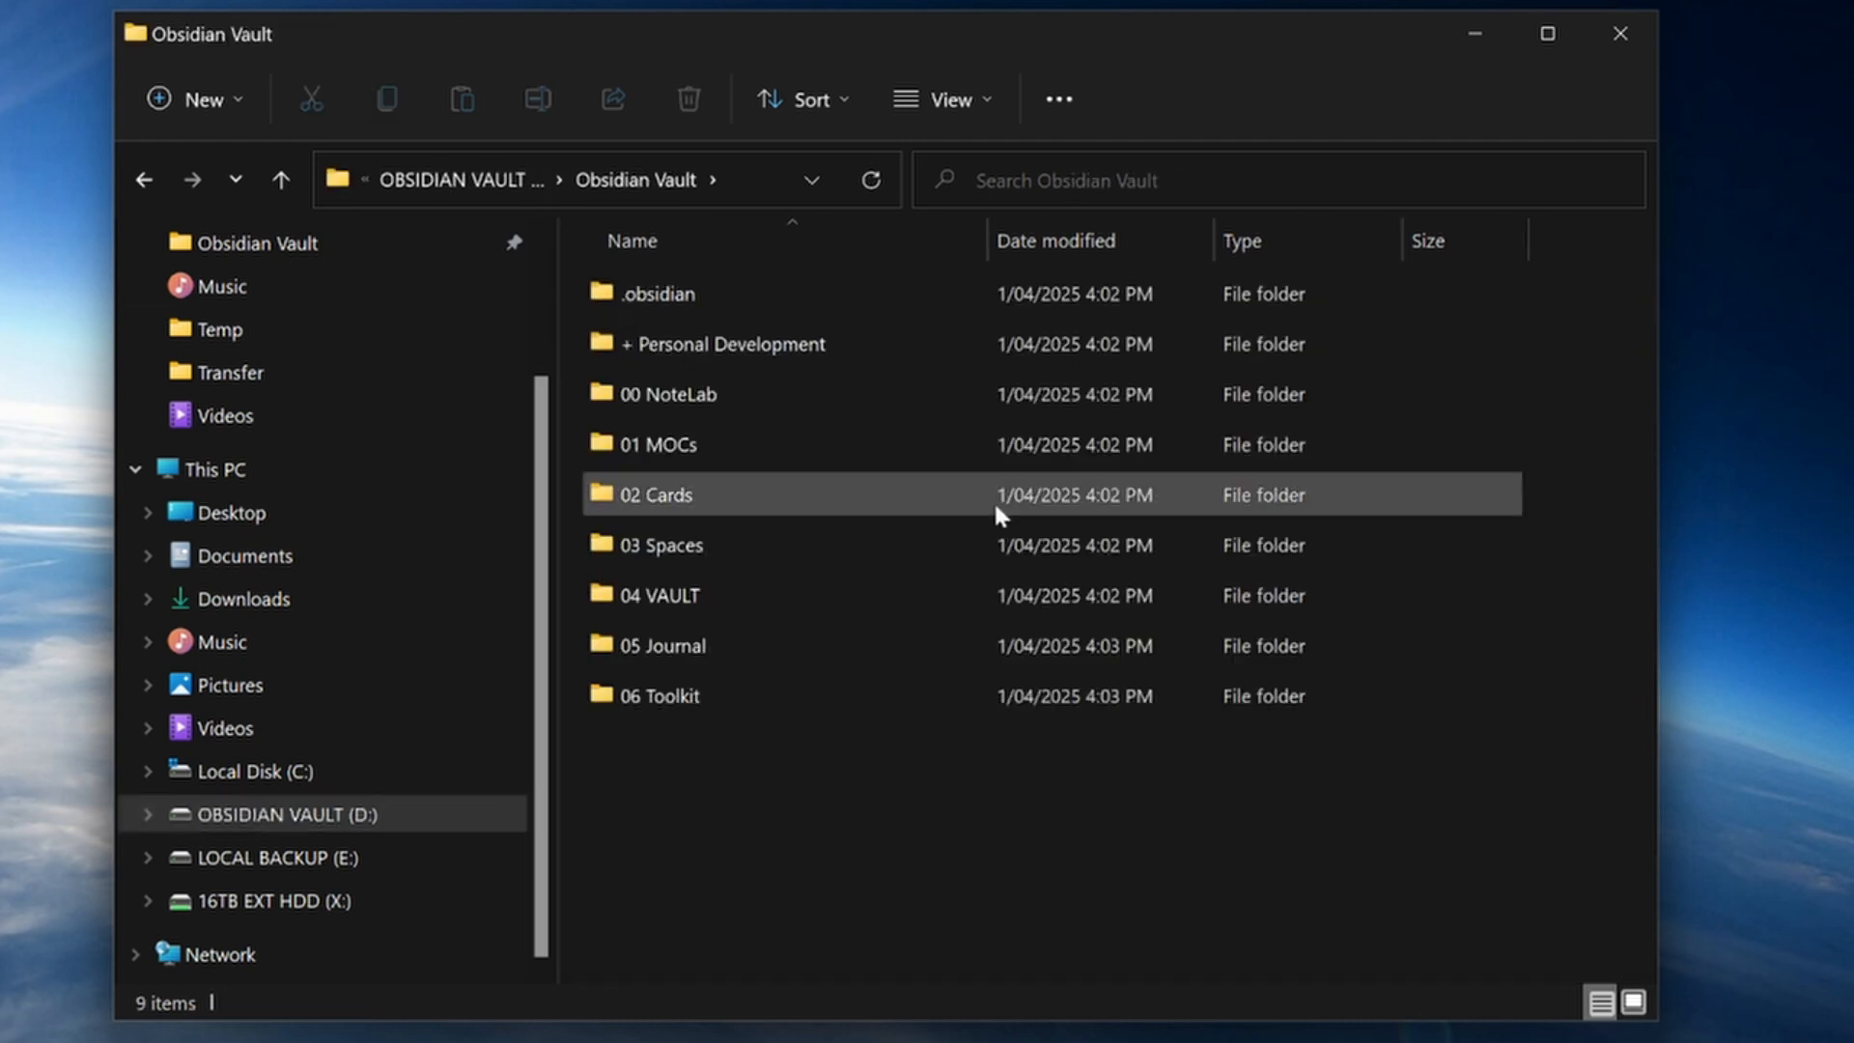
{"action": "left_click", "coordinate": [282, 180]}
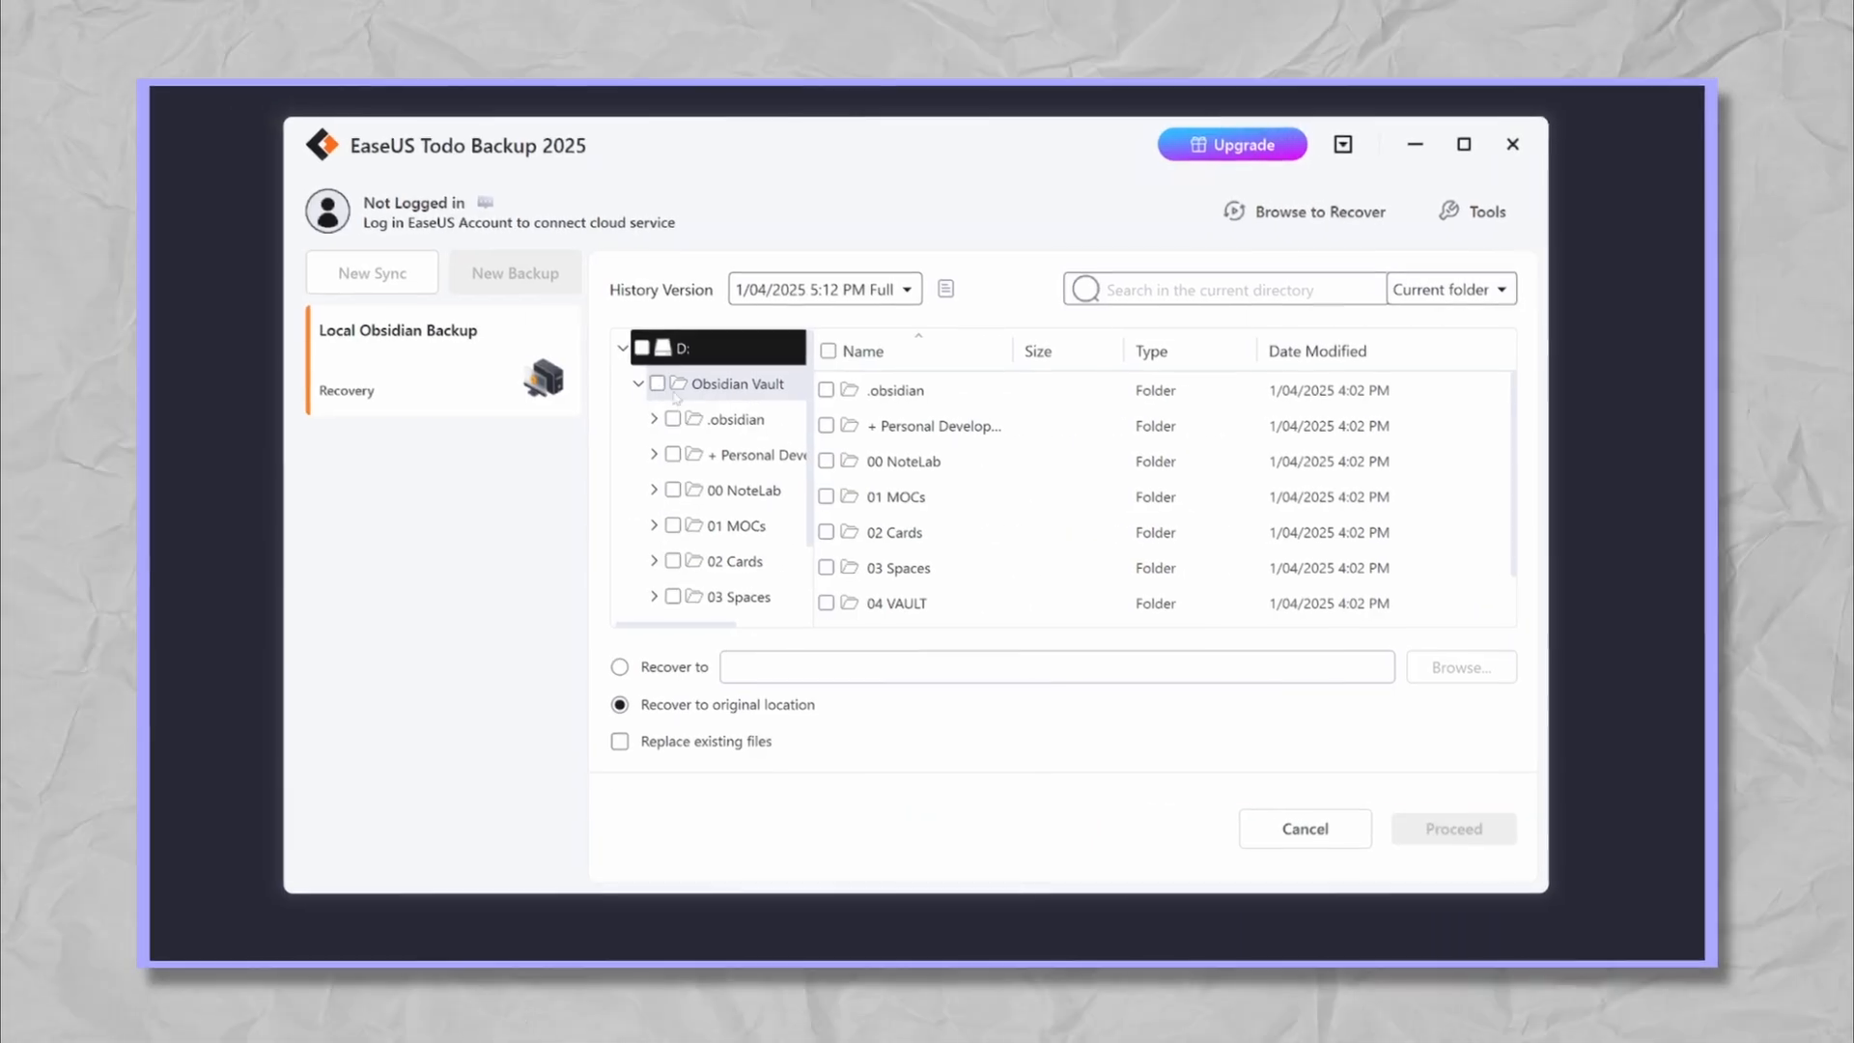
- Cancel the recovery view and start a new backup task at the 'Select what you want to back up' page
{"action": "left_click", "coordinate": [653, 419]}
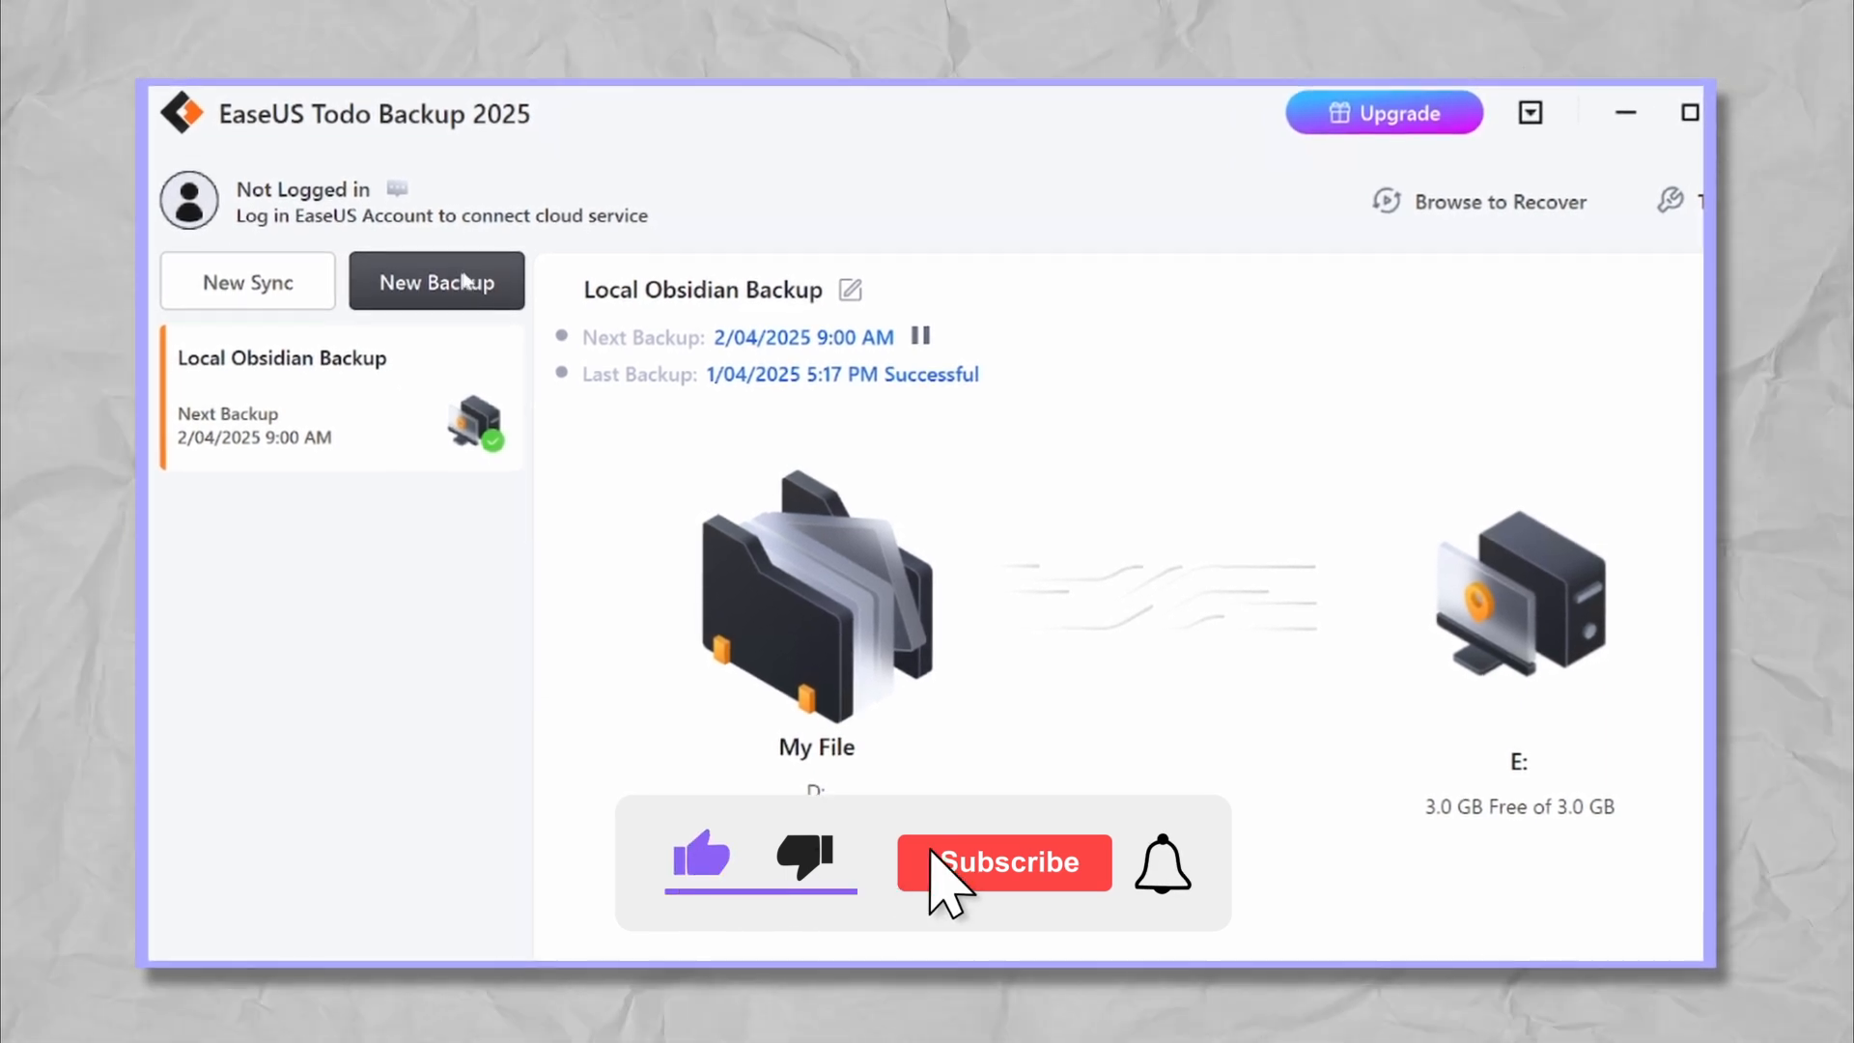
{"action": "left_click", "coordinate": [436, 281]}
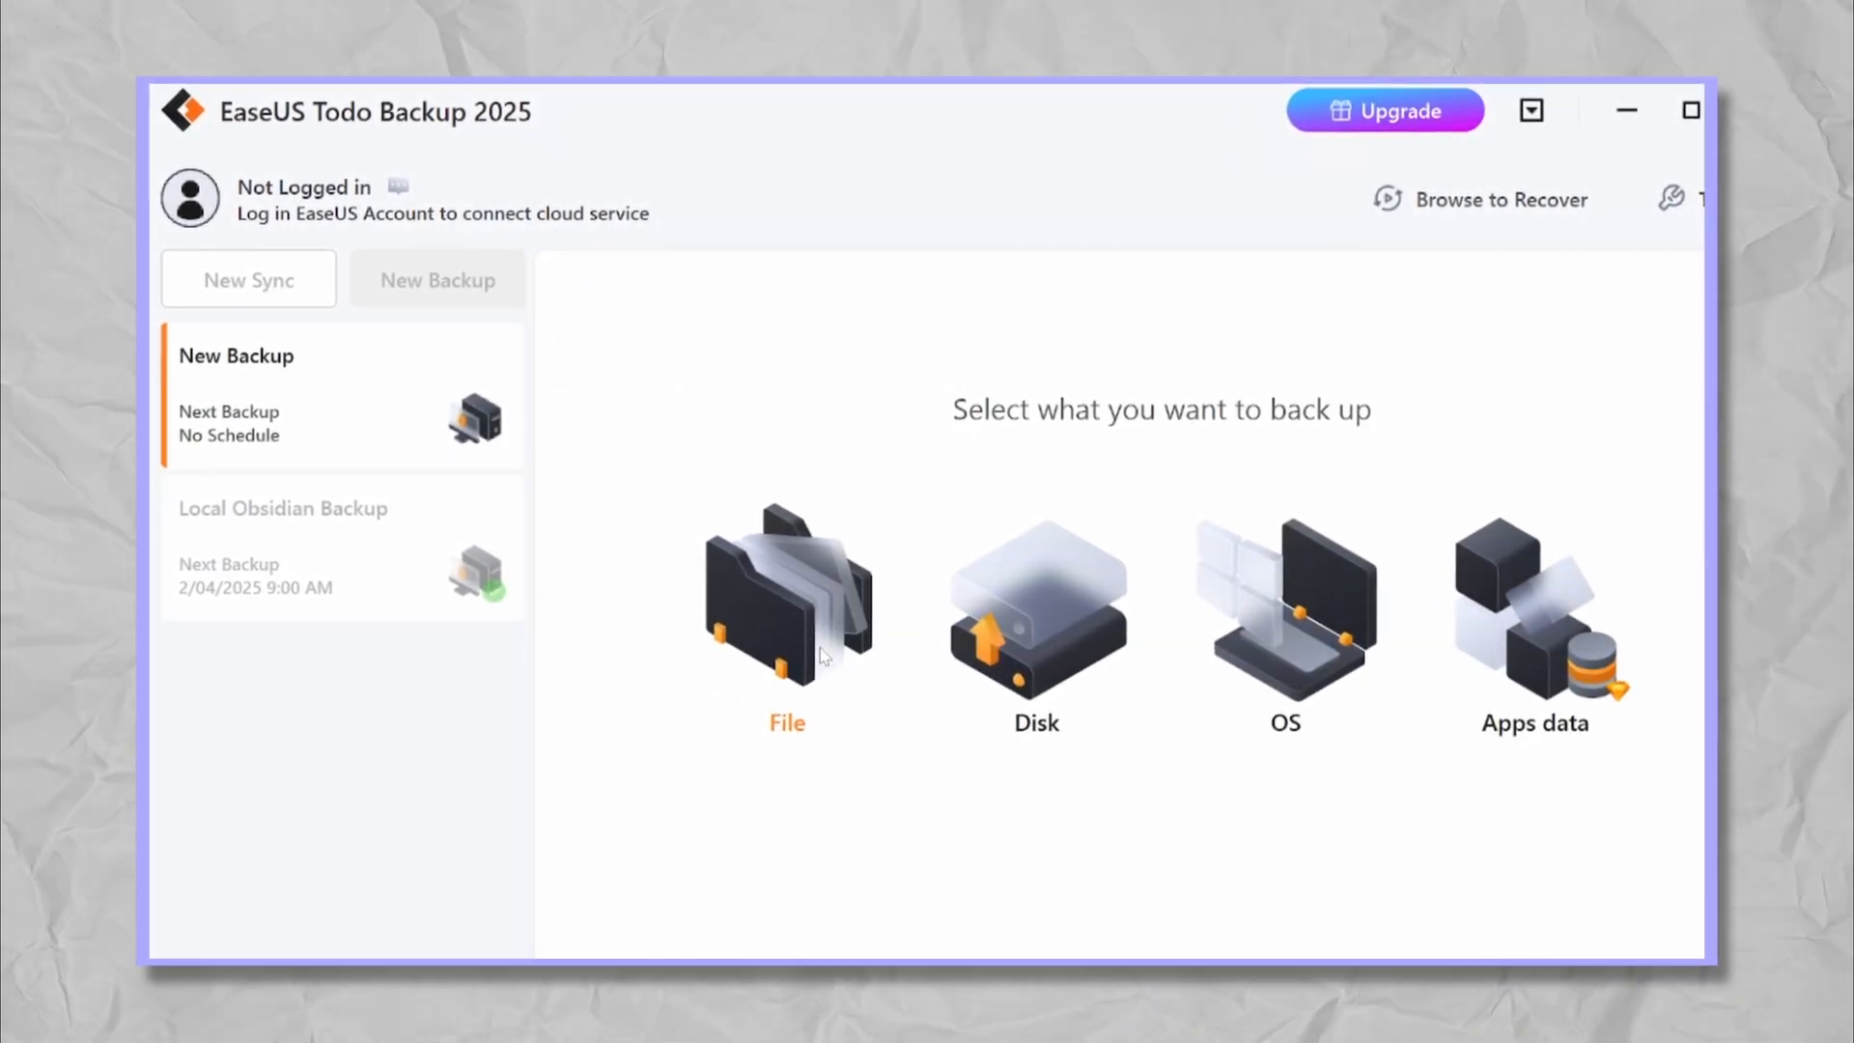